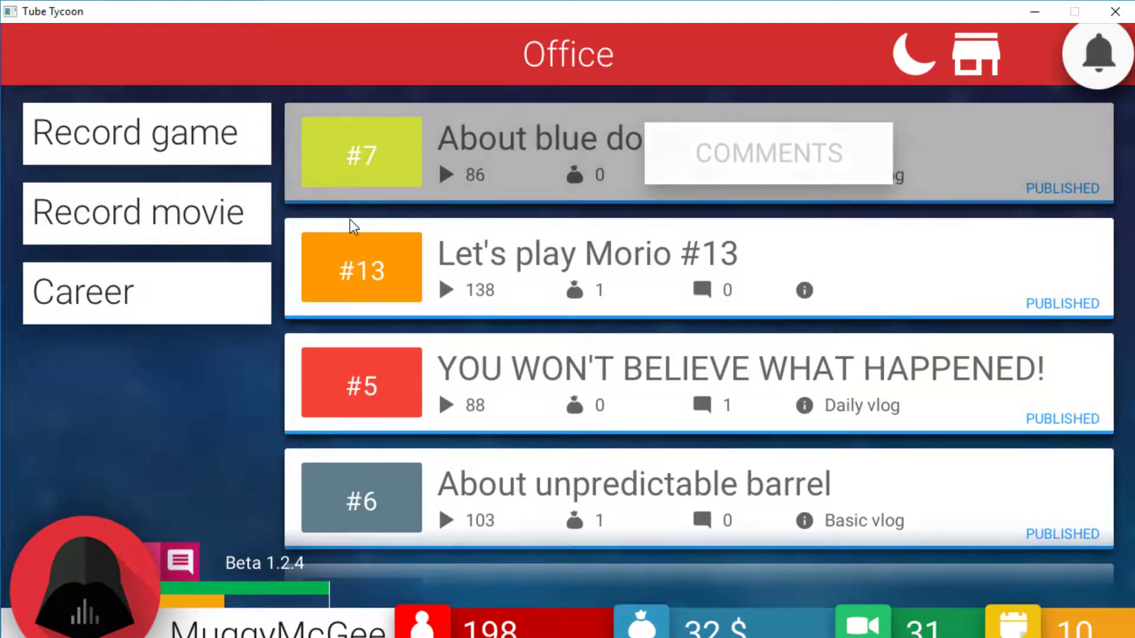
Step: Start a Daily vlog recording and title it "OMG HE ALMOST DIED!"
{"action": "left_click", "coordinate": [146, 211]}
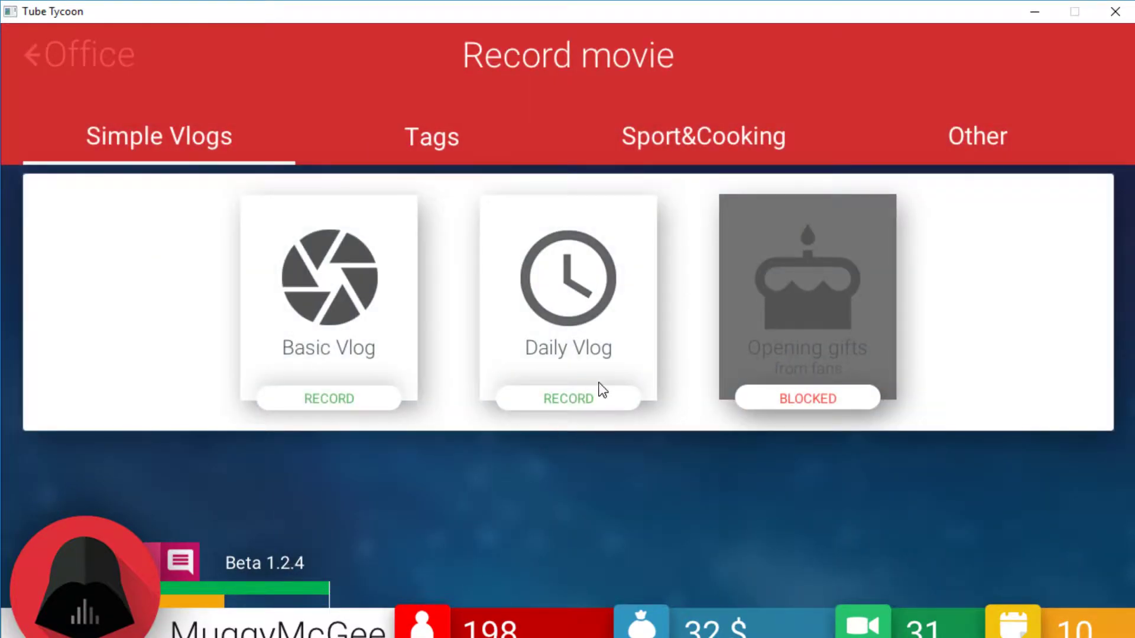
{"action": "left_click", "coordinate": [568, 398]}
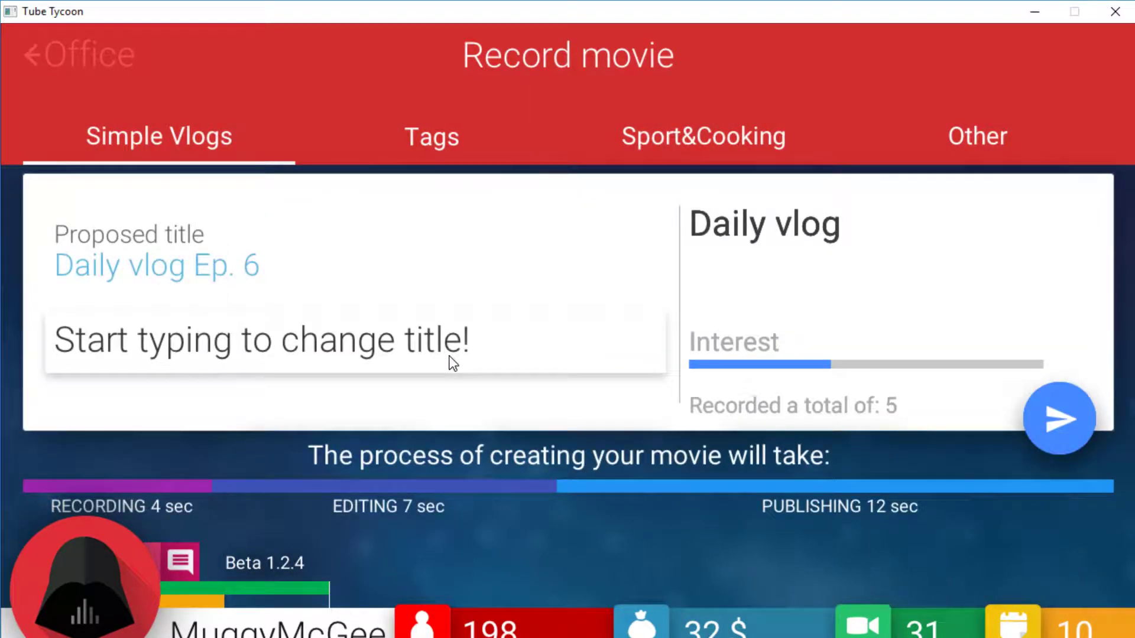
{"action": "type", "text": "OMG"}
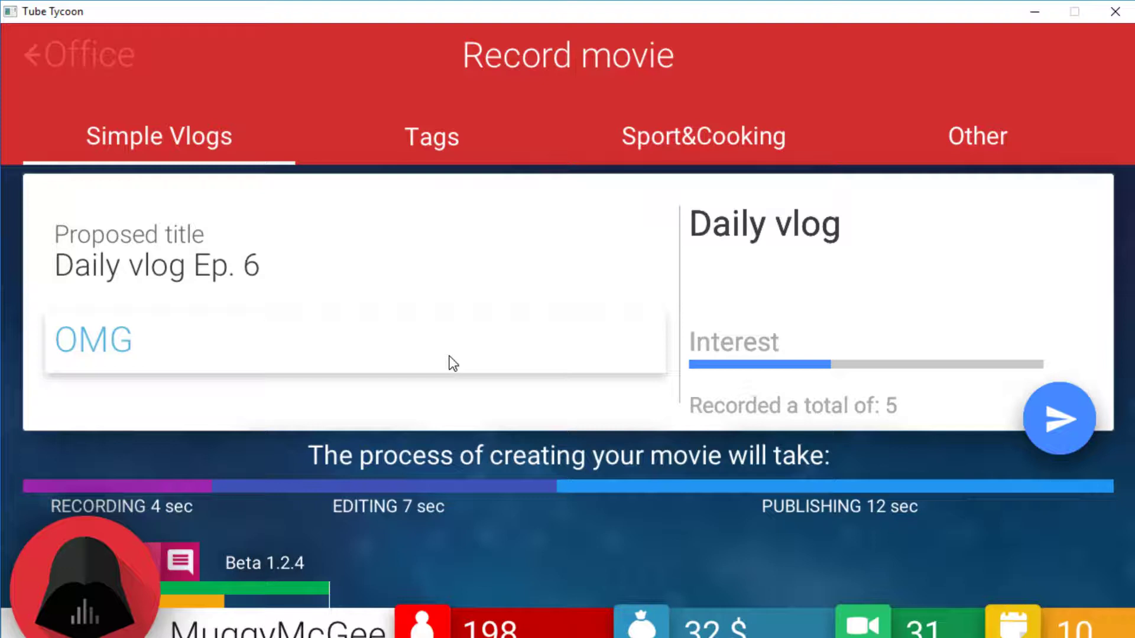
{"action": "type", "text": "HE AL"}
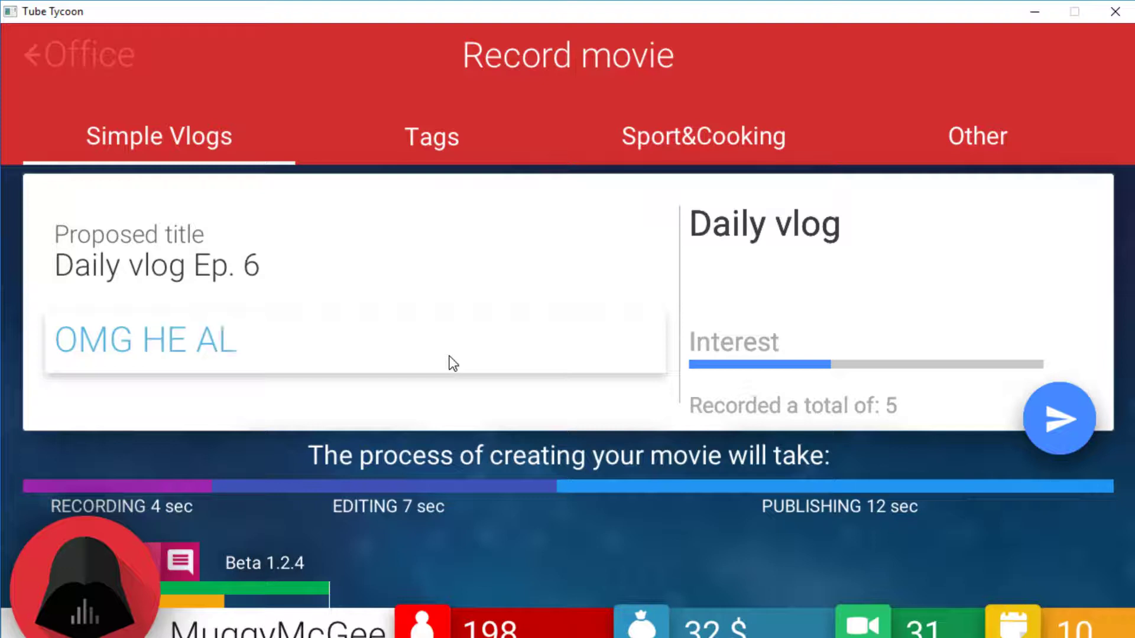
{"action": "type", "text": "MOST DIED"}
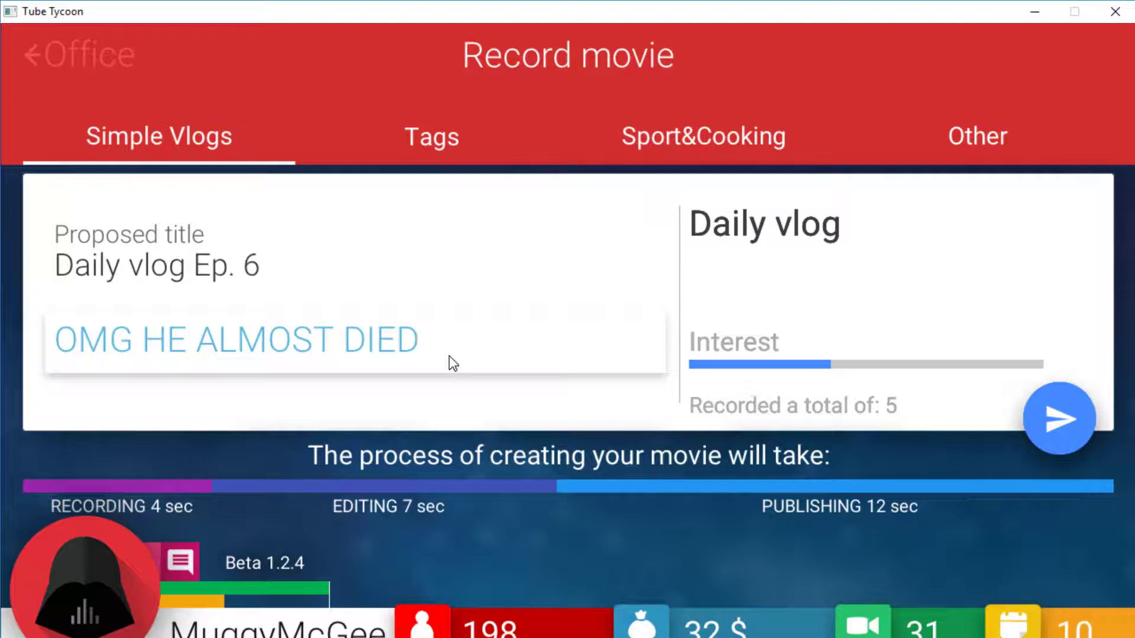
{"action": "type", "text": "!"}
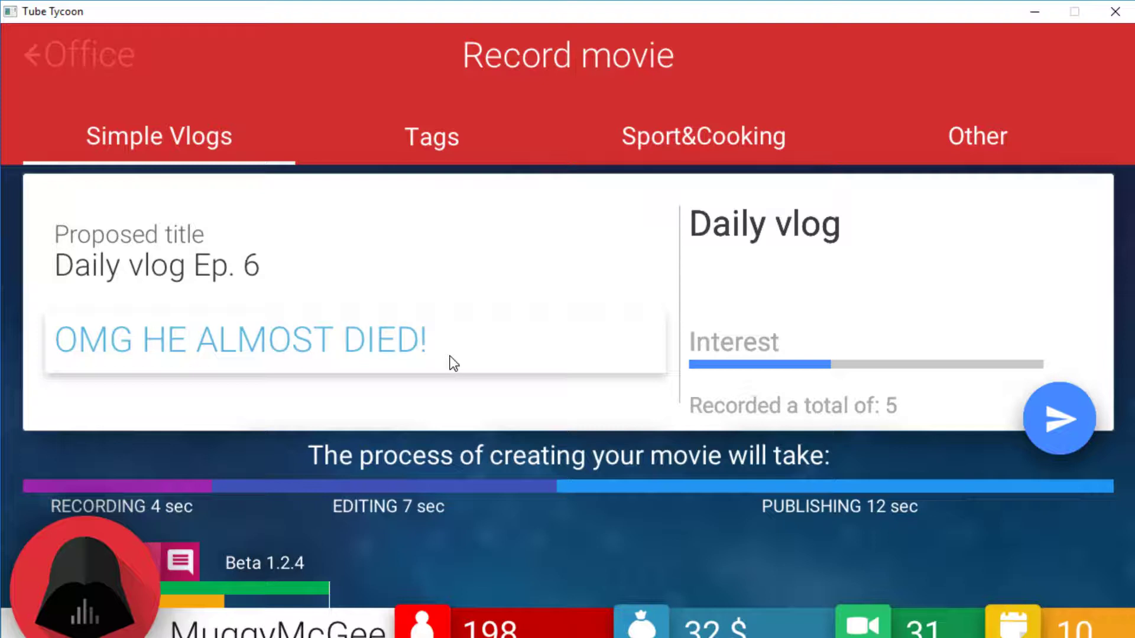
{"action": "mouse_move", "coordinate": [818, 373]}
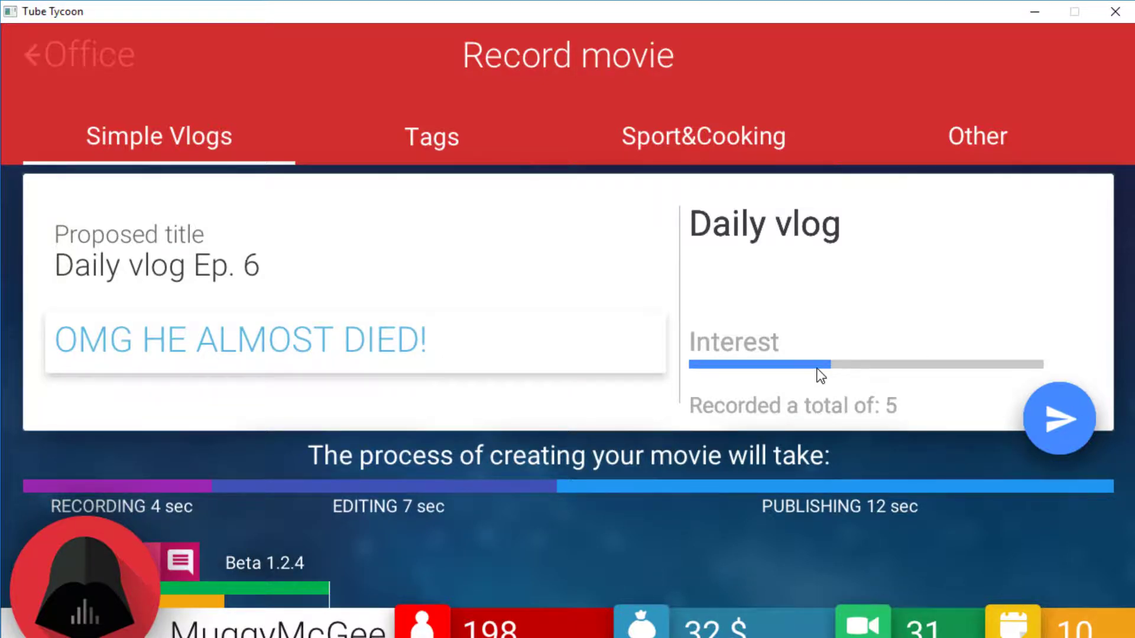
{"action": "mouse_move", "coordinate": [1061, 419]}
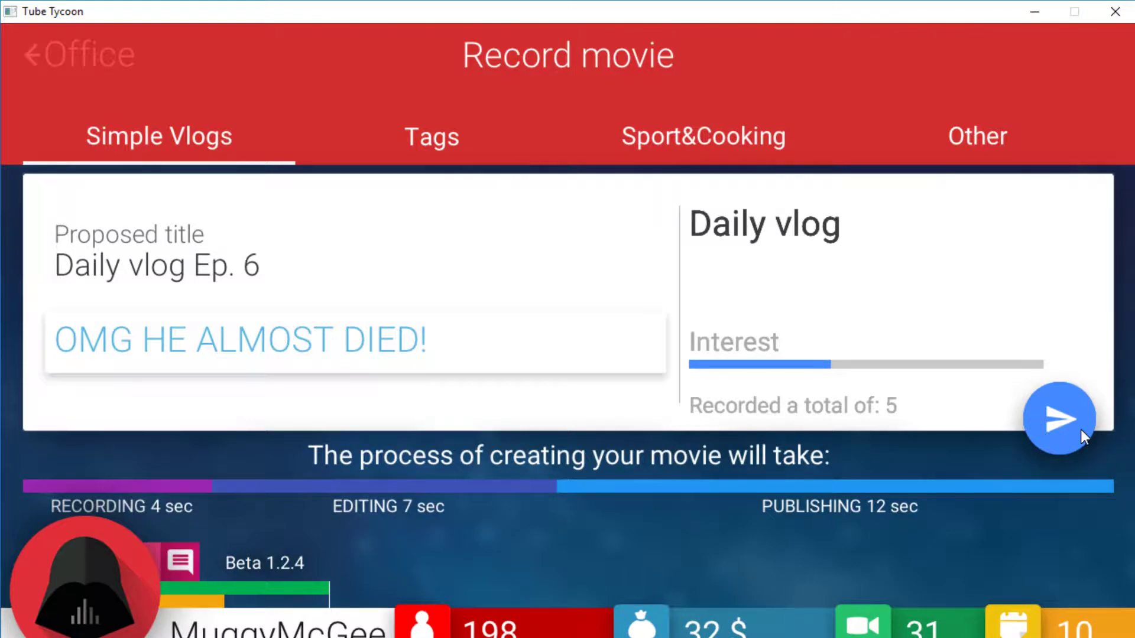
Step: From the Record game slot, record Morio episodes #14, #15 and #16 for publishing
{"action": "left_click", "coordinate": [1060, 418]}
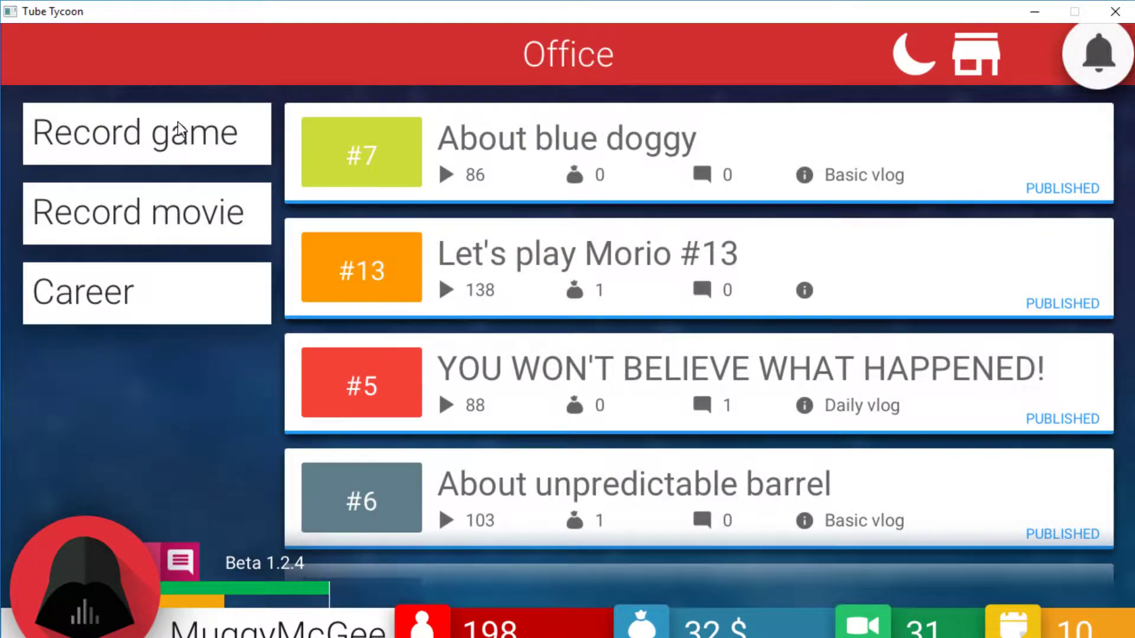
{"action": "mouse_move", "coordinate": [179, 137]}
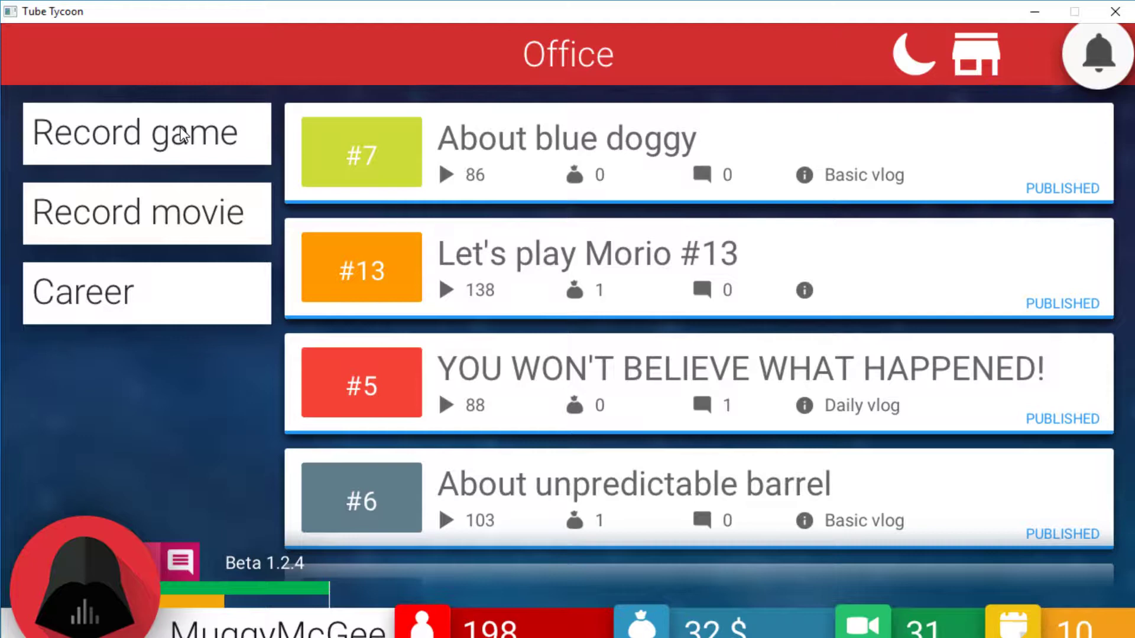
{"action": "mouse_move", "coordinate": [193, 230]}
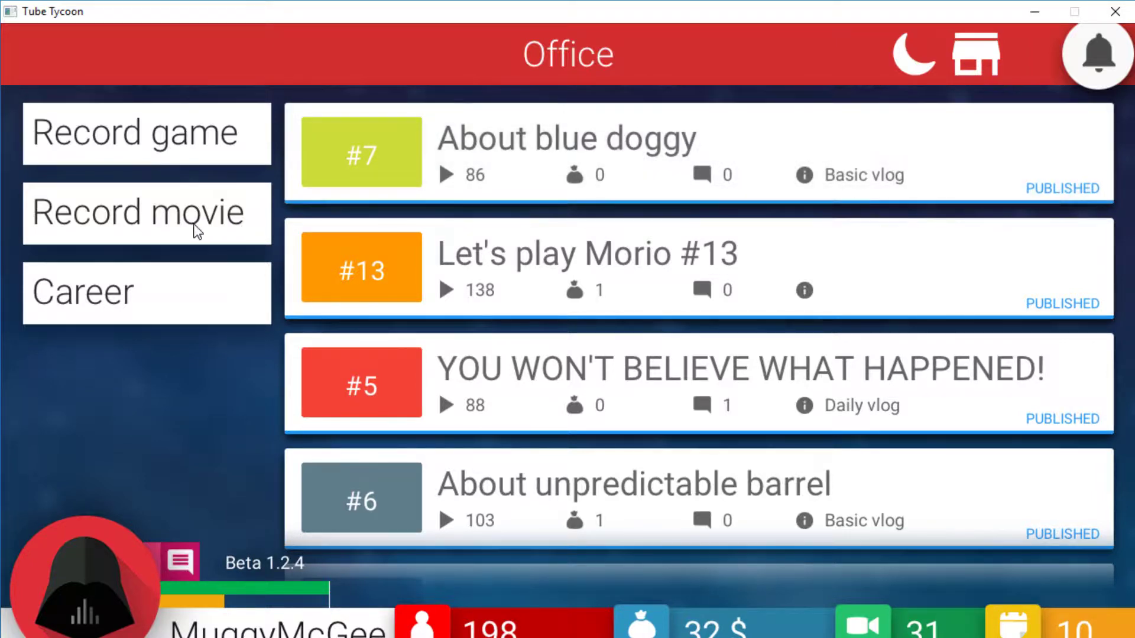
{"action": "left_click", "coordinate": [147, 212]}
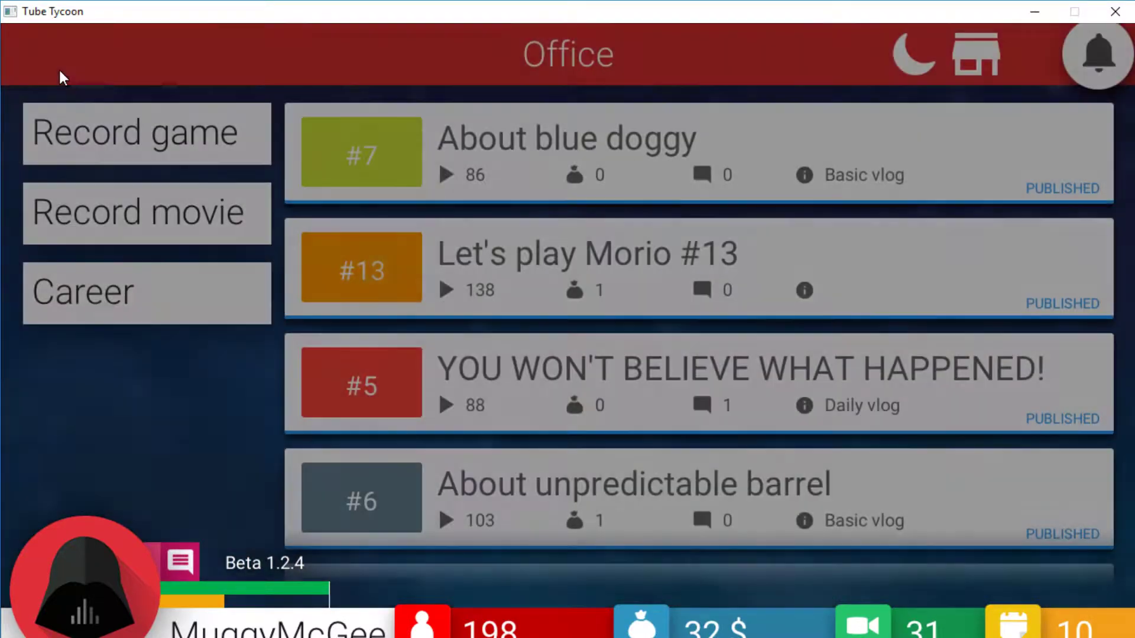
{"action": "left_click", "coordinate": [147, 134]}
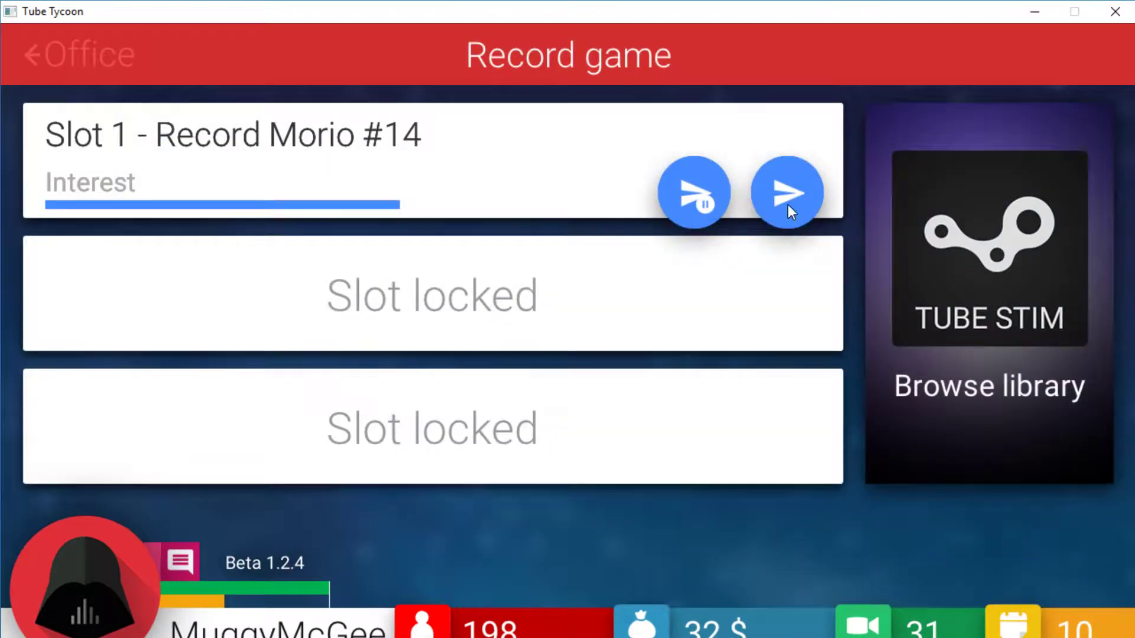
{"action": "mouse_move", "coordinate": [426, 214]}
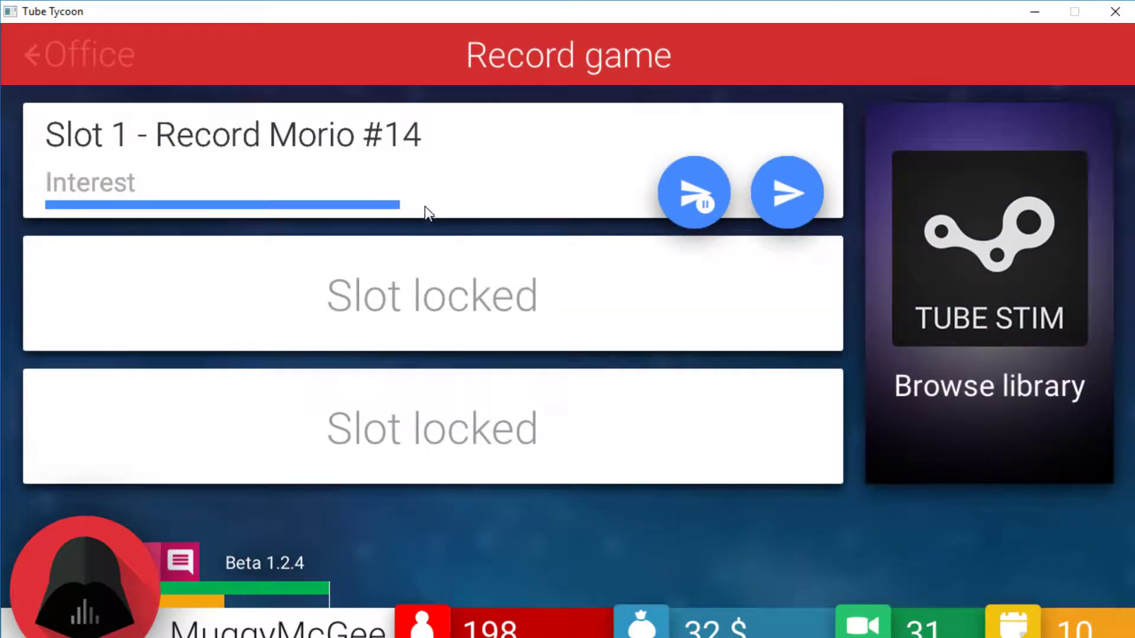
{"action": "left_click", "coordinate": [78, 54]}
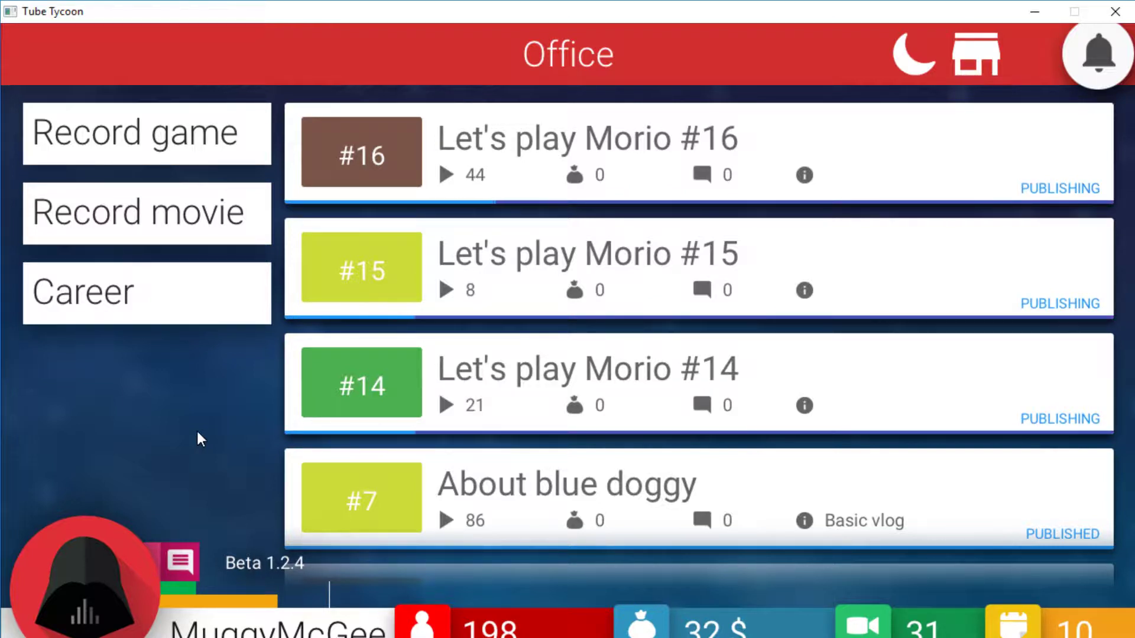
{"action": "mouse_move", "coordinate": [174, 456]}
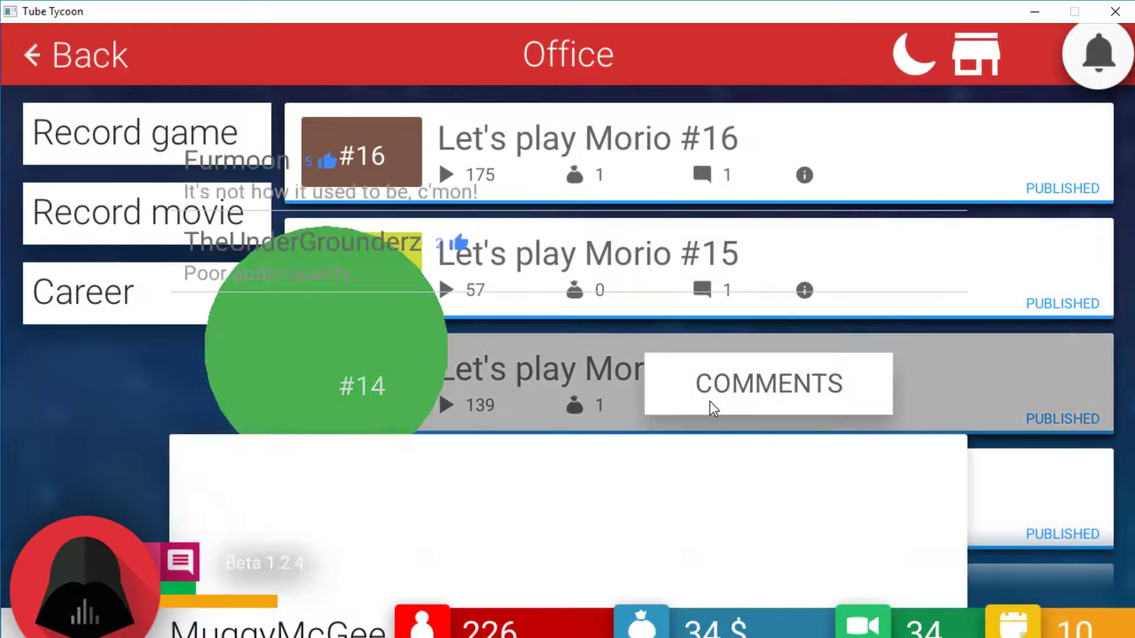
{"action": "left_click", "coordinate": [767, 383]}
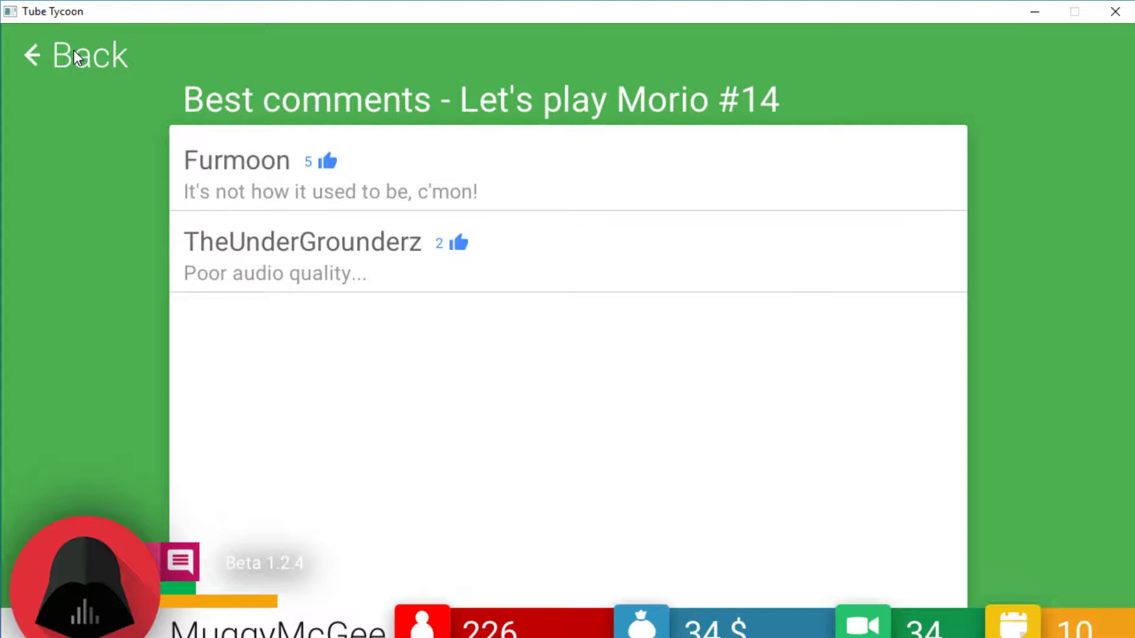
{"action": "left_click", "coordinate": [74, 55]}
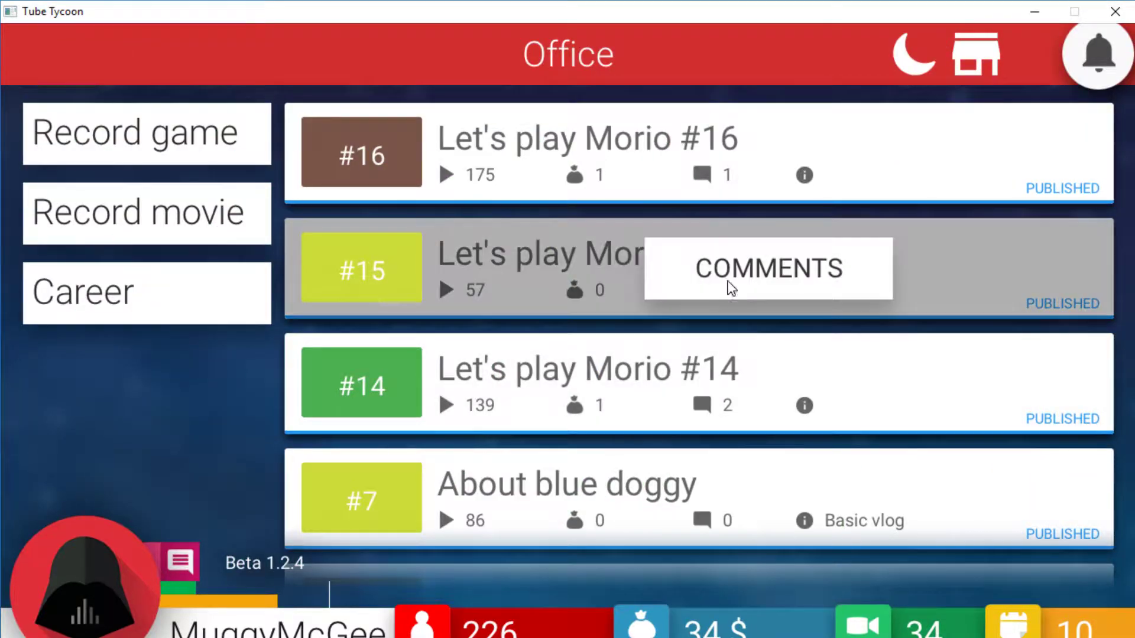
{"action": "left_click", "coordinate": [767, 269]}
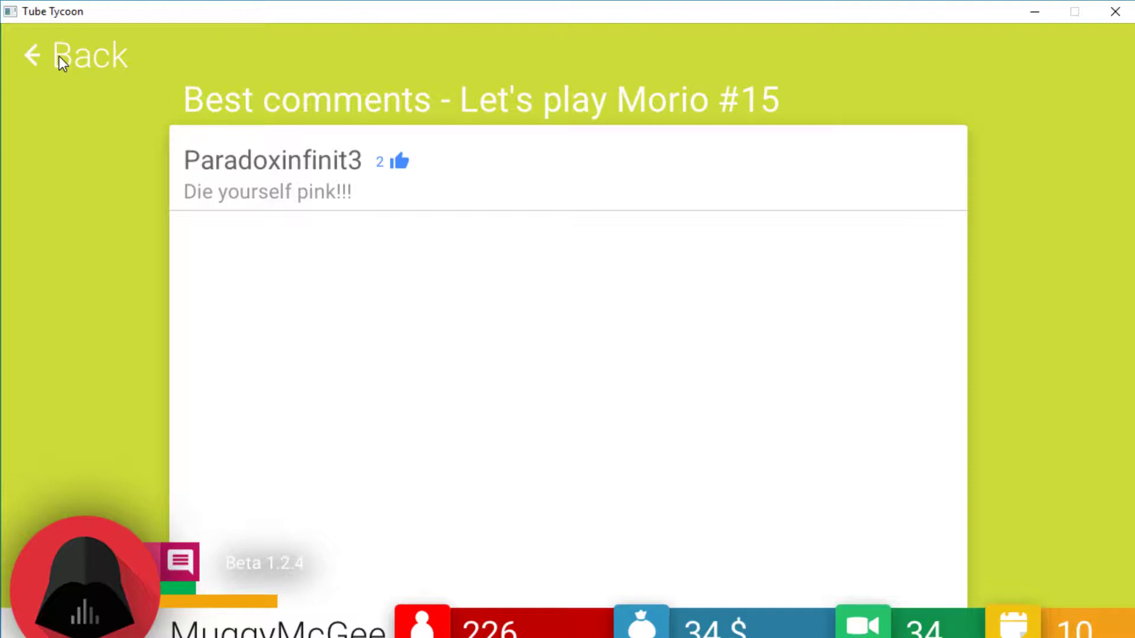
{"action": "left_click", "coordinate": [72, 56]}
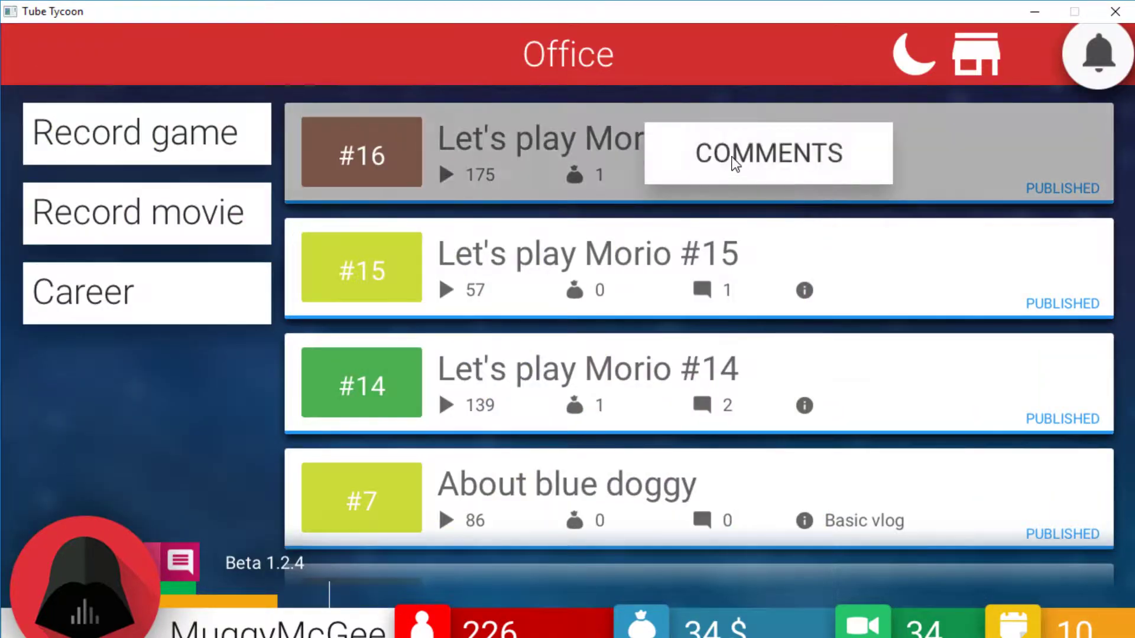
{"action": "left_click", "coordinate": [767, 153]}
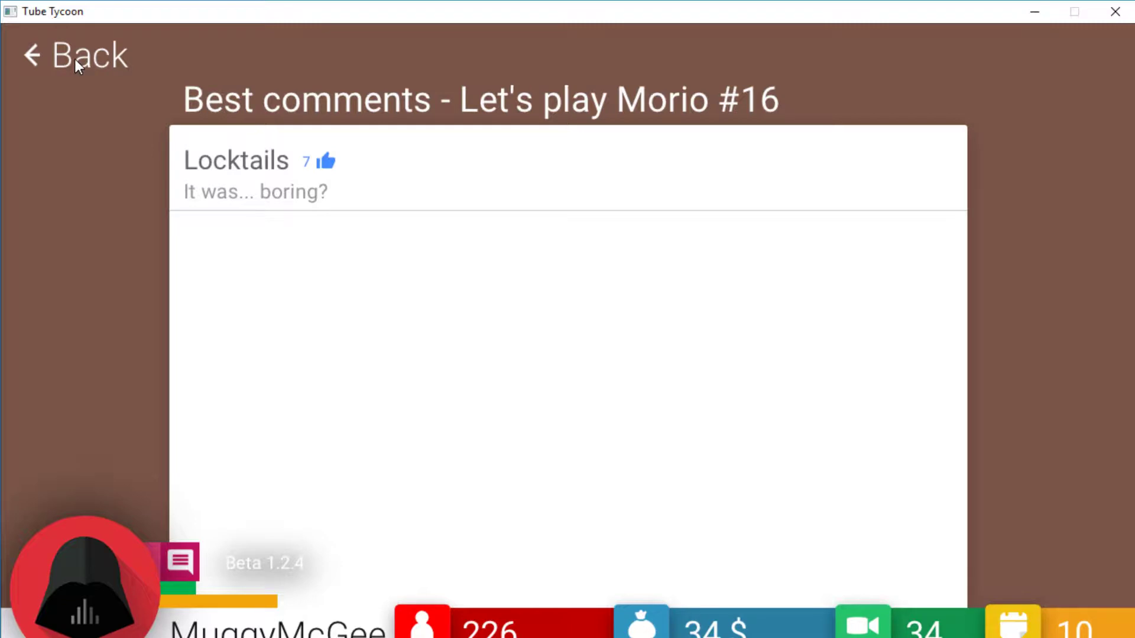
{"action": "left_click", "coordinate": [76, 55]}
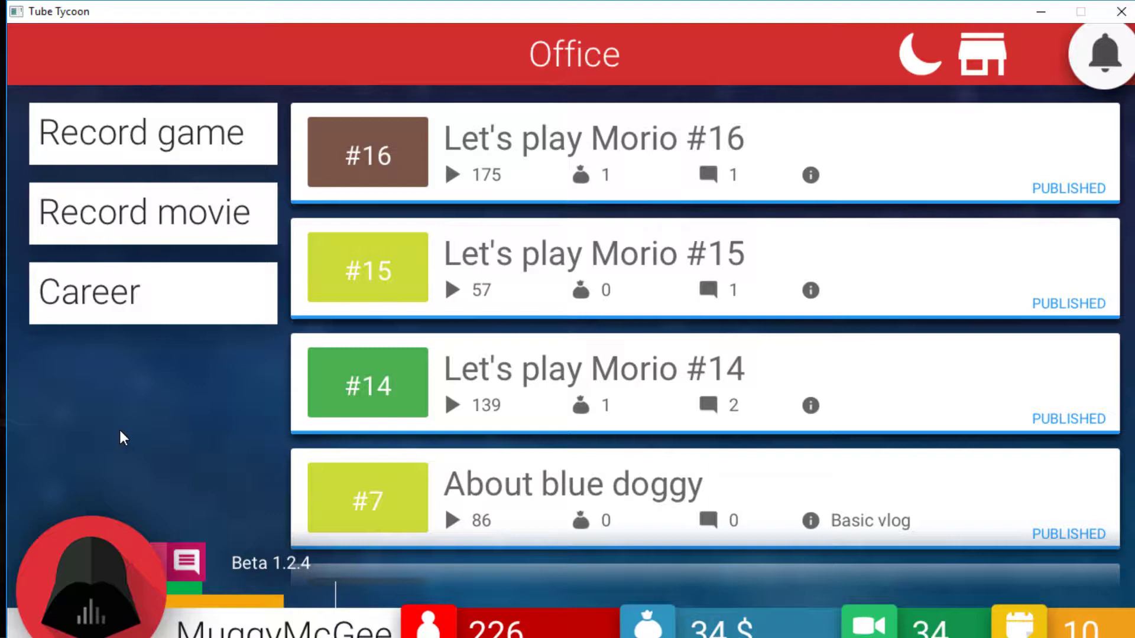
Step: Start a Daily vlog recording and title it "OMG HE NEARLY DIED! Ep.6"
{"action": "left_click", "coordinate": [153, 212]}
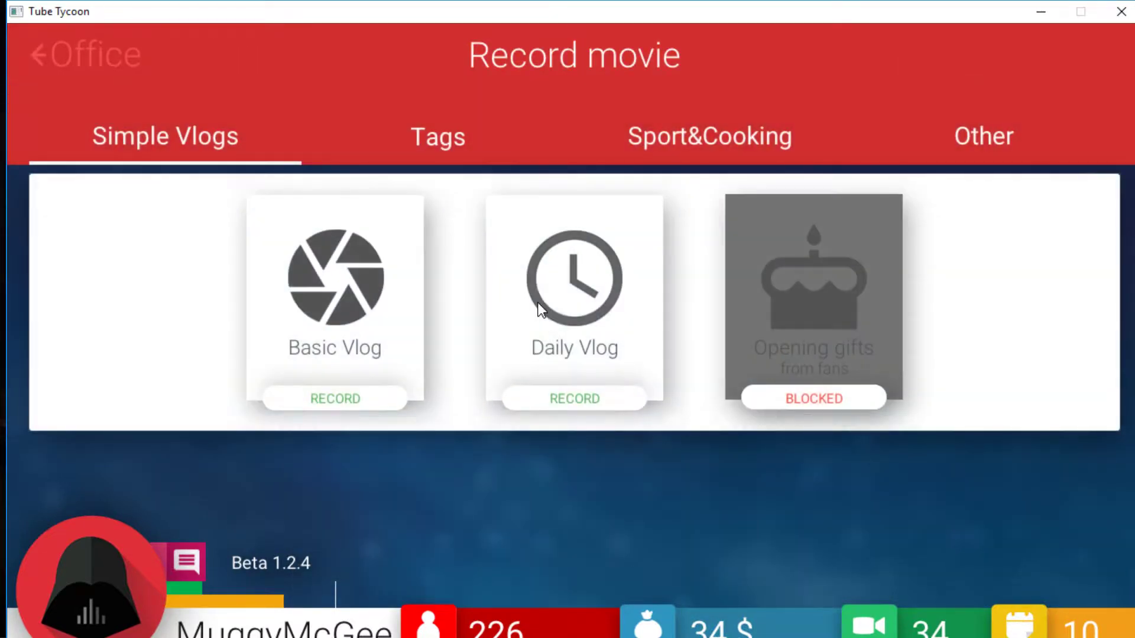
{"action": "left_click", "coordinate": [575, 399]}
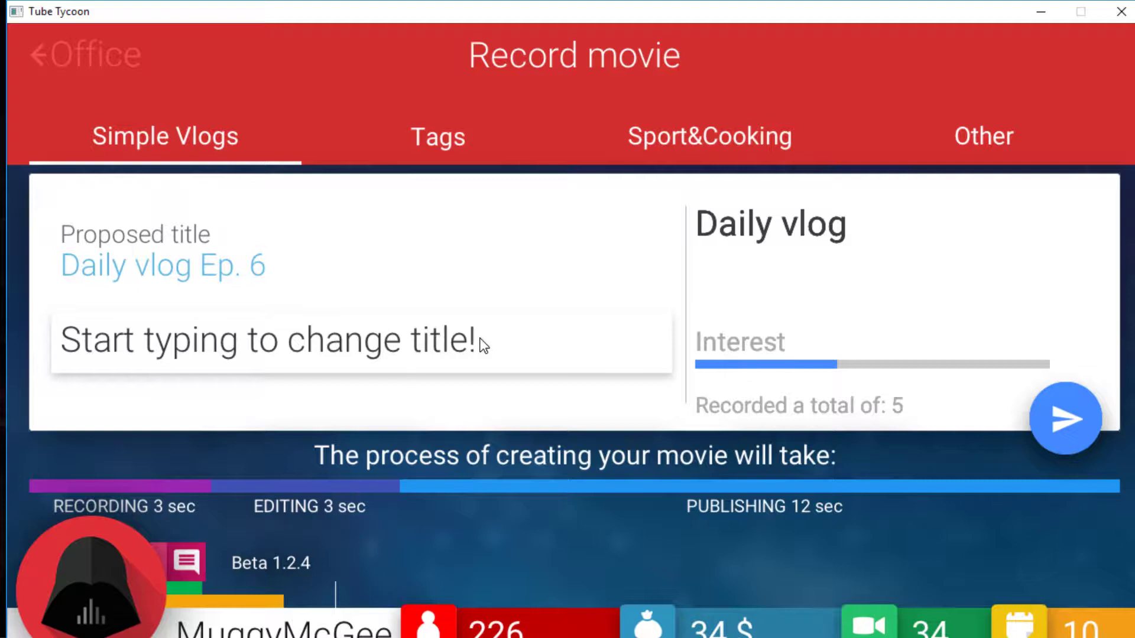
{"action": "type", "text": "OMG"}
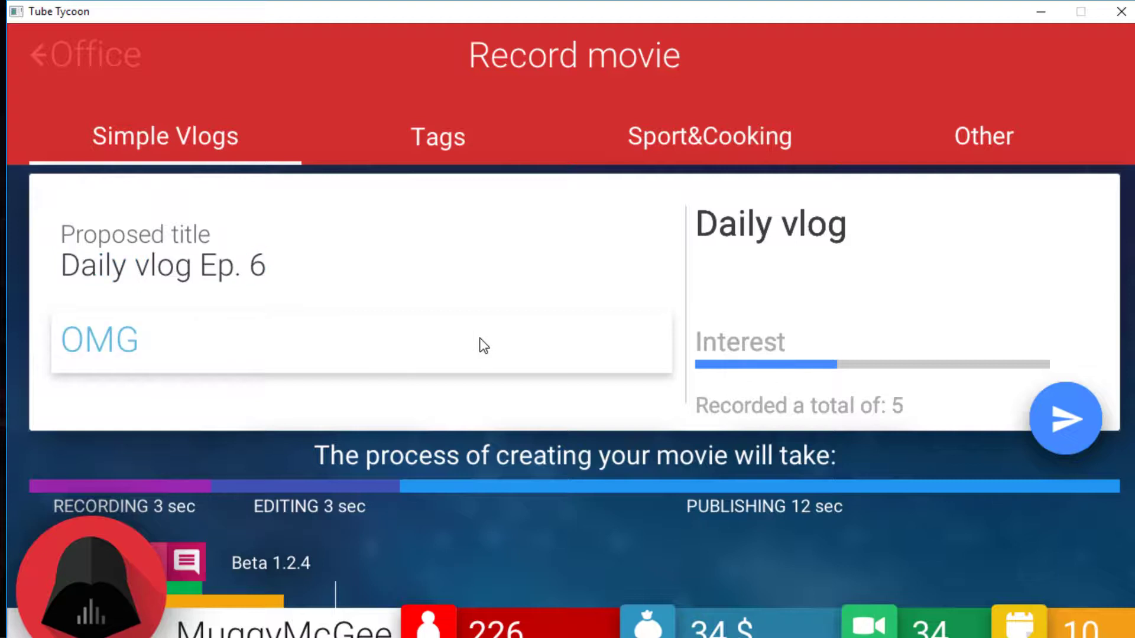
{"action": "type", "text": "HE NEARLY DIED!"}
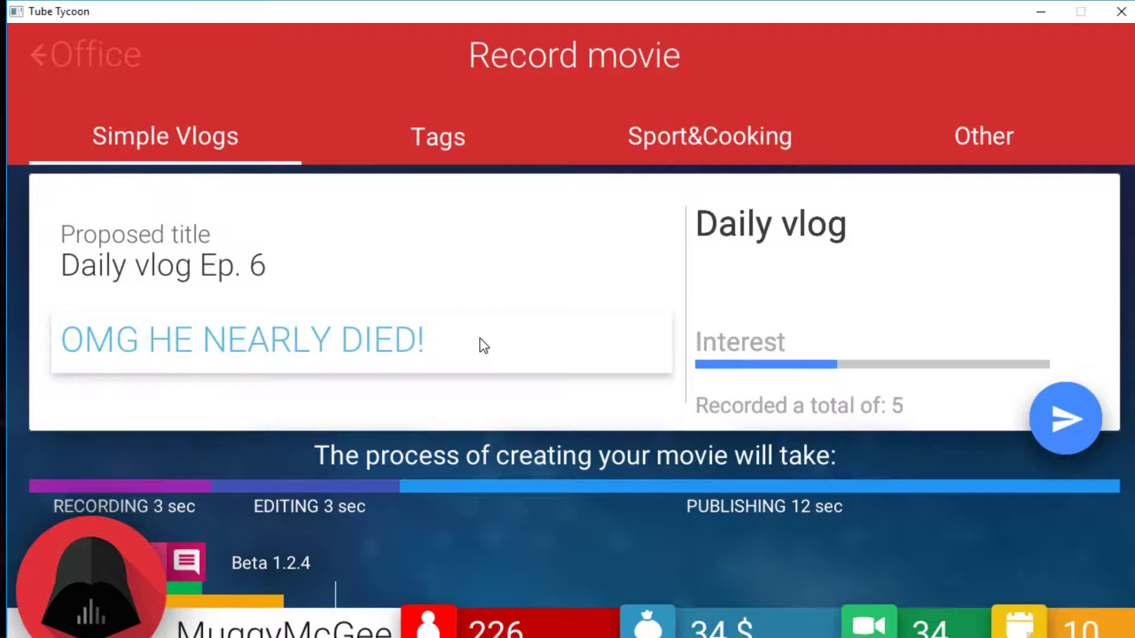
{"action": "type", "text": "Ep"}
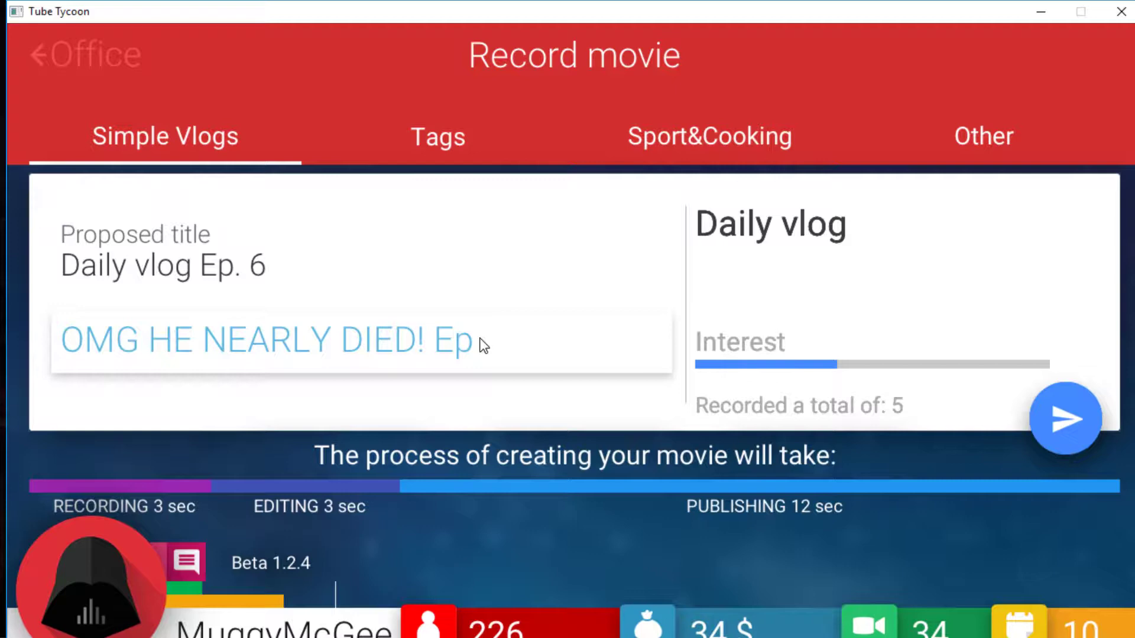
{"action": "type", "text": ".6"}
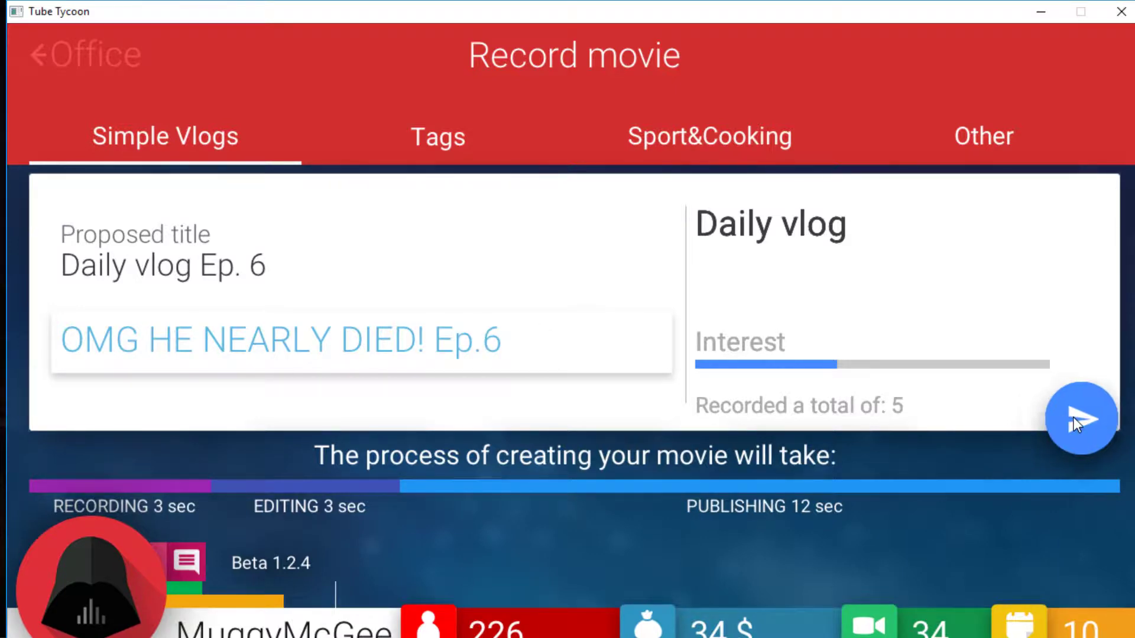
Step: Publish the "OMG HE NEARLY DIED! Ep.6" vlog and read its best comment
{"action": "left_click", "coordinate": [1080, 419]}
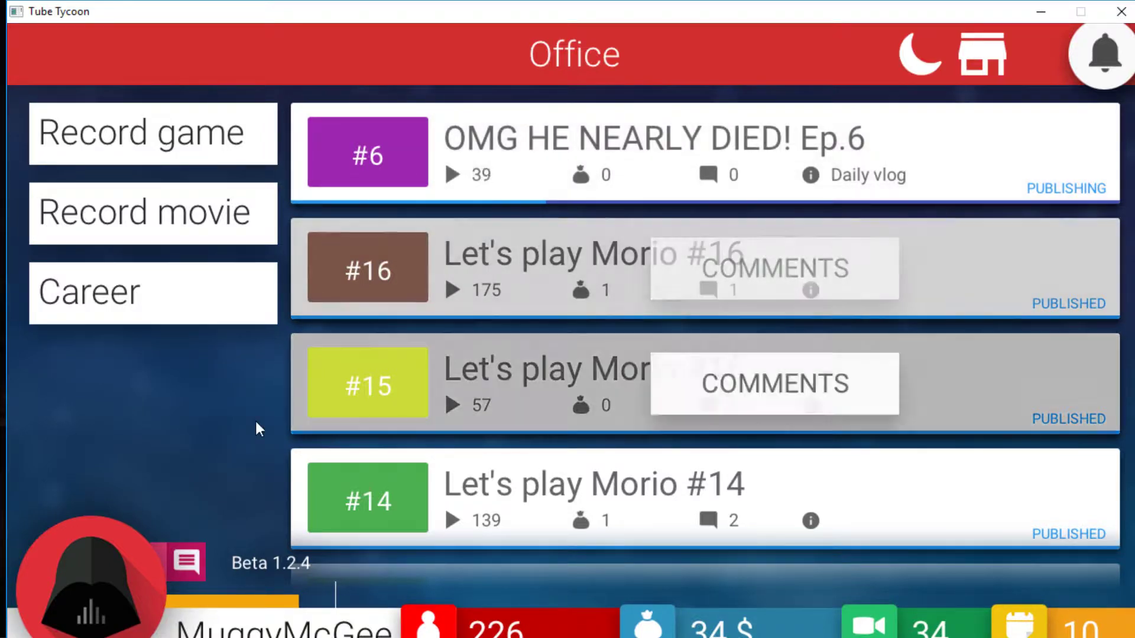
{"action": "mouse_move", "coordinate": [149, 422]}
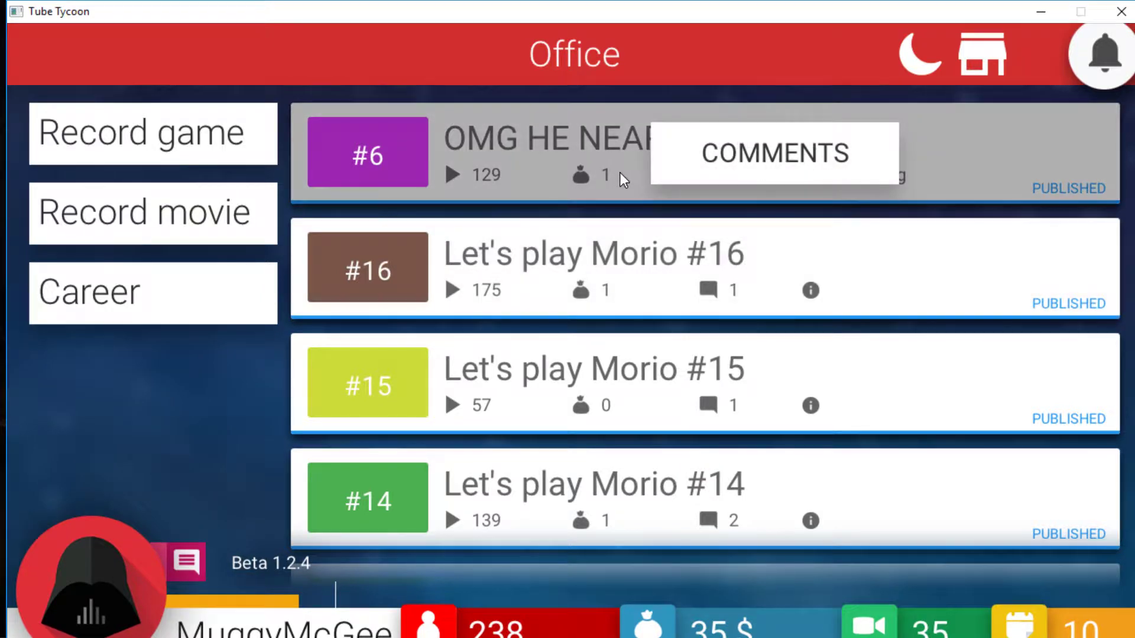
{"action": "left_click", "coordinate": [773, 152]}
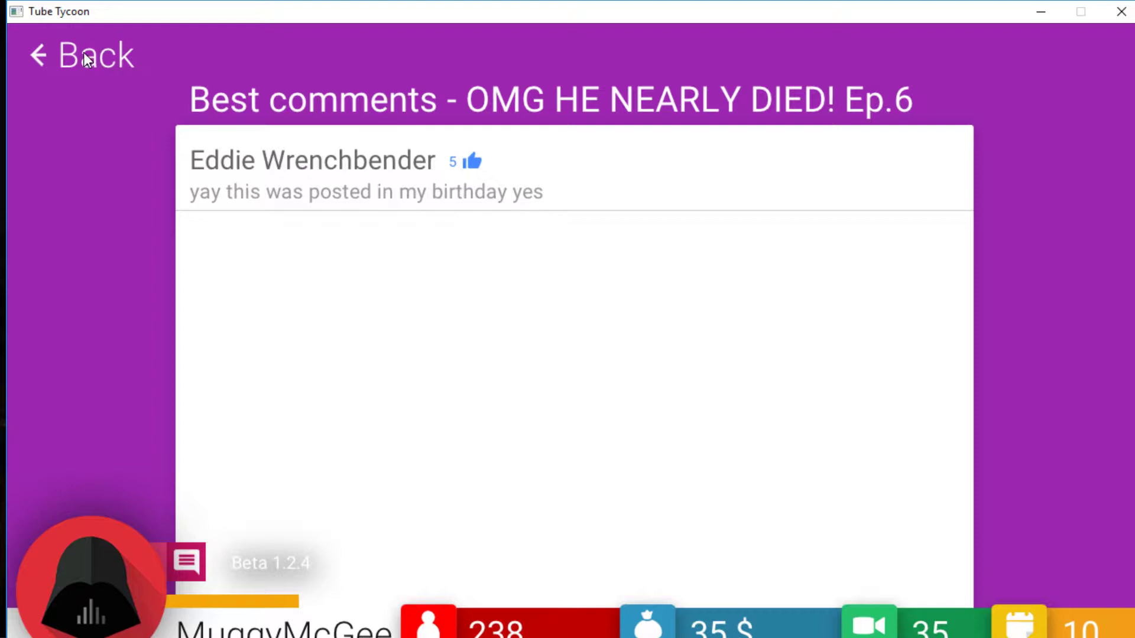
{"action": "left_click", "coordinate": [79, 55]}
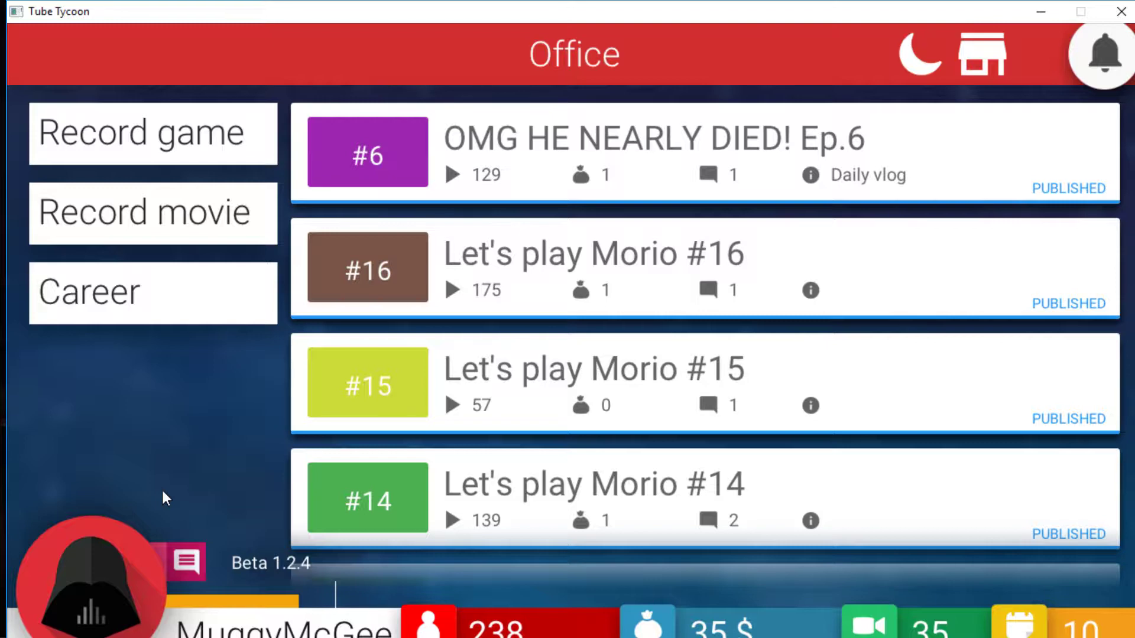
Step: End day 10, start day 11 and view the recordable vlogs
{"action": "left_click", "coordinate": [920, 53]}
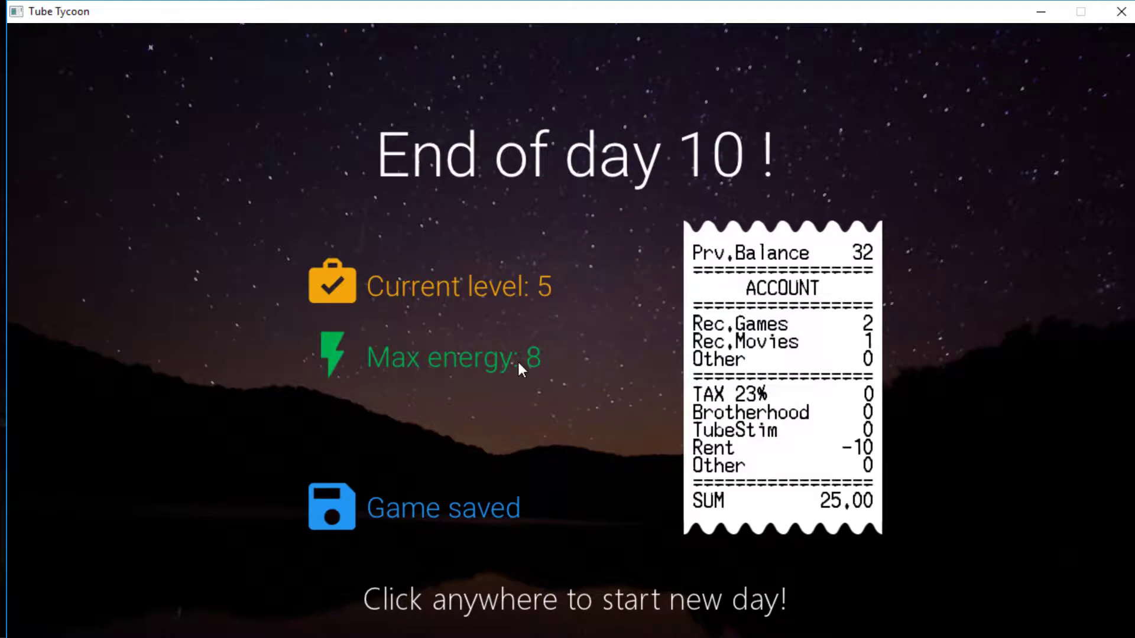
{"action": "mouse_move", "coordinate": [692, 478]}
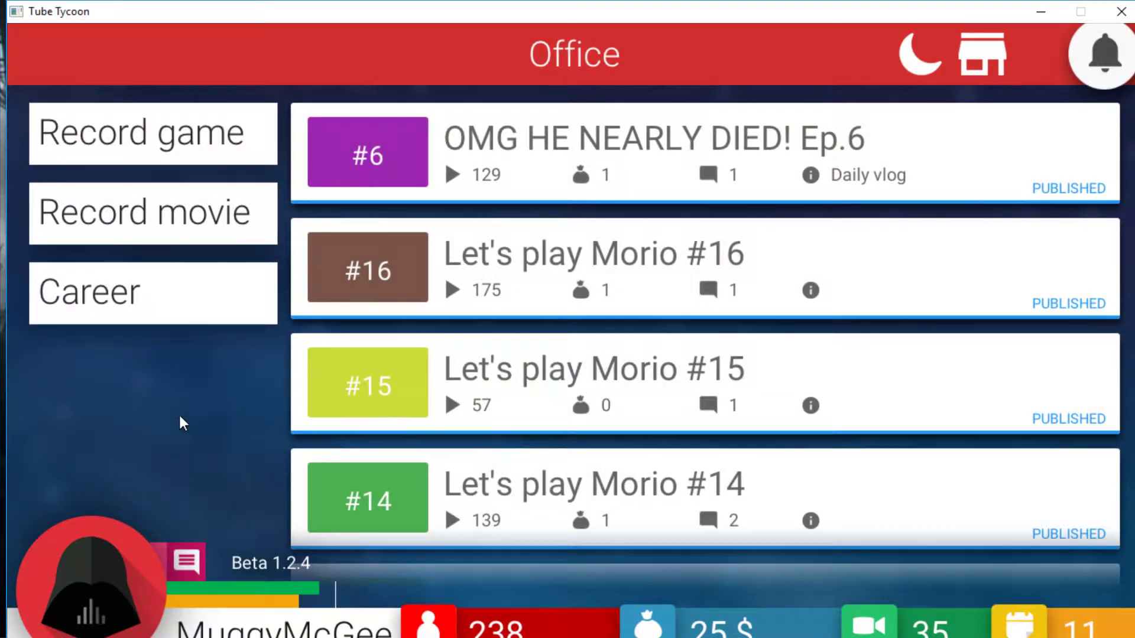
{"action": "mouse_move", "coordinate": [160, 260]}
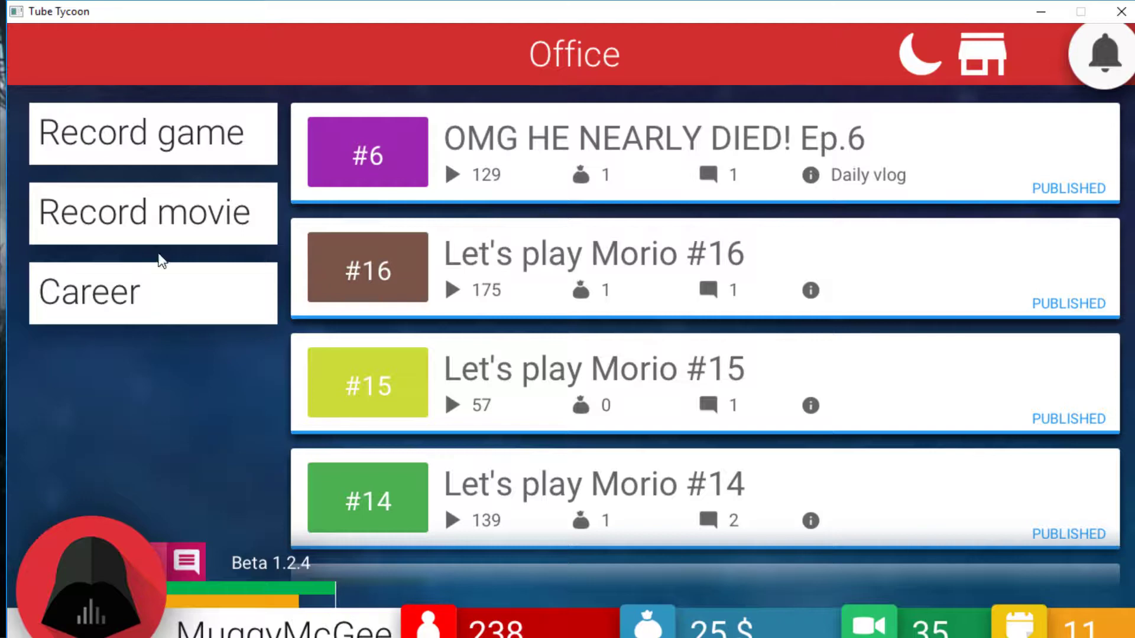
{"action": "left_click", "coordinate": [144, 212]}
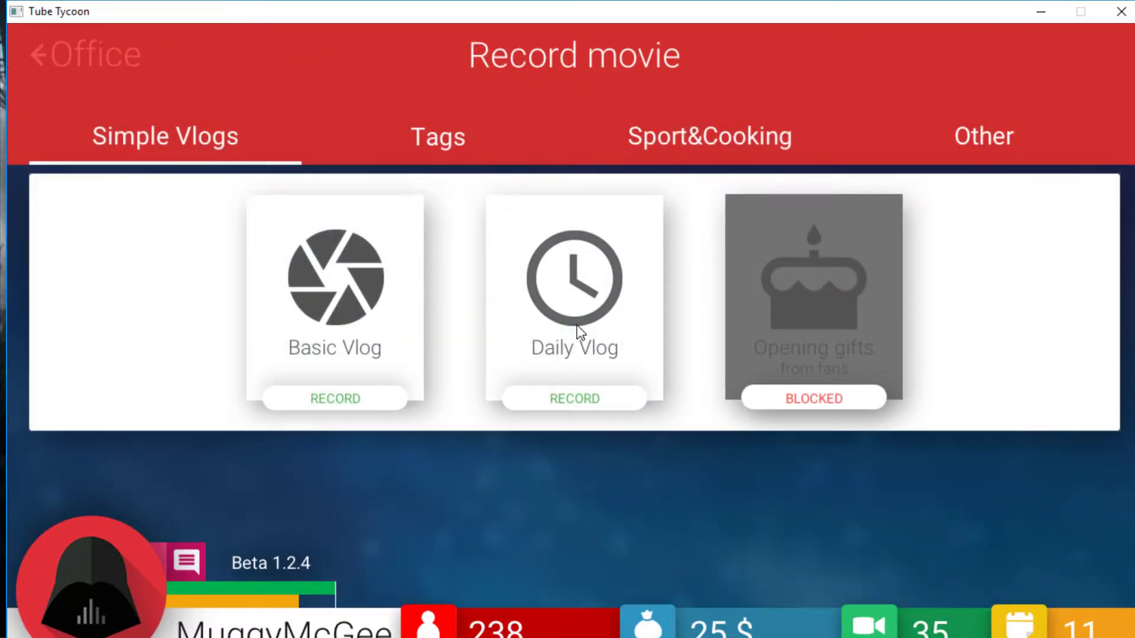
Step: Record and publish Morio episodes #17, #18 and #19 from the game slot
{"action": "left_click", "coordinate": [573, 398]}
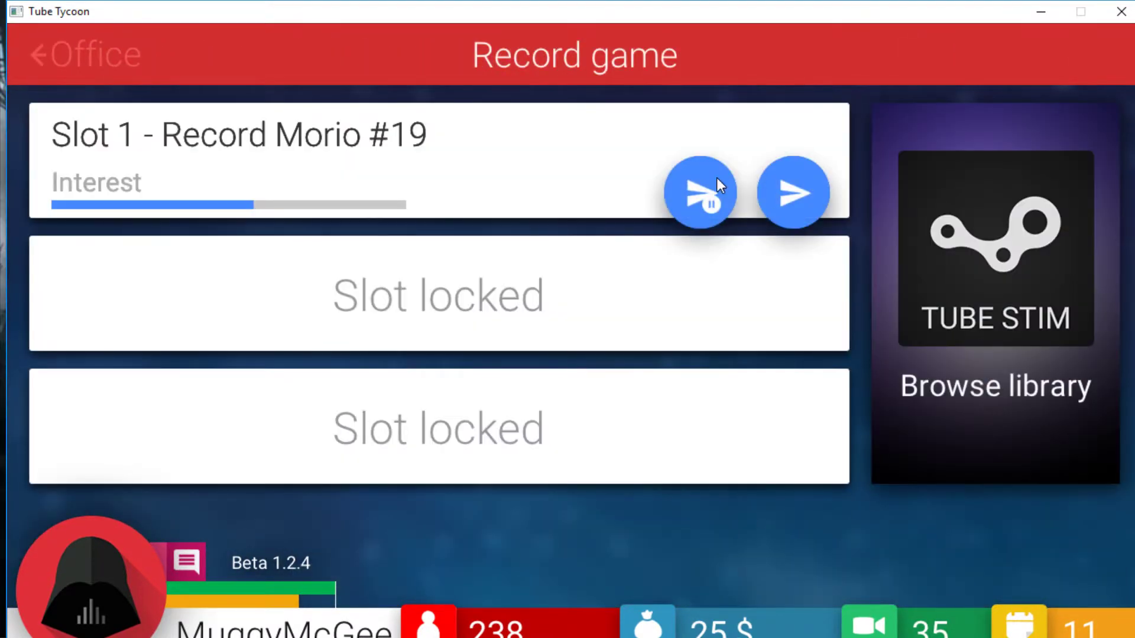
{"action": "left_click", "coordinate": [78, 56]}
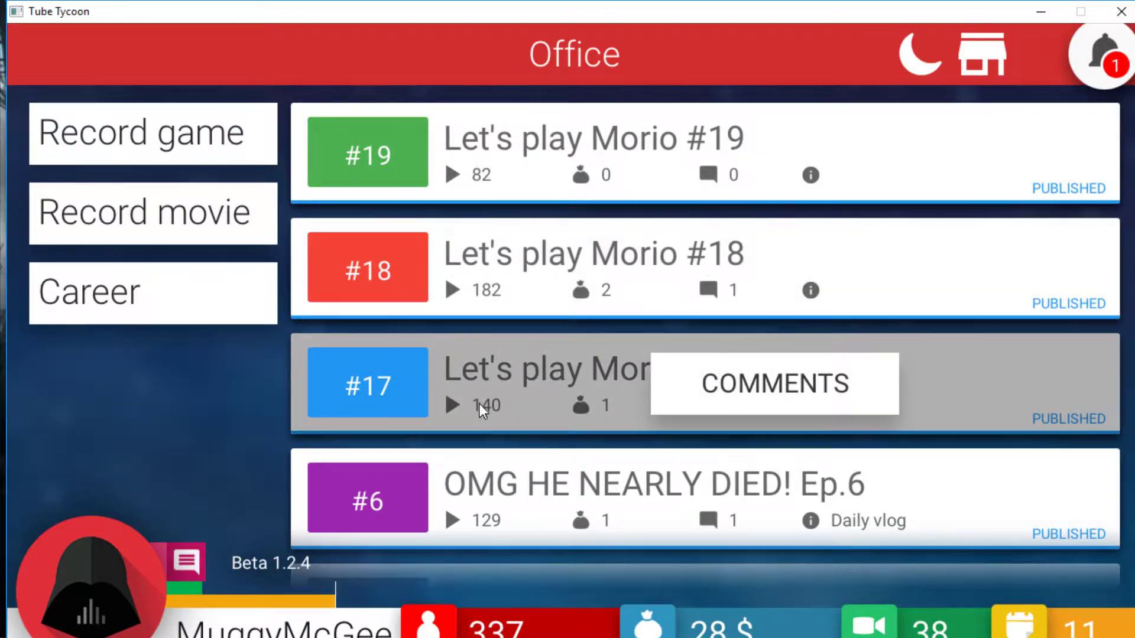
{"action": "mouse_move", "coordinate": [376, 333]}
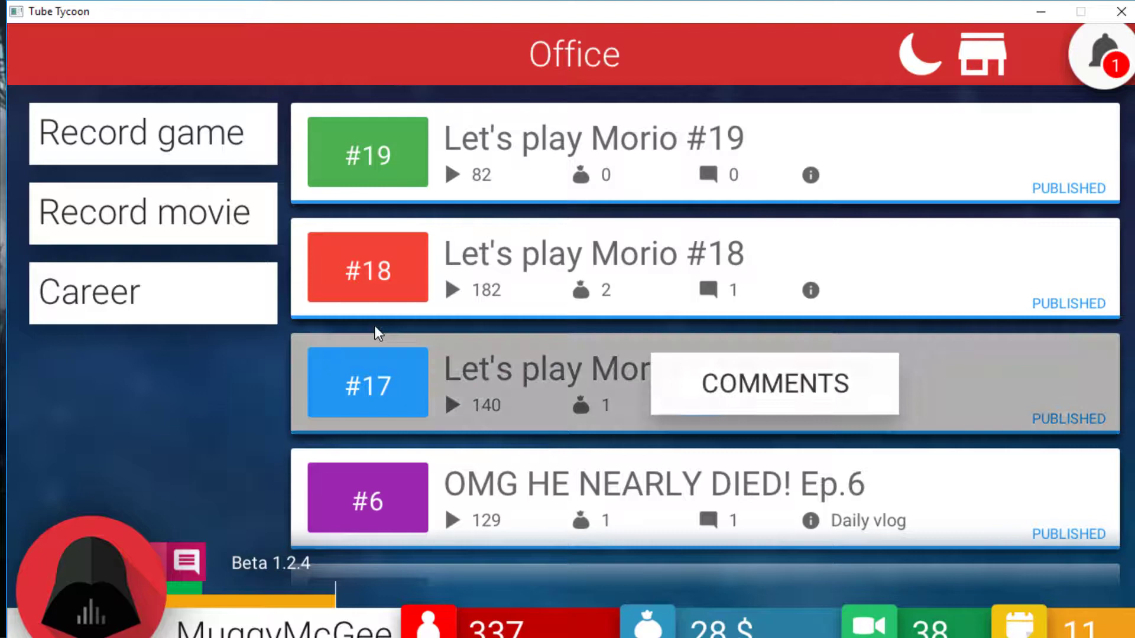
{"action": "mouse_move", "coordinate": [485, 171]}
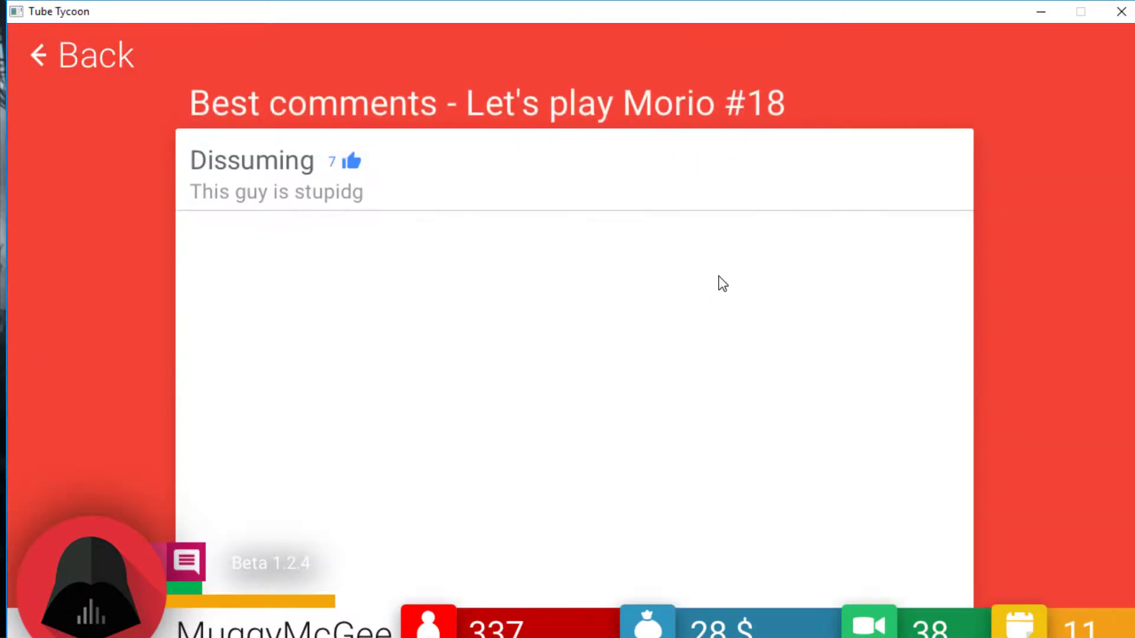
Step: Leave Morio #18's comments and check the new notifications
{"action": "left_click", "coordinate": [79, 55]}
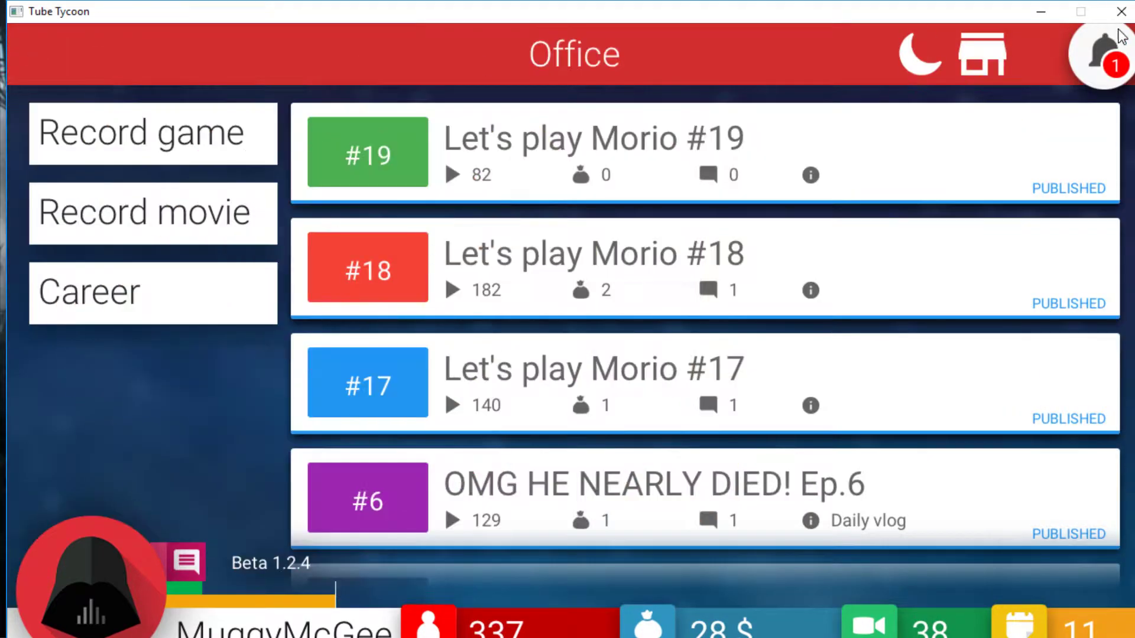
{"action": "left_click", "coordinate": [1103, 55]}
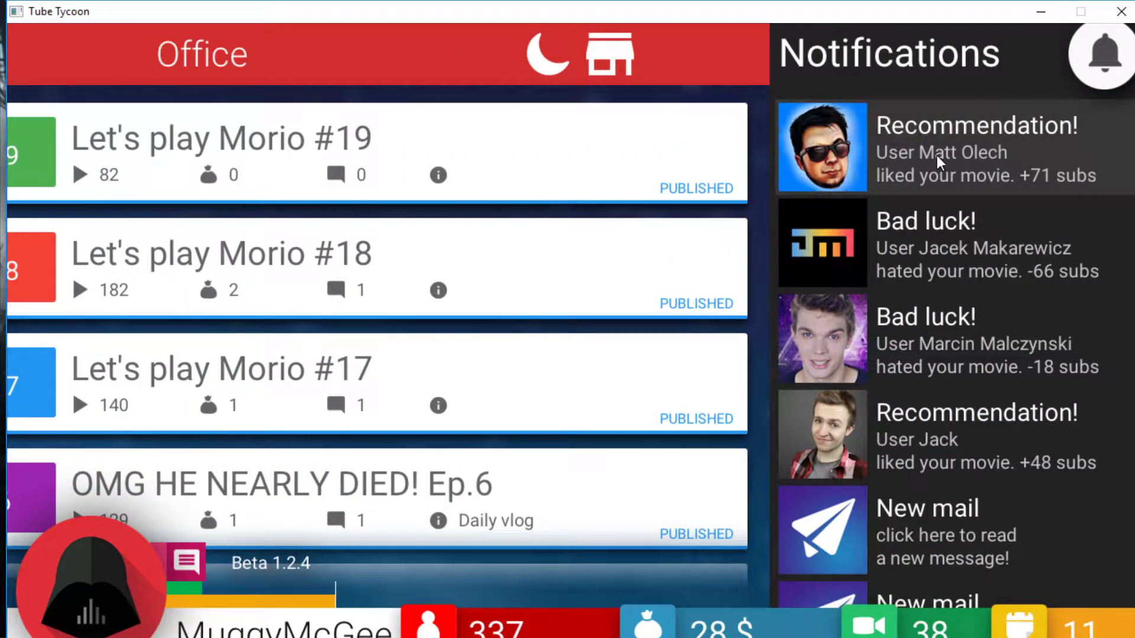
{"action": "mouse_move", "coordinate": [71, 52]}
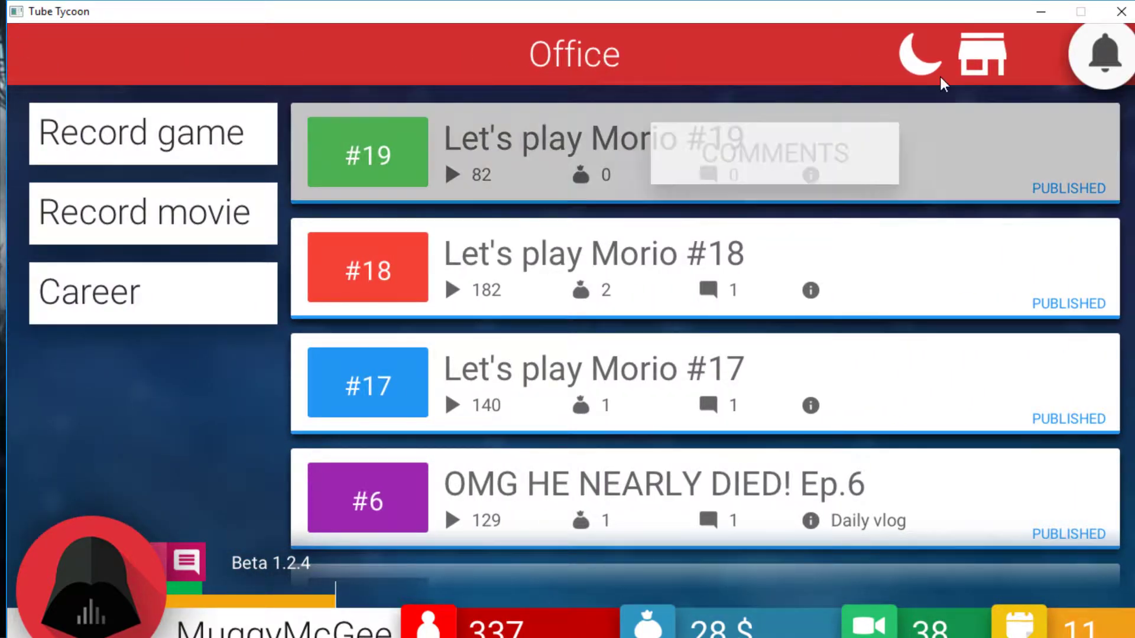
{"action": "mouse_move", "coordinate": [326, 501]}
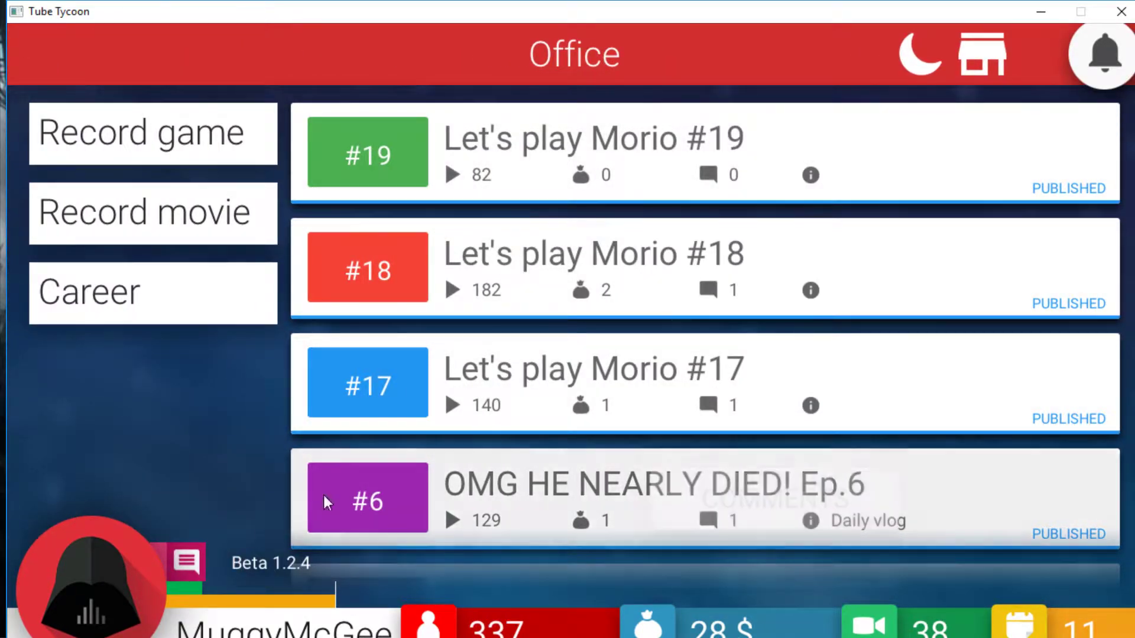
{"action": "mouse_move", "coordinate": [221, 437]}
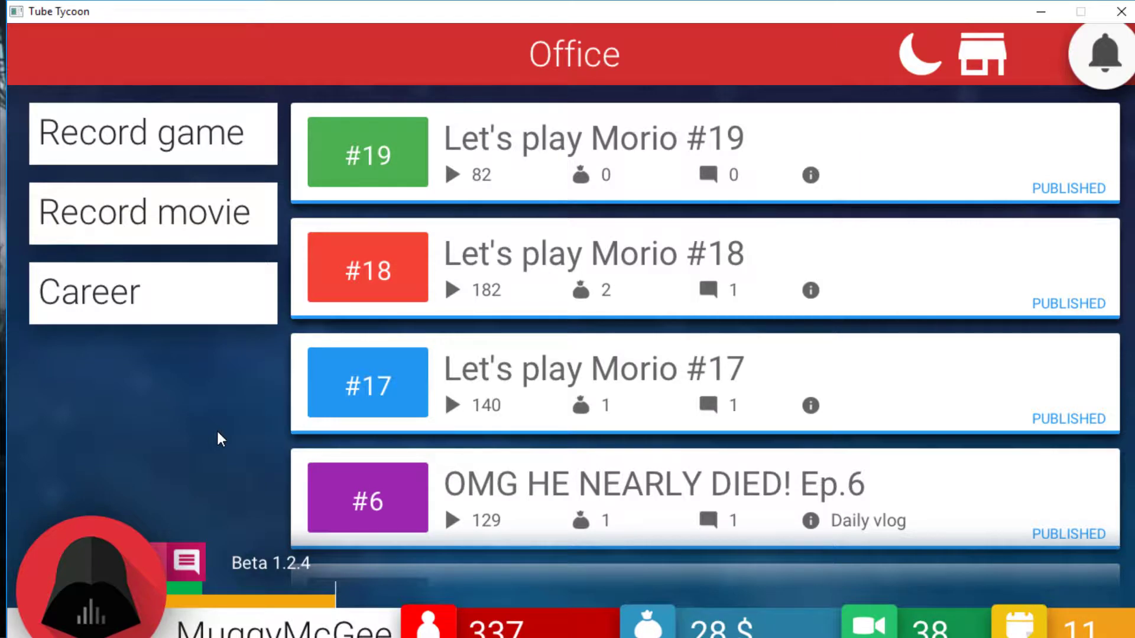
Step: Start a new series and browse Angry Penguins, Ice Tower and Wolfcher 4 in the game store
{"action": "left_click", "coordinate": [153, 132]}
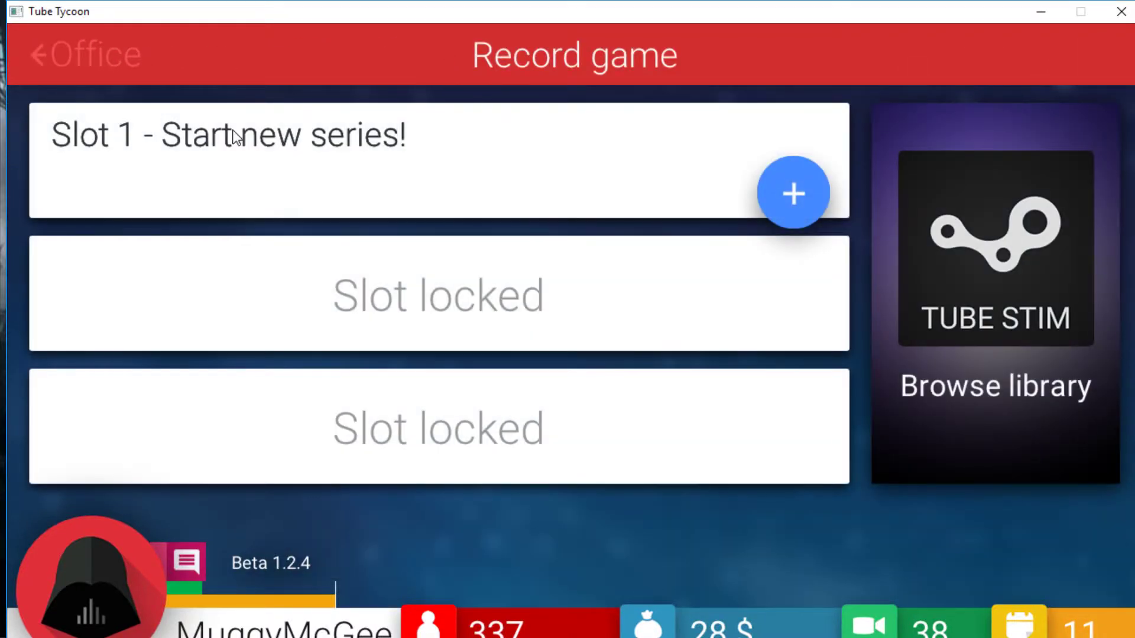
{"action": "left_click", "coordinate": [995, 250]}
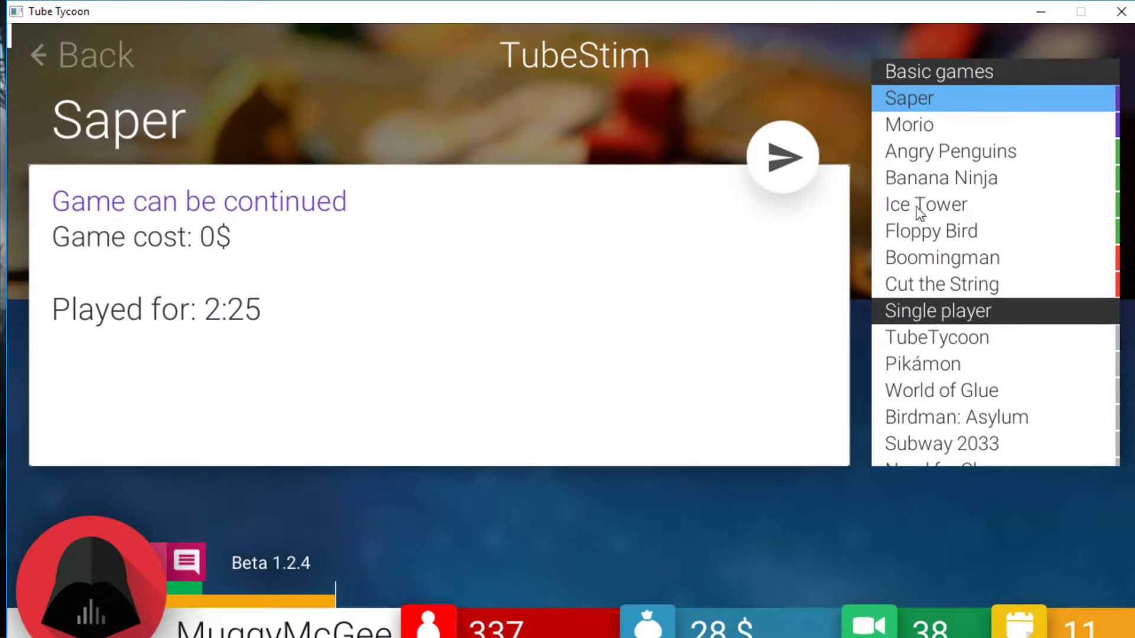
{"action": "left_click", "coordinate": [950, 150]}
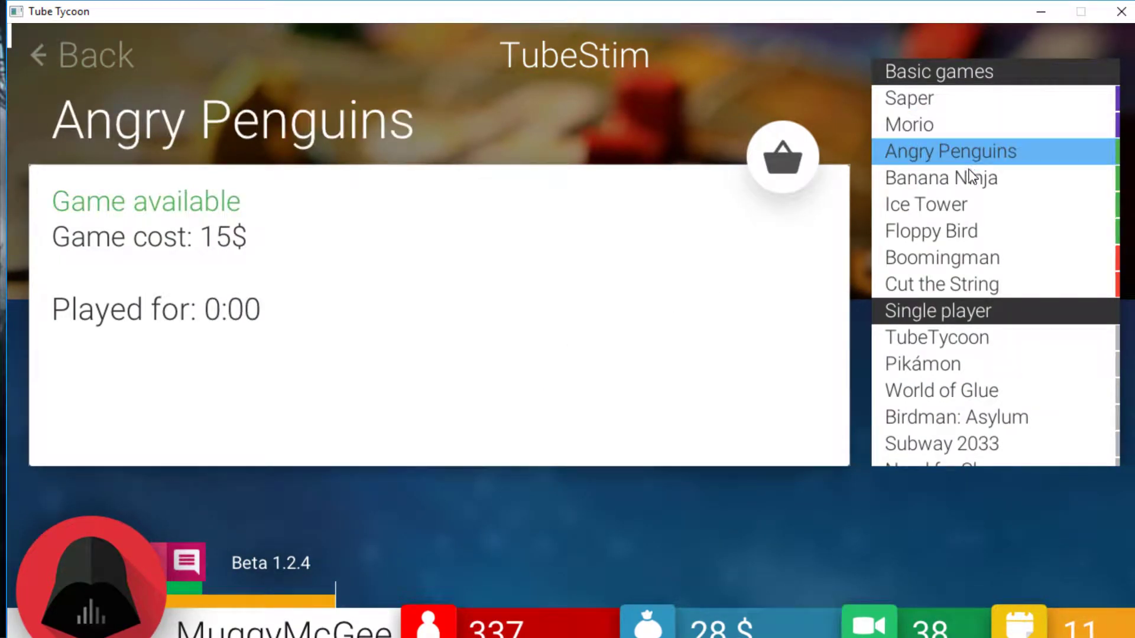
{"action": "left_click", "coordinate": [924, 205]}
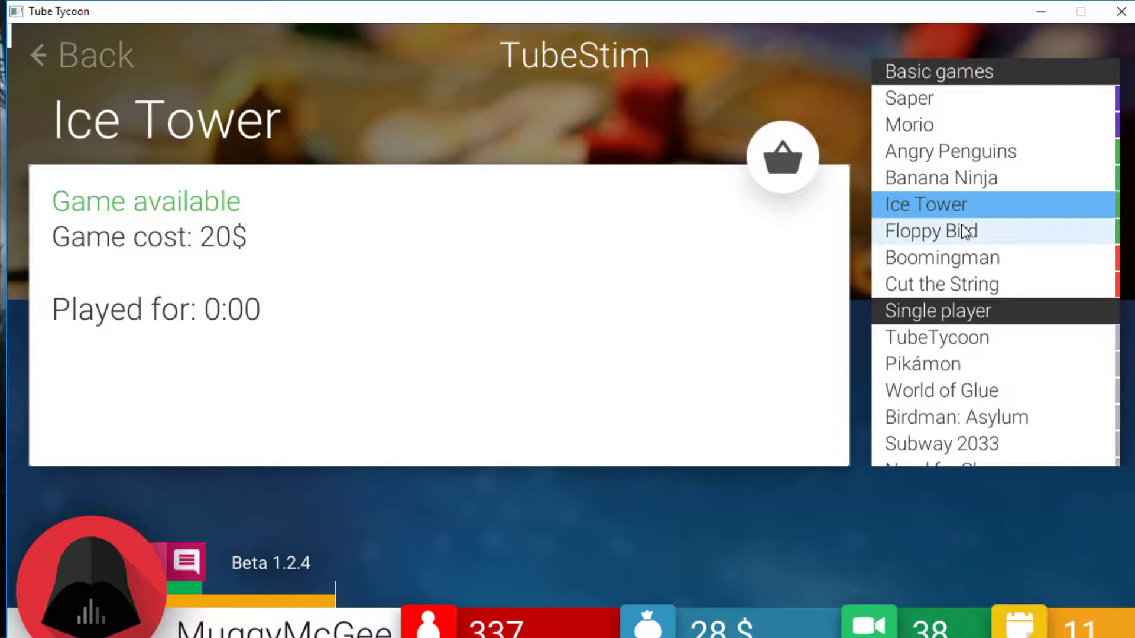
{"action": "left_click", "coordinate": [915, 274]}
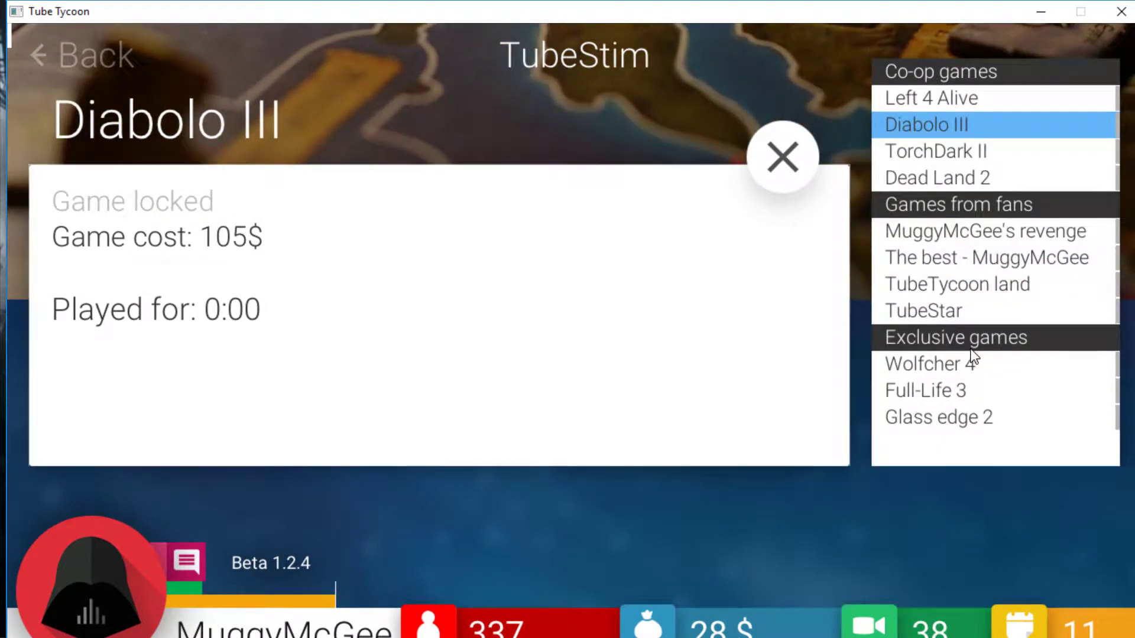
{"action": "left_click", "coordinate": [930, 363]}
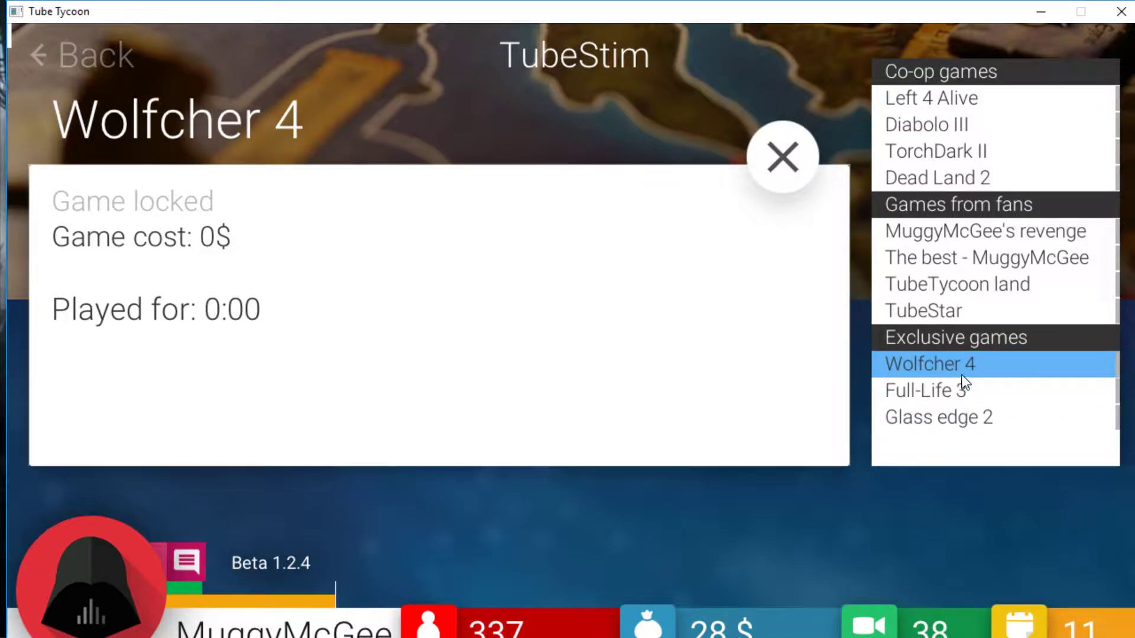
Step: Compare Morio and Boomingman, then buy Angry Penguins for the new series
{"action": "scroll", "scroll_direction": "up", "scroll_amount": 3}
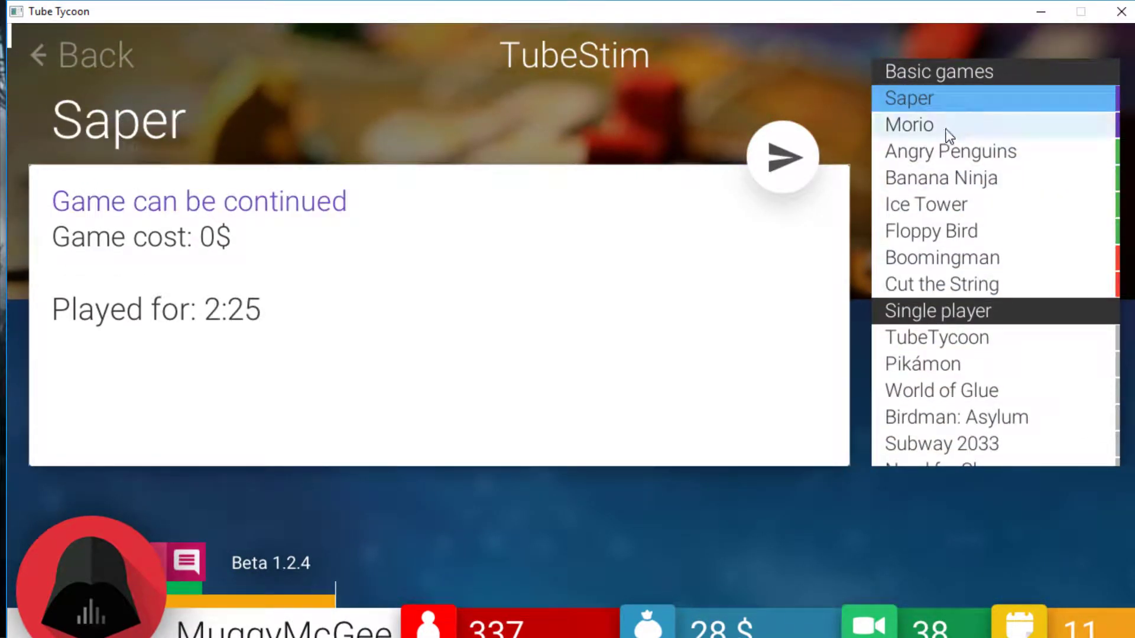
{"action": "left_click", "coordinate": [909, 124]}
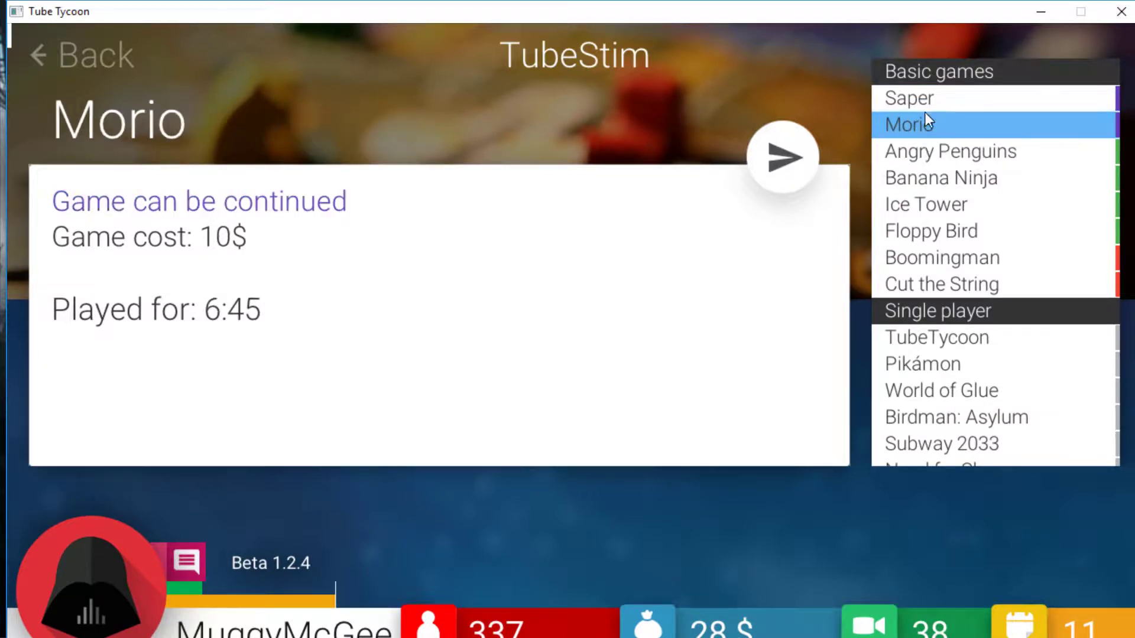
{"action": "left_click", "coordinate": [942, 257]}
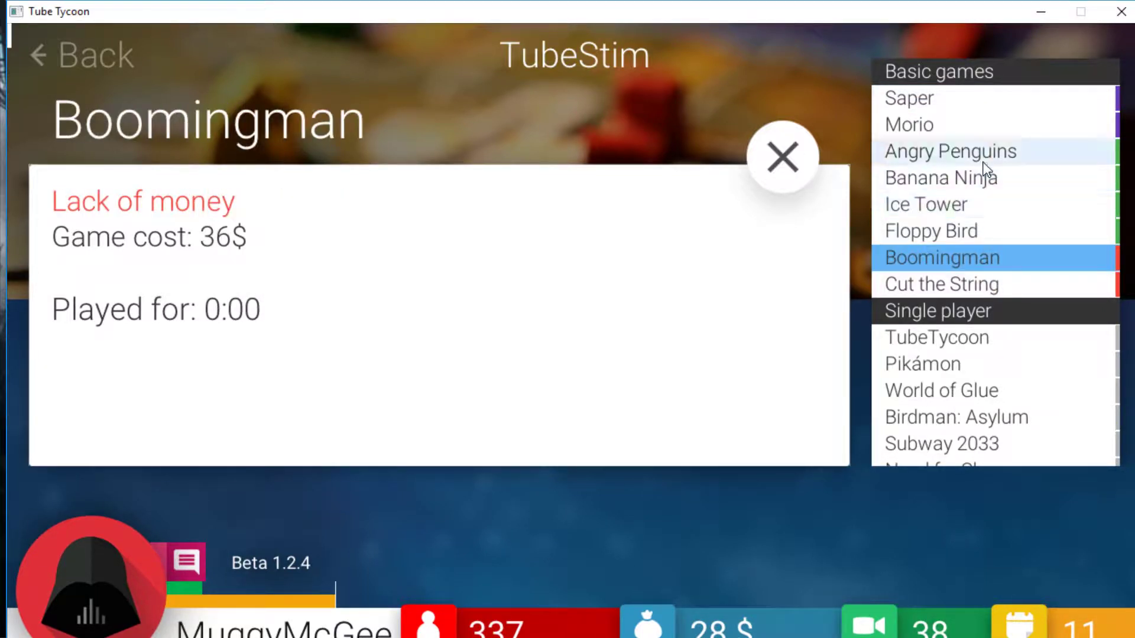
{"action": "left_click", "coordinate": [950, 151]}
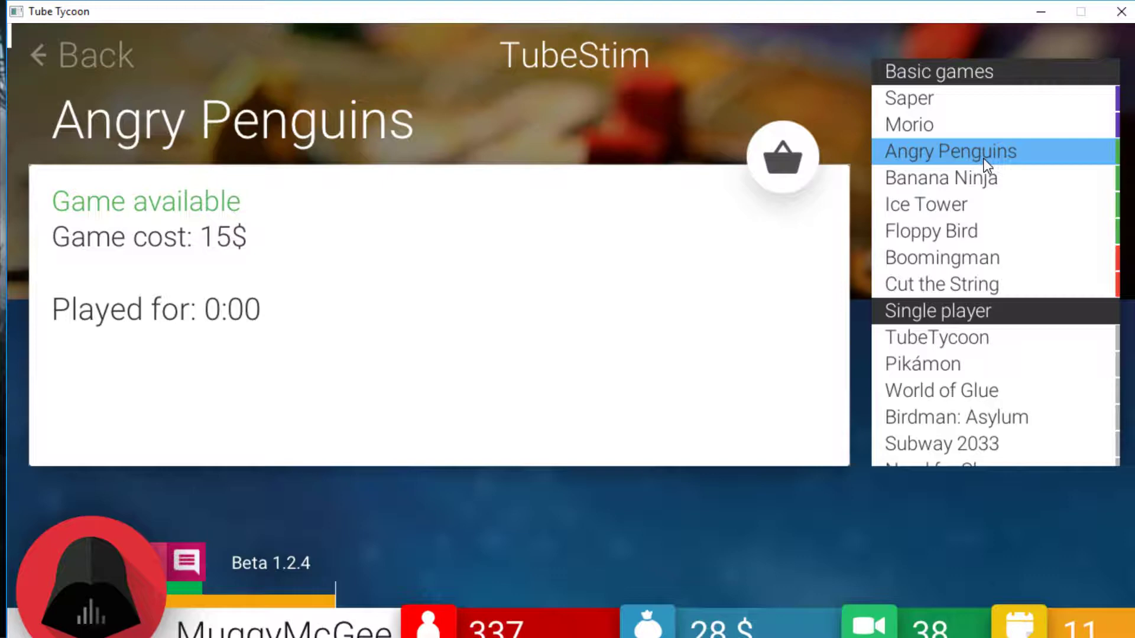
{"action": "left_click", "coordinate": [949, 151]}
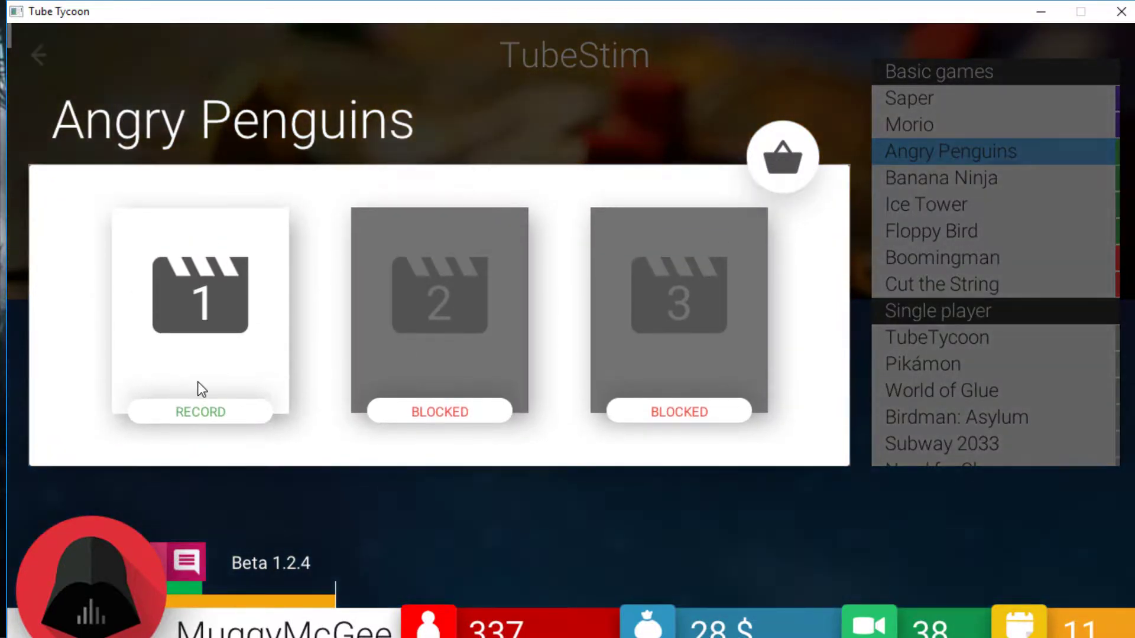
Step: Record and publish Angry Penguins #1 and read its comments
{"action": "left_click", "coordinate": [200, 412]}
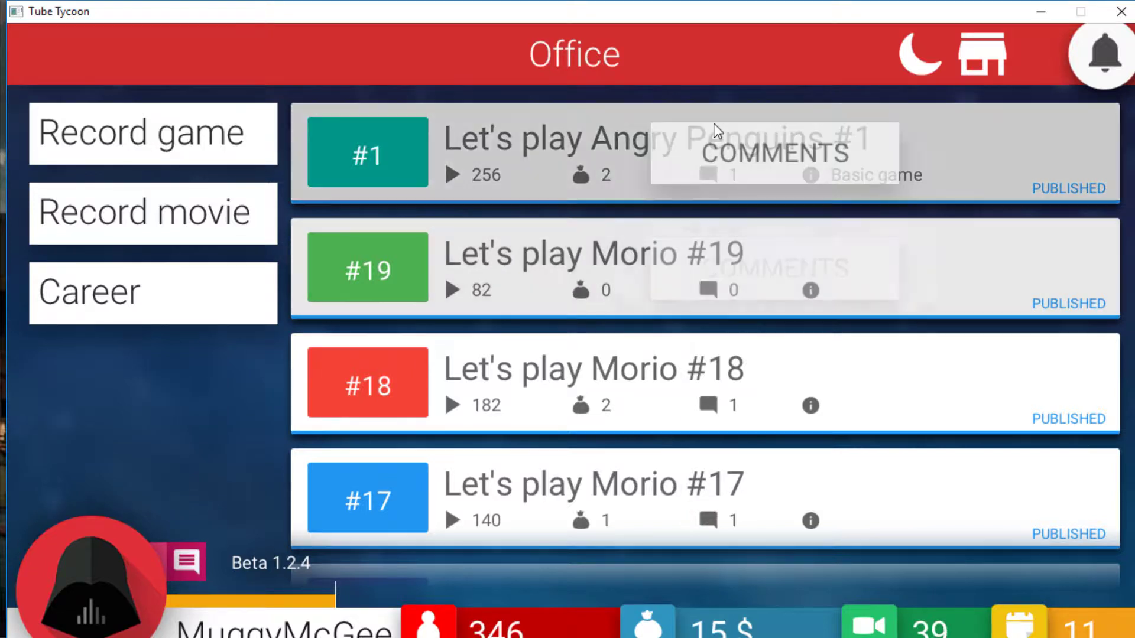
{"action": "left_click", "coordinate": [773, 153]}
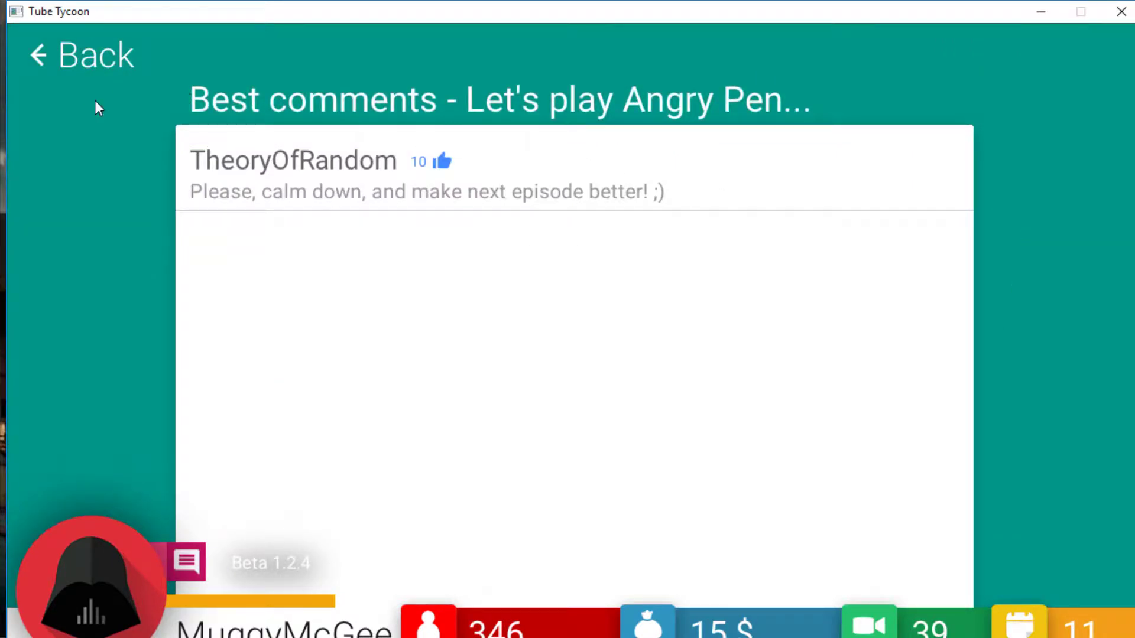
{"action": "mouse_move", "coordinate": [96, 85]}
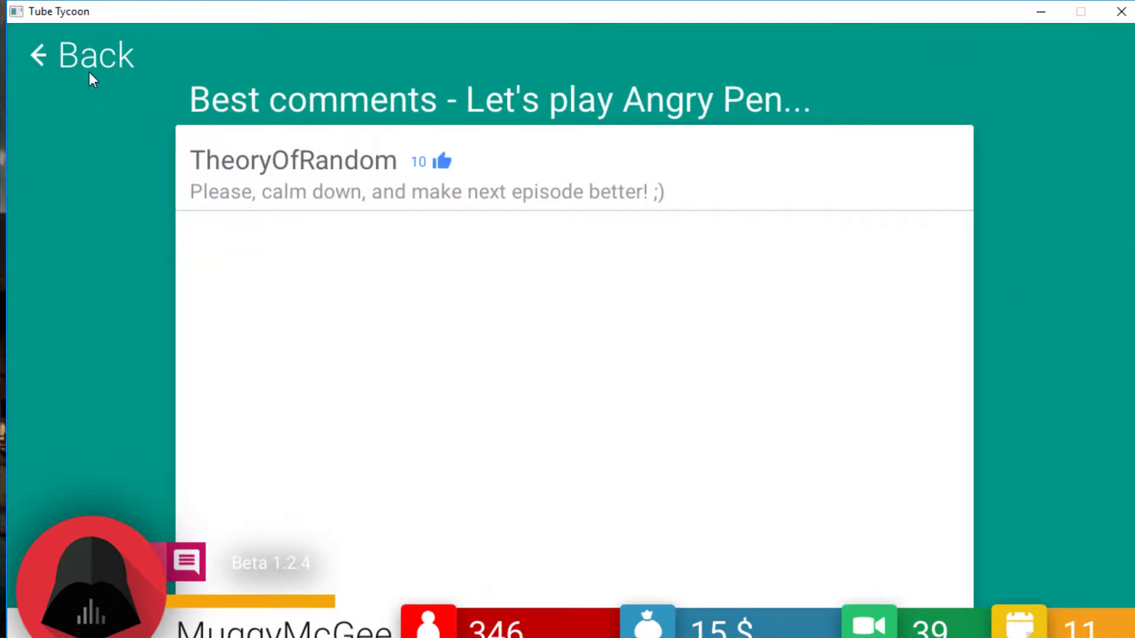
{"action": "mouse_move", "coordinate": [93, 57]}
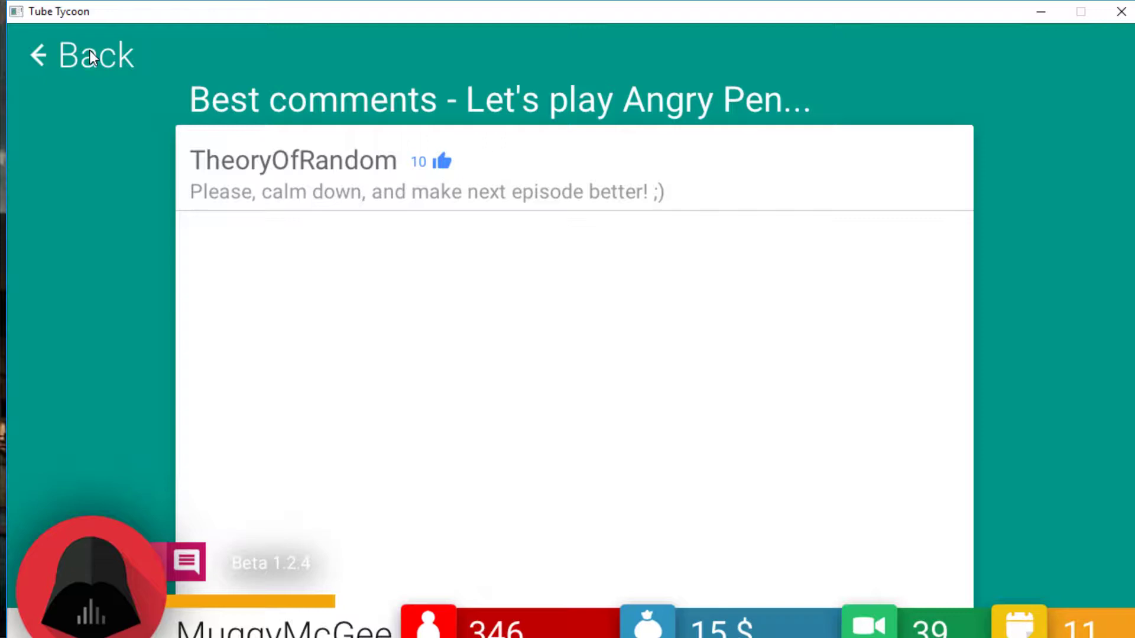
{"action": "mouse_move", "coordinate": [78, 45]}
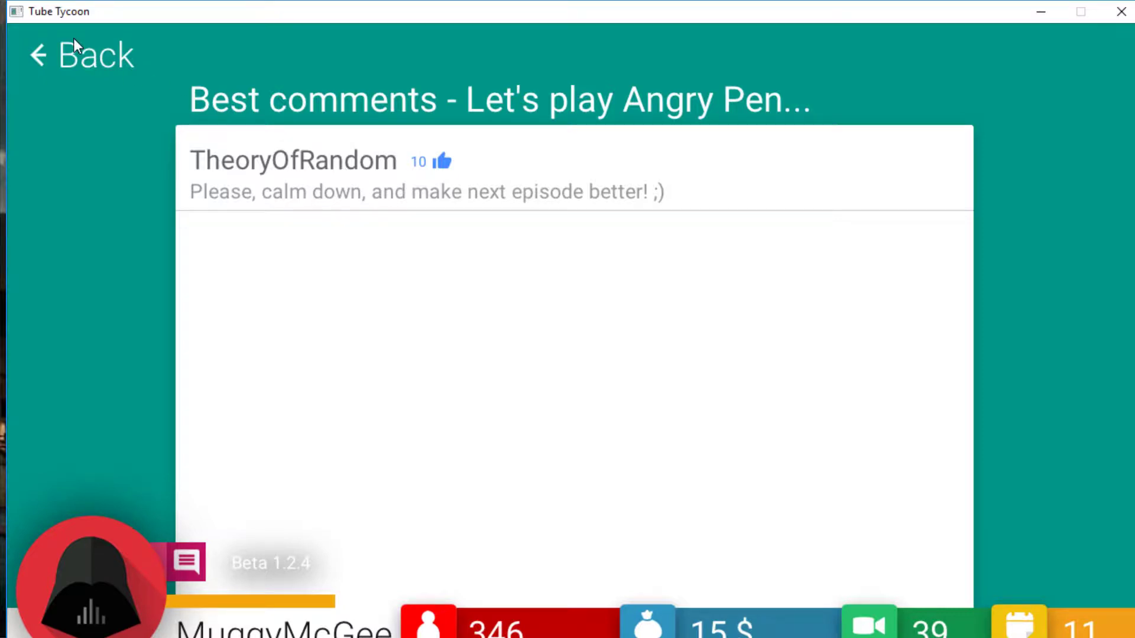
{"action": "left_click", "coordinate": [81, 56]}
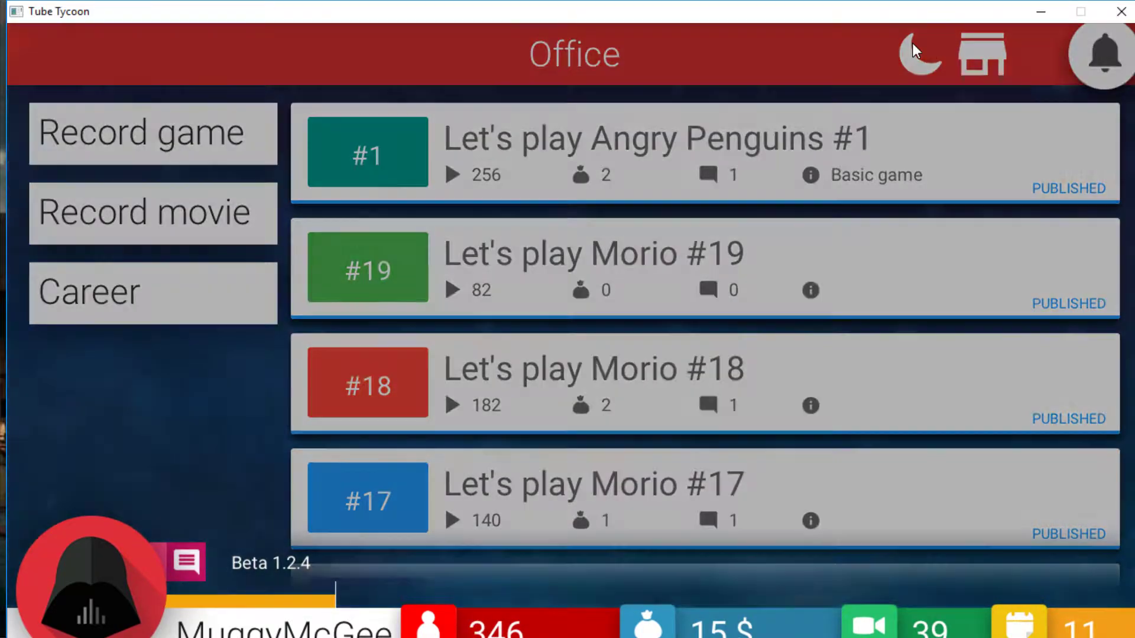
Step: End day 11, start day 12 and begin setting up a new movie
{"action": "left_click", "coordinate": [920, 53]}
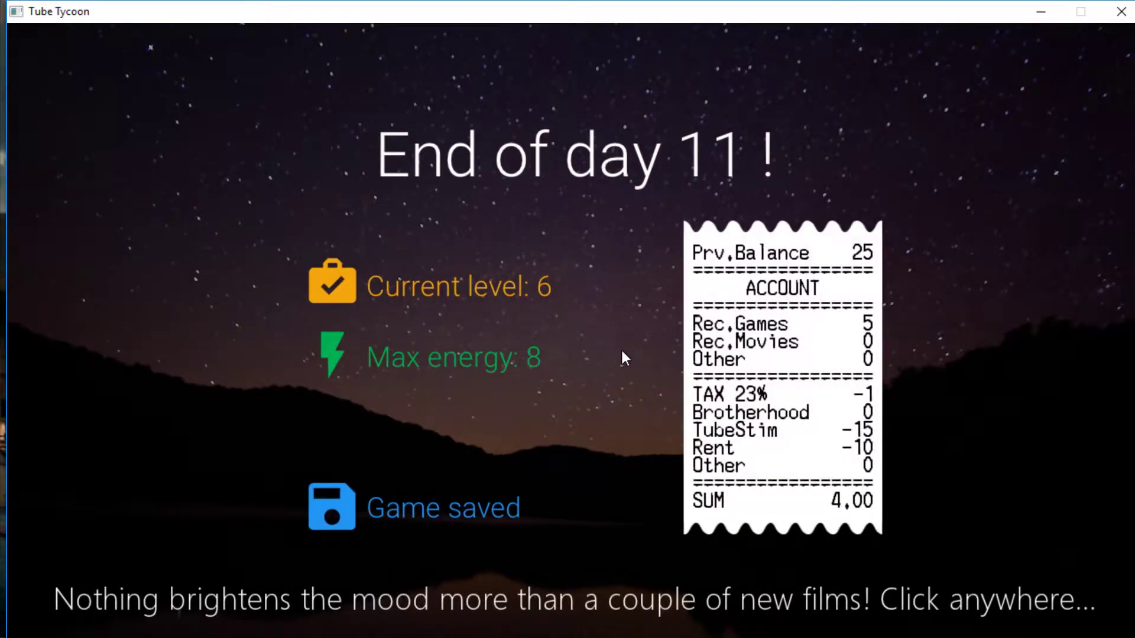
{"action": "left_click", "coordinate": [625, 357]}
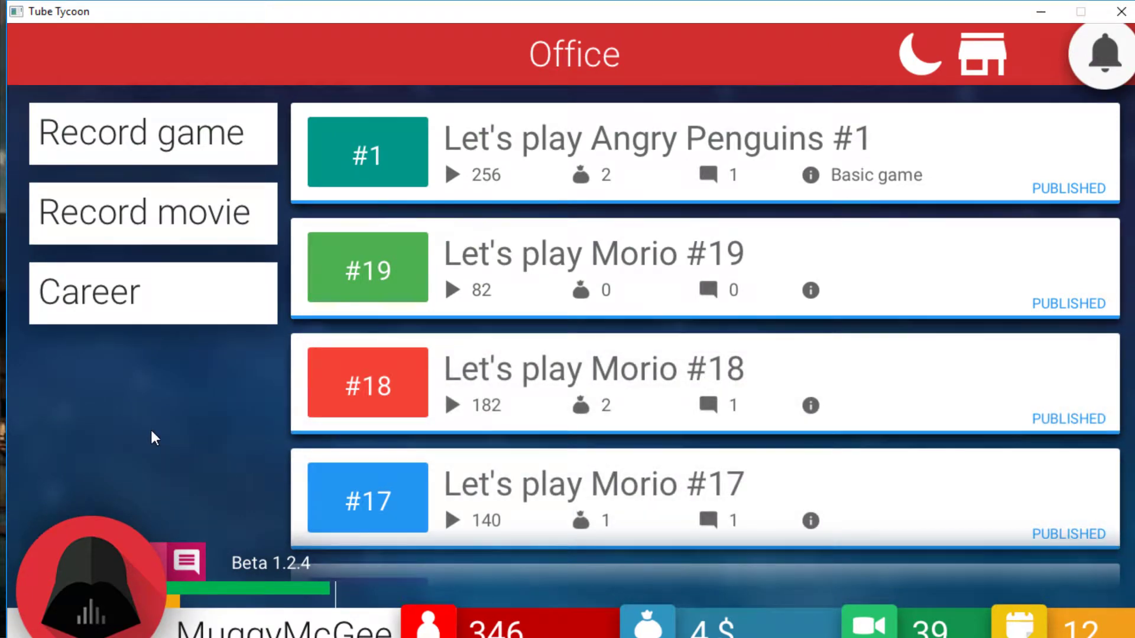
{"action": "left_click", "coordinate": [152, 211]}
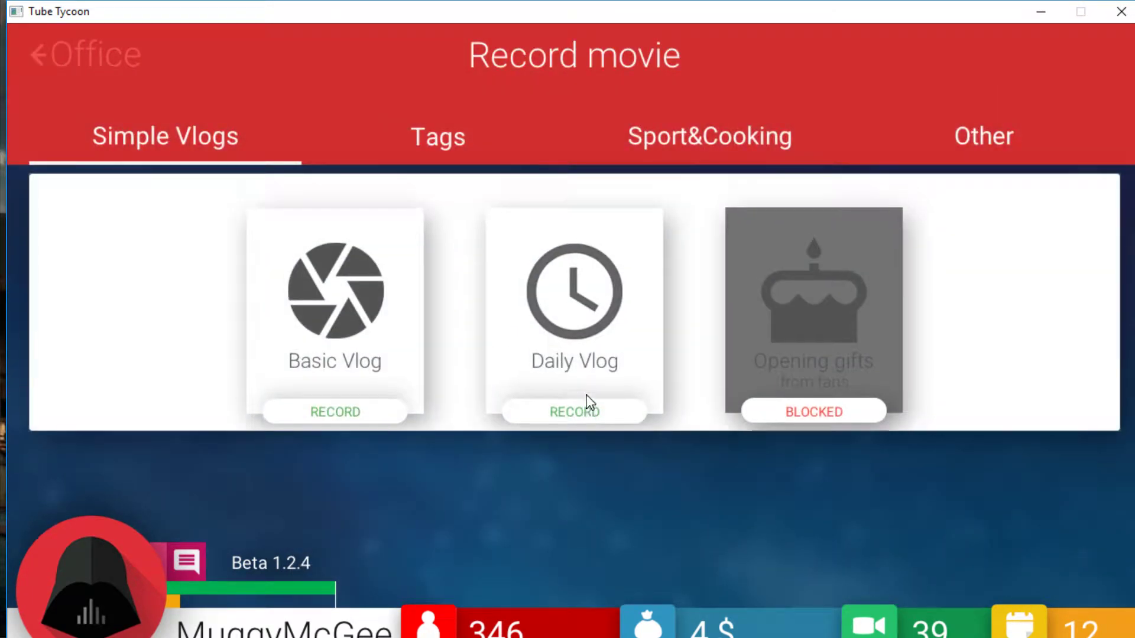
Step: Set up a Daily vlog titled "OMG IM BUYING A NEW HOUSE Ep.7"
{"action": "left_click", "coordinate": [574, 412]}
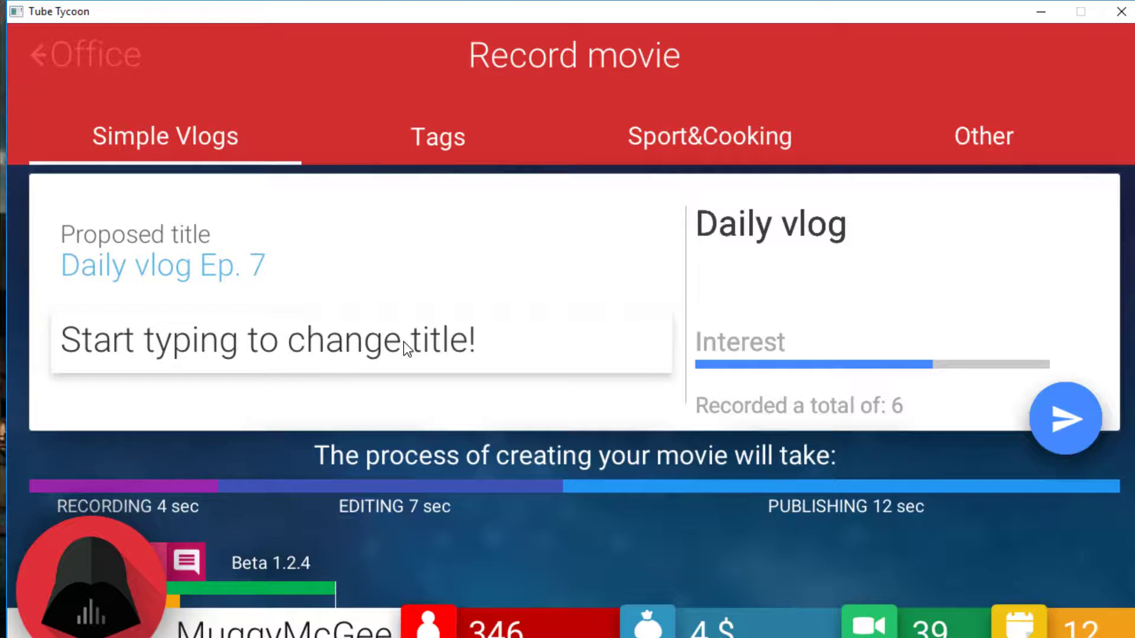
{"action": "type", "text": "OMG I"}
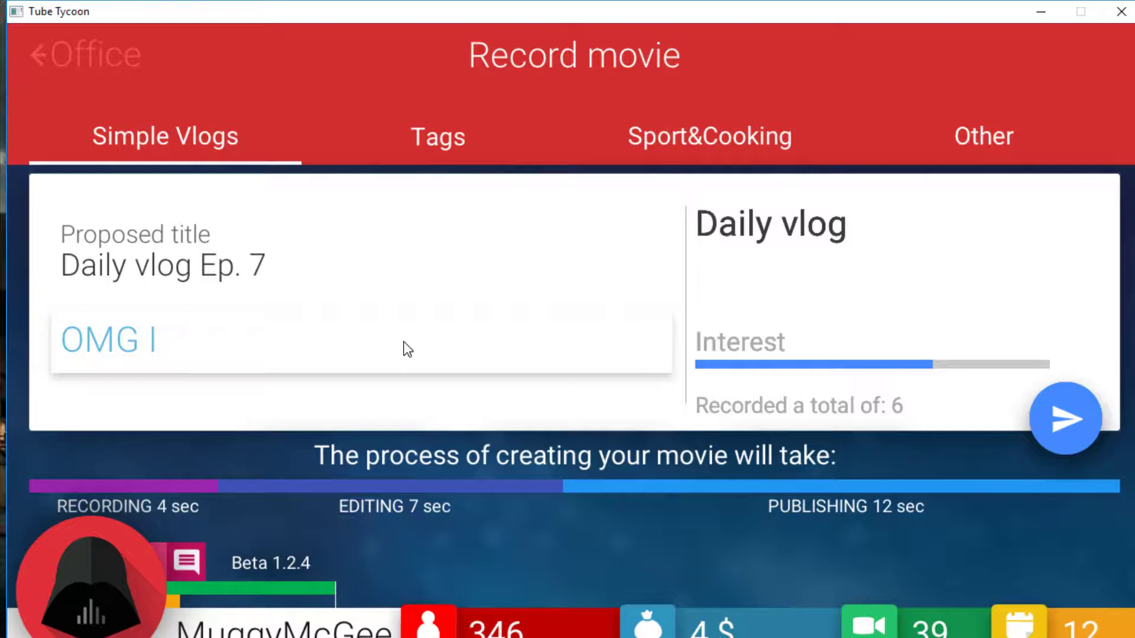
{"action": "type", "text": "M BUYING A"}
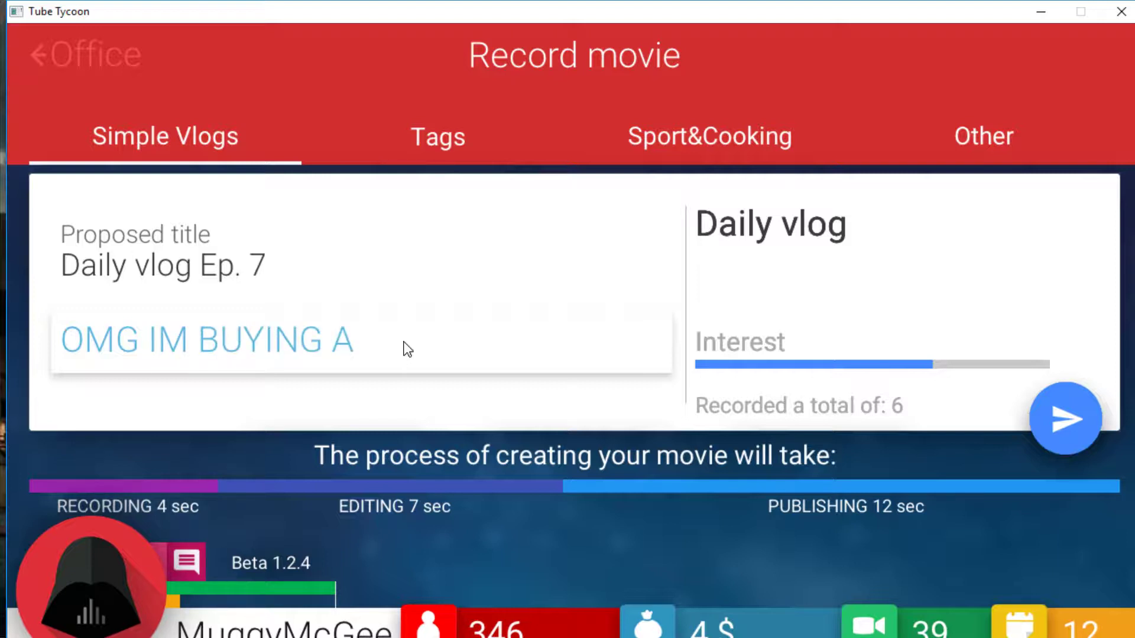
{"action": "type", "text": "NEW HOUSE"}
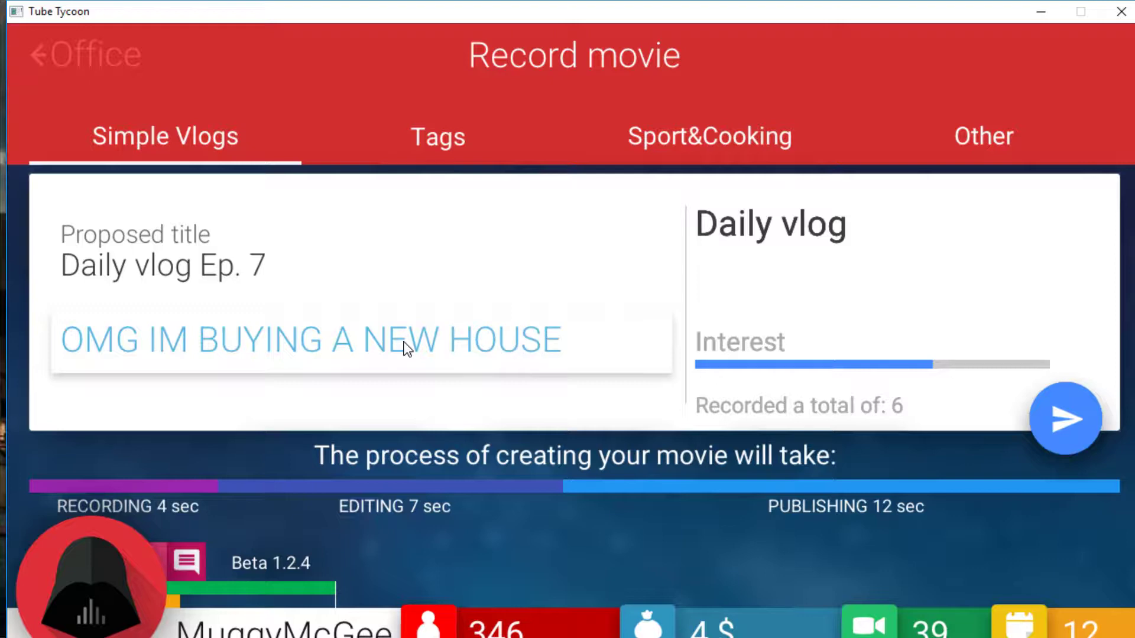
{"action": "type", "text": "E"}
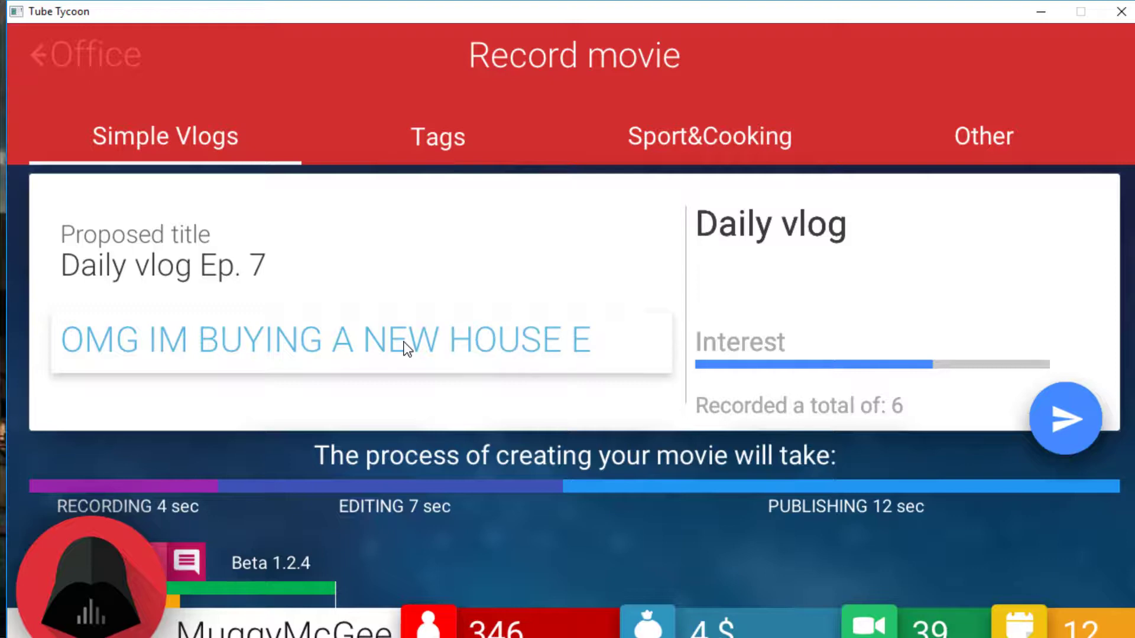
{"action": "type", "text": "Ep.7"}
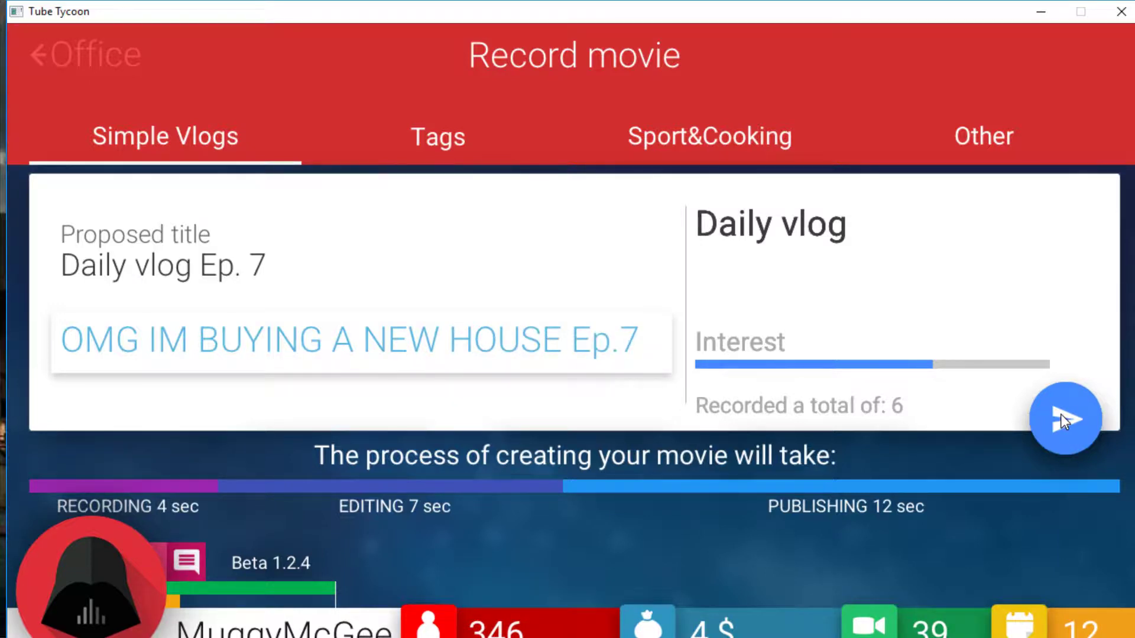
Step: Produce "OMG IM BUYING A NEW HOUSE Ep.7", read its comments, then start setting up a Basic Vlog
{"action": "left_click", "coordinate": [1065, 419]}
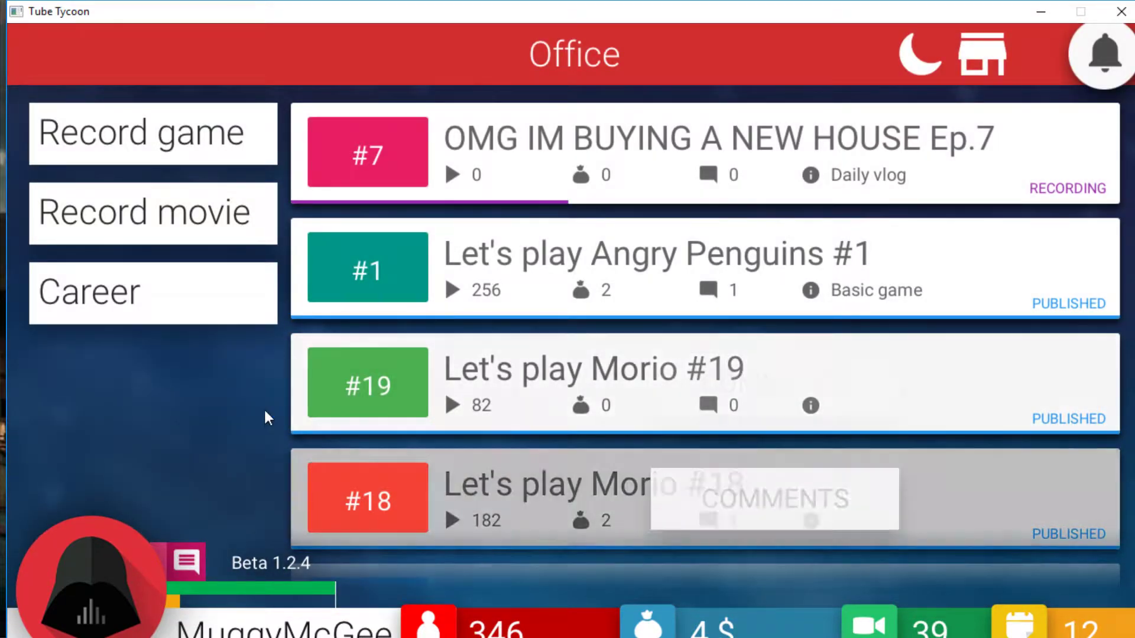
{"action": "mouse_move", "coordinate": [178, 401]}
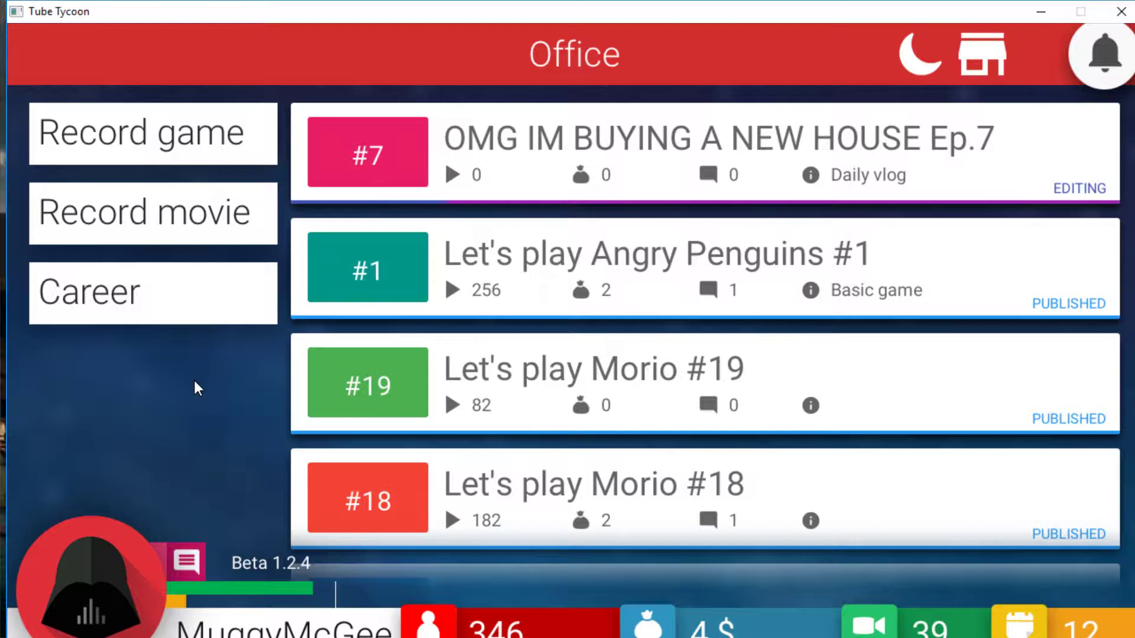
{"action": "mouse_move", "coordinate": [210, 391]}
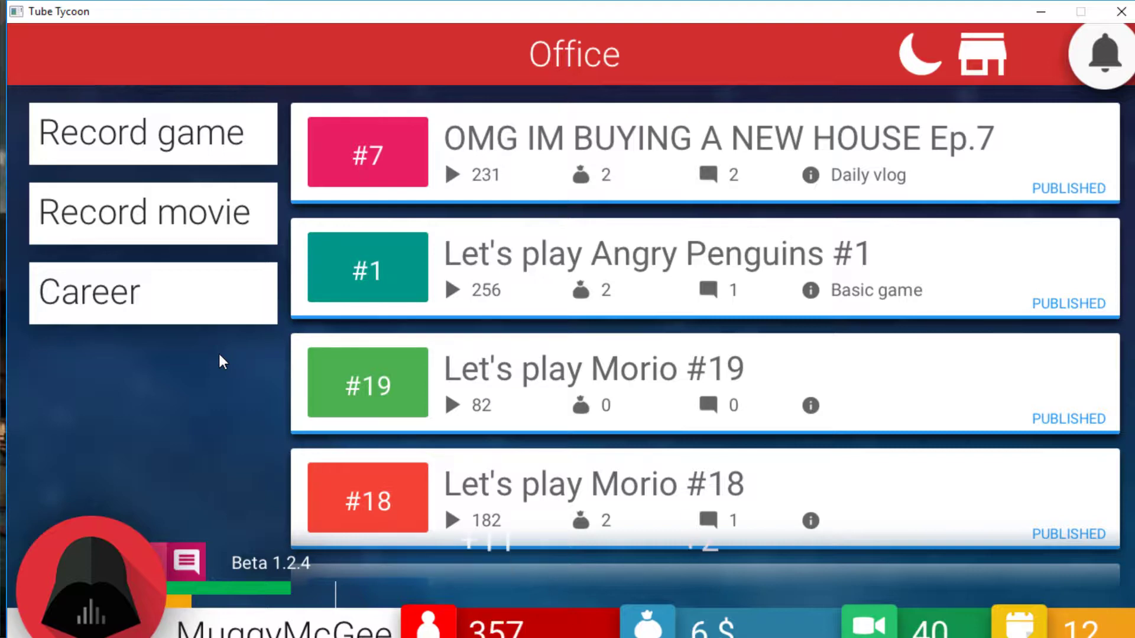
{"action": "left_click", "coordinate": [717, 175]}
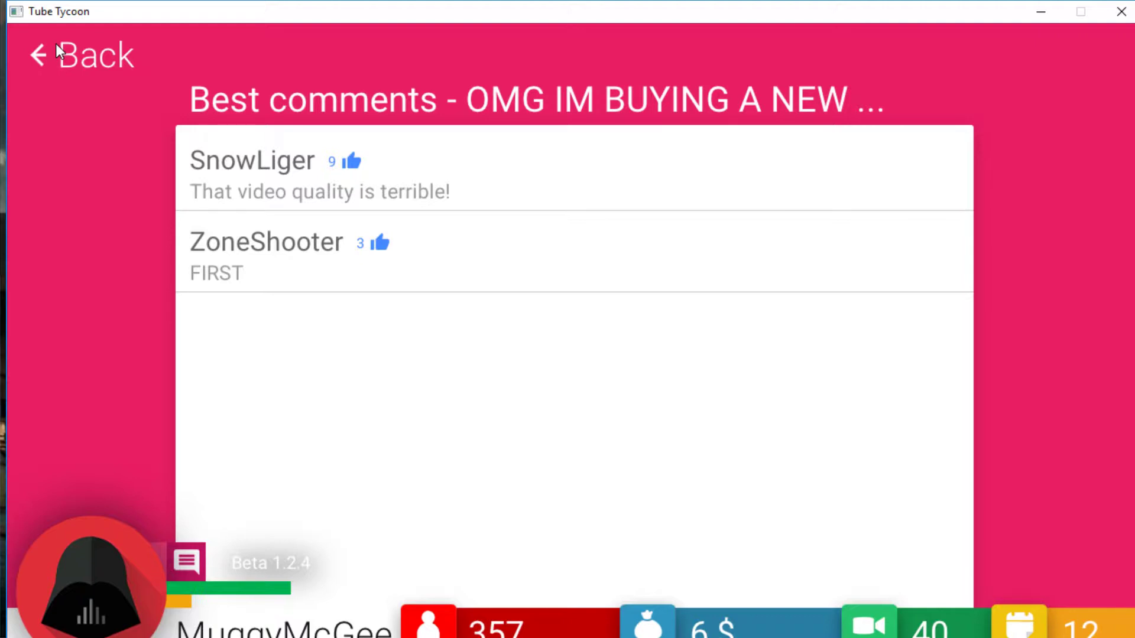
{"action": "left_click", "coordinate": [79, 55]}
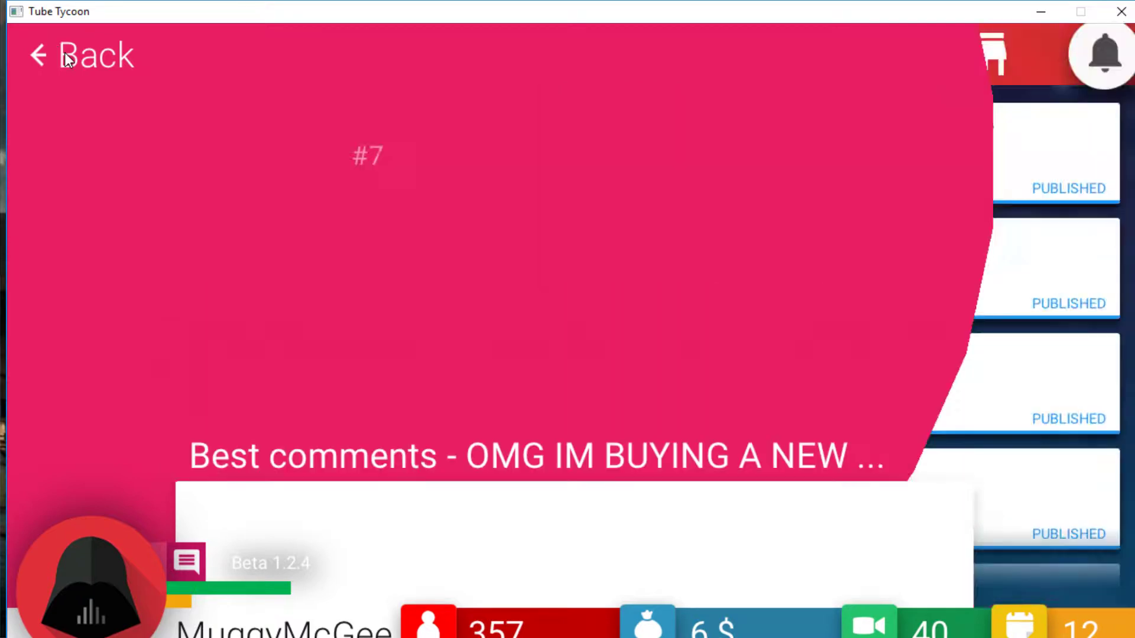
{"action": "left_click", "coordinate": [79, 55]}
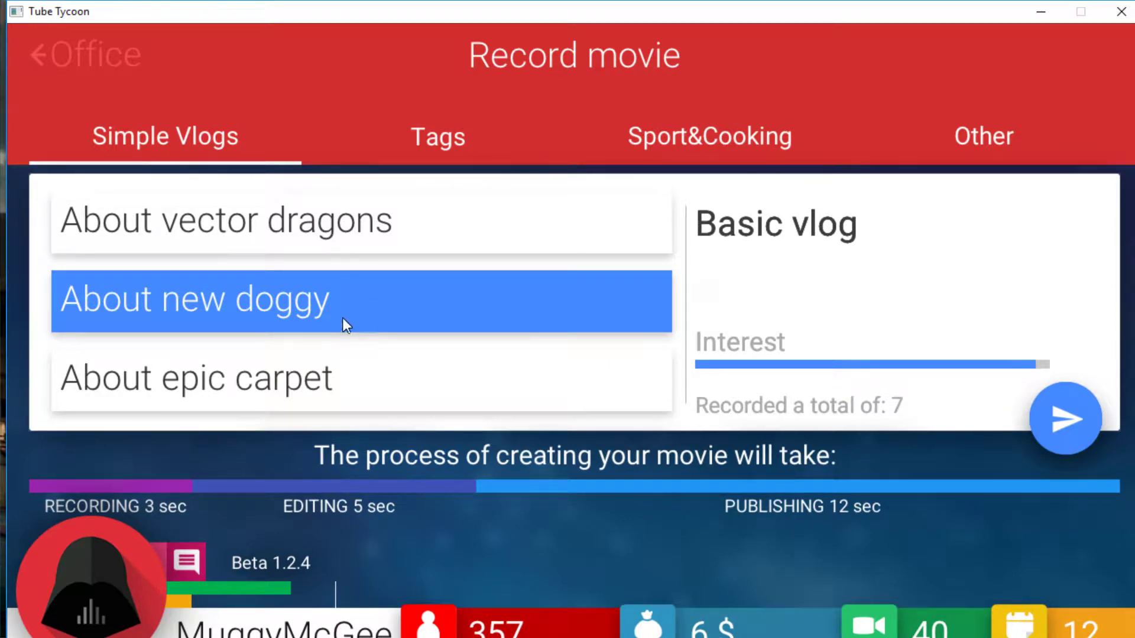
Step: Publish the Basic vlog "About new doggy" and read its best comment
{"action": "left_click", "coordinate": [1064, 419]}
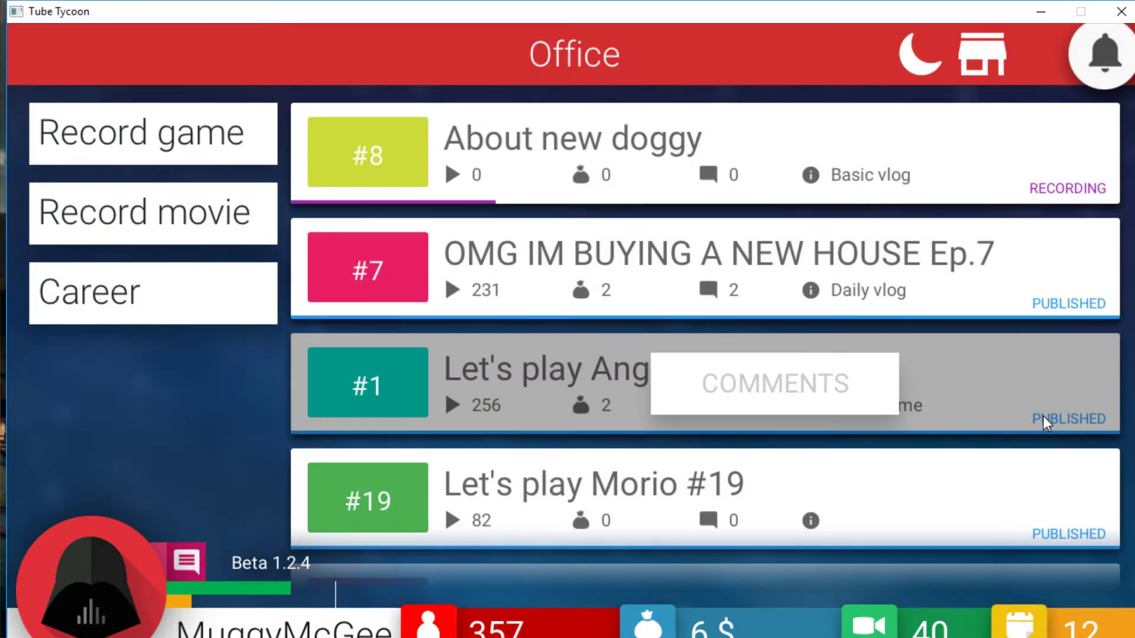
{"action": "mouse_move", "coordinate": [140, 401]}
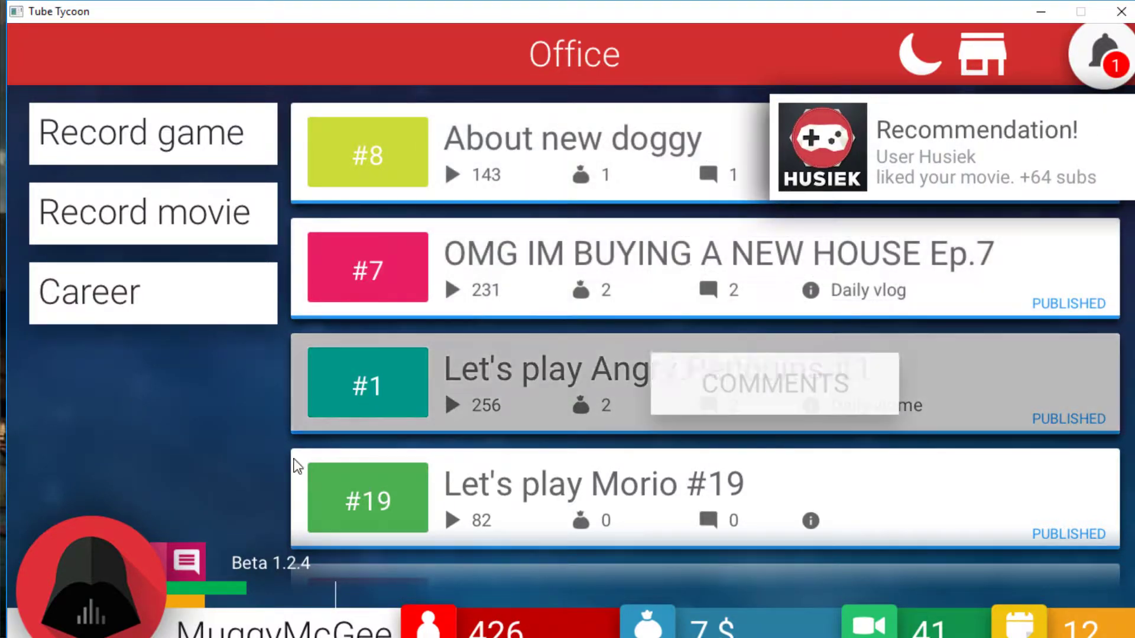
{"action": "mouse_move", "coordinate": [717, 176]}
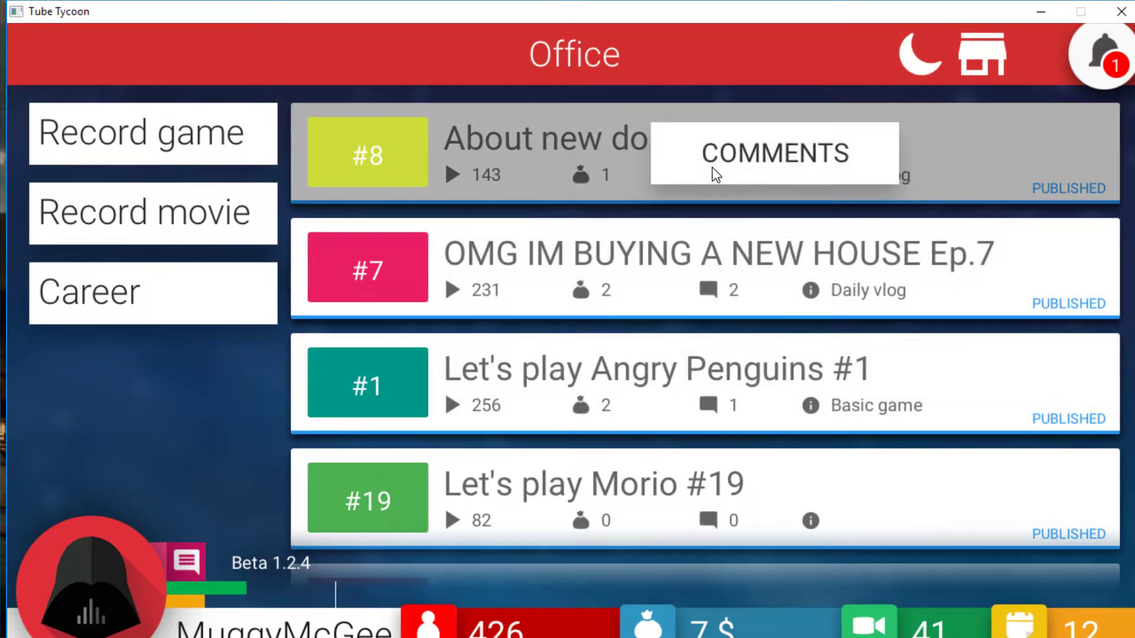
{"action": "left_click", "coordinate": [773, 152]}
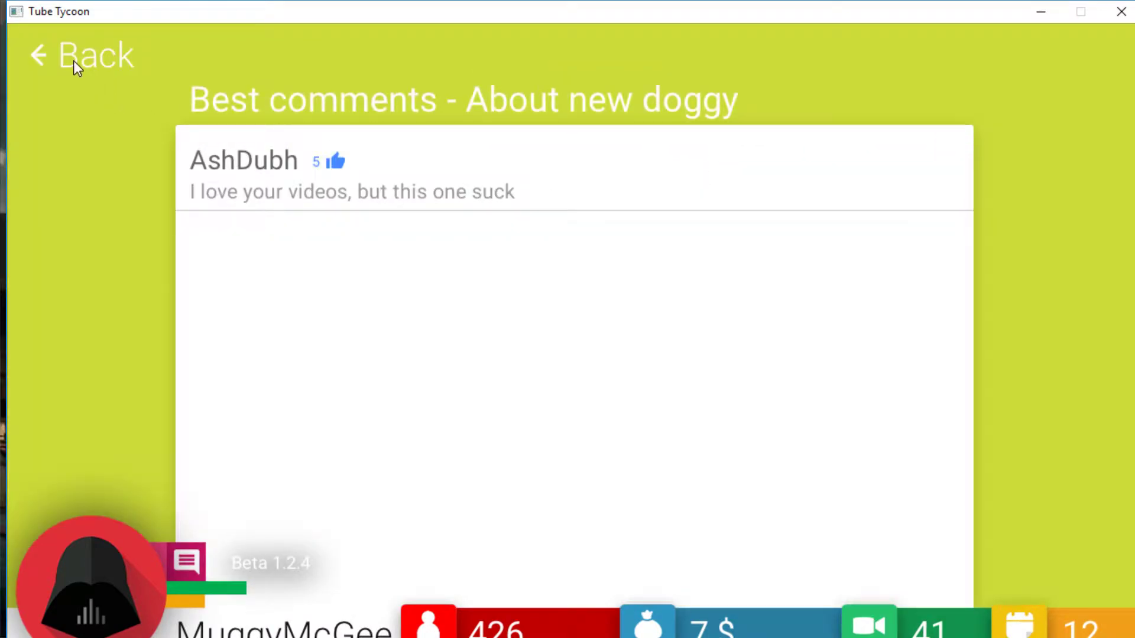
{"action": "left_click", "coordinate": [80, 56]}
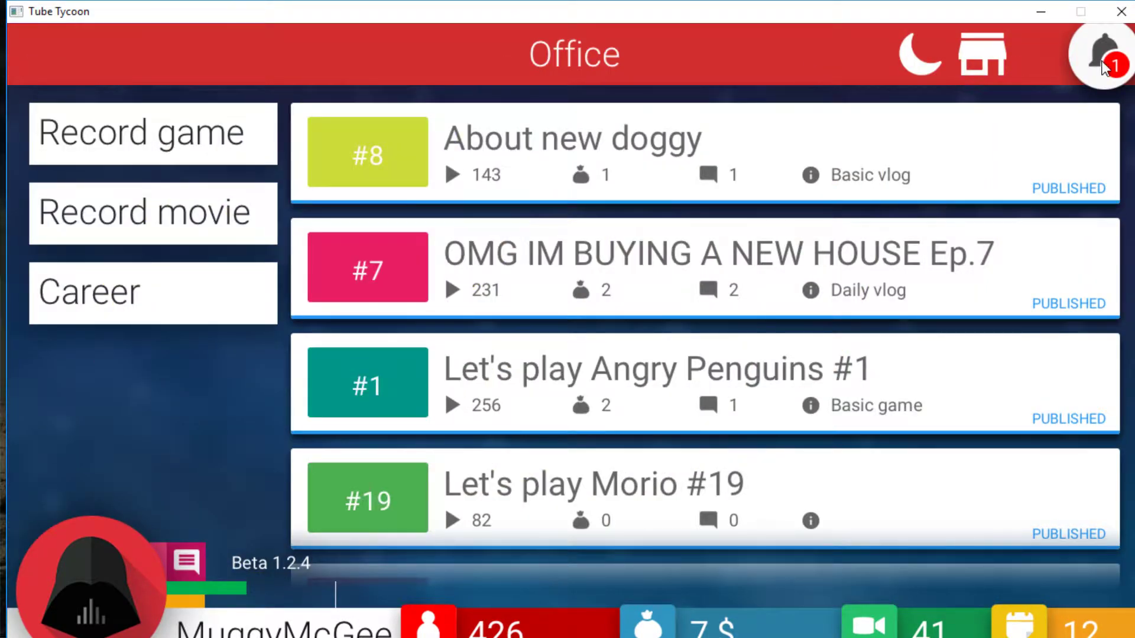
{"action": "left_click", "coordinate": [1104, 55]}
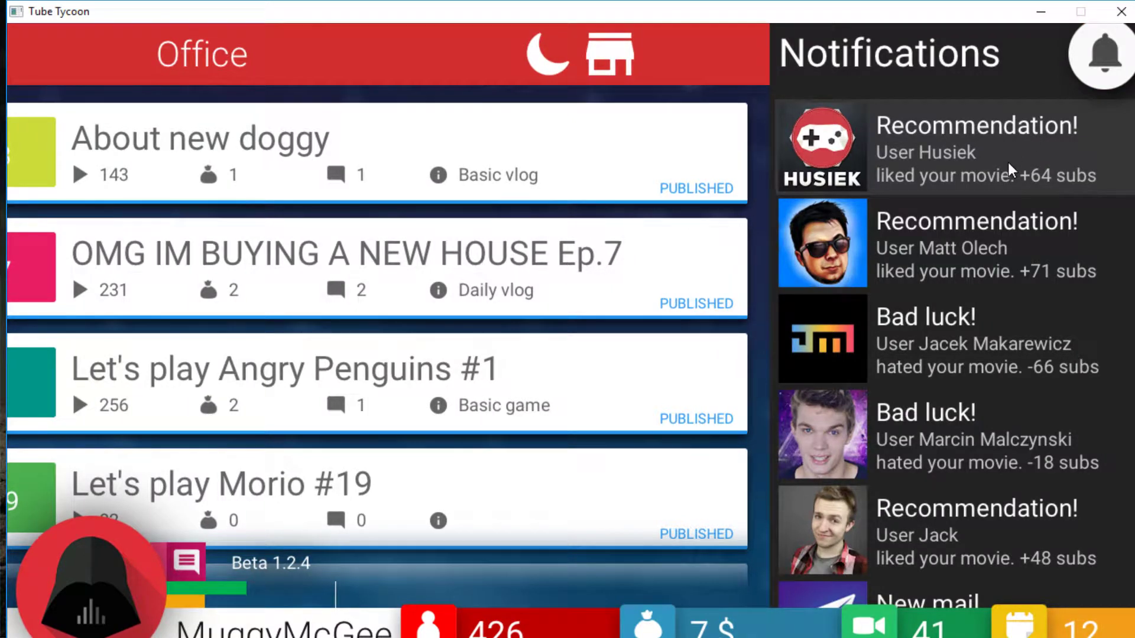
{"action": "mouse_move", "coordinate": [775, 80]}
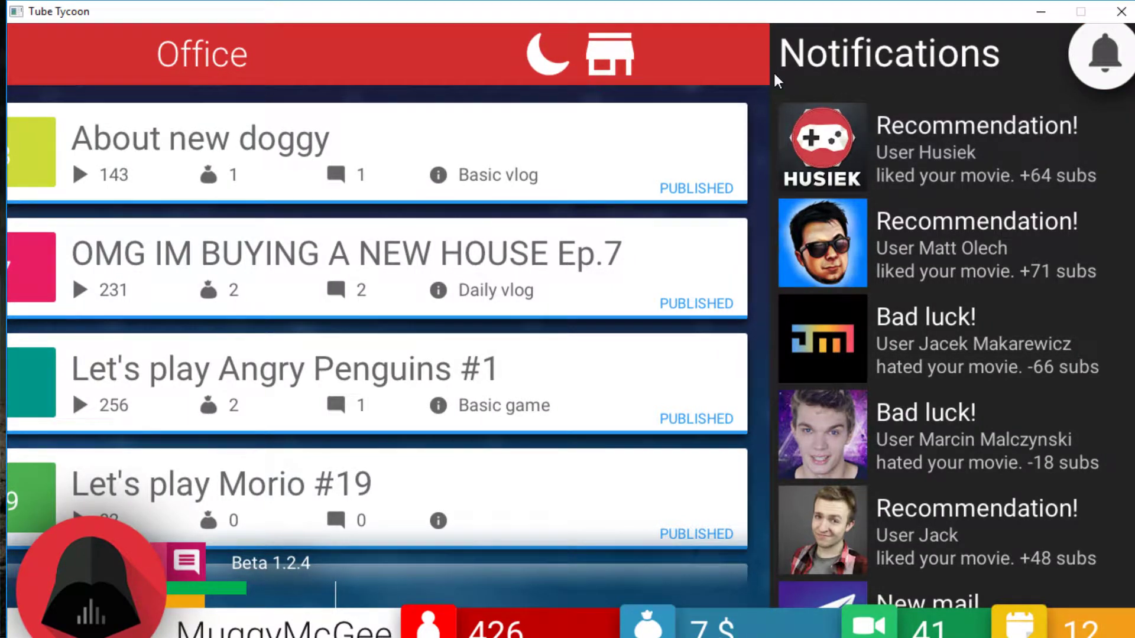
{"action": "mouse_move", "coordinate": [757, 95]}
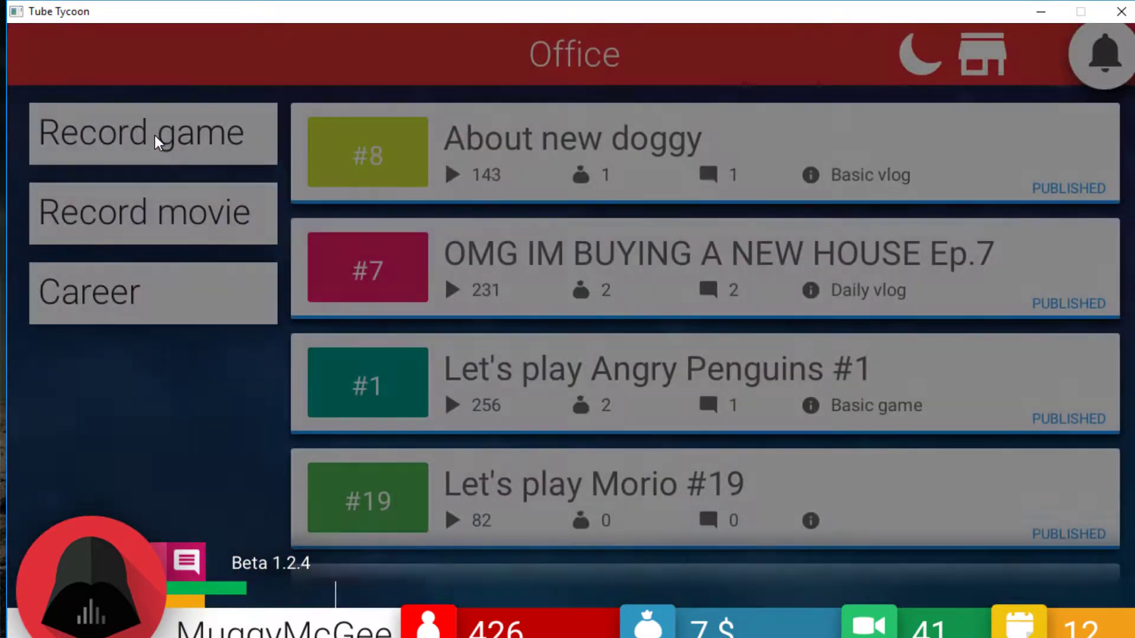
Step: Publish Let's play Angry Penguins #2 and start Angry Penguins #3 recording from Slot 1
{"action": "left_click", "coordinate": [153, 133]}
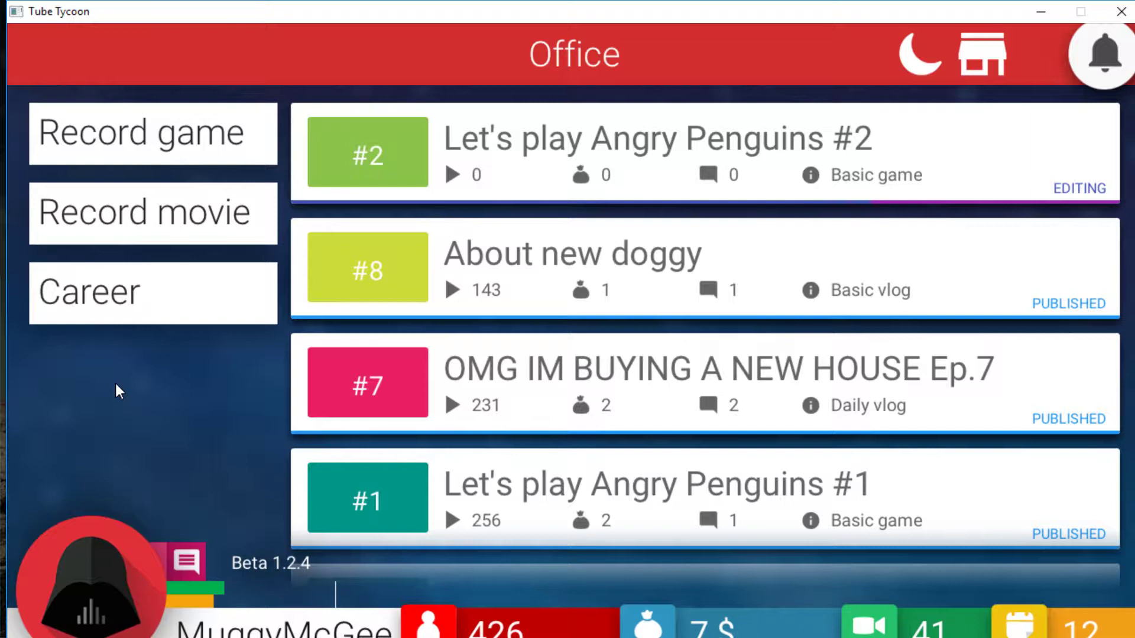
{"action": "left_click", "coordinate": [152, 133]}
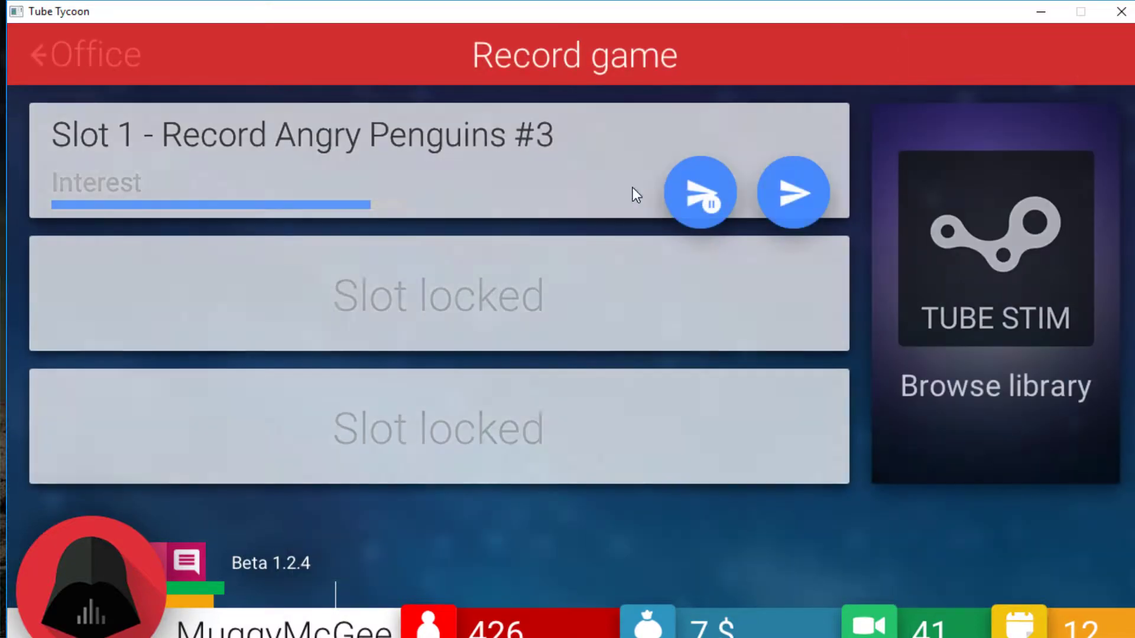
{"action": "left_click", "coordinate": [81, 54]}
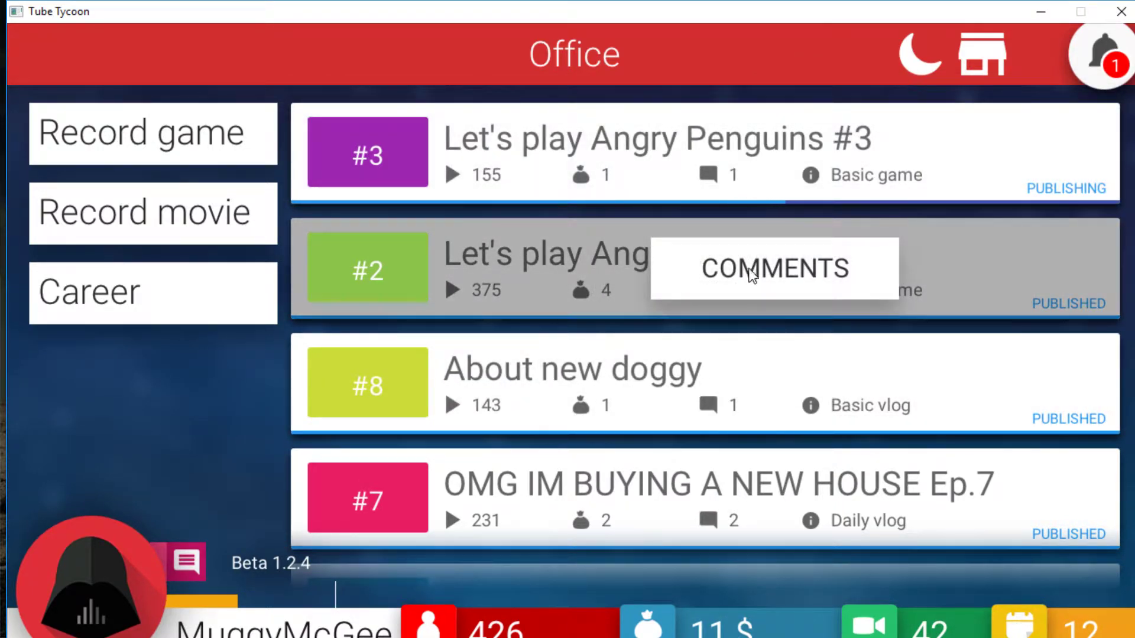
Step: Read the best comments on Angry Penguins #2 and #3, returning to the Office list
{"action": "left_click", "coordinate": [774, 268]}
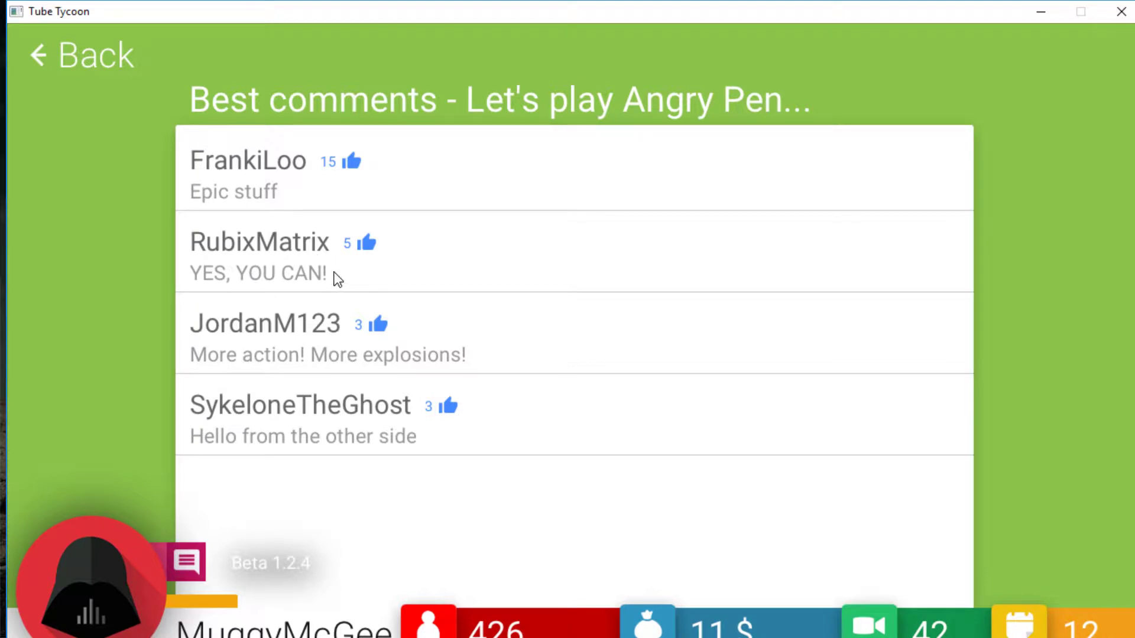
{"action": "mouse_move", "coordinate": [463, 453]}
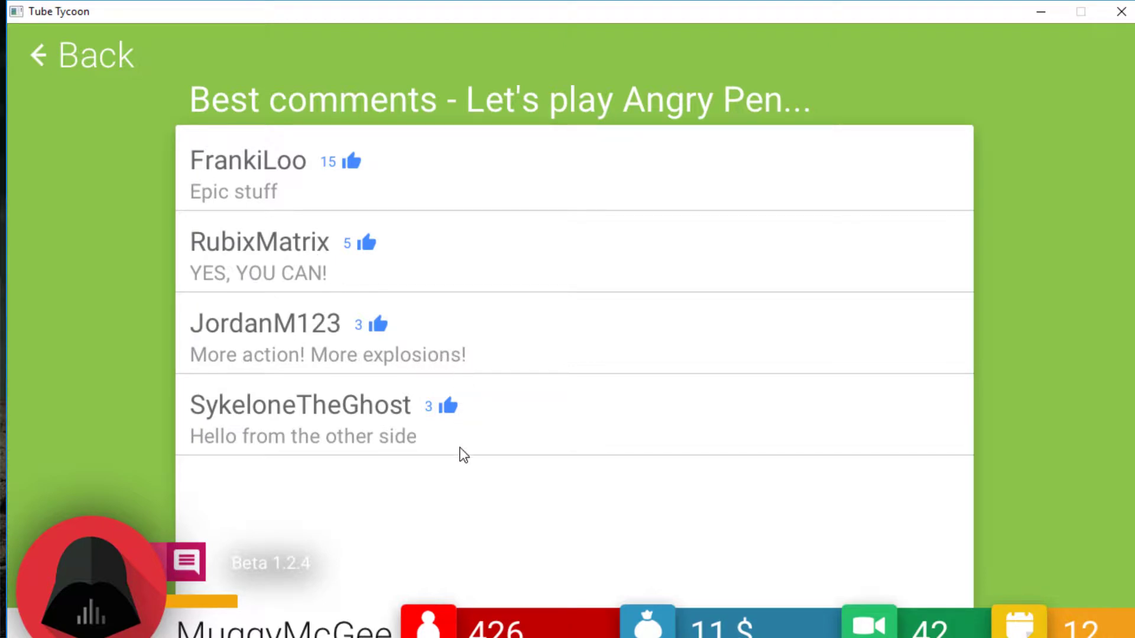
{"action": "mouse_move", "coordinate": [453, 477]}
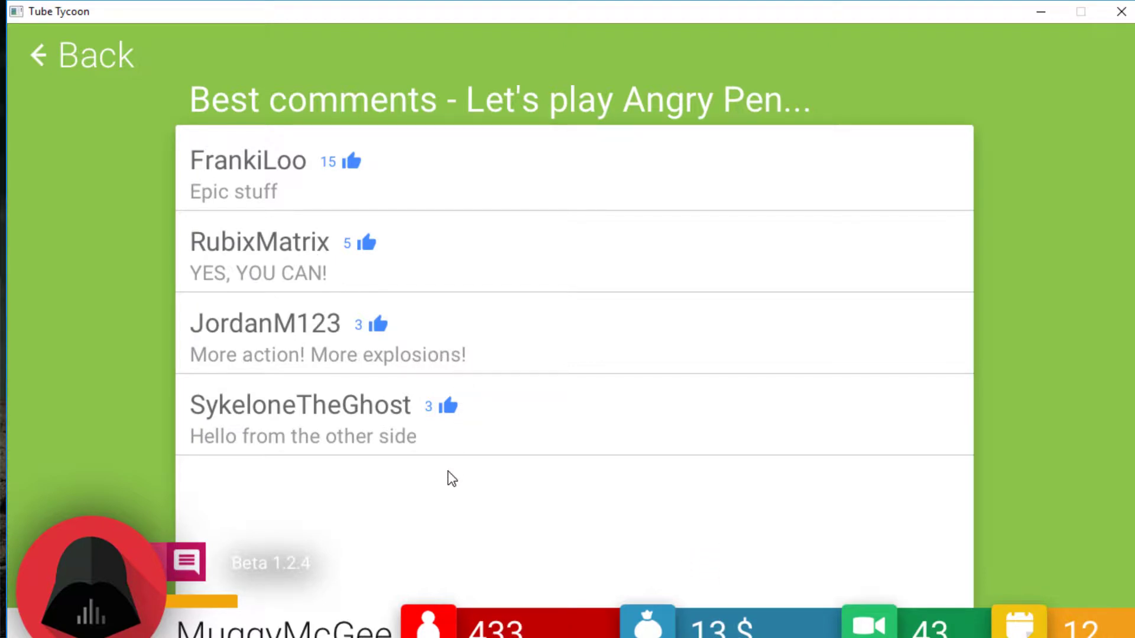
{"action": "mouse_move", "coordinate": [423, 507]}
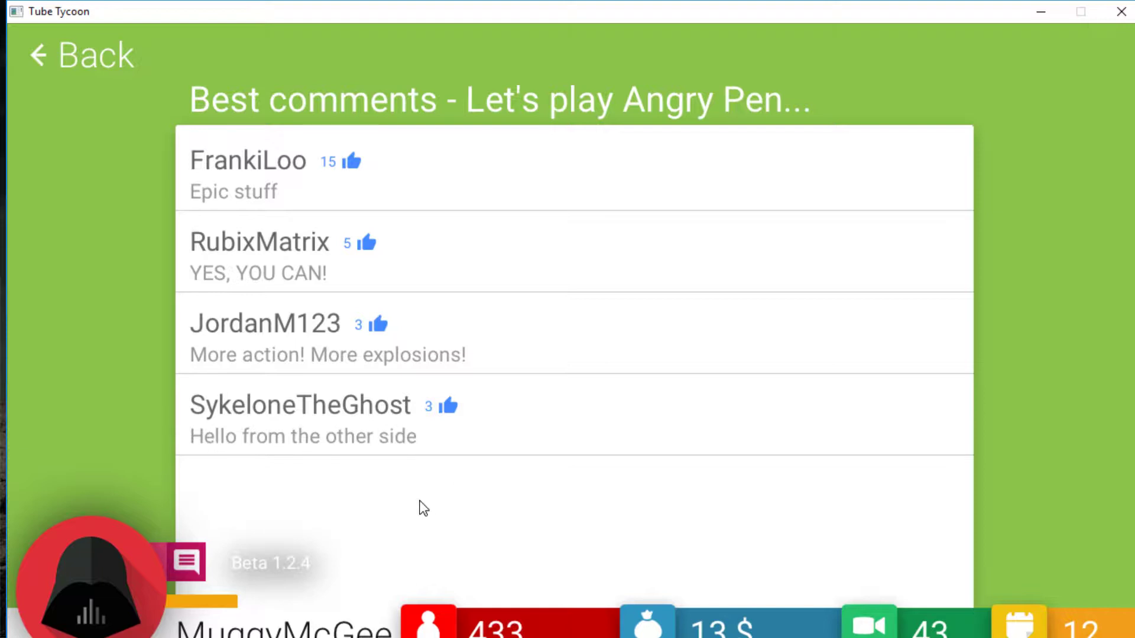
{"action": "mouse_move", "coordinate": [485, 349]}
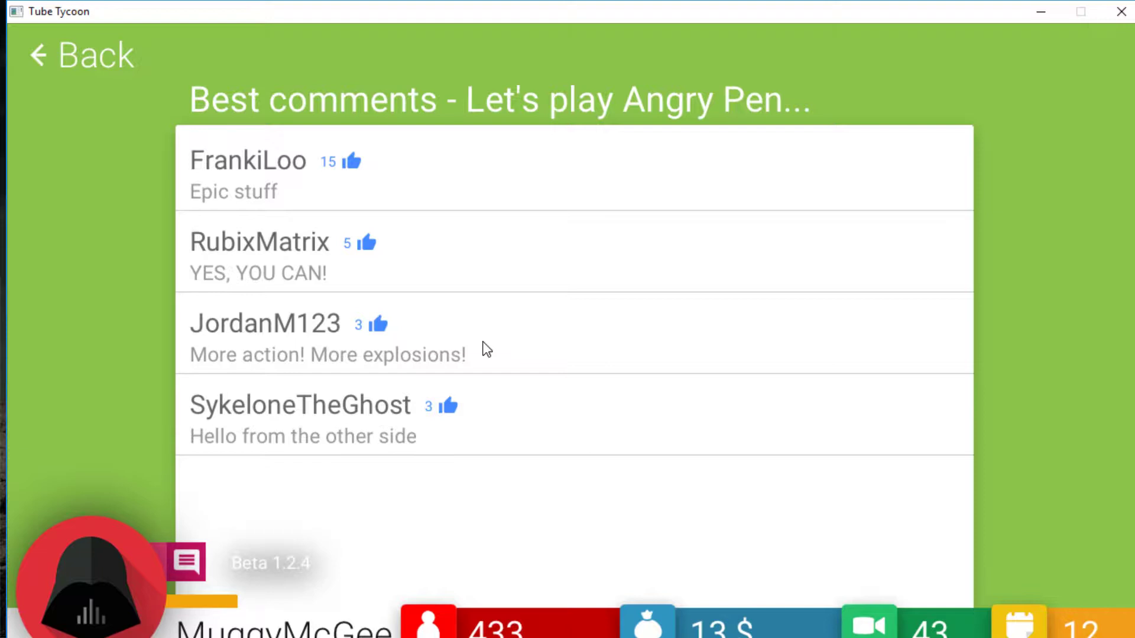
{"action": "mouse_move", "coordinate": [119, 88]}
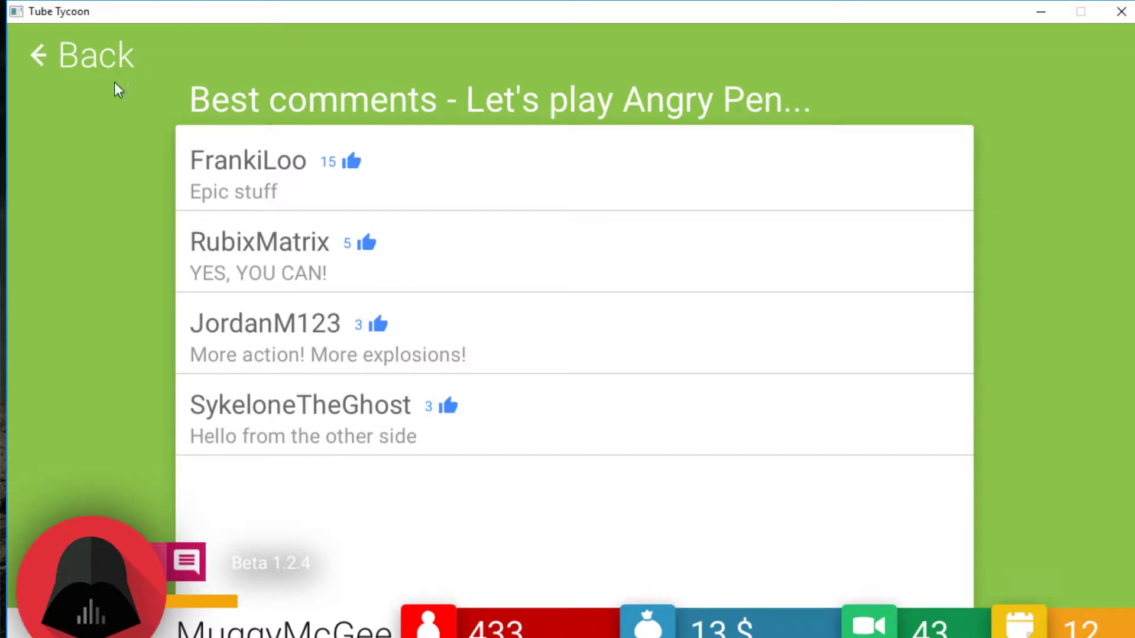
{"action": "mouse_move", "coordinate": [44, 58]}
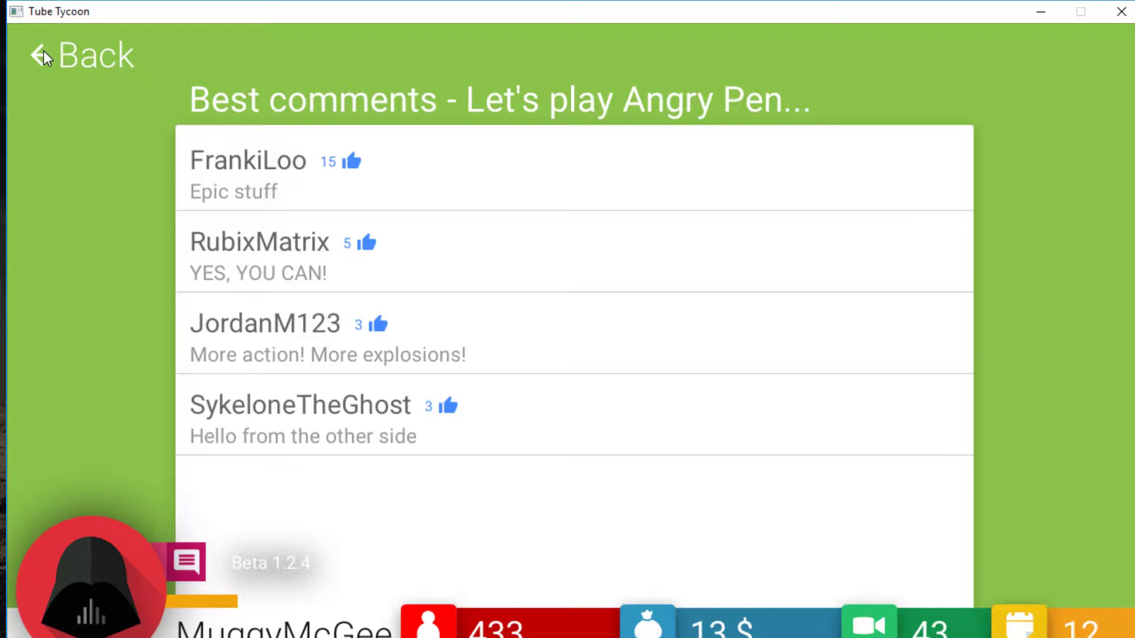
{"action": "mouse_move", "coordinate": [288, 150]}
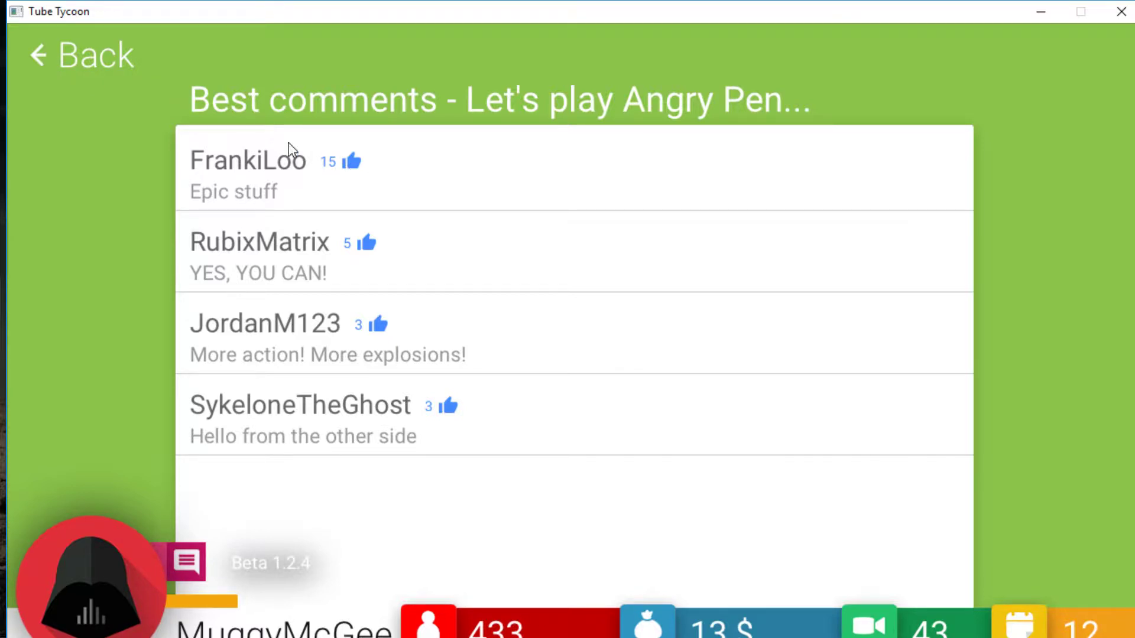
{"action": "left_click", "coordinate": [80, 56]}
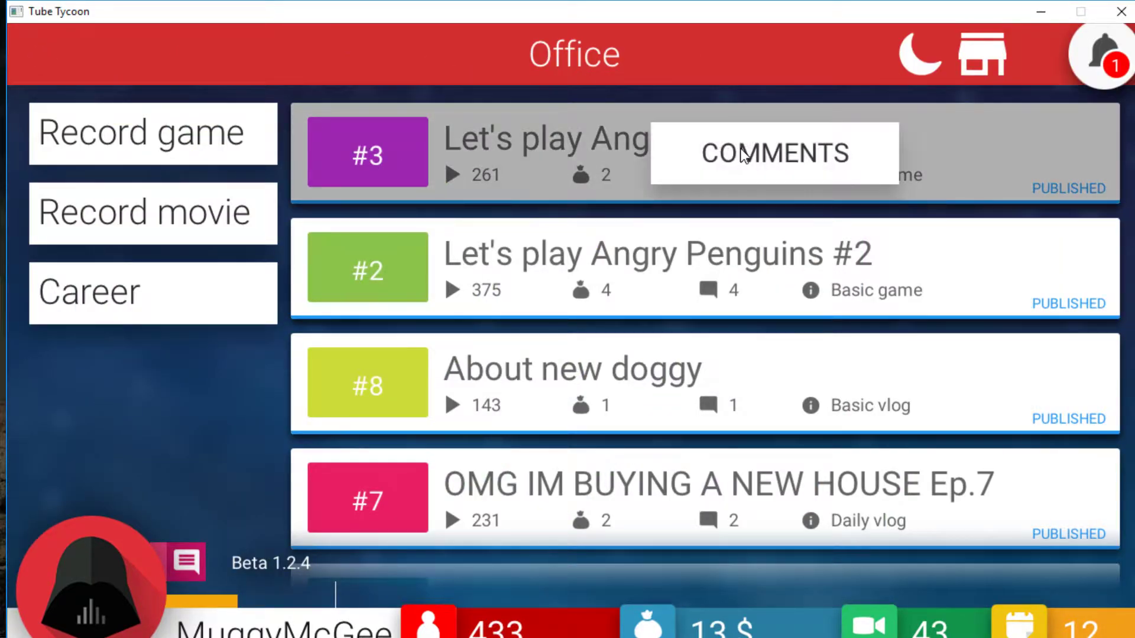
{"action": "left_click", "coordinate": [773, 152]}
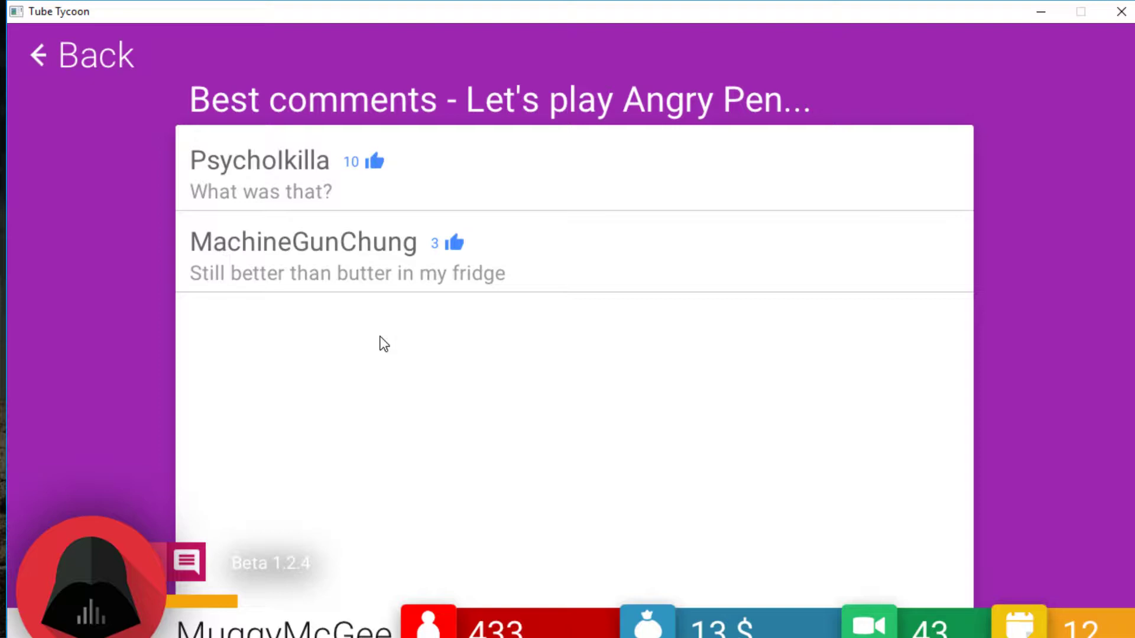
{"action": "mouse_move", "coordinate": [397, 351]}
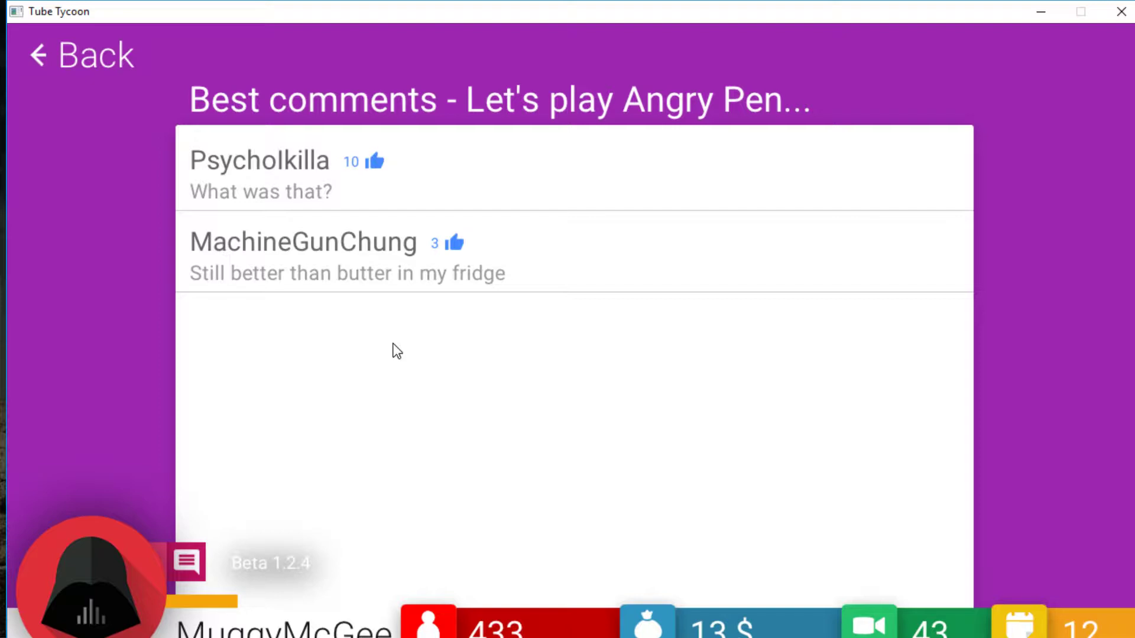
{"action": "mouse_move", "coordinate": [78, 59]}
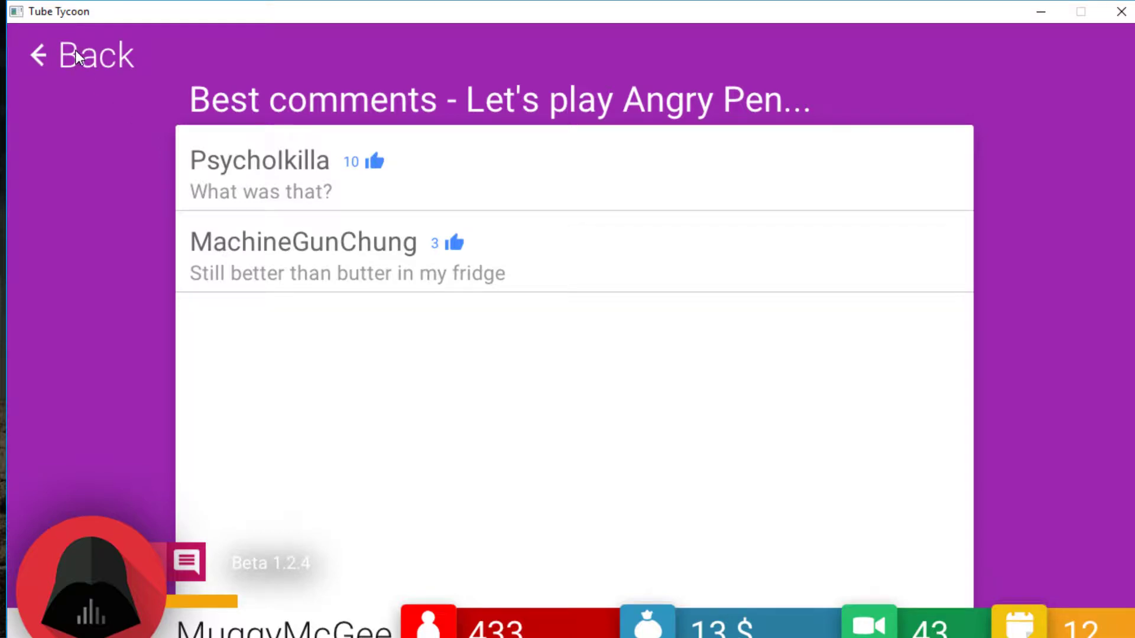
{"action": "left_click", "coordinate": [79, 56]}
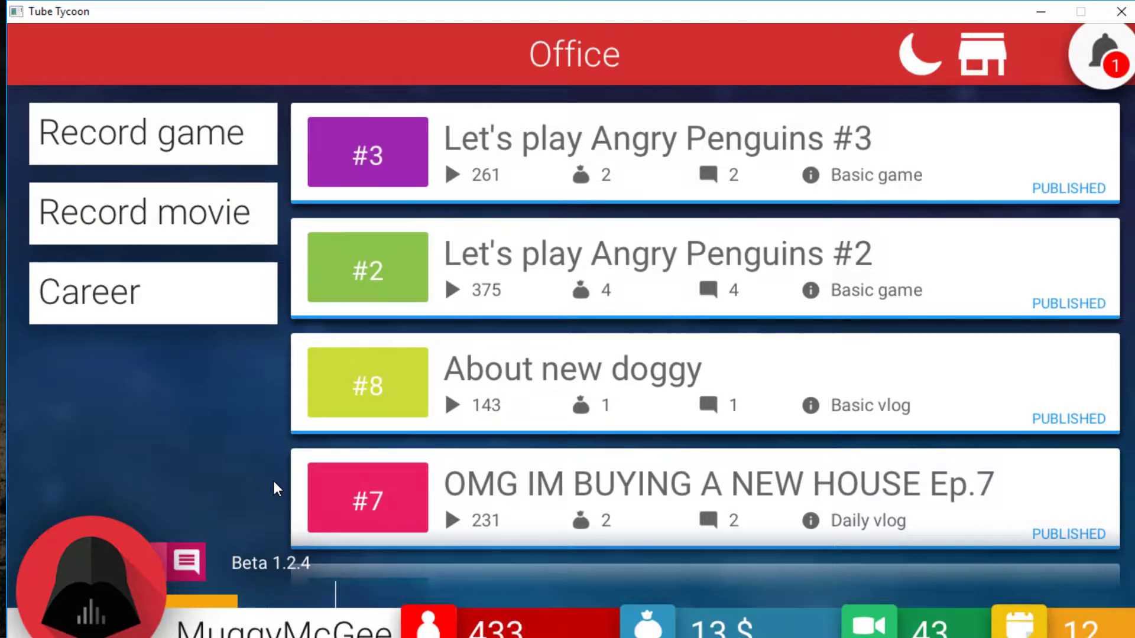
{"action": "mouse_move", "coordinate": [137, 410]}
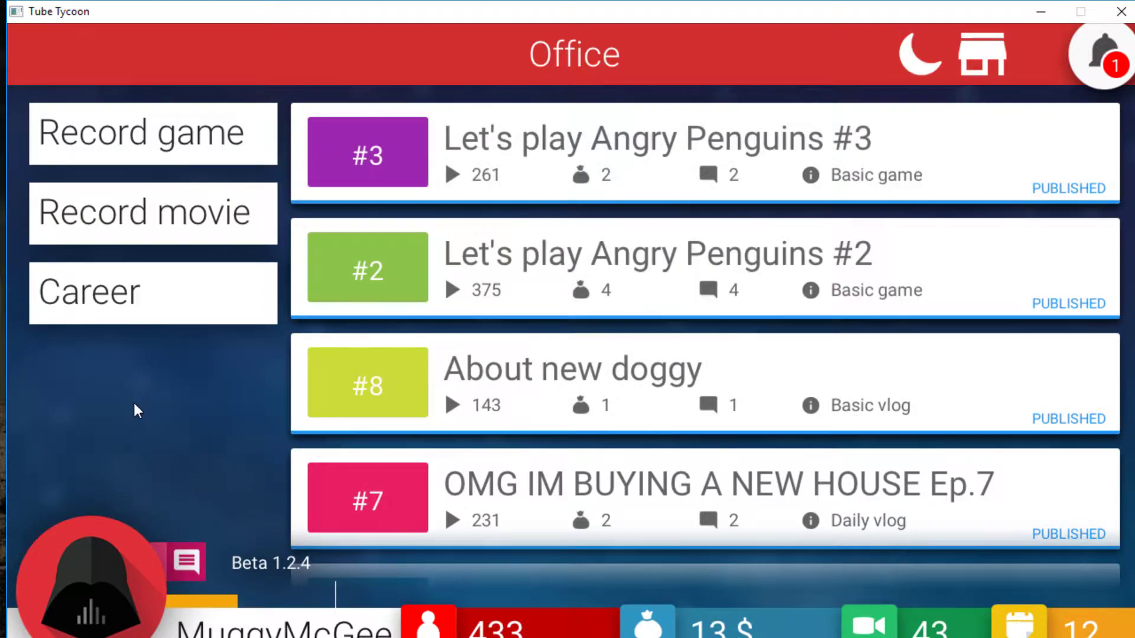
{"action": "left_click", "coordinate": [1103, 56]}
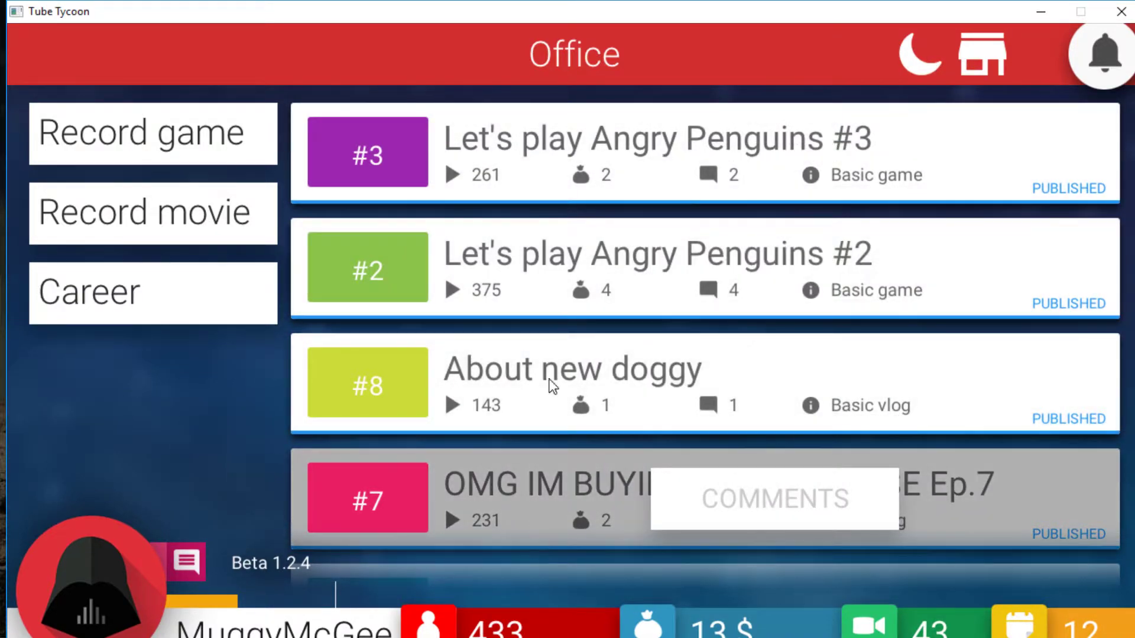
Step: End day 12 and continue into day 13 at the Office
{"action": "left_click", "coordinate": [920, 53]}
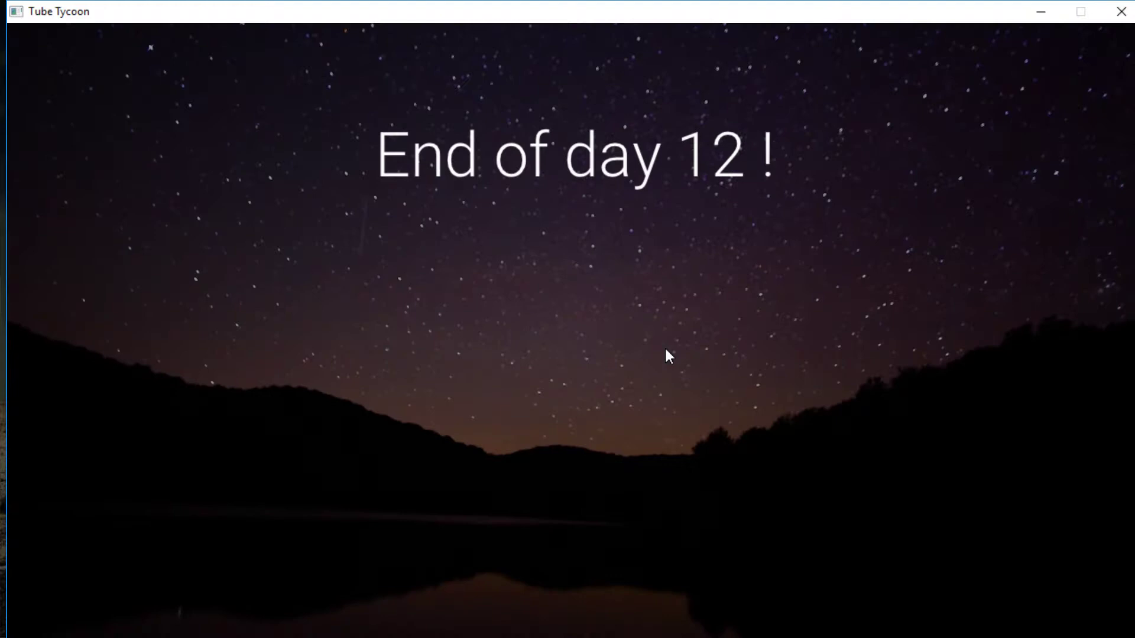
{"action": "left_click", "coordinate": [666, 356]}
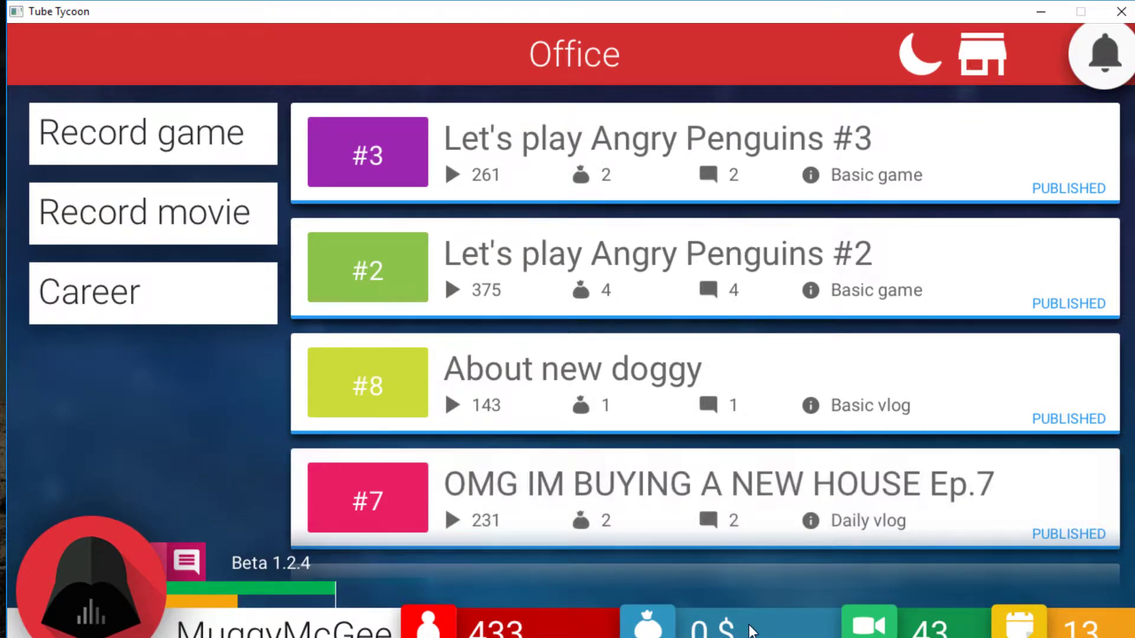
Step: Start producing a Daily vlog titled "I'VE GOT A NEW DOG! Ep.8"
{"action": "left_click", "coordinate": [152, 211]}
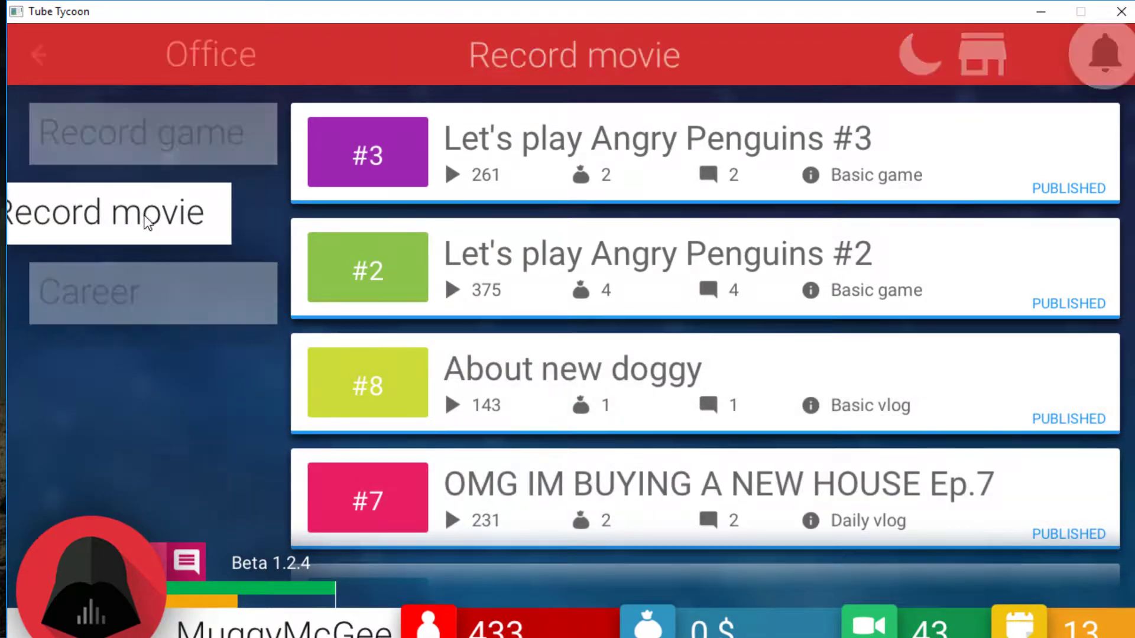
{"action": "left_click", "coordinate": [116, 212]}
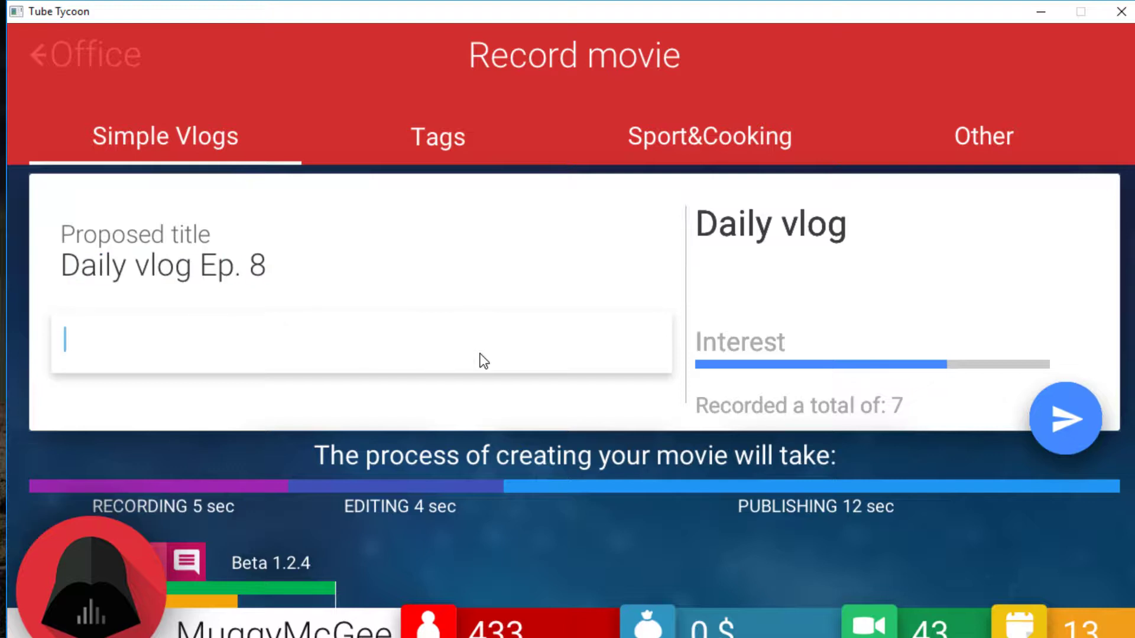
{"action": "type", "text": "I'VE"}
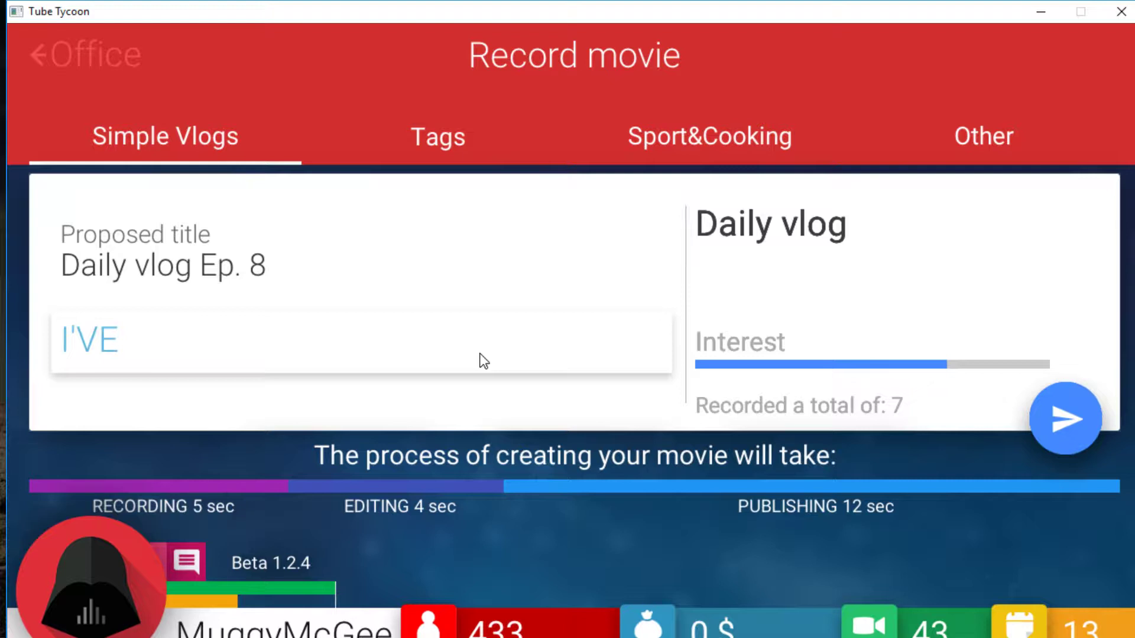
{"action": "type", "text": "GOT A NEW DO"}
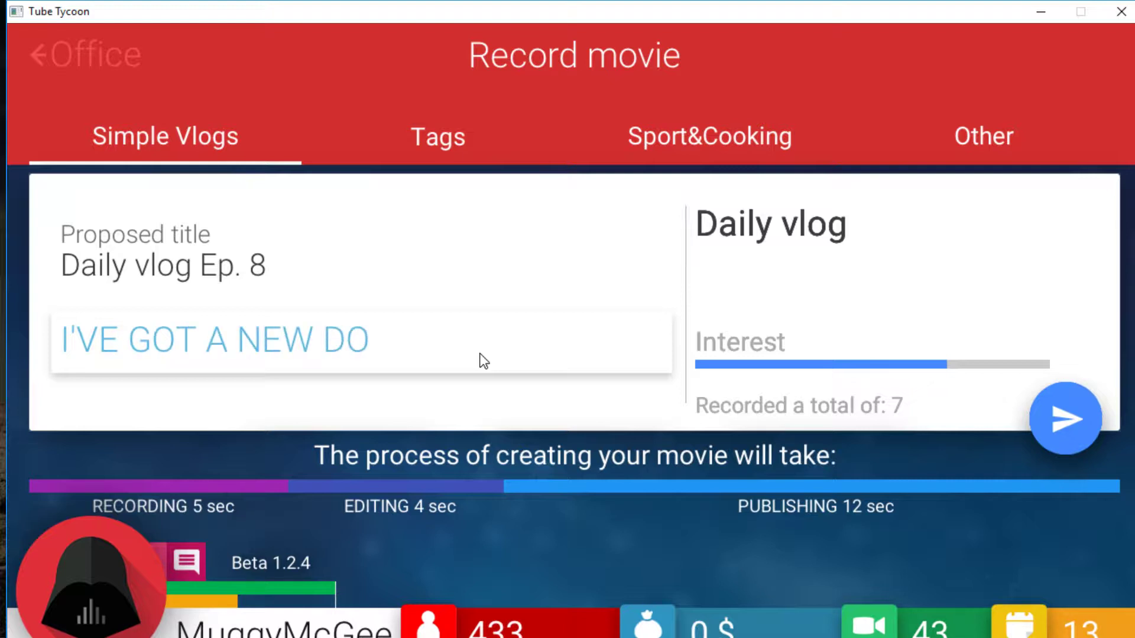
{"action": "type", "text": "G!"}
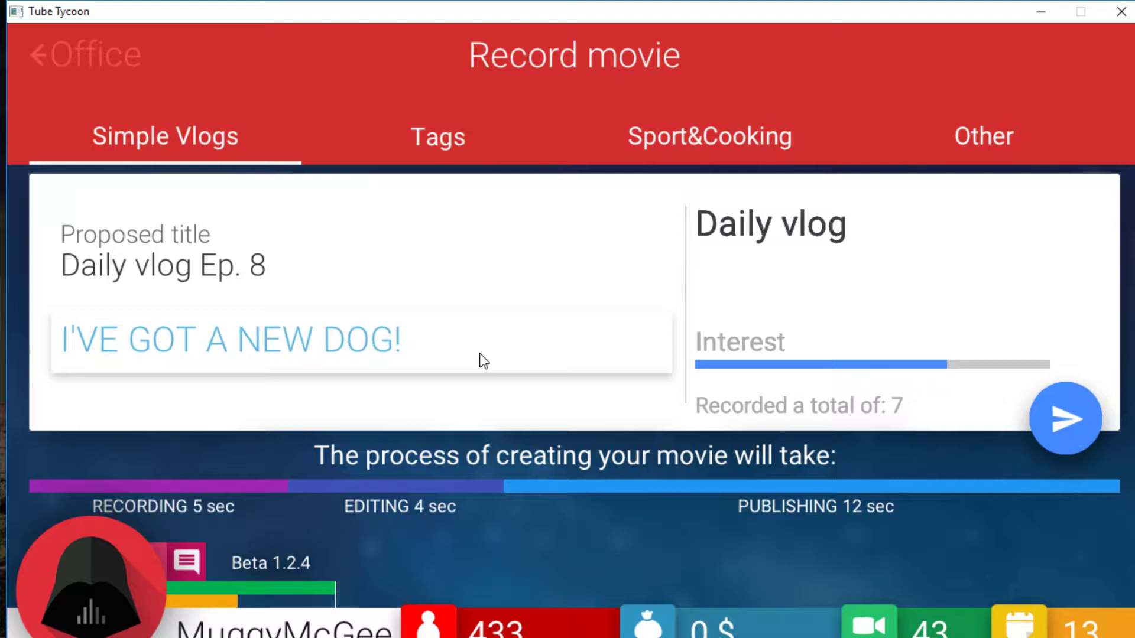
{"action": "type", "text": "Ep.8"}
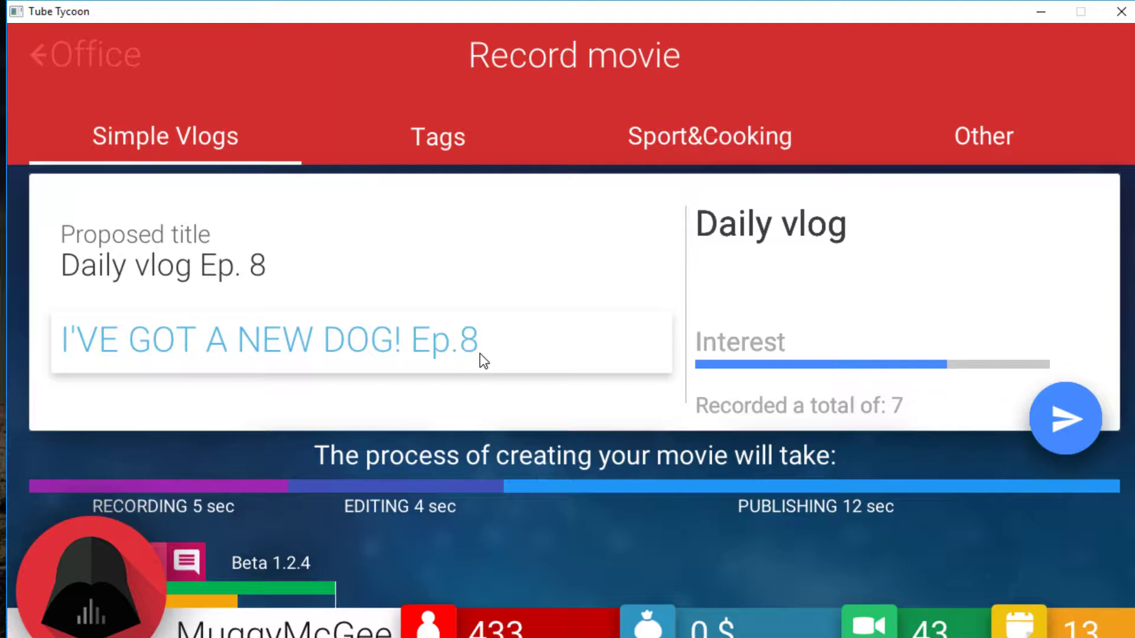
{"action": "left_click", "coordinate": [1066, 419]}
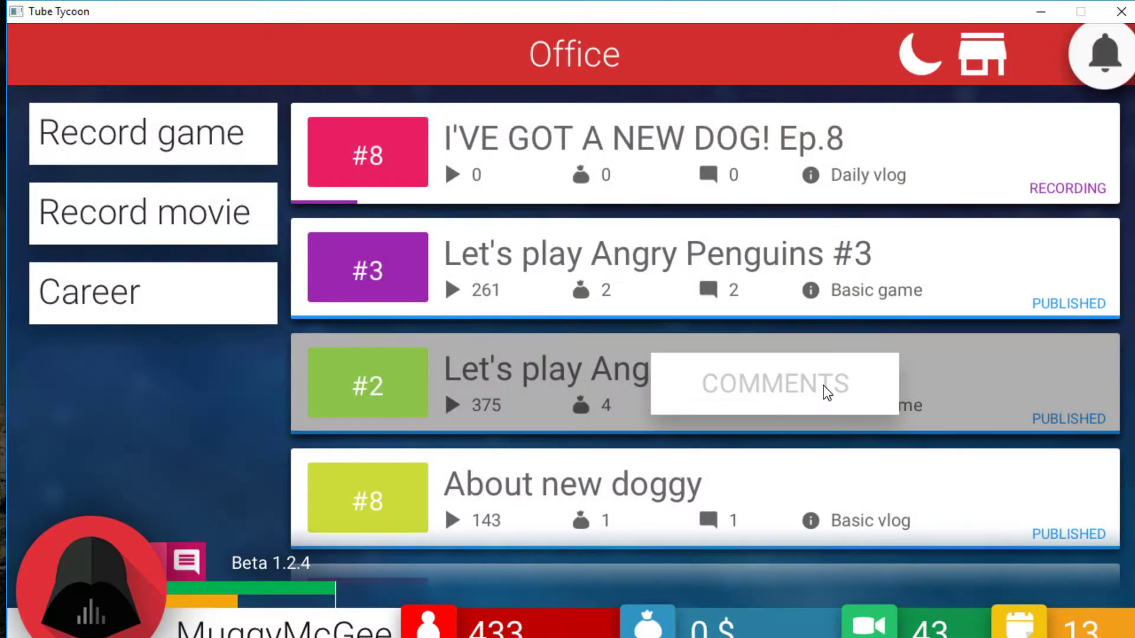
{"action": "mouse_move", "coordinate": [123, 406]}
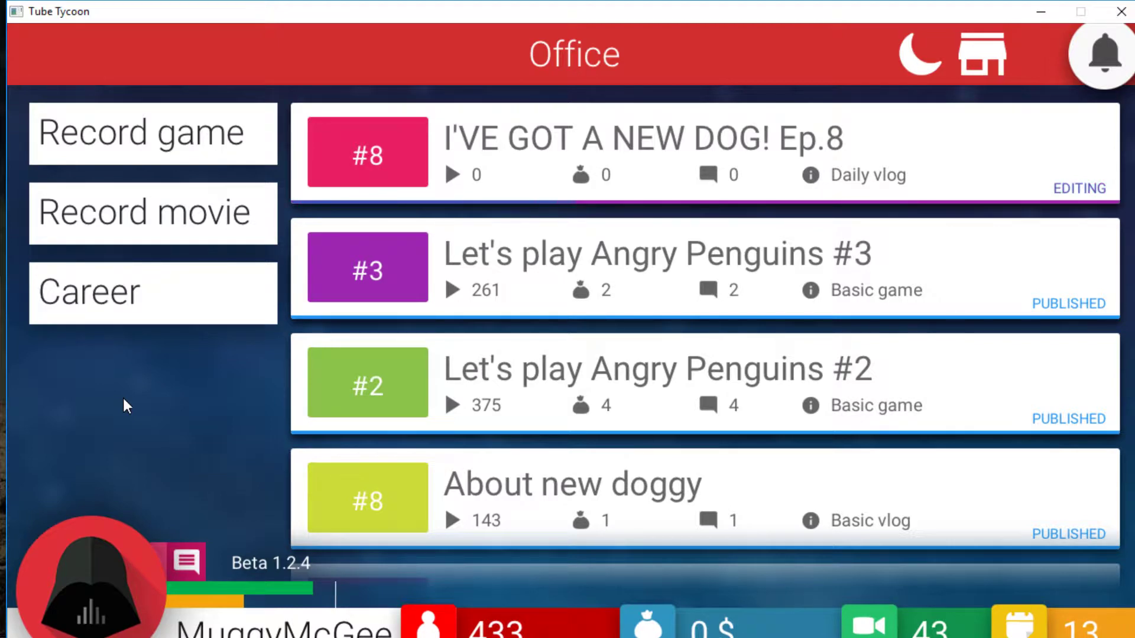
Step: Produce the "About scrumptious pizza" vlog and record Angry Penguins #4 from Slot 1
{"action": "left_click", "coordinate": [152, 211]}
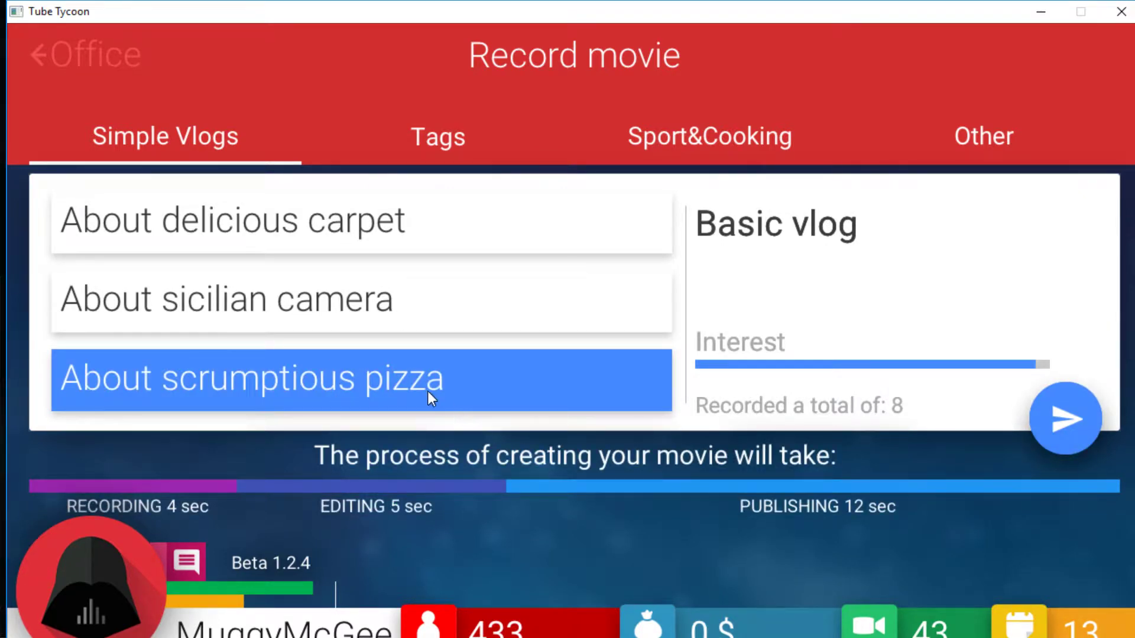
{"action": "left_click", "coordinate": [1065, 418]}
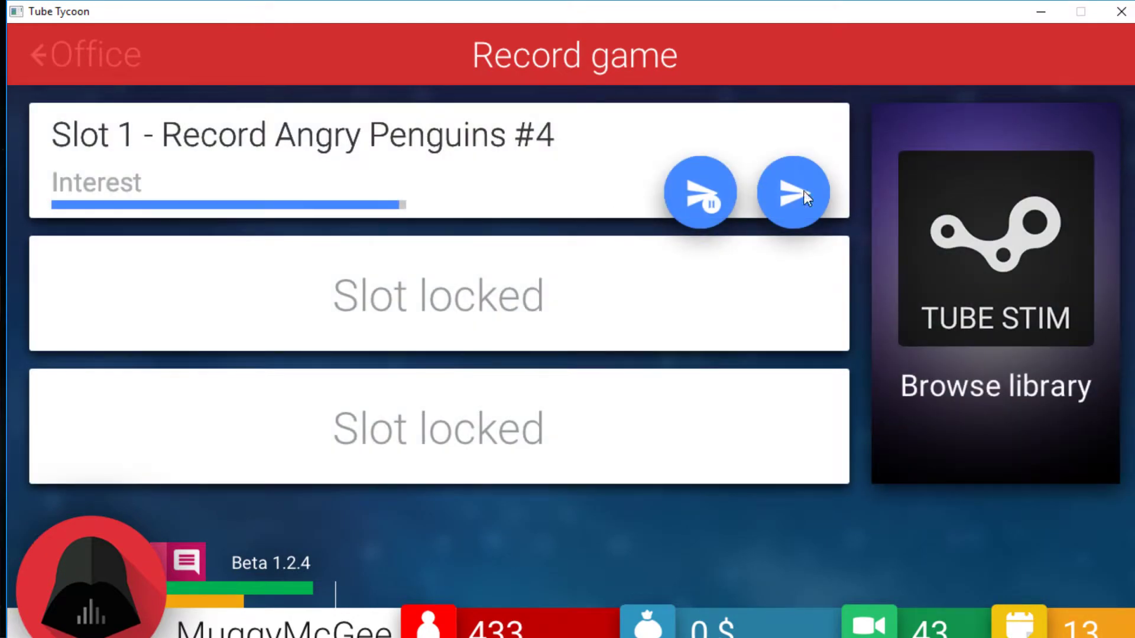
{"action": "left_click", "coordinate": [792, 191]}
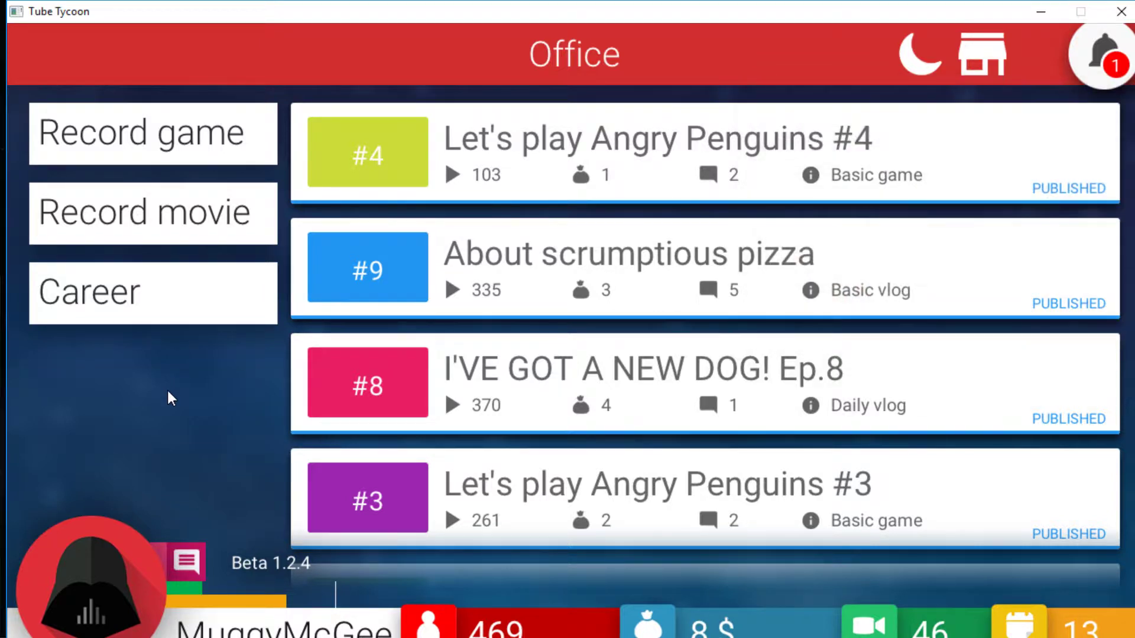
Step: Read the best comments on the new-dog vlog, the pizza vlog and Angry Penguins #4
{"action": "left_click", "coordinate": [710, 404]}
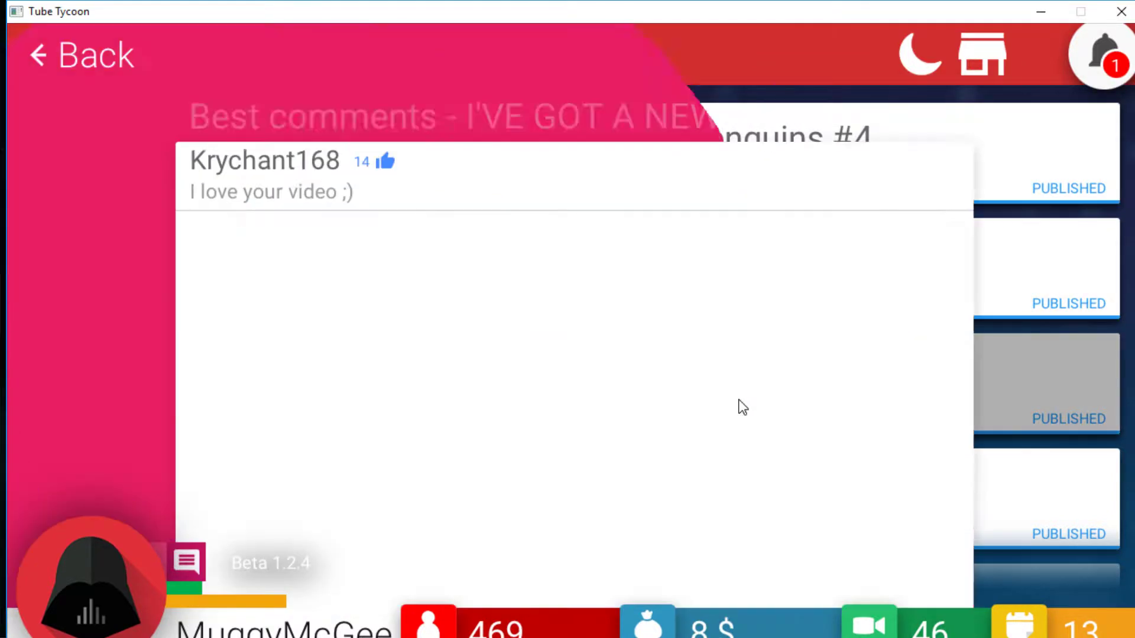
{"action": "left_click", "coordinate": [80, 55]}
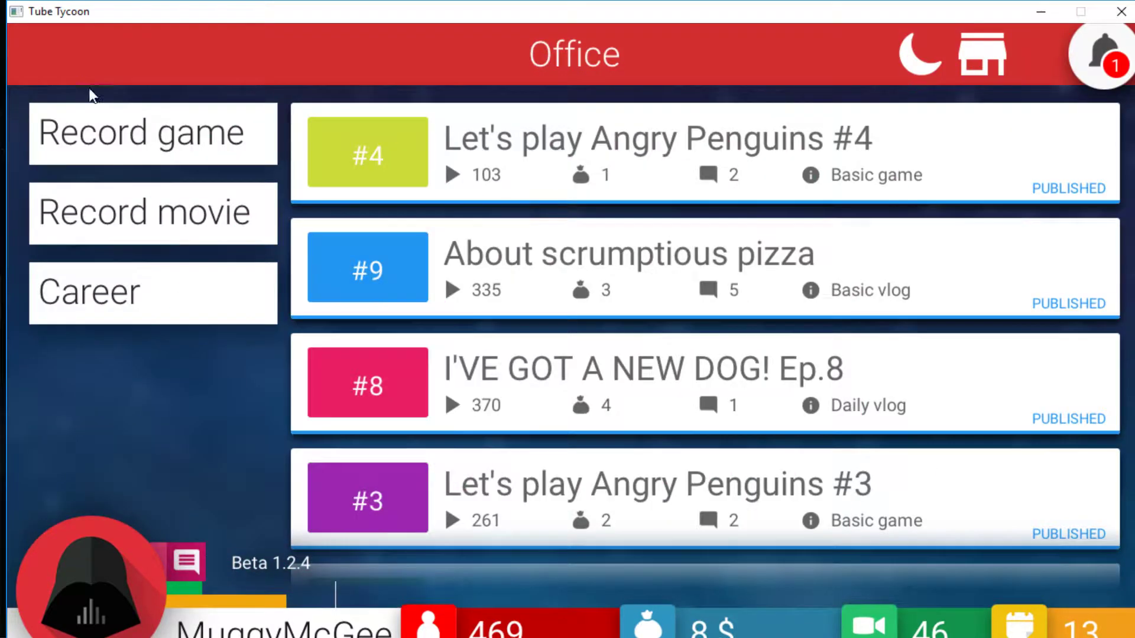
{"action": "left_click", "coordinate": [708, 290]}
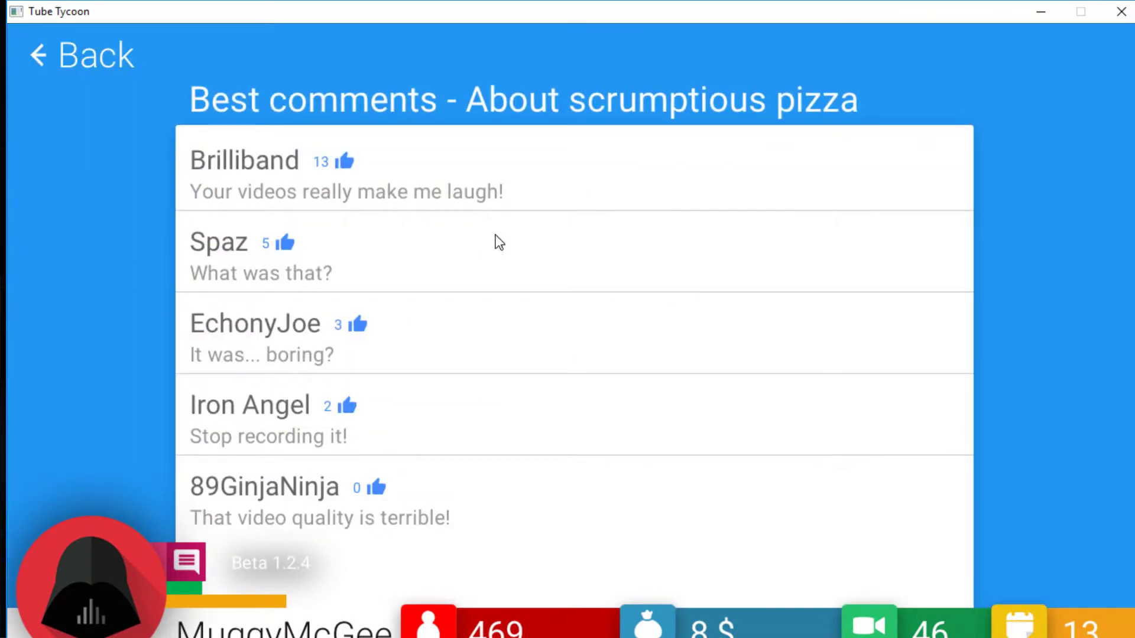
{"action": "mouse_move", "coordinate": [496, 256]}
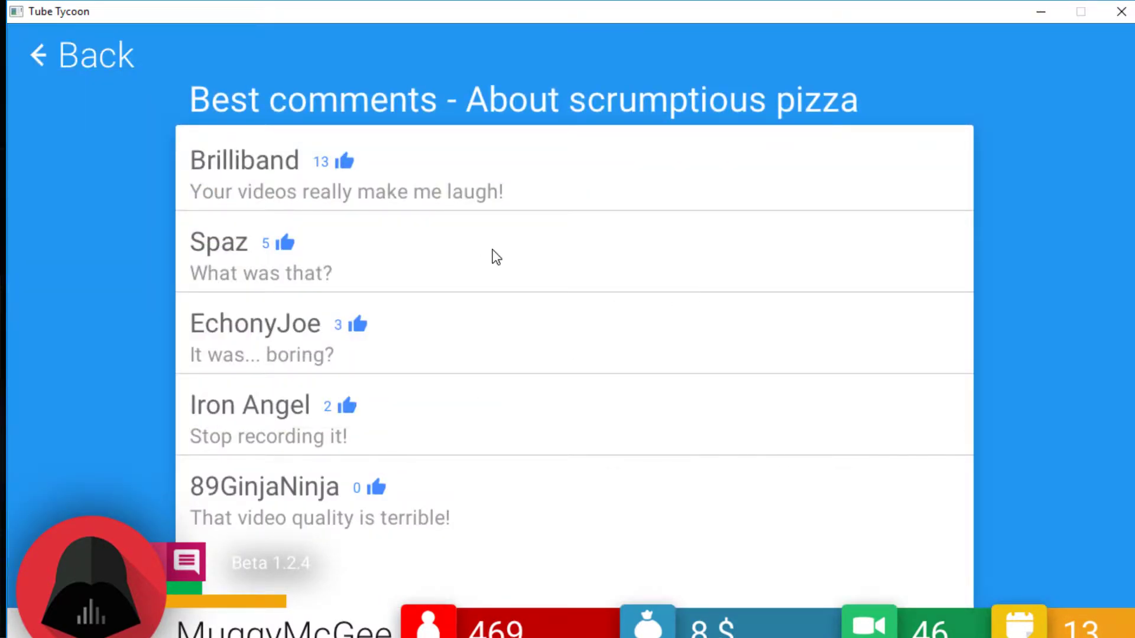
{"action": "mouse_move", "coordinate": [470, 251]}
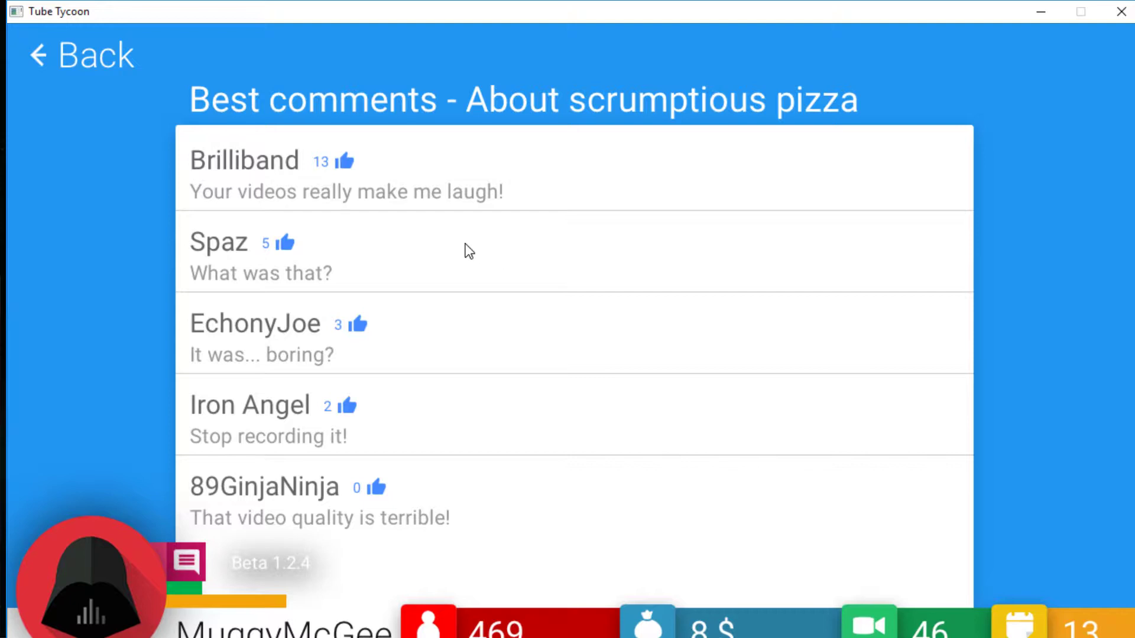
{"action": "left_click", "coordinate": [80, 56]}
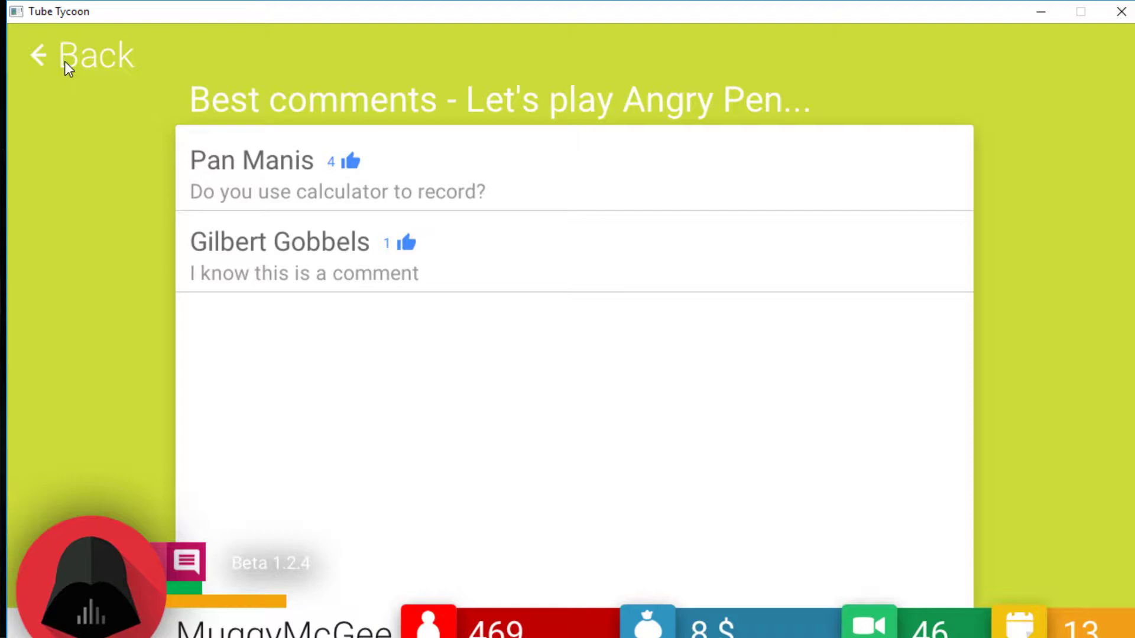
{"action": "mouse_move", "coordinate": [82, 75]}
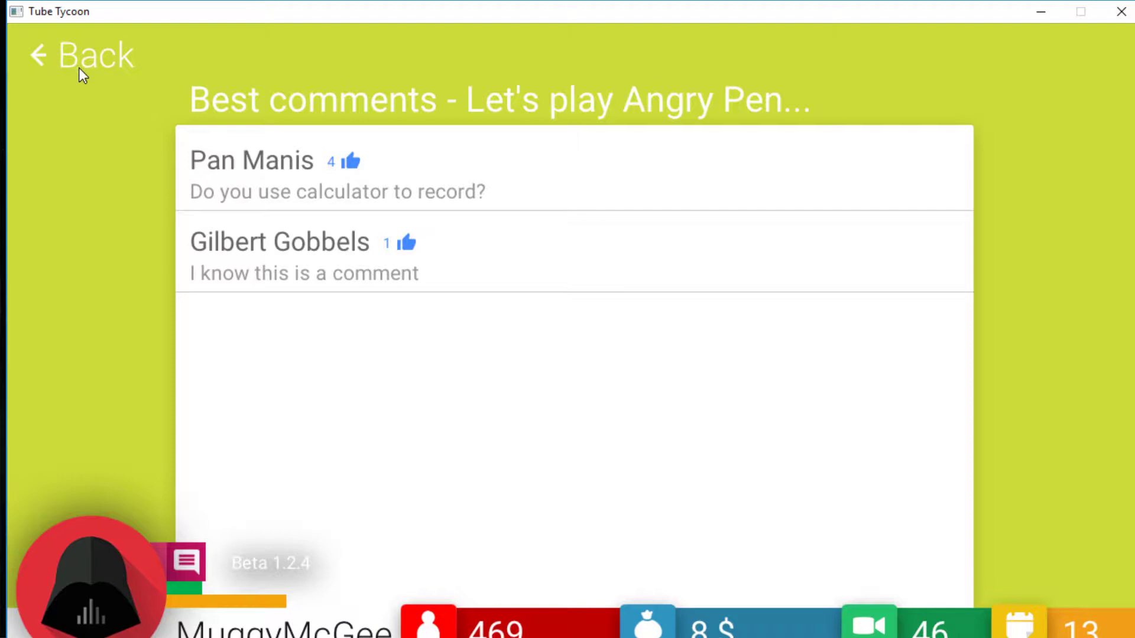
{"action": "left_click", "coordinate": [79, 55]}
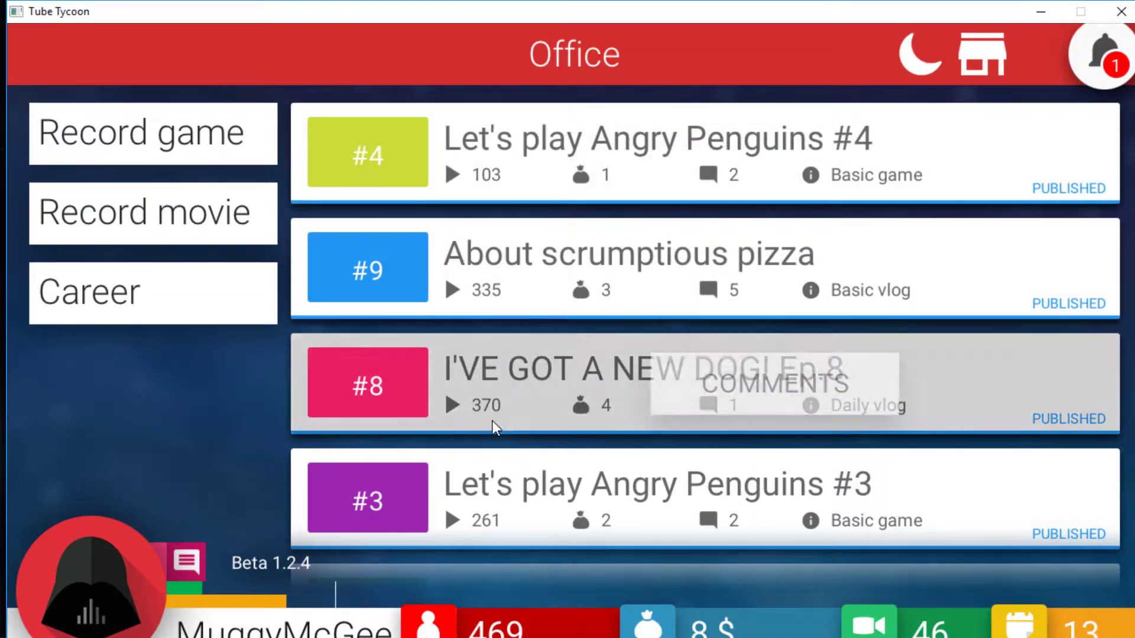
{"action": "mouse_move", "coordinate": [1097, 64]}
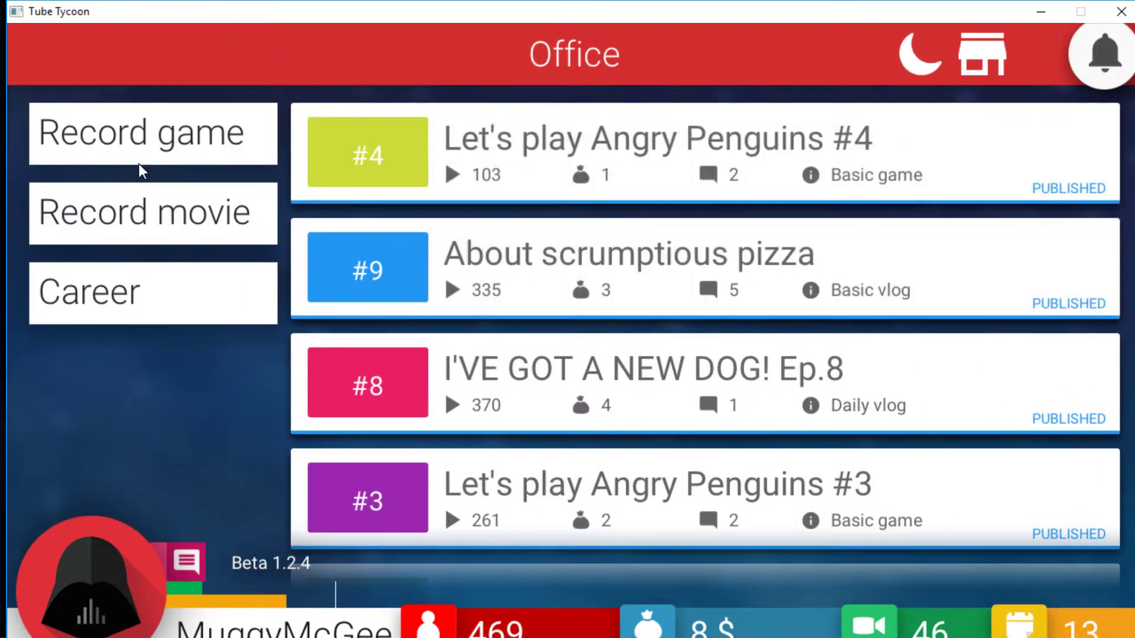
Step: Start recording Let's play Angry Penguins #5 from the game slots
{"action": "left_click", "coordinate": [152, 132]}
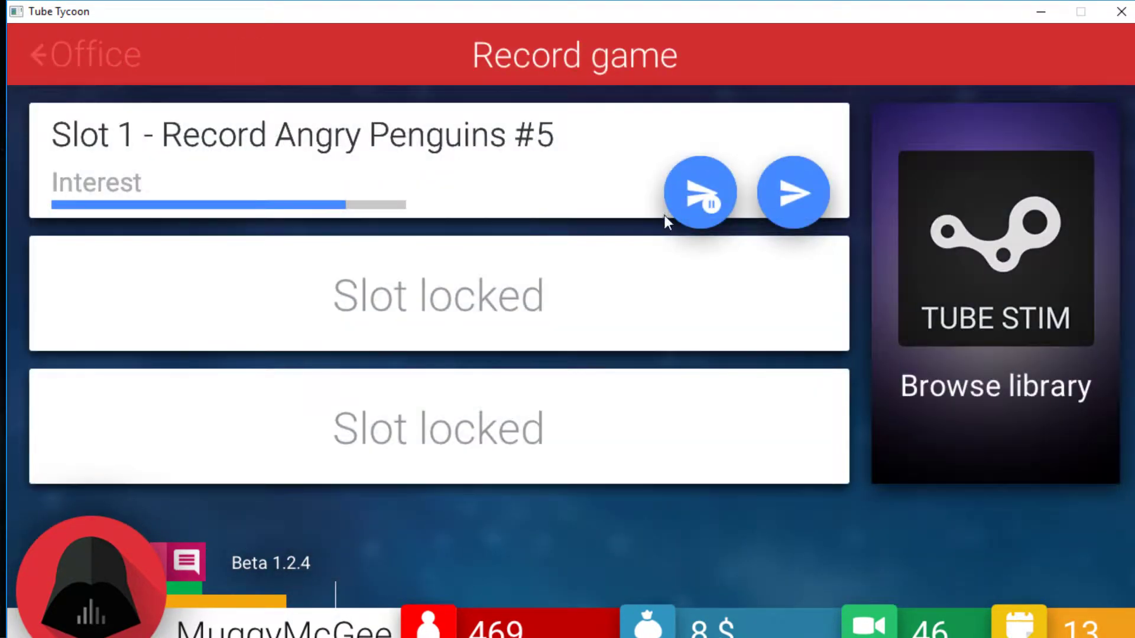
{"action": "left_click", "coordinate": [83, 55]}
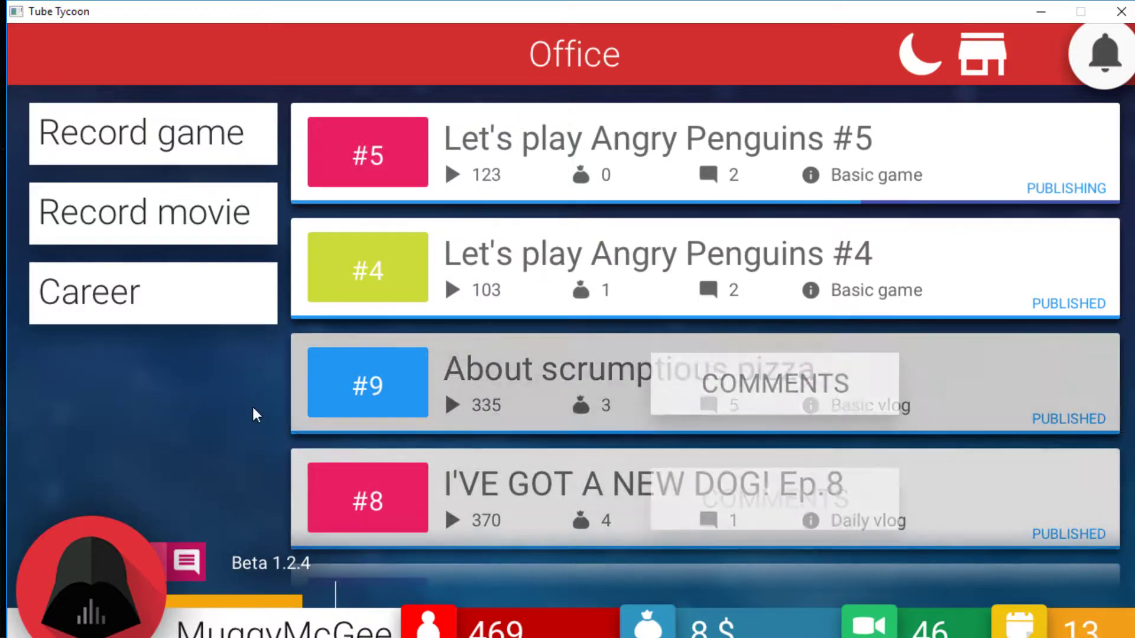
{"action": "mouse_move", "coordinate": [184, 382]}
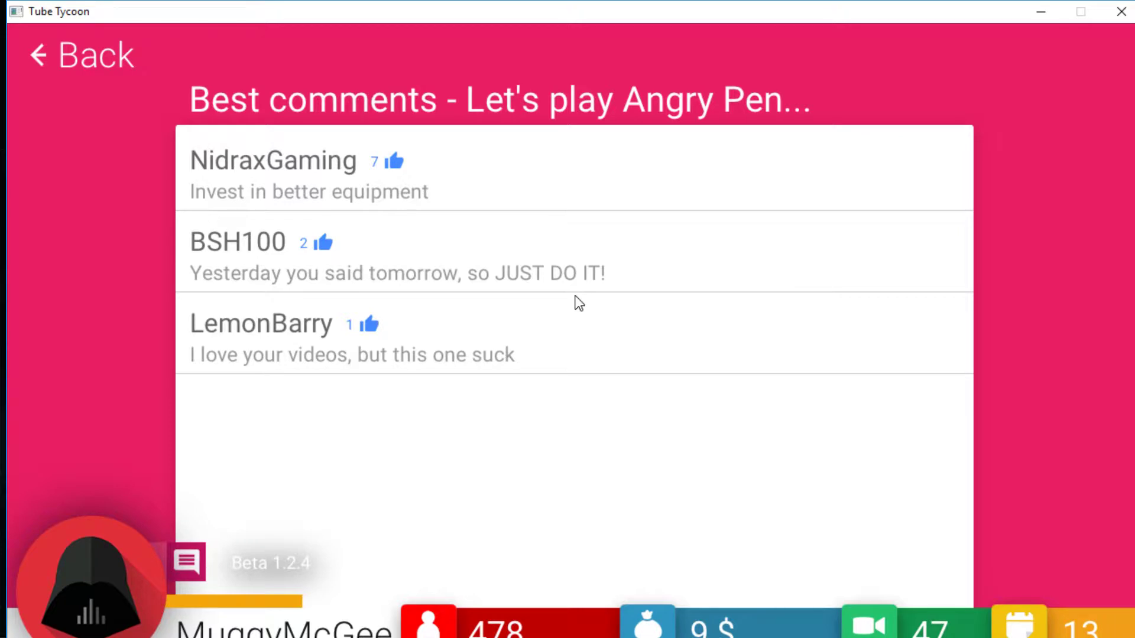
Step: Return to the office and end day 13, moving into day 14
{"action": "left_click", "coordinate": [79, 55]}
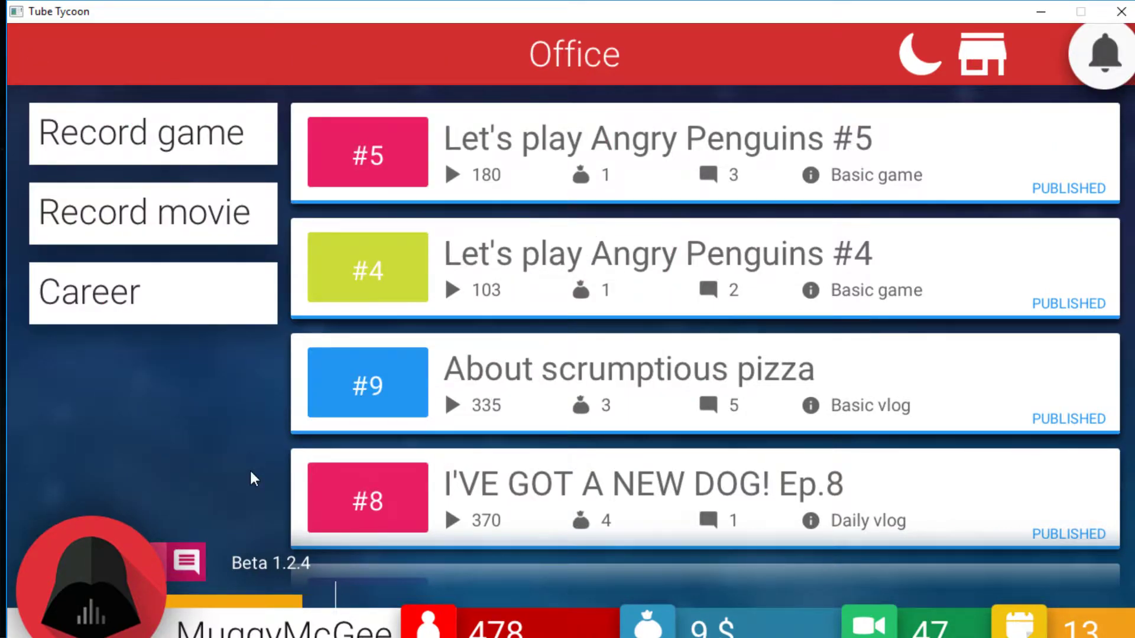
{"action": "left_click", "coordinate": [921, 55]}
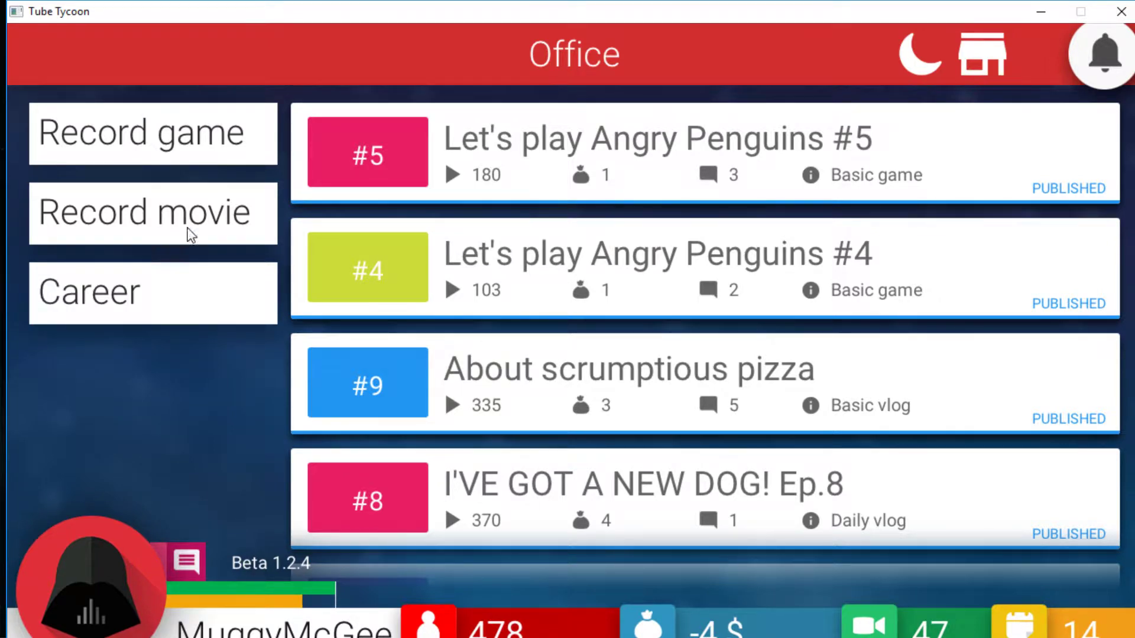
Step: Start a Basic Vlog 'About new electric motor' in production
{"action": "left_click", "coordinate": [144, 211]}
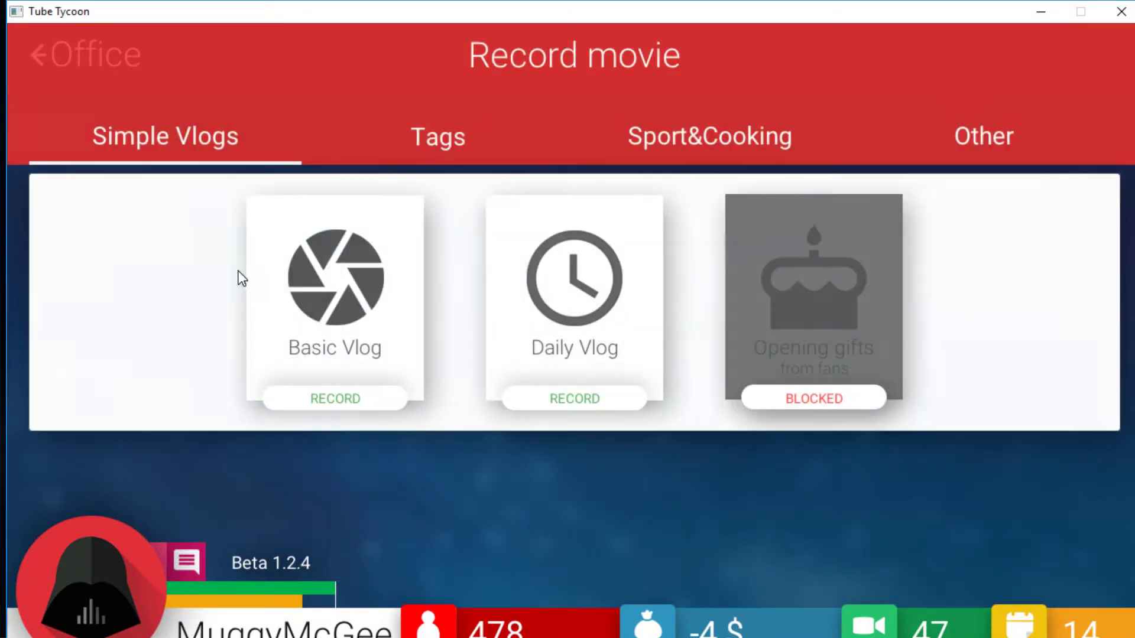
{"action": "left_click", "coordinate": [334, 398]}
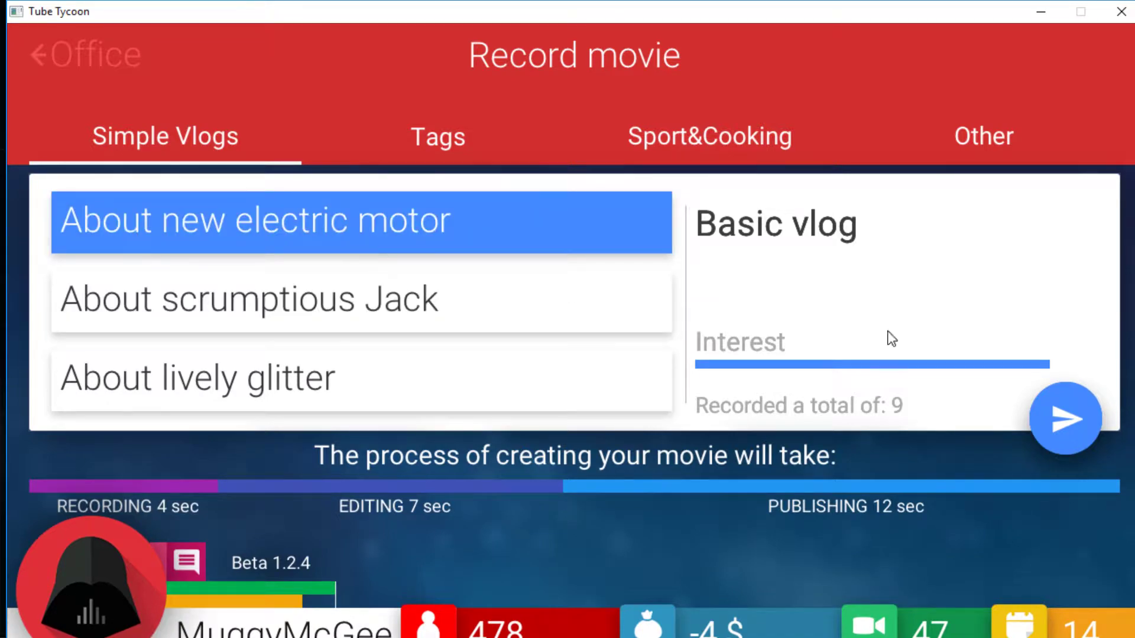
{"action": "left_click", "coordinate": [1064, 420]}
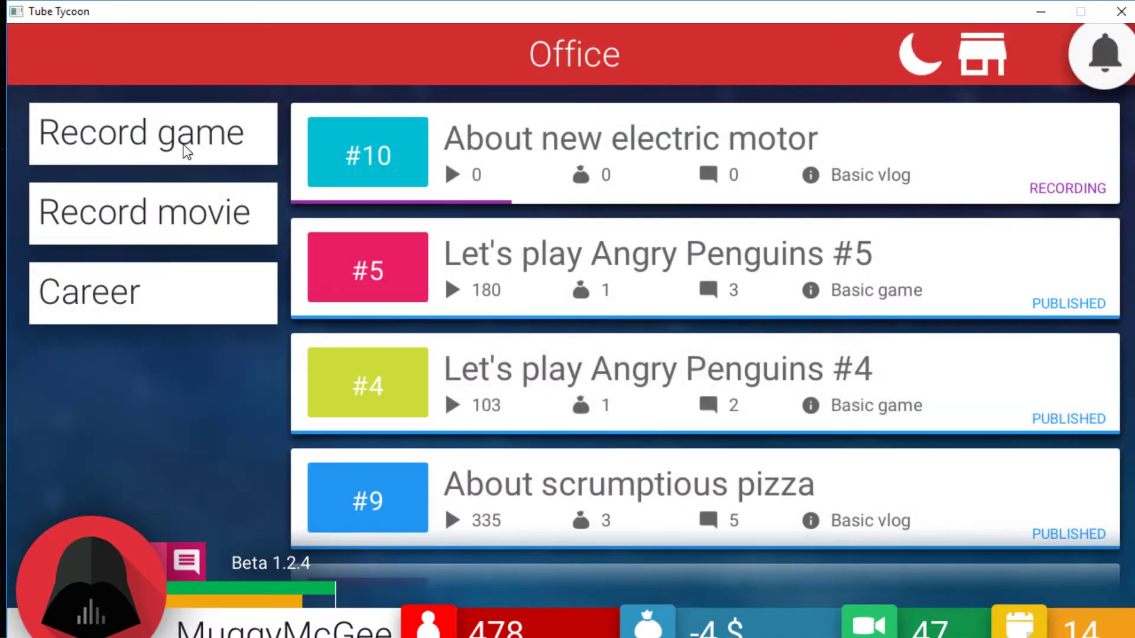
Step: Start recording Angry Penguins #6 and begin setting up a Daily vlog
{"action": "left_click", "coordinate": [152, 132]}
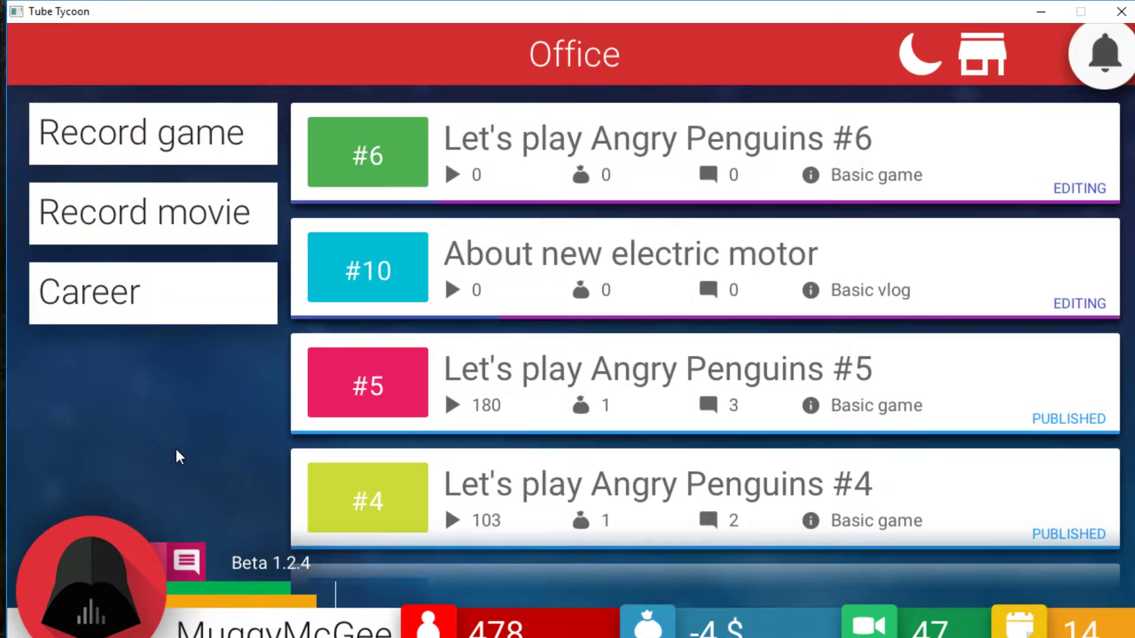
{"action": "left_click", "coordinate": [152, 211]}
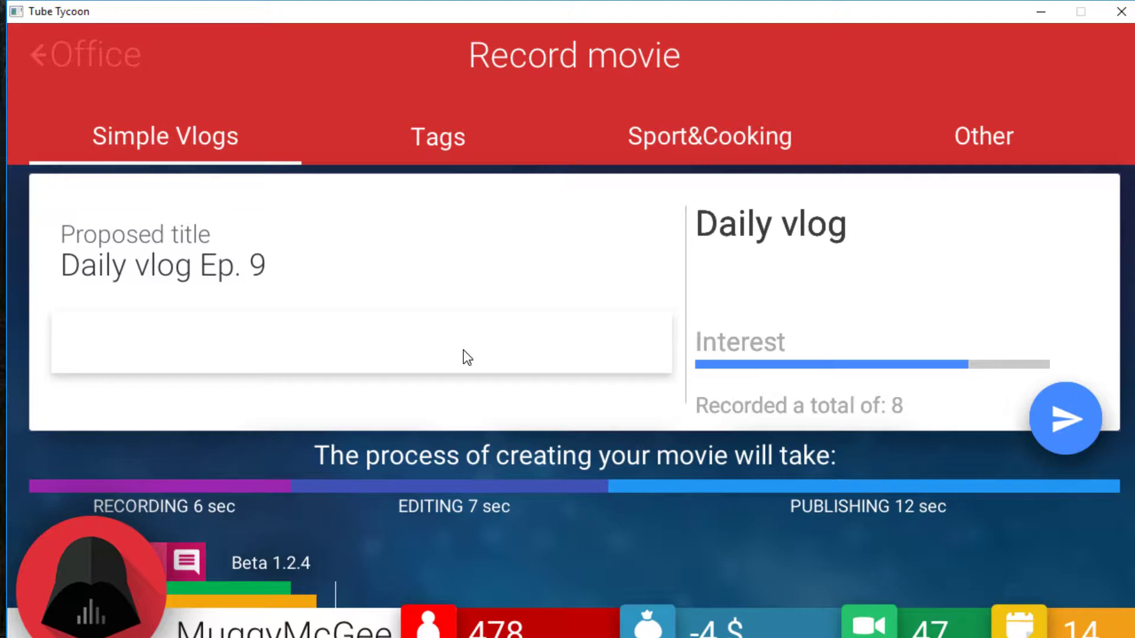
Step: Title the daily vlog 'IM IN DEBT!' and send it to recording
{"action": "type", "text": "IM IN DE"}
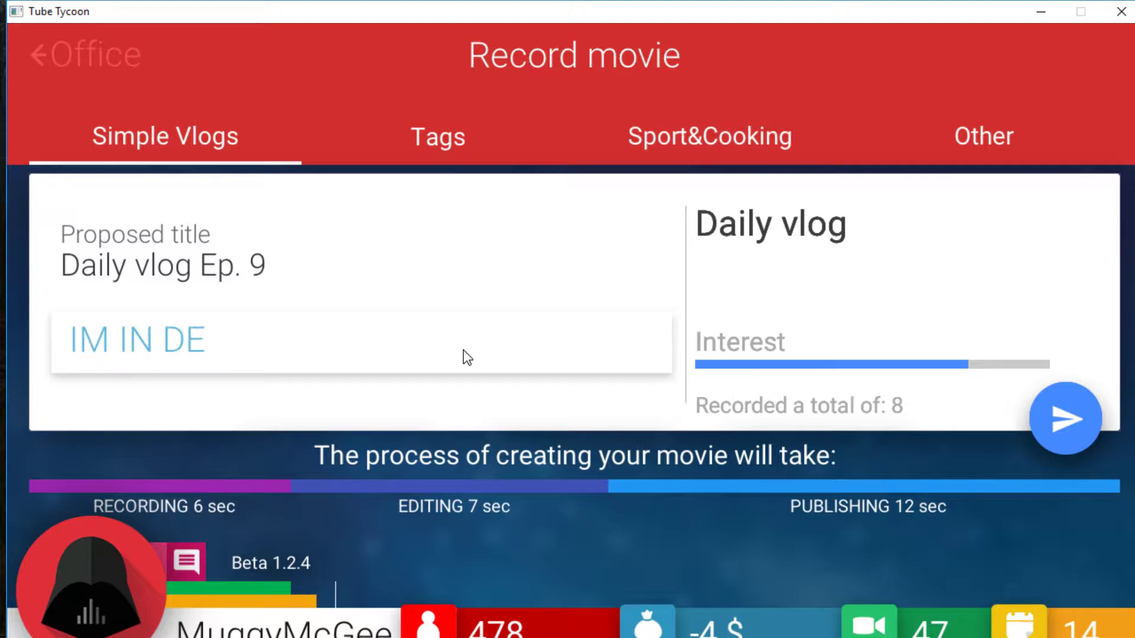
{"action": "type", "text": "BT!"}
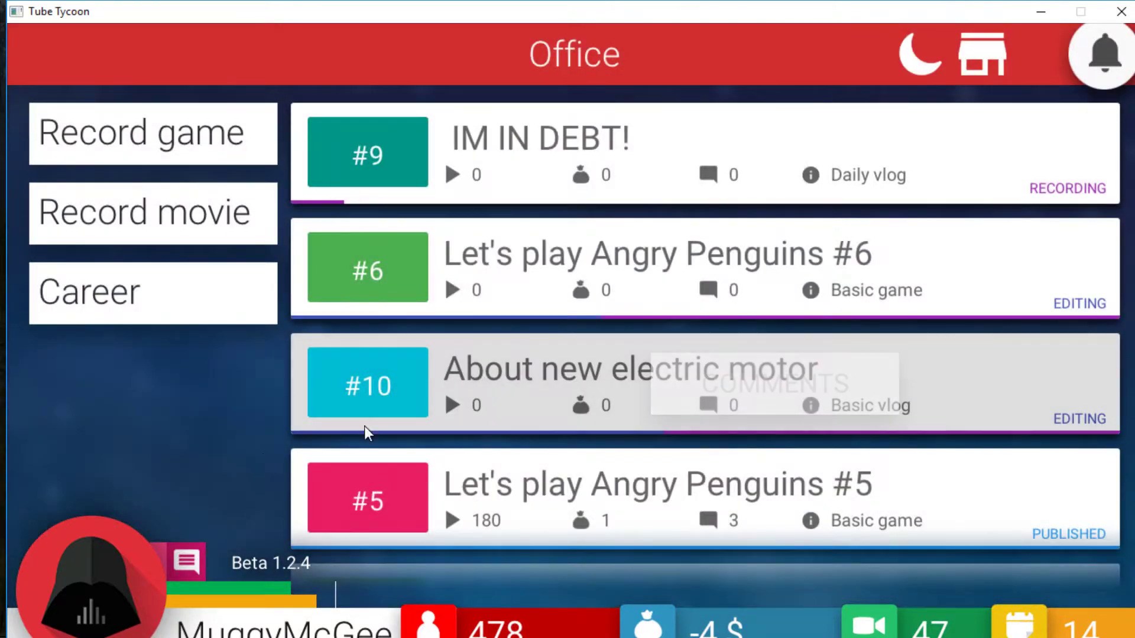
{"action": "mouse_move", "coordinate": [720, 424]}
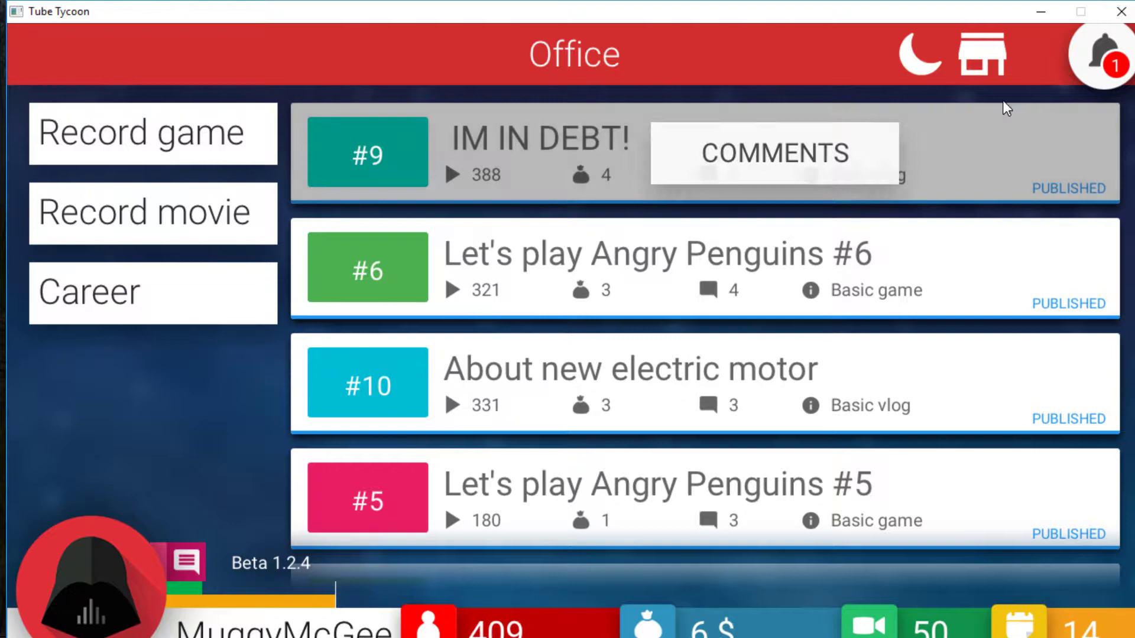
Step: Check the latest notifications, then view comments on the electric motor vlog
{"action": "left_click", "coordinate": [1101, 55]}
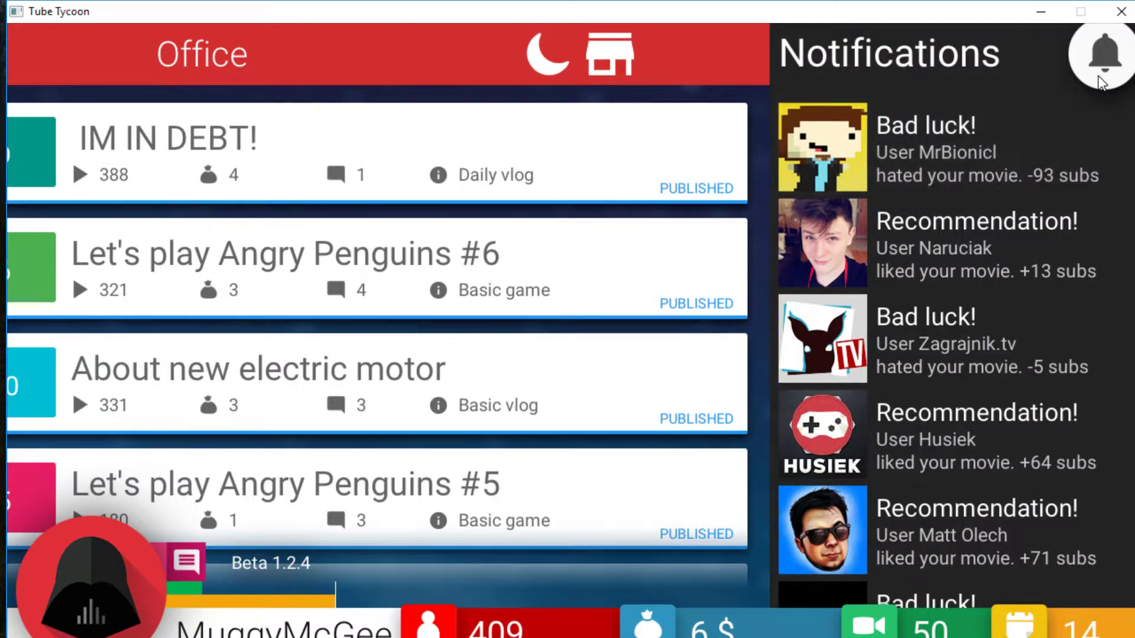
{"action": "left_click", "coordinate": [1101, 53]}
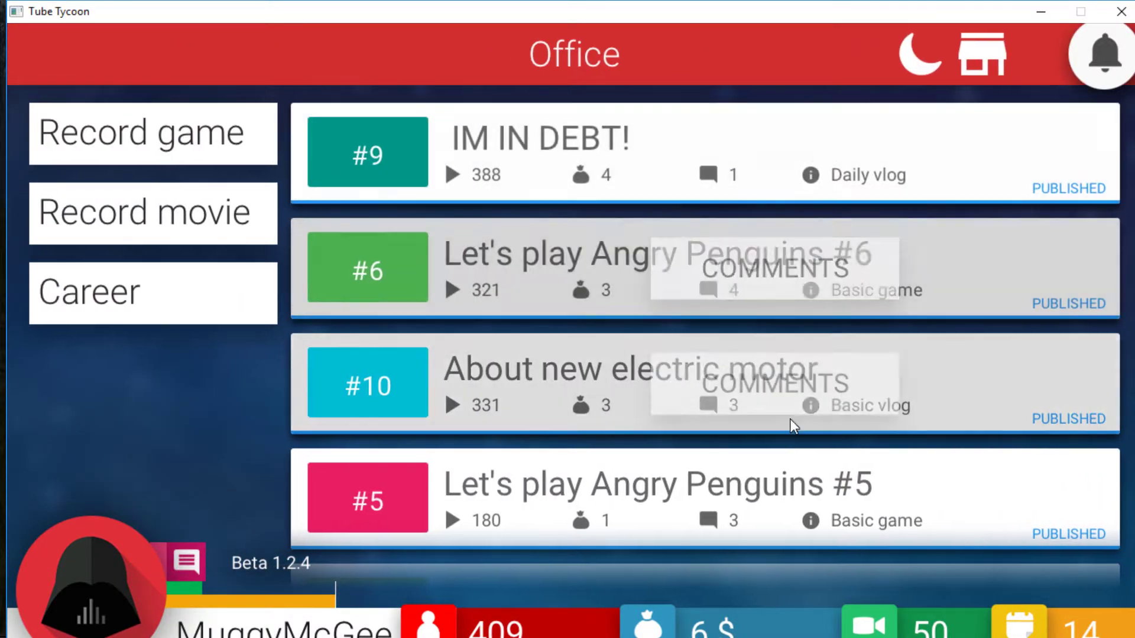
{"action": "left_click", "coordinate": [773, 383]}
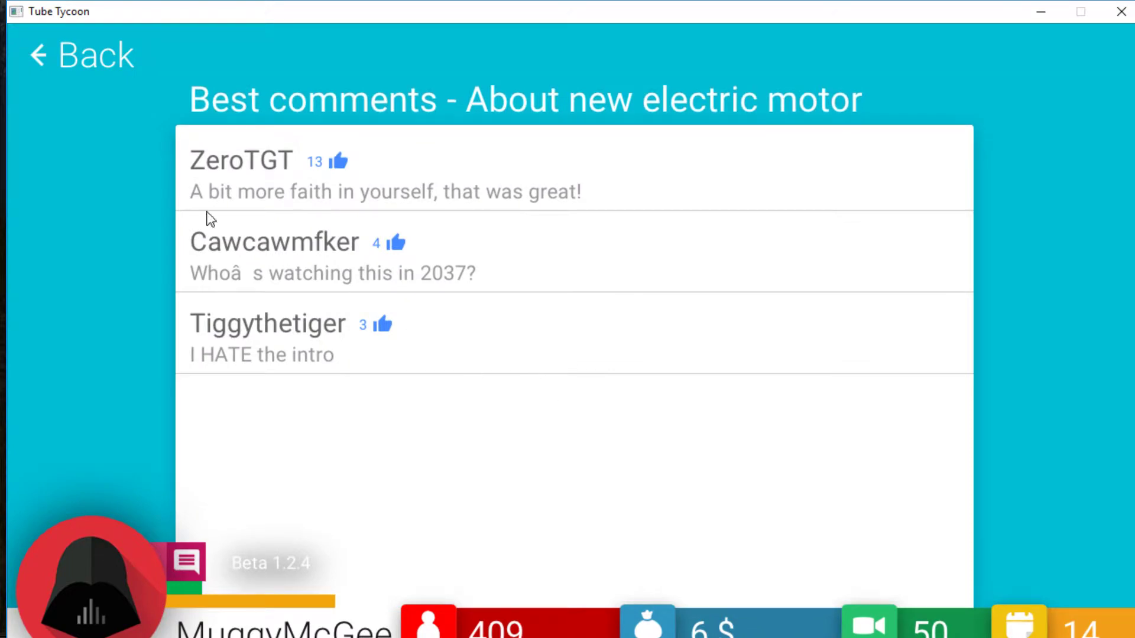
{"action": "mouse_move", "coordinate": [85, 58]}
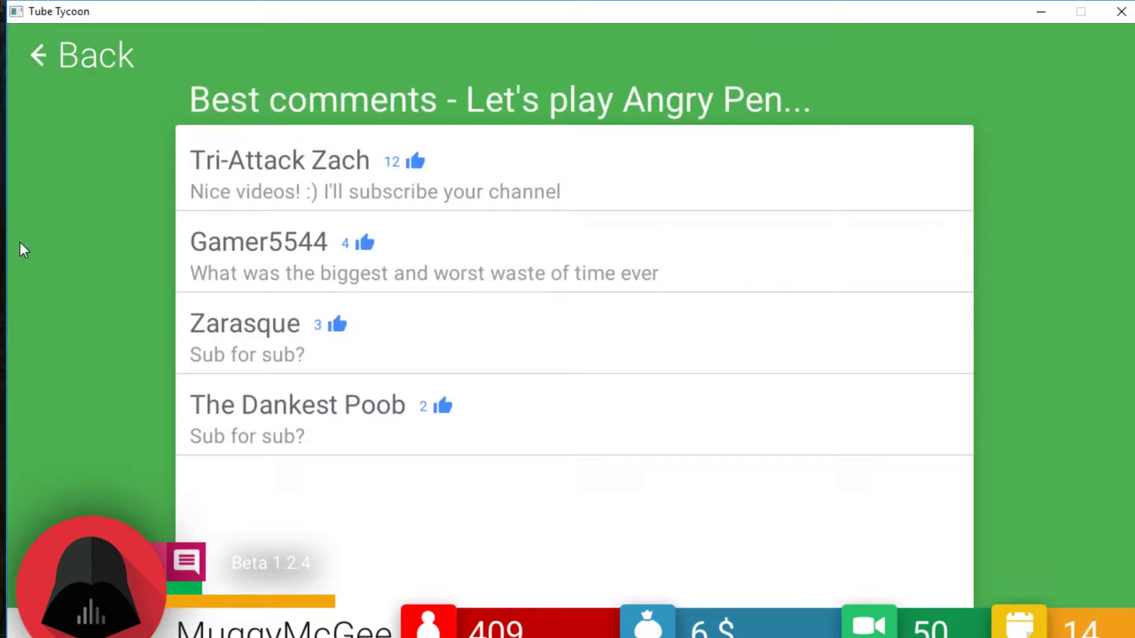
{"action": "mouse_move", "coordinate": [107, 210]}
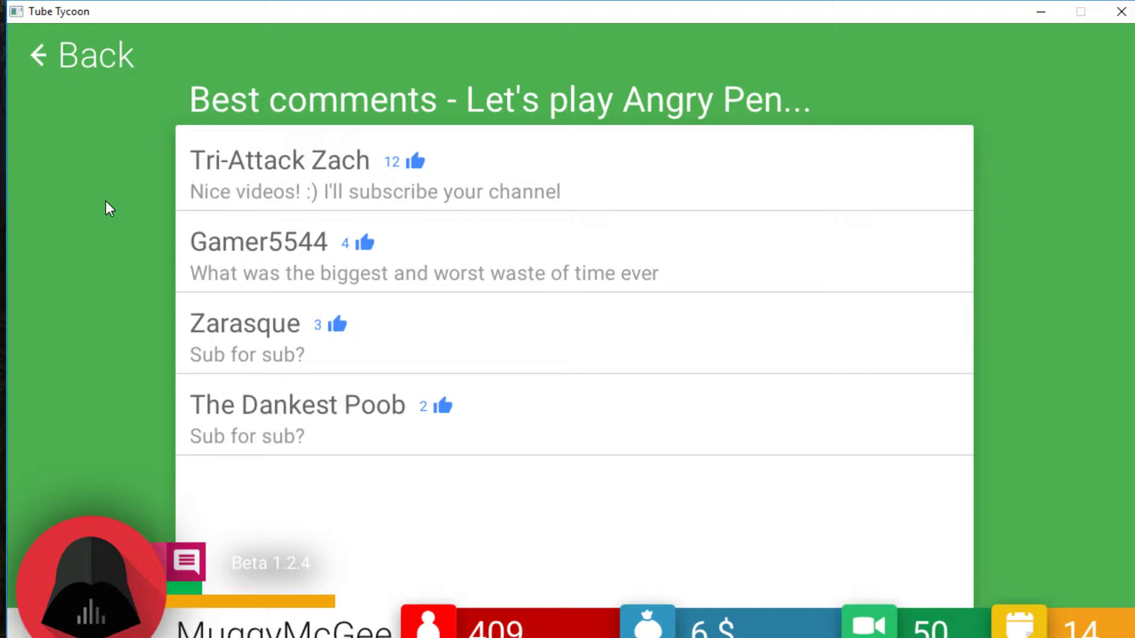
{"action": "mouse_move", "coordinate": [399, 424]}
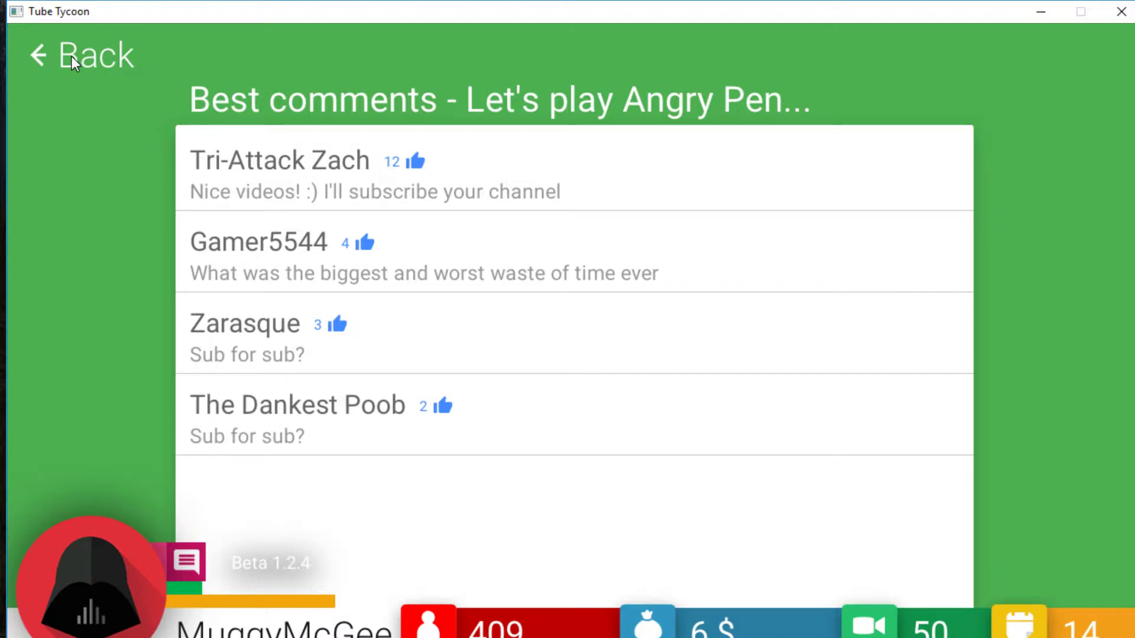
Step: Buy the Record tags skill from the Career skill tree
{"action": "left_click", "coordinate": [79, 55]}
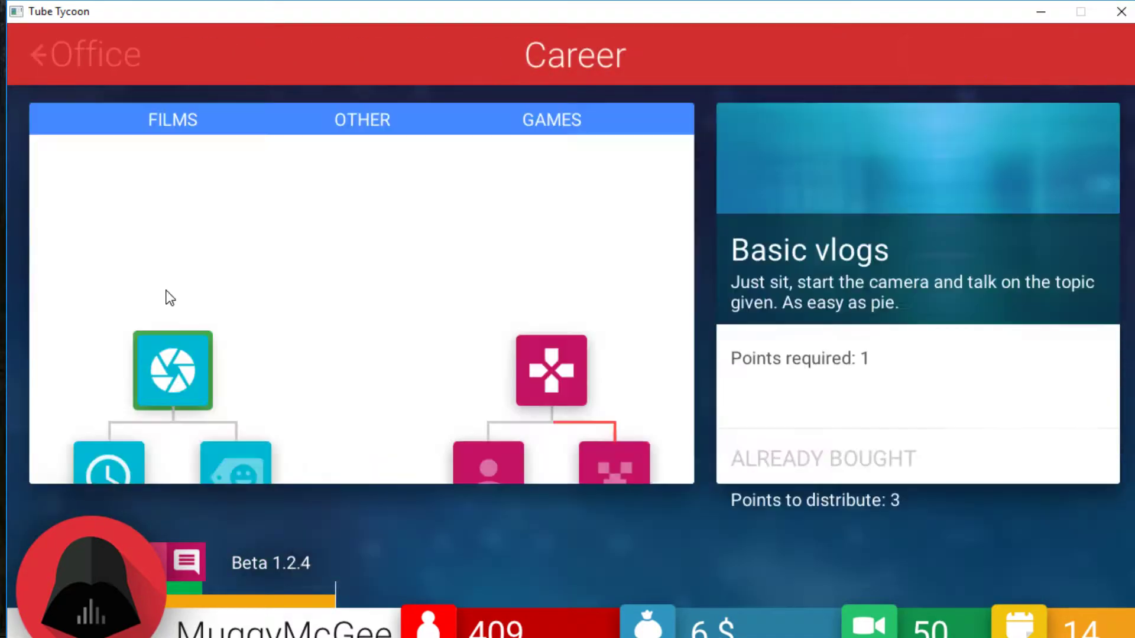
{"action": "left_click", "coordinate": [108, 298]}
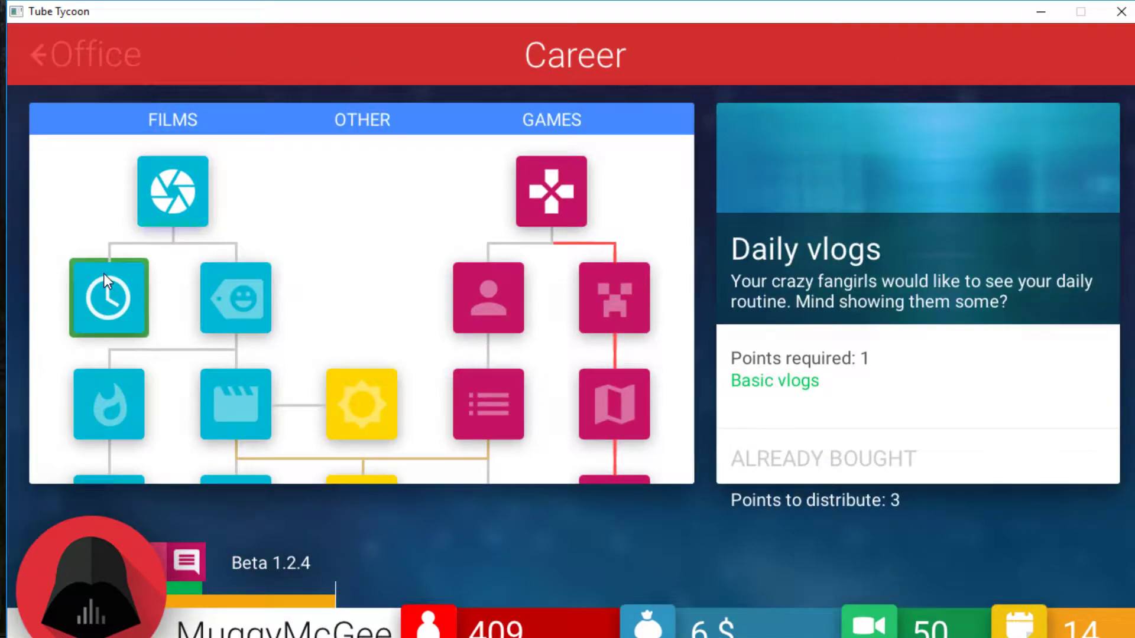
{"action": "left_click", "coordinate": [234, 298]}
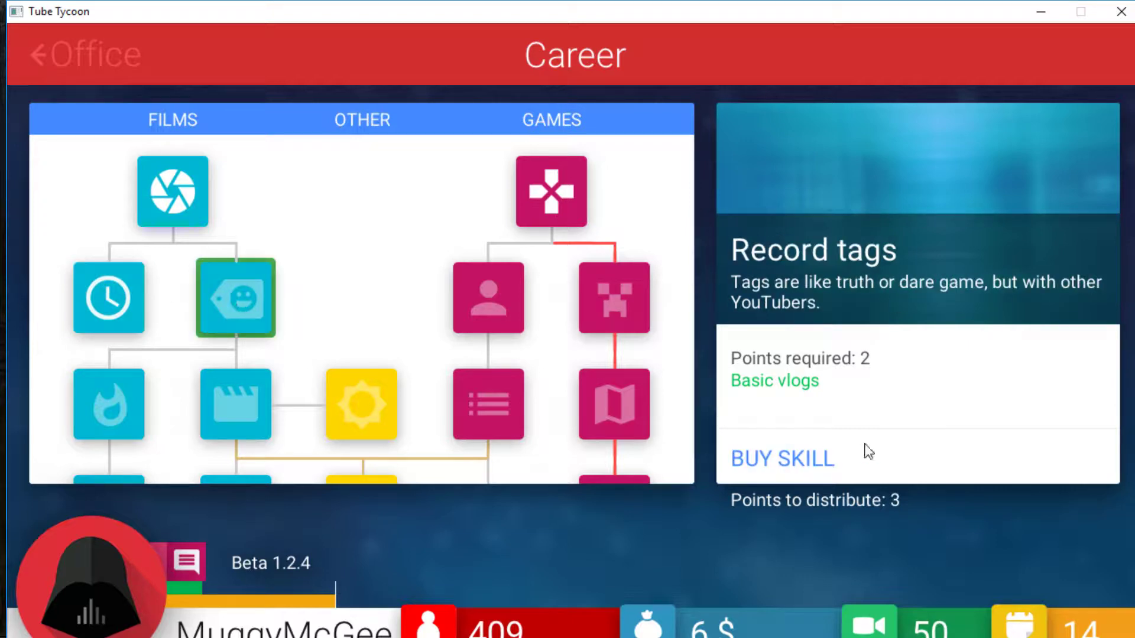
{"action": "left_click", "coordinate": [83, 56]}
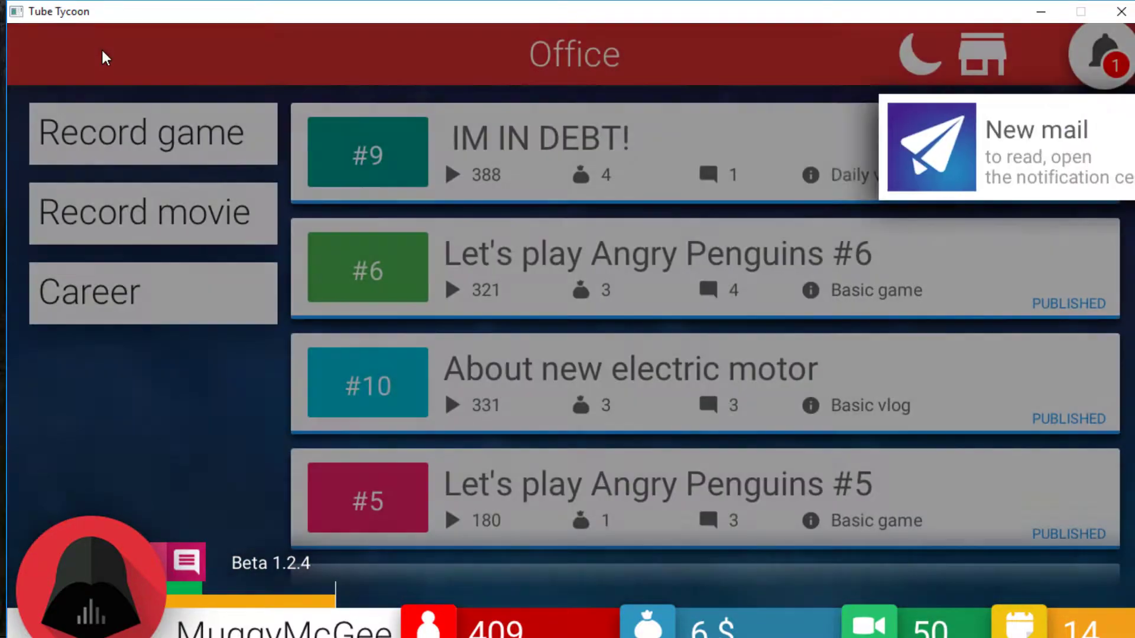
Step: Check the new notification and bring up the movie recording options
{"action": "left_click", "coordinate": [1095, 55]}
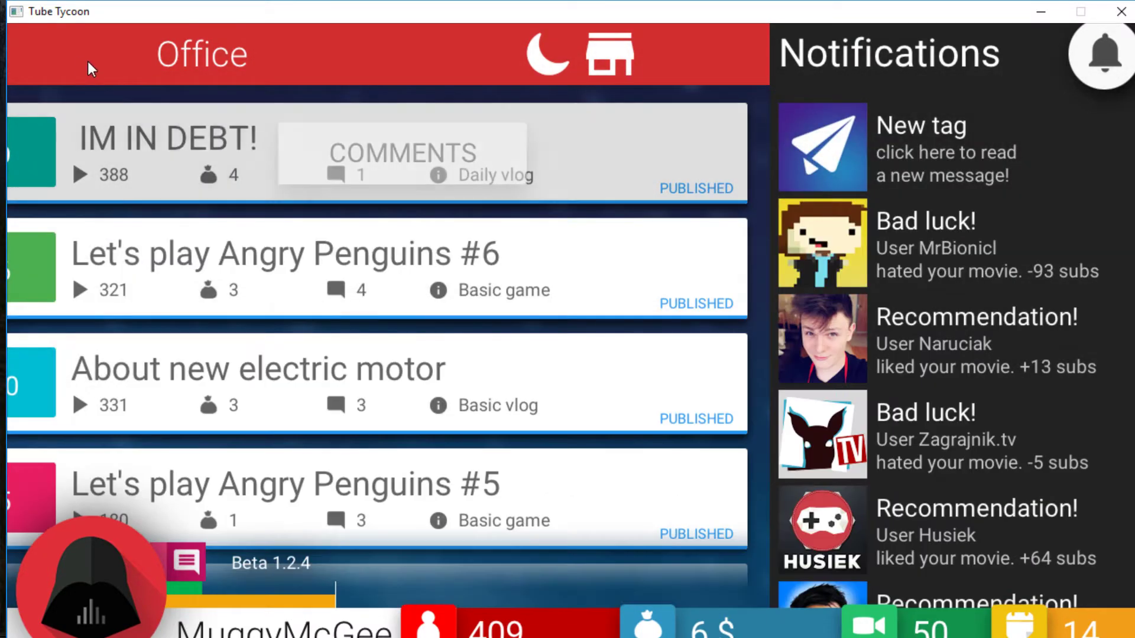
{"action": "left_click", "coordinate": [1102, 55]}
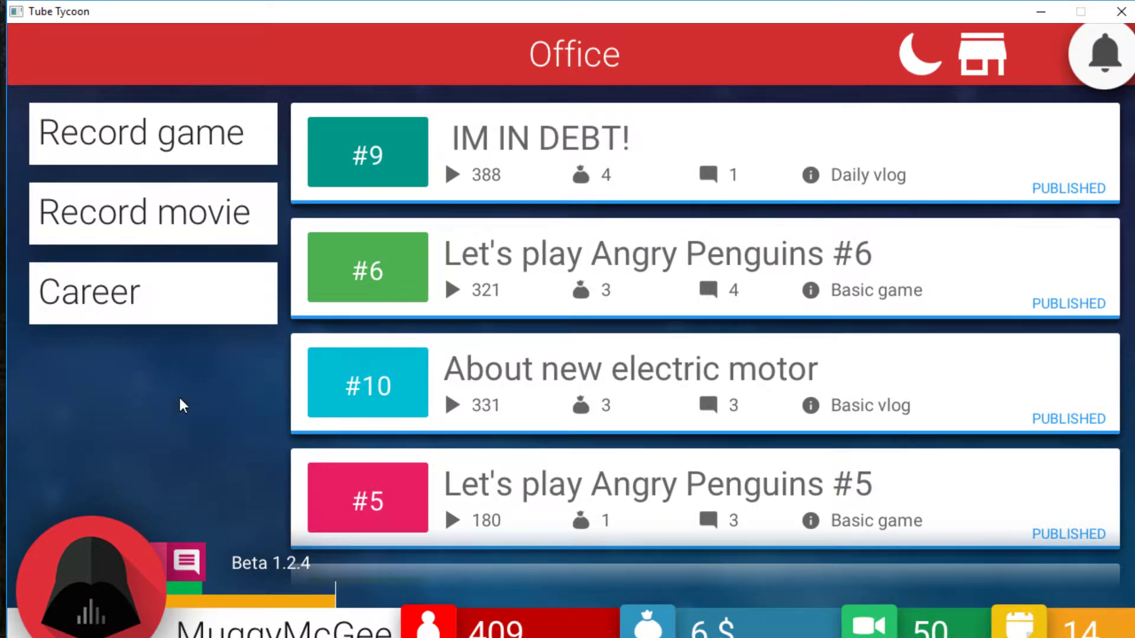
{"action": "left_click", "coordinate": [153, 211]}
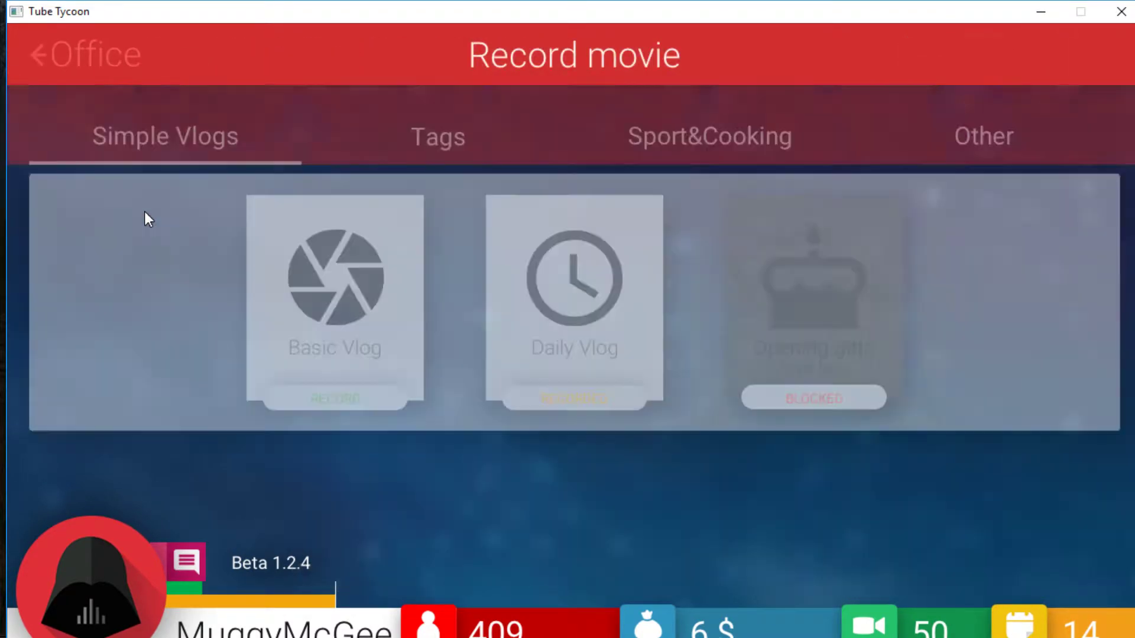
Step: Record the 'Would you rather?' tag video, then sleep to advance to day 15
{"action": "left_click", "coordinate": [437, 135]}
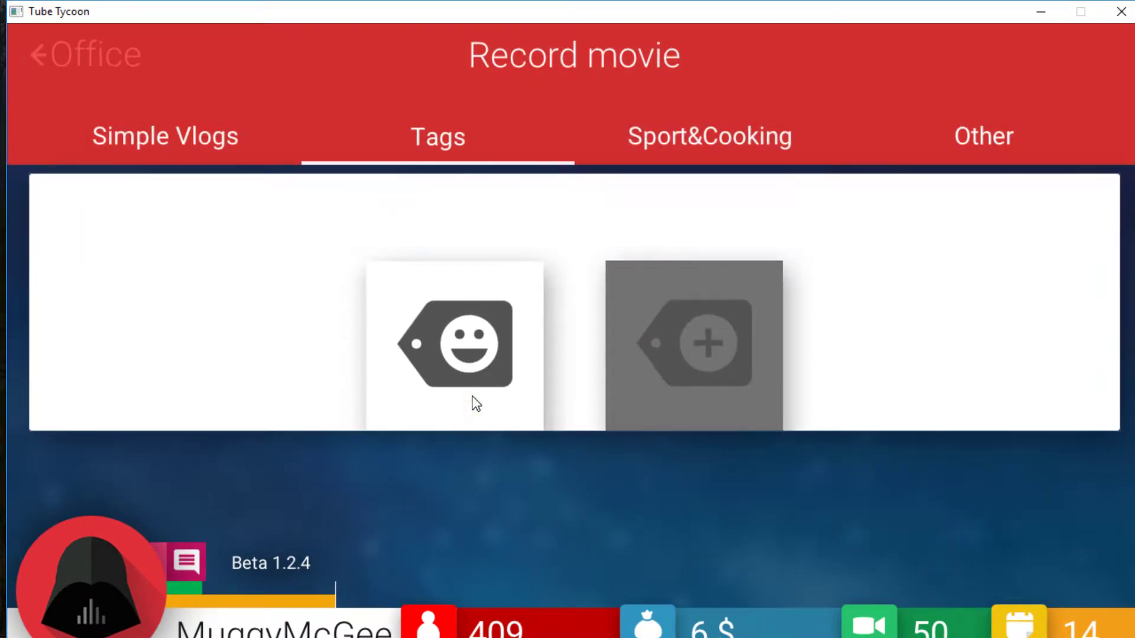
{"action": "left_click", "coordinate": [454, 344]}
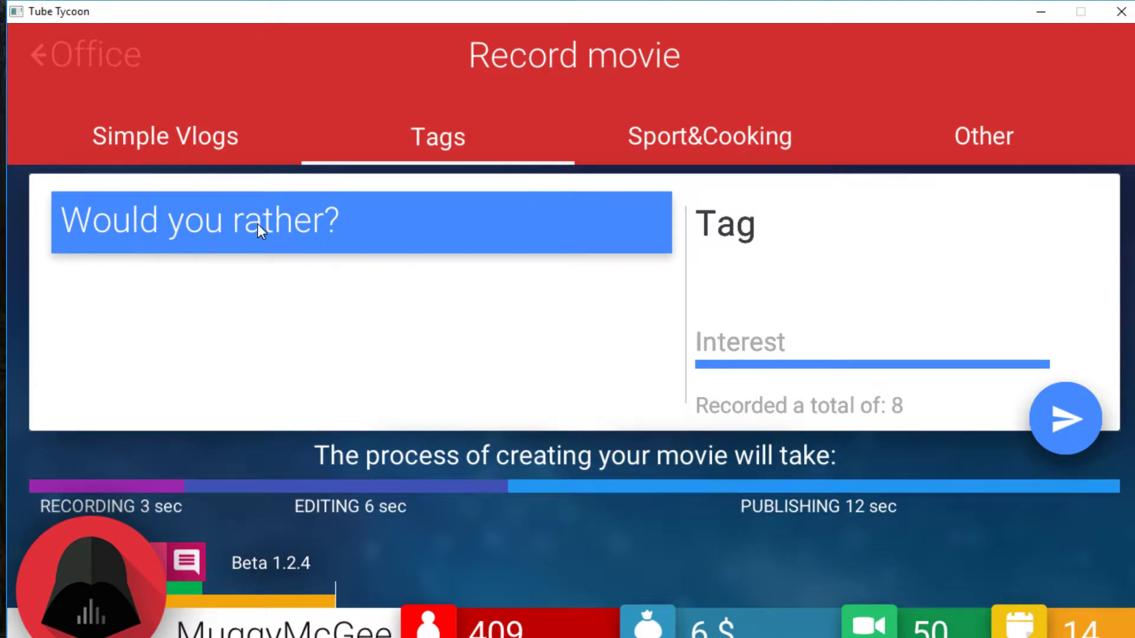
{"action": "left_click", "coordinate": [1065, 418]}
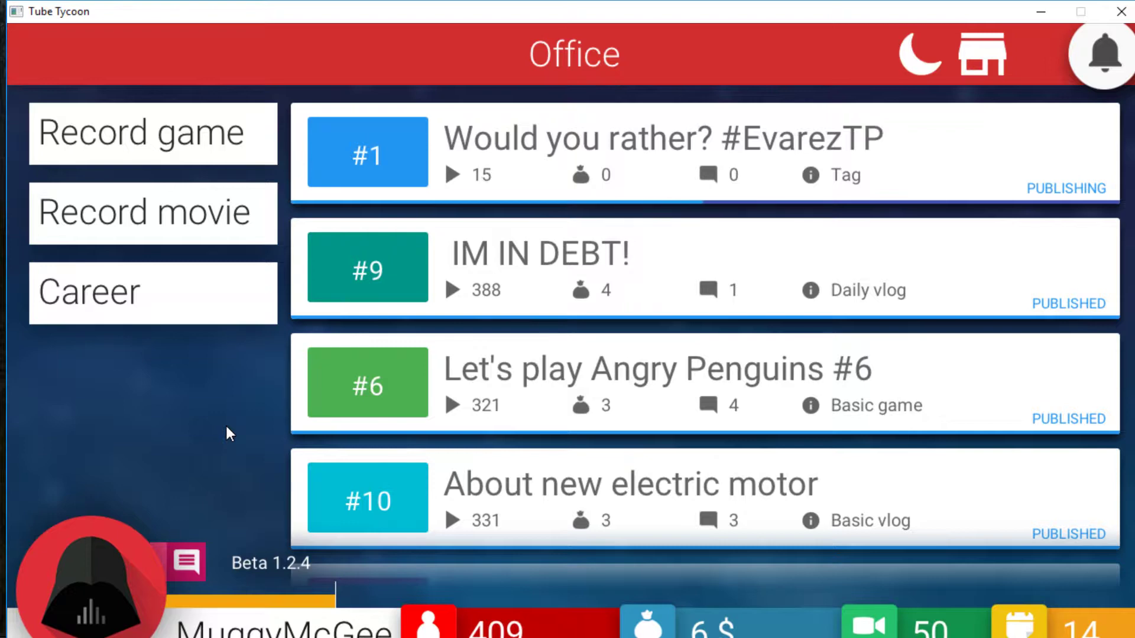
{"action": "mouse_move", "coordinate": [405, 232]}
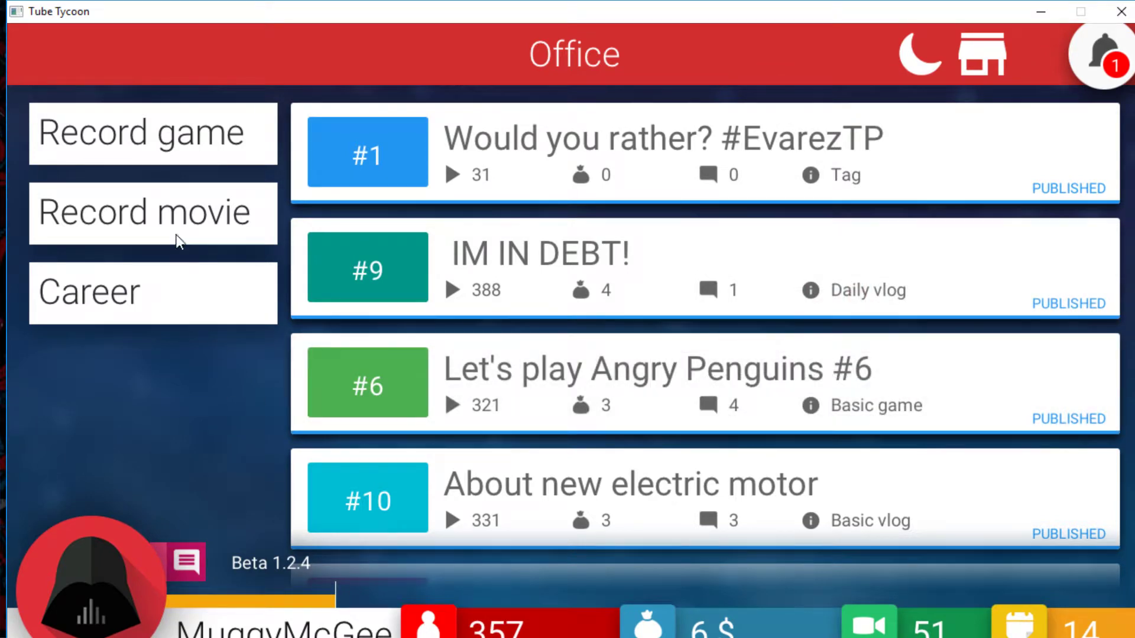
{"action": "mouse_move", "coordinate": [914, 50]}
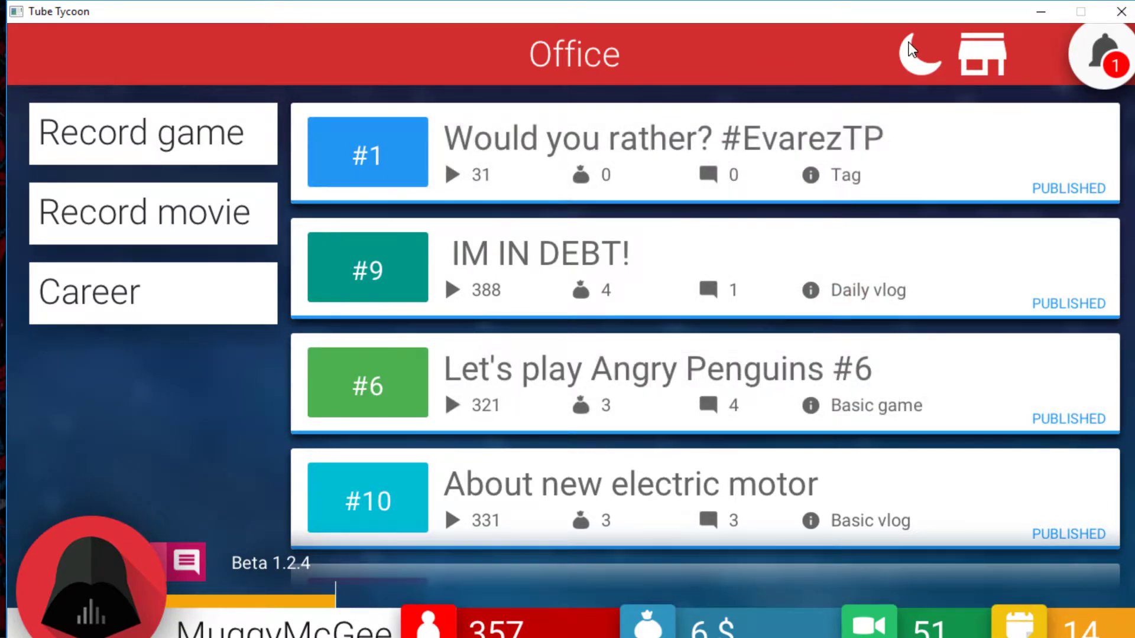
{"action": "left_click", "coordinate": [920, 54]}
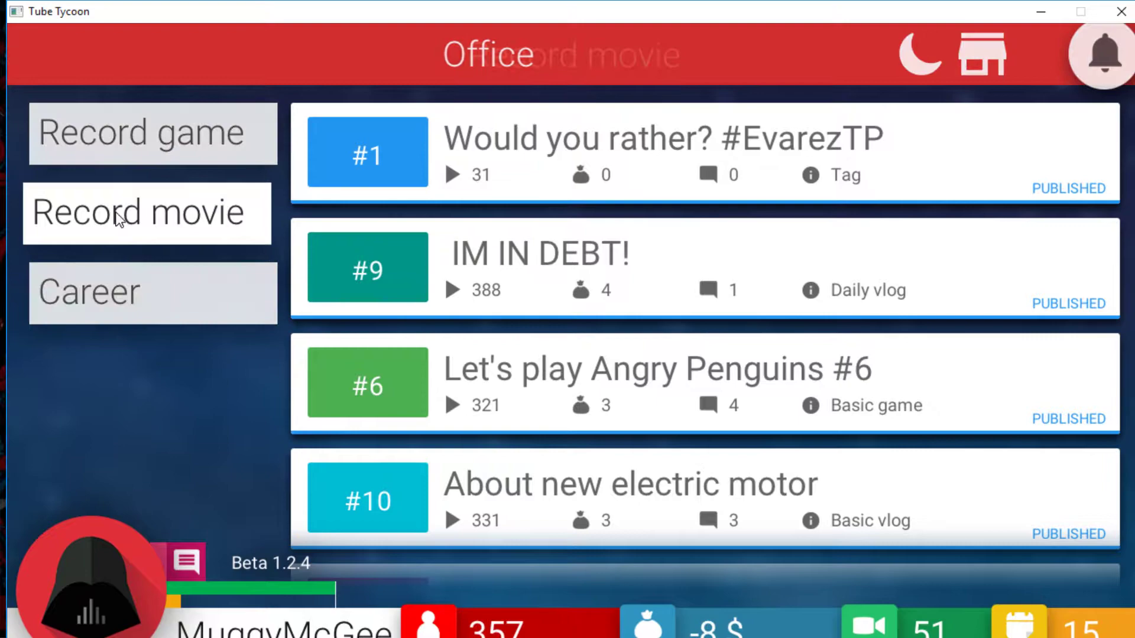
Step: Start the 1,2,3 tag video recording and choose a new Daily vlog
{"action": "left_click", "coordinate": [148, 212]}
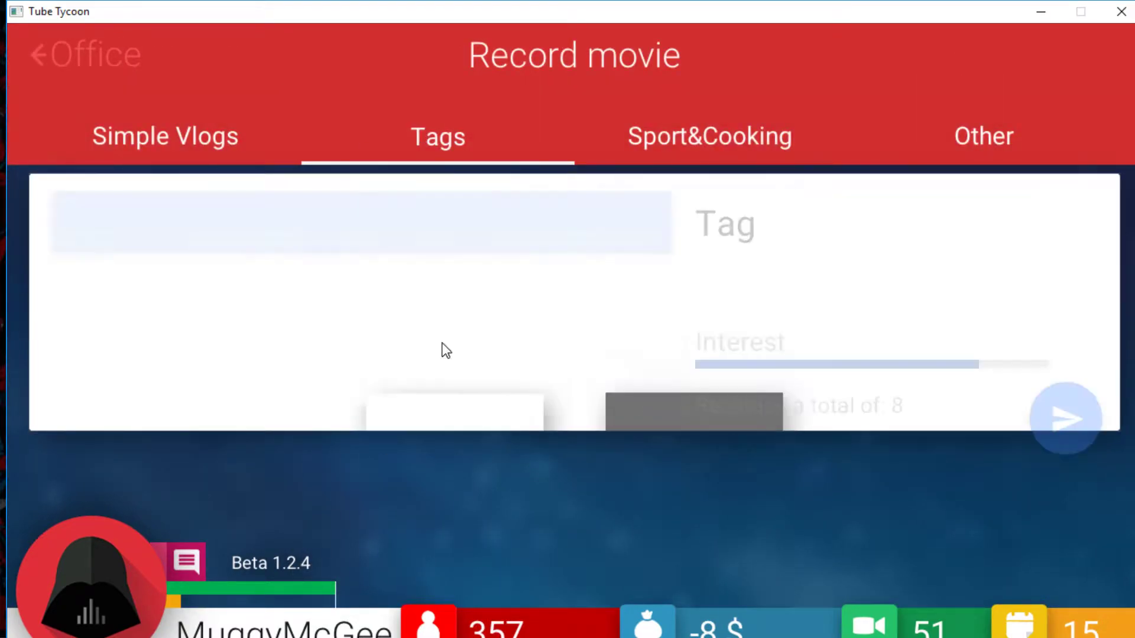
{"action": "left_click", "coordinate": [82, 53]}
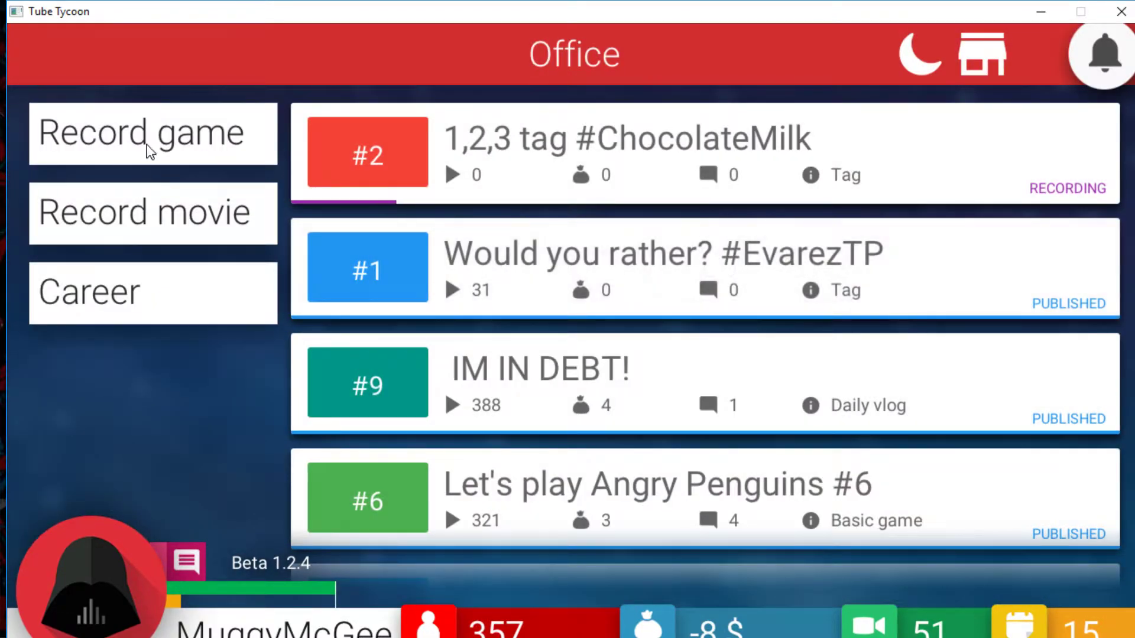
{"action": "left_click", "coordinate": [153, 131]}
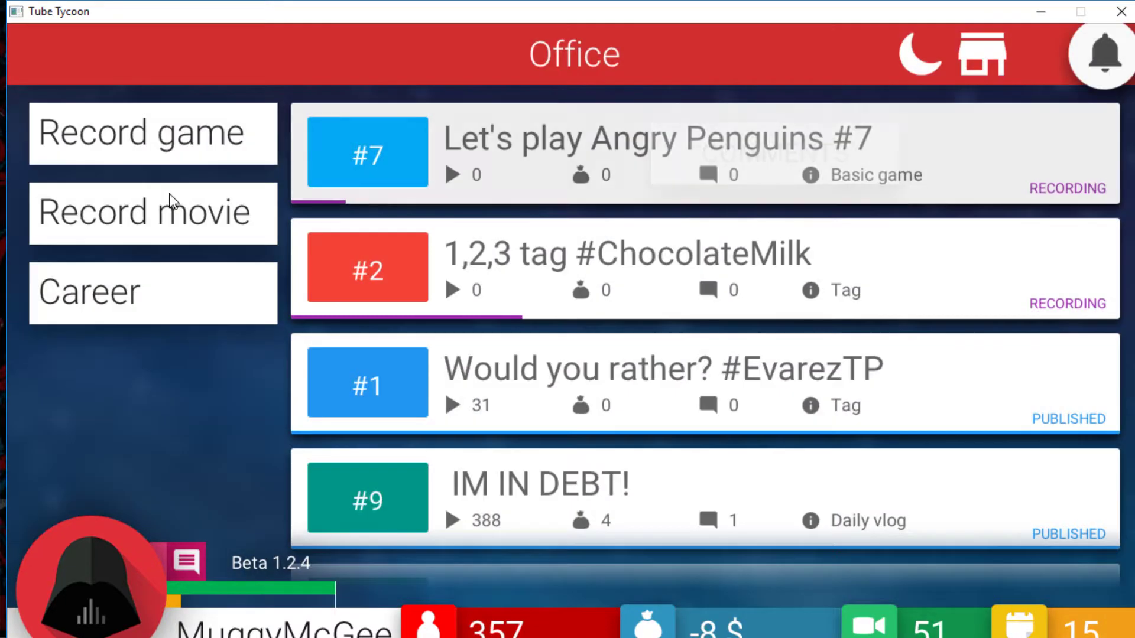
{"action": "left_click", "coordinate": [152, 212]}
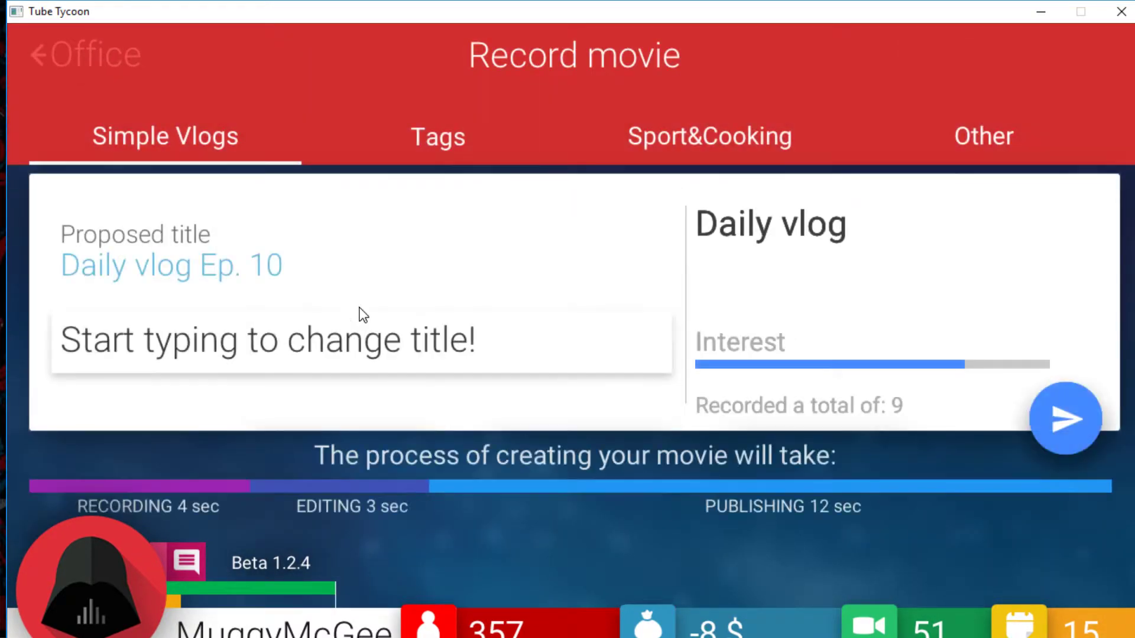
{"action": "mouse_move", "coordinate": [495, 351]}
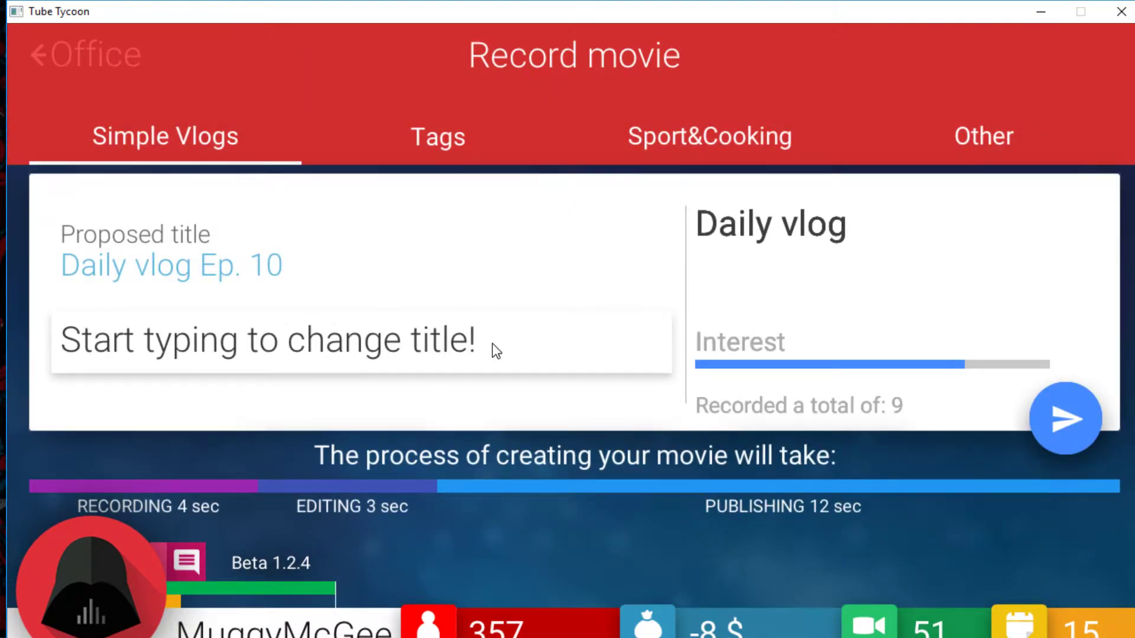
Step: Title the vlog 'IM LOSING SUBSCRIBERS!', send it, then view Angry Penguins #7 comments
{"action": "type", "text": "IM LOSI"}
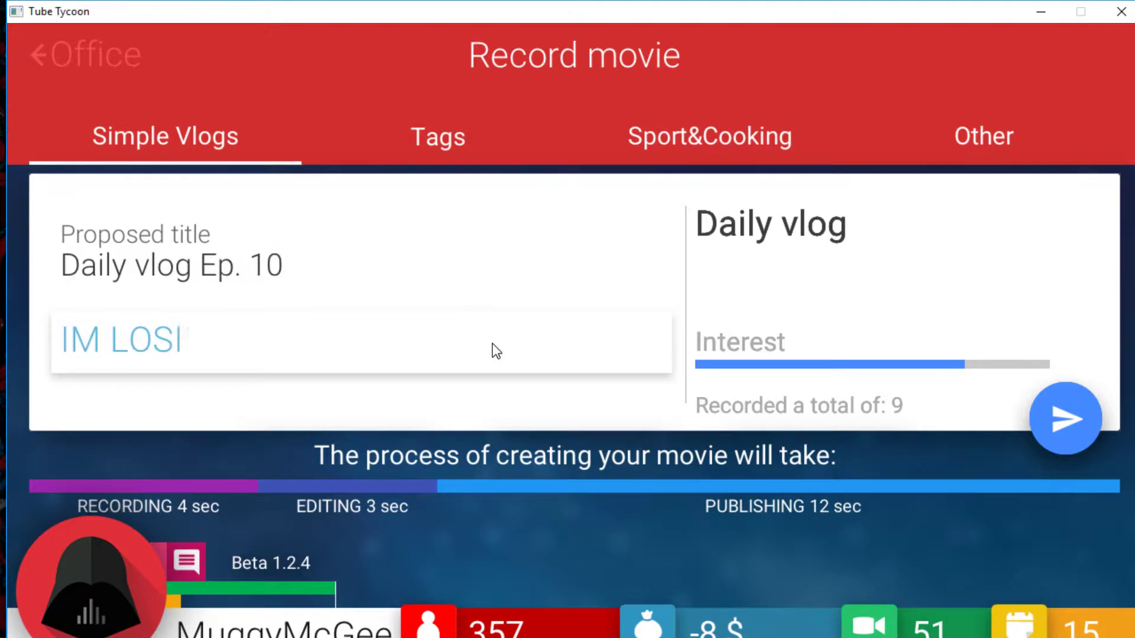
{"action": "type", "text": "NG SUBSCRIBERS!"}
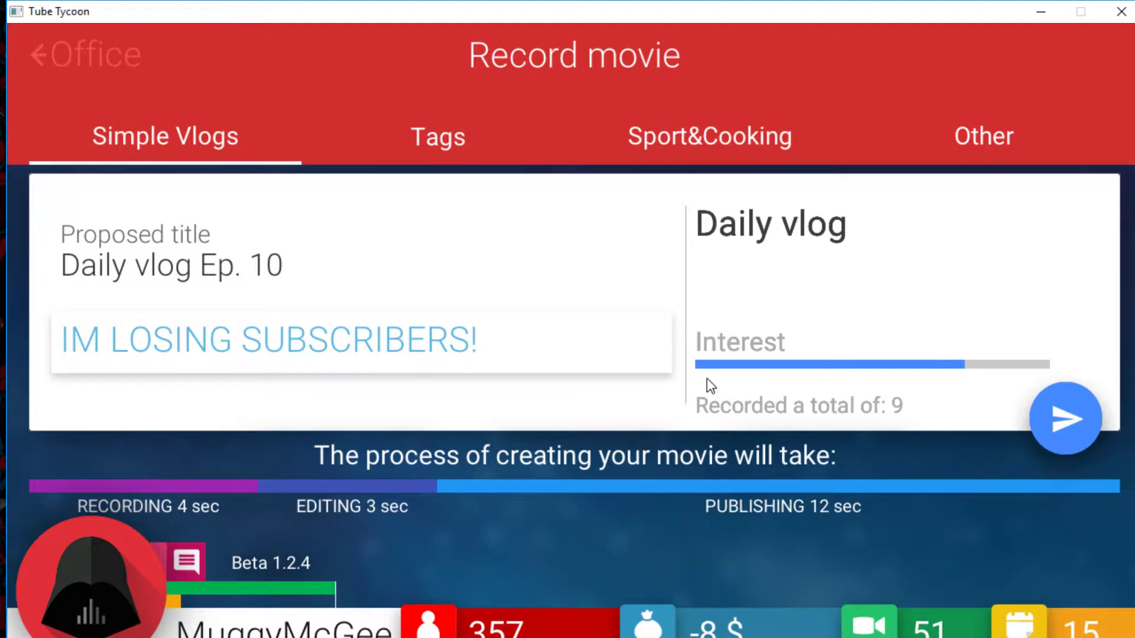
{"action": "left_click", "coordinate": [79, 54]}
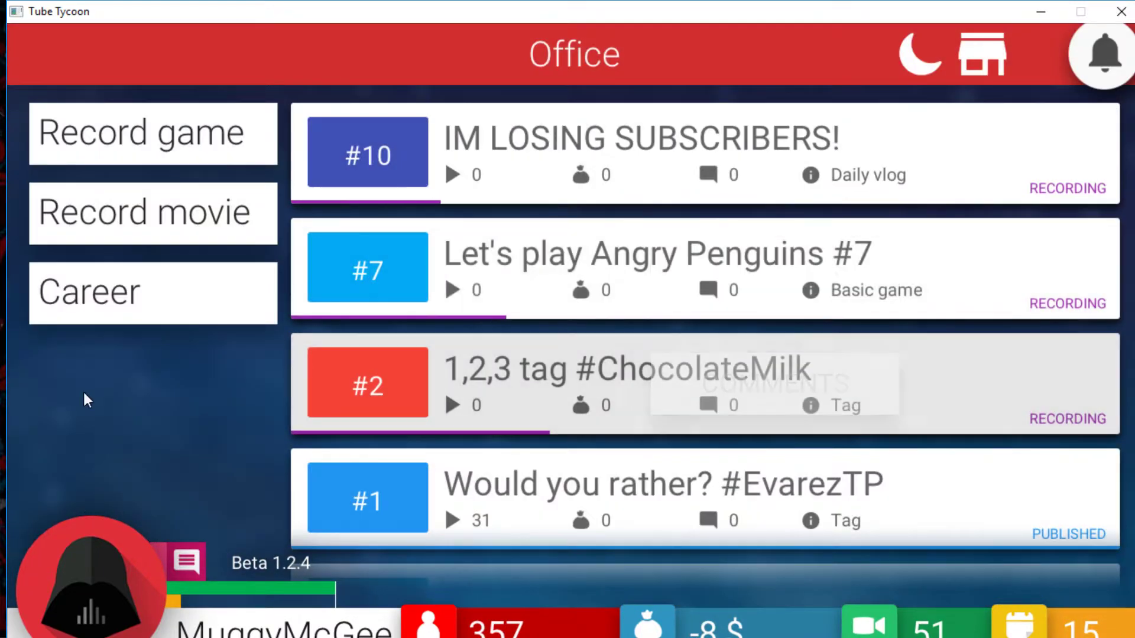
{"action": "mouse_move", "coordinate": [166, 412]}
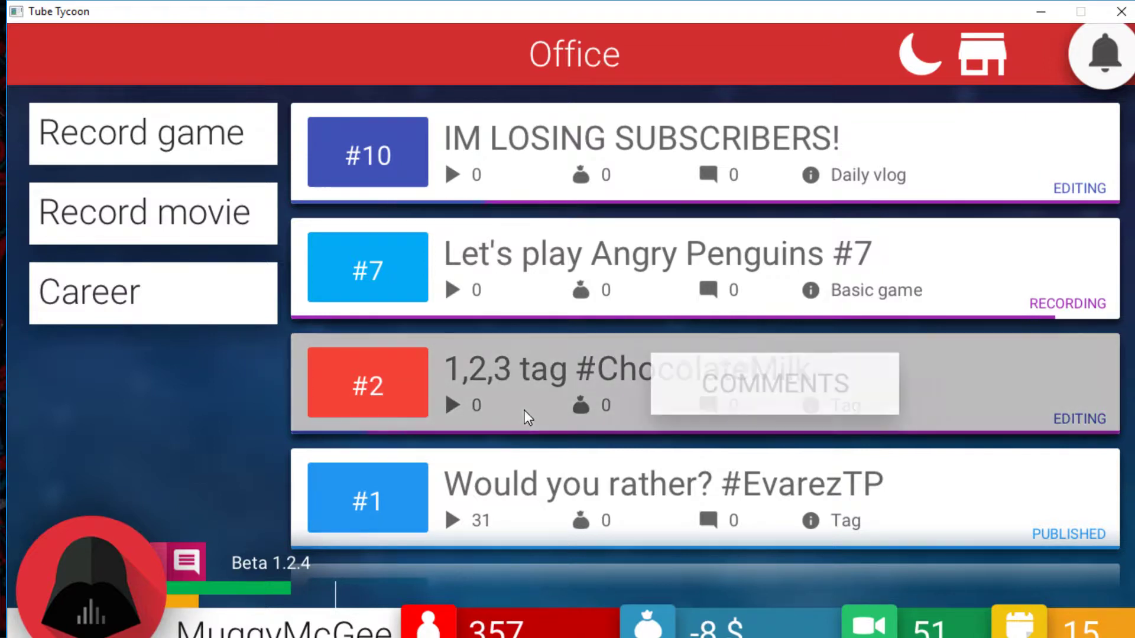
{"action": "mouse_move", "coordinate": [173, 402]}
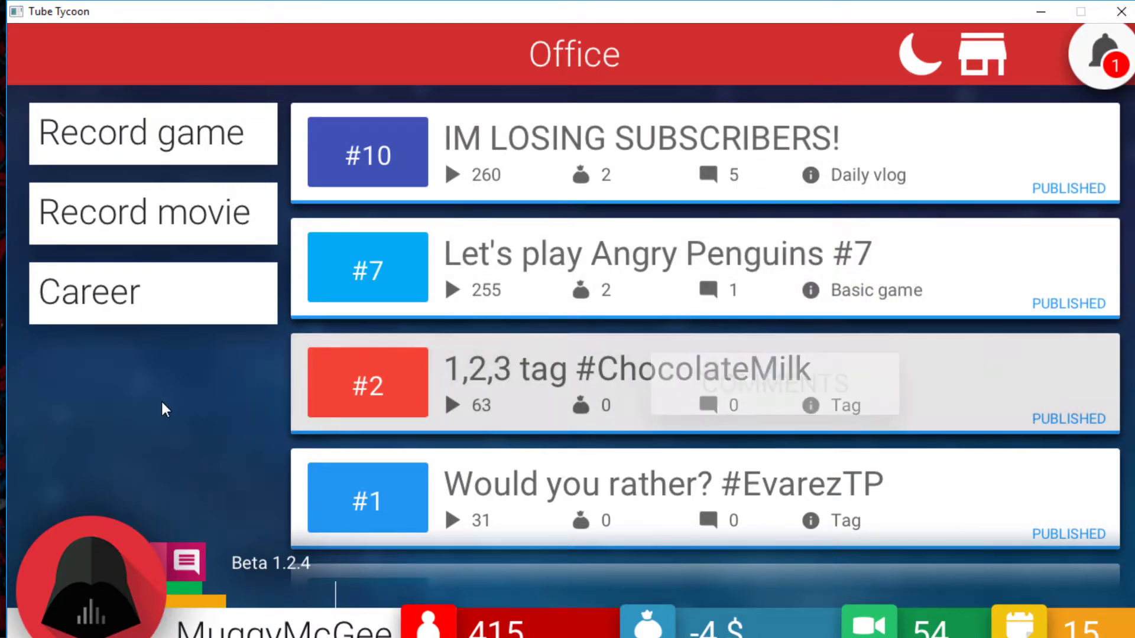
{"action": "left_click", "coordinate": [713, 289]}
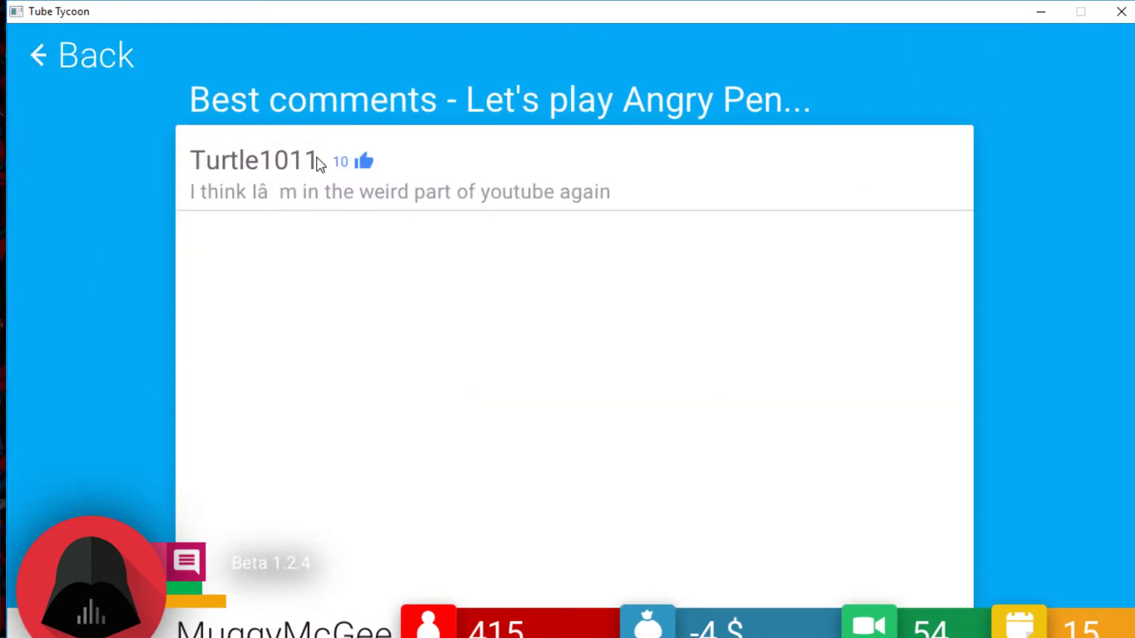
Step: Read comments on 'IM LOSING SUBSCRIBERS!' and return to the Office
{"action": "left_click", "coordinate": [82, 55]}
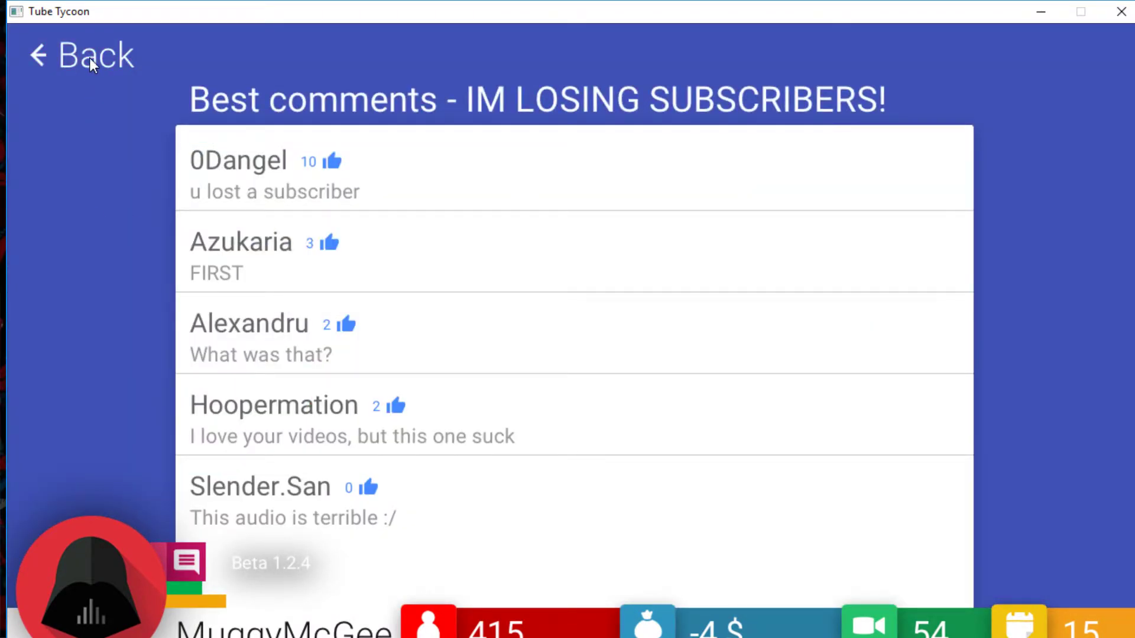
{"action": "left_click", "coordinate": [79, 56]}
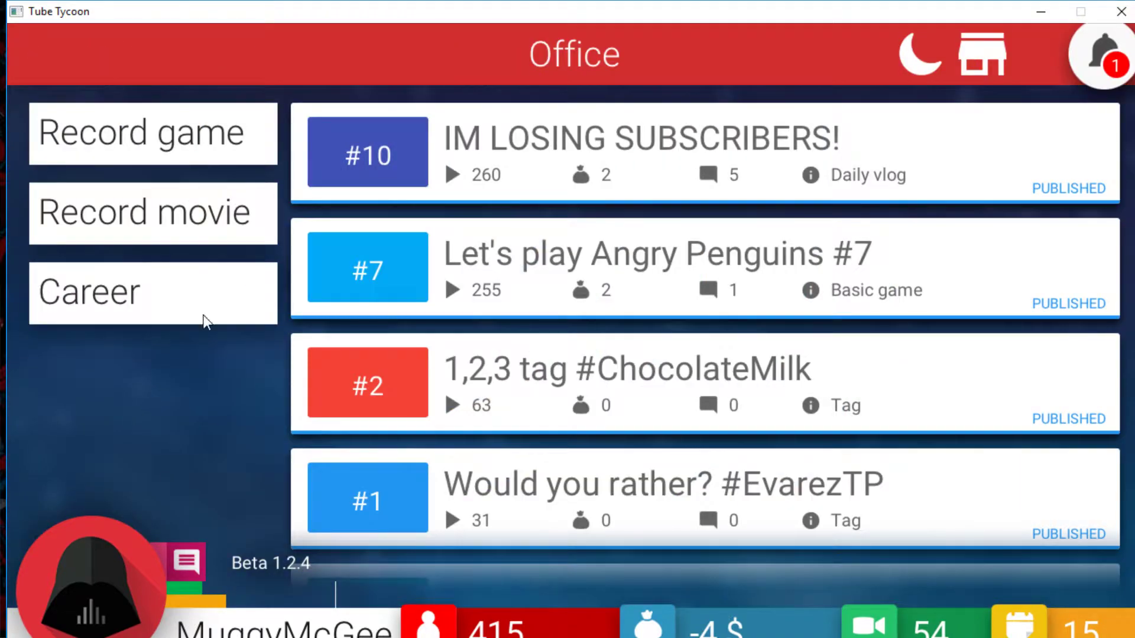
{"action": "mouse_move", "coordinate": [261, 374]}
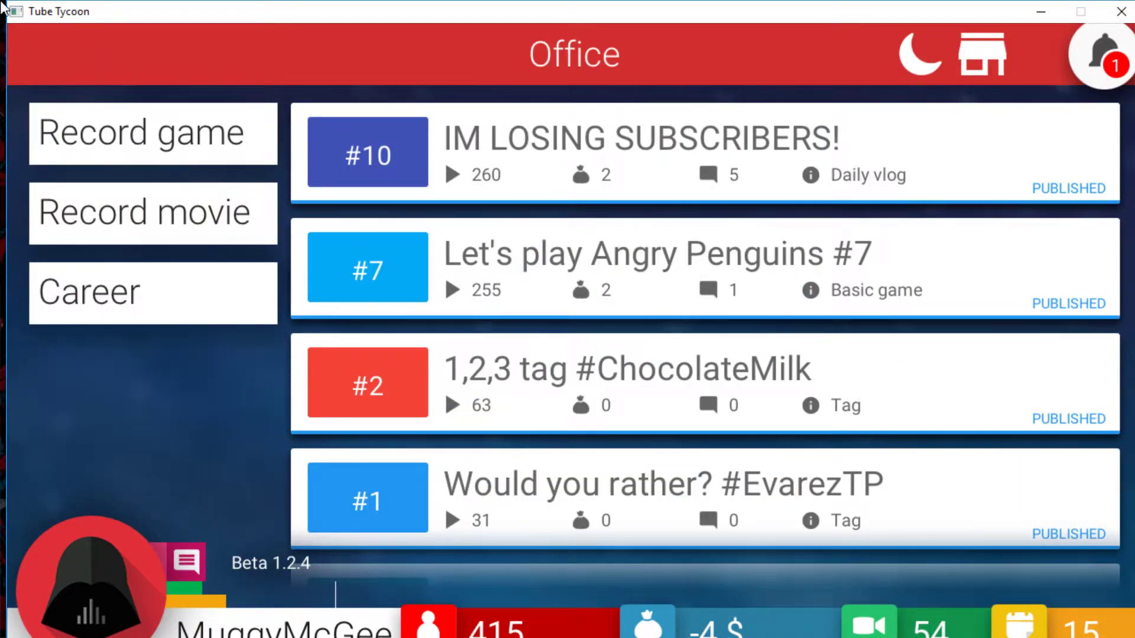
{"action": "mouse_move", "coordinate": [253, 338]}
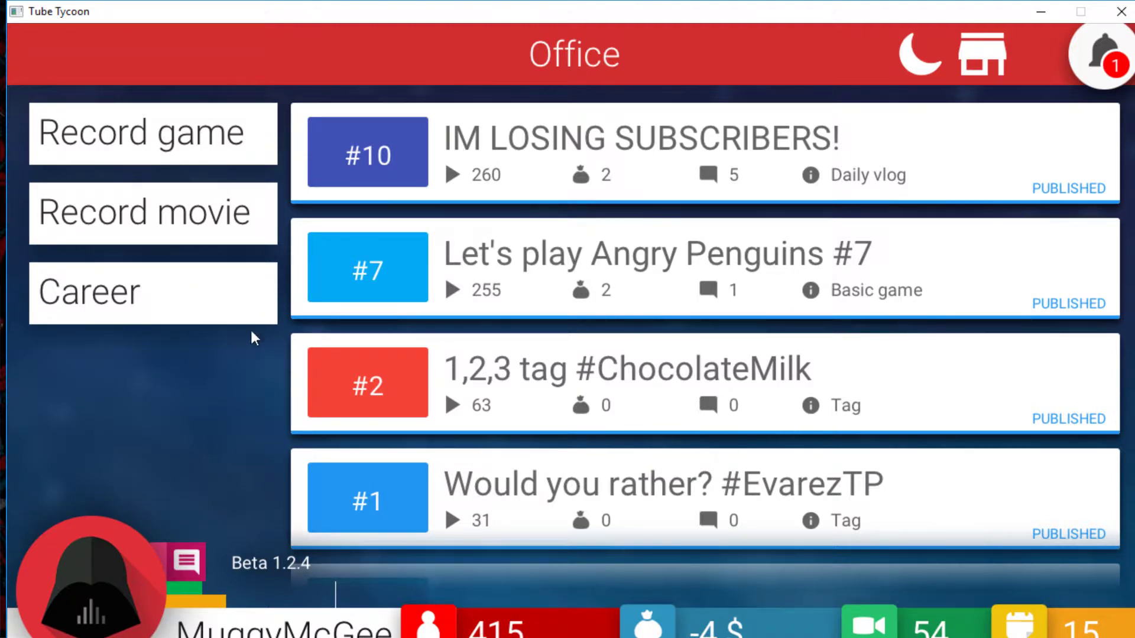
{"action": "mouse_move", "coordinate": [201, 386]}
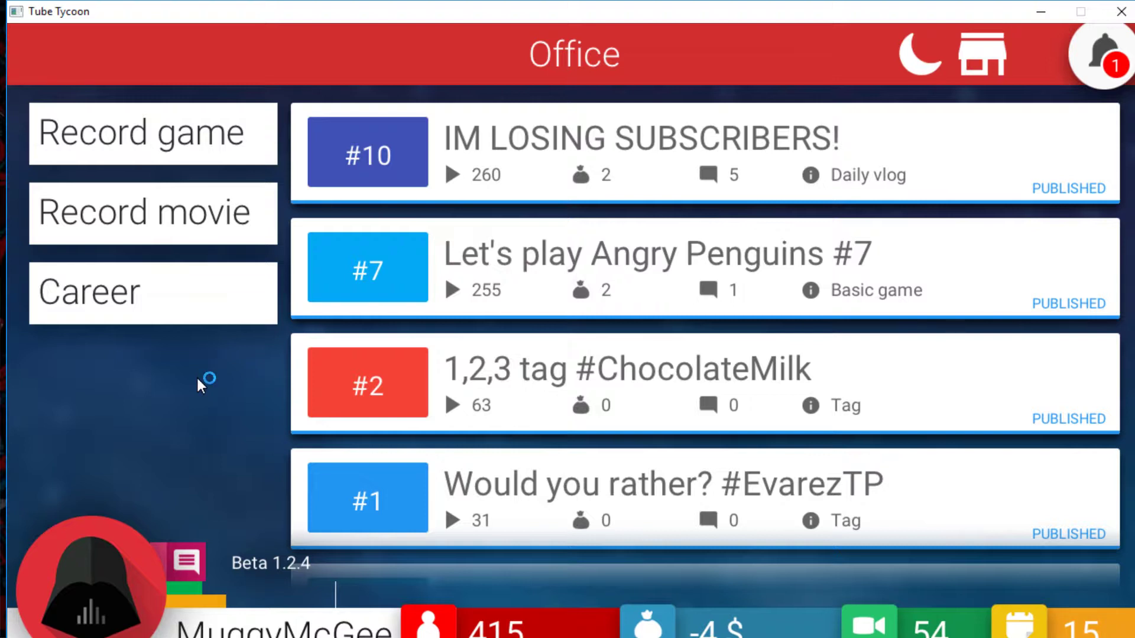
{"action": "mouse_move", "coordinate": [168, 140]}
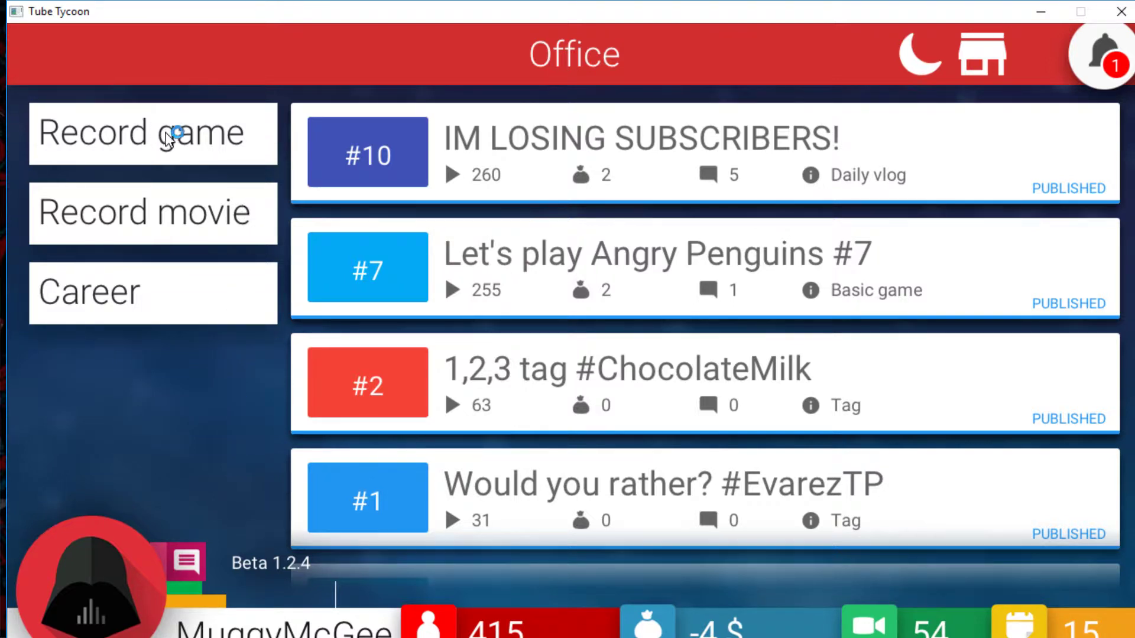
Step: Record Angry Penguins #8 from Slot 1 and read its comments once published
{"action": "left_click", "coordinate": [152, 133]}
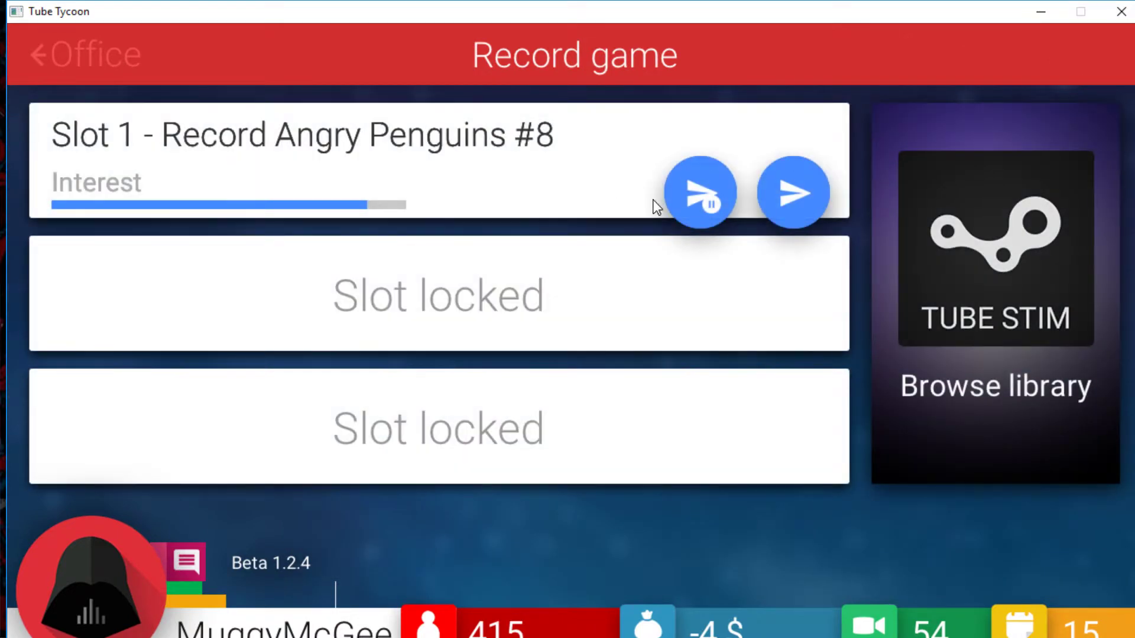
{"action": "left_click", "coordinate": [82, 54]}
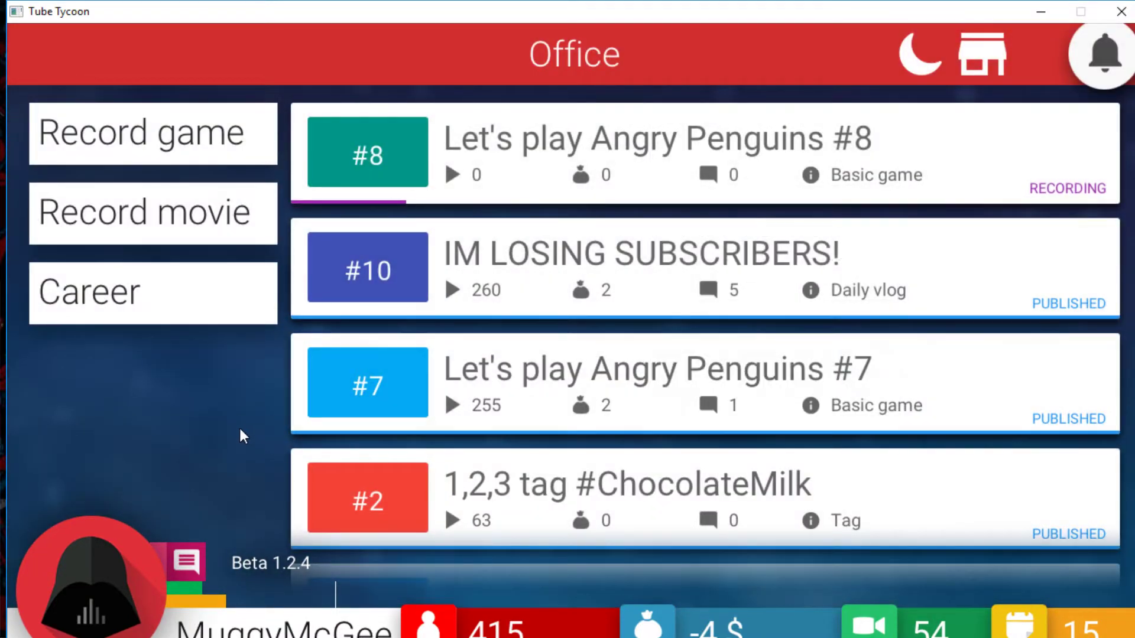
{"action": "mouse_move", "coordinate": [718, 566]}
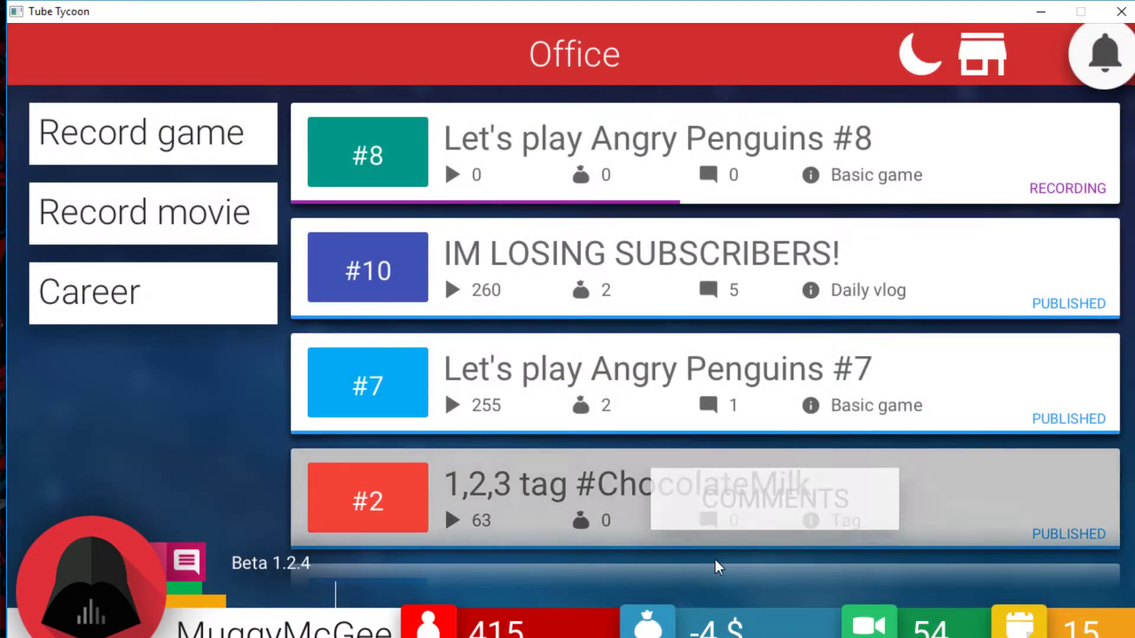
{"action": "mouse_move", "coordinate": [170, 345]}
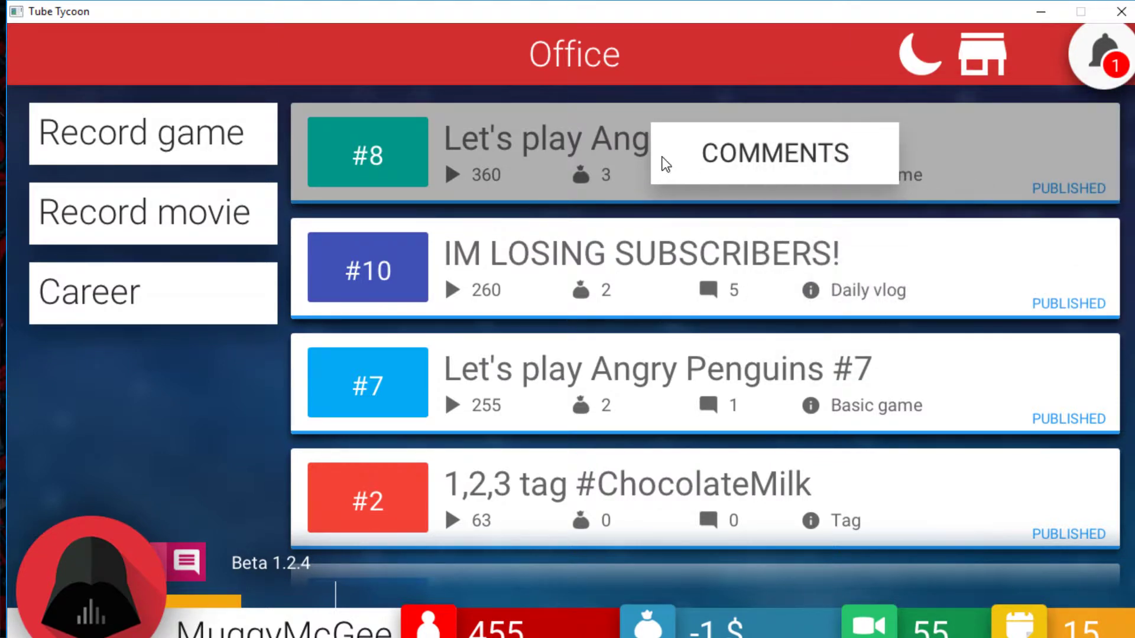
{"action": "left_click", "coordinate": [774, 152]}
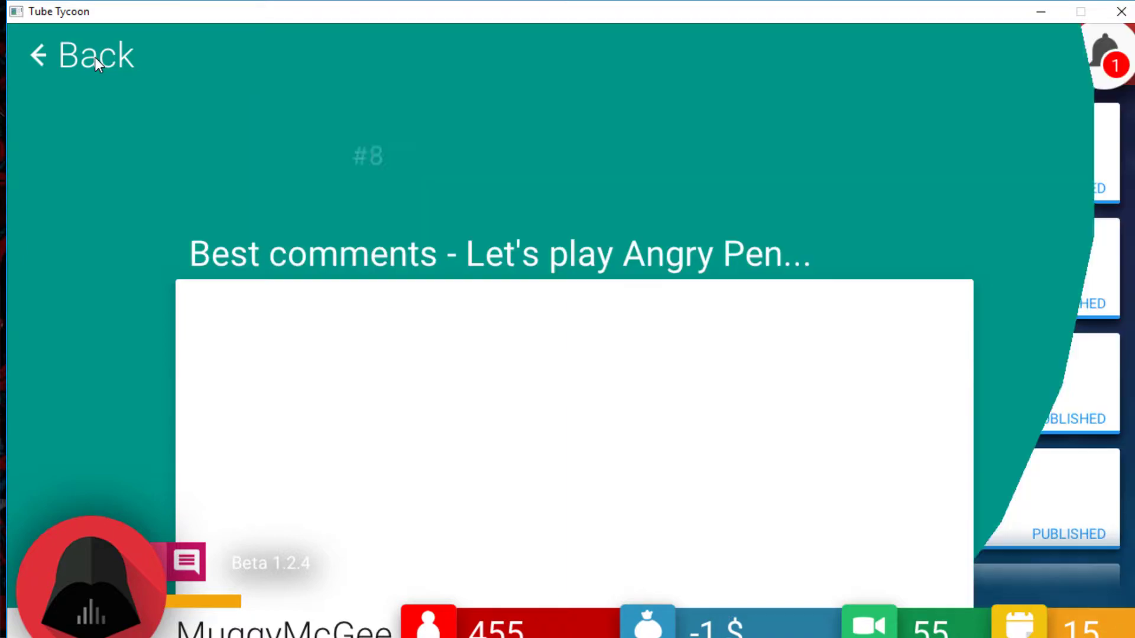
Step: Return to the Office, sleep to day 16, and dismiss the new mail notice
{"action": "left_click", "coordinate": [79, 56]}
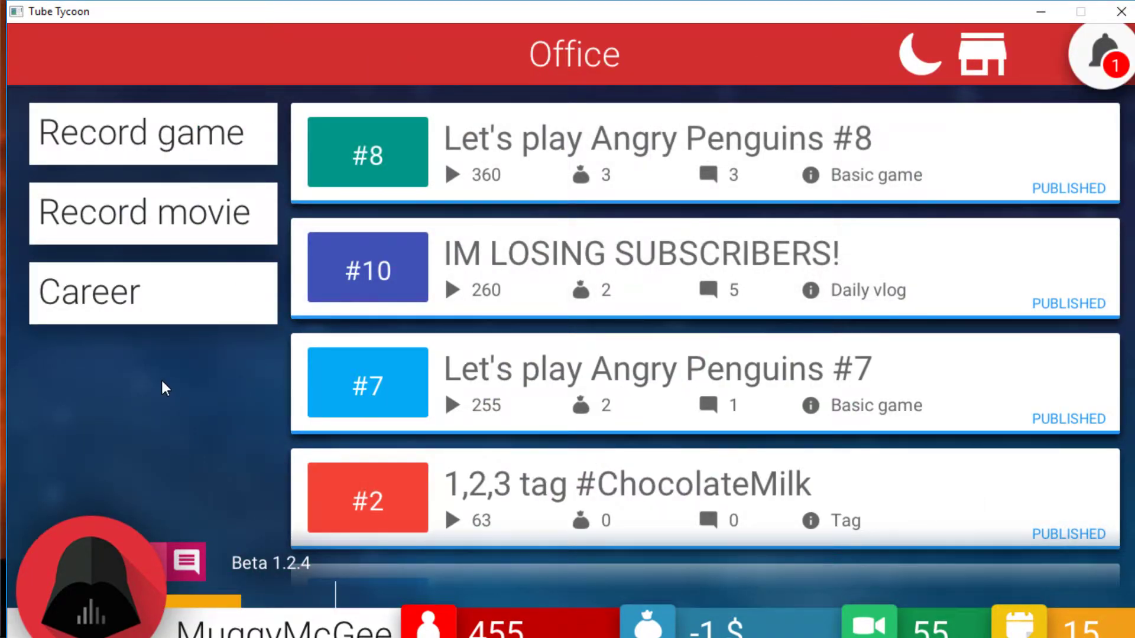
{"action": "left_click", "coordinate": [918, 54]}
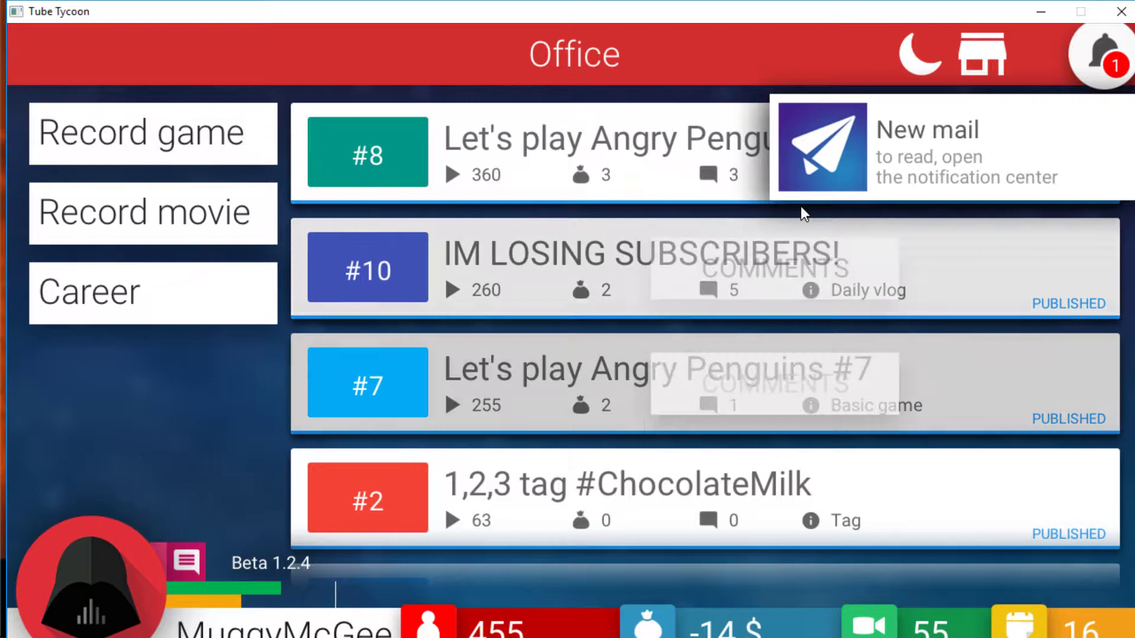
{"action": "left_click", "coordinate": [1103, 56]}
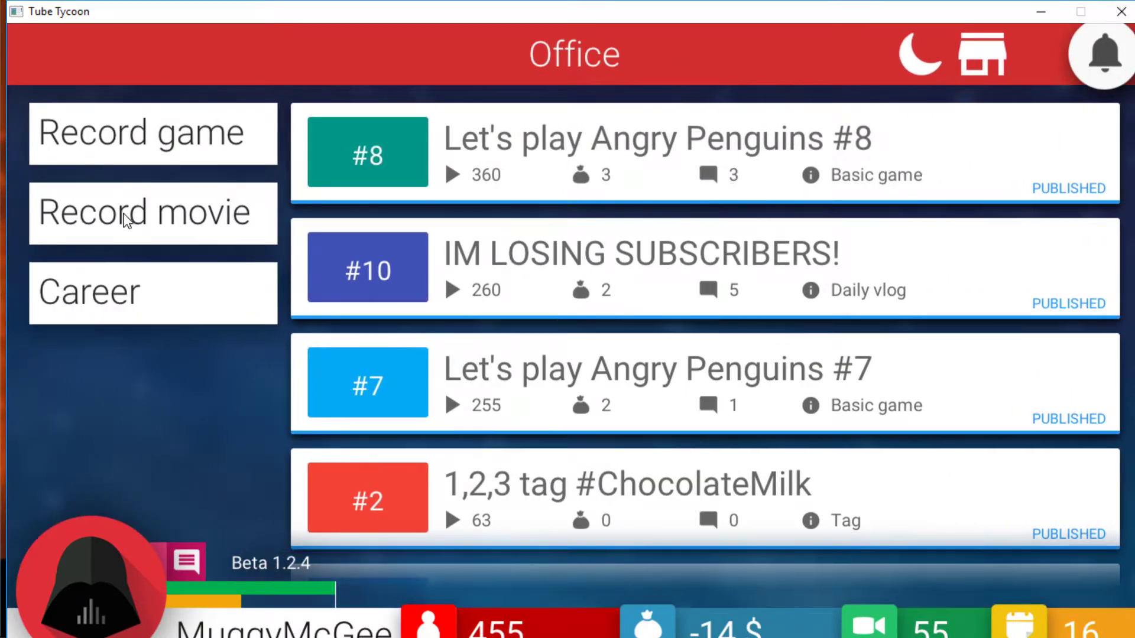
Step: Start recording Angry Penguins #10 from the game slots
{"action": "left_click", "coordinate": [153, 132]}
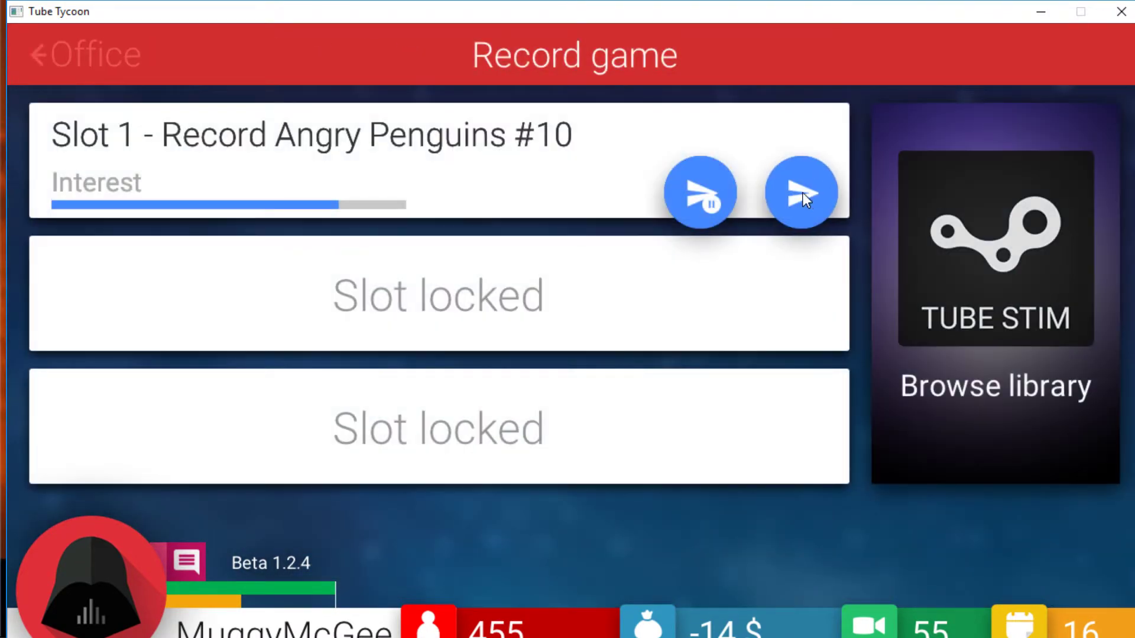
{"action": "left_click", "coordinate": [802, 191]}
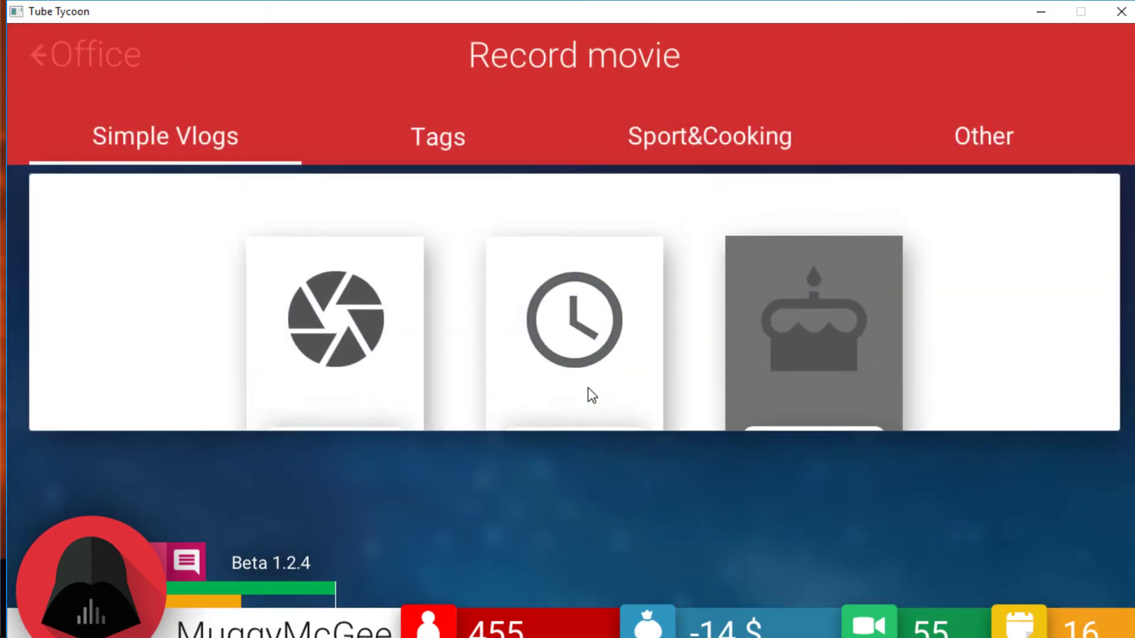
Step: Choose Daily vlog and title it 'IM ACTUALLY BANKRUPT Ep.11', correcting a typo
{"action": "left_click", "coordinate": [575, 318]}
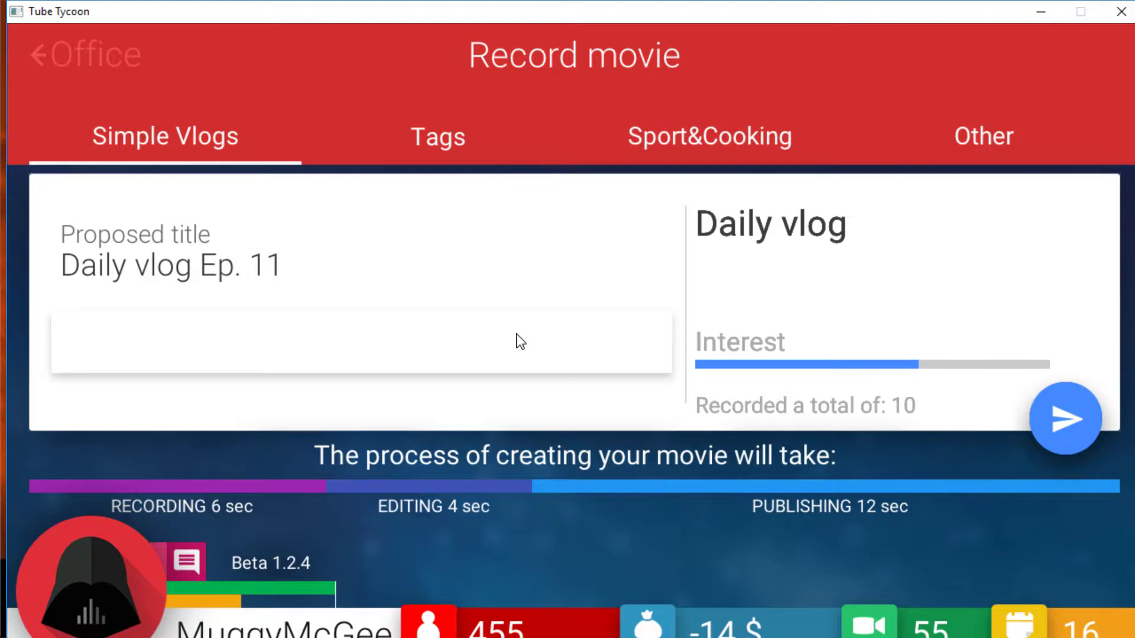
{"action": "type", "text": "IM"}
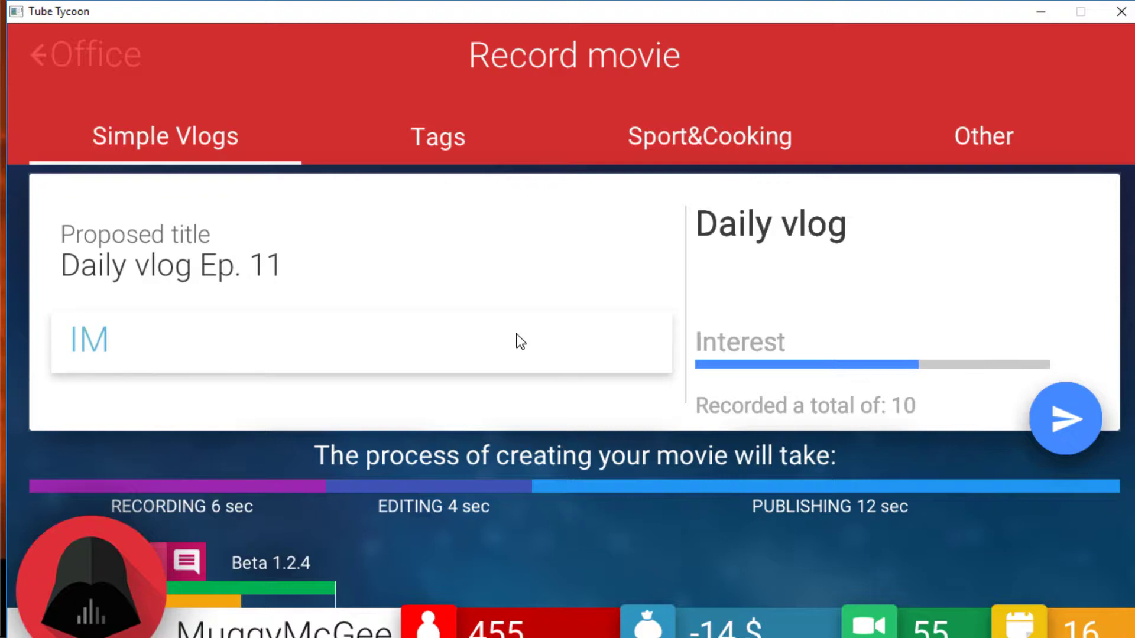
{"action": "type", "text": "OFICIA"}
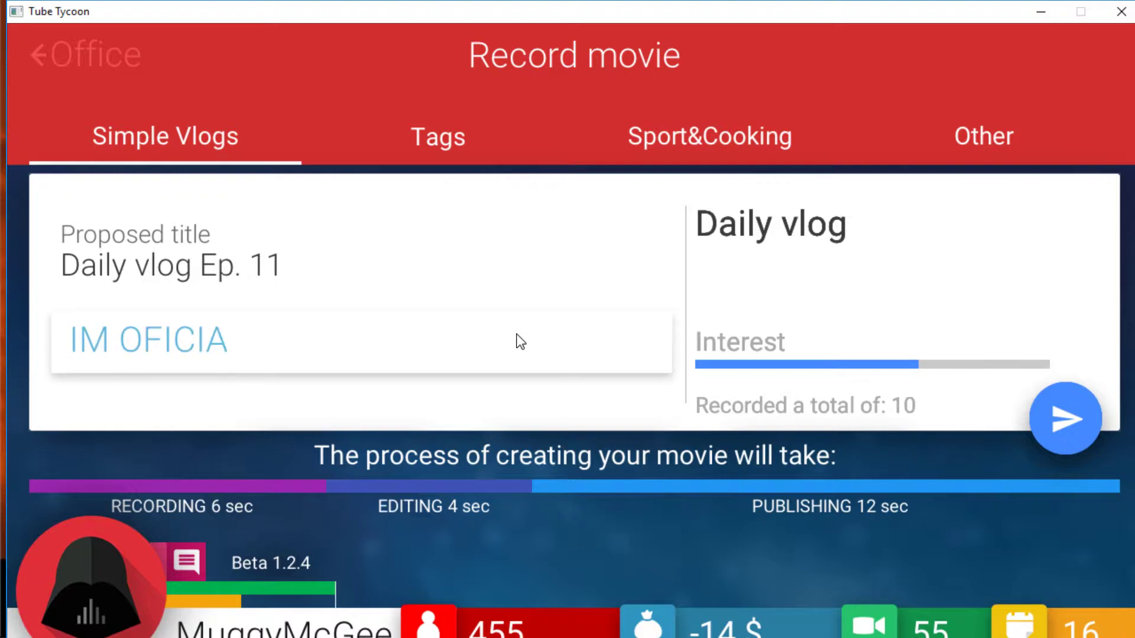
{"action": "key", "text": "Backspace"}
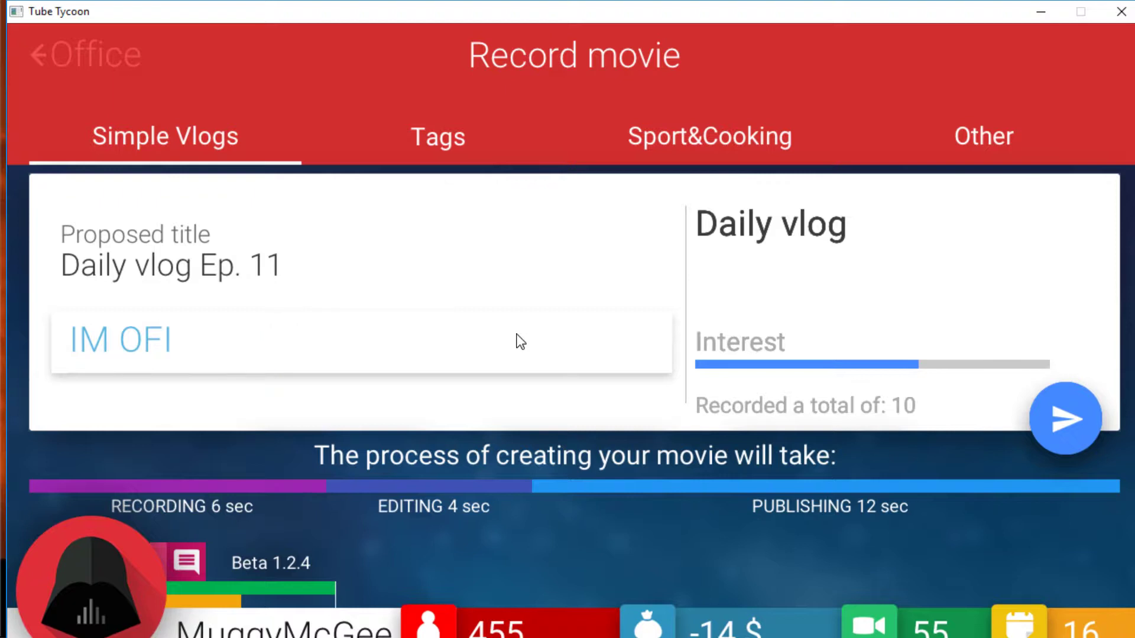
{"action": "type", "text": "ACTUALLY"}
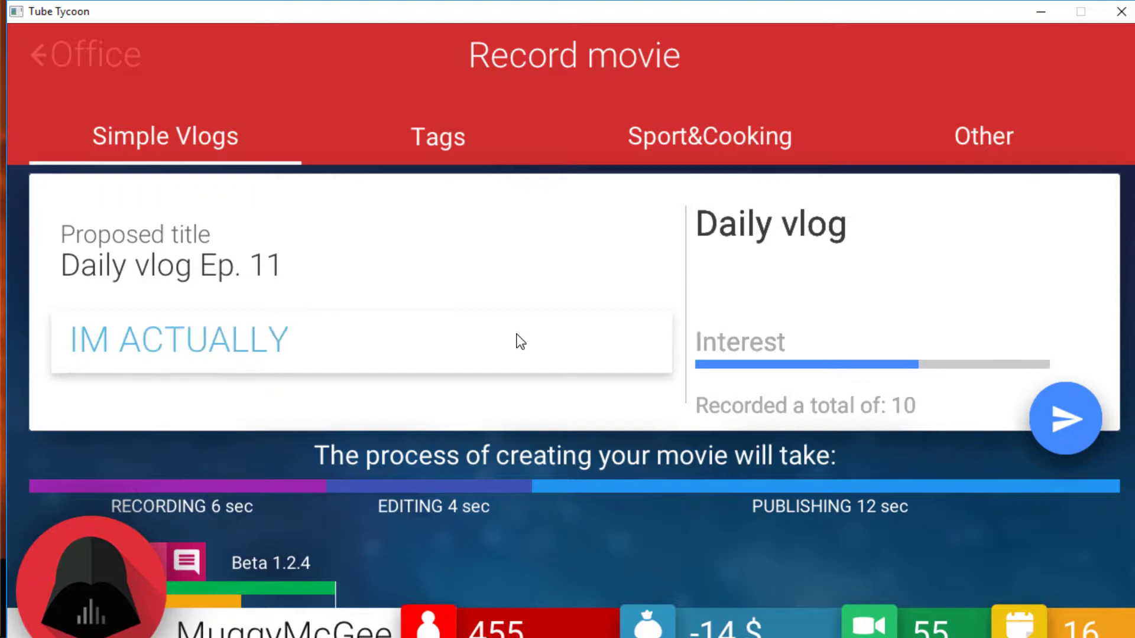
{"action": "type", "text": "BAN"}
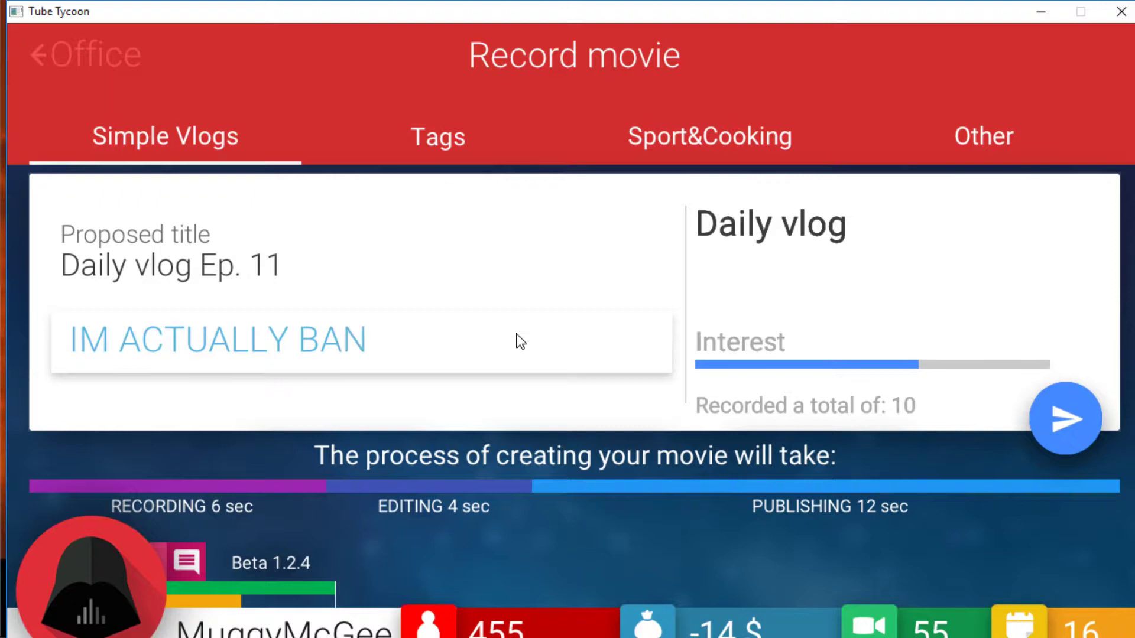
{"action": "type", "text": "KRUBT"}
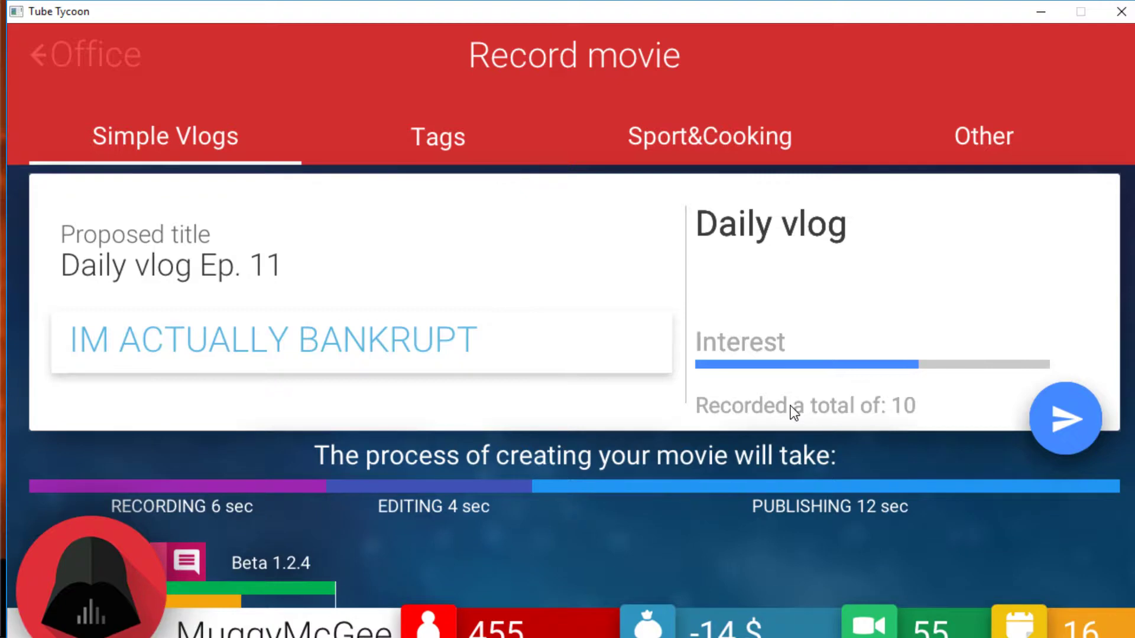
{"action": "type", "text": "Ep.11"}
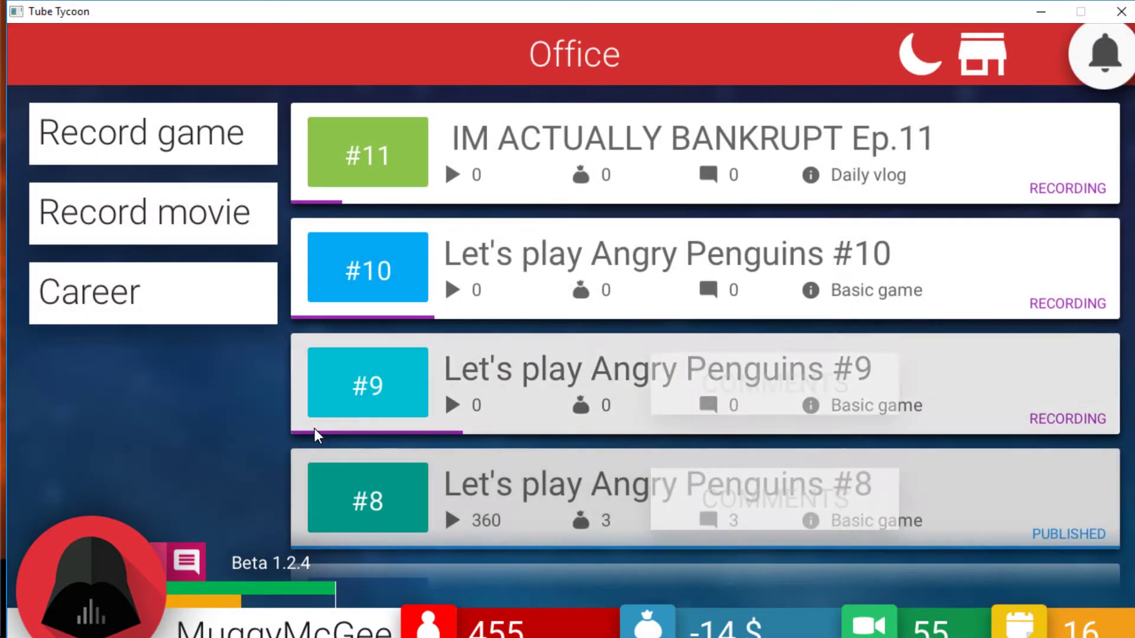
{"action": "mouse_move", "coordinate": [233, 480]}
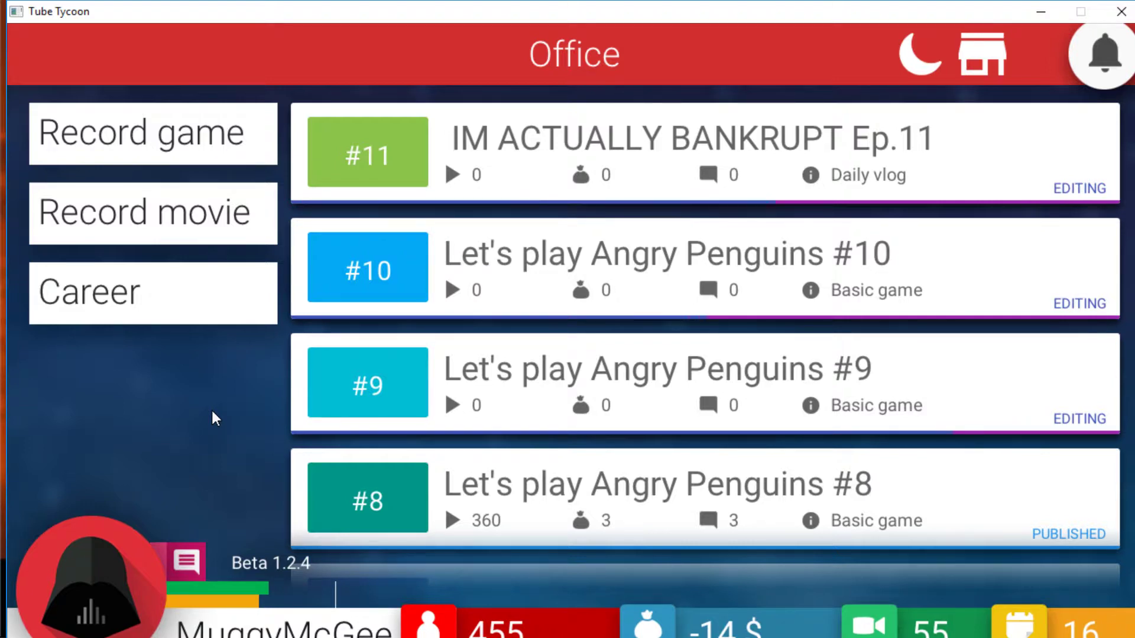
Step: Attempt a Basic Vlog recording despite the three-film limit, then go back to the Office
{"action": "left_click", "coordinate": [153, 212]}
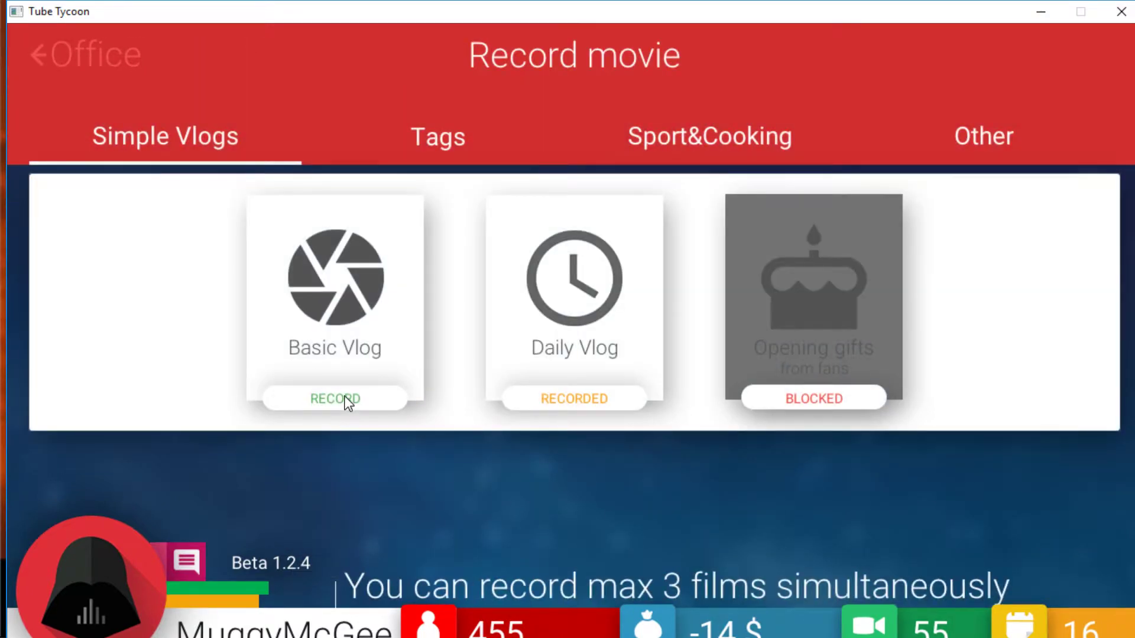
{"action": "left_click", "coordinate": [79, 55]}
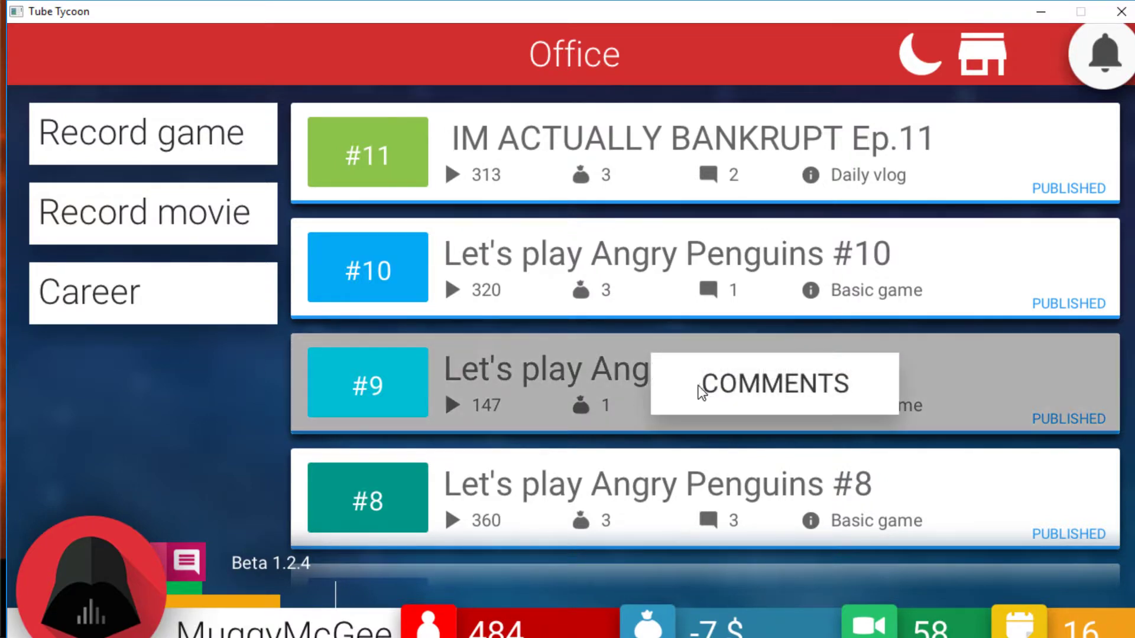
Step: Read the bankrupt vlog Ep.11 comments and start recording Angry Penguins #11
{"action": "left_click", "coordinate": [773, 383]}
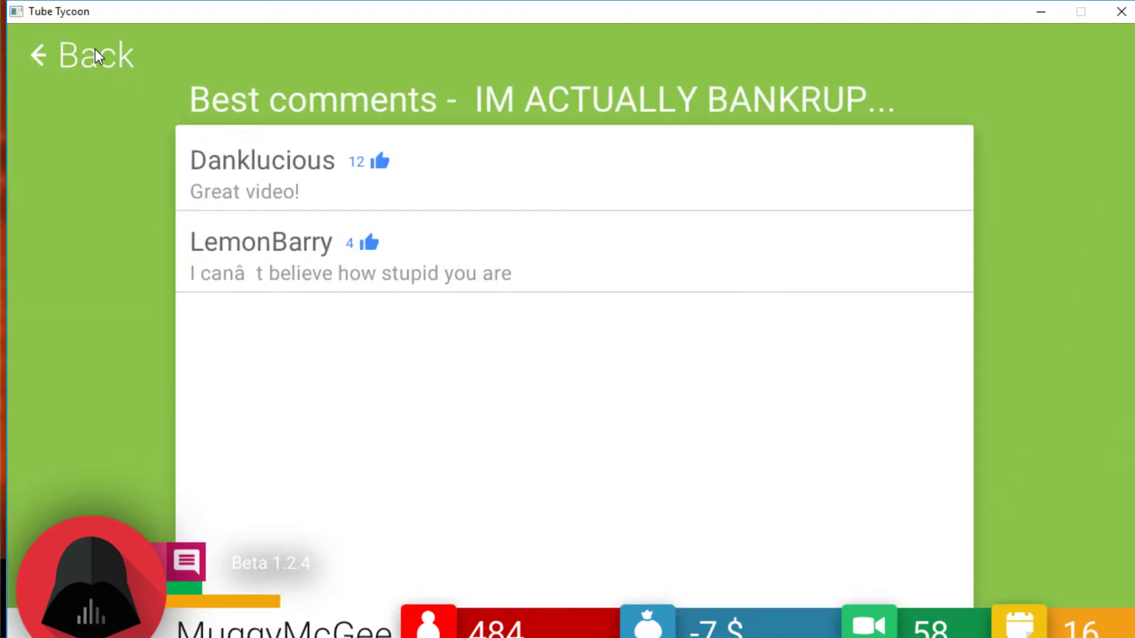
{"action": "left_click", "coordinate": [80, 56]}
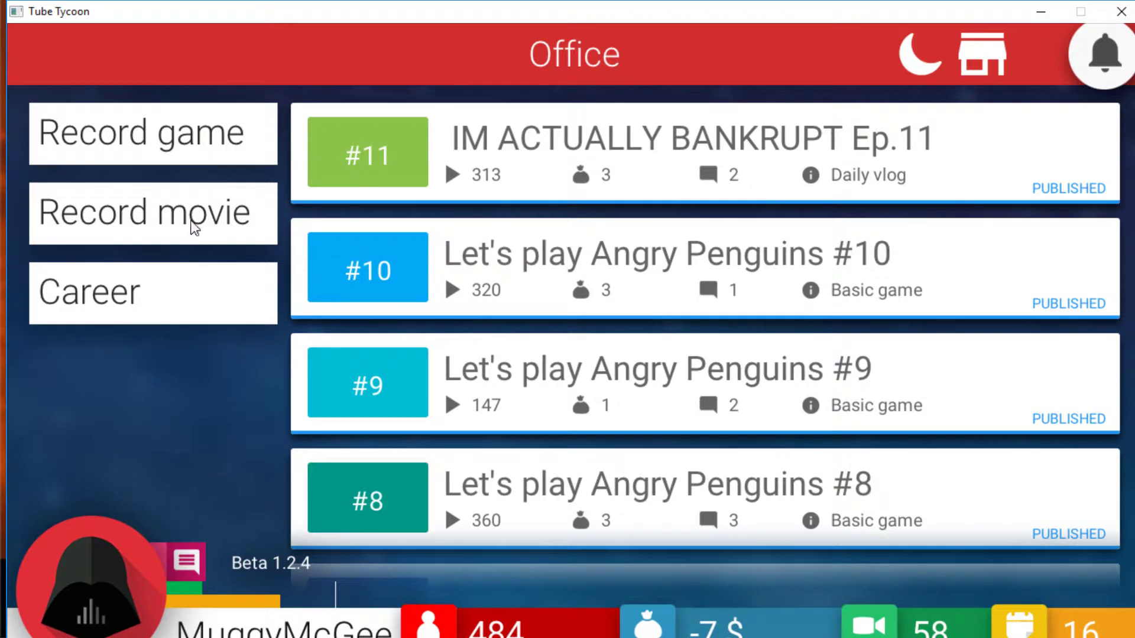
{"action": "left_click", "coordinate": [153, 132]}
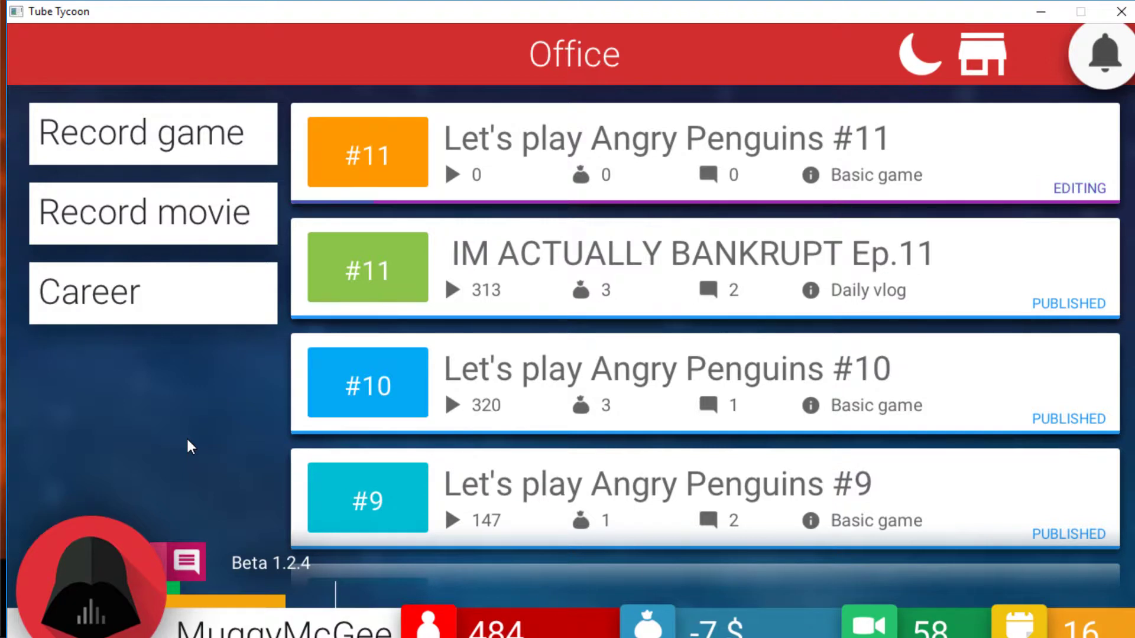
{"action": "mouse_move", "coordinate": [195, 281]}
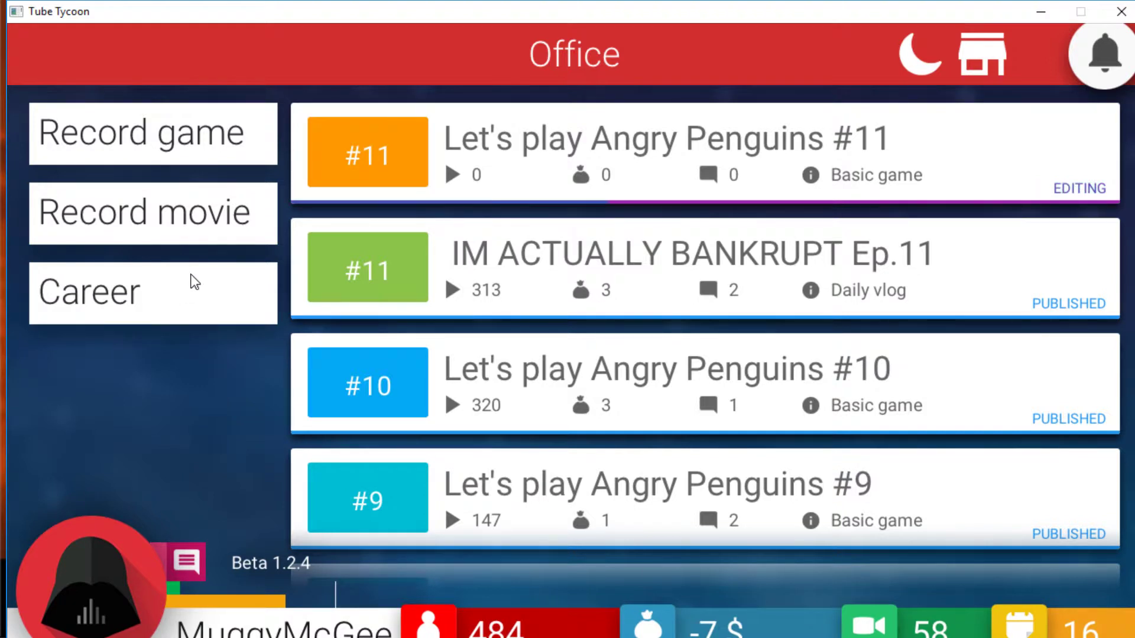
{"action": "mouse_move", "coordinate": [149, 251]}
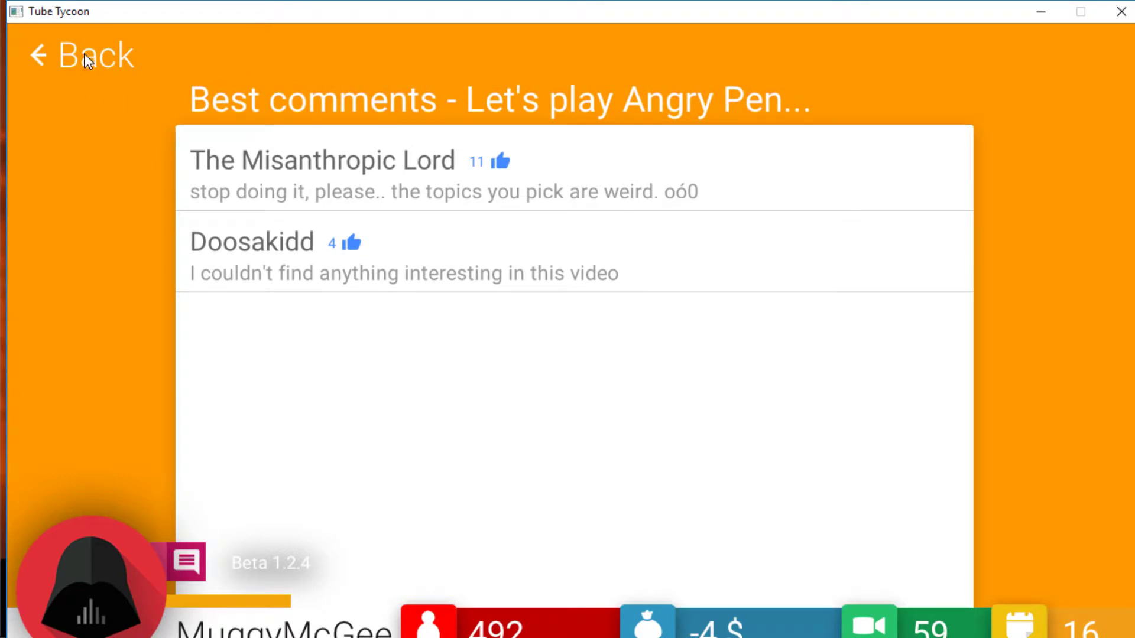
Step: Return to the Office after Angry Penguins #11 publishes and end day 16
{"action": "left_click", "coordinate": [79, 57]}
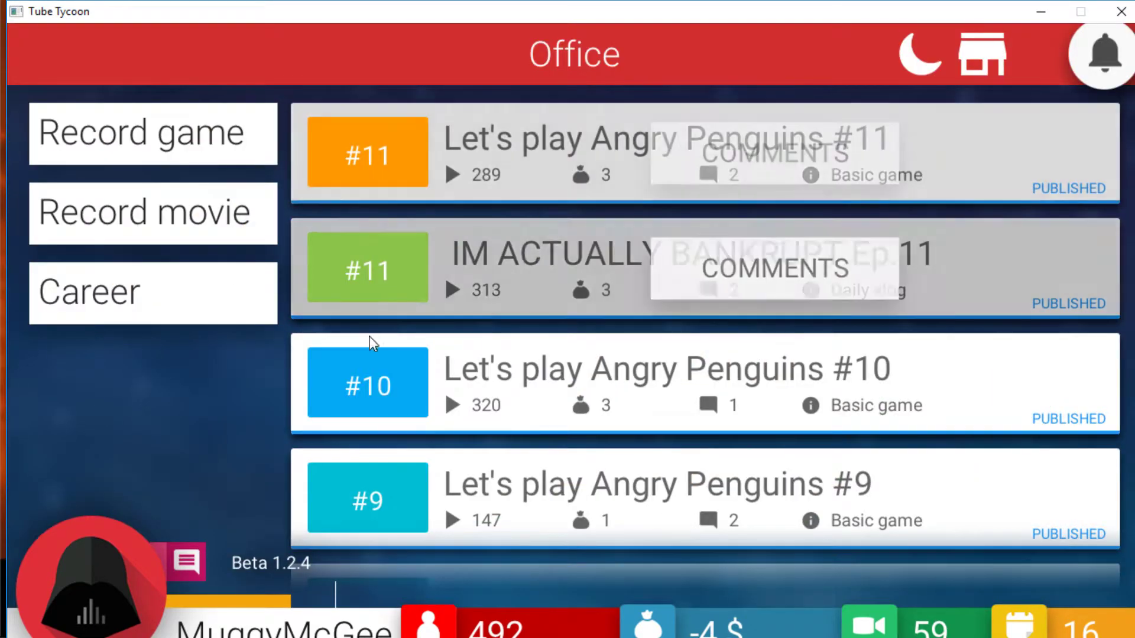
{"action": "left_click", "coordinate": [920, 55]}
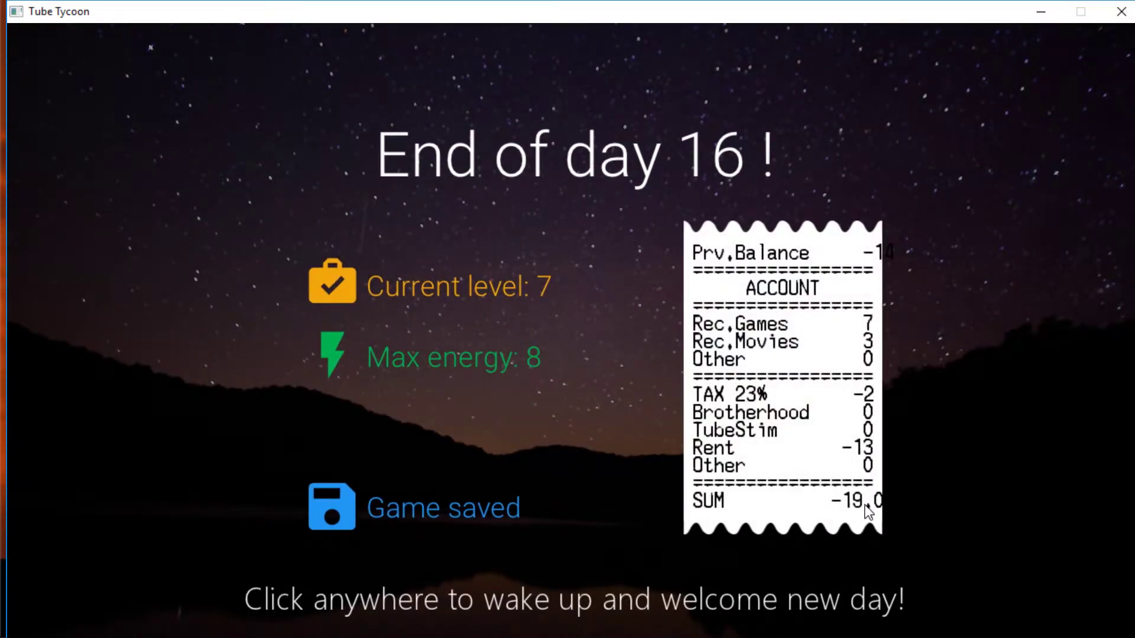
{"action": "mouse_move", "coordinate": [630, 389]}
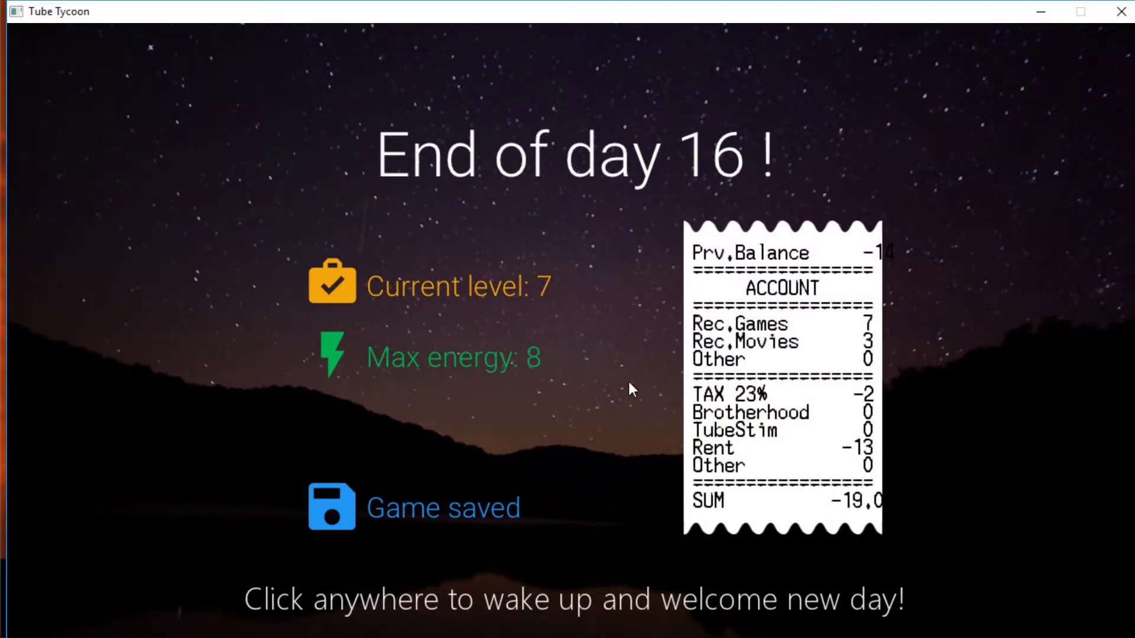
Step: Wake up on day 17, start the Basic vlog About enormous Facebook, and go to Career
{"action": "left_click", "coordinate": [631, 389]}
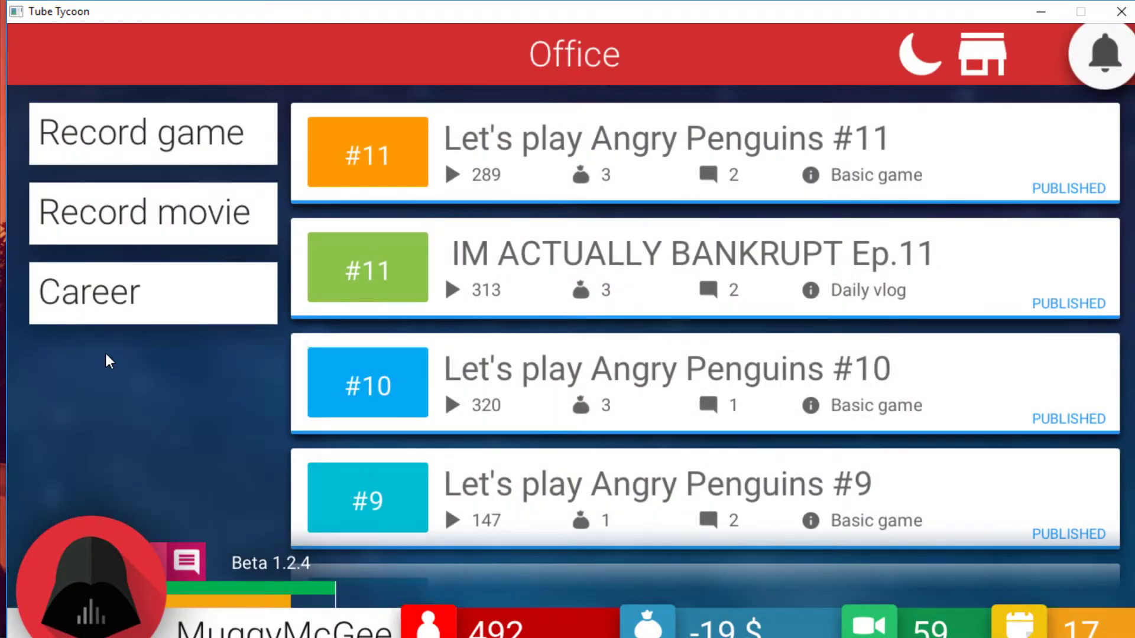
{"action": "left_click", "coordinate": [152, 211]}
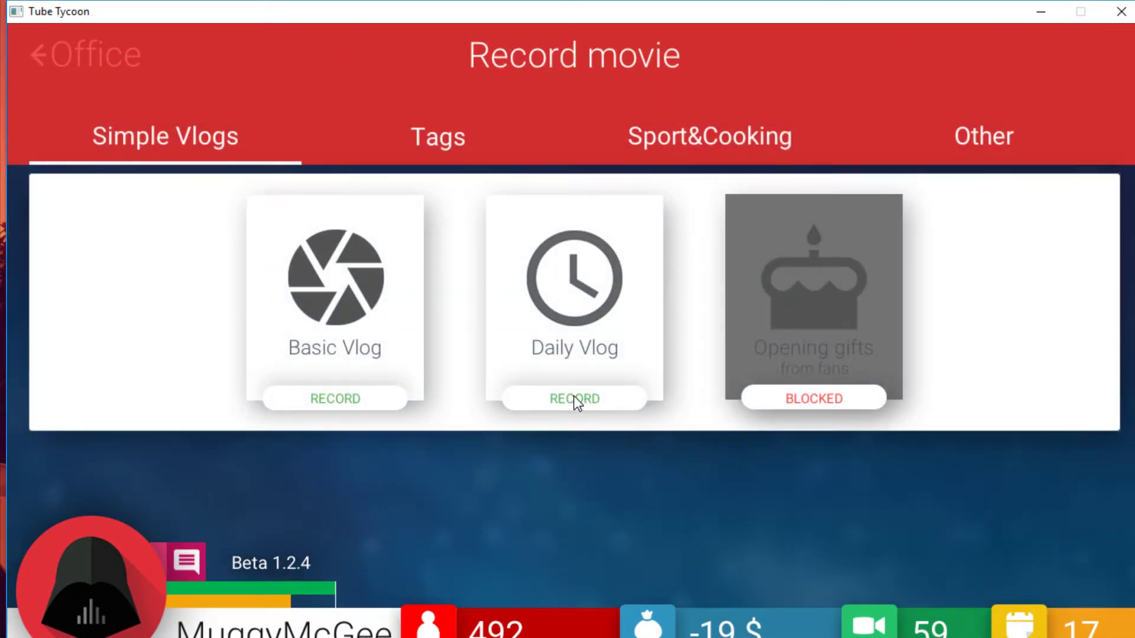
{"action": "left_click", "coordinate": [334, 399]}
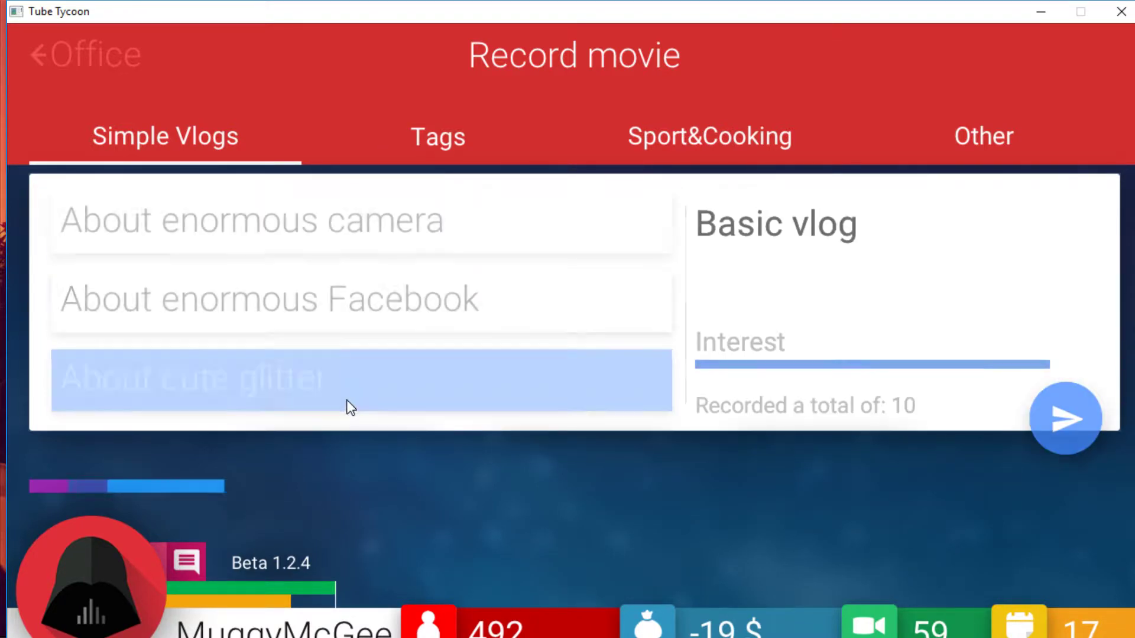
{"action": "left_click", "coordinate": [290, 221]}
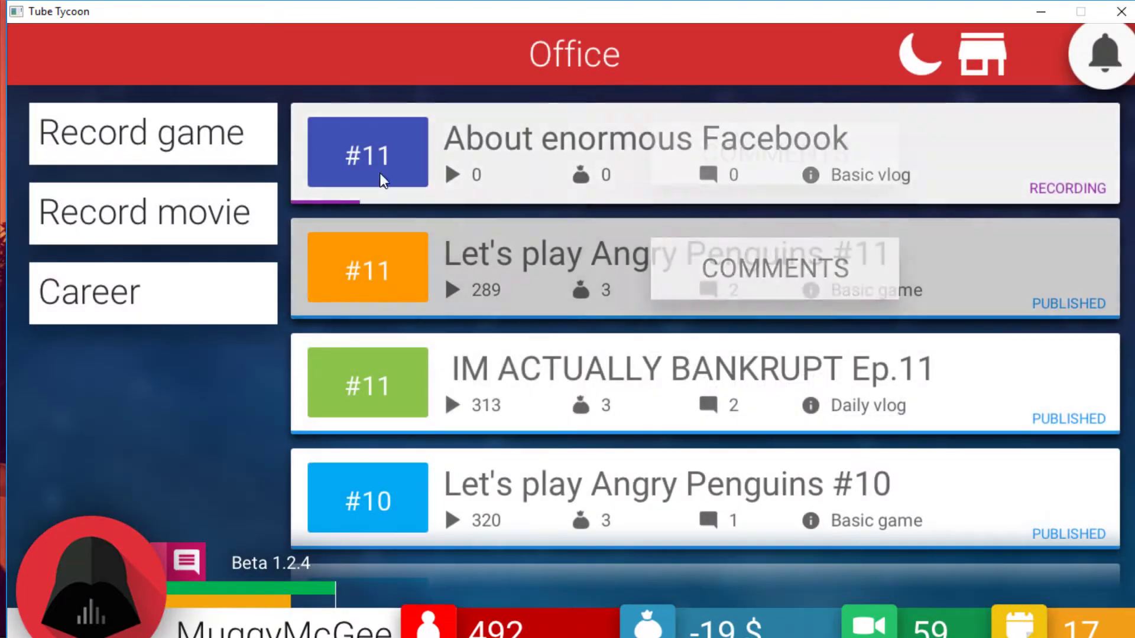
{"action": "left_click", "coordinate": [152, 132]}
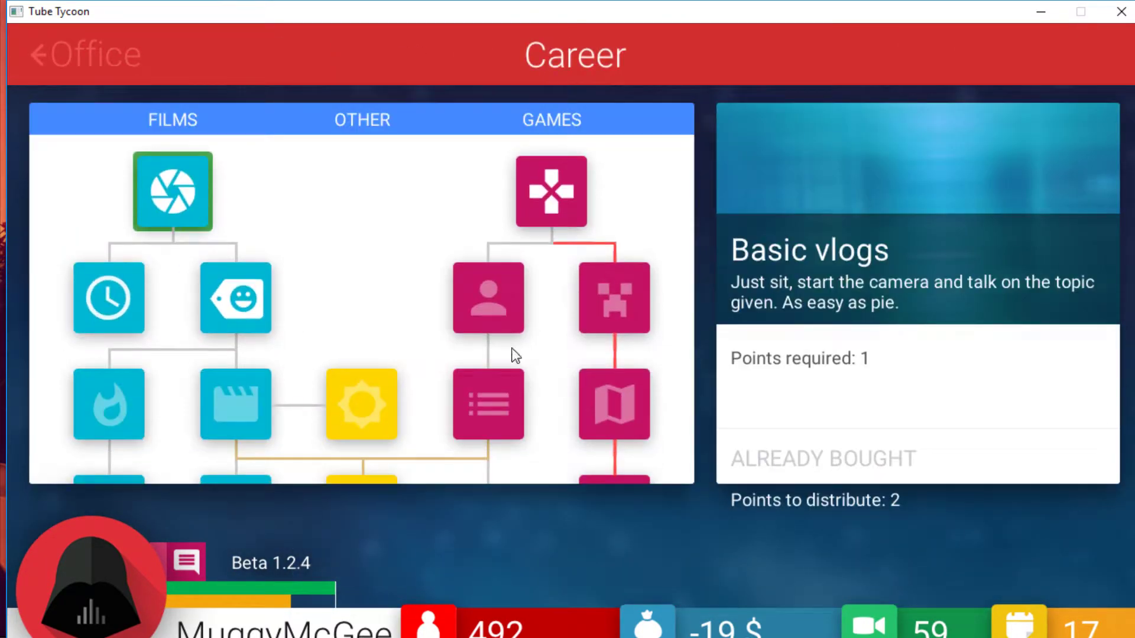
{"action": "left_click", "coordinate": [551, 190]}
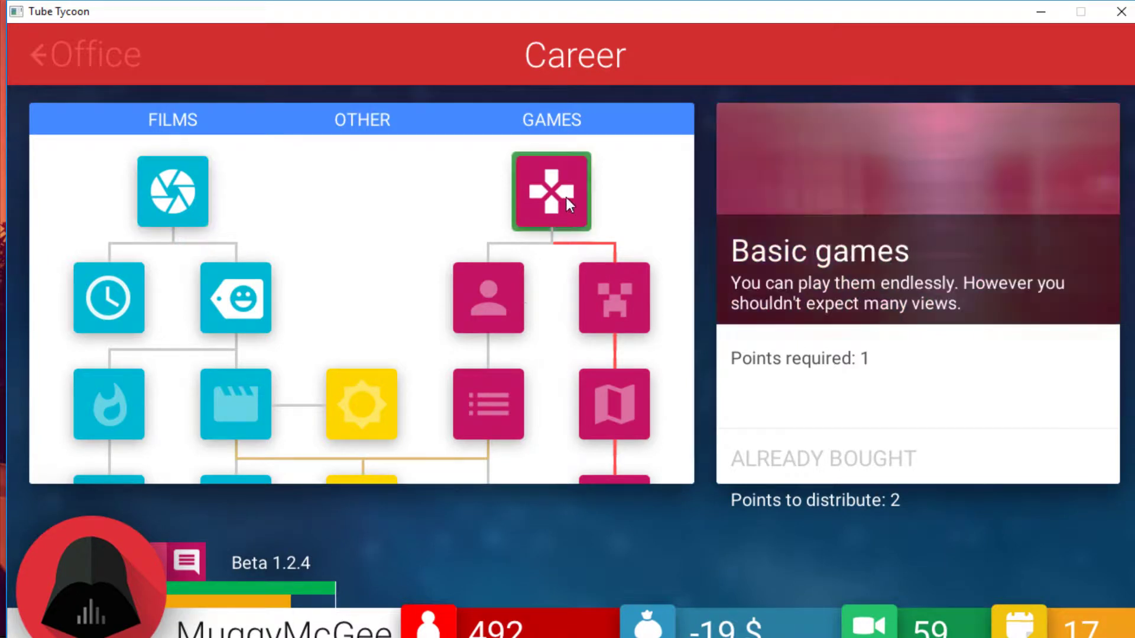
{"action": "left_click", "coordinate": [487, 298]}
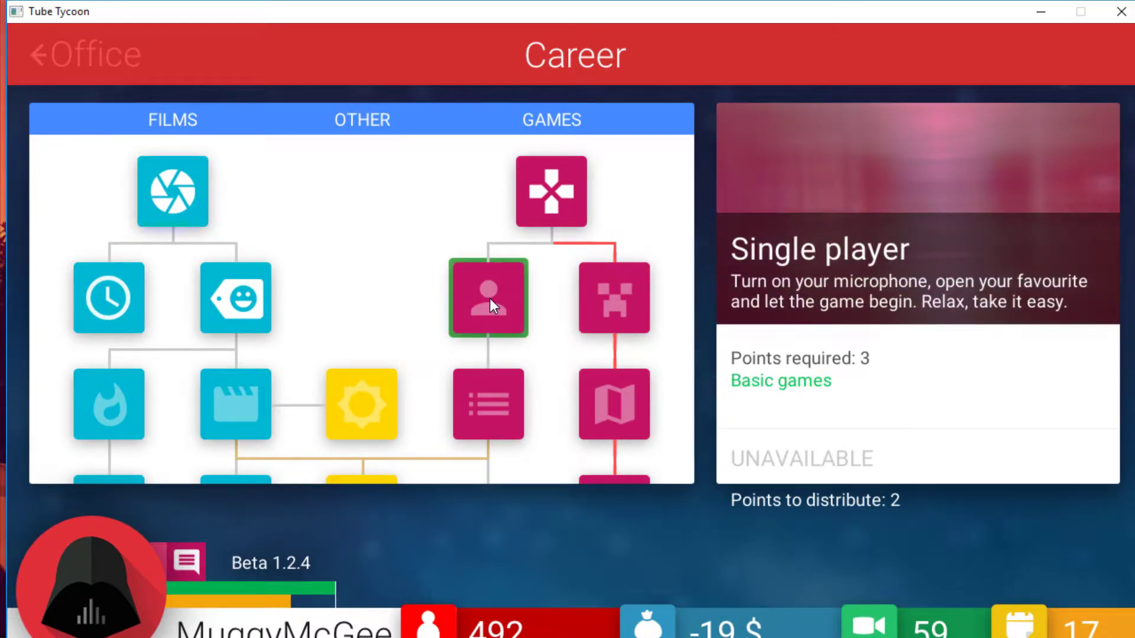
{"action": "mouse_move", "coordinate": [575, 392]}
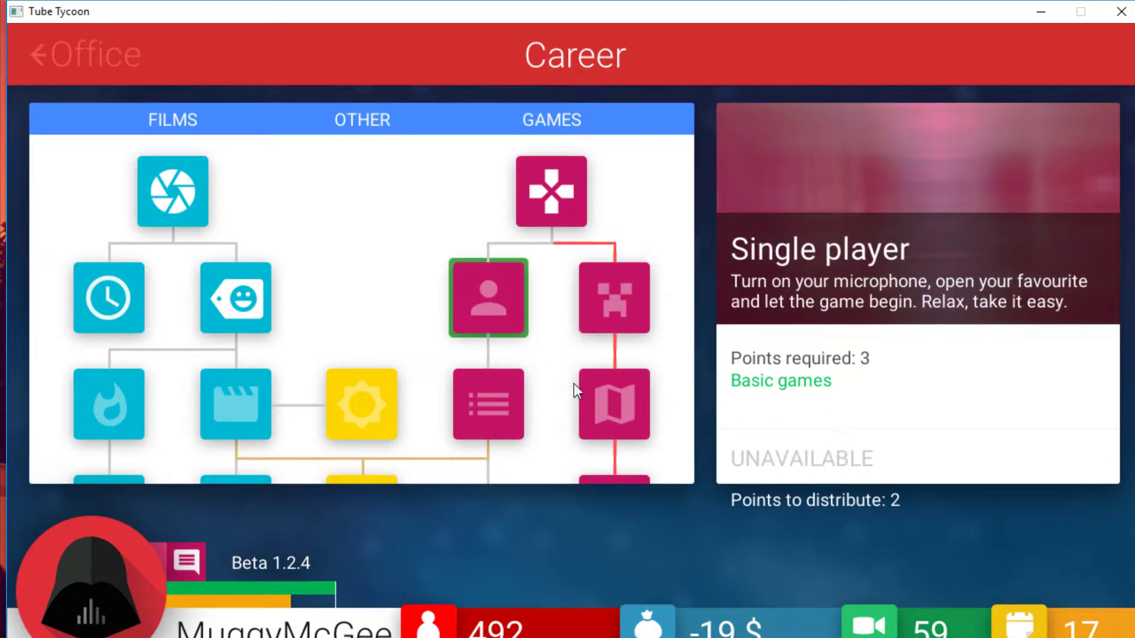
{"action": "left_click", "coordinate": [234, 298]}
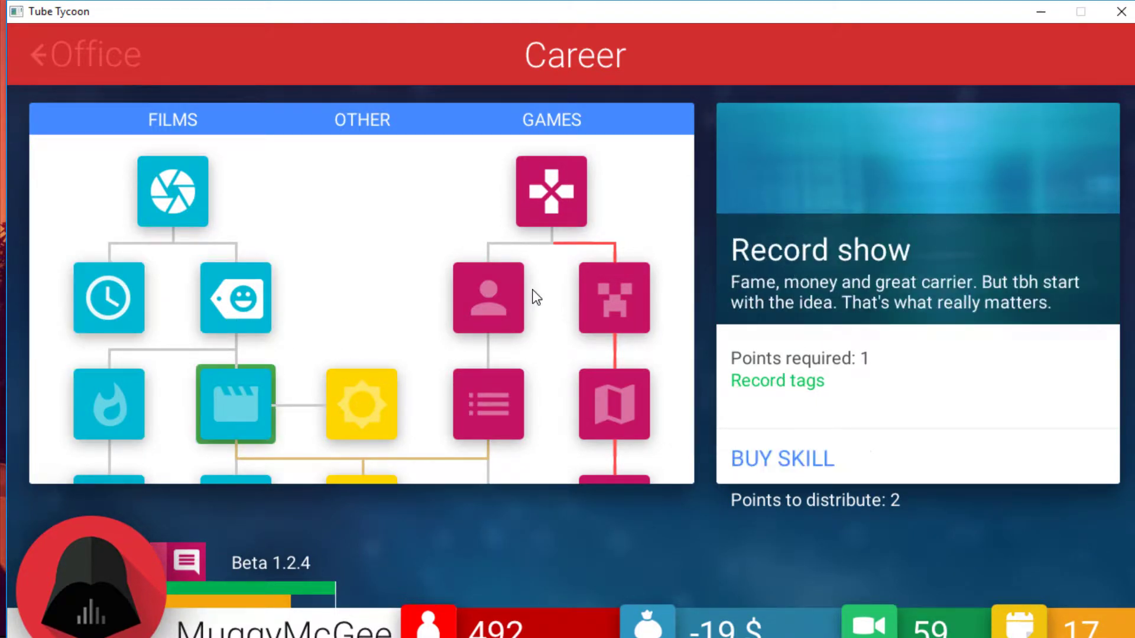
{"action": "left_click", "coordinate": [488, 298]}
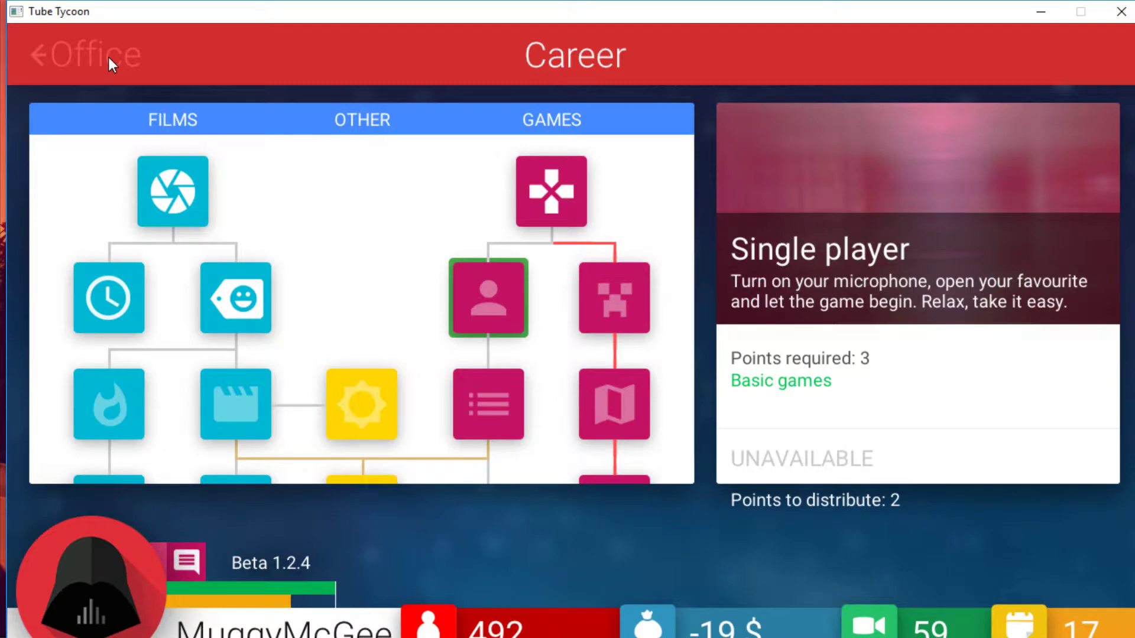
Step: Read the About enormous Facebook vlog comments, then head to the game recording slots
{"action": "left_click", "coordinate": [83, 55]}
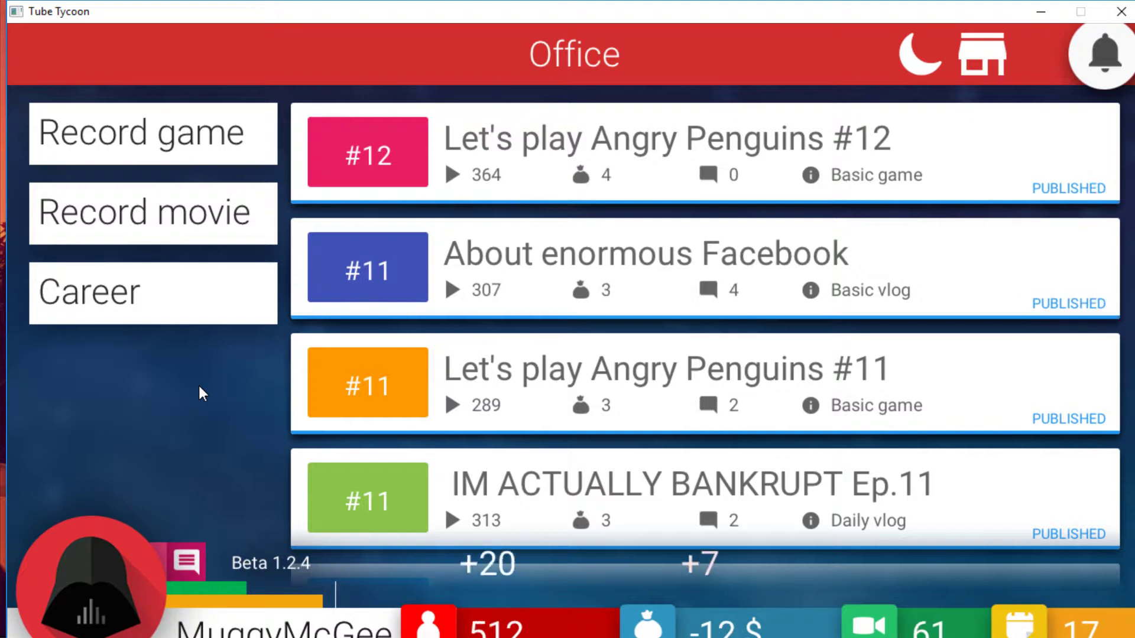
{"action": "left_click", "coordinate": [709, 290]}
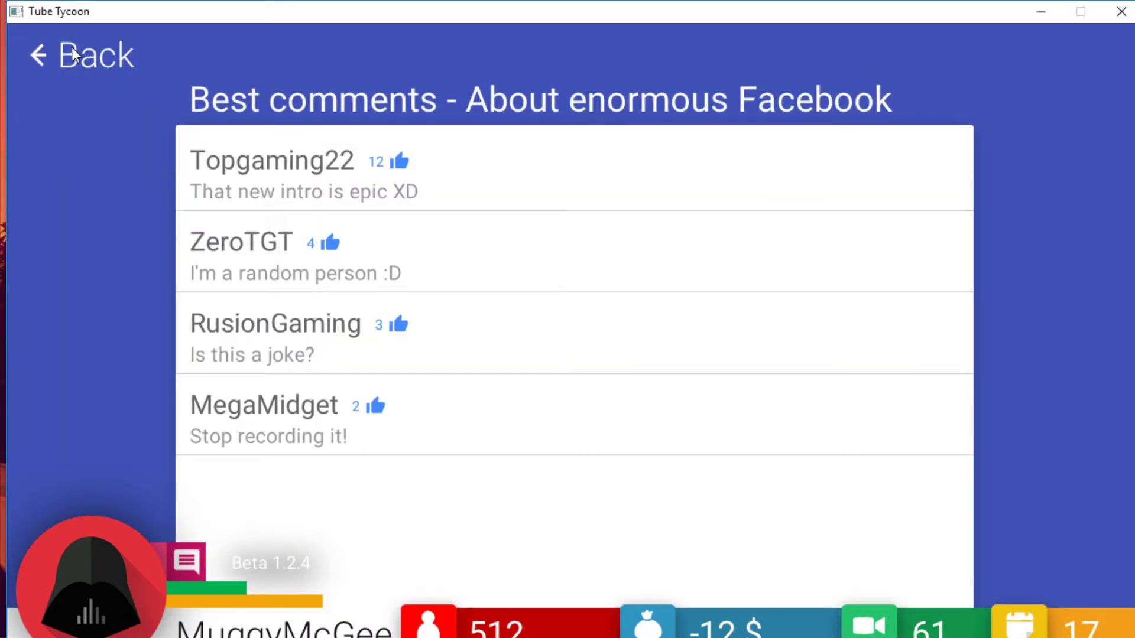
{"action": "left_click", "coordinate": [80, 55]}
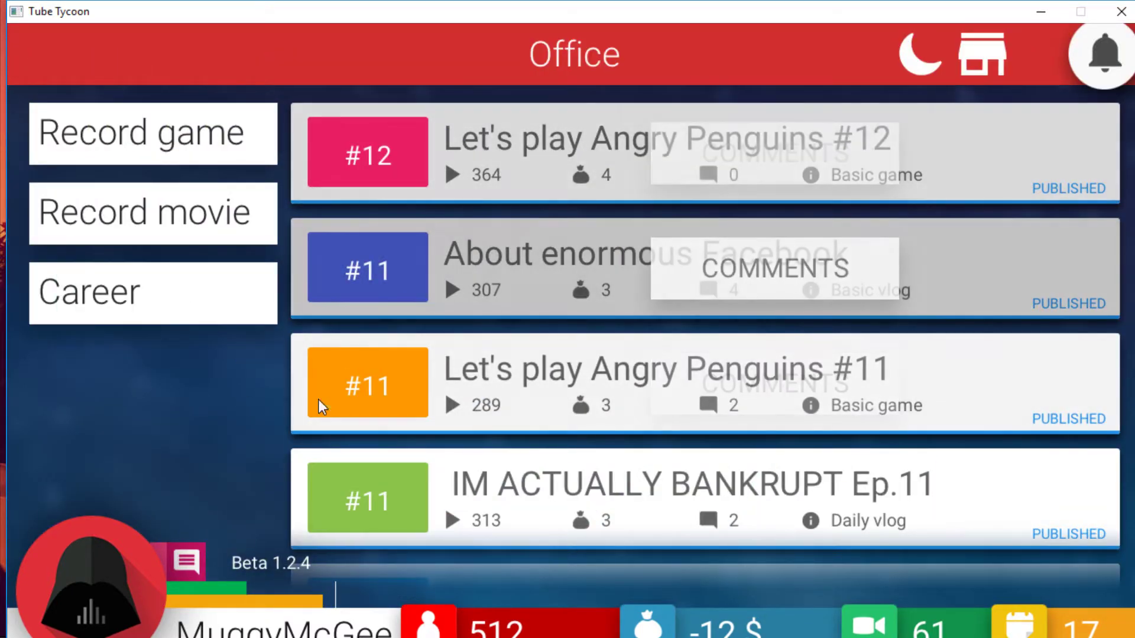
{"action": "left_click", "coordinate": [153, 212]}
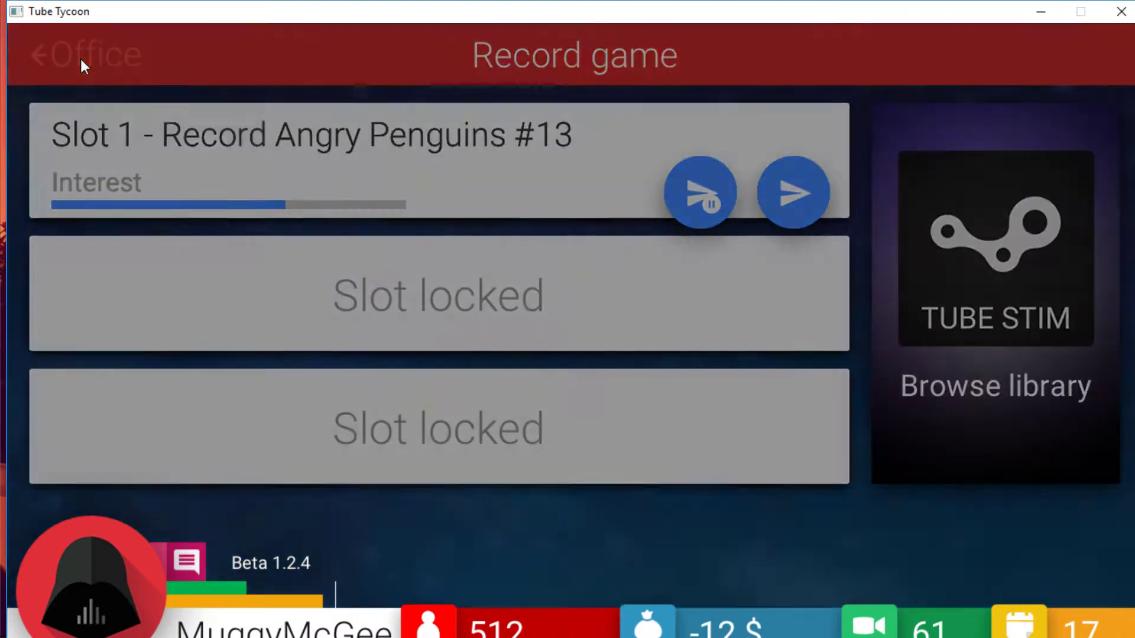
Step: Set up a Daily Vlog titled 500 SUBSCRIBER SPECIAL and send it to recording
{"action": "left_click", "coordinate": [792, 191]}
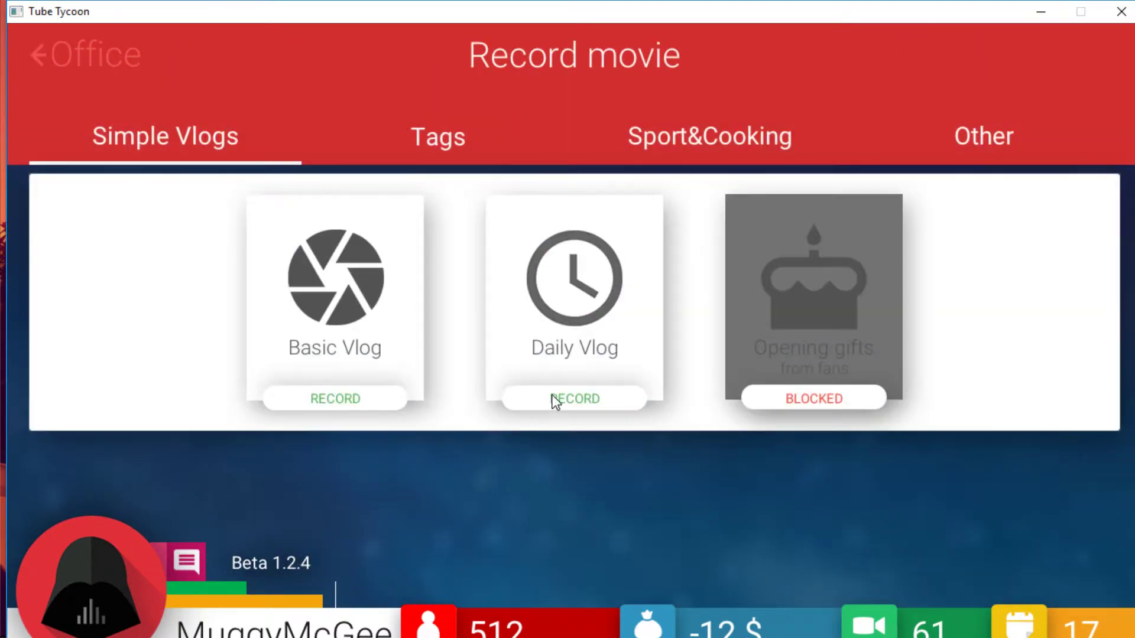
{"action": "left_click", "coordinate": [575, 399]}
{"action": "type", "text": "500 SUBSCRIBER S"}
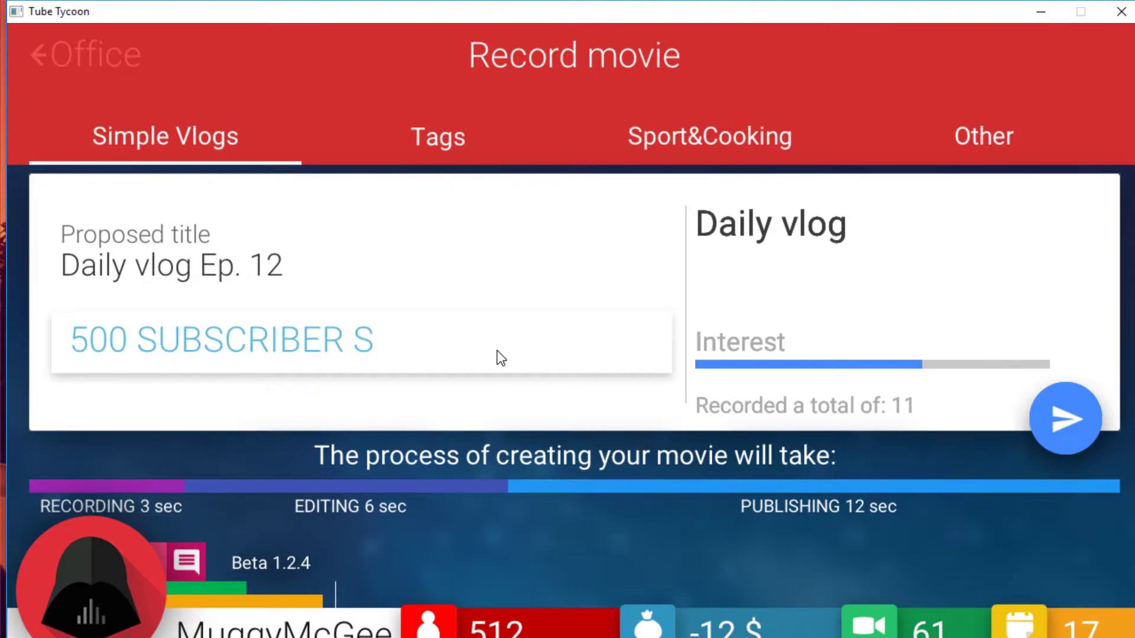
{"action": "type", "text": "PEIC"}
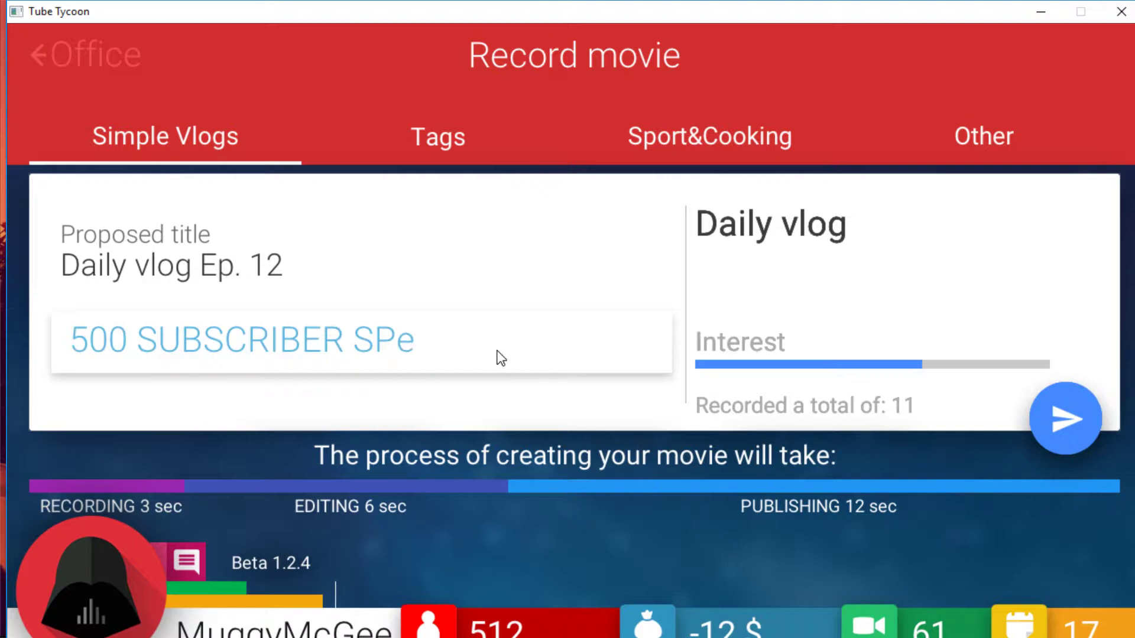
{"action": "type", "text": "C"}
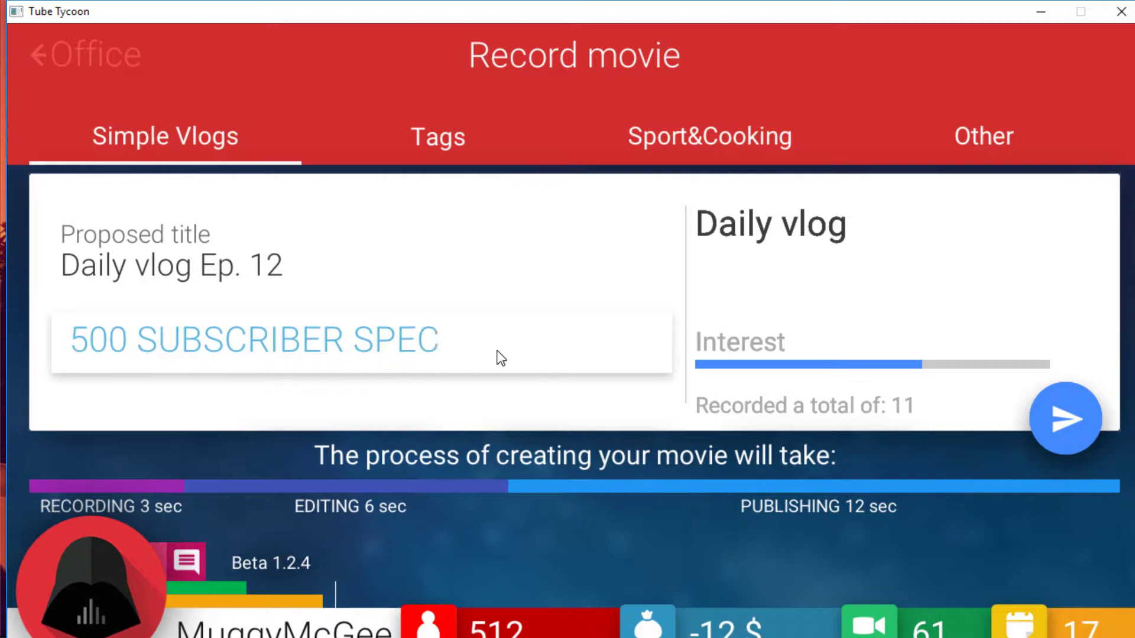
{"action": "type", "text": "IAL PL"}
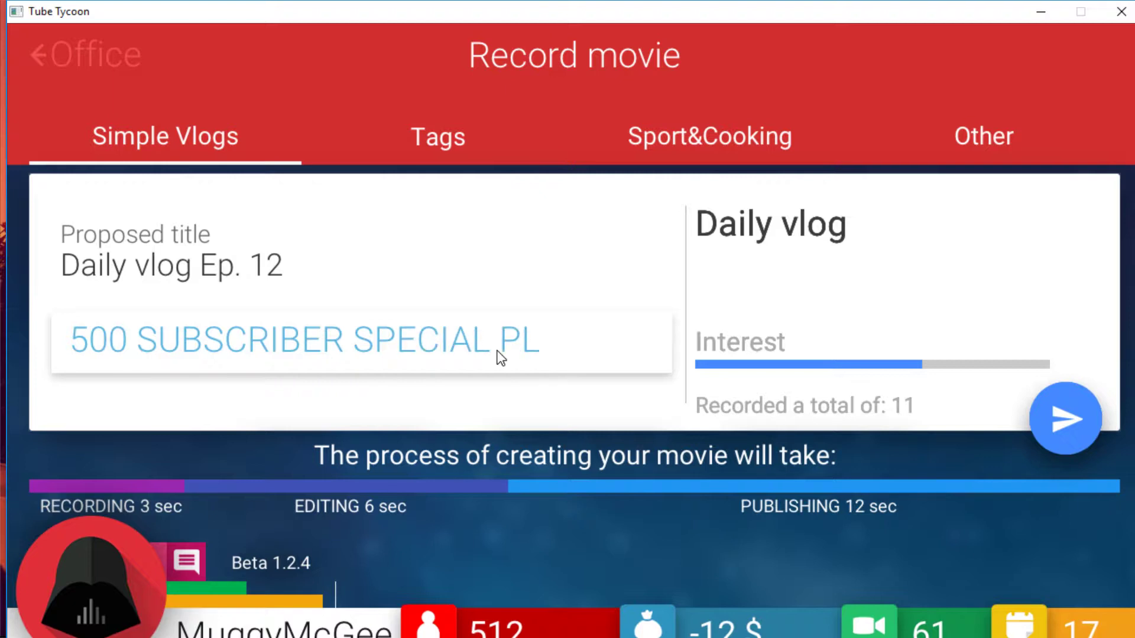
{"action": "key", "text": "Backspace"}
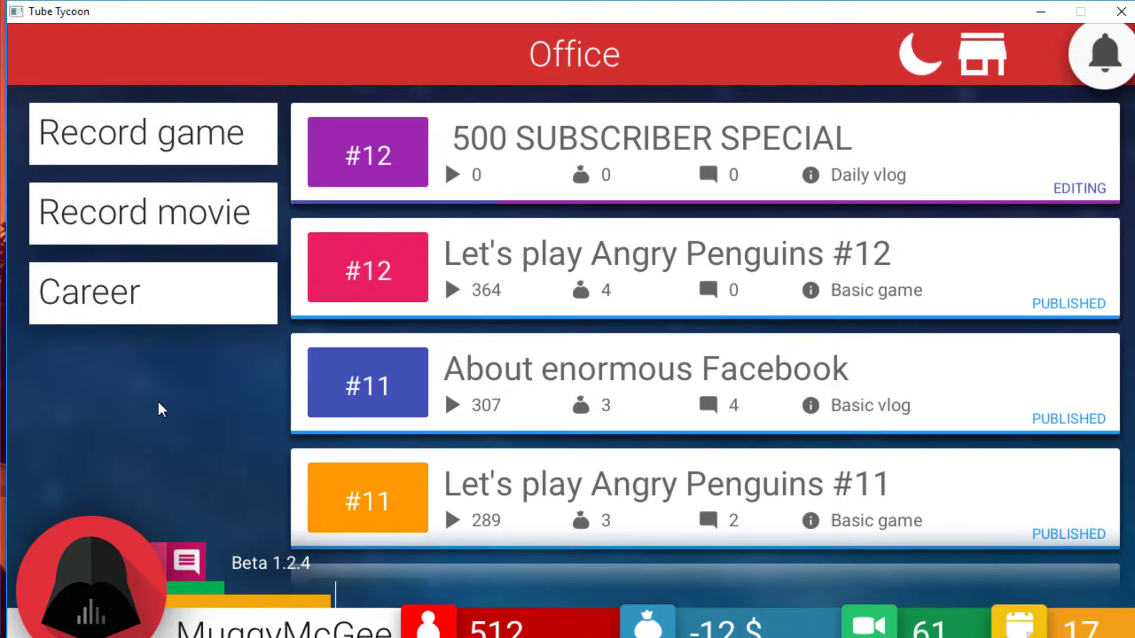
{"action": "mouse_move", "coordinate": [166, 264]}
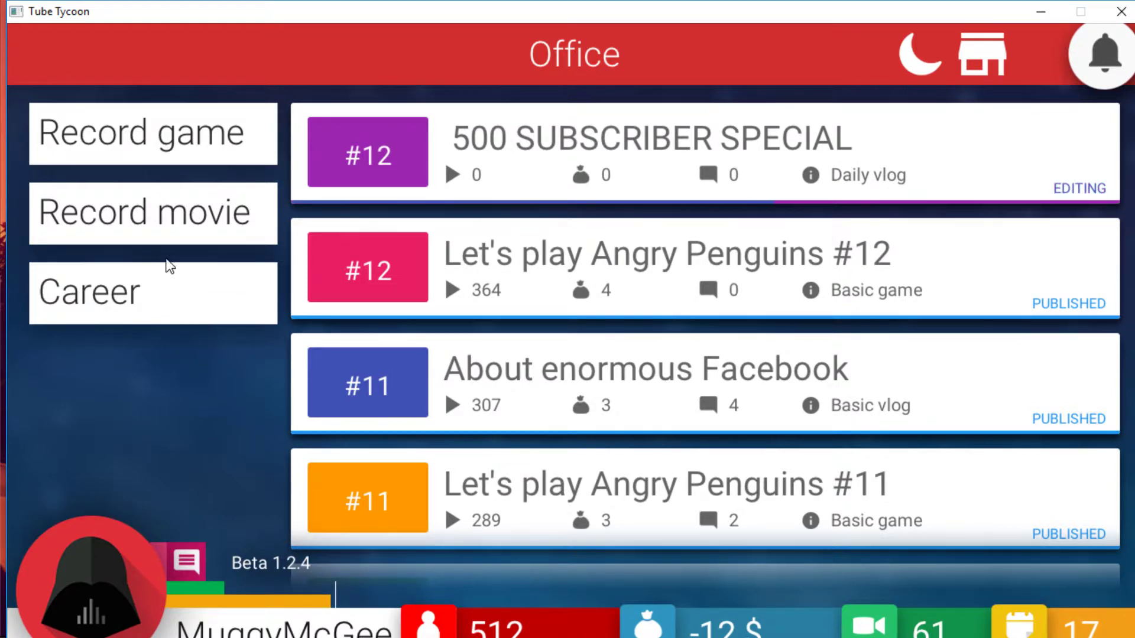
Step: Read the viewer comments on the 500 SUBSCRIBER SPECIAL vlog
{"action": "left_click", "coordinate": [152, 131]}
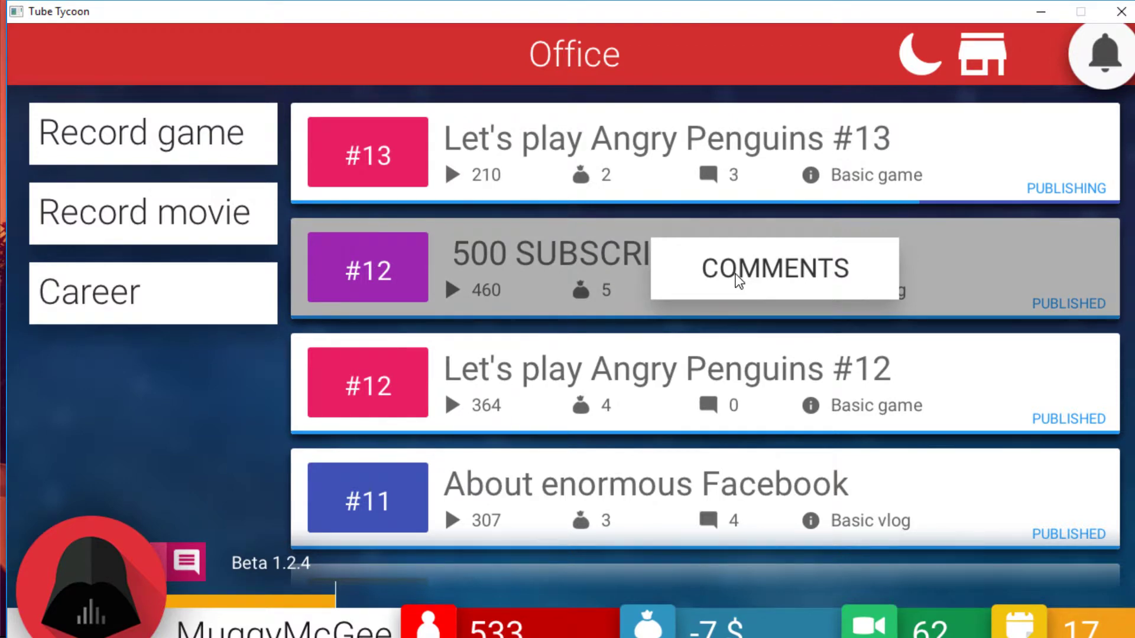
{"action": "left_click", "coordinate": [773, 267]}
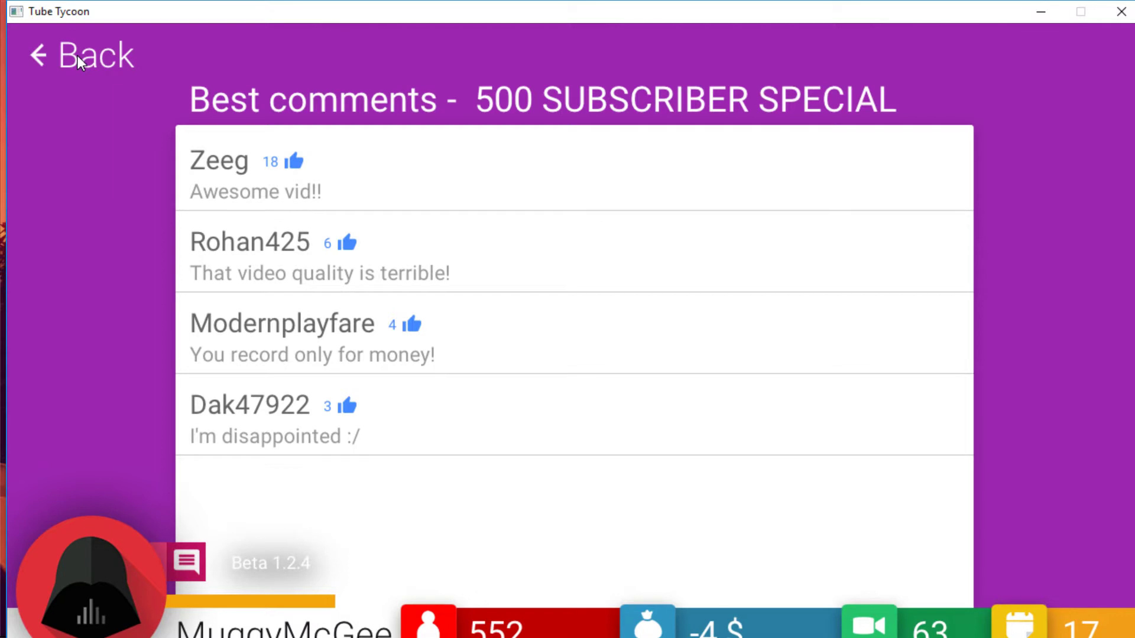
{"action": "left_click", "coordinate": [79, 54]}
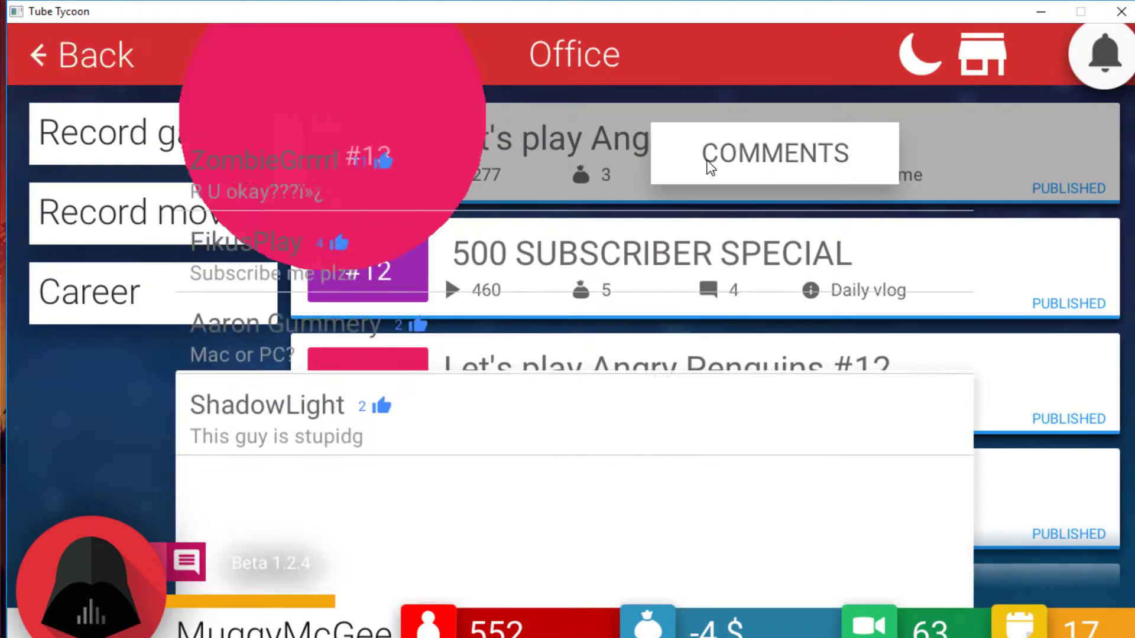
Step: Read the comments on Angry Penguins #13 and end day 17
{"action": "left_click", "coordinate": [773, 153]}
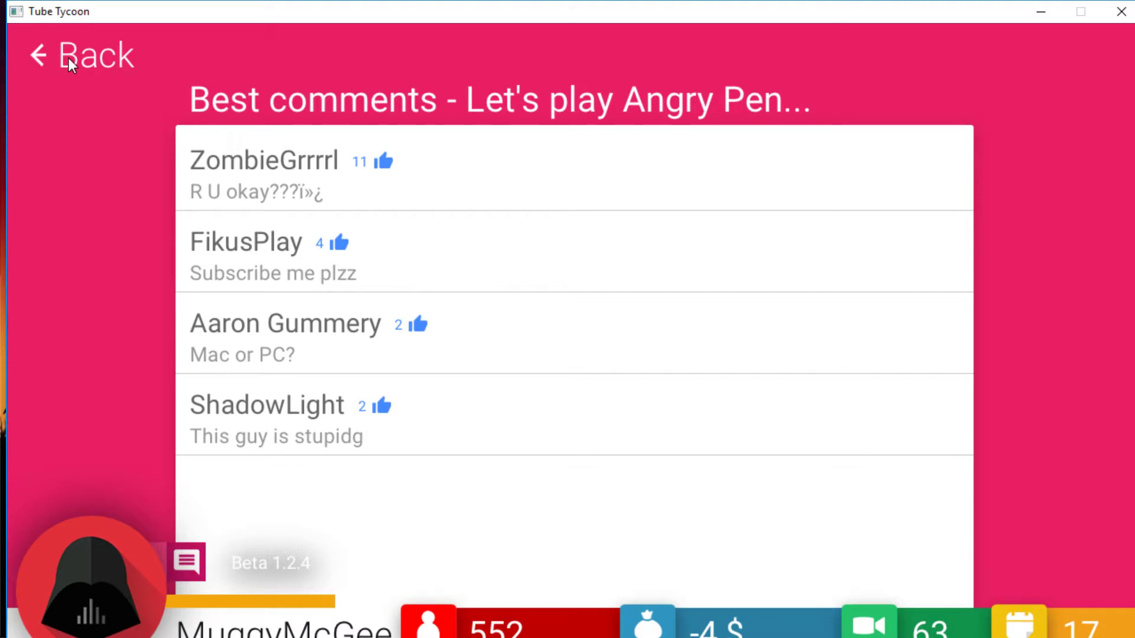
{"action": "mouse_move", "coordinate": [88, 58]}
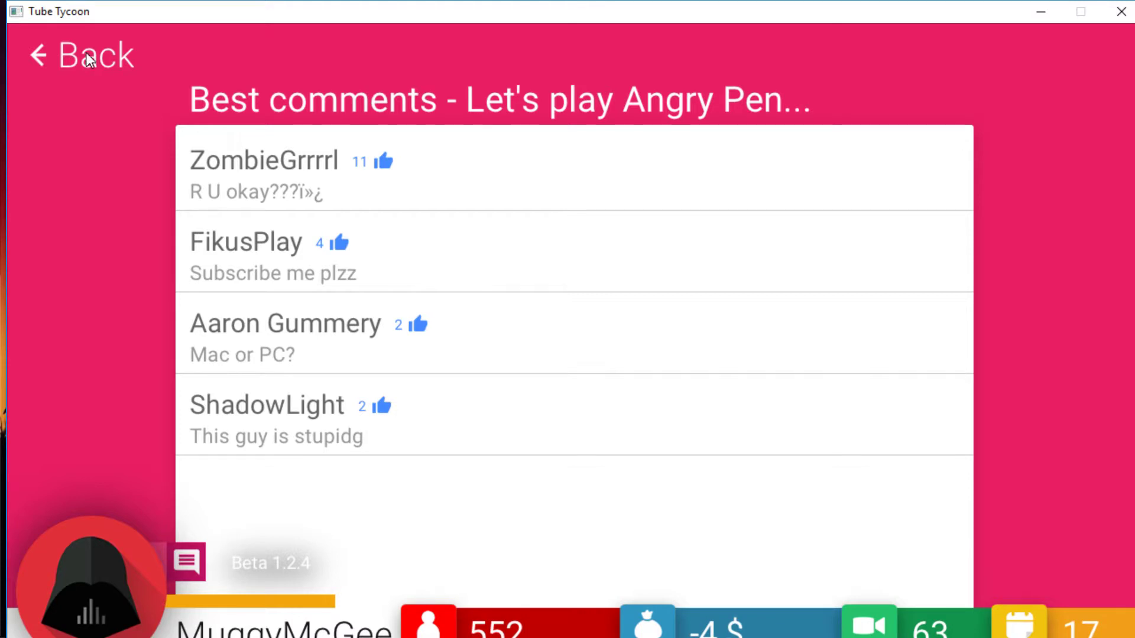
{"action": "left_click", "coordinate": [79, 55]}
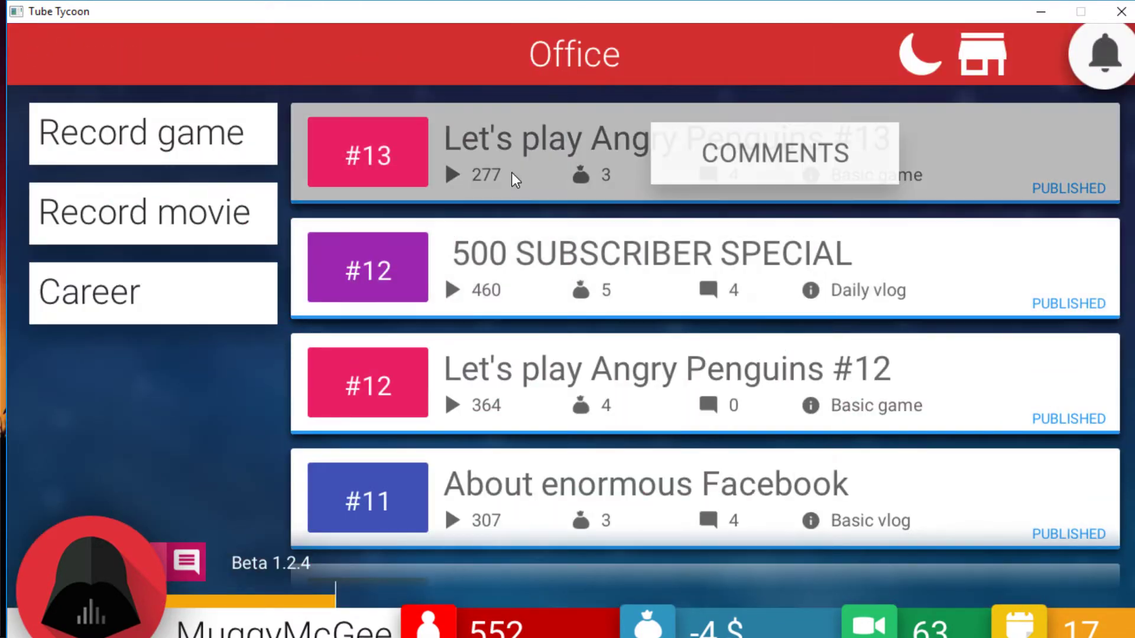
{"action": "mouse_move", "coordinate": [948, 68]}
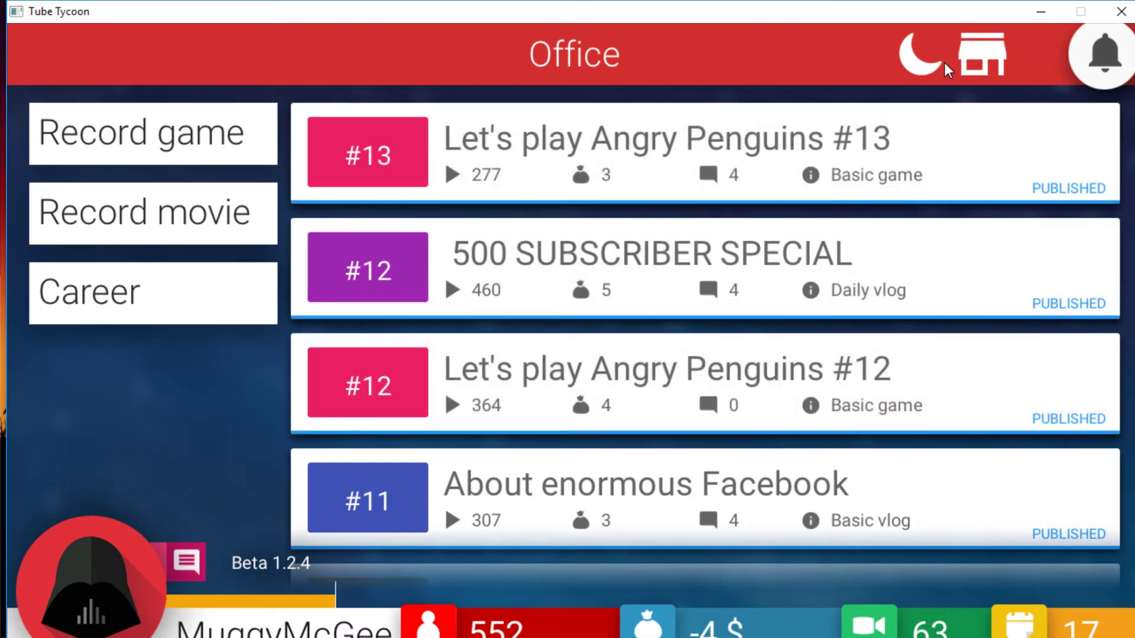
{"action": "left_click", "coordinate": [919, 56]}
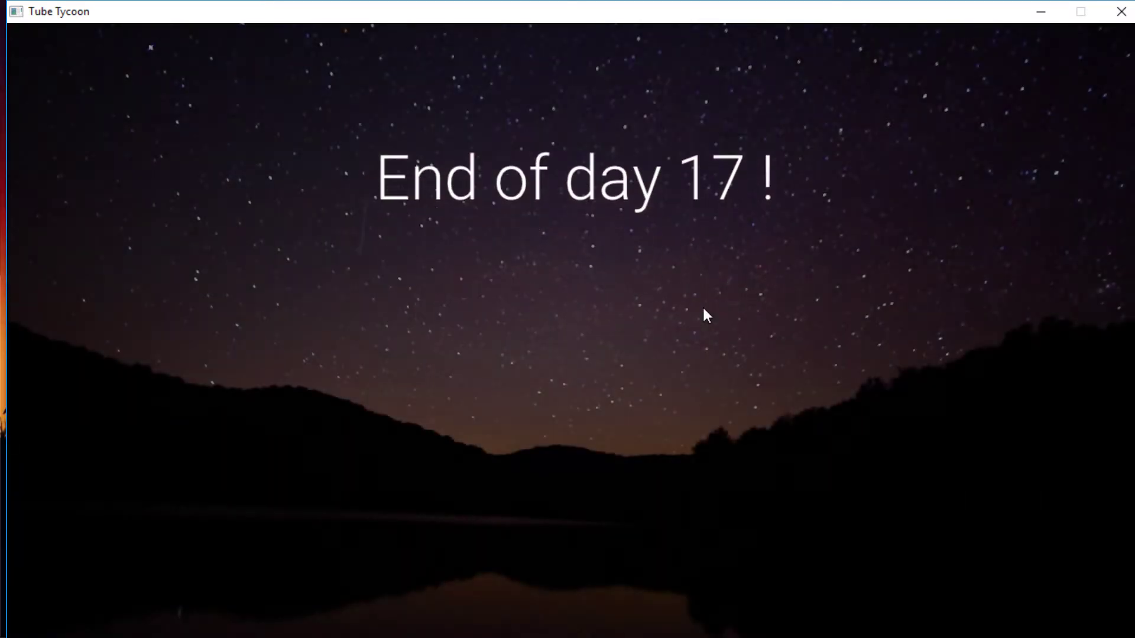
Step: Start day 18 and title a new Daily Vlog OMG GIVEAWAY FOR VIEWERS
{"action": "left_click", "coordinate": [707, 317]}
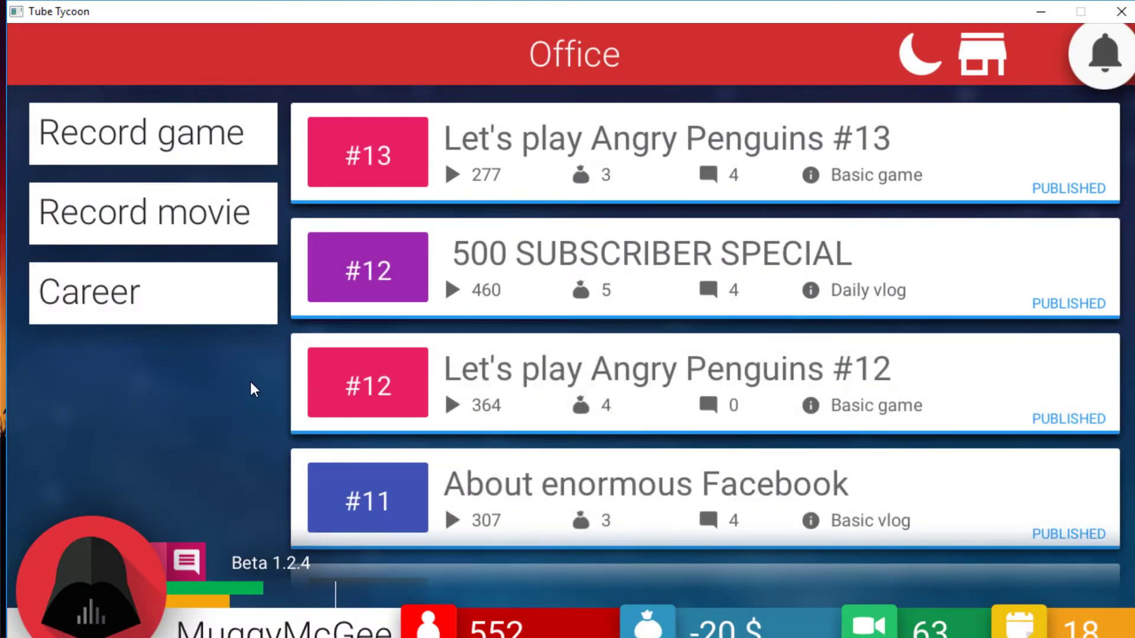
{"action": "mouse_move", "coordinate": [195, 229]}
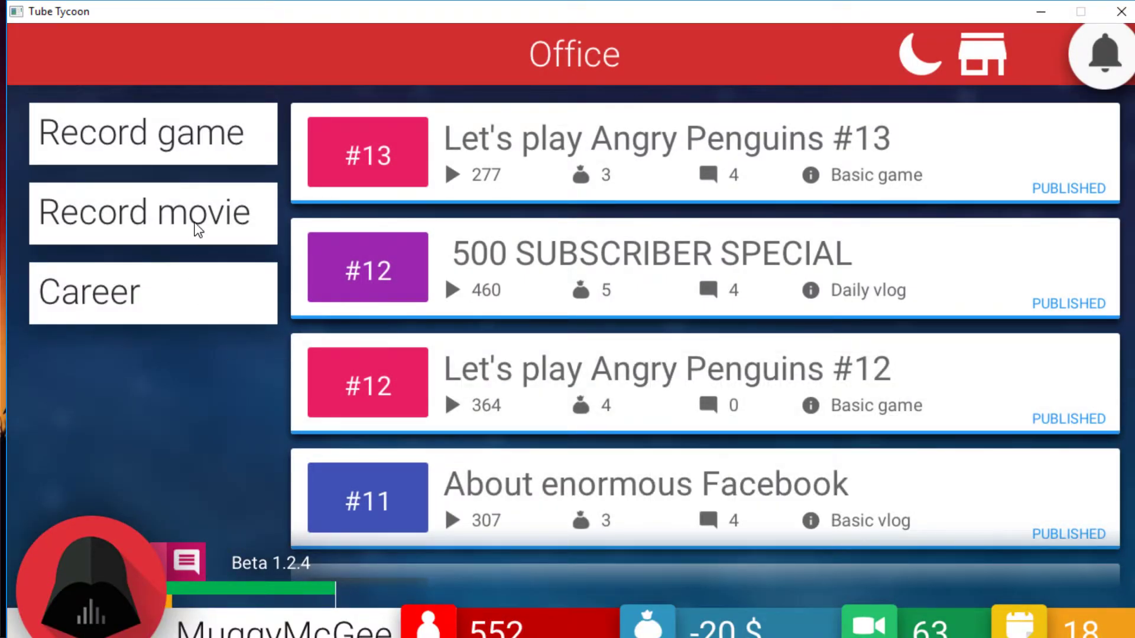
{"action": "left_click", "coordinate": [152, 212]}
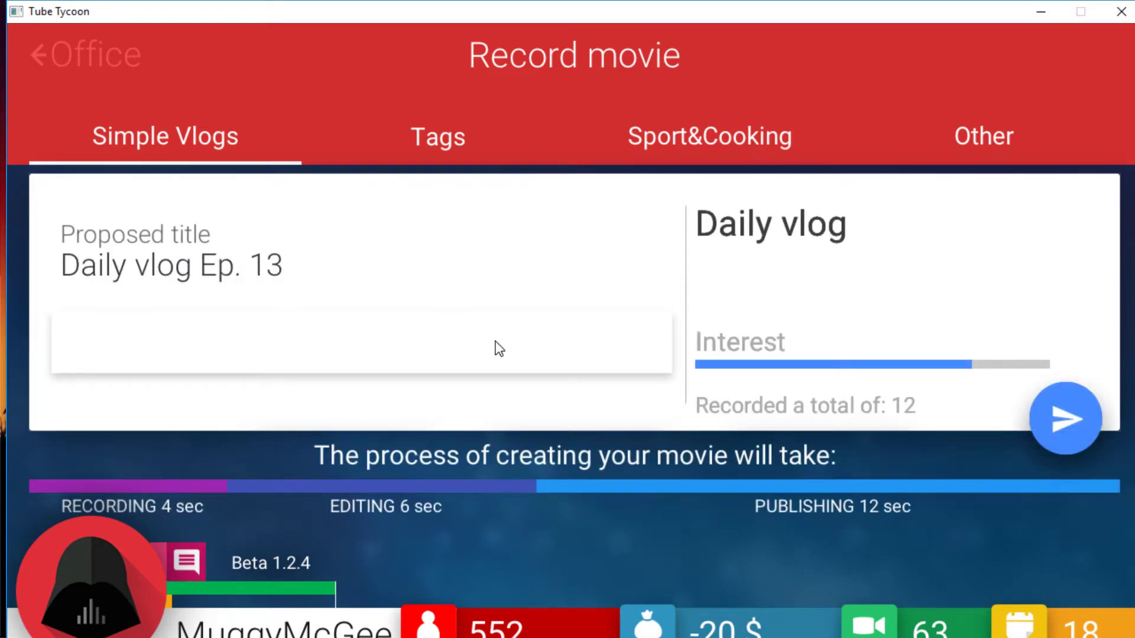
{"action": "type", "text": "OMG GIVEWA"}
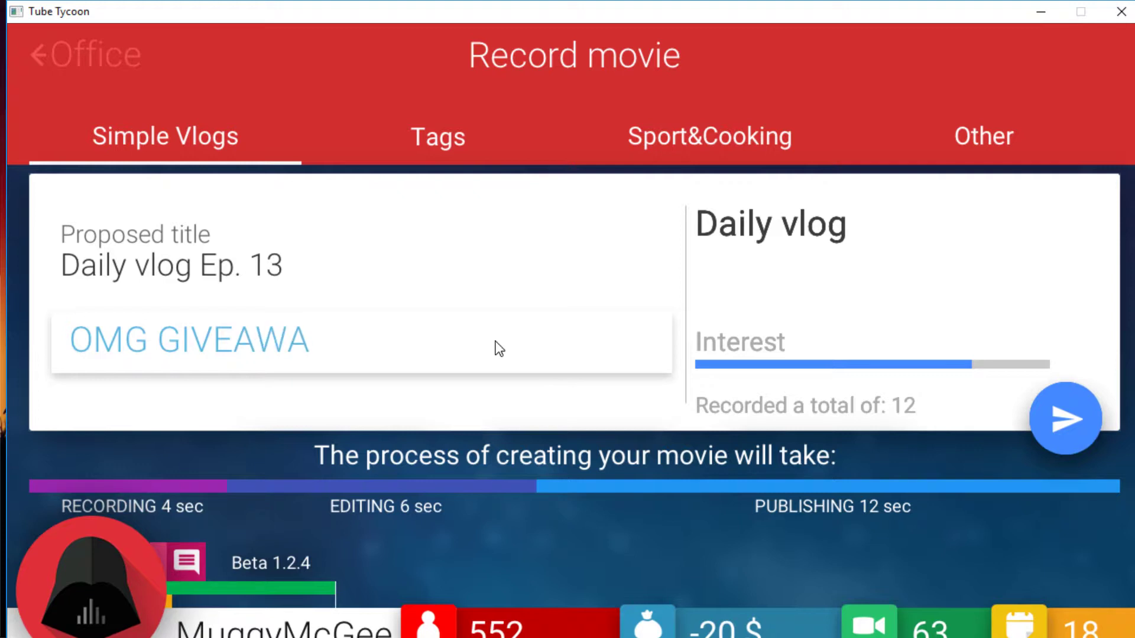
{"action": "type", "text": "Y"}
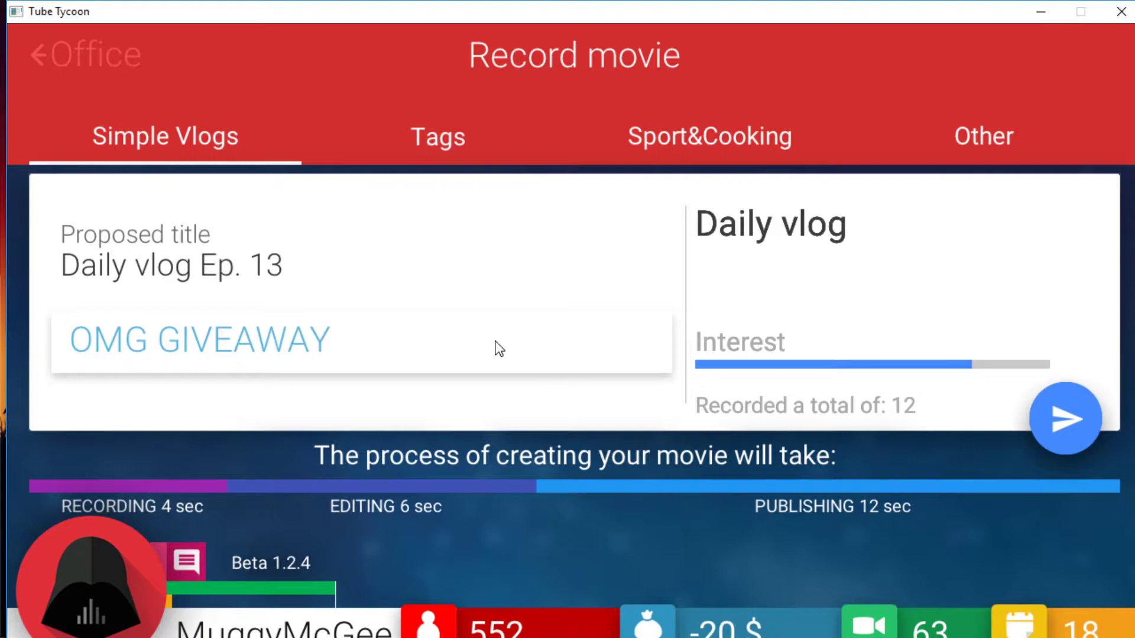
{"action": "type", "text": "FOR V"}
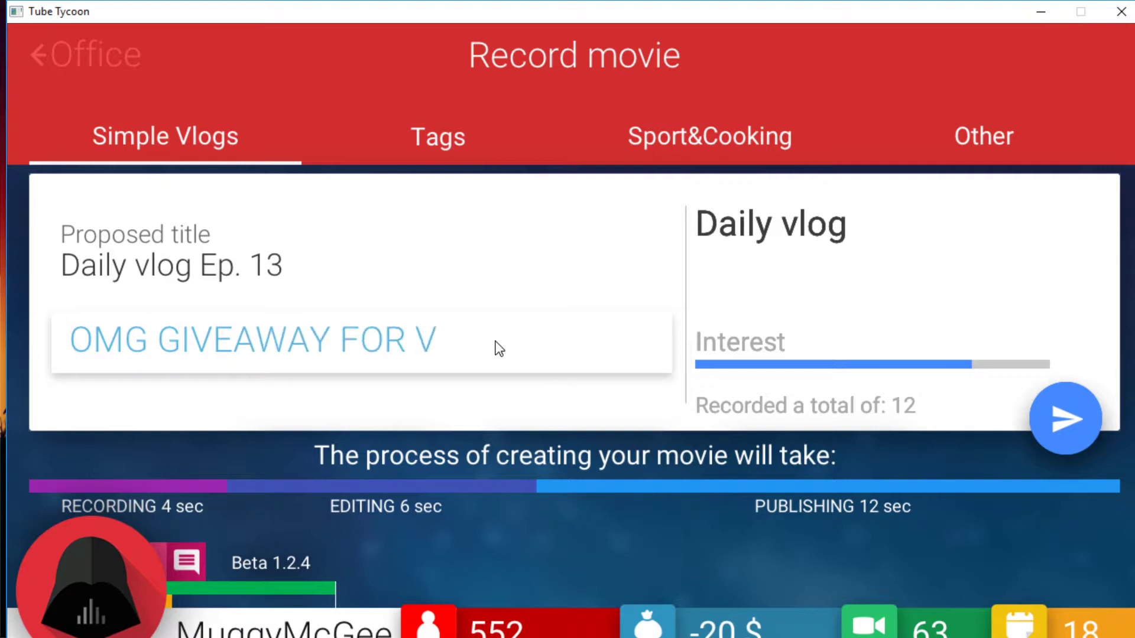
{"action": "type", "text": "IEWE"}
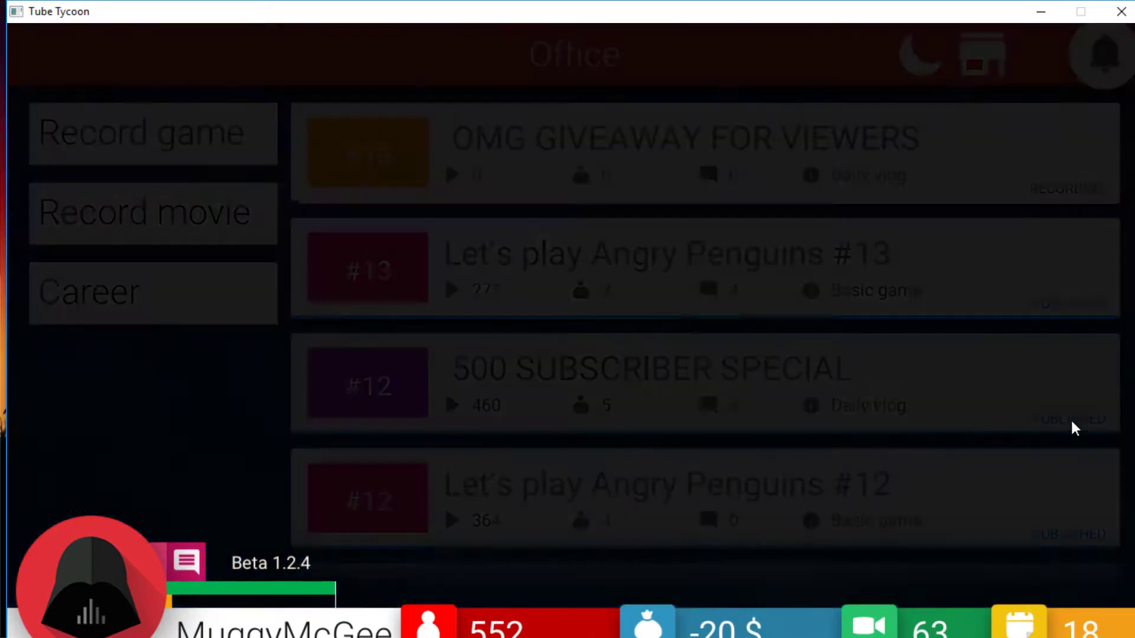
Step: Record a Basic Vlog on the About cute camera topic
{"action": "left_click", "coordinate": [143, 212]}
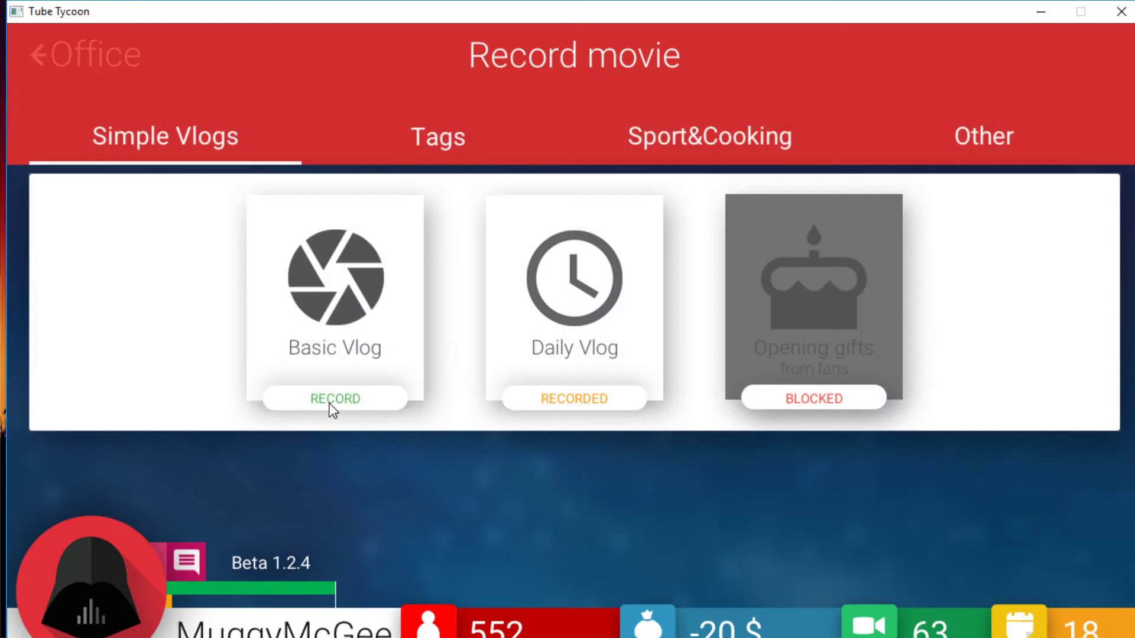
{"action": "left_click", "coordinate": [335, 399]}
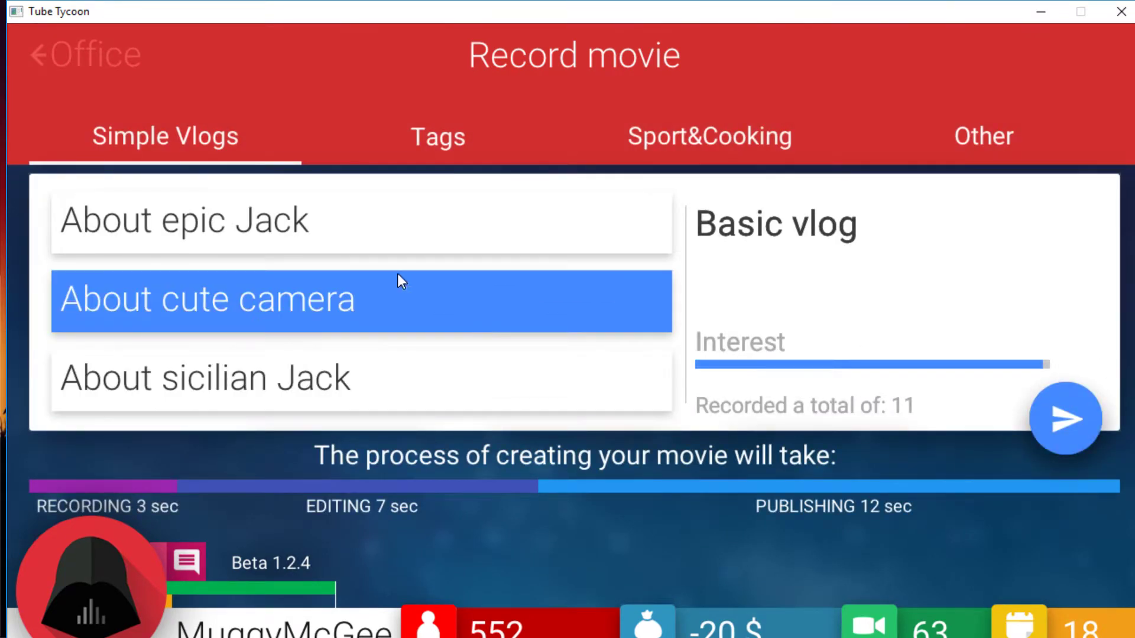
{"action": "mouse_move", "coordinate": [956, 387]}
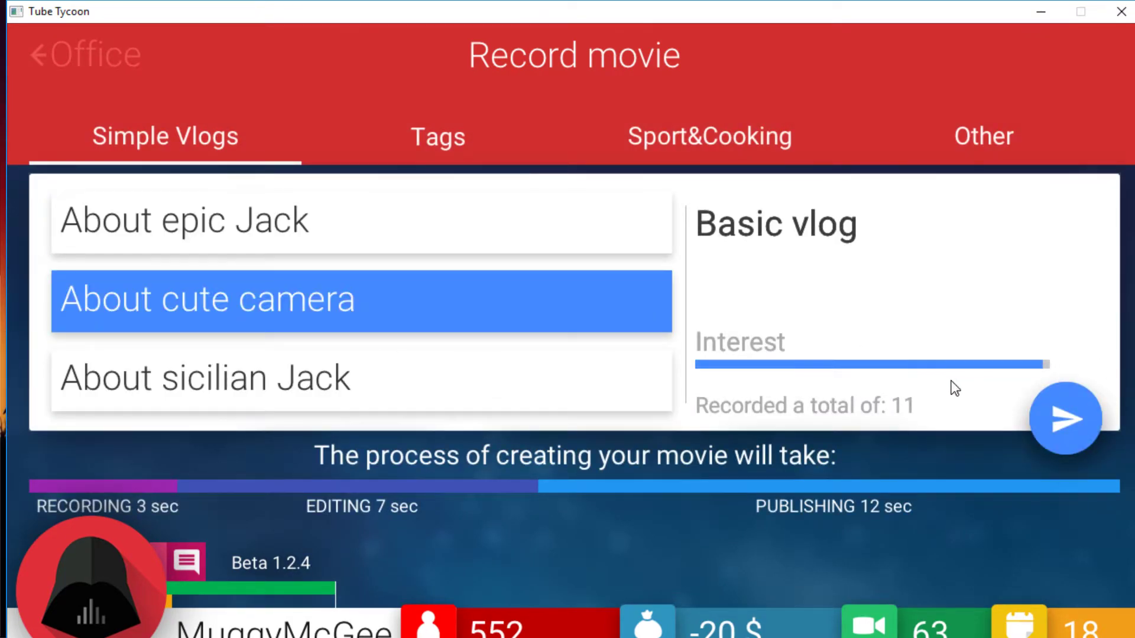
{"action": "left_click", "coordinate": [1065, 419]}
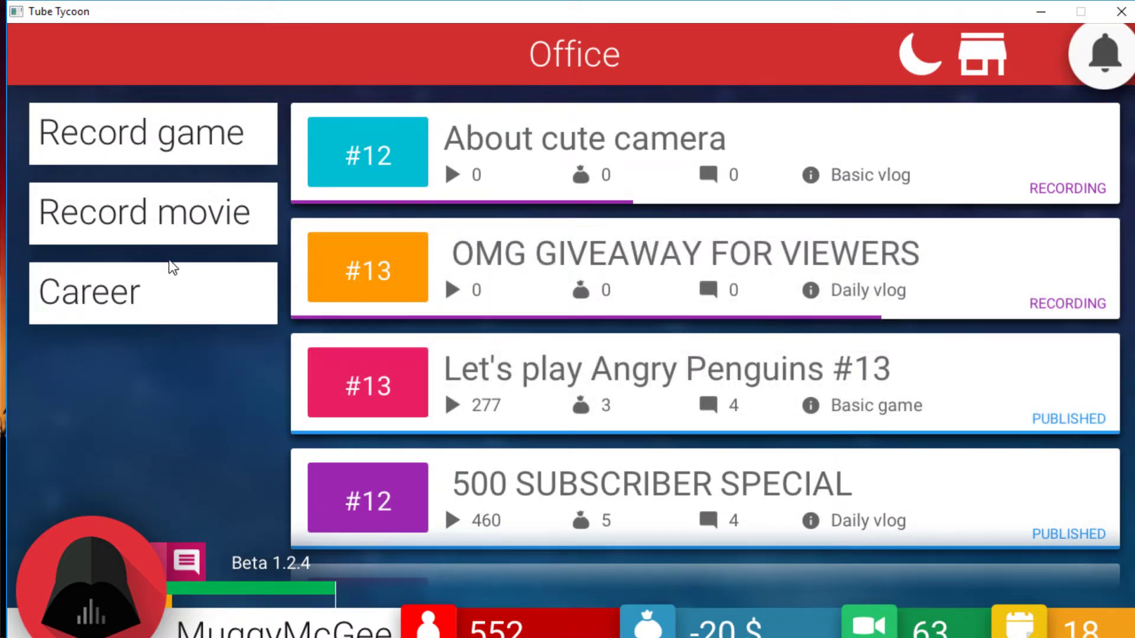
Step: Buy the Single player skill under GAMES in the career tree and return to the Office
{"action": "left_click", "coordinate": [153, 292]}
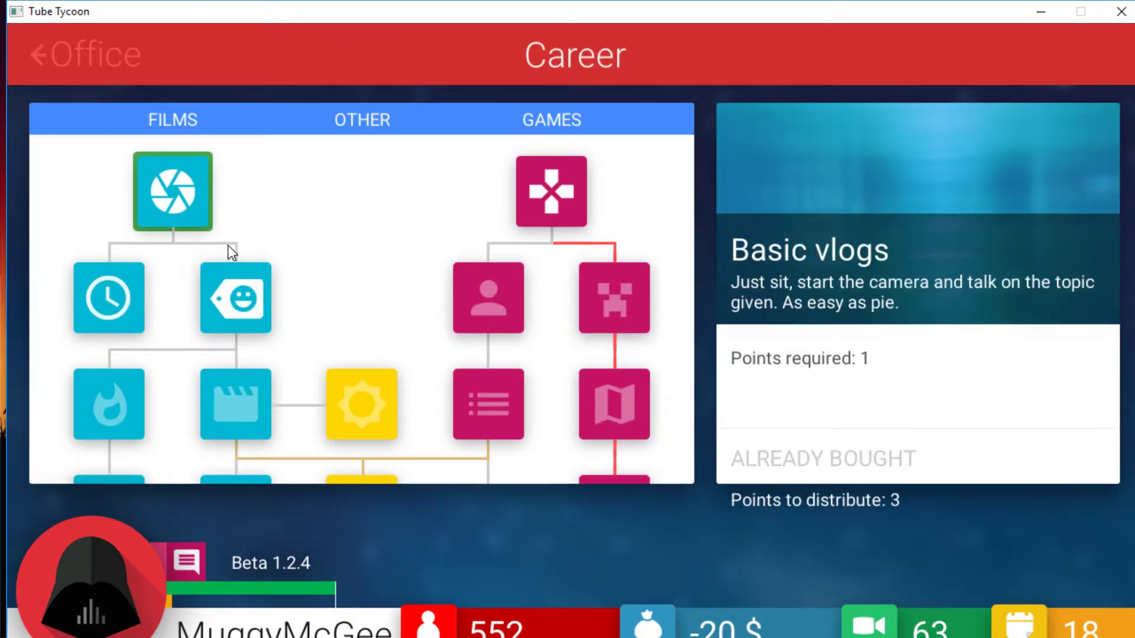
{"action": "left_click", "coordinate": [489, 298]}
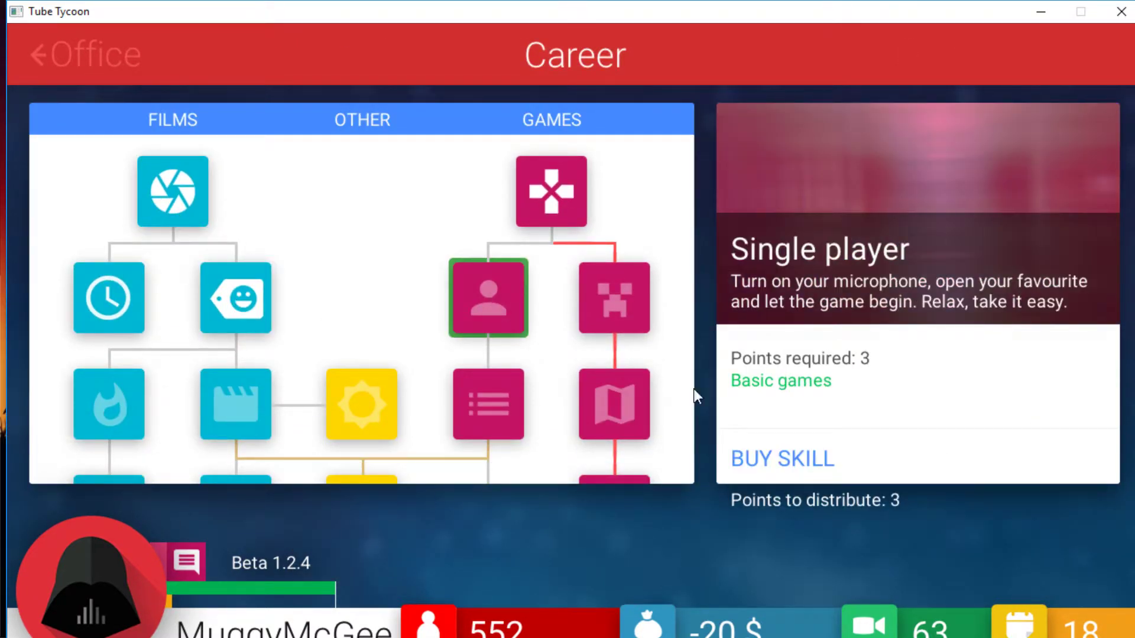
{"action": "left_click", "coordinate": [781, 459]}
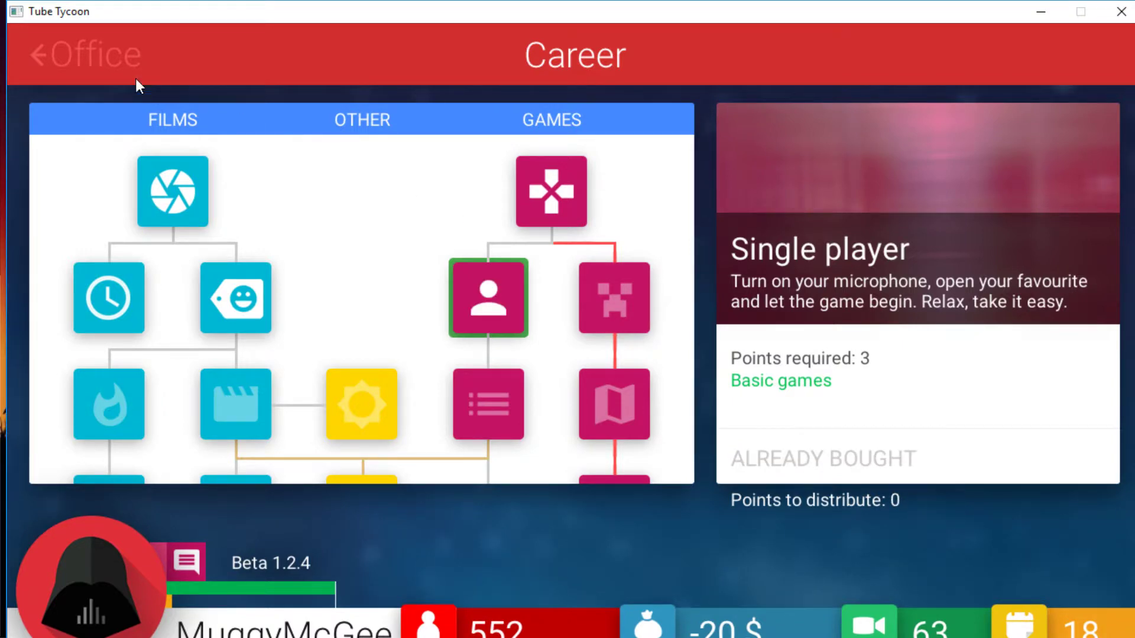
{"action": "left_click", "coordinate": [82, 55]}
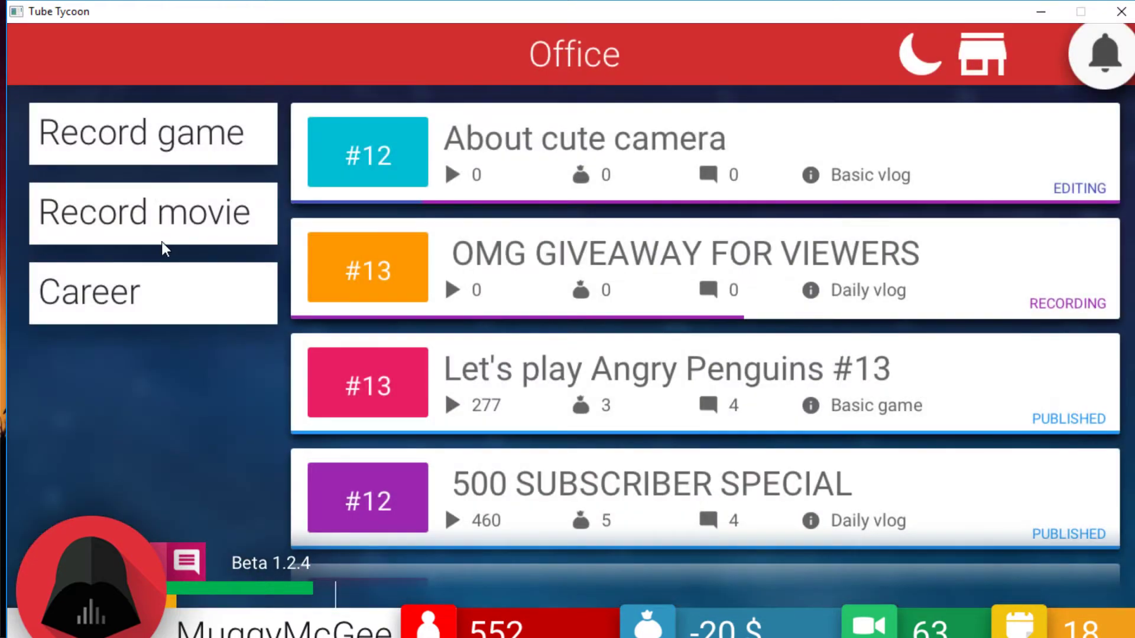
Step: Browse the game recording slots and Other movie category, then return to the Office
{"action": "left_click", "coordinate": [88, 292]}
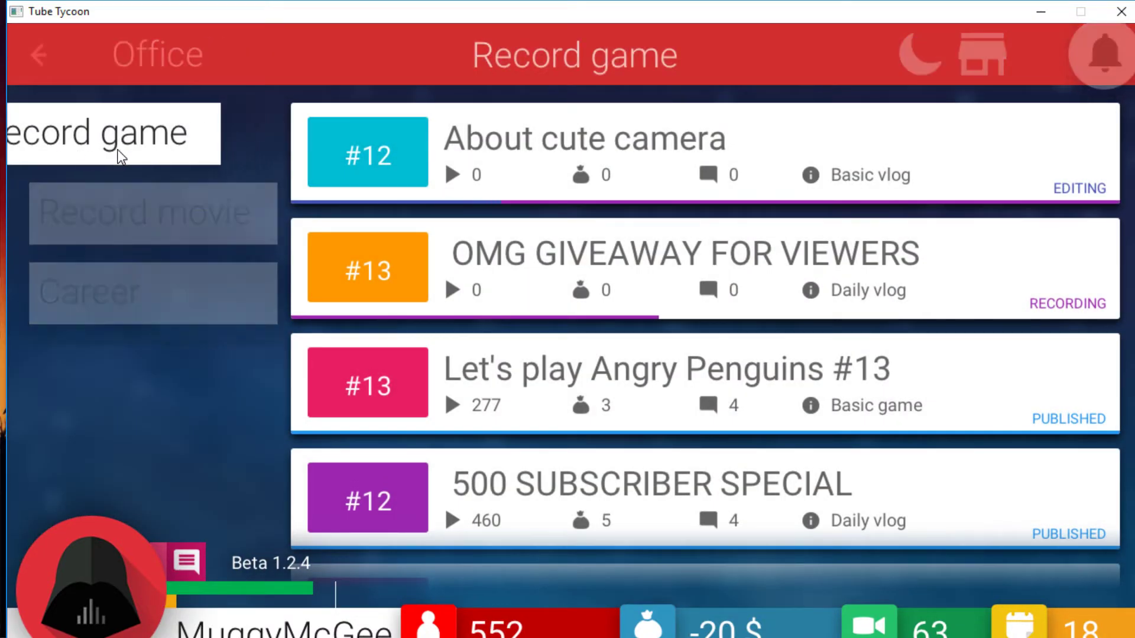
{"action": "left_click", "coordinate": [113, 132]}
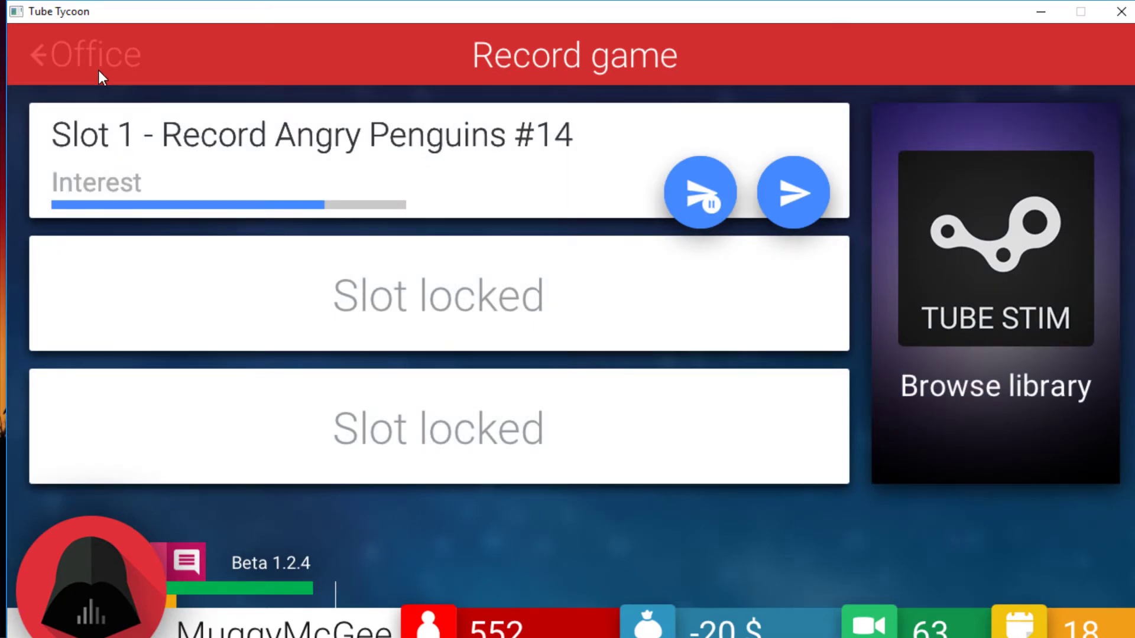
{"action": "left_click", "coordinate": [790, 192]}
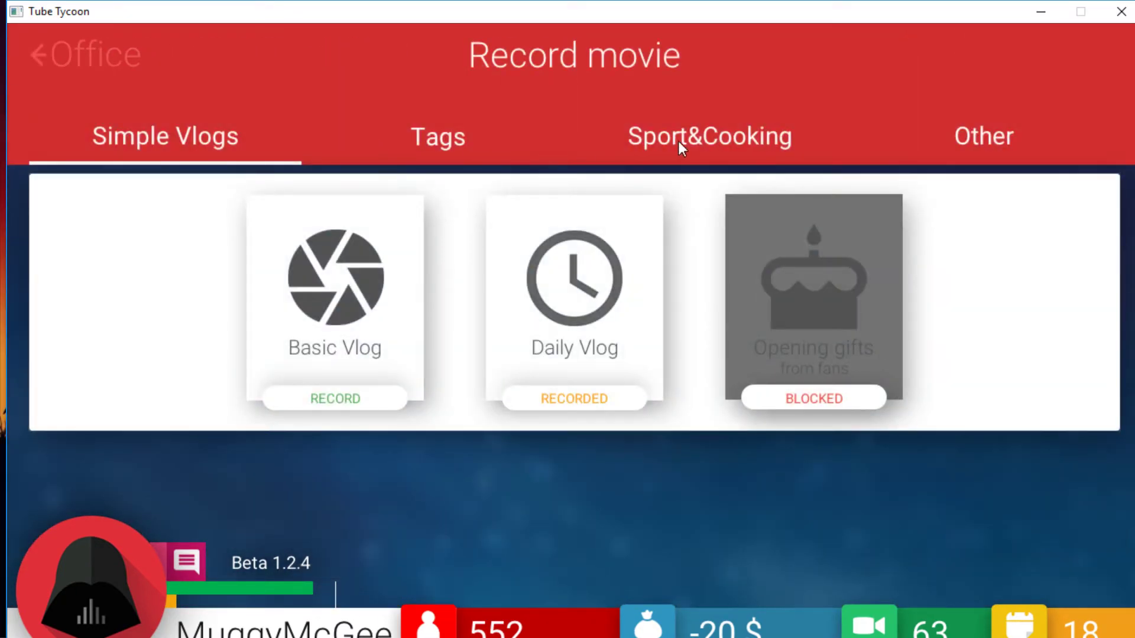
{"action": "left_click", "coordinate": [983, 136]}
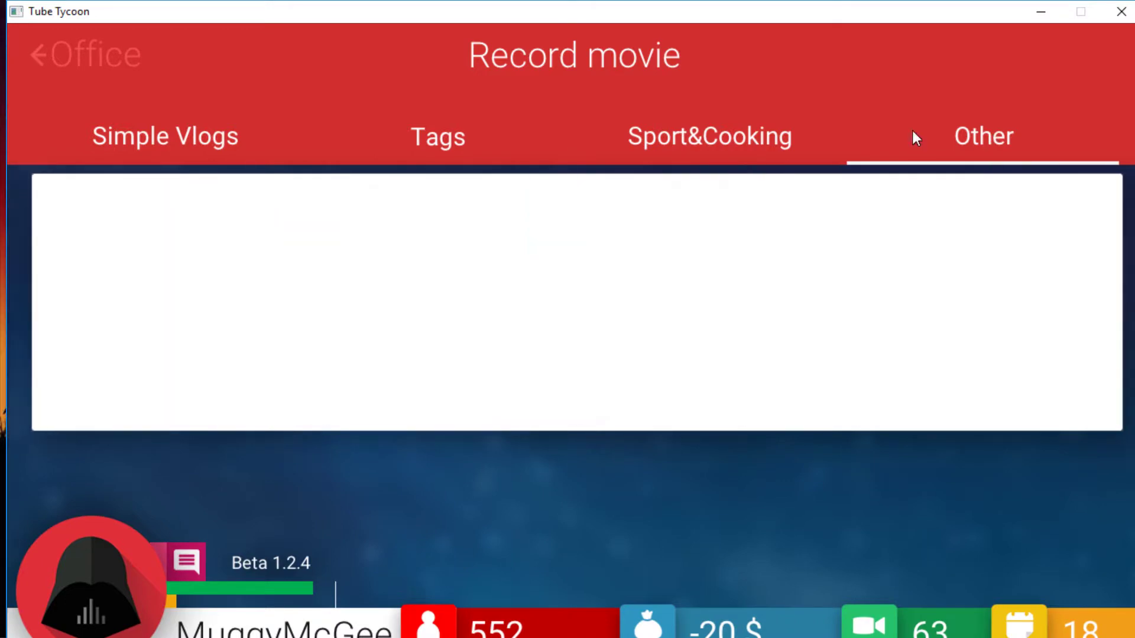
{"action": "left_click", "coordinate": [82, 54]}
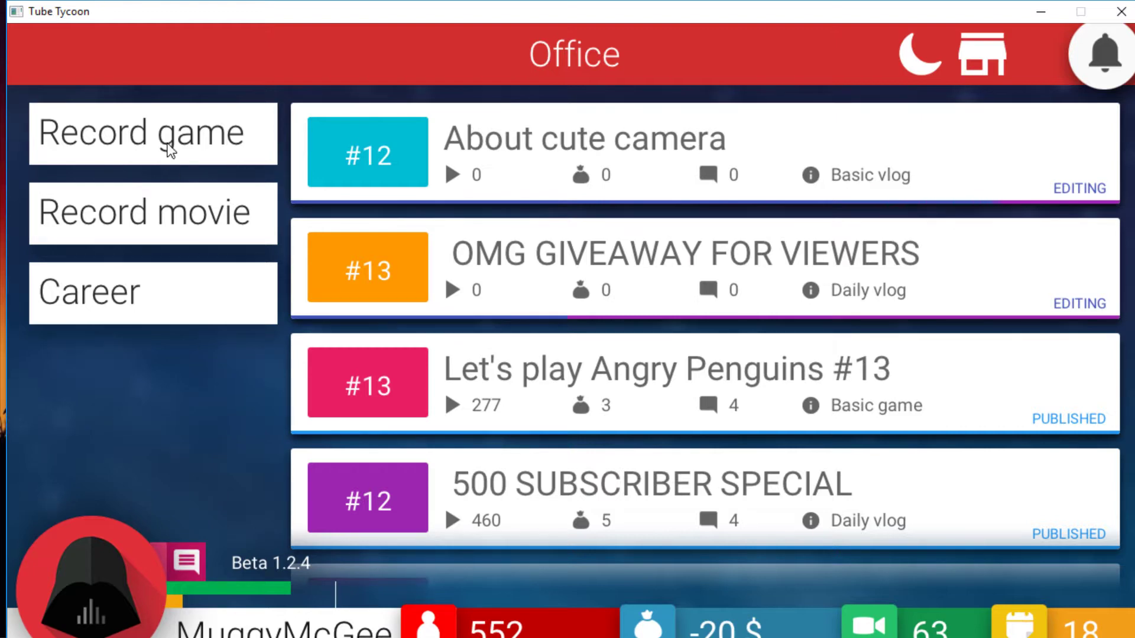
Step: Review the Single player skill in the career tree and go back to the Office
{"action": "left_click", "coordinate": [153, 292]}
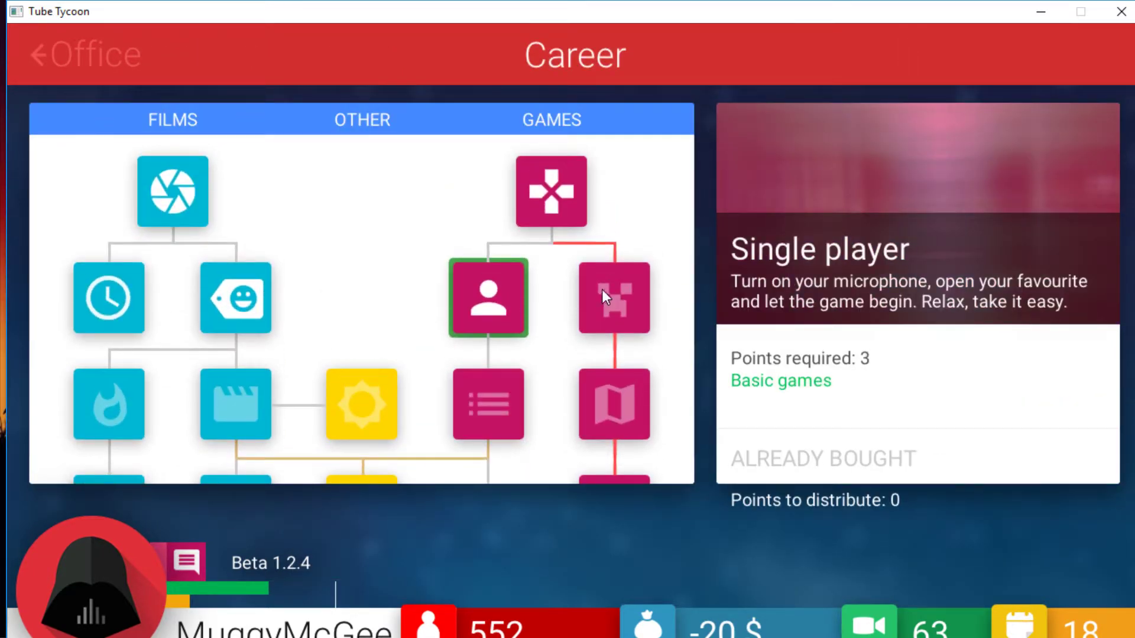
{"action": "mouse_move", "coordinate": [488, 298]}
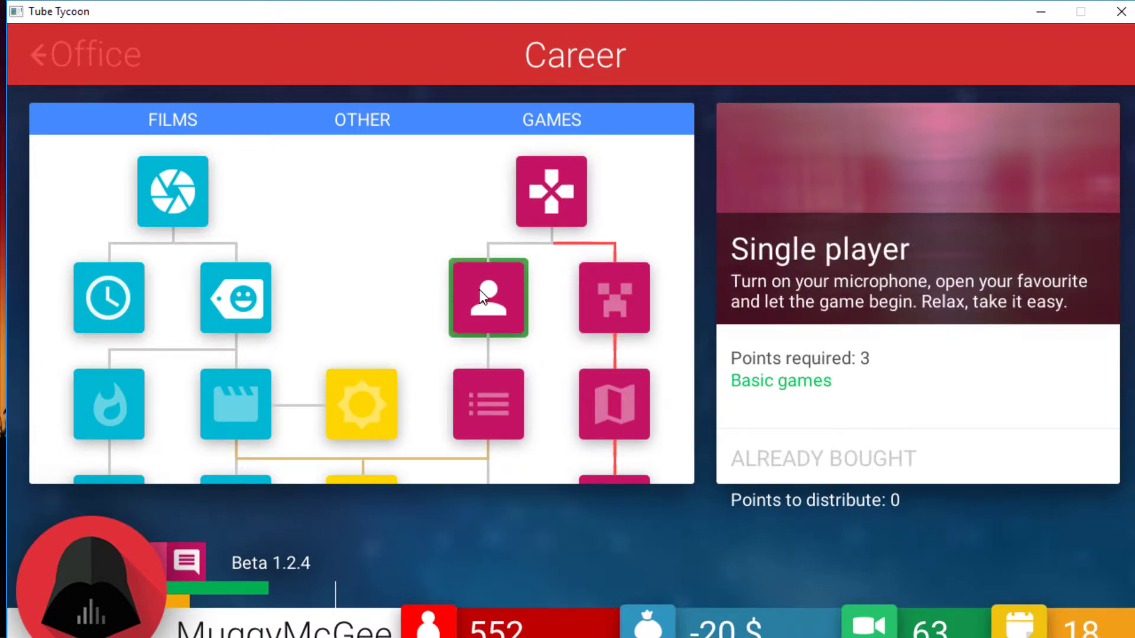
{"action": "mouse_move", "coordinate": [350, 251]}
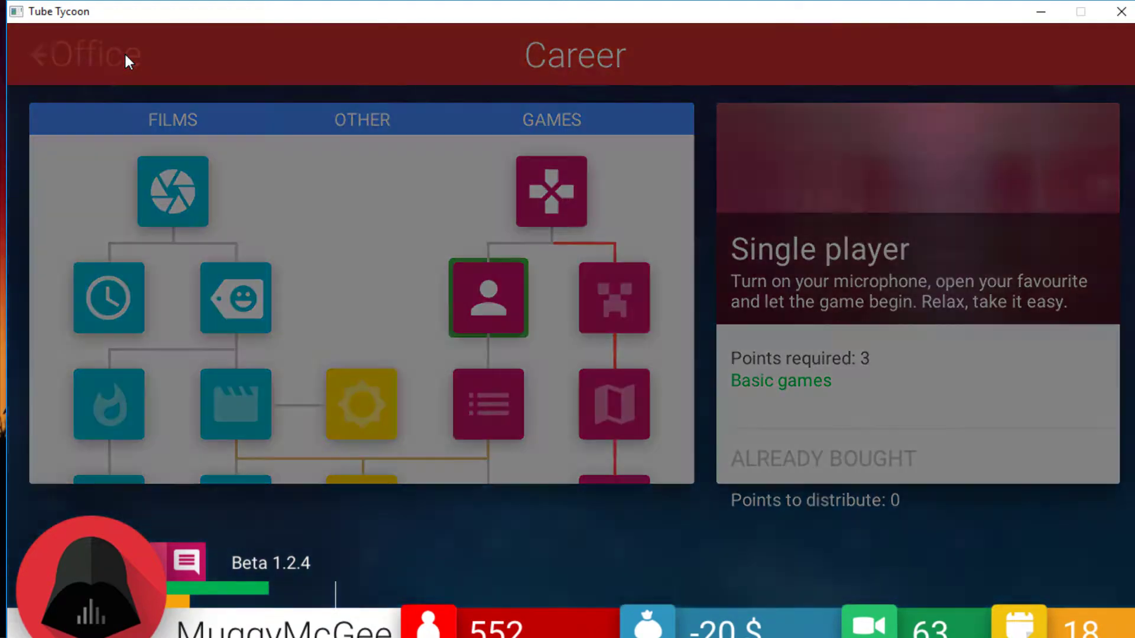
{"action": "left_click", "coordinate": [488, 297]}
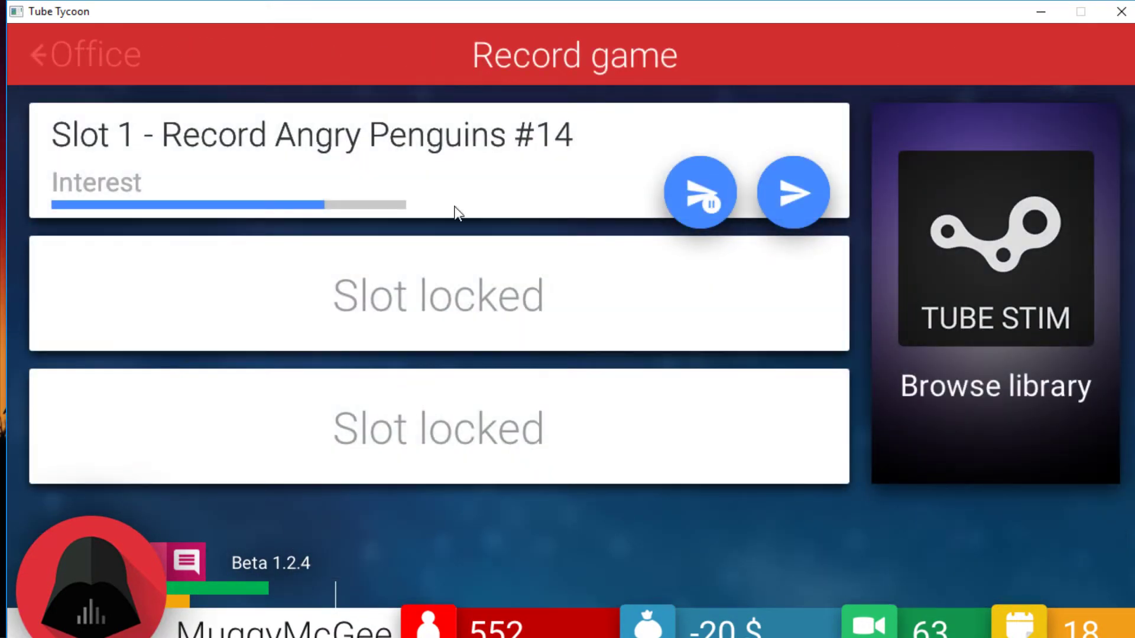
{"action": "mouse_move", "coordinate": [514, 314]}
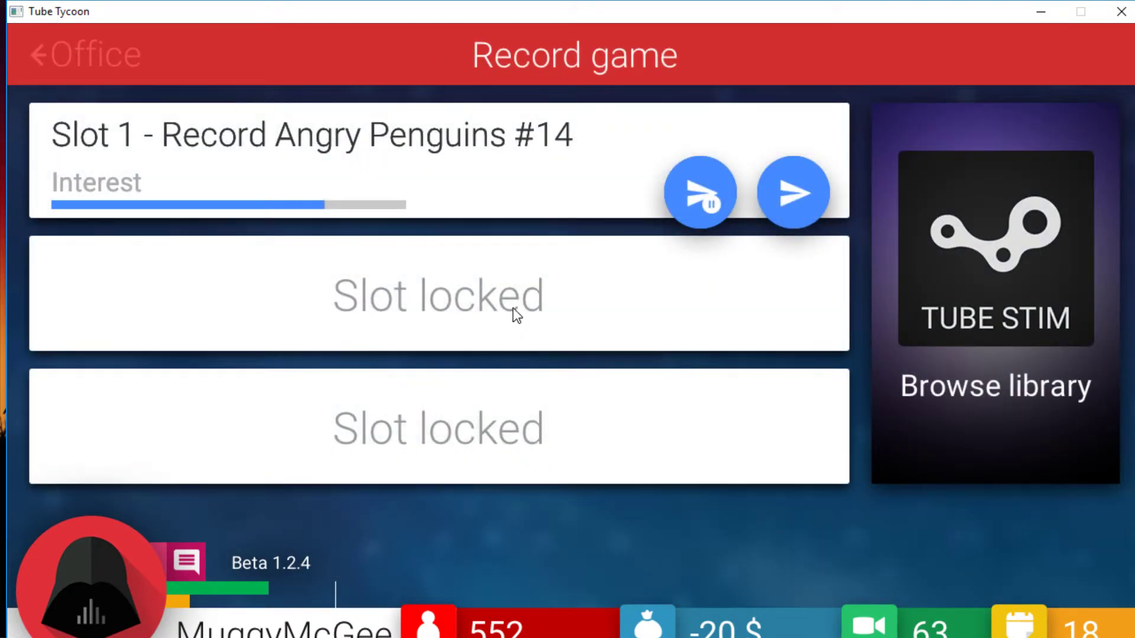
{"action": "left_click", "coordinate": [82, 55]}
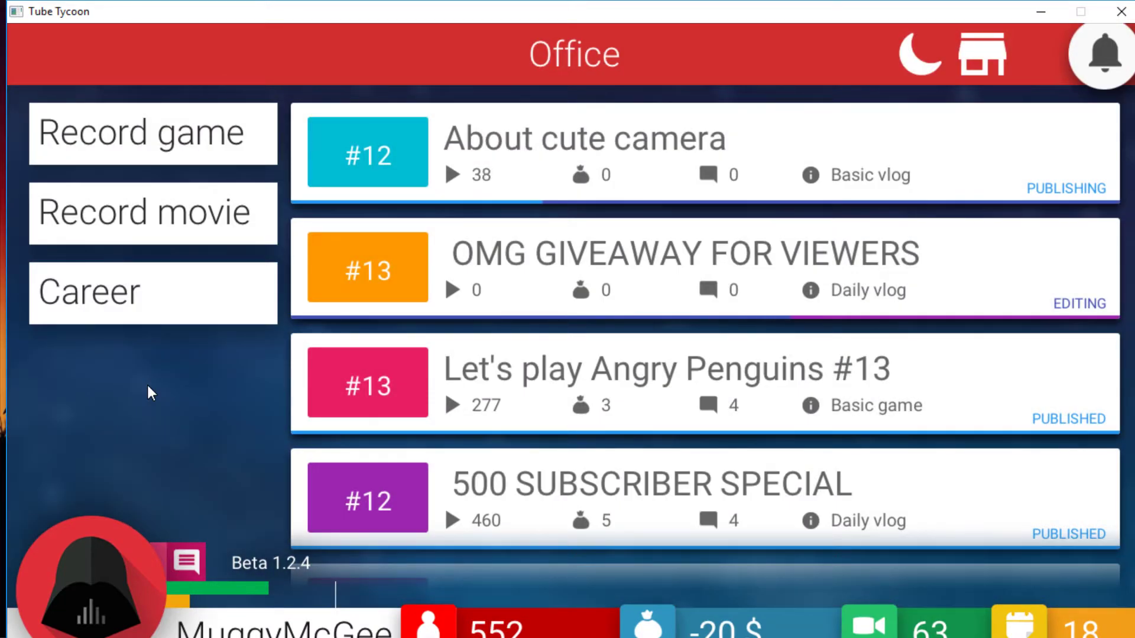
{"action": "mouse_move", "coordinate": [504, 407]}
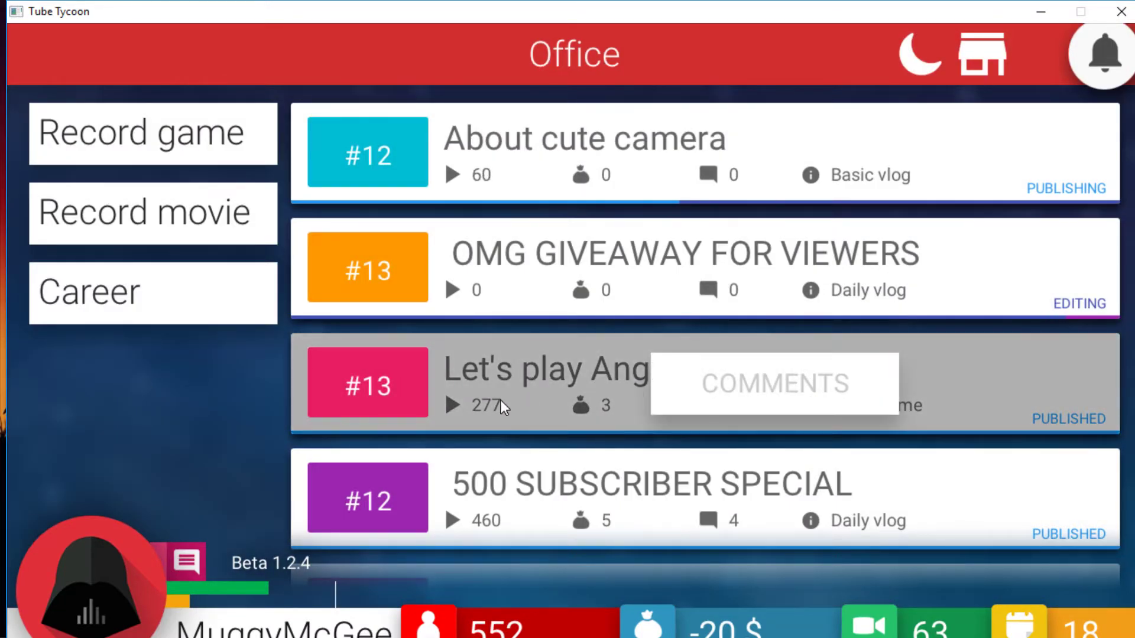
{"action": "mouse_move", "coordinate": [221, 413]}
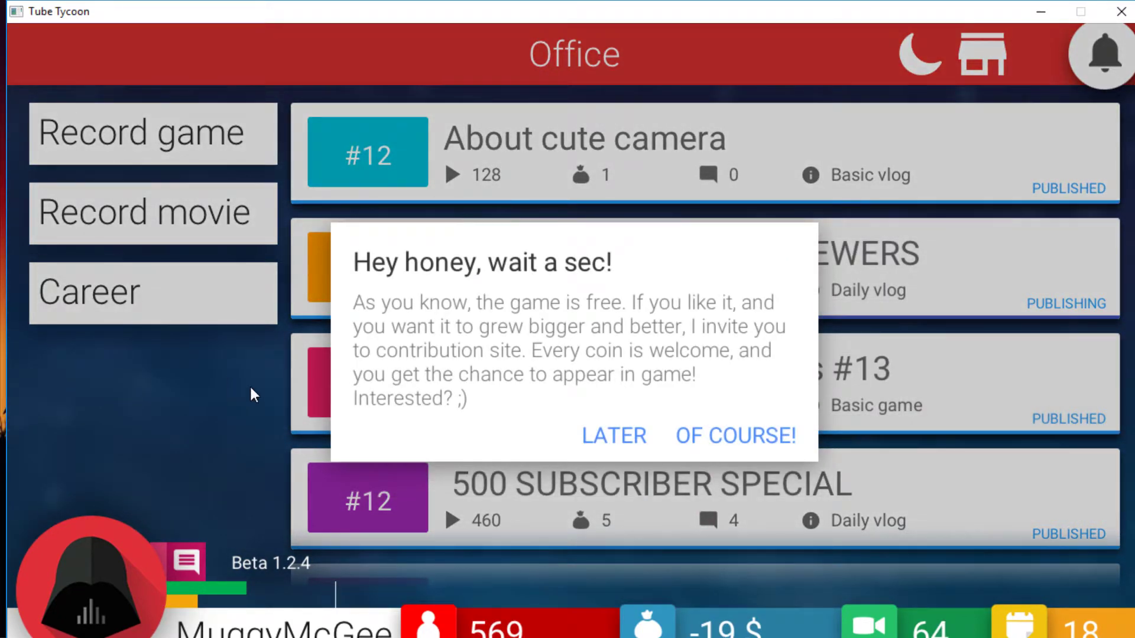
{"action": "mouse_move", "coordinate": [616, 443]}
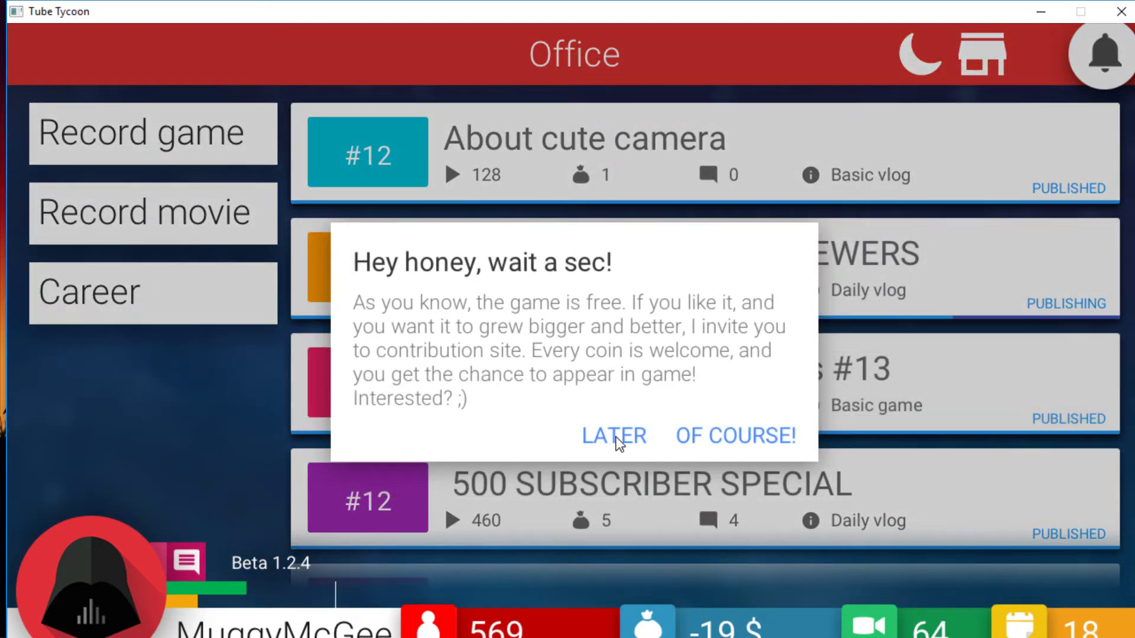
{"action": "left_click", "coordinate": [614, 436]}
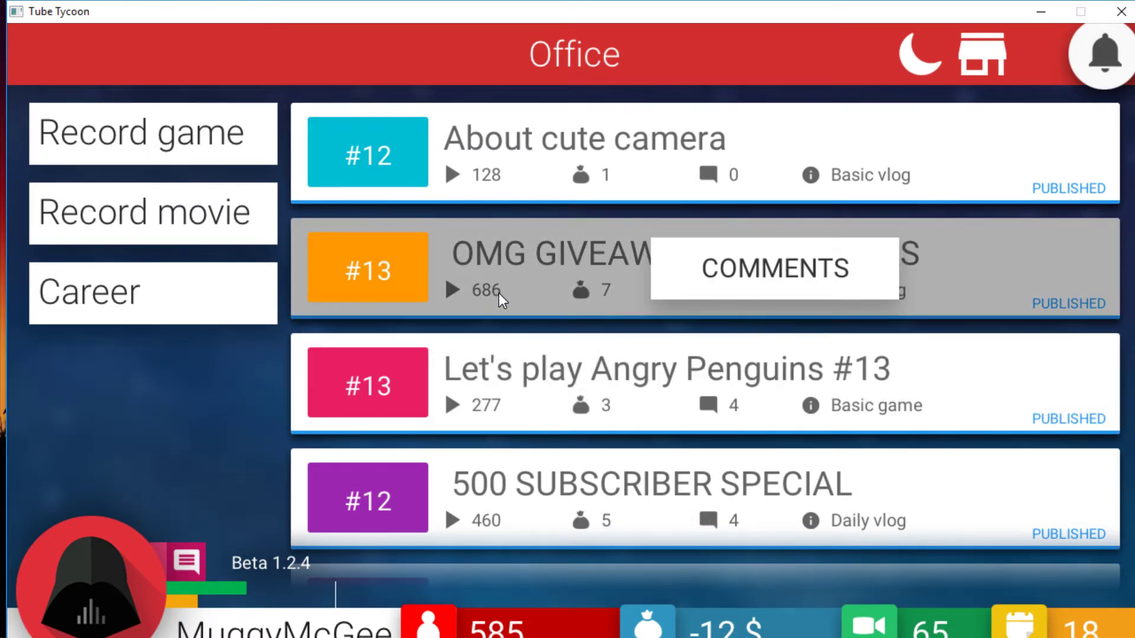
{"action": "left_click", "coordinate": [773, 268]}
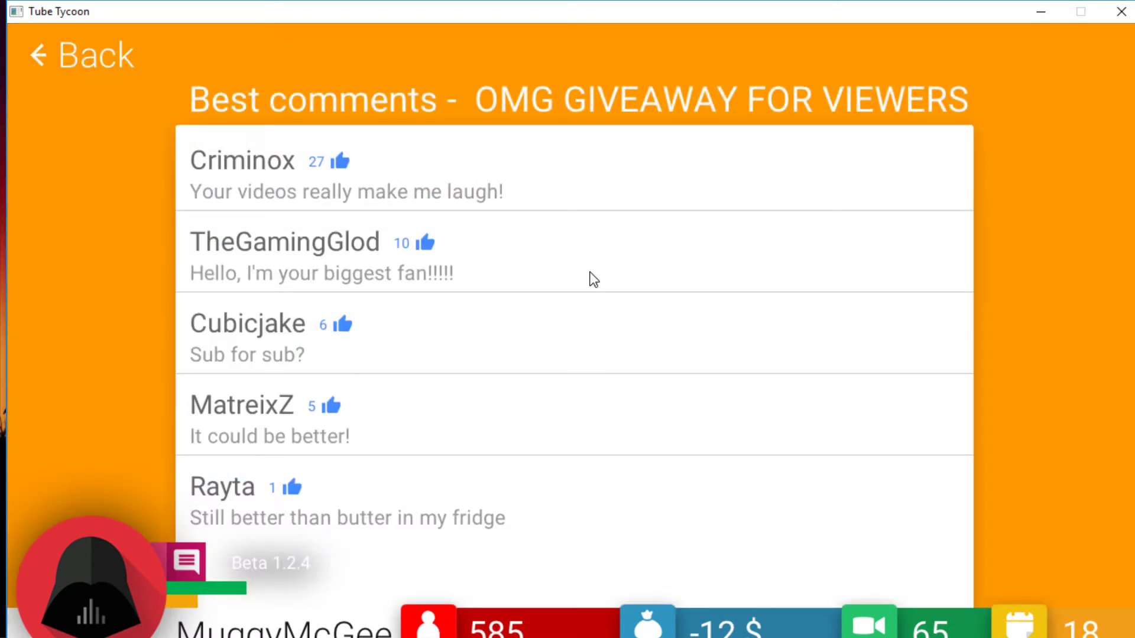
{"action": "mouse_move", "coordinate": [85, 82]}
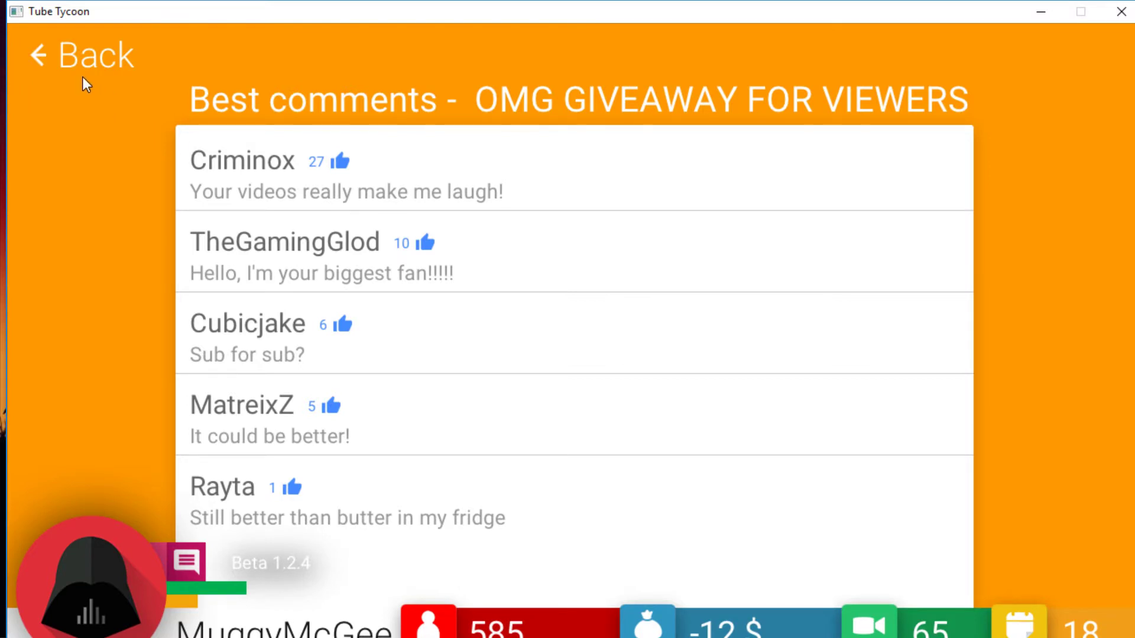
{"action": "left_click", "coordinate": [81, 55]}
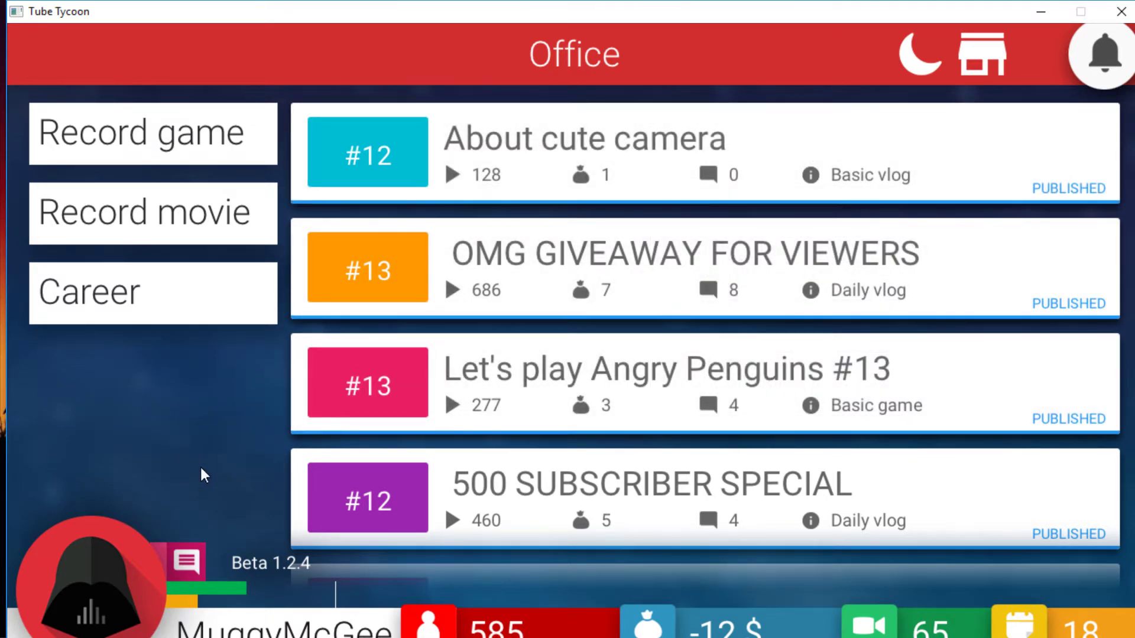
Step: Visit the W brotherhood and the games shop in the city, then return to the office
{"action": "left_click", "coordinate": [981, 55]}
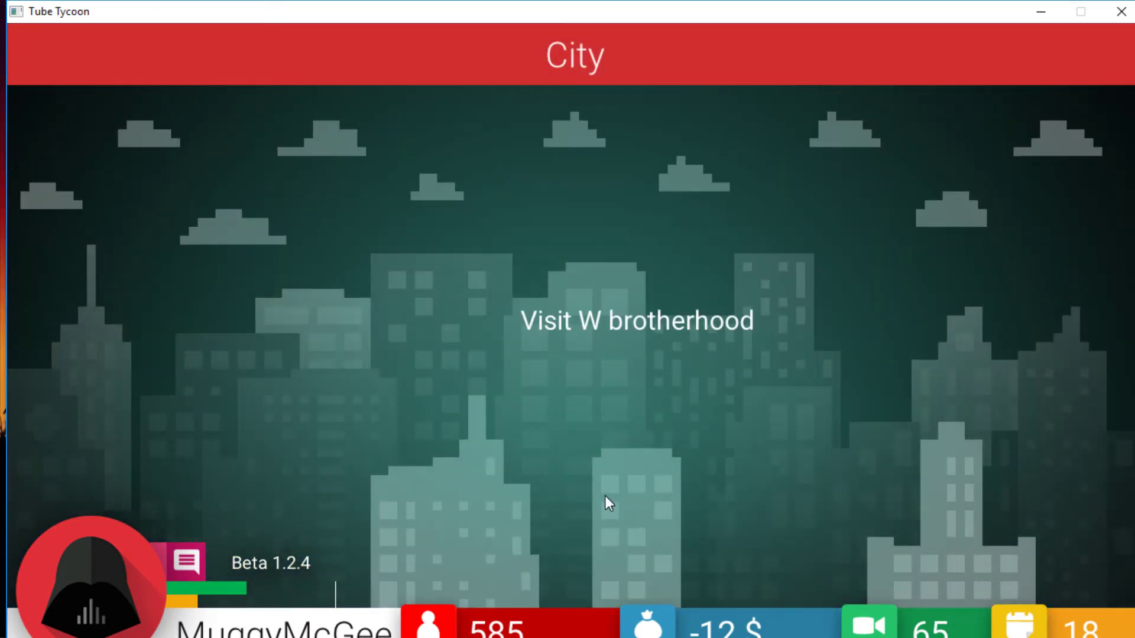
{"action": "left_click", "coordinate": [636, 320]}
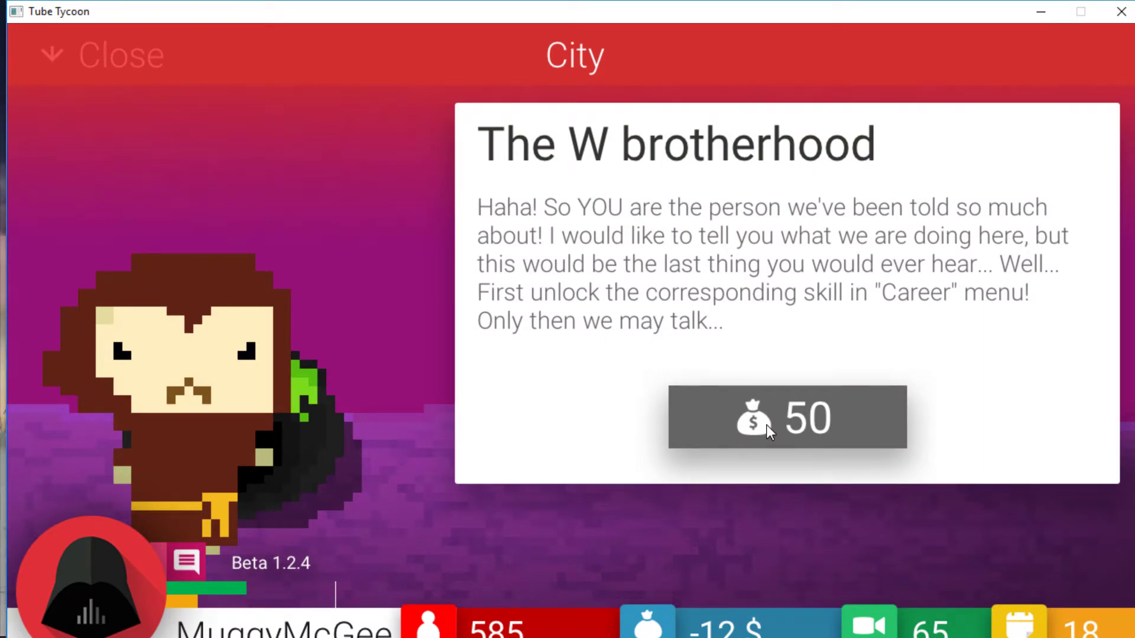
{"action": "left_click", "coordinate": [787, 417]}
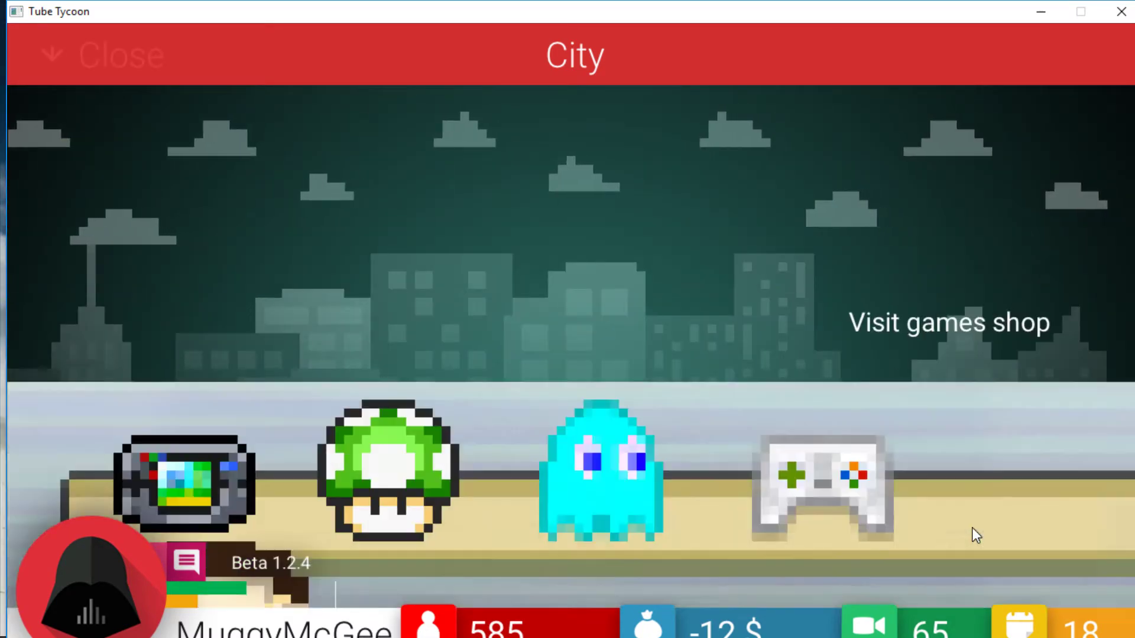
{"action": "left_click", "coordinate": [949, 322]}
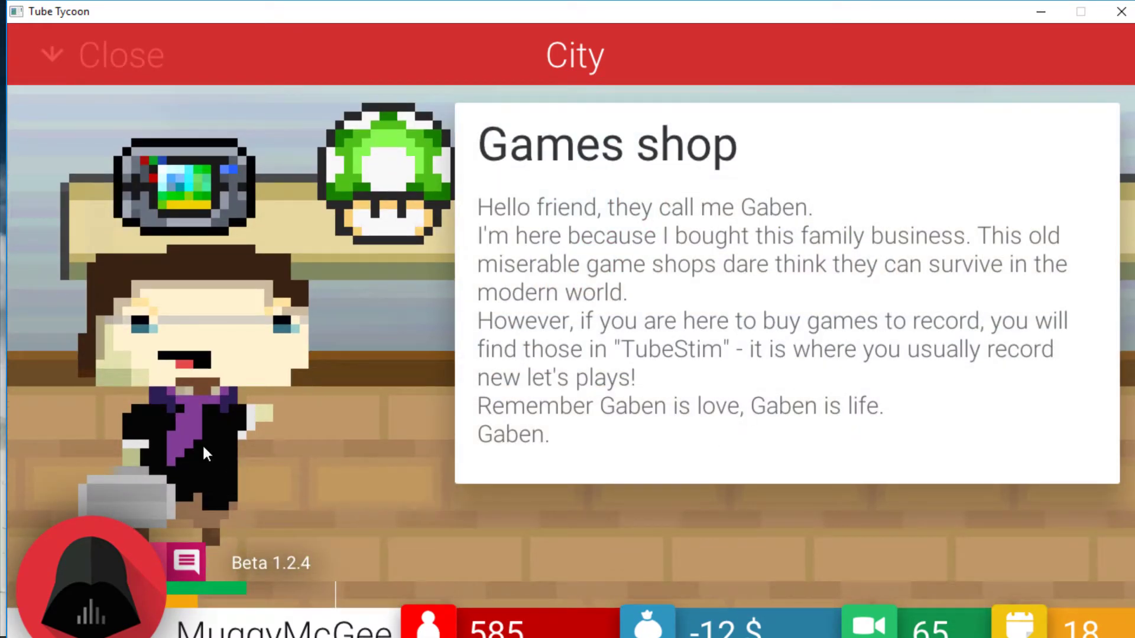
{"action": "left_click", "coordinate": [102, 56]}
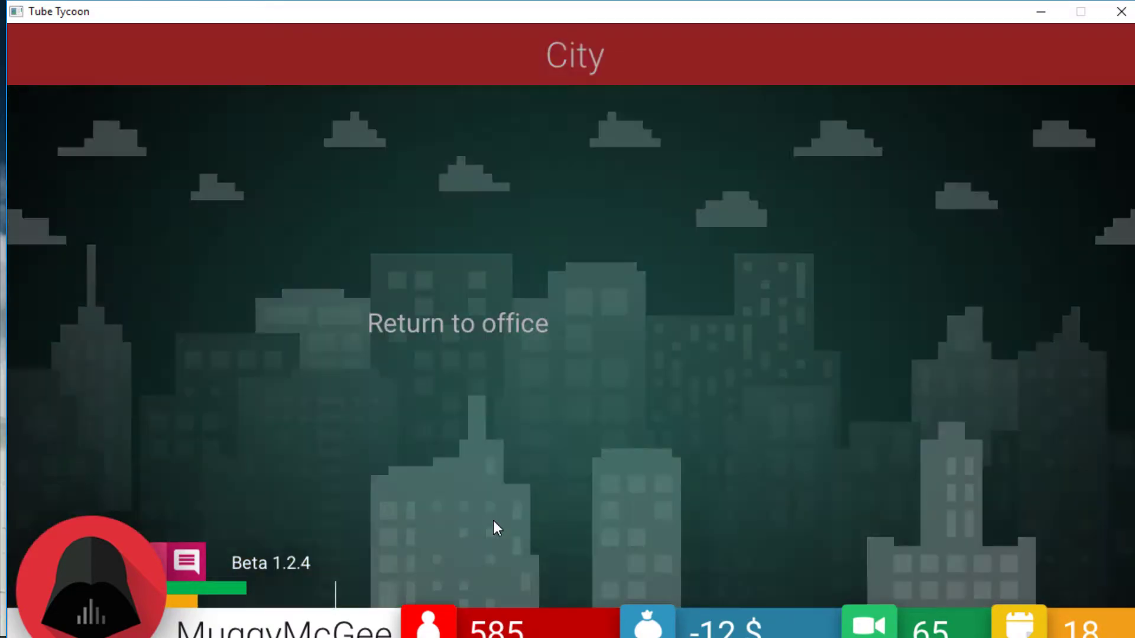
{"action": "left_click", "coordinate": [456, 322]}
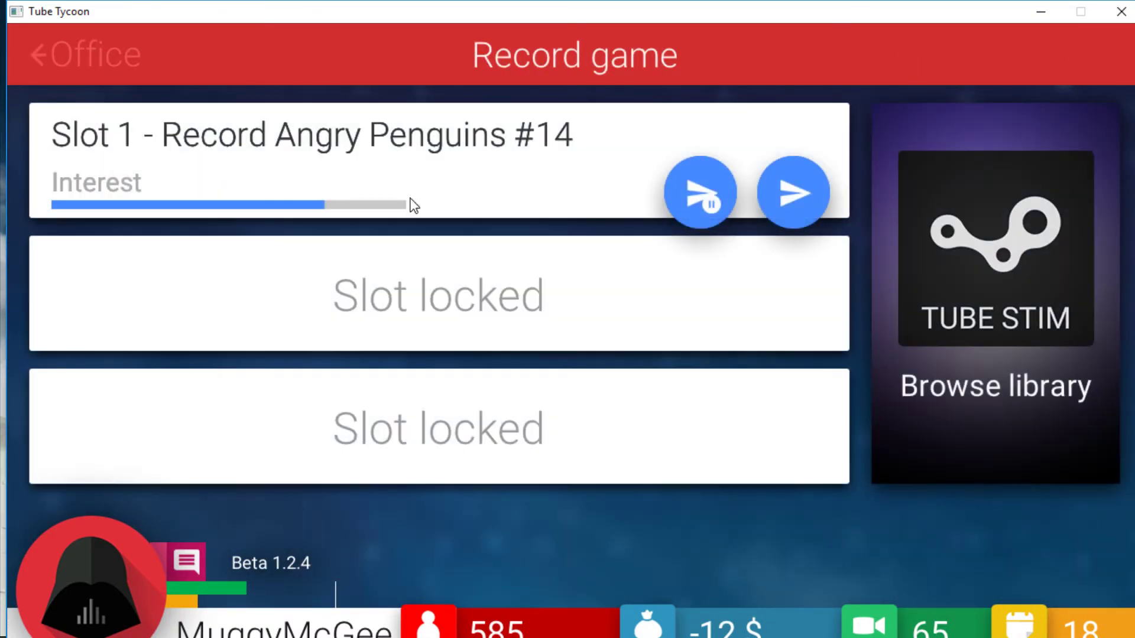
Step: Record Angry Penguins #14 as the final episode, then browse the TubeStim game library
{"action": "left_click", "coordinate": [698, 191]}
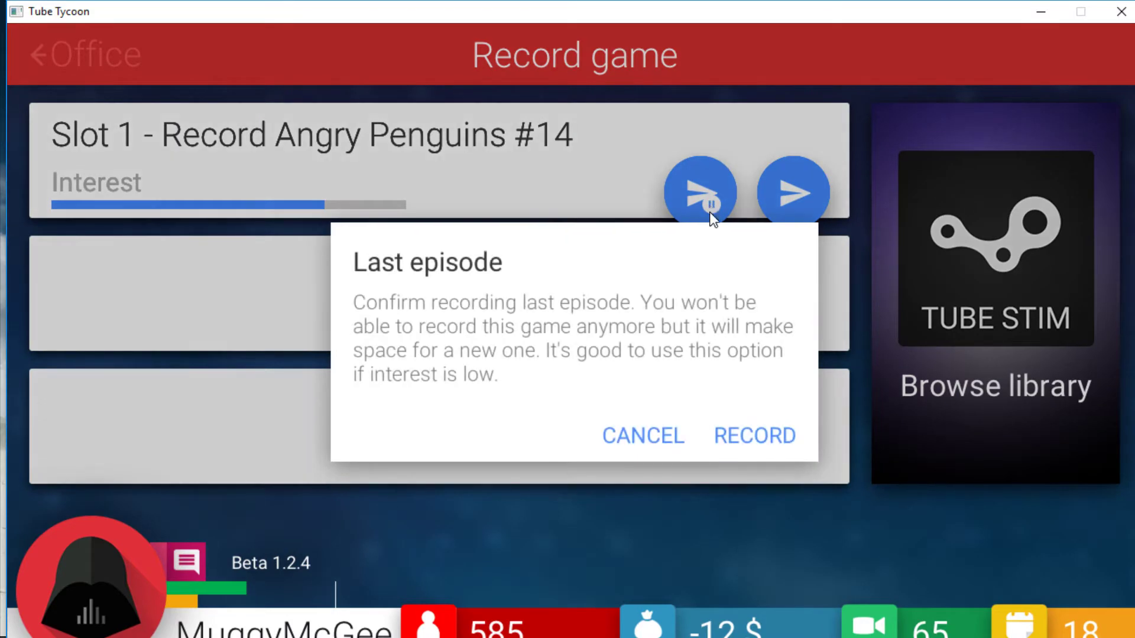
{"action": "left_click", "coordinate": [752, 435]}
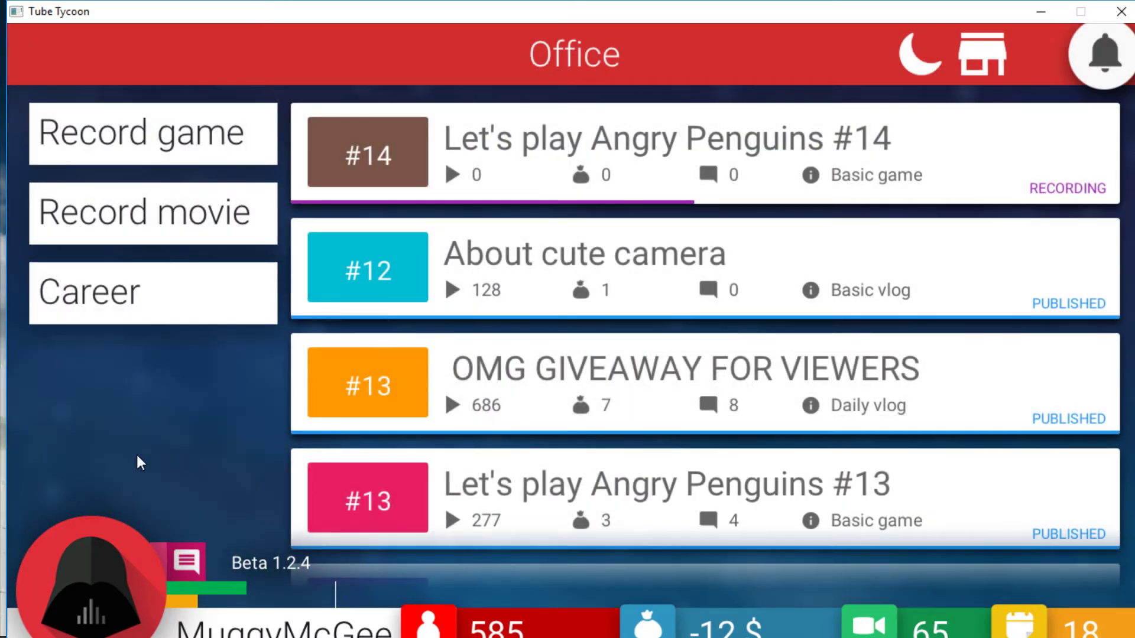
{"action": "left_click", "coordinate": [153, 132]}
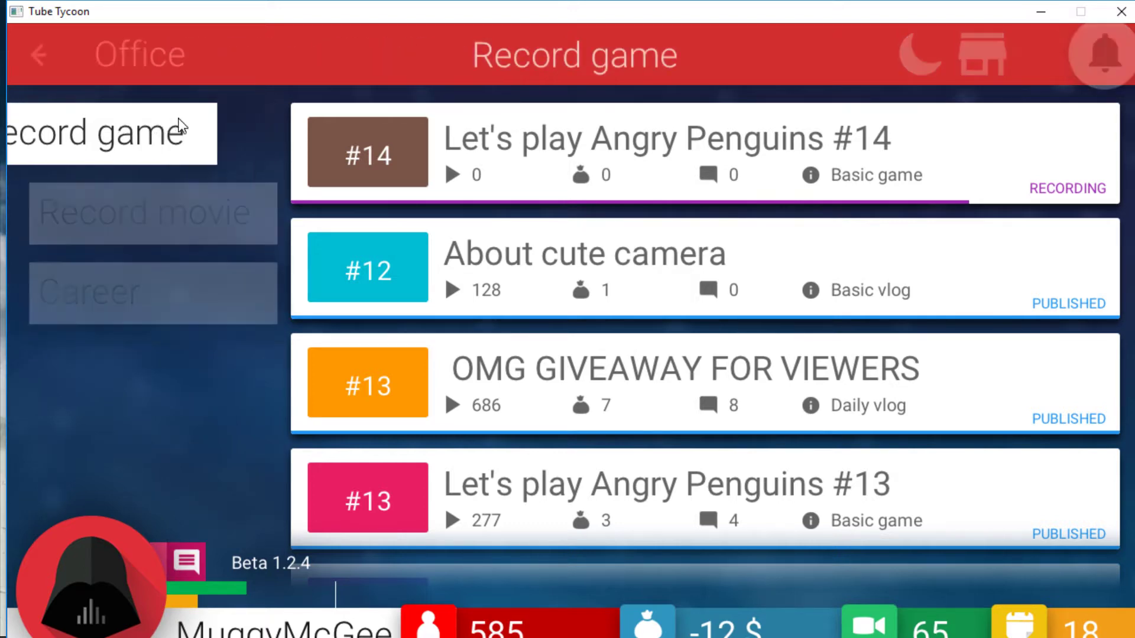
{"action": "left_click", "coordinate": [981, 54]}
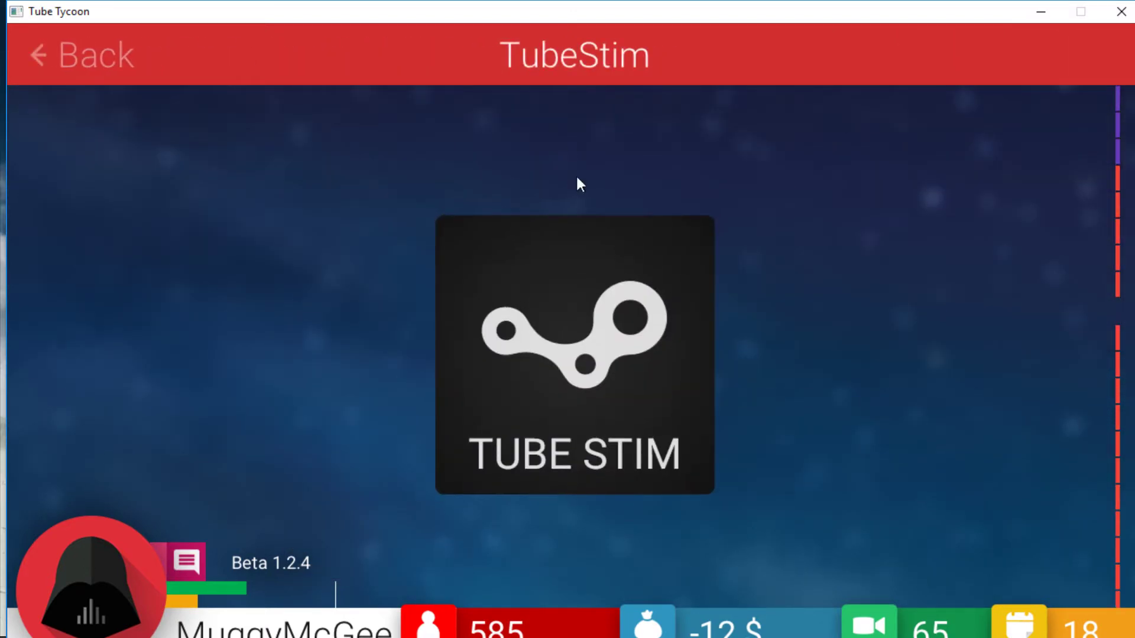
Step: Review details of Pikámon, Bordergrounds 2, End Fantasy XXXIV, Banana Ninja and Morio, then return to the Office
{"action": "left_click", "coordinate": [575, 354]}
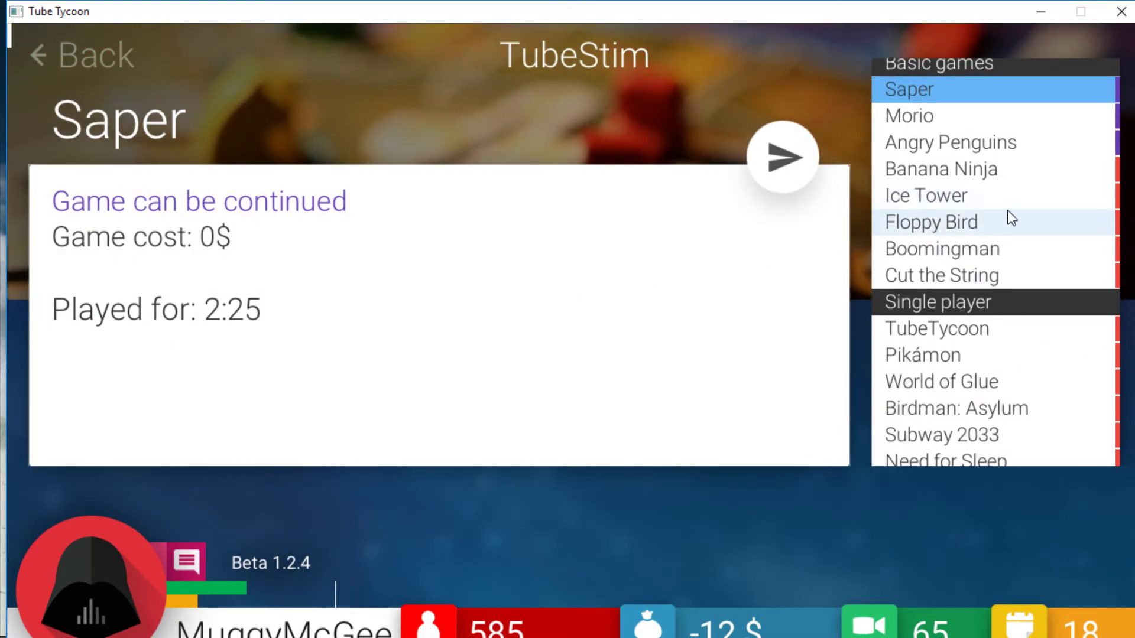
{"action": "left_click", "coordinate": [956, 408]}
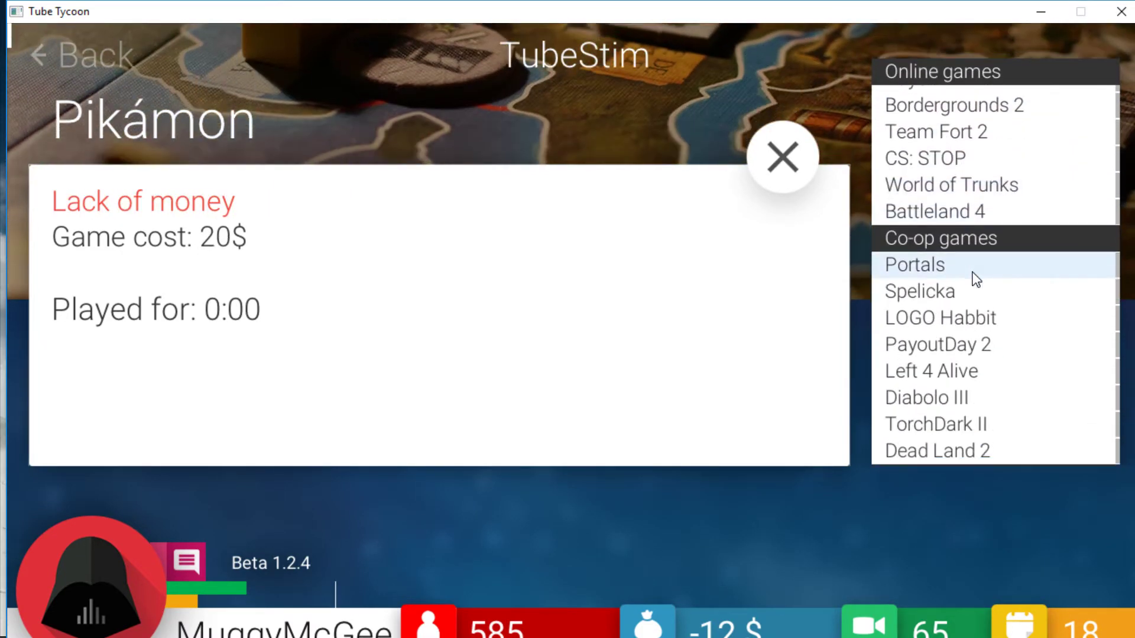
{"action": "scroll", "scroll_direction": "down", "scroll_amount": 3}
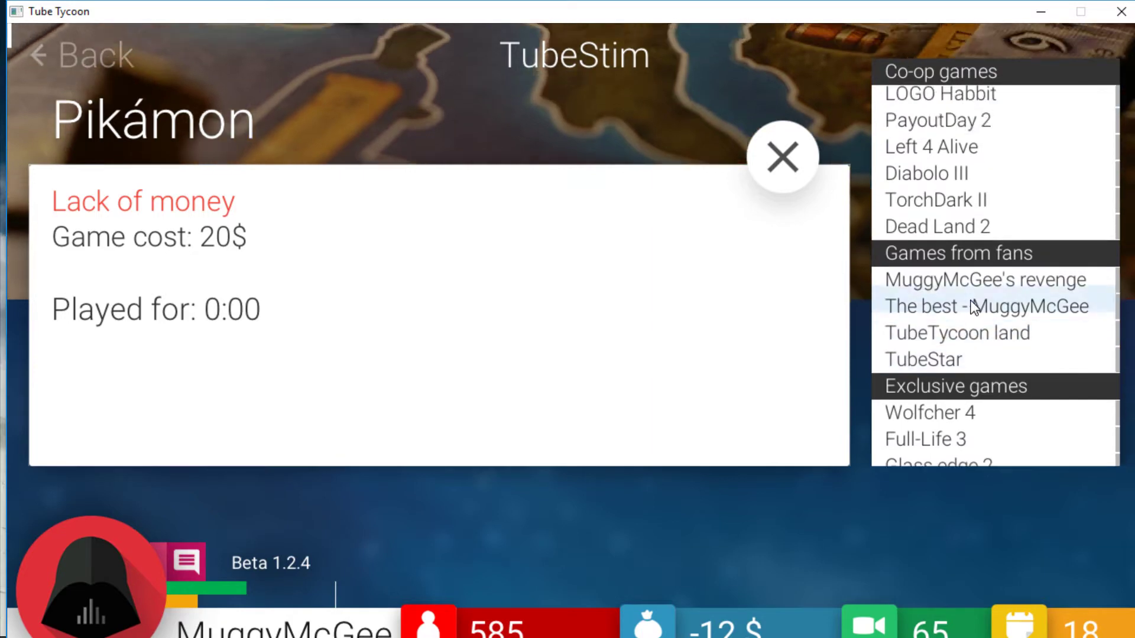
{"action": "left_click", "coordinate": [924, 415]}
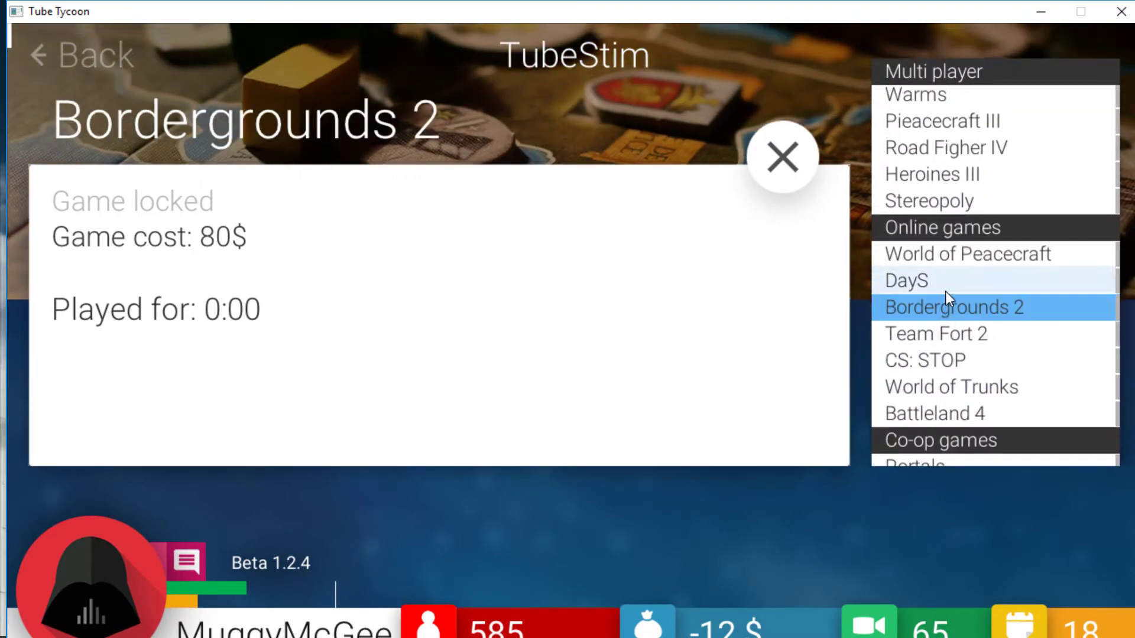
{"action": "left_click", "coordinate": [962, 264]}
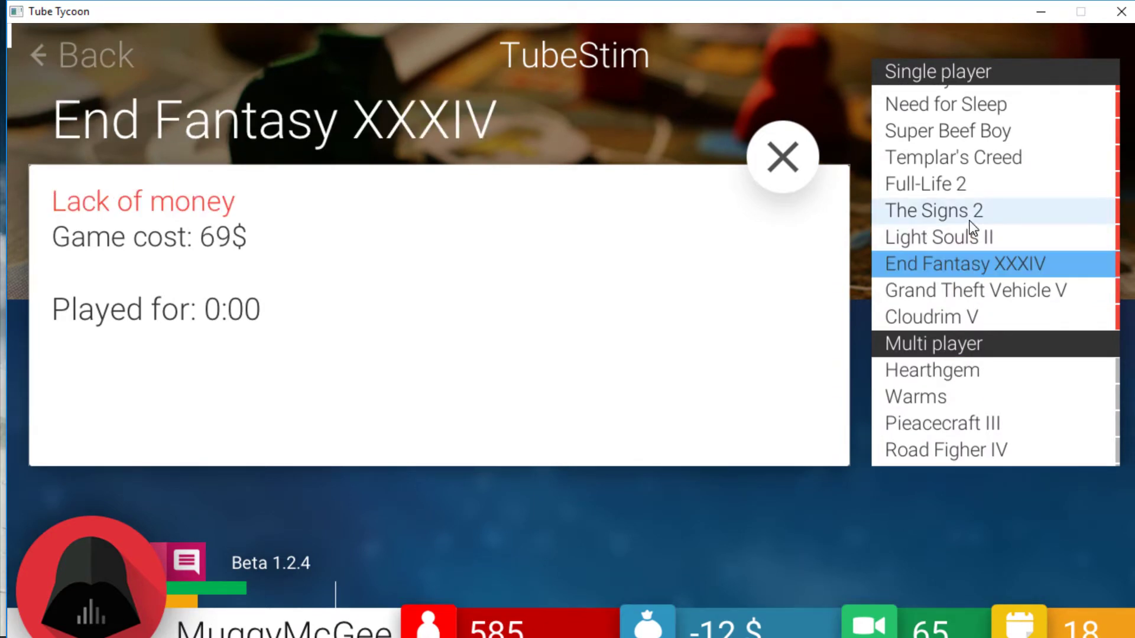
{"action": "left_click", "coordinate": [941, 177]}
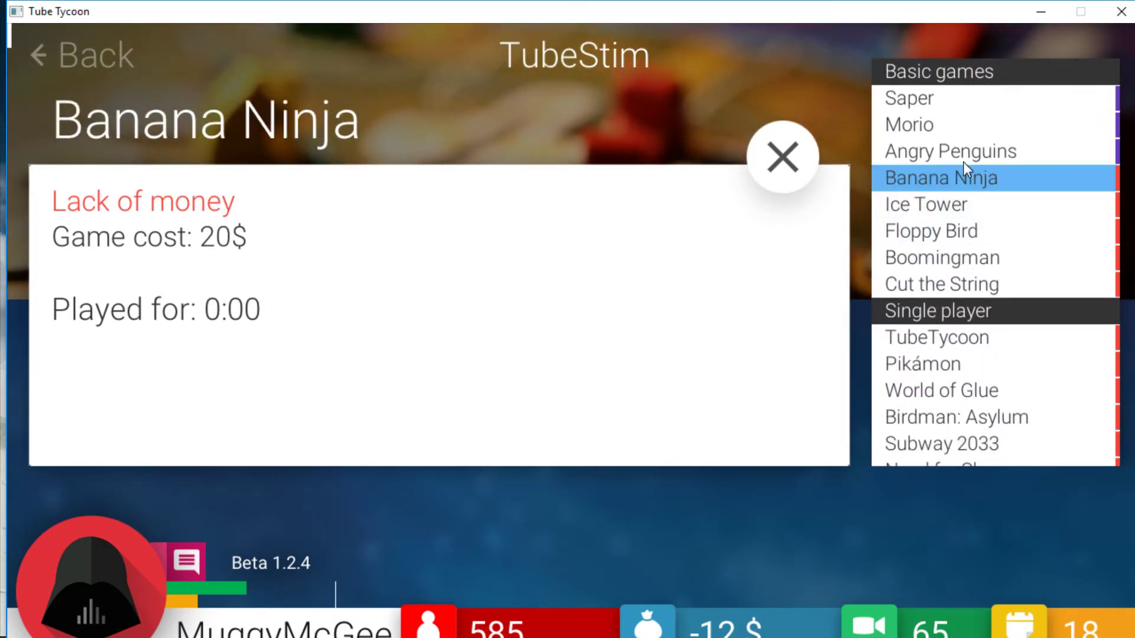
{"action": "left_click", "coordinate": [908, 124]}
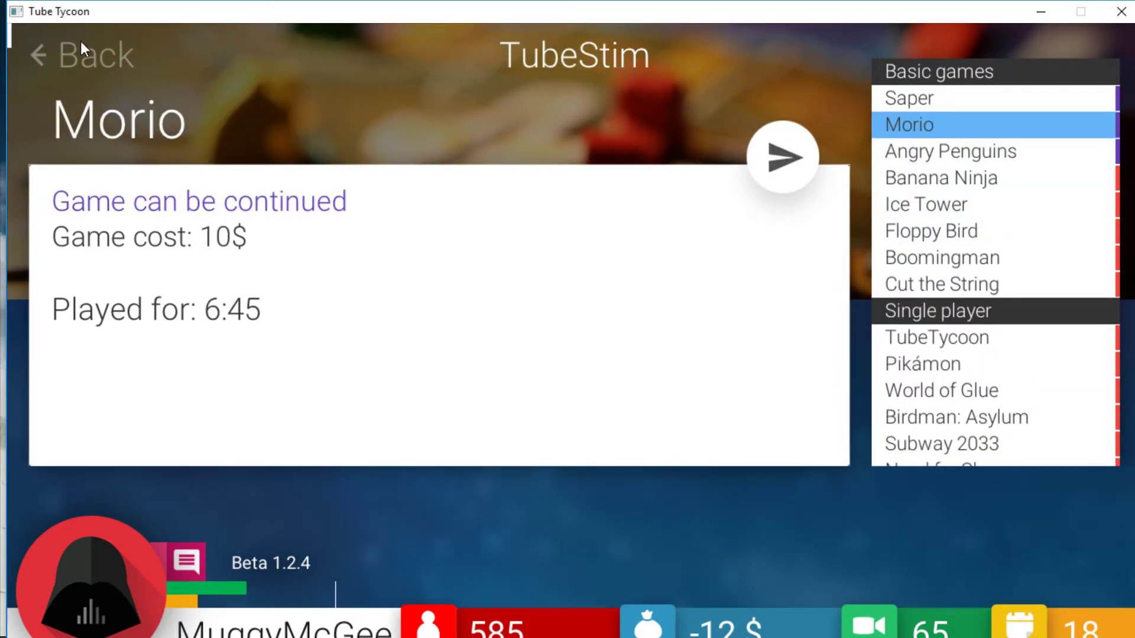
{"action": "left_click", "coordinate": [80, 55]}
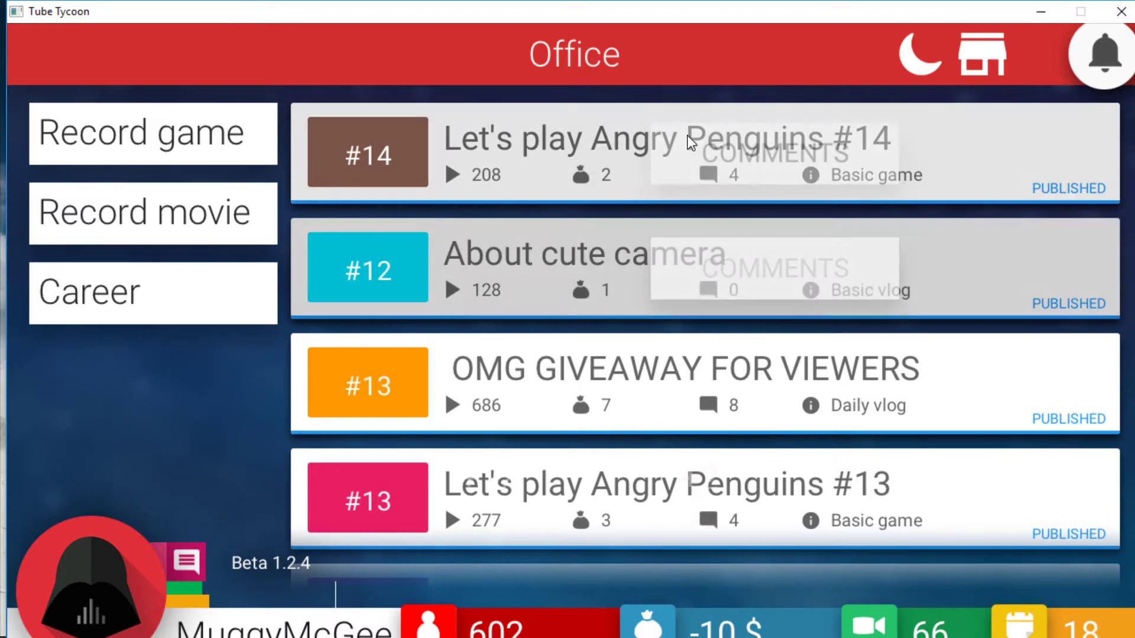
Step: Read Angry Penguins #14's best comments, check Floppy Bird, then bring up Morio's recording slots
{"action": "left_click", "coordinate": [773, 154]}
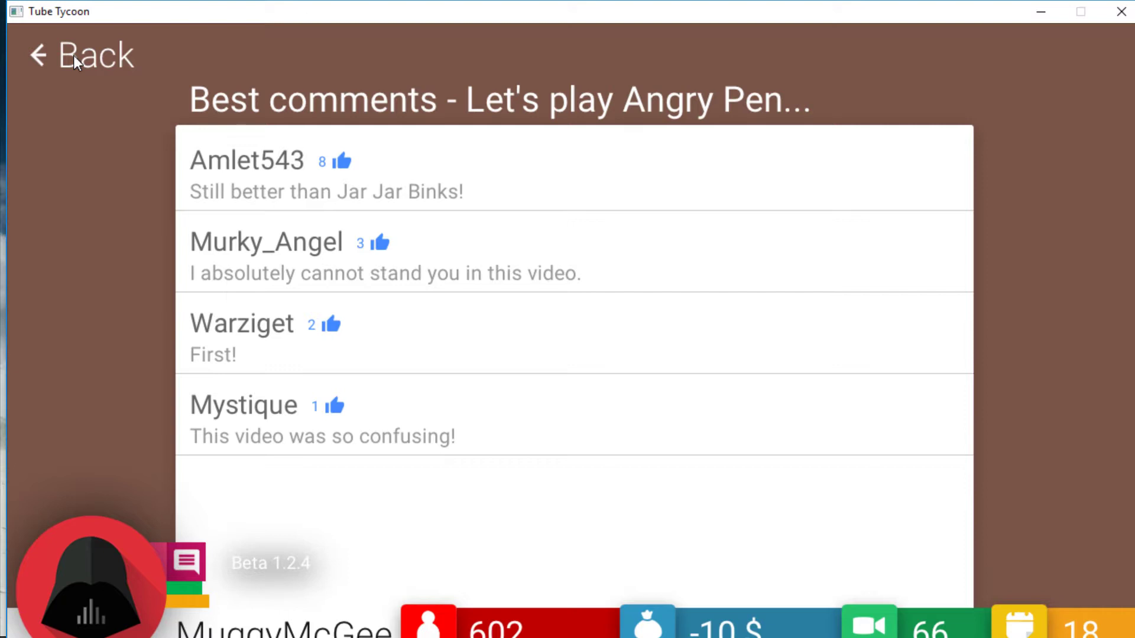
{"action": "left_click", "coordinate": [80, 56]}
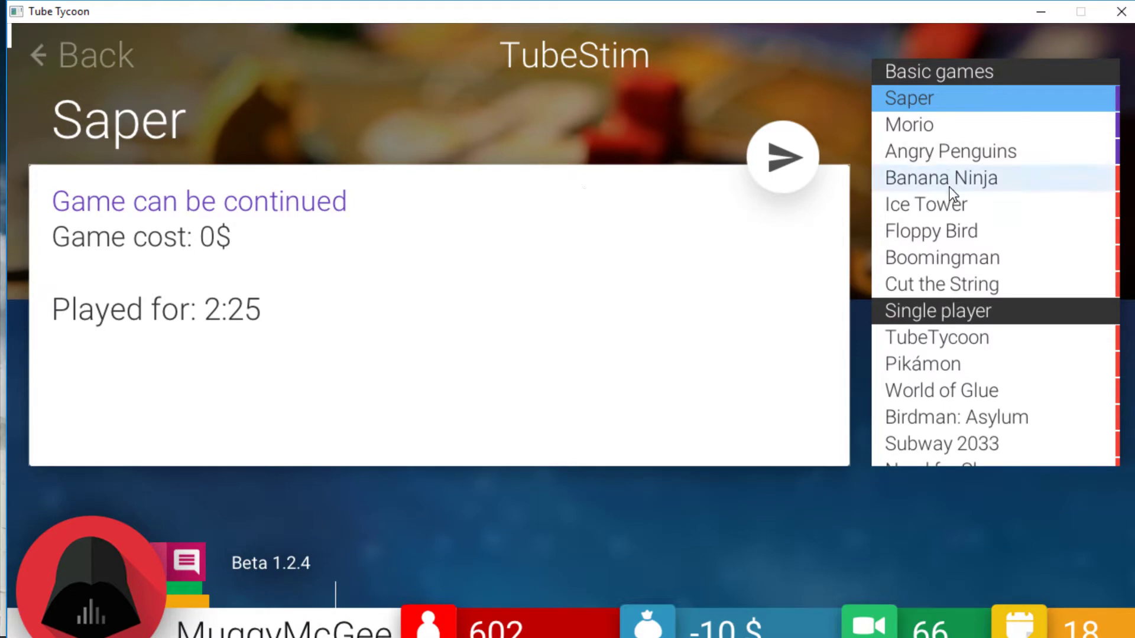
{"action": "left_click", "coordinate": [930, 230]}
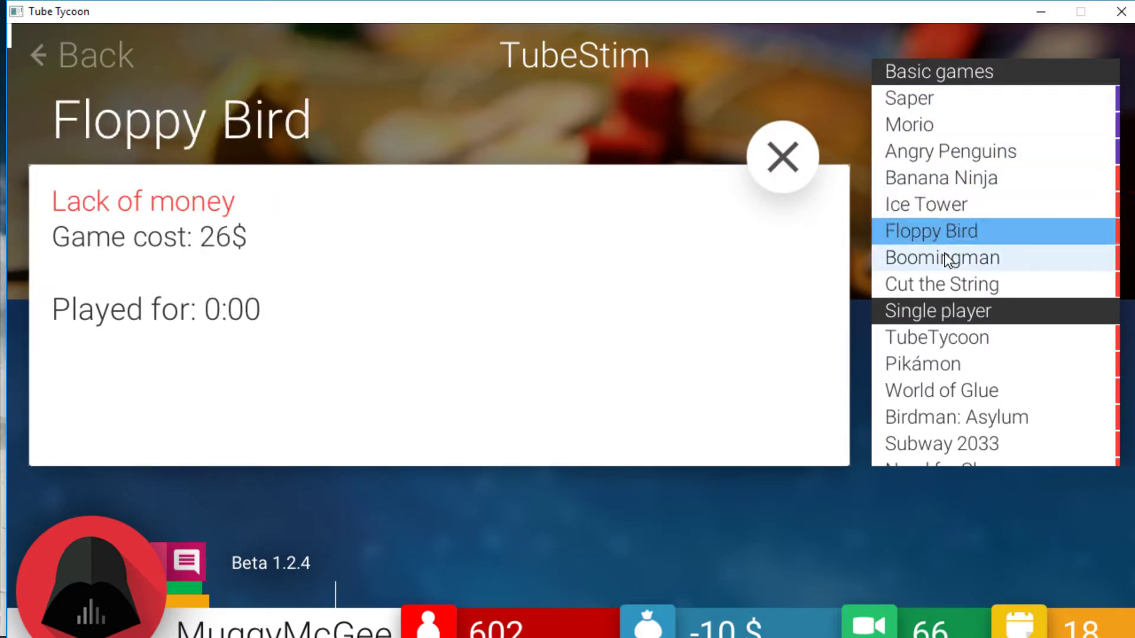
{"action": "left_click", "coordinate": [933, 124]}
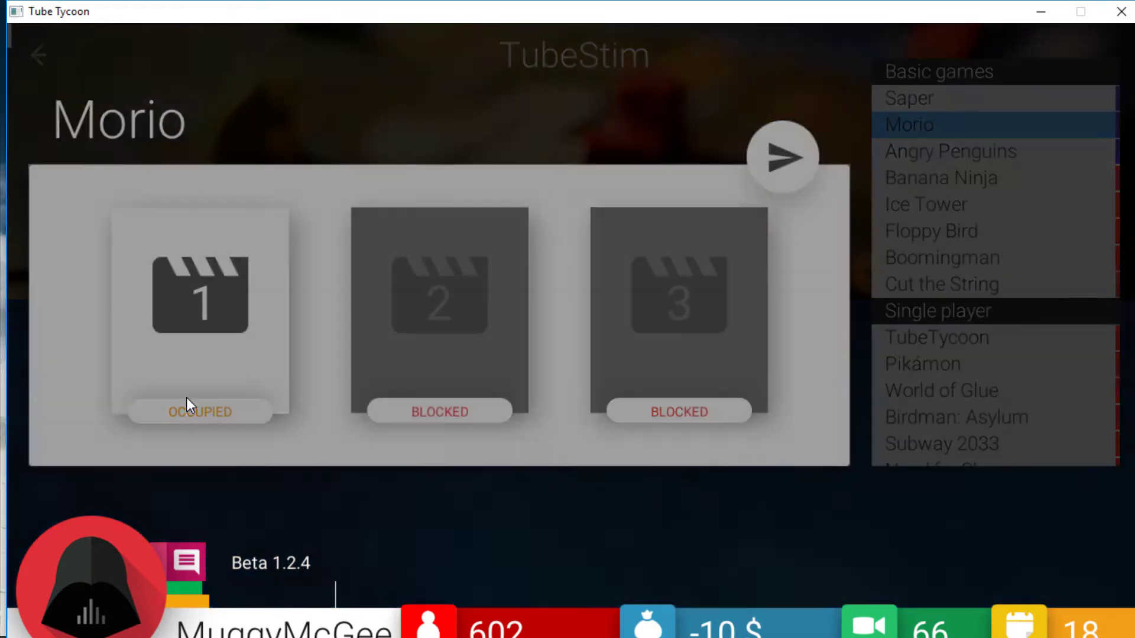
Step: Check the game recording slots, then browse the Other and Tags movie categories and try a tag video
{"action": "left_click", "coordinate": [781, 158]}
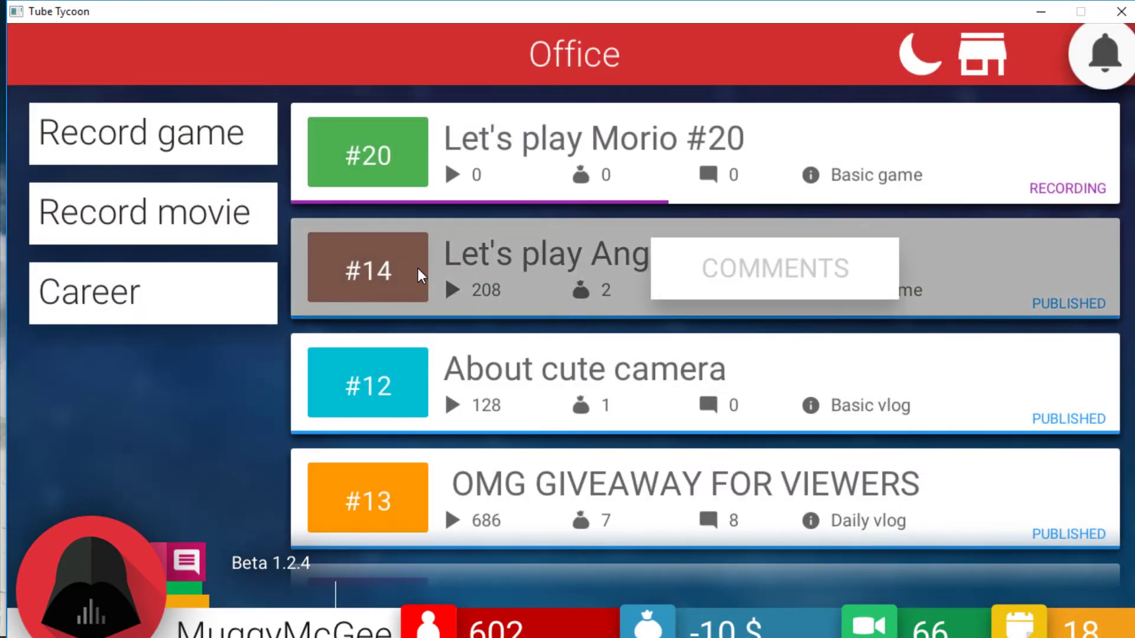
{"action": "mouse_move", "coordinate": [194, 395]}
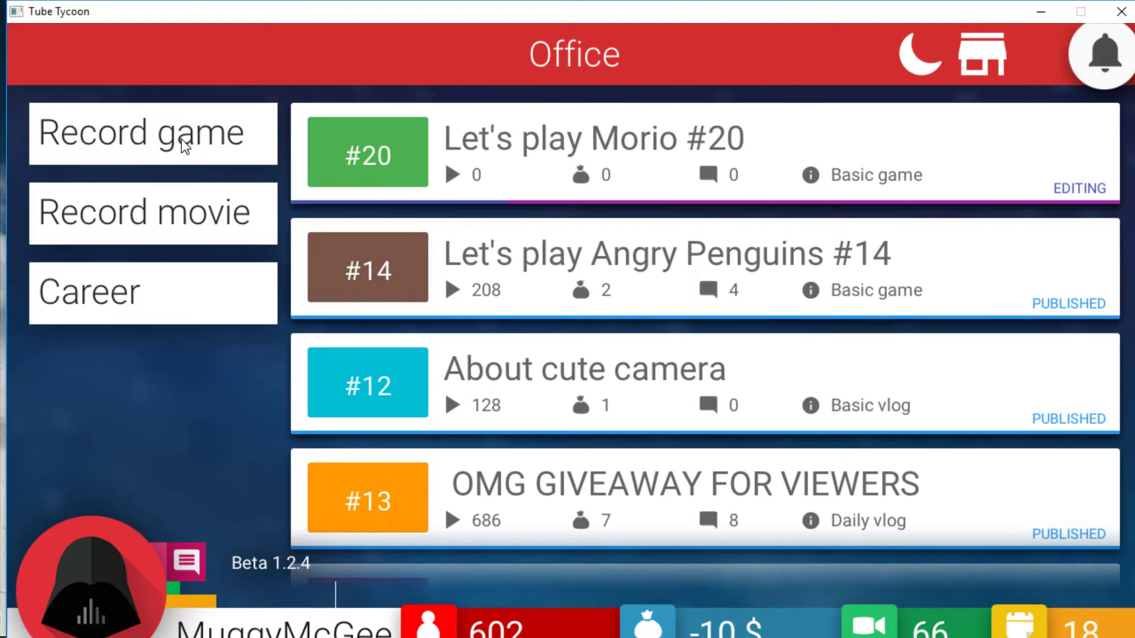
{"action": "left_click", "coordinate": [153, 133]}
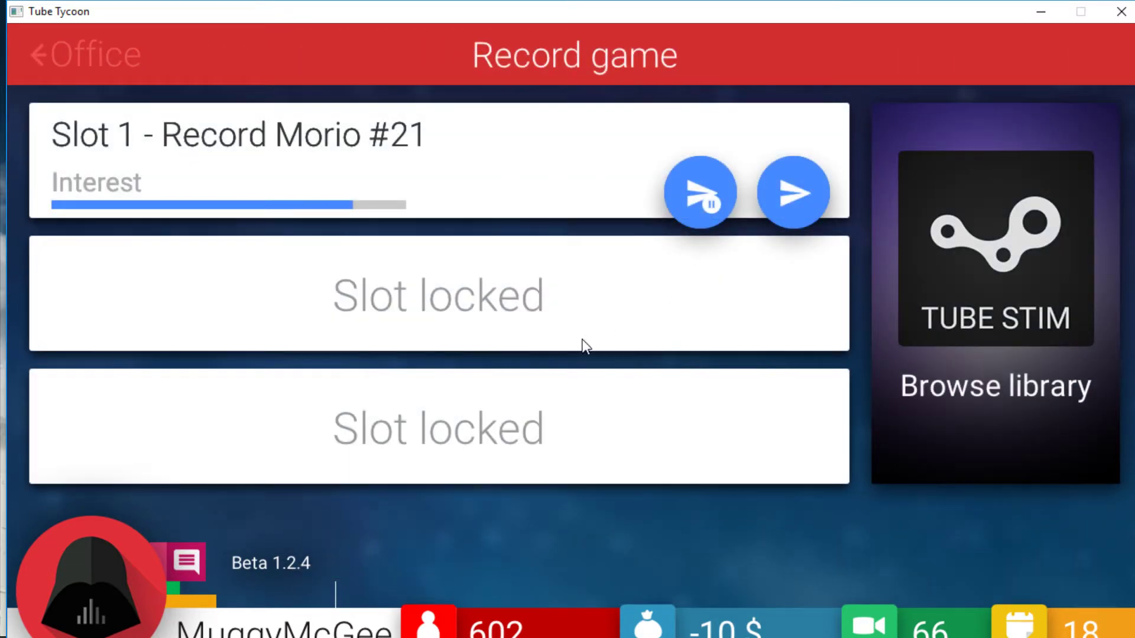
{"action": "left_click", "coordinate": [78, 55]}
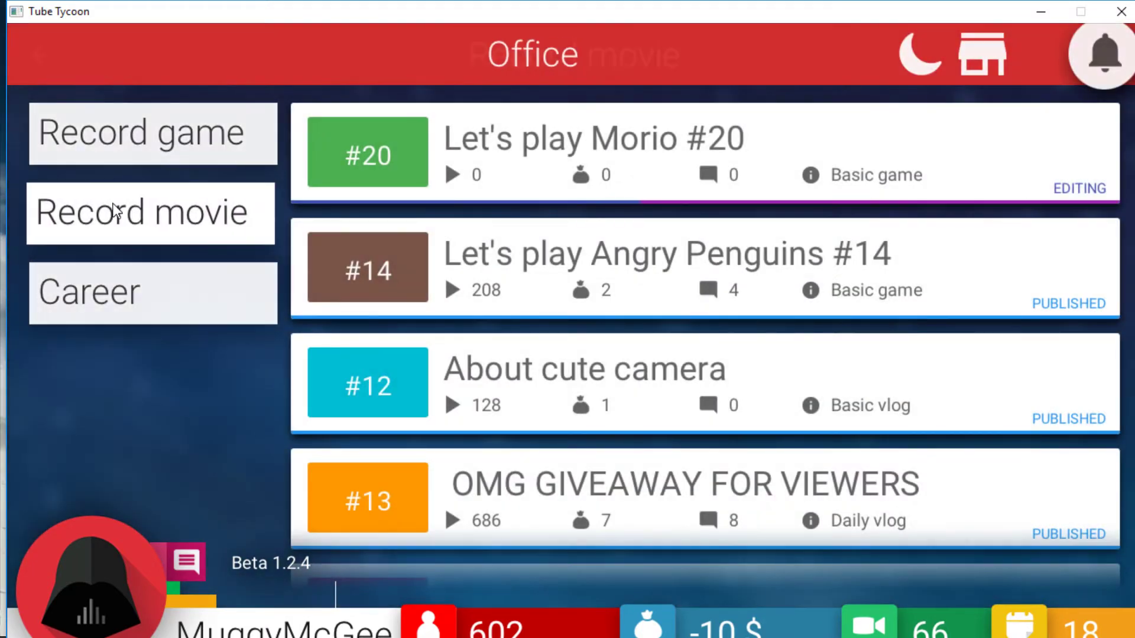
{"action": "left_click", "coordinate": [150, 213]}
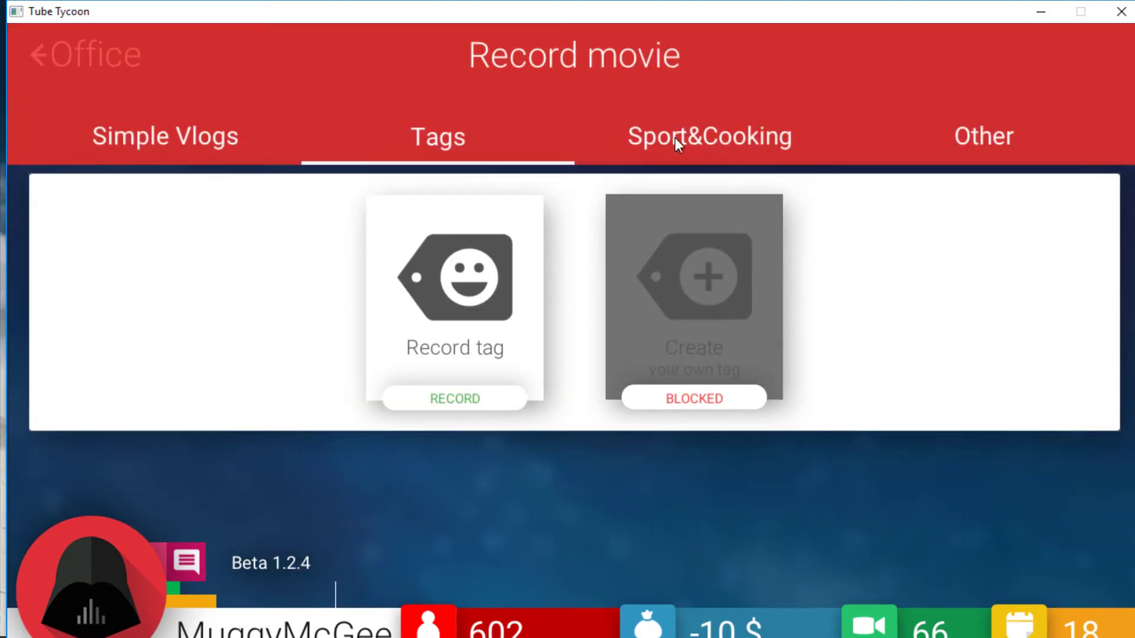
{"action": "left_click", "coordinate": [982, 136]}
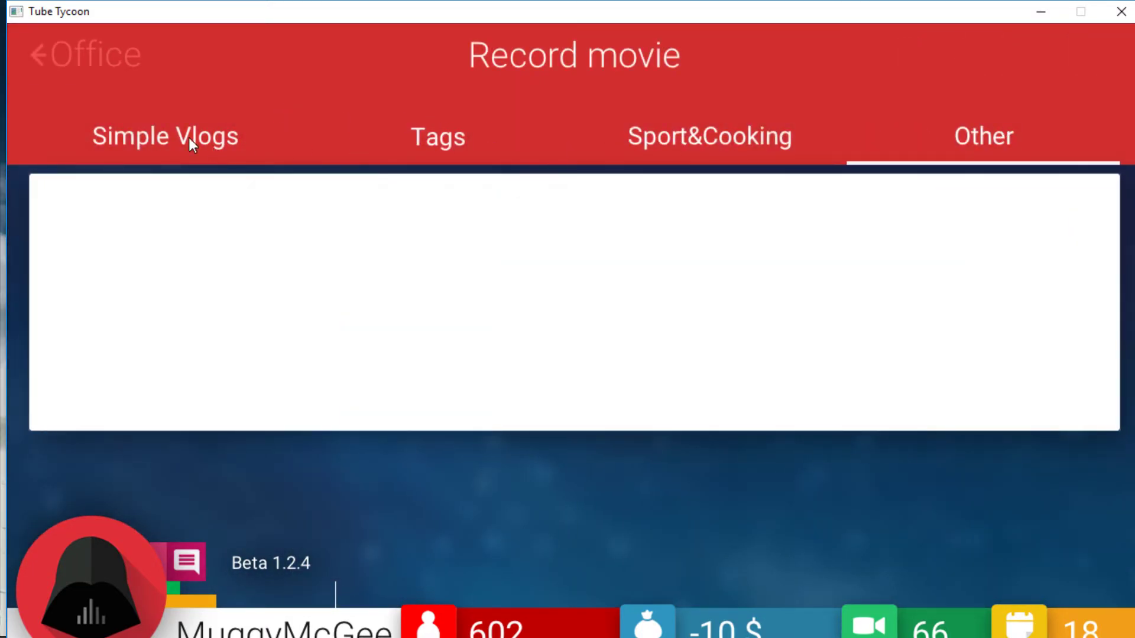
{"action": "left_click", "coordinate": [437, 136]}
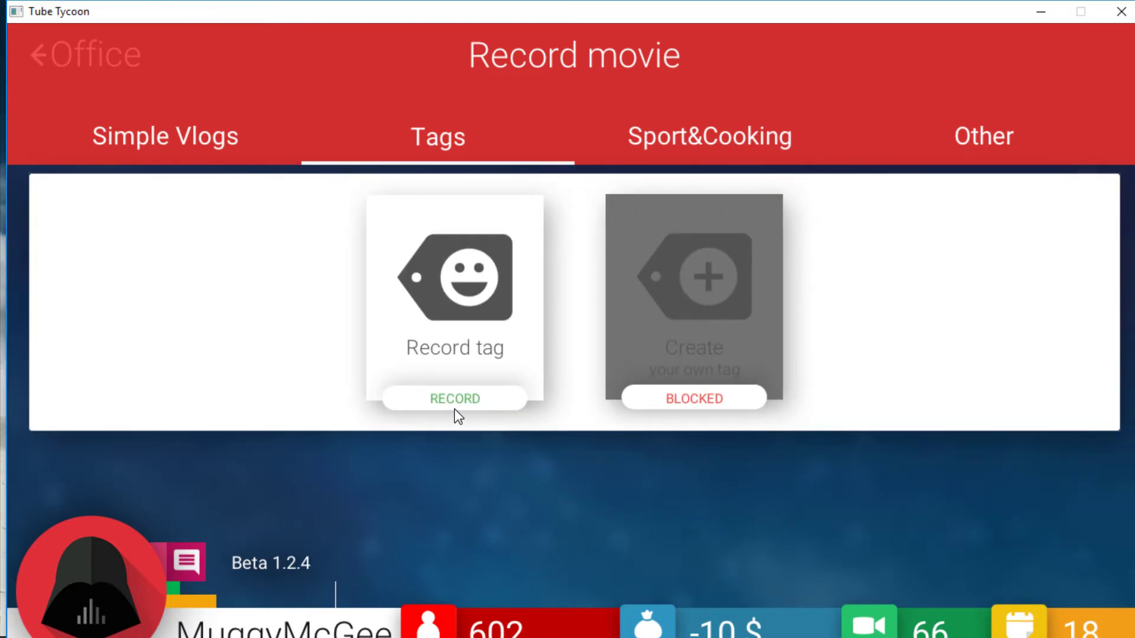
{"action": "left_click", "coordinate": [454, 399]}
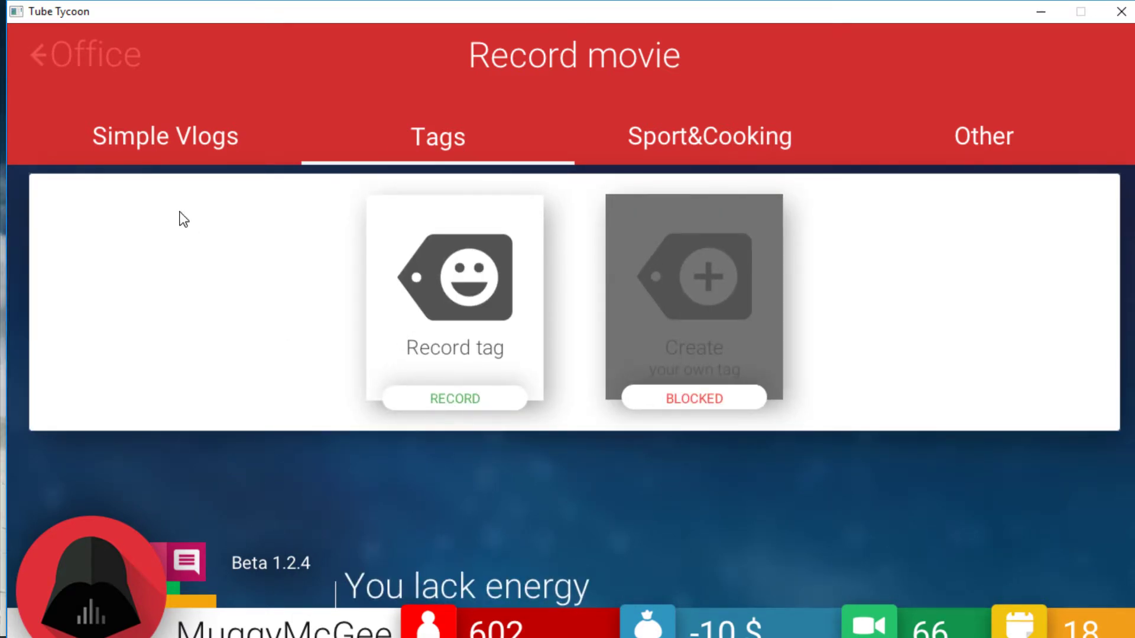
Step: Look over the Simple Vlogs options in Record movie, then leave back to the office
{"action": "left_click", "coordinate": [166, 136]}
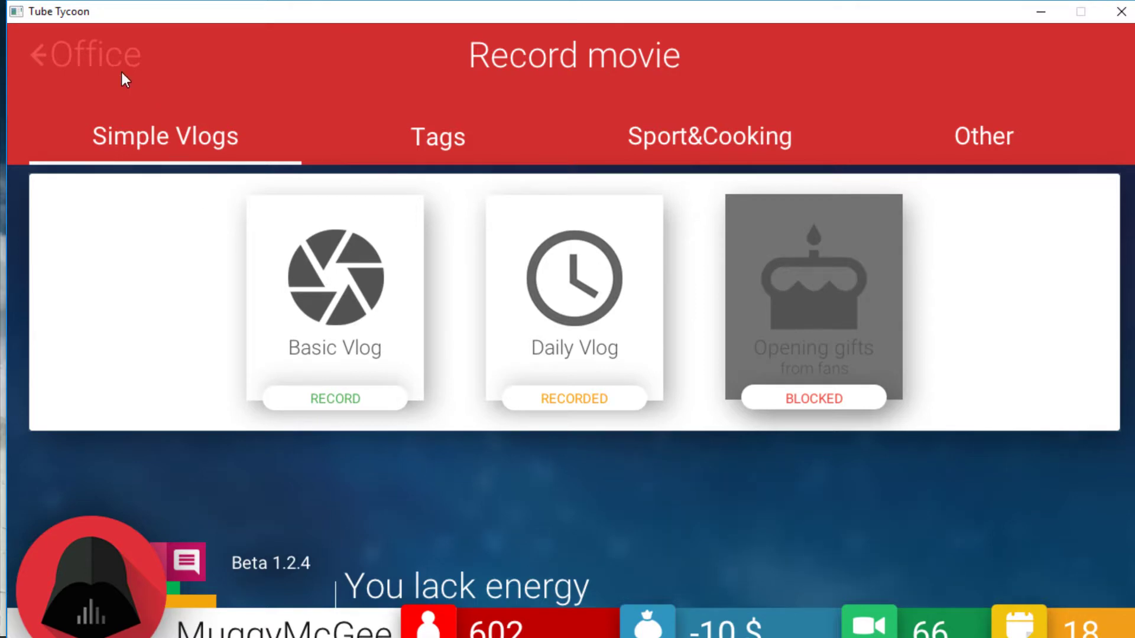
{"action": "left_click", "coordinate": [85, 56]}
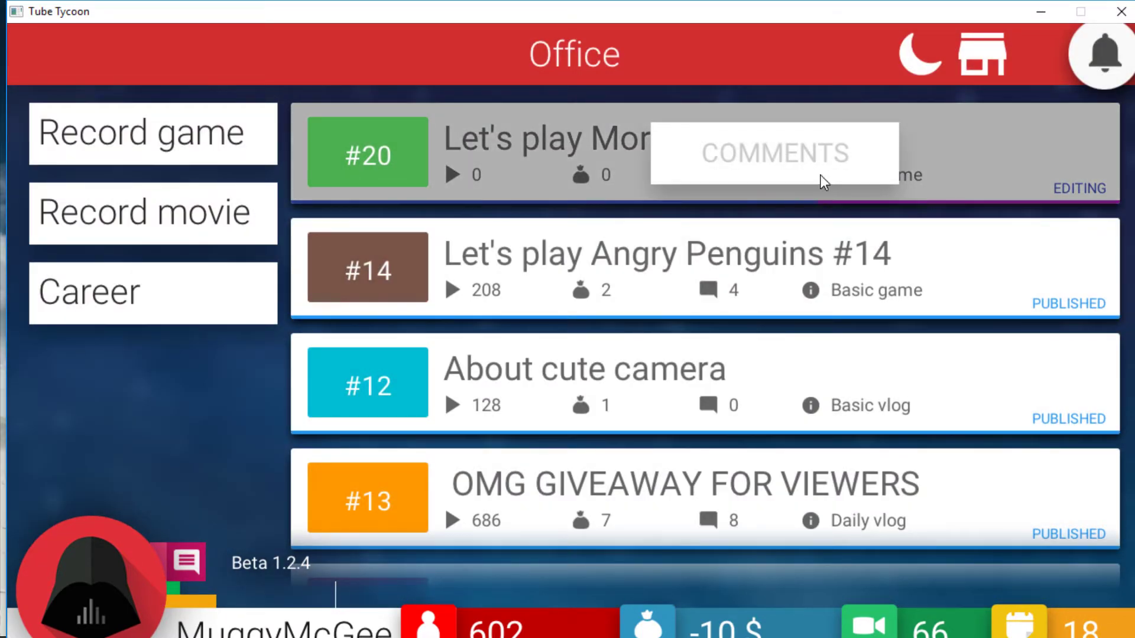
{"action": "left_click", "coordinate": [153, 213]}
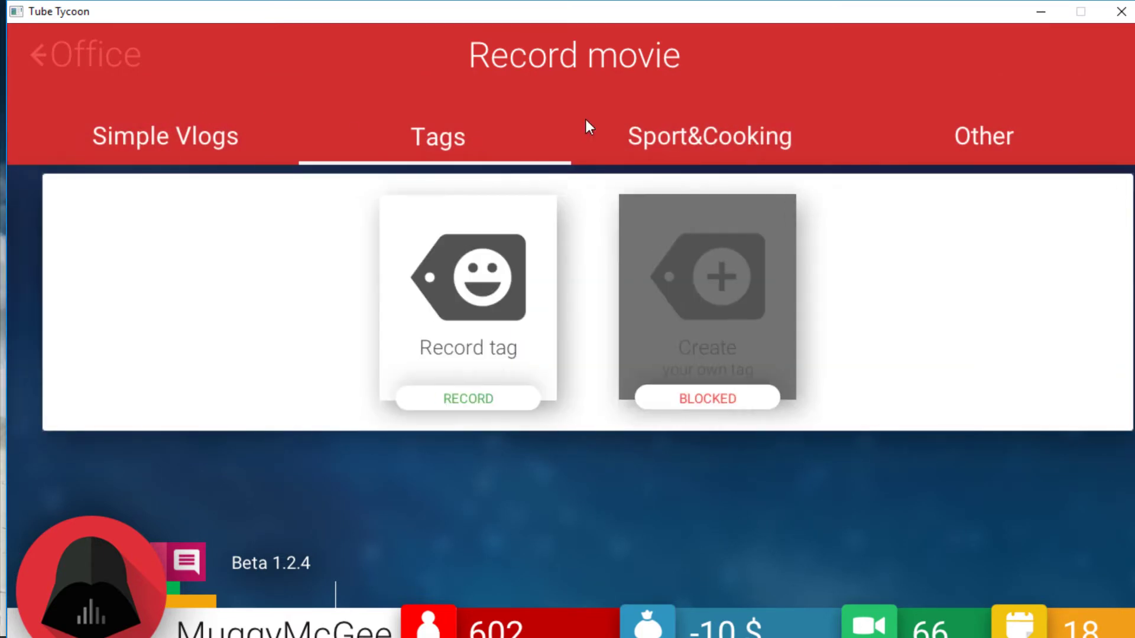
{"action": "left_click", "coordinate": [709, 136]}
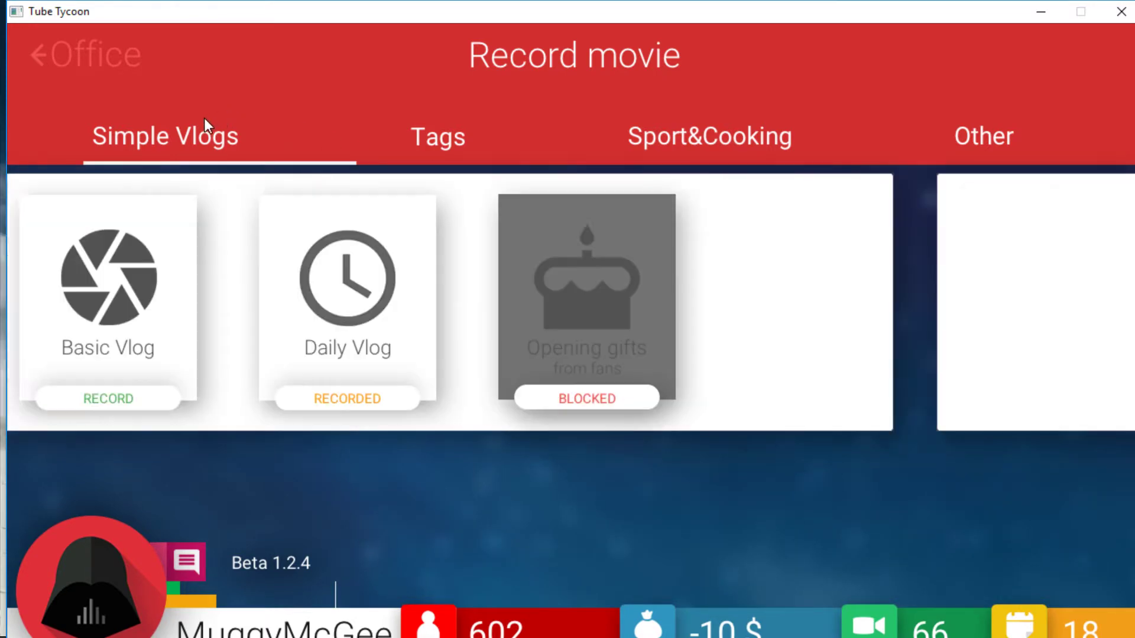
{"action": "left_click", "coordinate": [79, 54]}
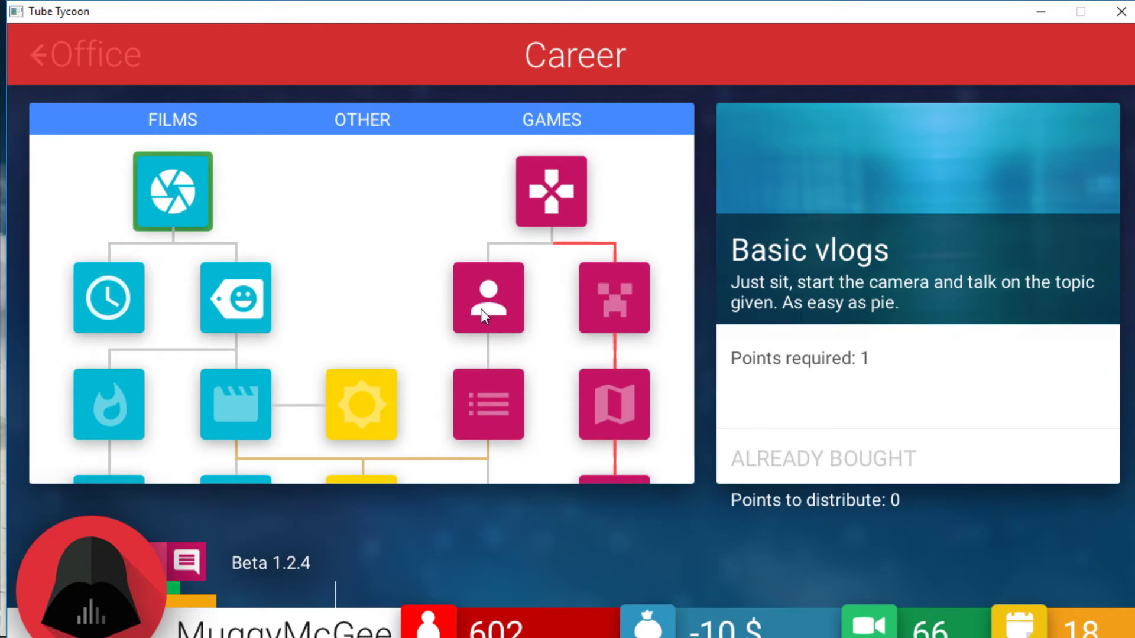
Step: Check the Single player skill, then compare Light Souls II, Pikámon and TubeTycoon prices in the TubeStim library
{"action": "left_click", "coordinate": [489, 298]}
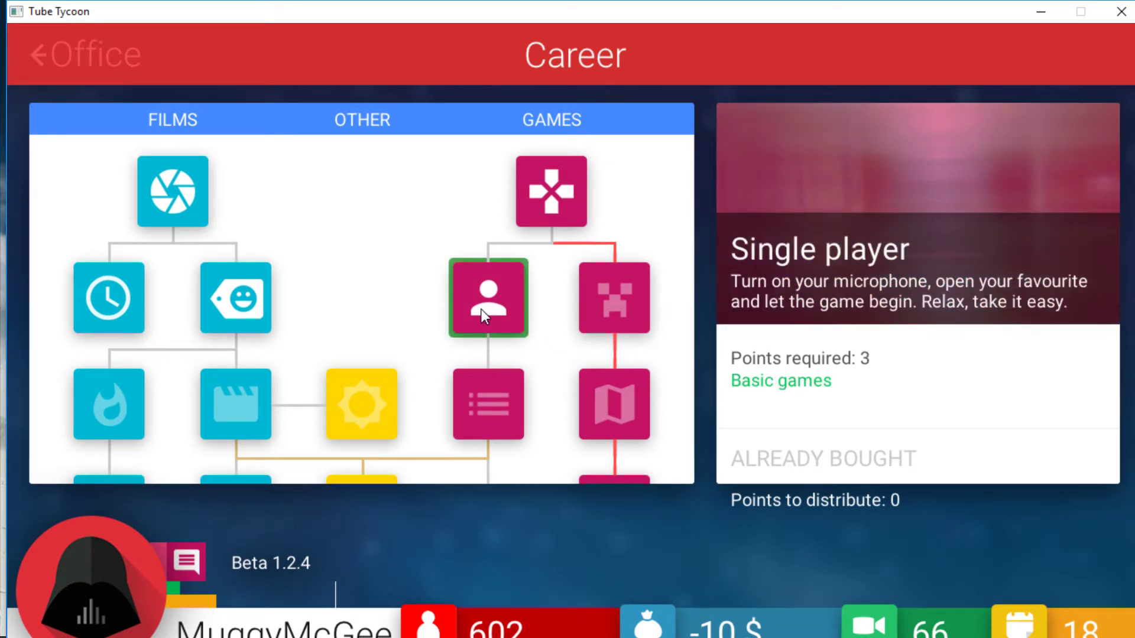
{"action": "left_click", "coordinate": [79, 55]}
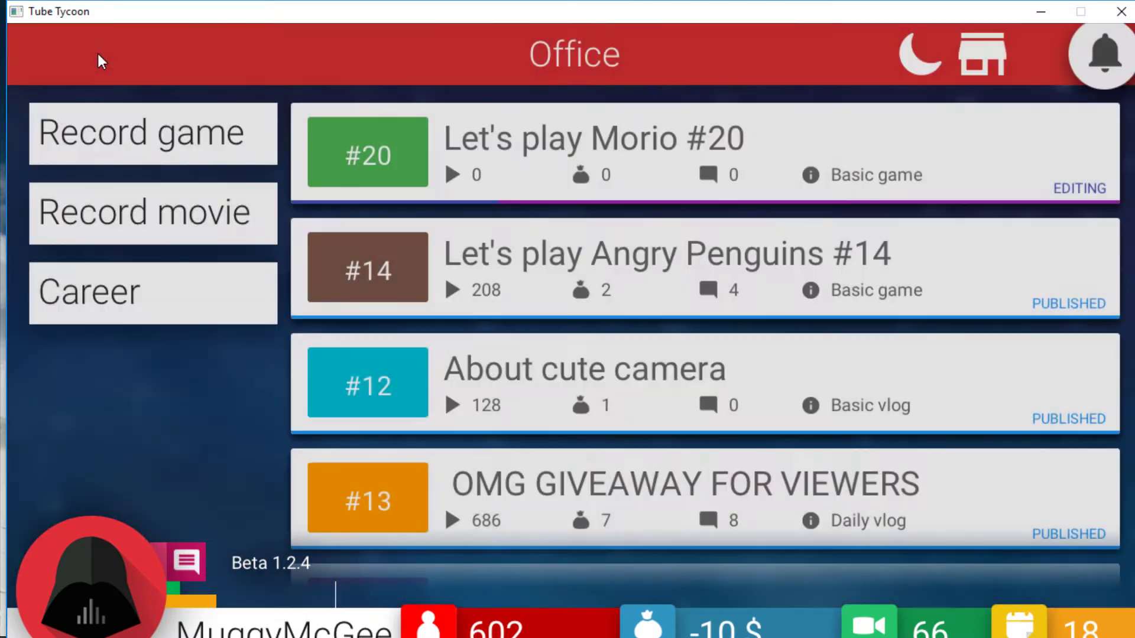
{"action": "left_click", "coordinate": [153, 134]}
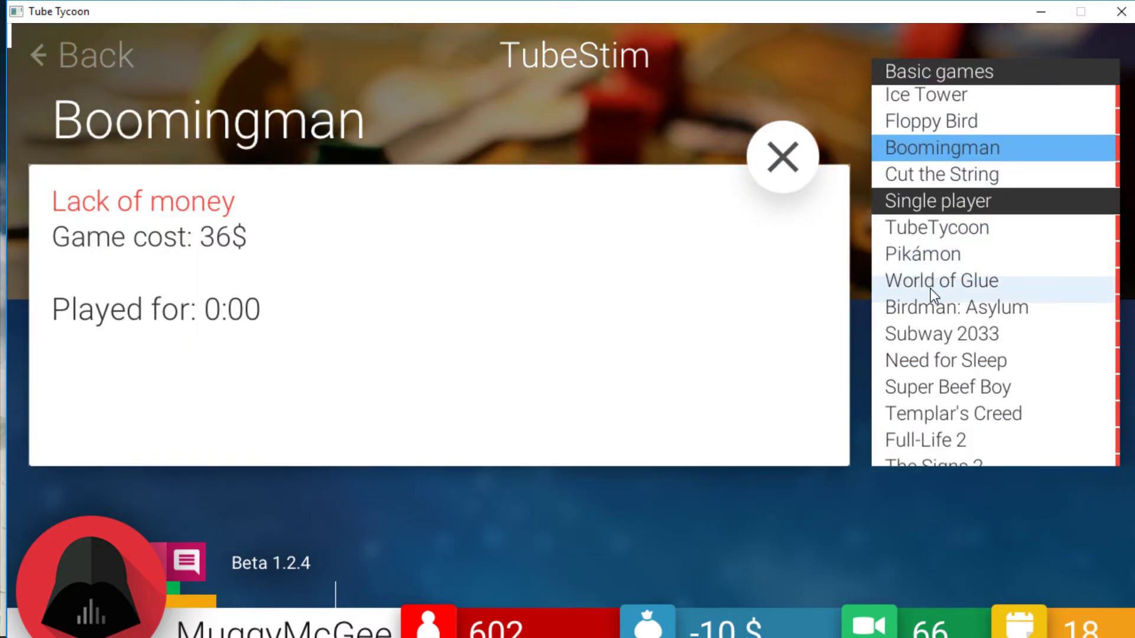
{"action": "left_click", "coordinate": [937, 281]}
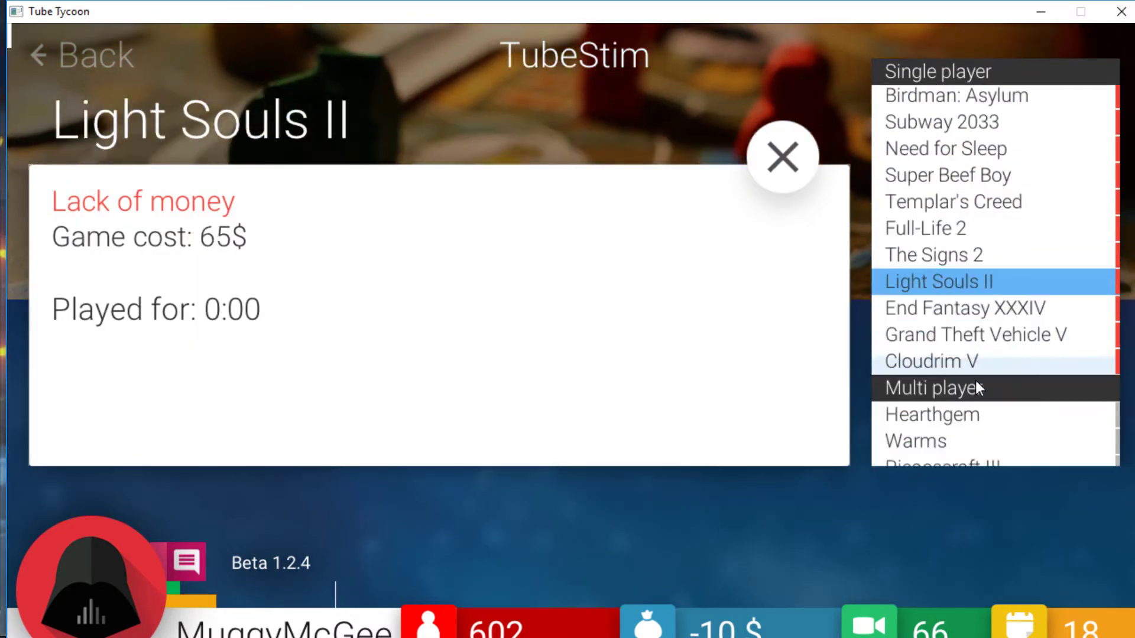
{"action": "scroll", "scroll_direction": "up", "scroll_amount": 3}
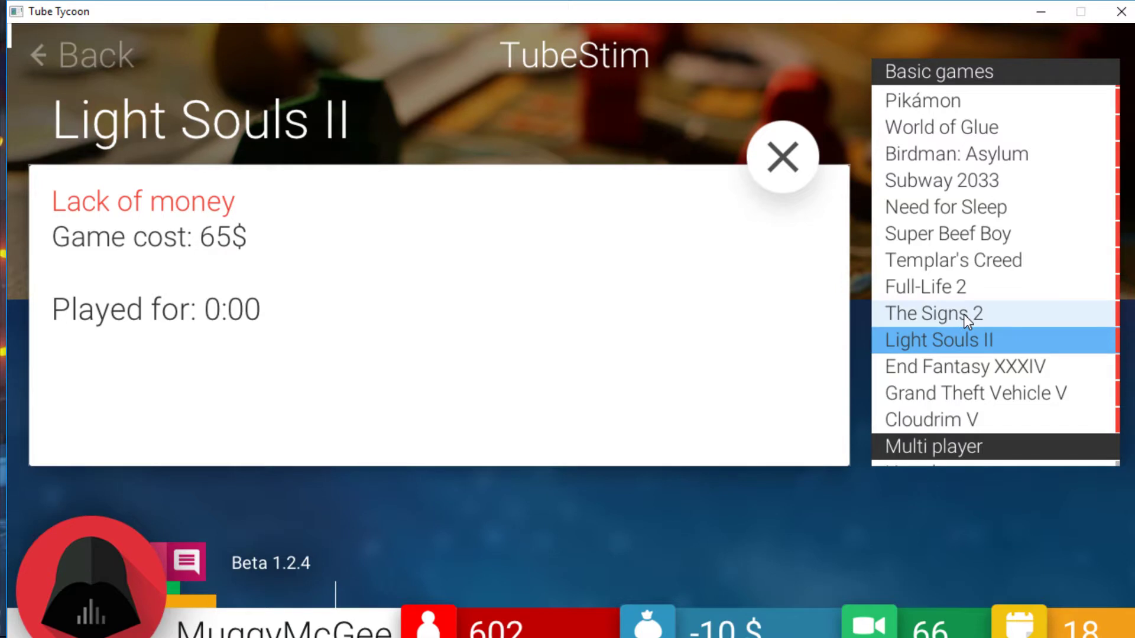
{"action": "left_click", "coordinate": [948, 233]}
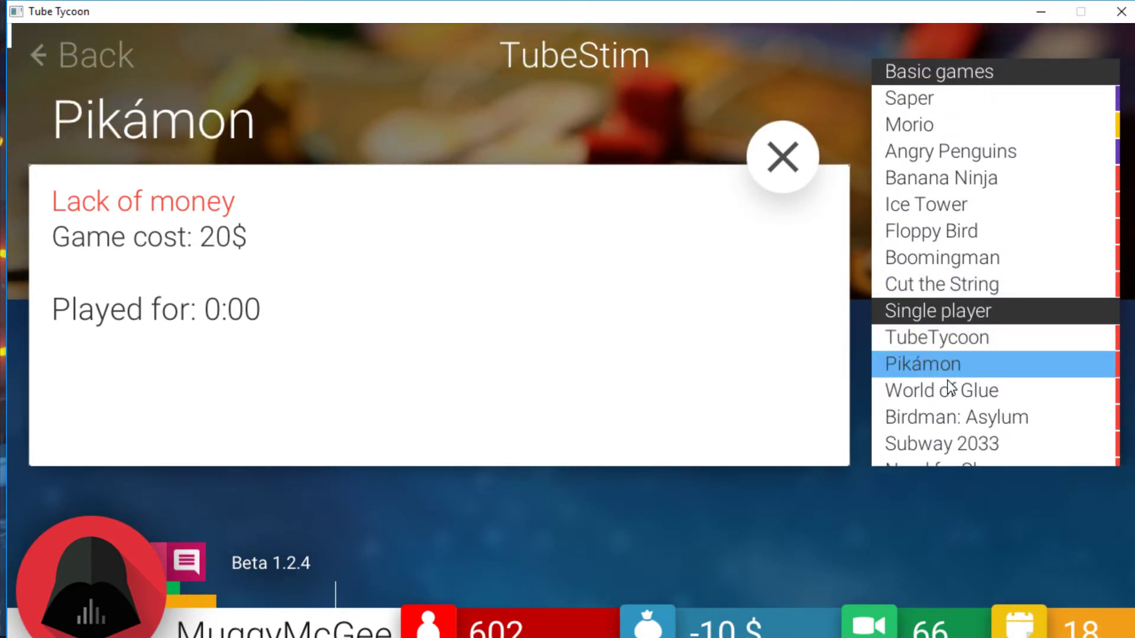
{"action": "left_click", "coordinate": [936, 337]}
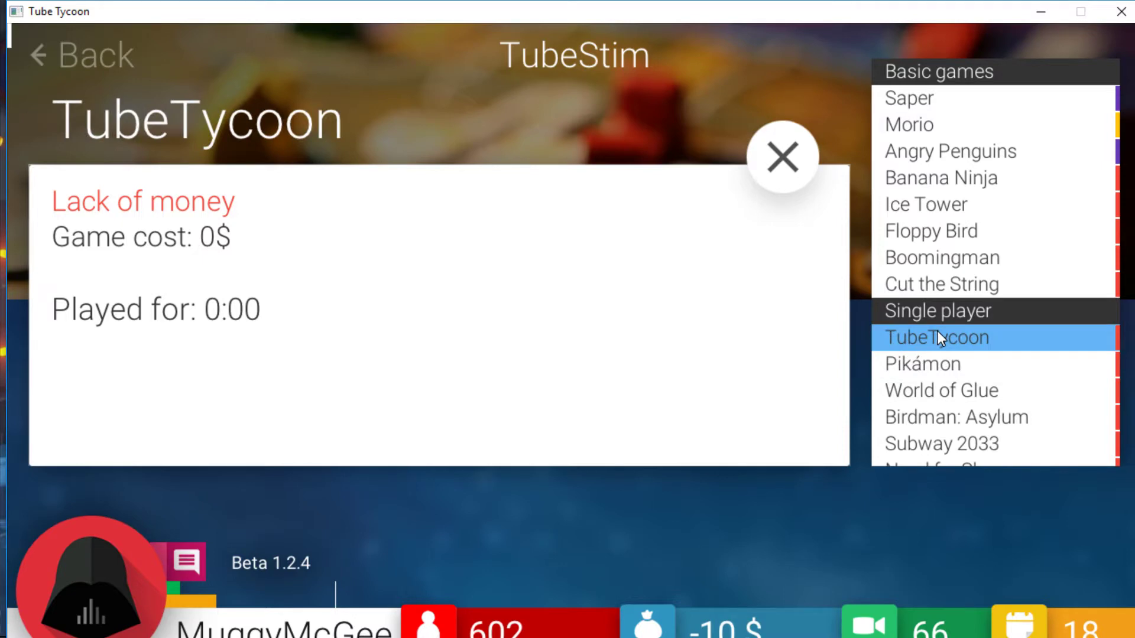
{"action": "mouse_move", "coordinate": [126, 65]}
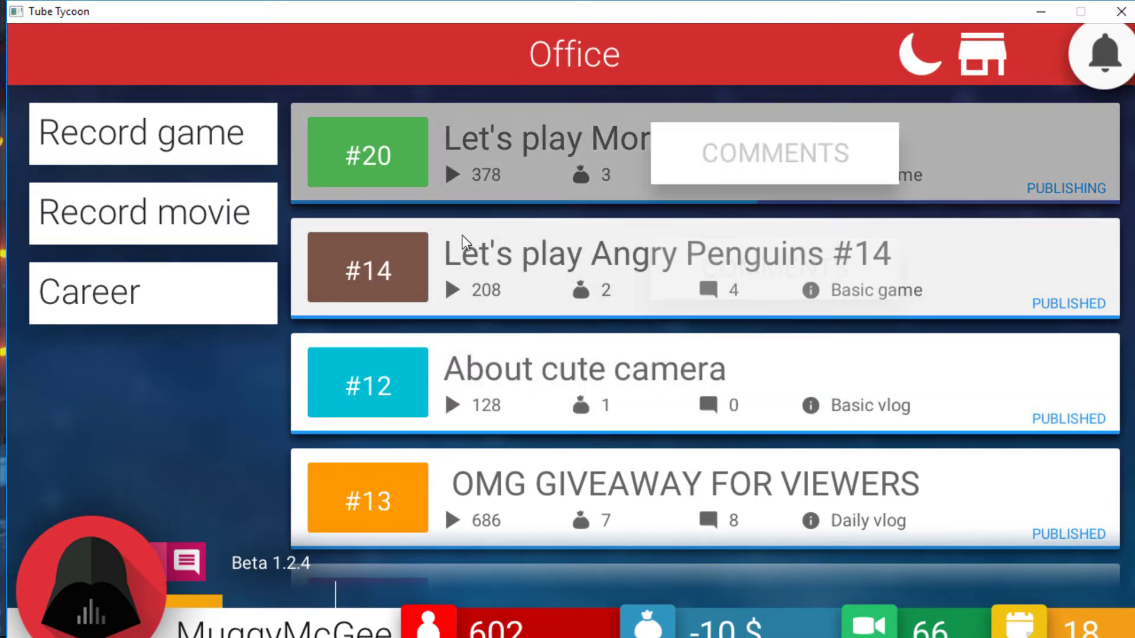
{"action": "mouse_move", "coordinate": [547, 512]}
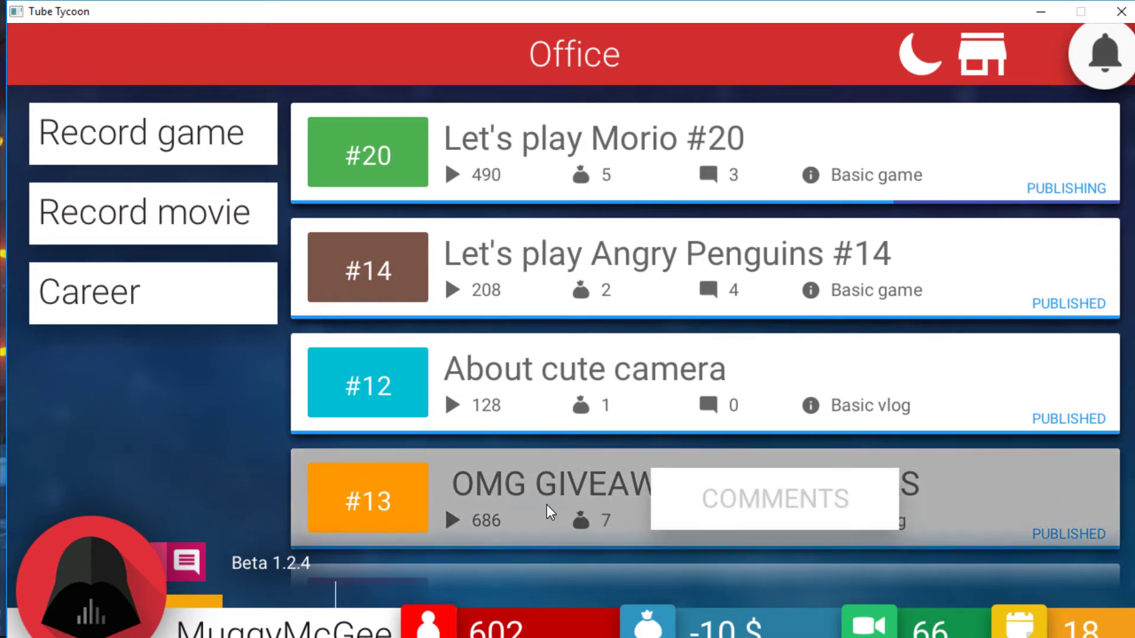
{"action": "mouse_move", "coordinate": [149, 474]}
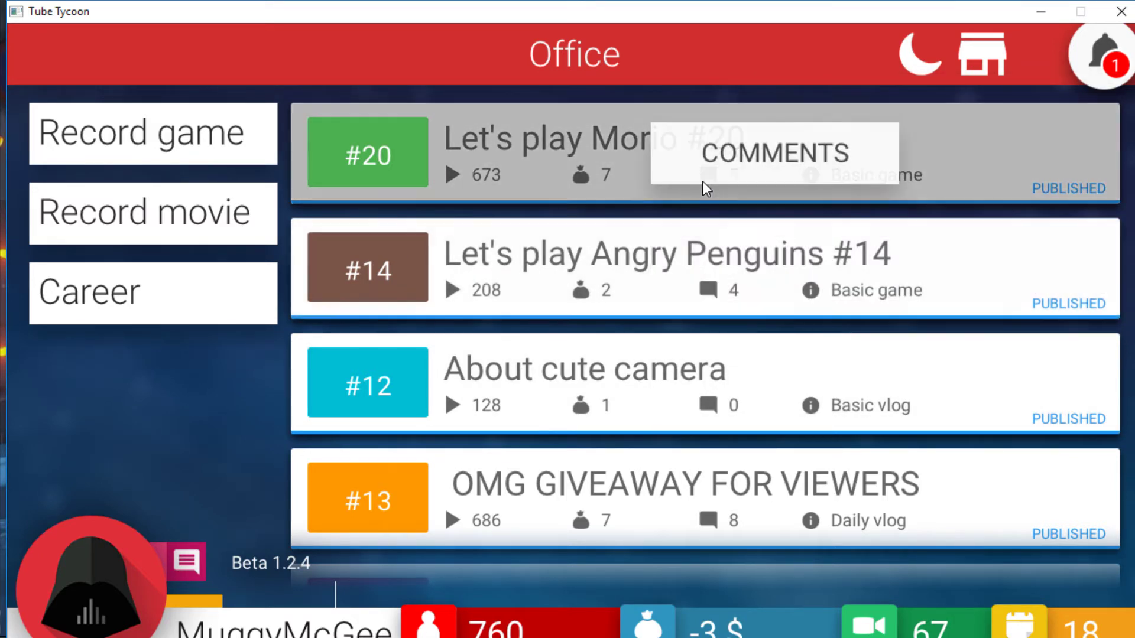
Step: Read the best comments on Let's play Morio #20 and return to the office
{"action": "left_click", "coordinate": [773, 153]}
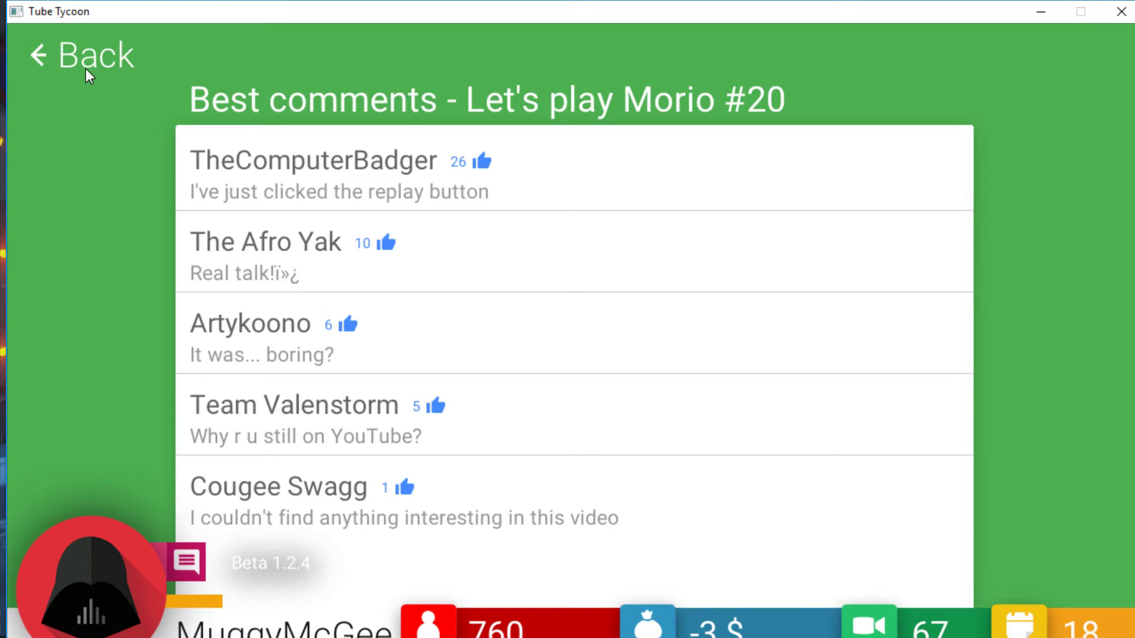
{"action": "mouse_move", "coordinate": [78, 63]}
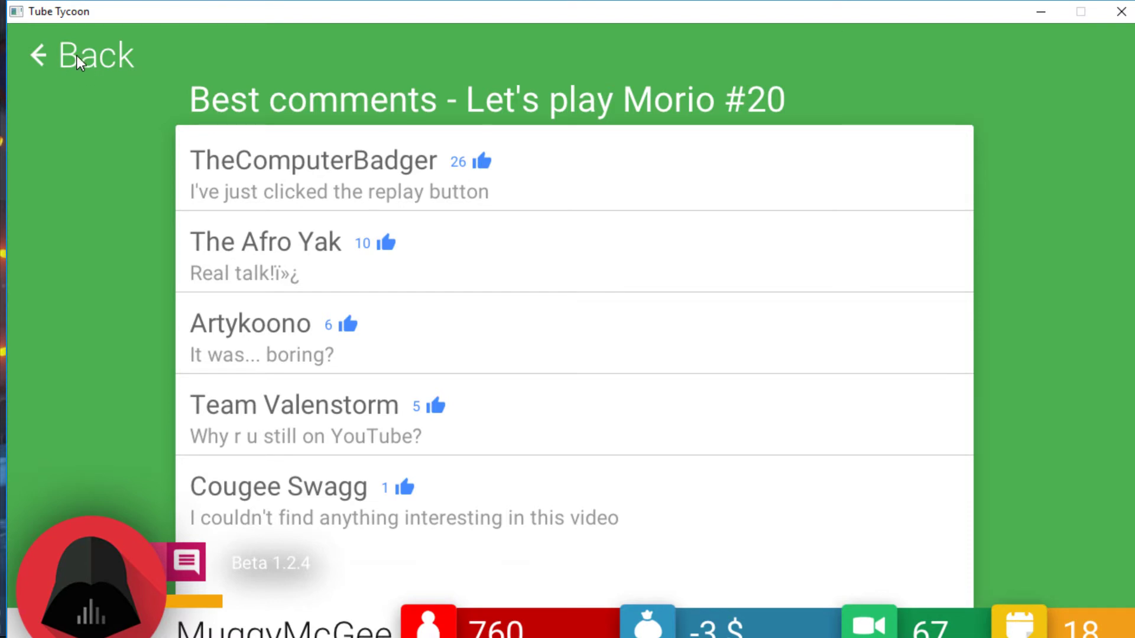
{"action": "left_click", "coordinate": [82, 55]}
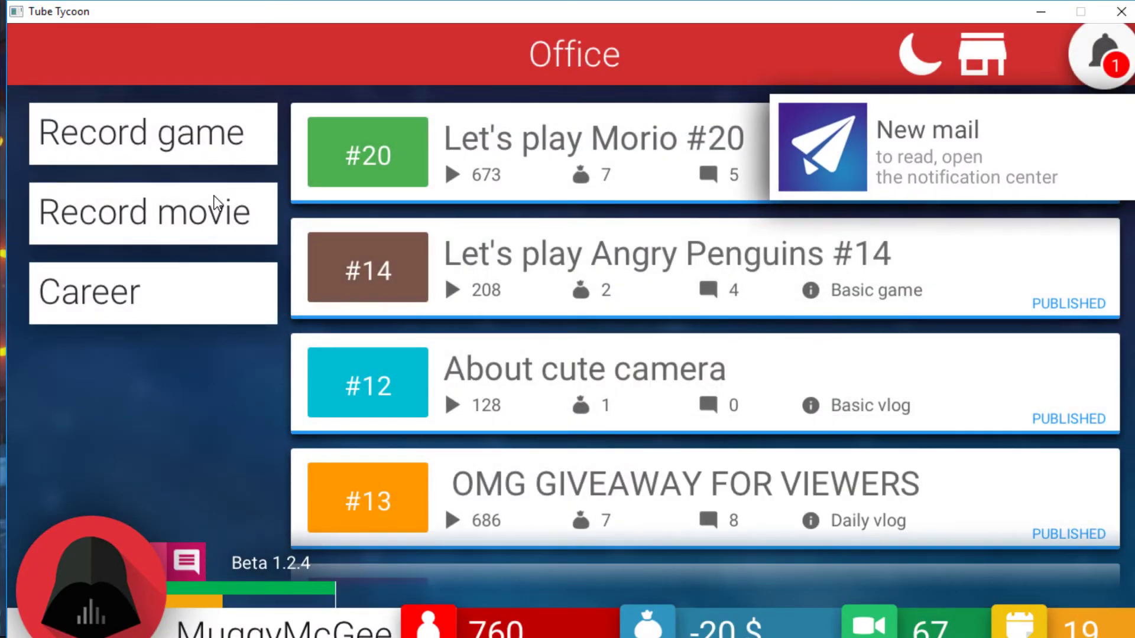
Step: Check Pikámon's details in the library, then open the game recording slots while Morio #21 publishes
{"action": "left_click", "coordinate": [153, 211]}
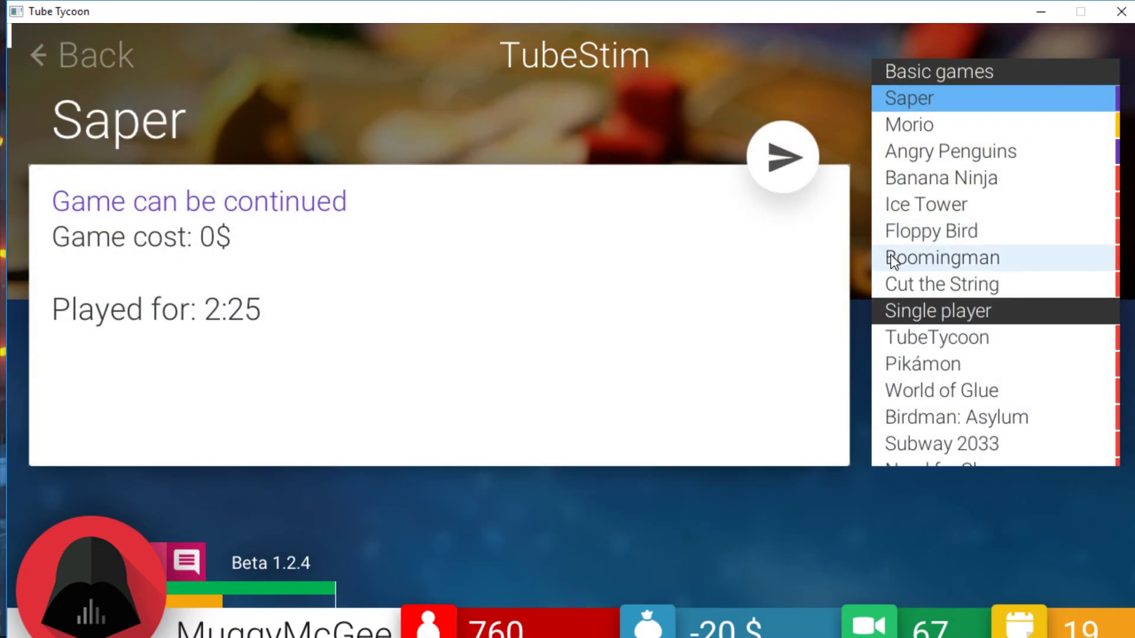
{"action": "left_click", "coordinate": [934, 363]}
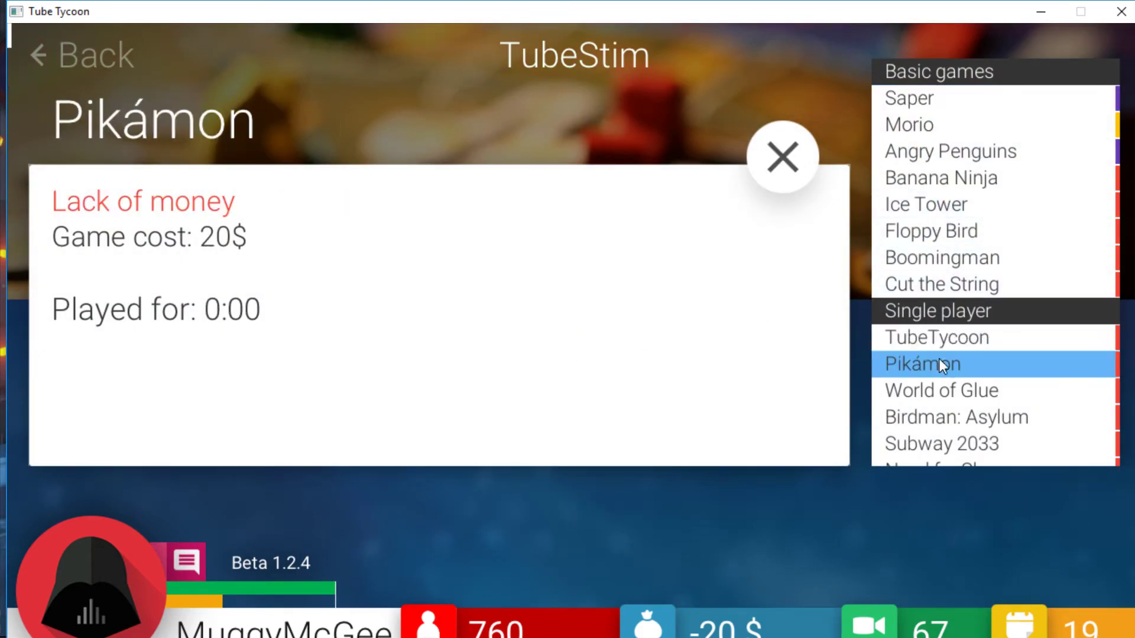
{"action": "left_click", "coordinate": [909, 98]}
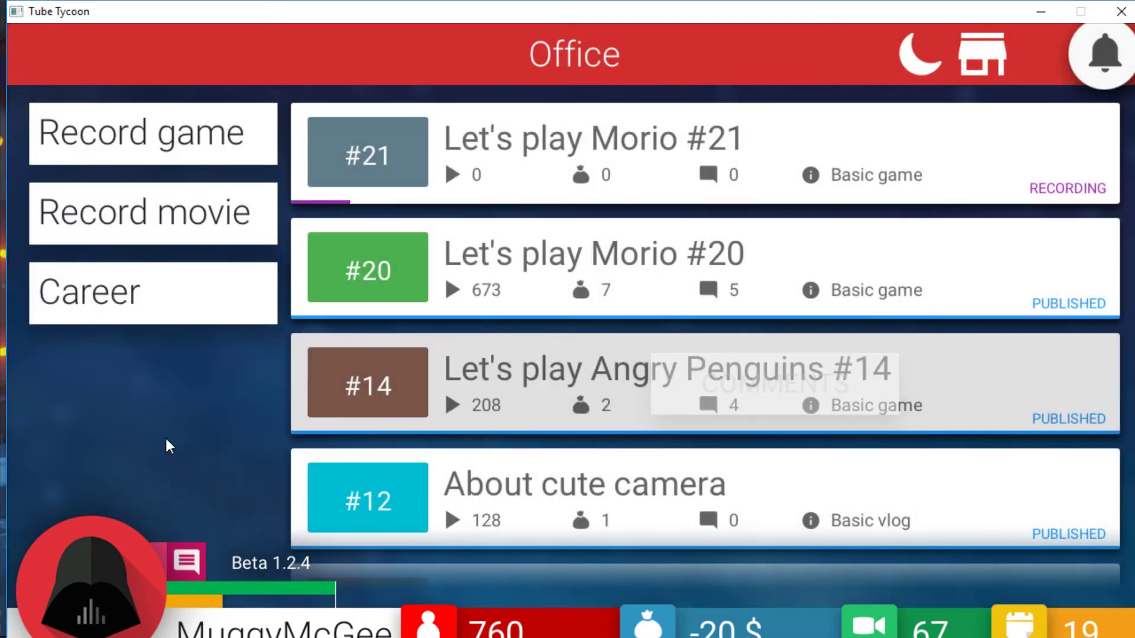
{"action": "mouse_move", "coordinate": [121, 438]}
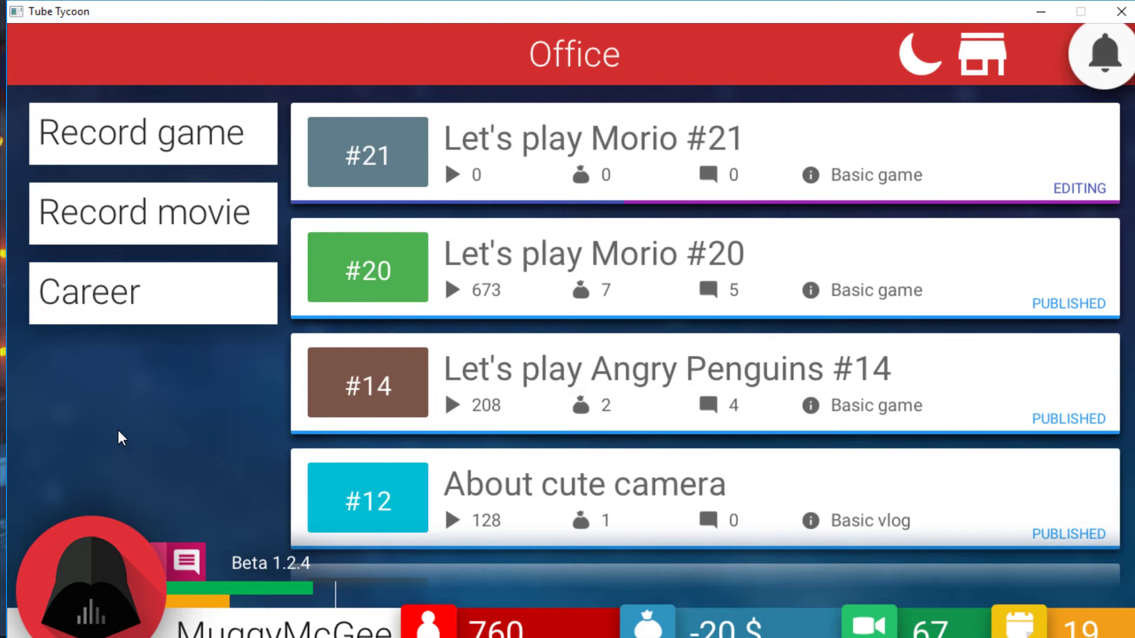
{"action": "mouse_move", "coordinate": [143, 401]}
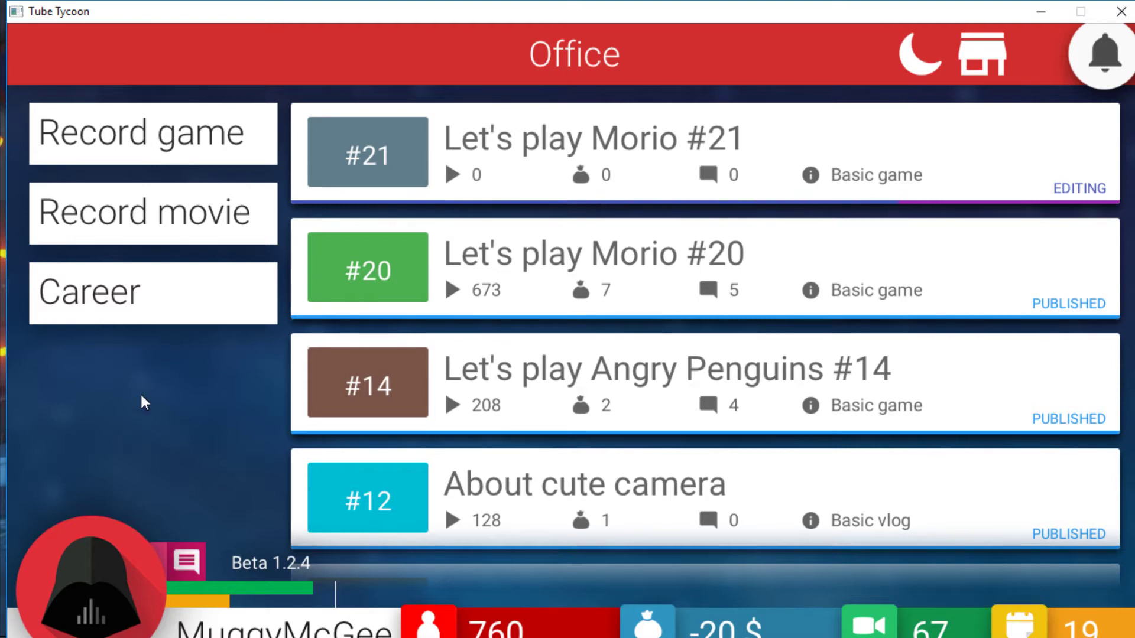
{"action": "left_click", "coordinate": [153, 133]}
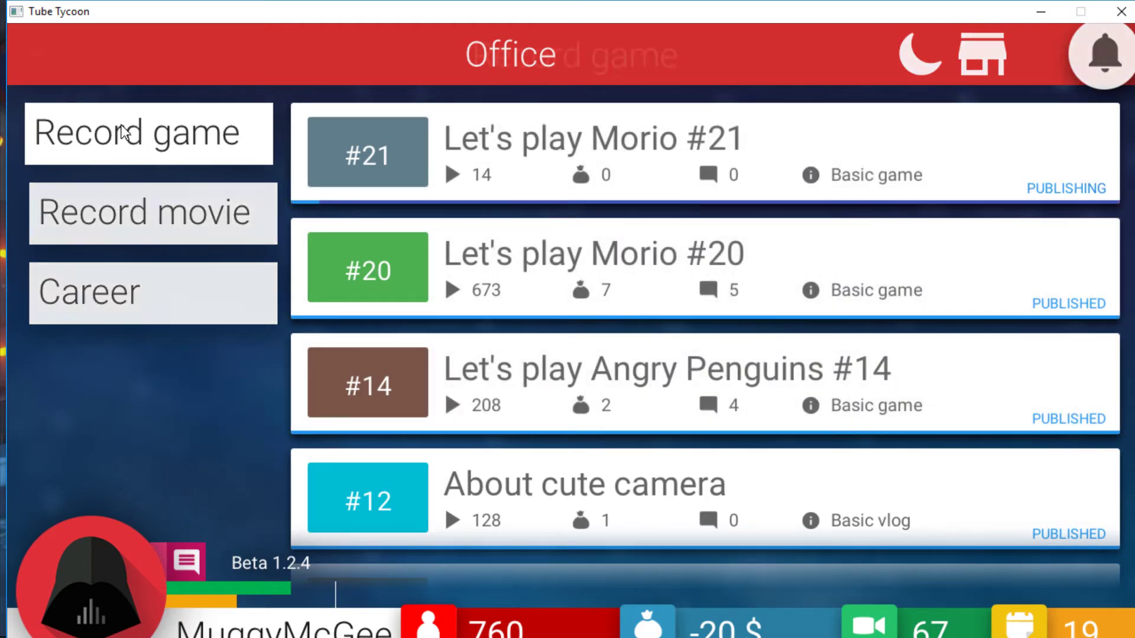
{"action": "left_click", "coordinate": [981, 54]}
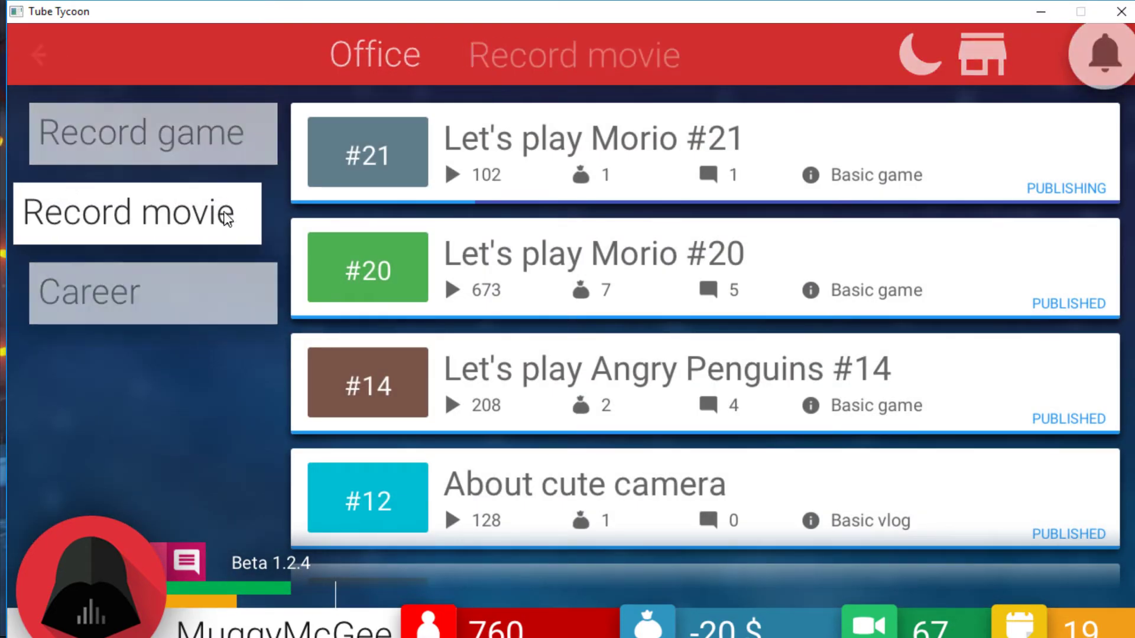
Step: Record a Daily Vlog titled 'ANOTHER AWESOME GIVEAWAY'
{"action": "left_click", "coordinate": [137, 212]}
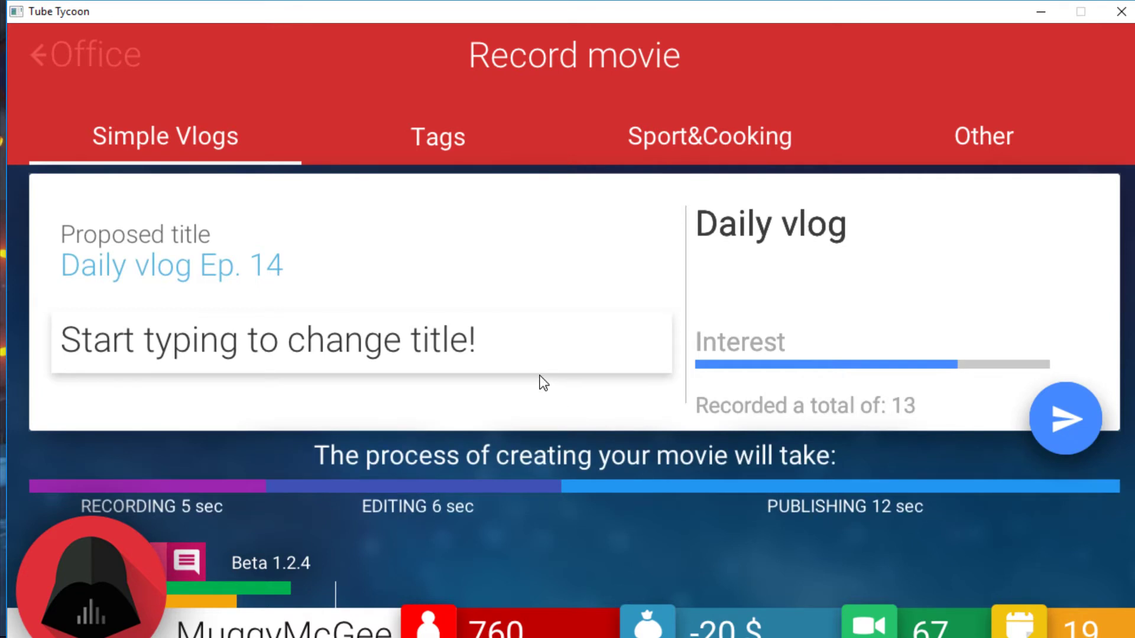
{"action": "mouse_move", "coordinate": [490, 347]}
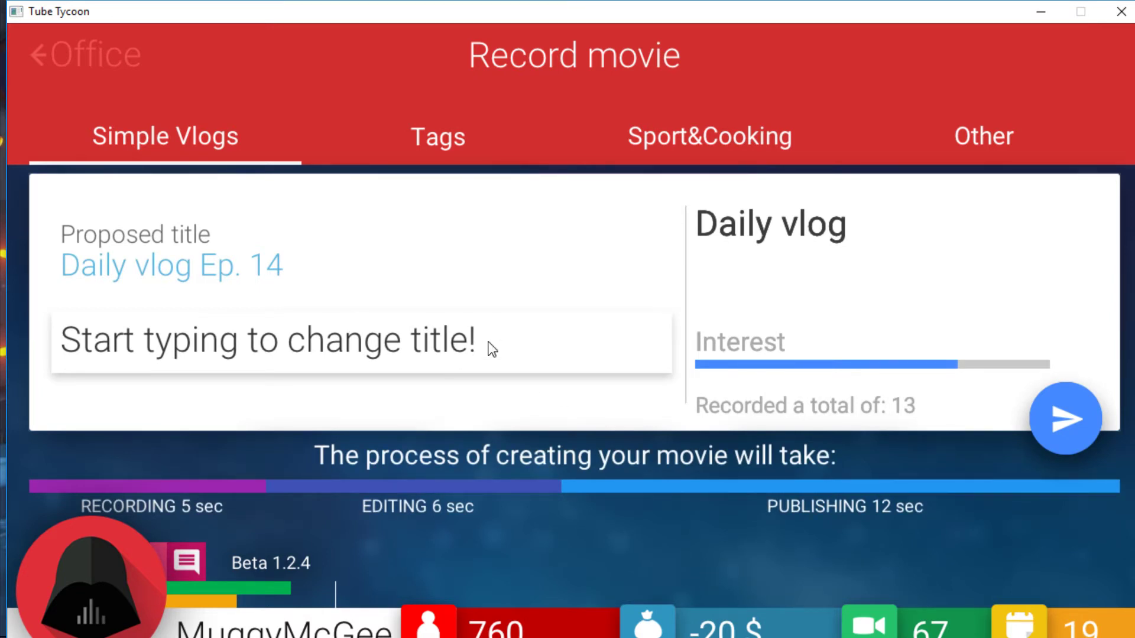
{"action": "type", "text": "ANOTHE"}
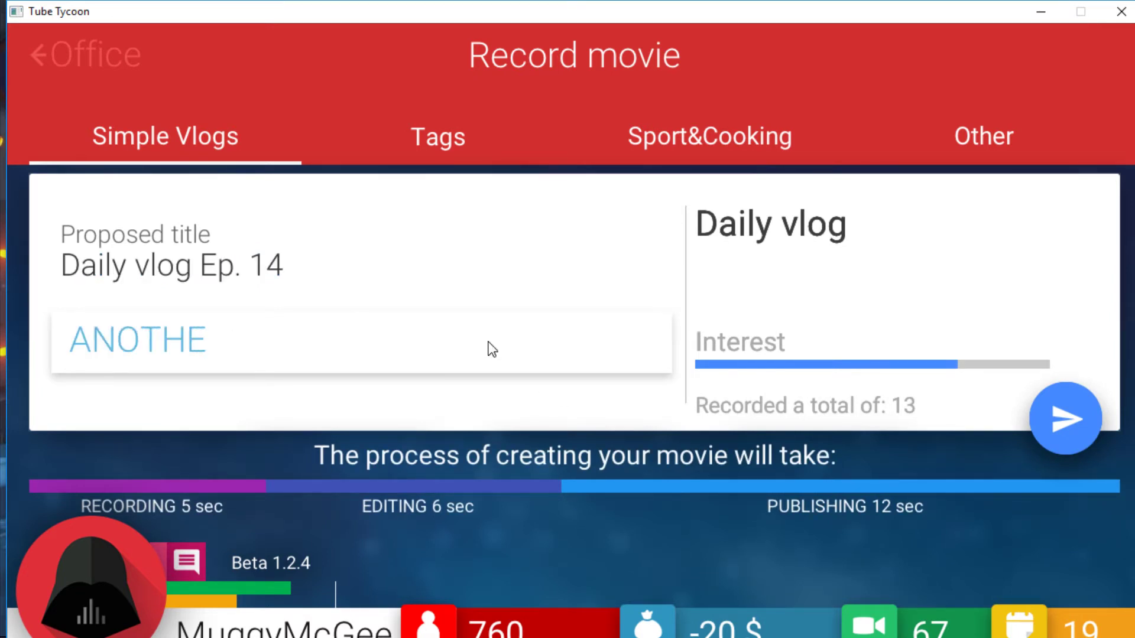
{"action": "type", "text": "R AWESOME"}
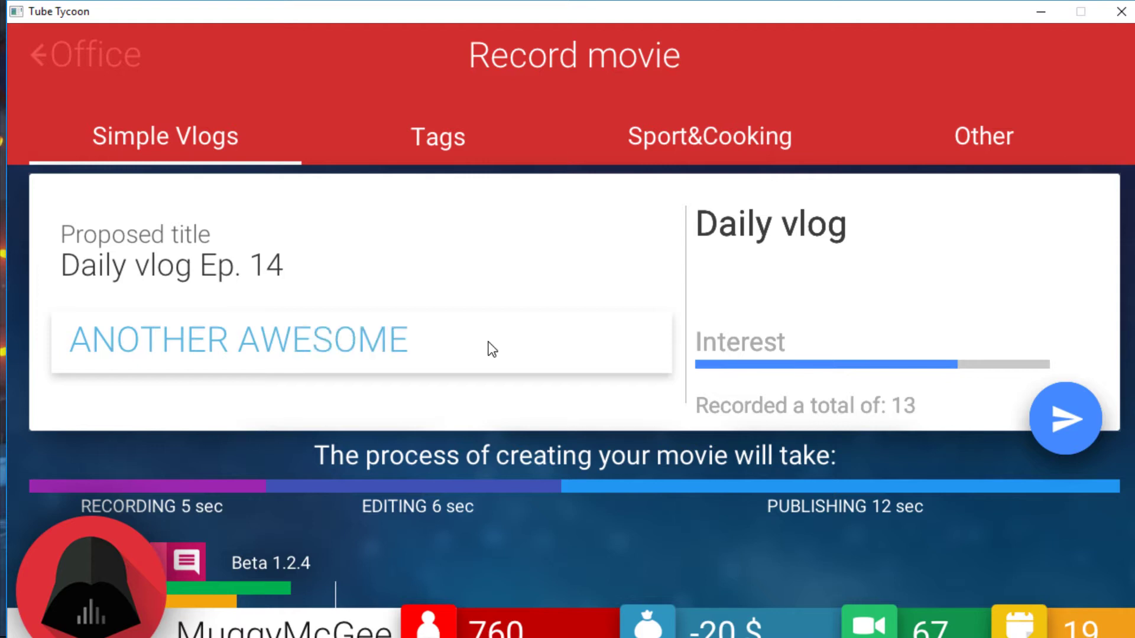
{"action": "type", "text": "GIV"}
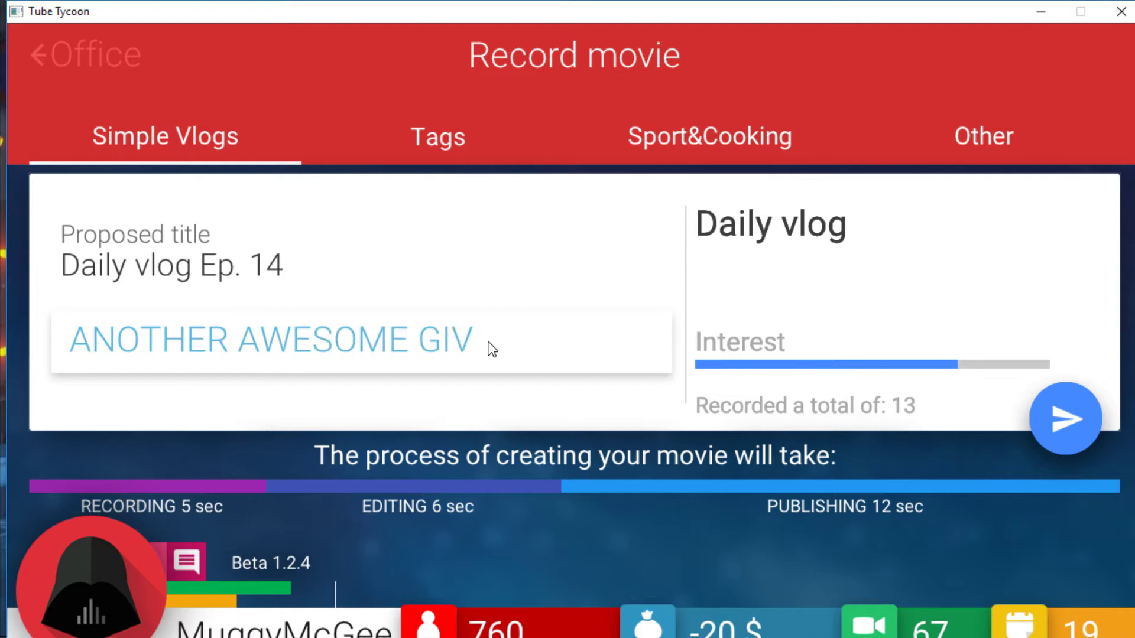
{"action": "type", "text": "EAWAY"}
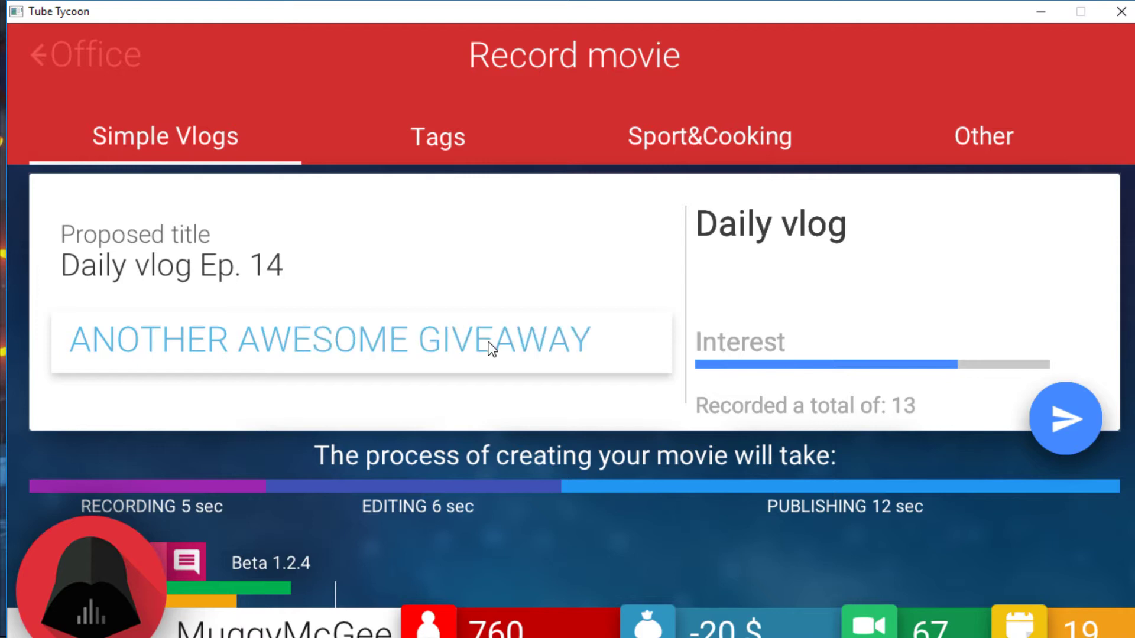
{"action": "left_click", "coordinate": [1064, 419]}
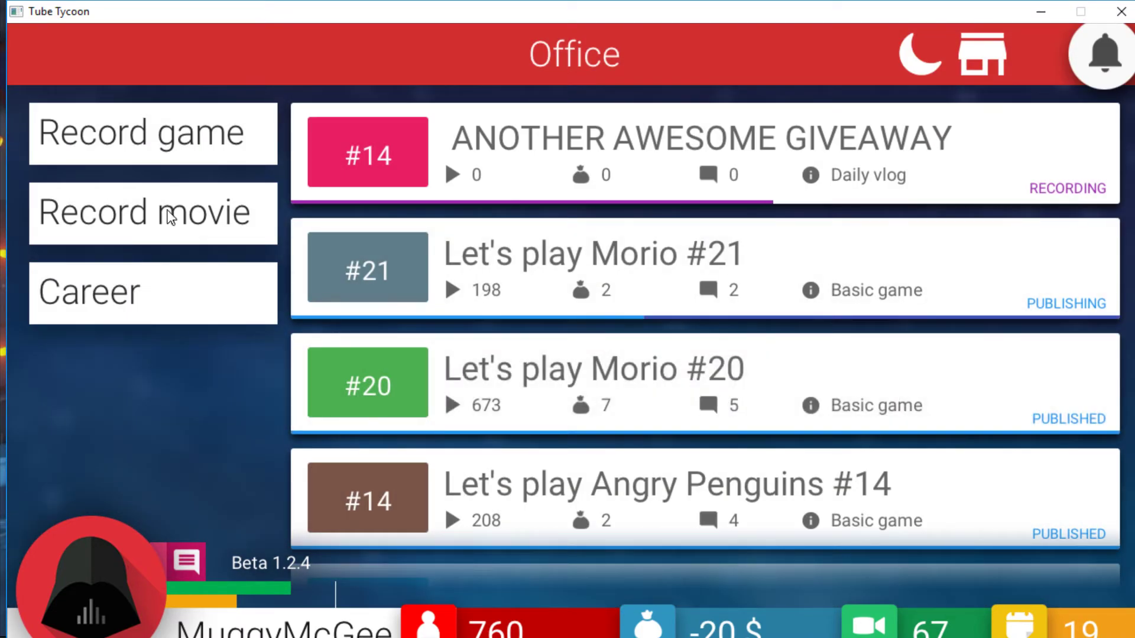
Step: Record the Basic Vlog 'About paranormal camera', hit the 3-film limit, and return to the office
{"action": "left_click", "coordinate": [152, 212]}
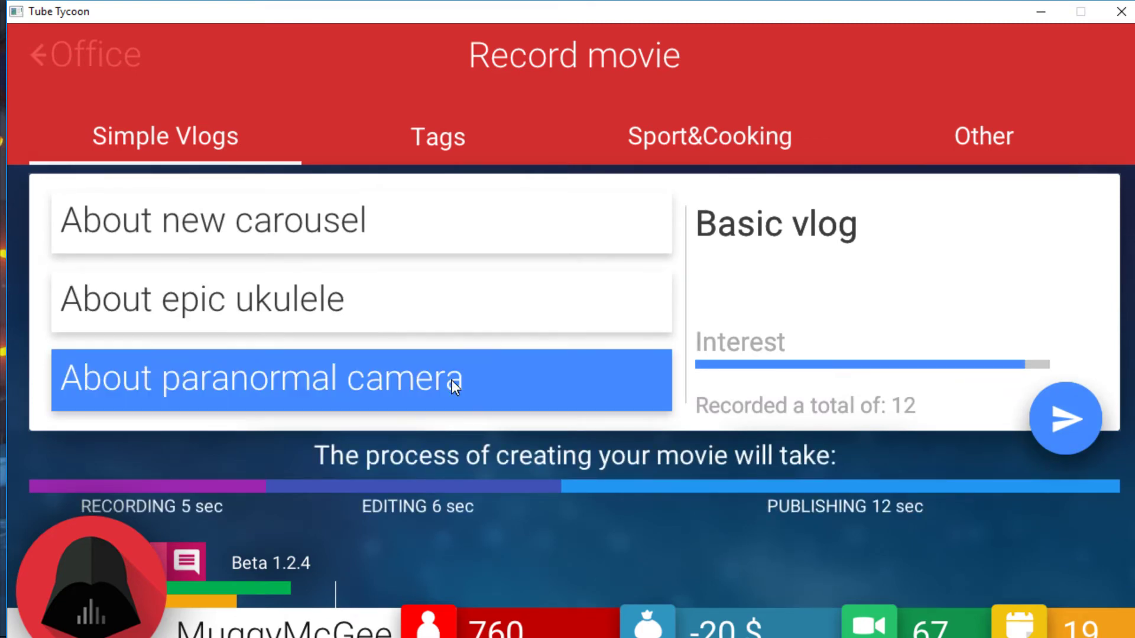
{"action": "left_click", "coordinate": [1064, 419]}
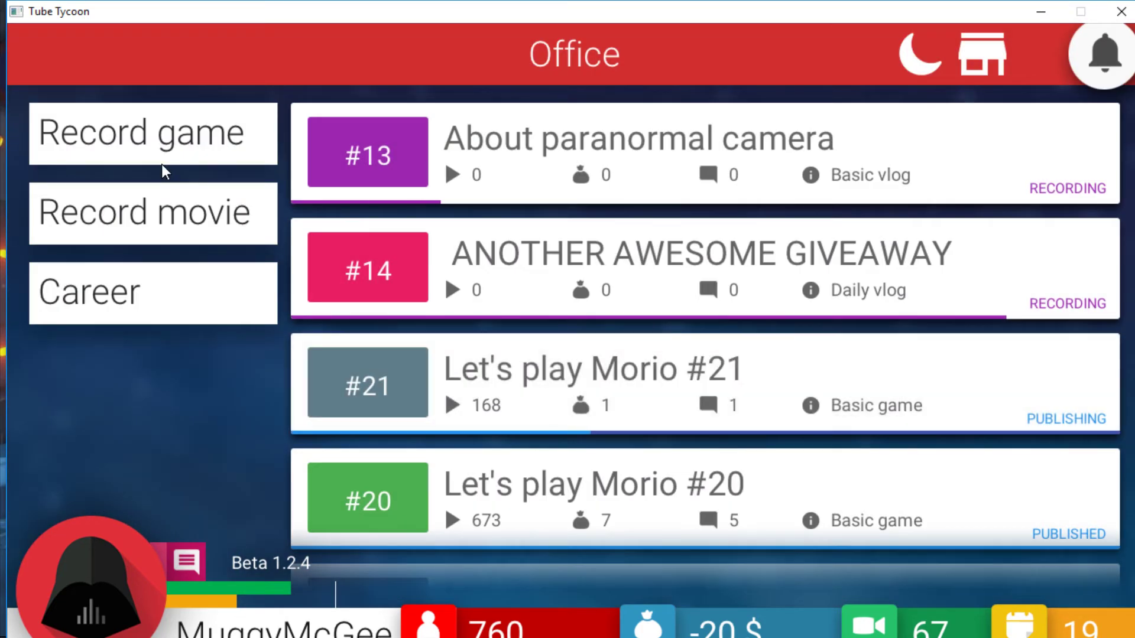
{"action": "left_click", "coordinate": [153, 211]}
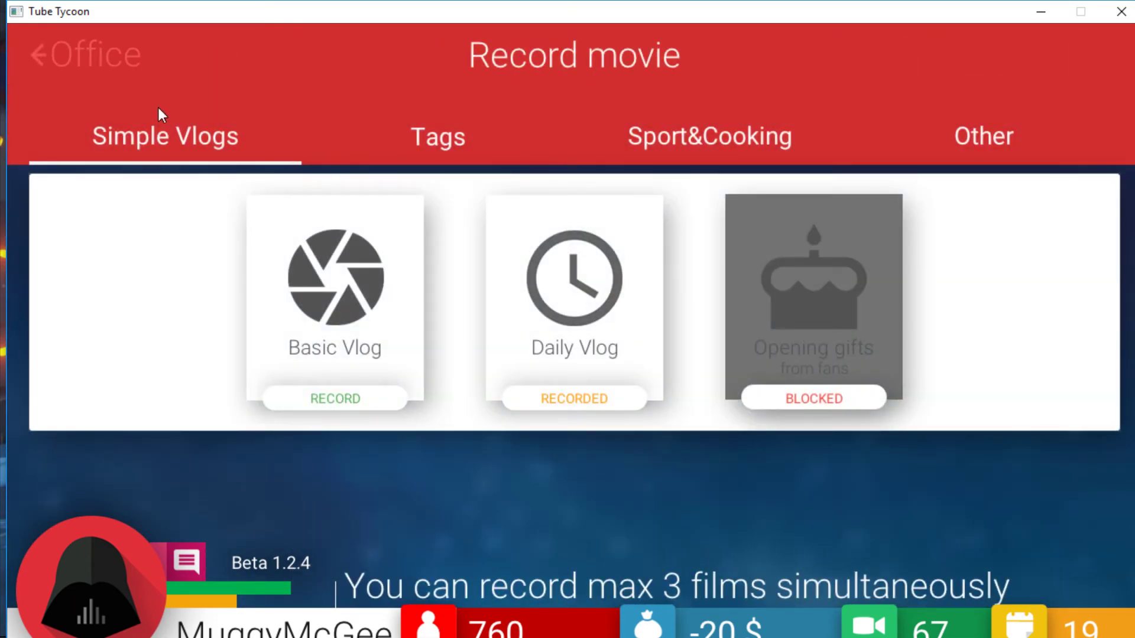
{"action": "left_click", "coordinate": [83, 54]}
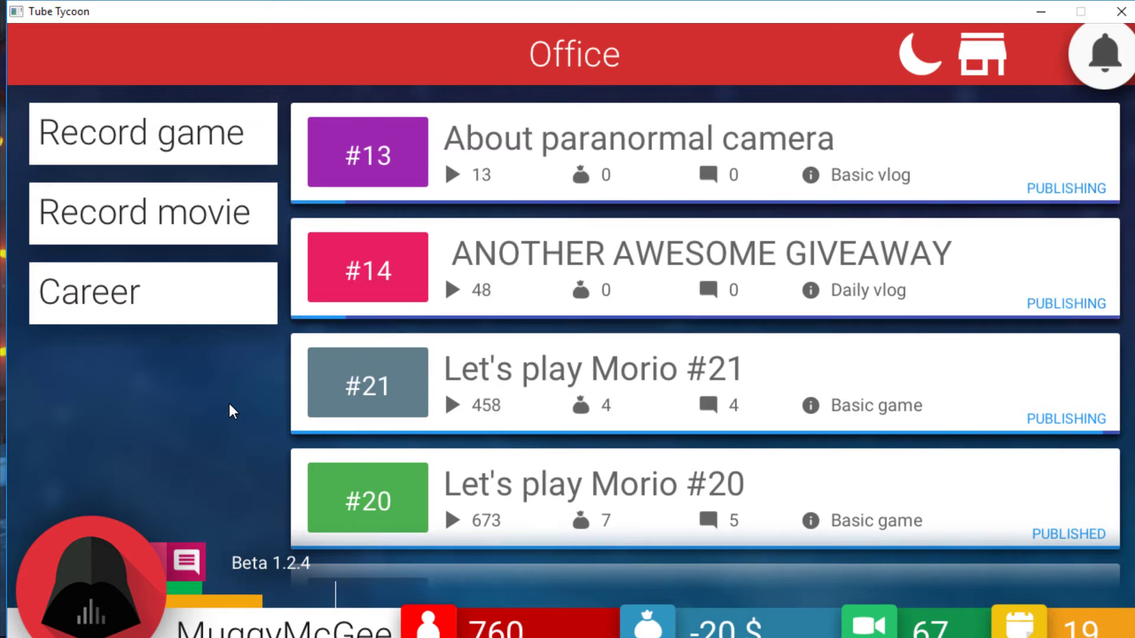
{"action": "left_click", "coordinate": [710, 405]}
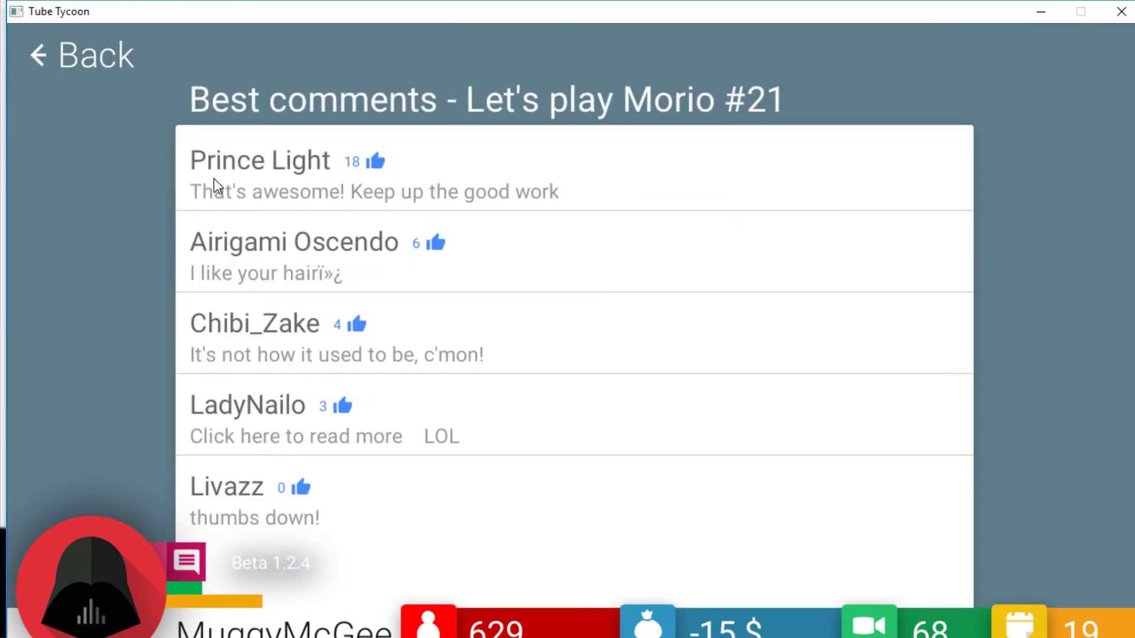
{"action": "left_click", "coordinate": [79, 55]}
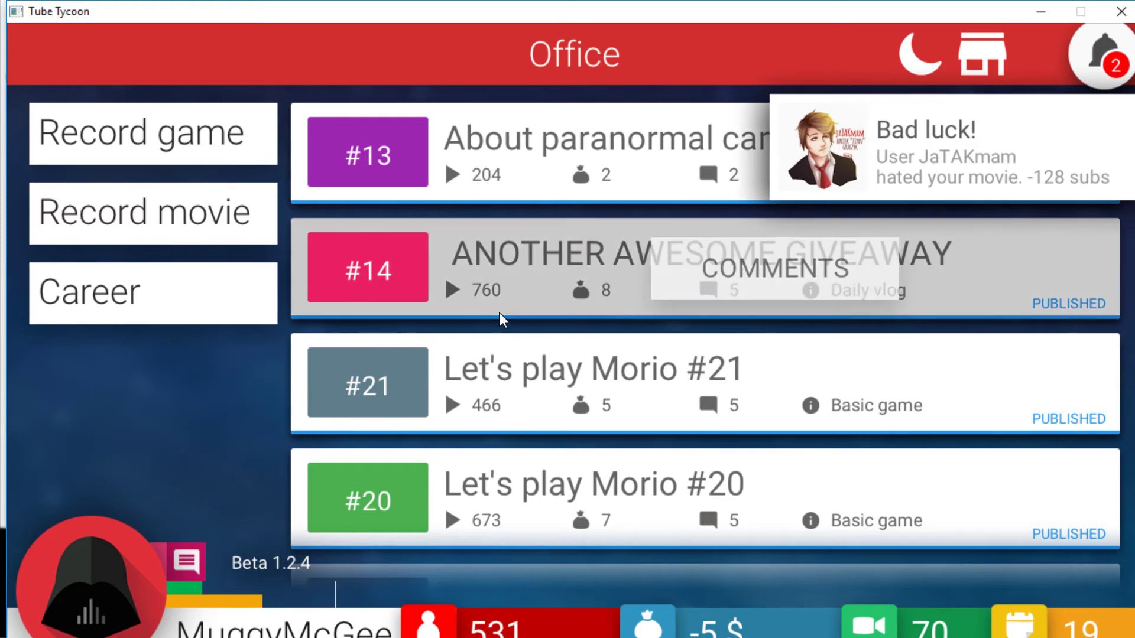
{"action": "mouse_move", "coordinate": [1027, 195]}
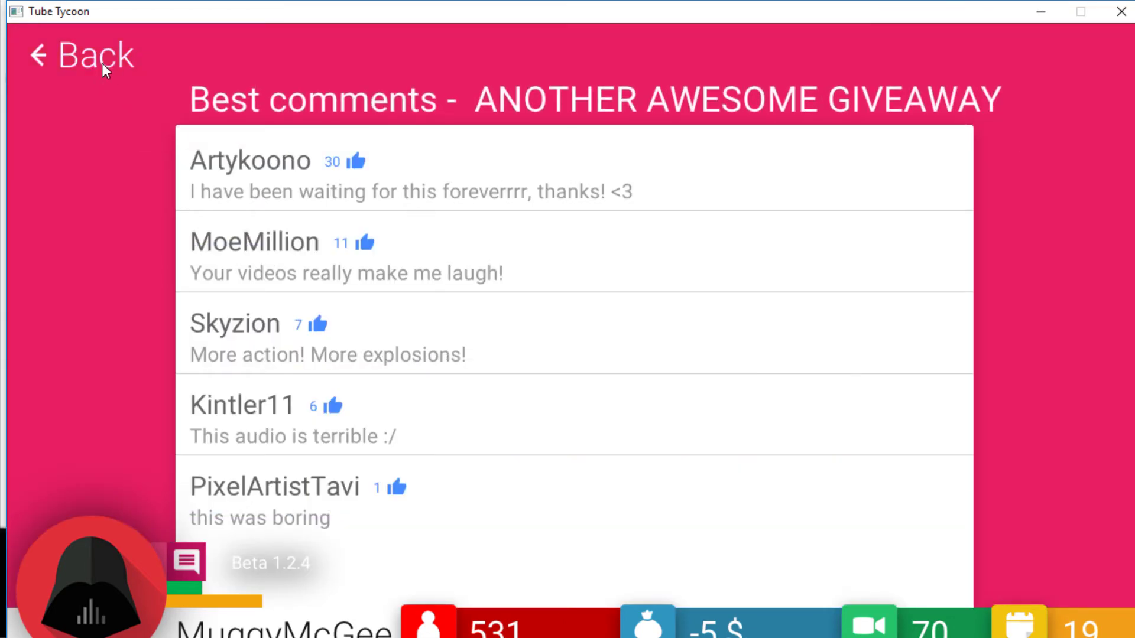
{"action": "left_click", "coordinate": [79, 56]}
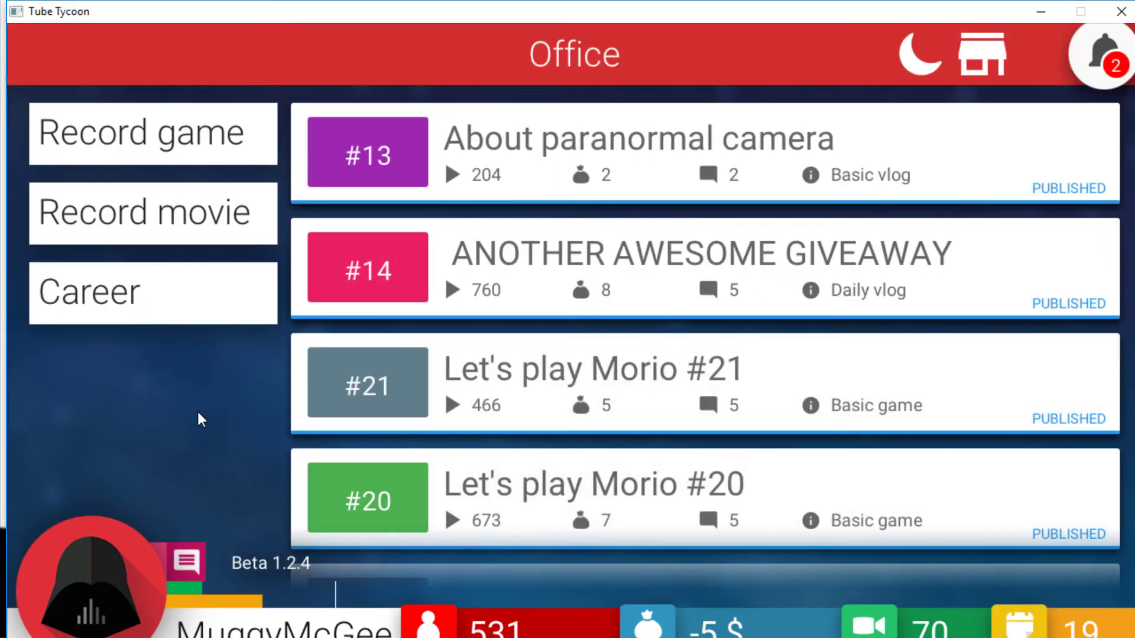
{"action": "mouse_move", "coordinate": [409, 343]}
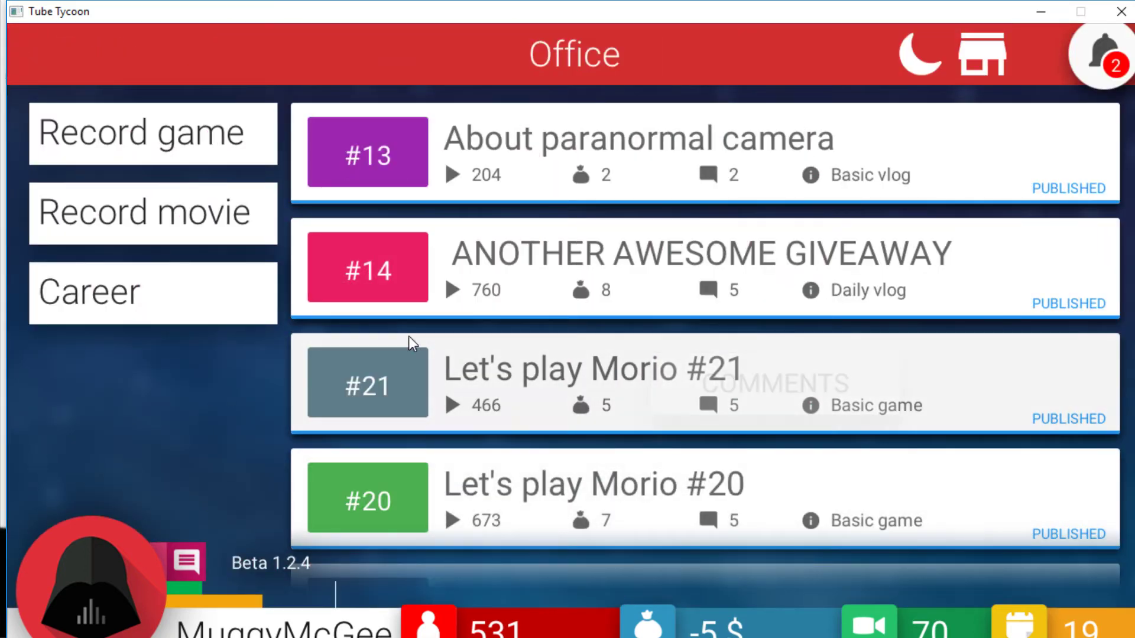
{"action": "mouse_move", "coordinate": [515, 535]}
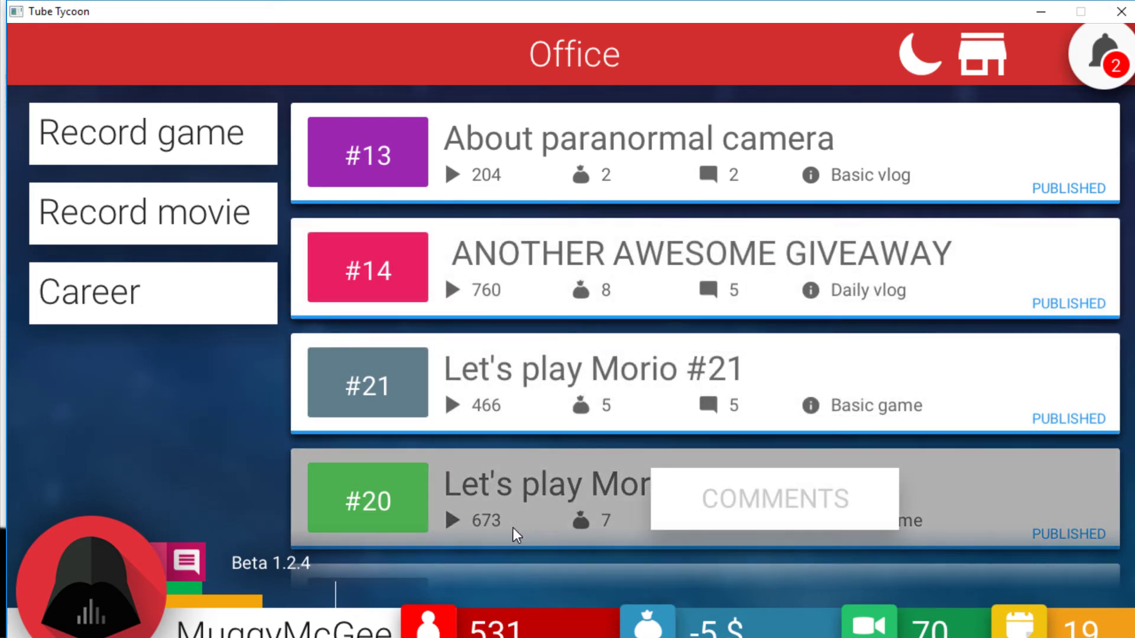
{"action": "mouse_move", "coordinate": [498, 424]}
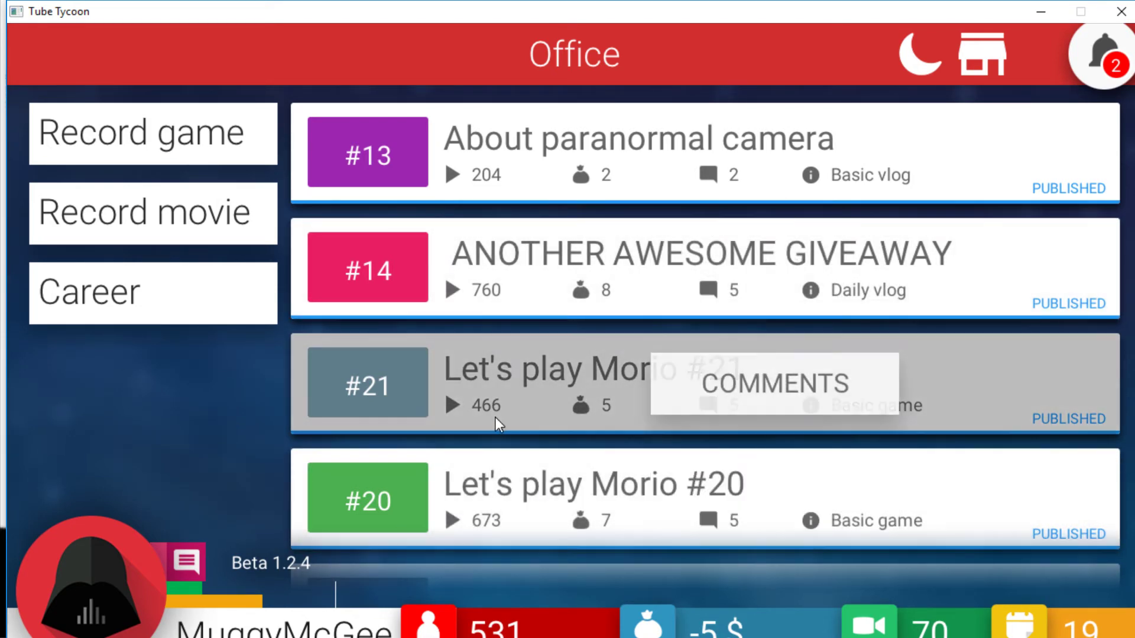
{"action": "mouse_move", "coordinate": [507, 304]}
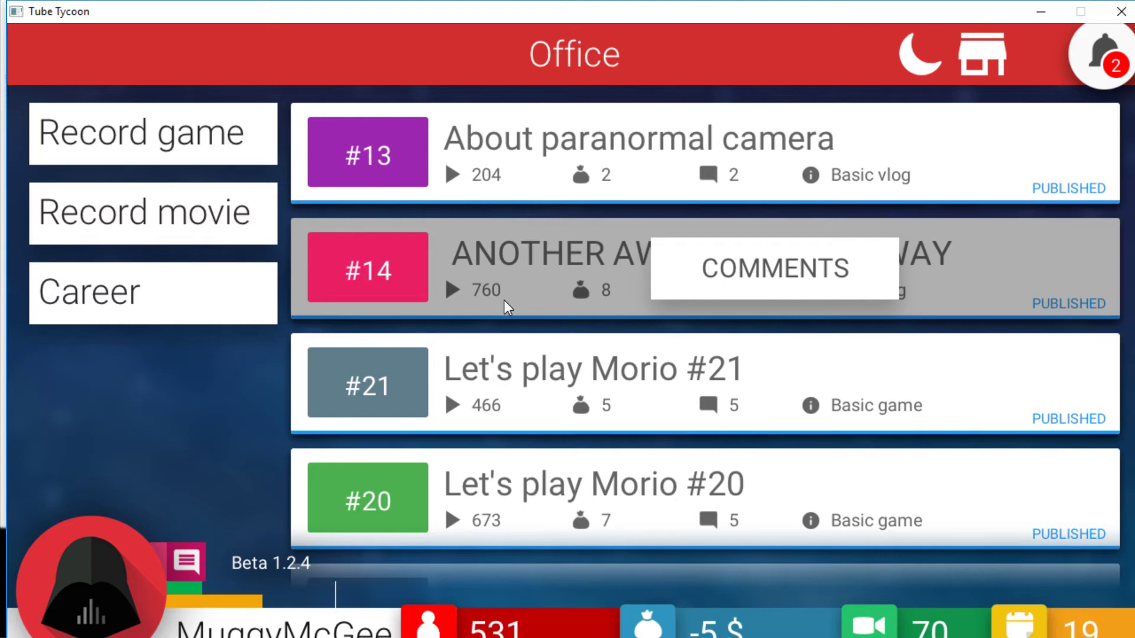
{"action": "left_click", "coordinate": [1097, 58]}
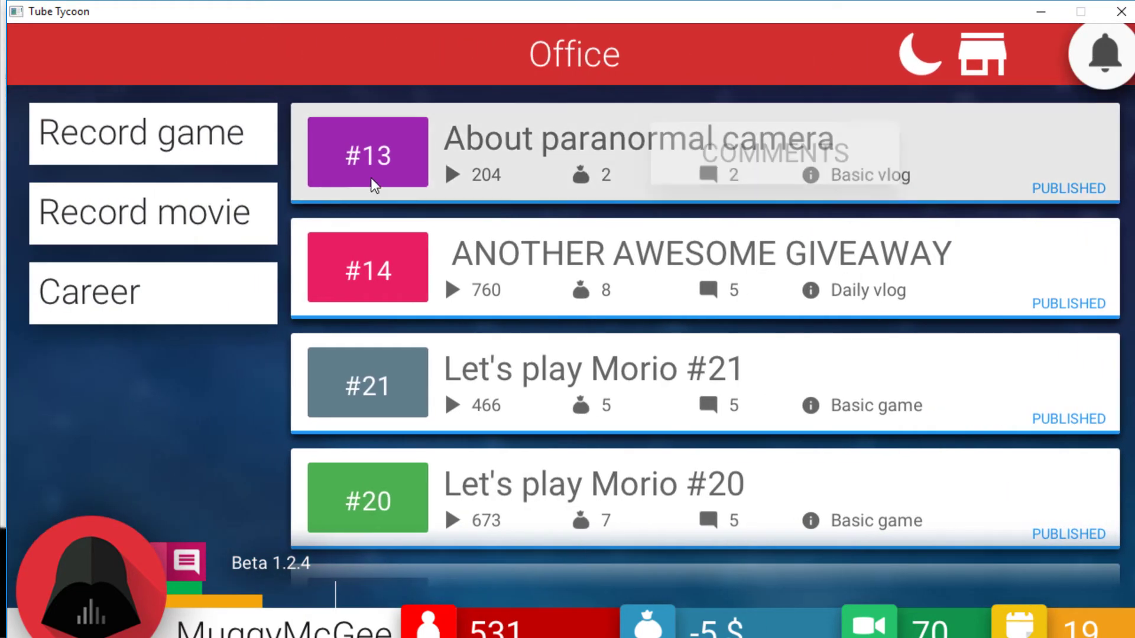
Step: Record the basic vlog About delicious pizza, backing out of the first topic offered
{"action": "left_click", "coordinate": [152, 212]}
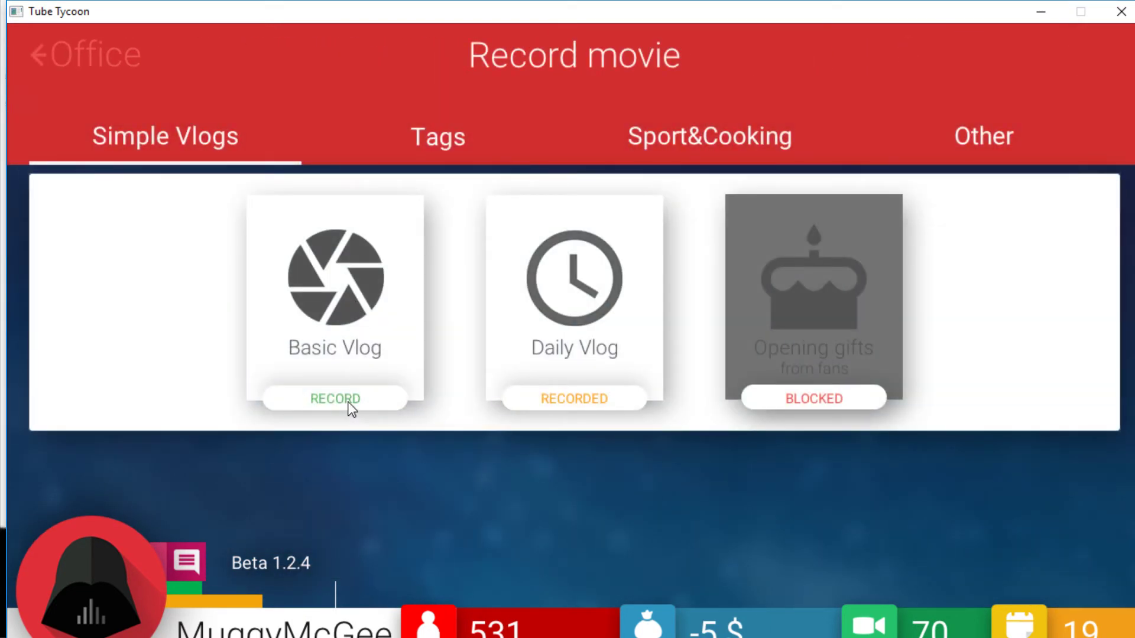
{"action": "left_click", "coordinate": [335, 399]}
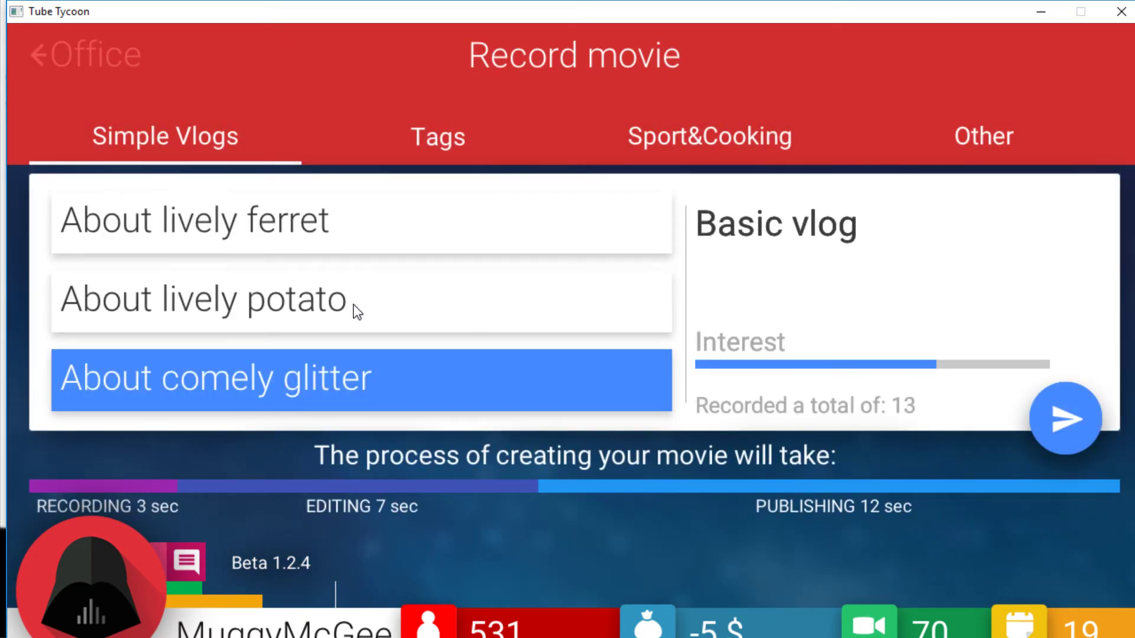
{"action": "left_click", "coordinate": [85, 53]}
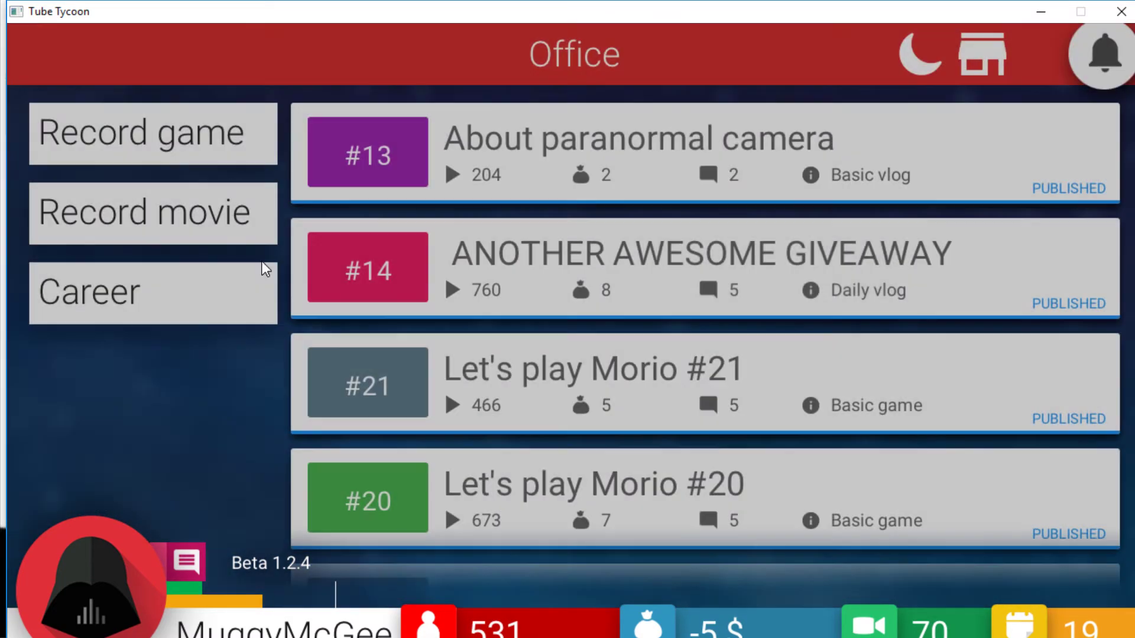
{"action": "left_click", "coordinate": [152, 212]}
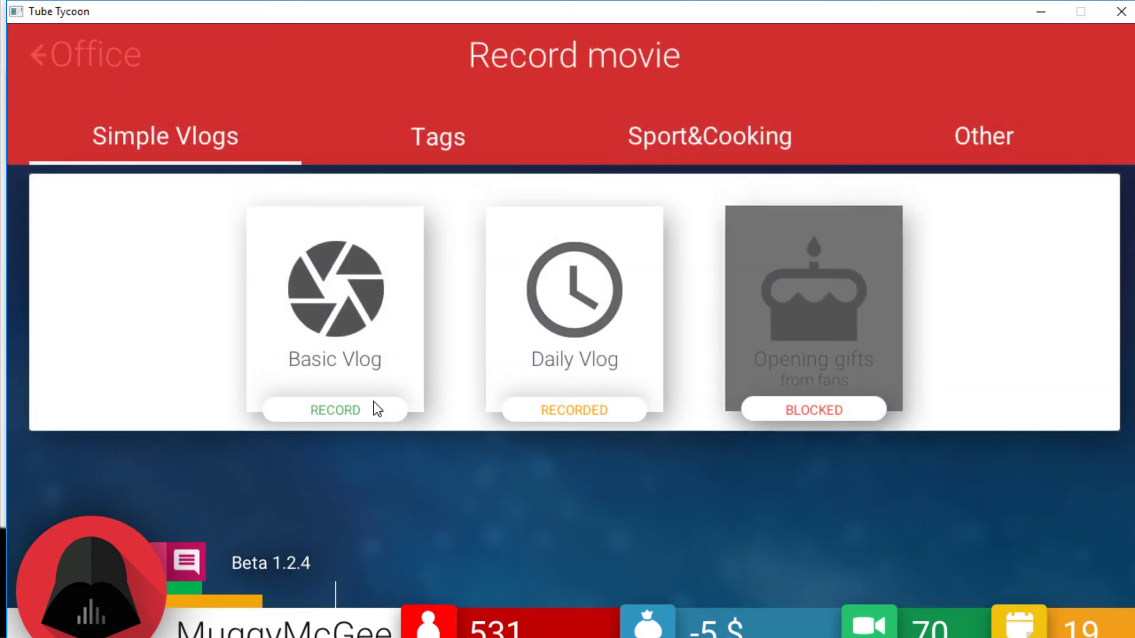
{"action": "left_click", "coordinate": [335, 410]}
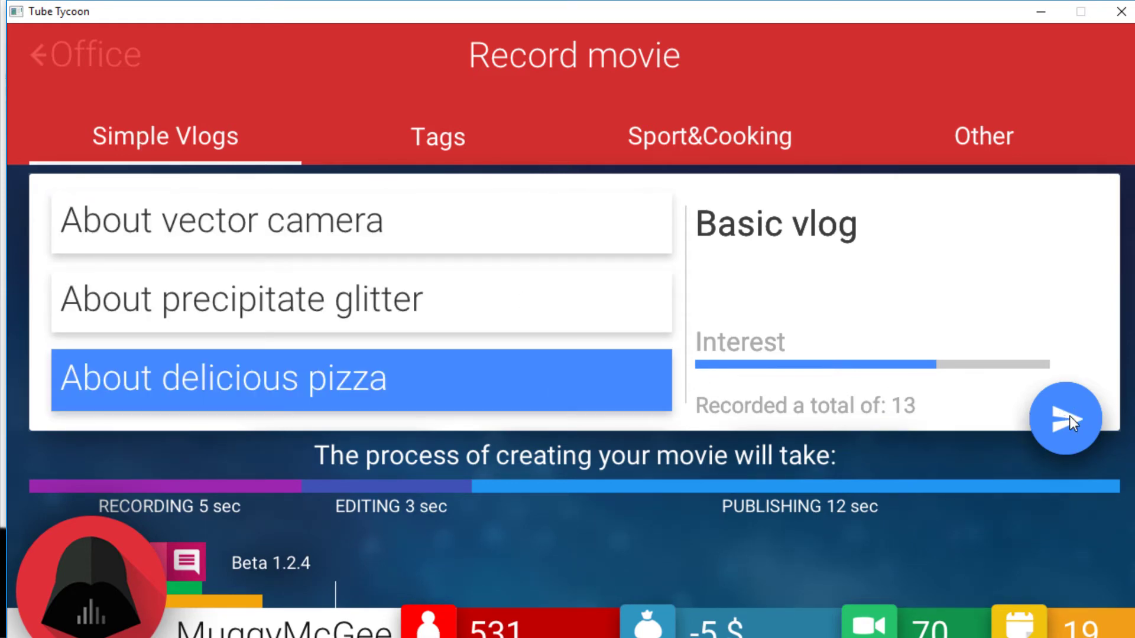
{"action": "left_click", "coordinate": [1065, 420]}
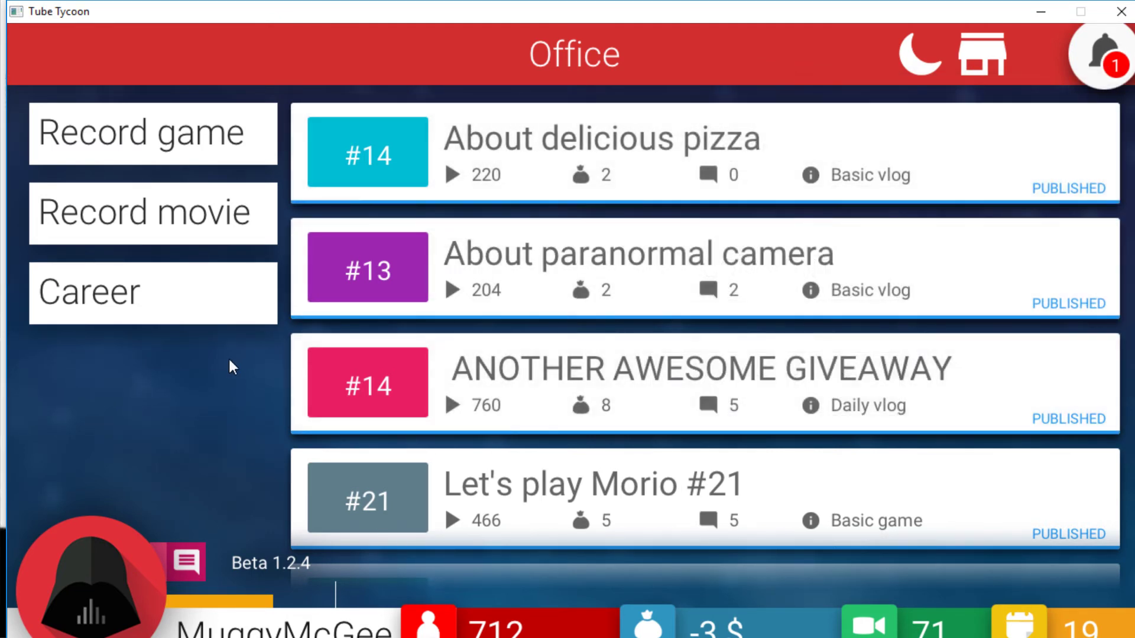
Step: End the current day once the pizza vlog is published
{"action": "left_click", "coordinate": [920, 53]}
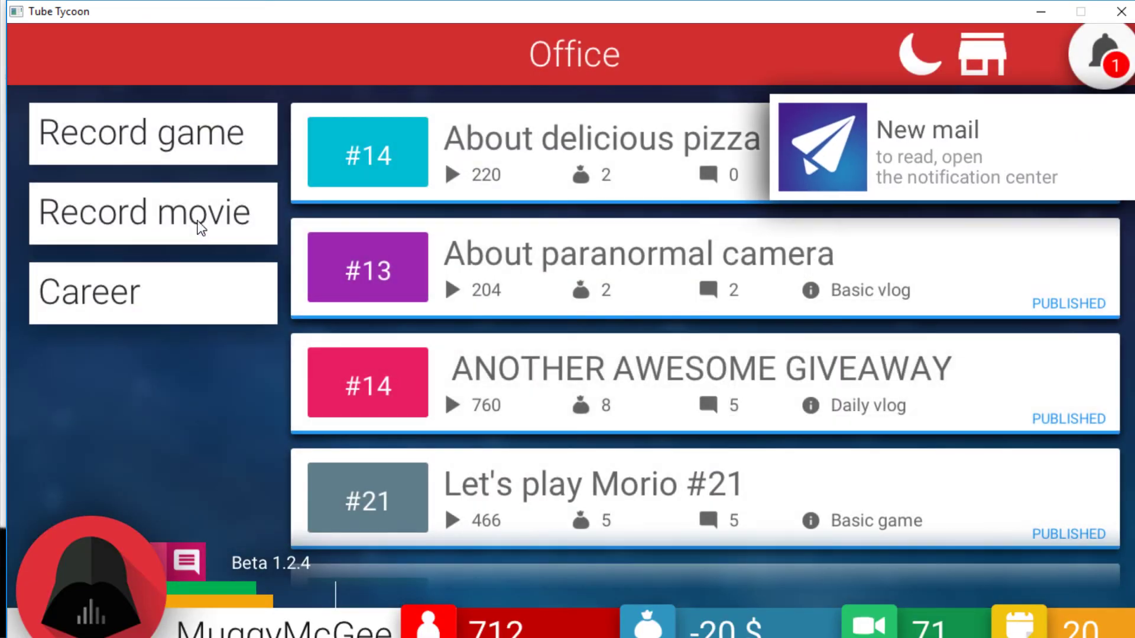
Step: Pick Morio in the TubeStim library for slot 1 and start recording Let's play Morio #23
{"action": "left_click", "coordinate": [144, 133]}
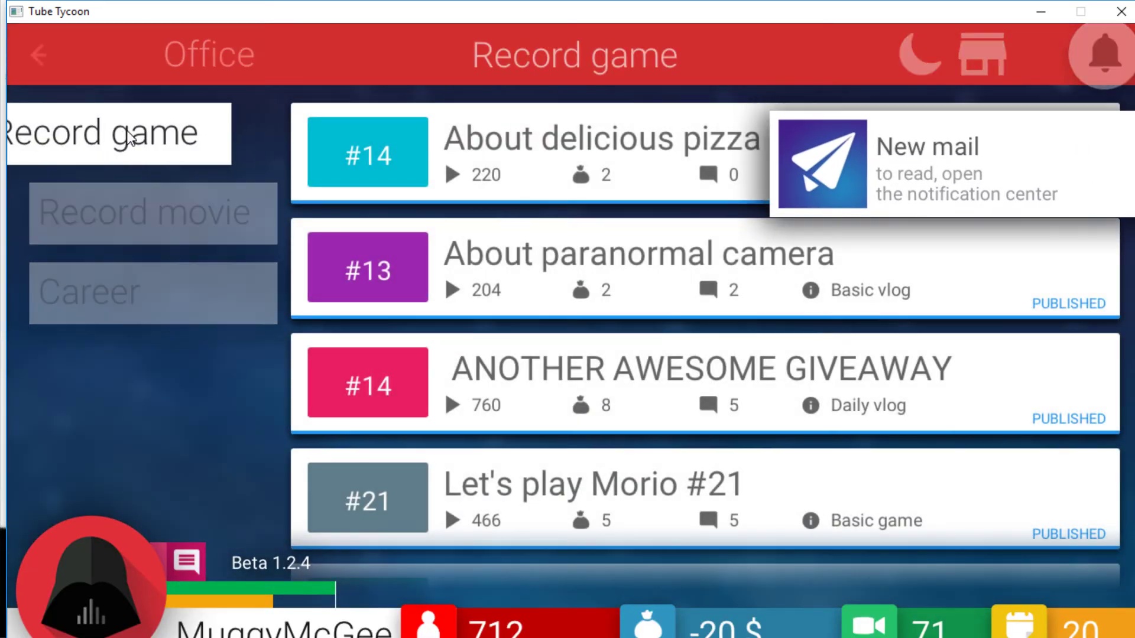
{"action": "left_click", "coordinate": [981, 56]}
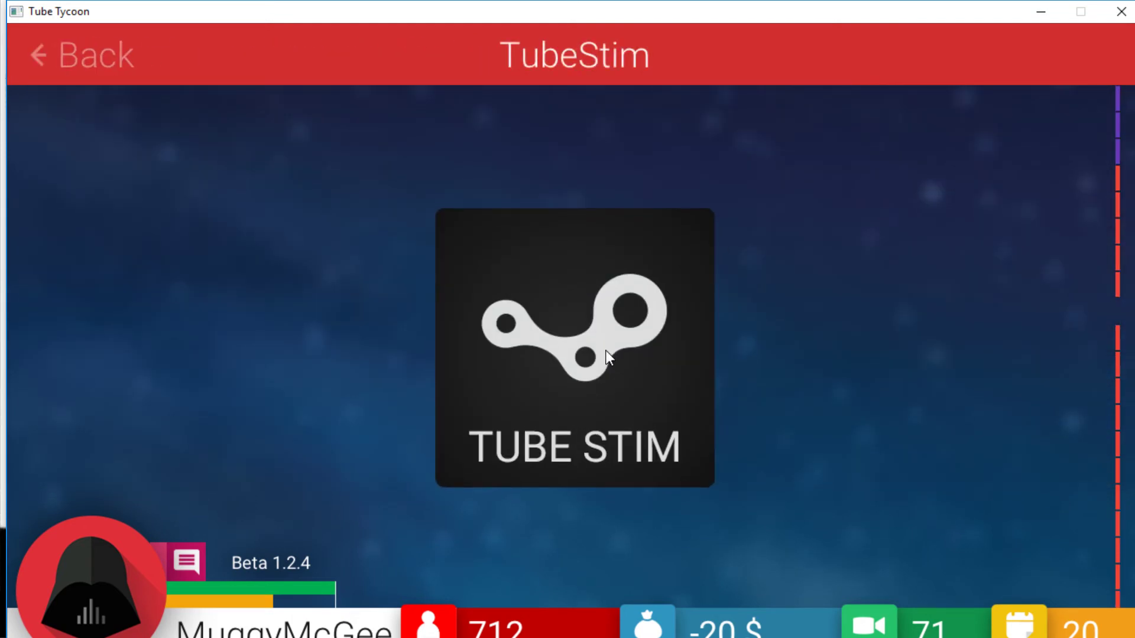
{"action": "left_click", "coordinate": [575, 347]}
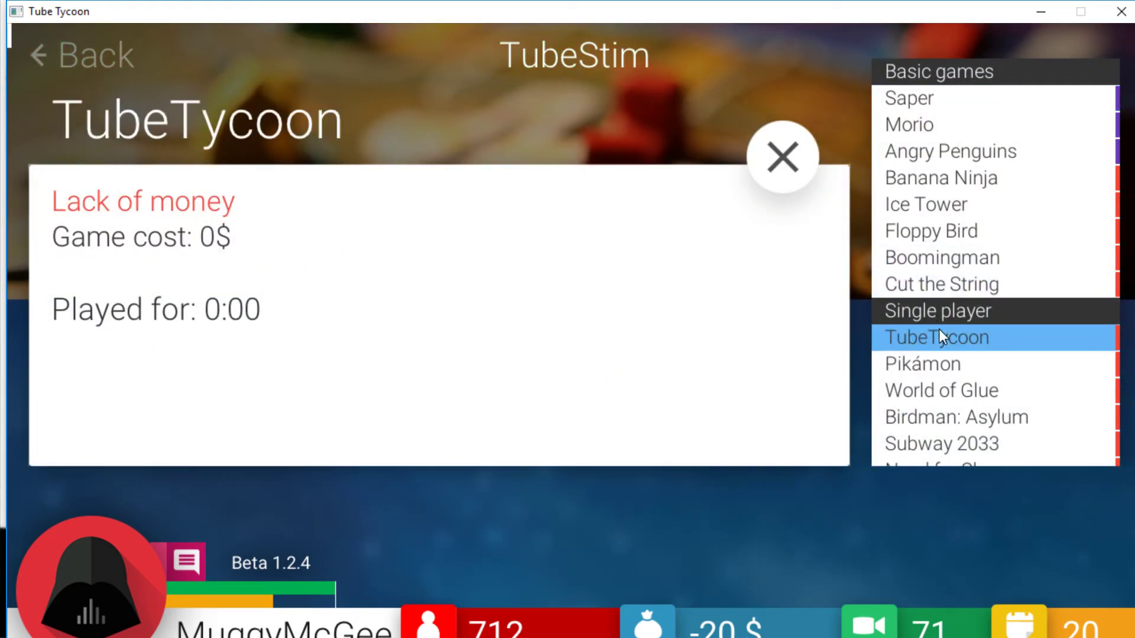
{"action": "mouse_move", "coordinate": [994, 177]}
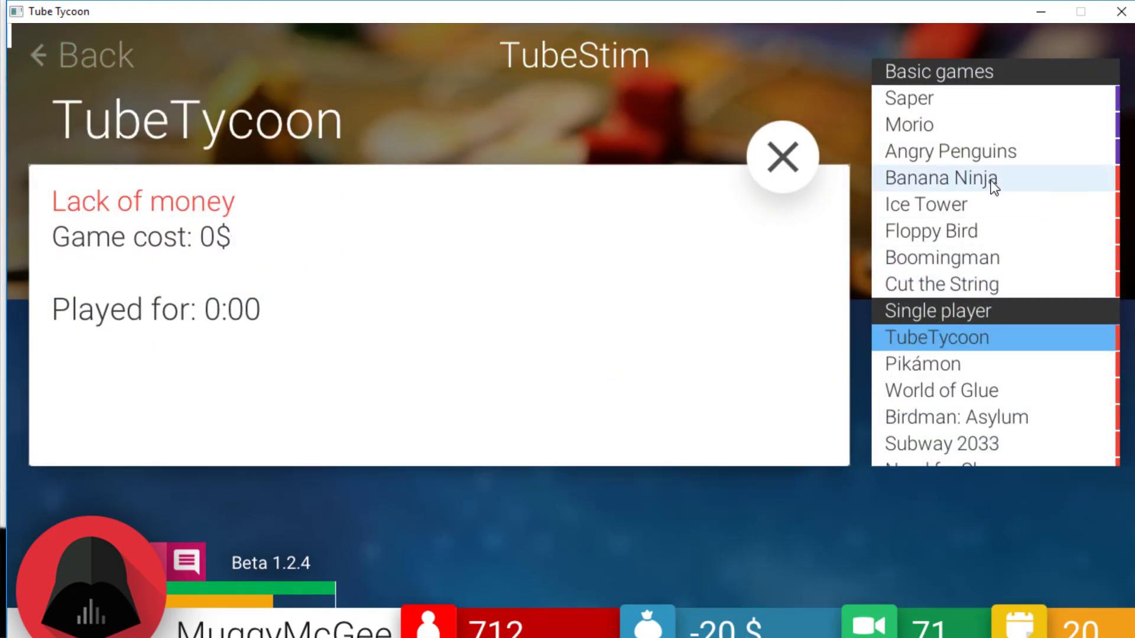
{"action": "left_click", "coordinate": [908, 99]}
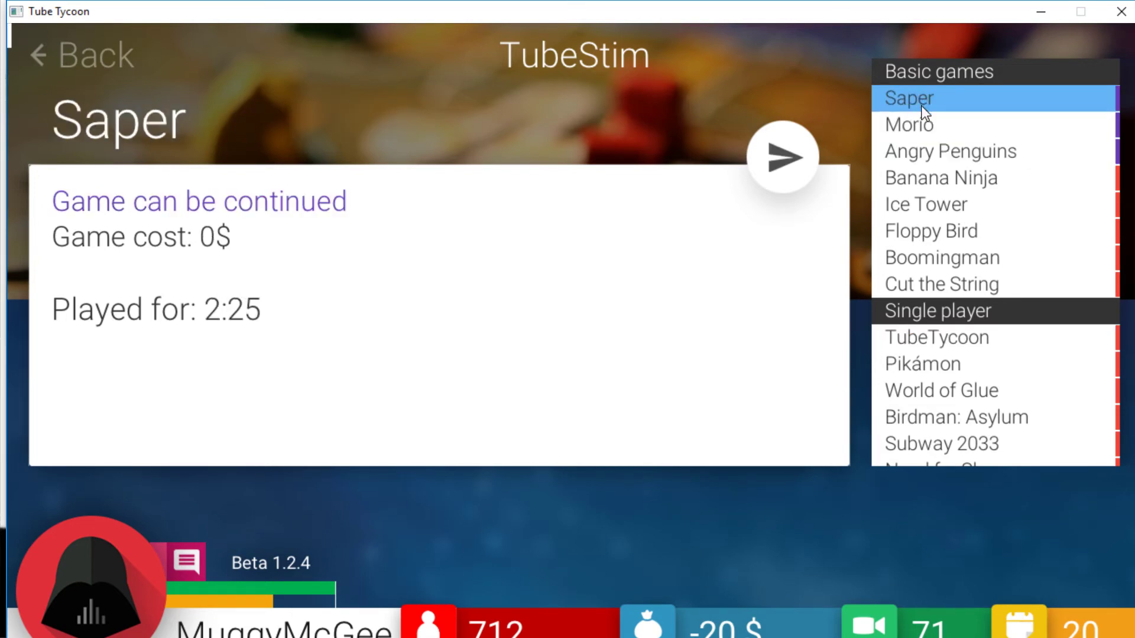
{"action": "left_click", "coordinate": [909, 124]}
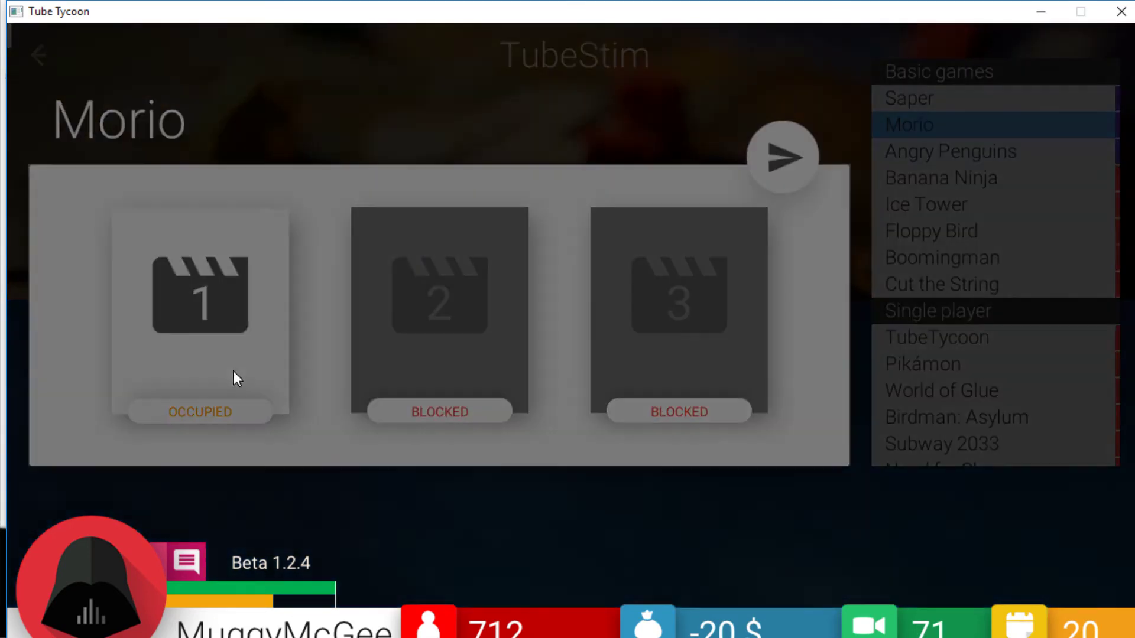
{"action": "left_click", "coordinate": [780, 157]}
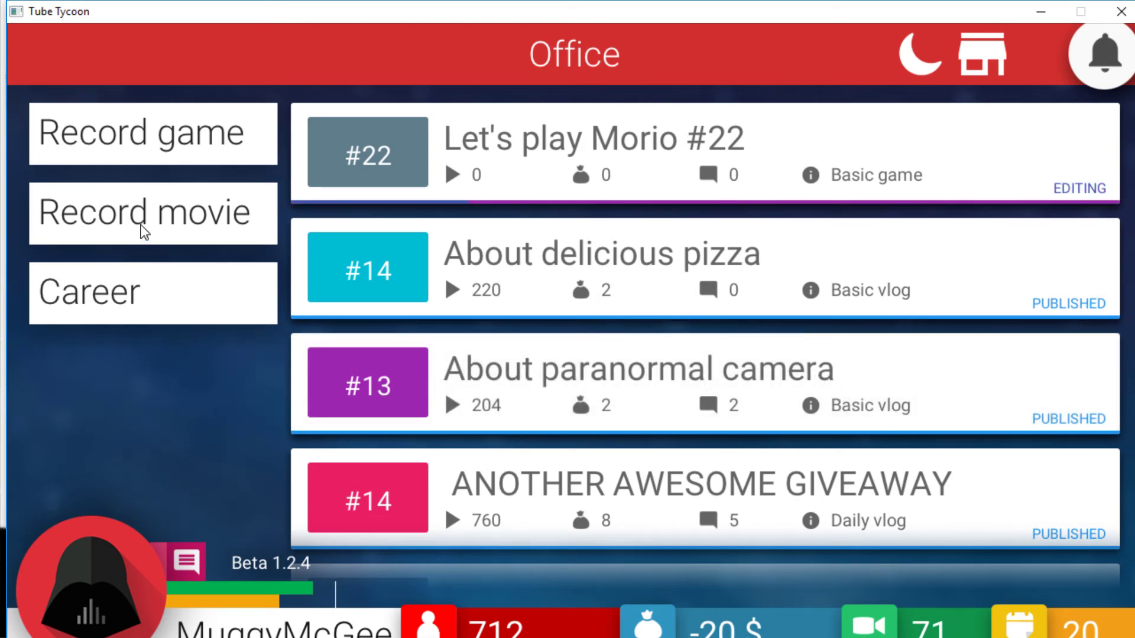
{"action": "mouse_move", "coordinate": [159, 167]}
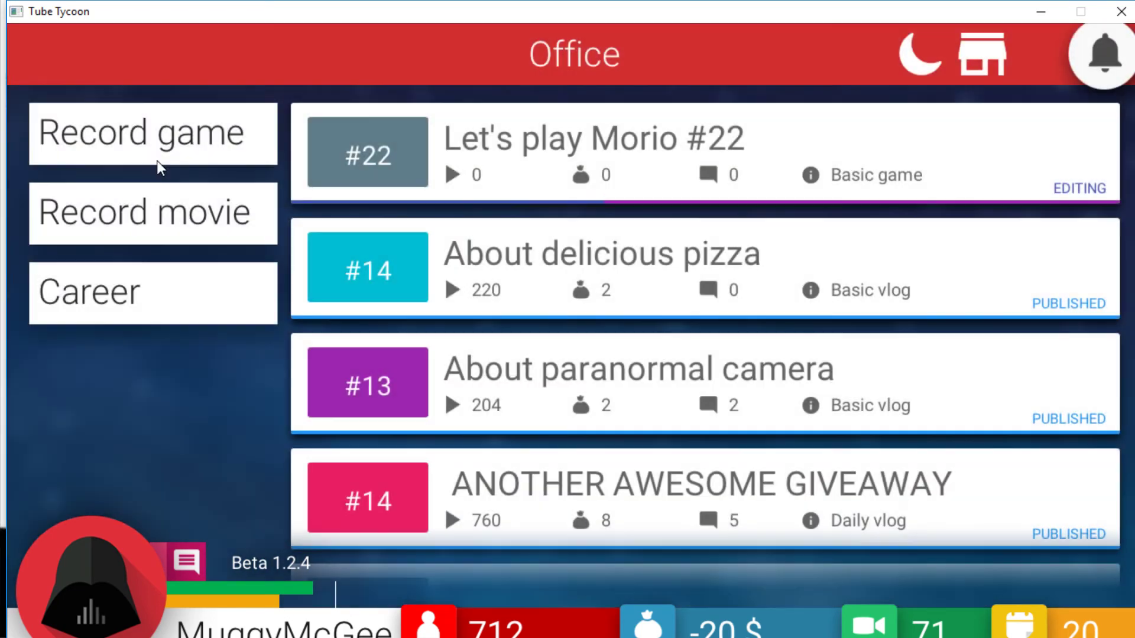
{"action": "left_click", "coordinate": [153, 132]}
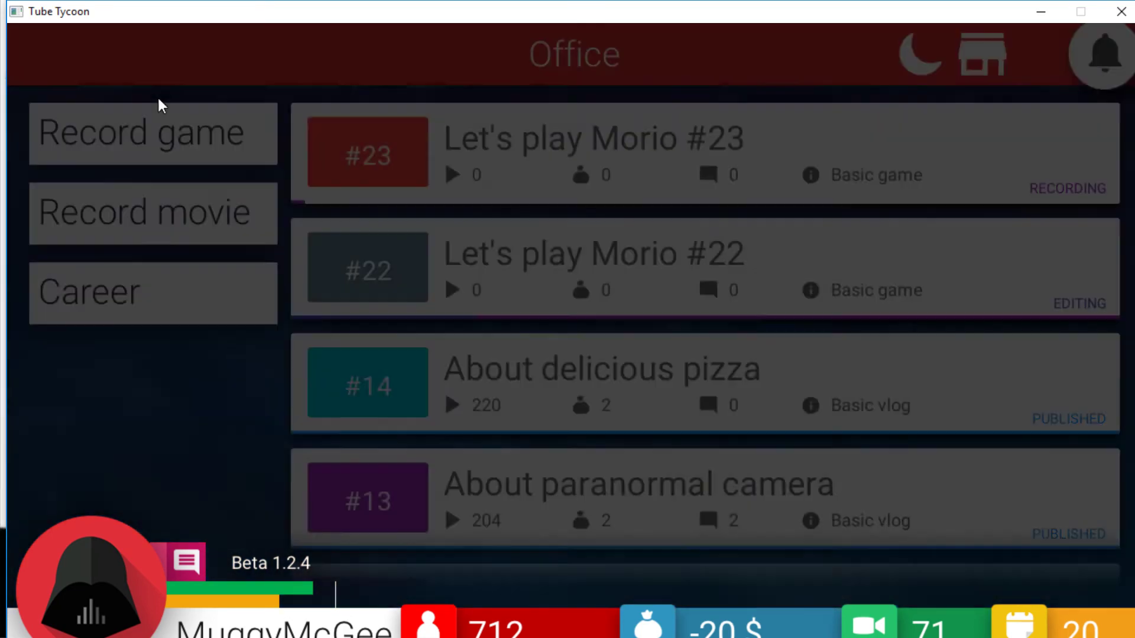
Step: Start a daily vlog titled IM SELLING MY HOUSE, trimming the extra debt words from the title
{"action": "left_click", "coordinate": [153, 212]}
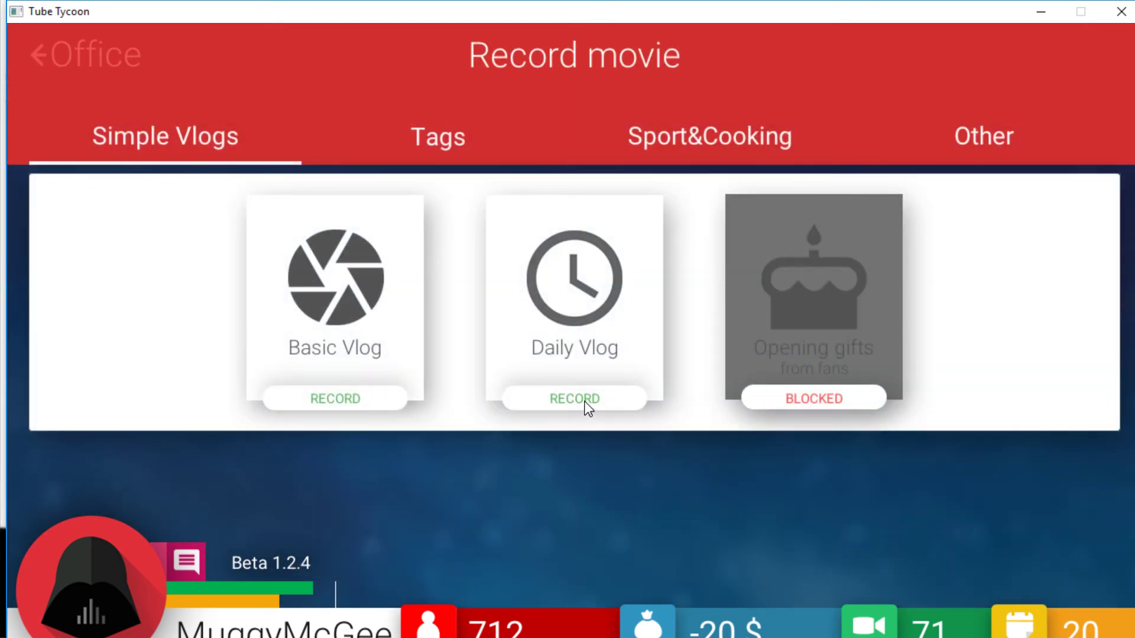
{"action": "left_click", "coordinate": [575, 398]}
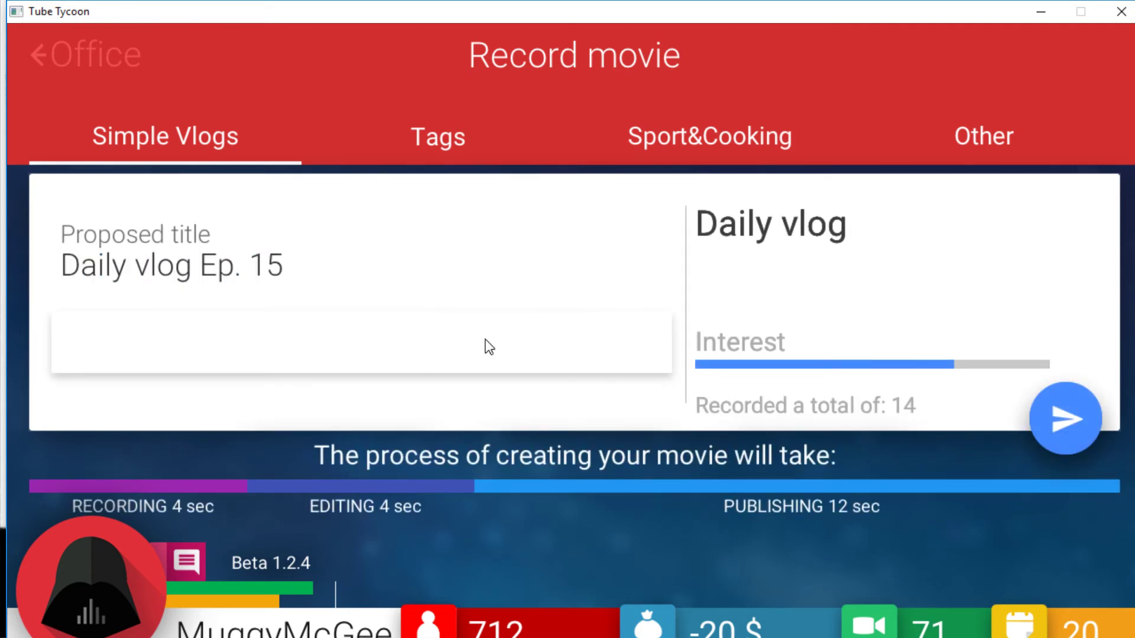
{"action": "type", "text": "IM"}
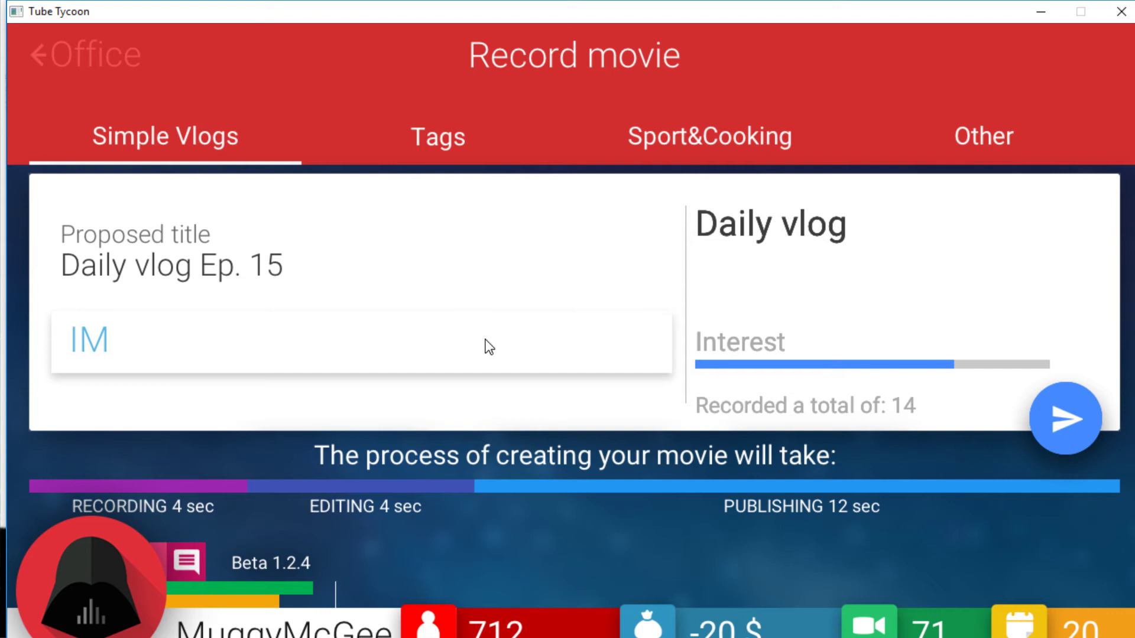
{"action": "type", "text": "S"}
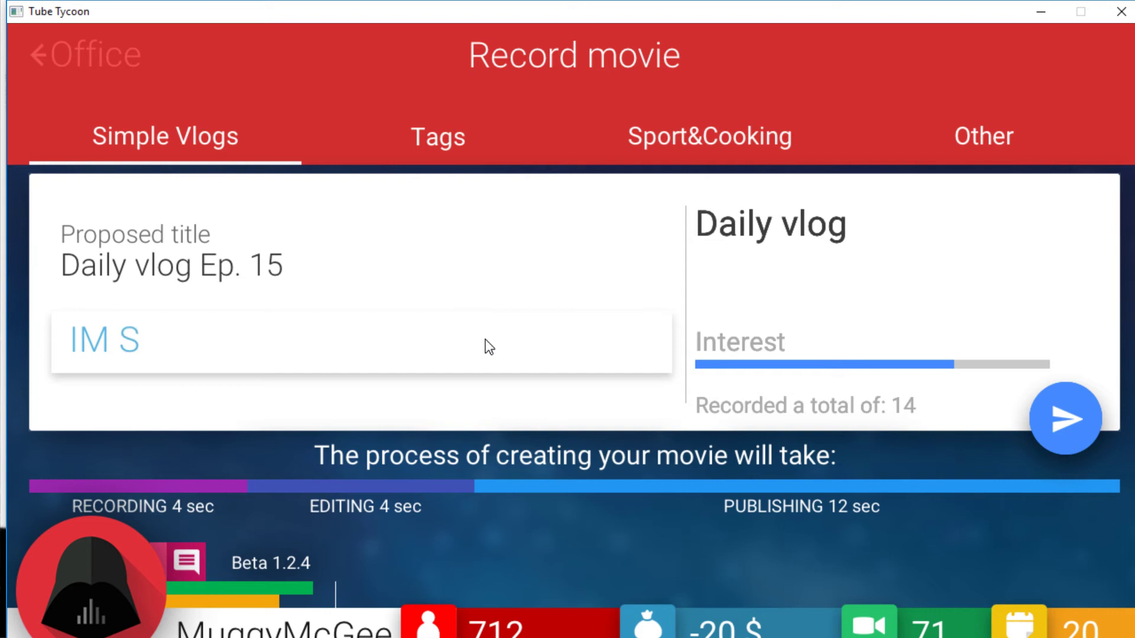
{"action": "type", "text": "ELLING M"}
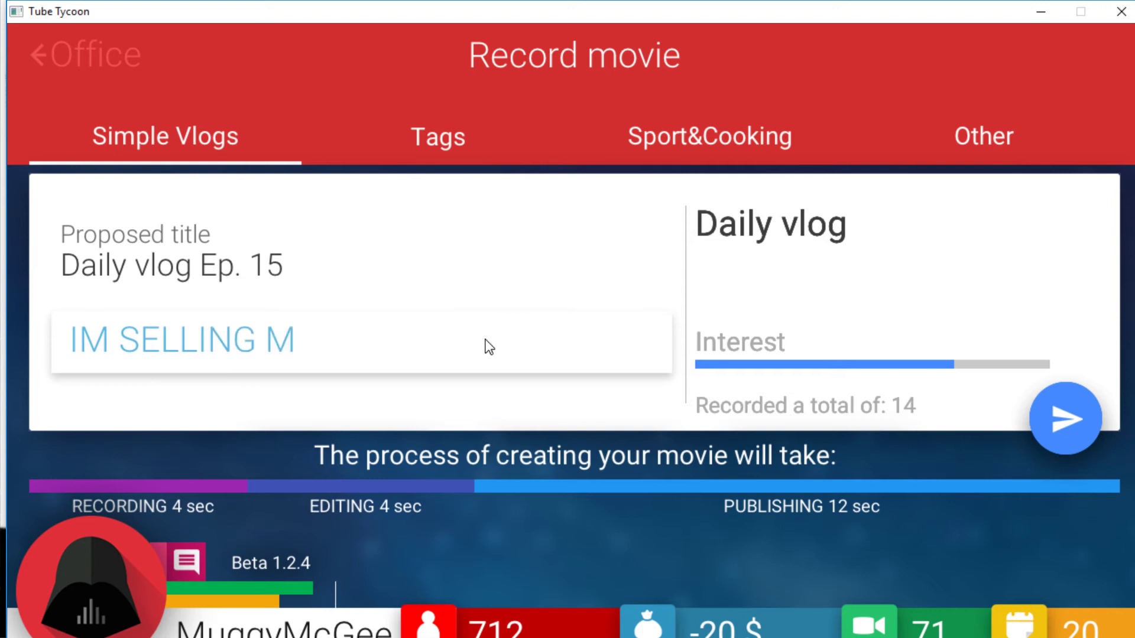
{"action": "type", "text": "Y HOUSE CU"}
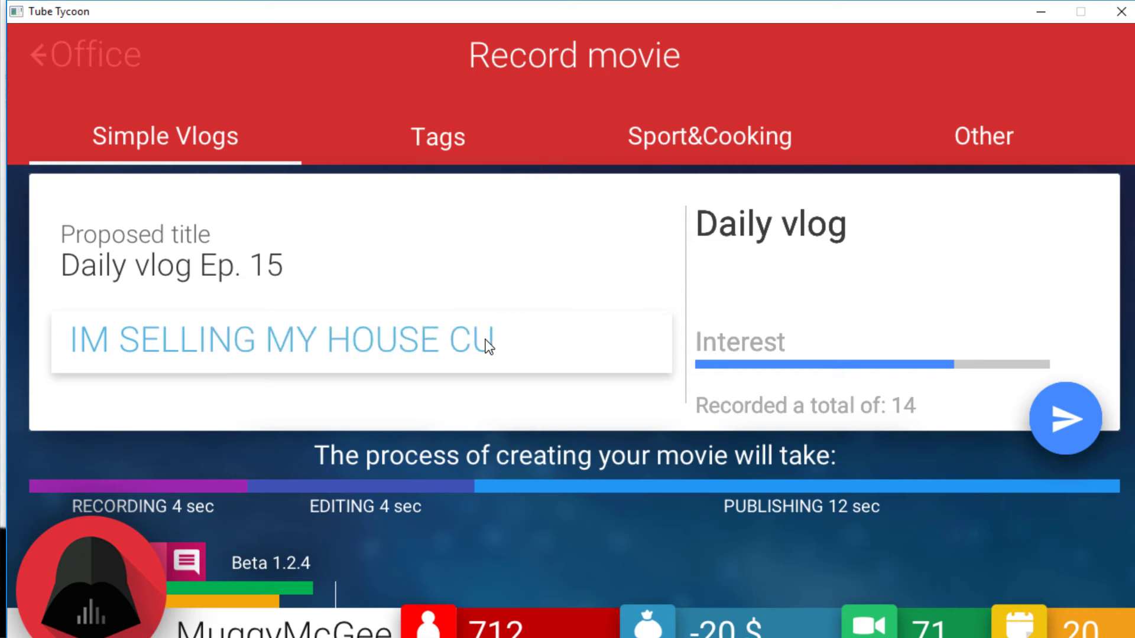
{"action": "type", "text": "S IM IN"}
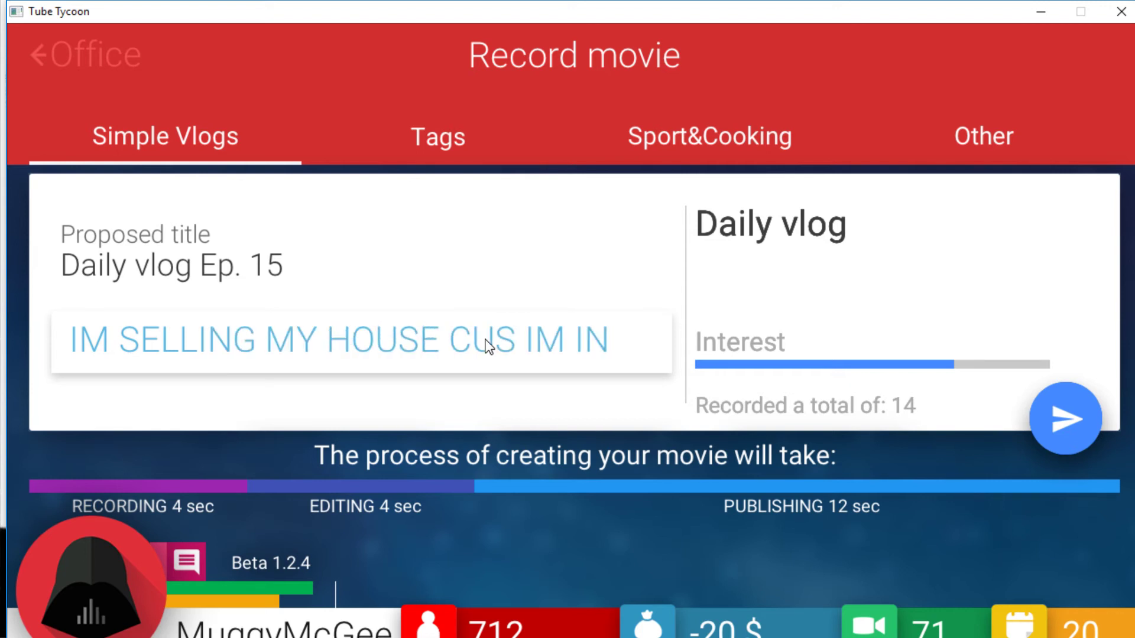
{"action": "type", "text": "DEBT"}
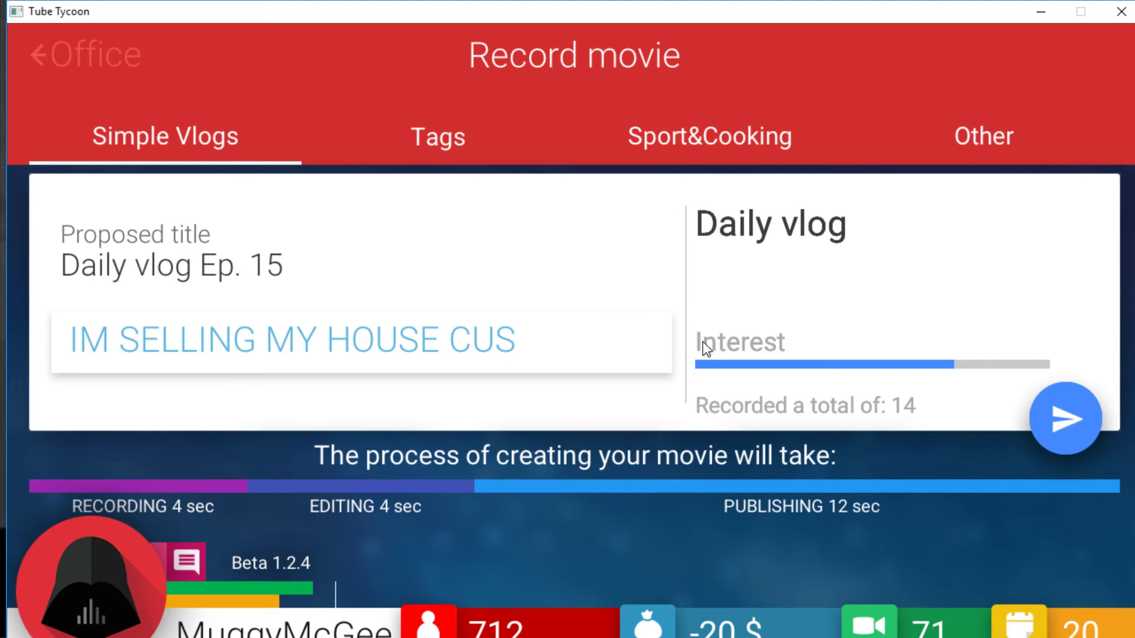
{"action": "key", "text": "Backspace"}
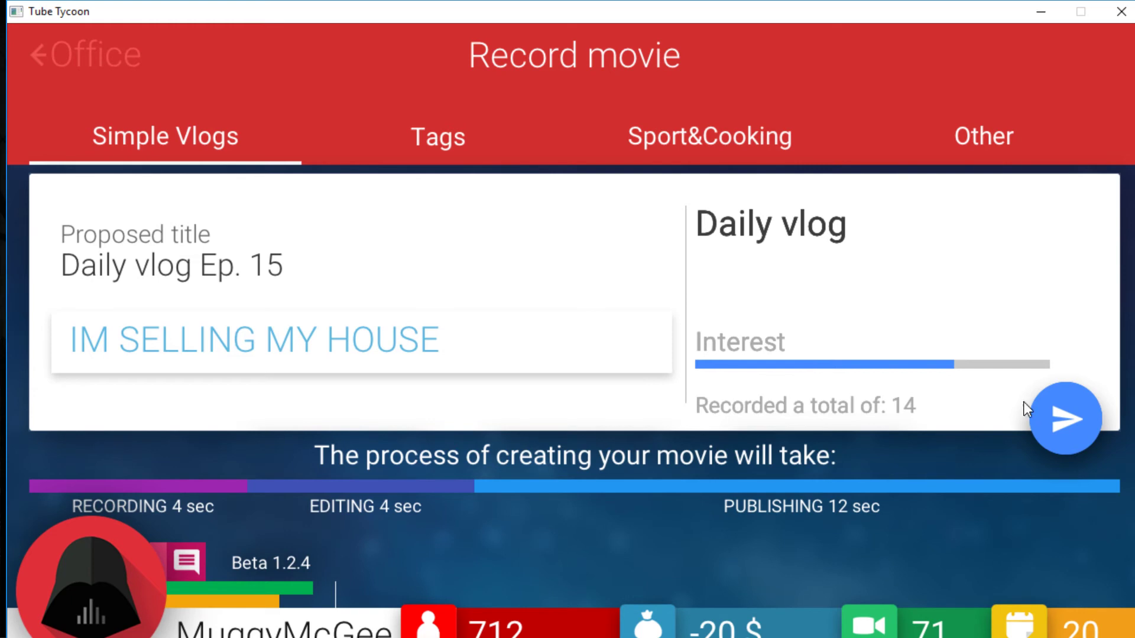
{"action": "left_click", "coordinate": [1062, 419]}
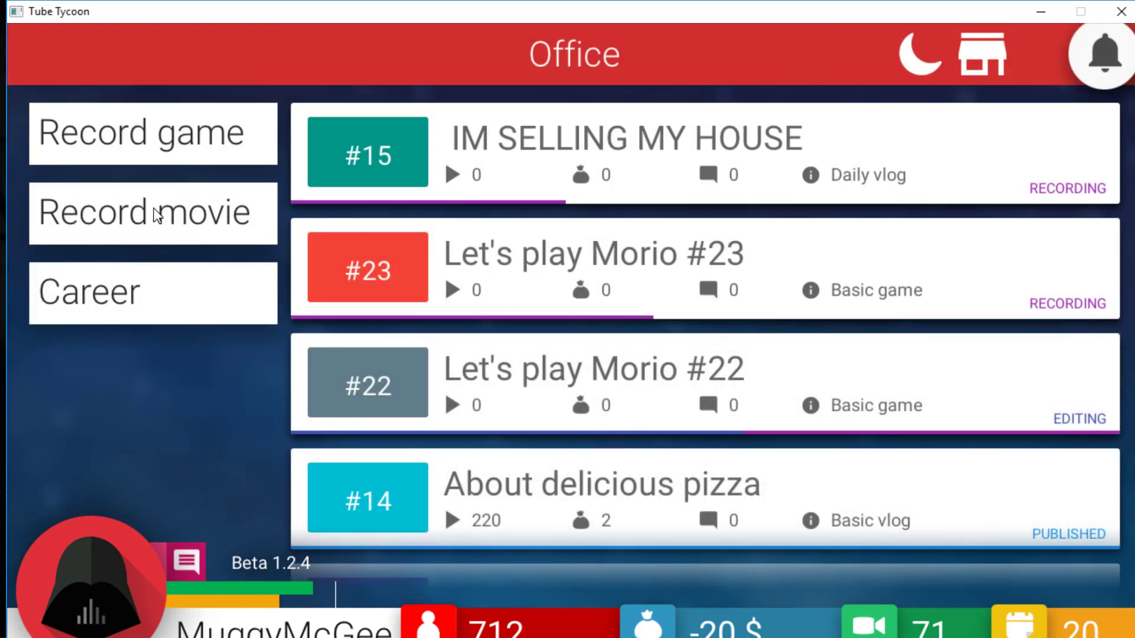
Step: Let the house vlog and Morio #22–#23 publish, then read the house vlog's best comments
{"action": "left_click", "coordinate": [153, 132]}
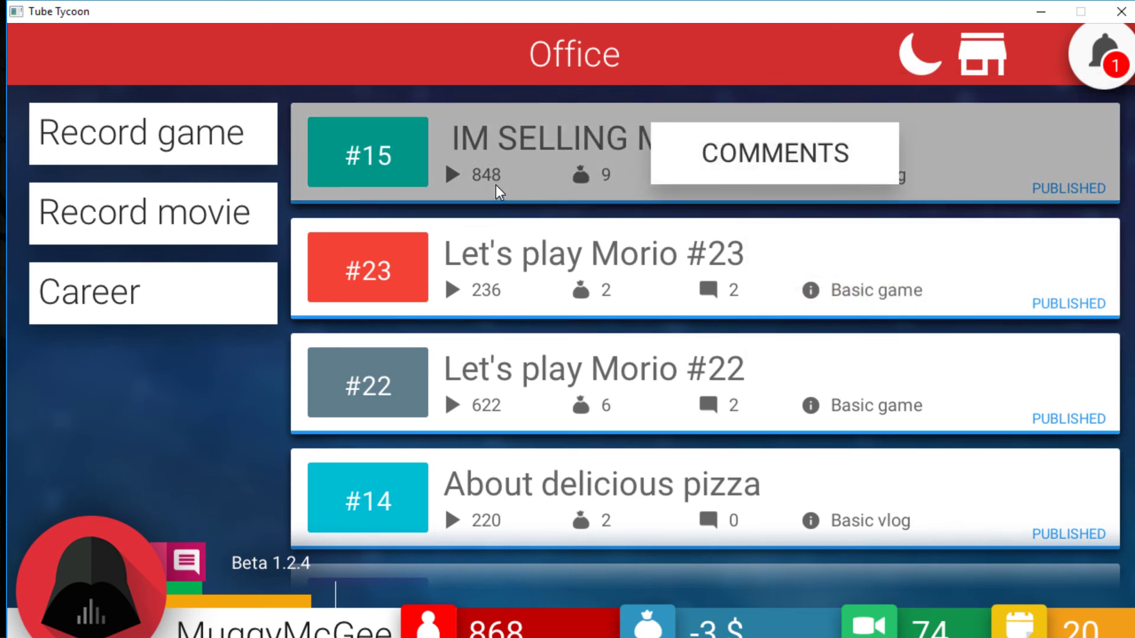
{"action": "left_click", "coordinate": [773, 153]}
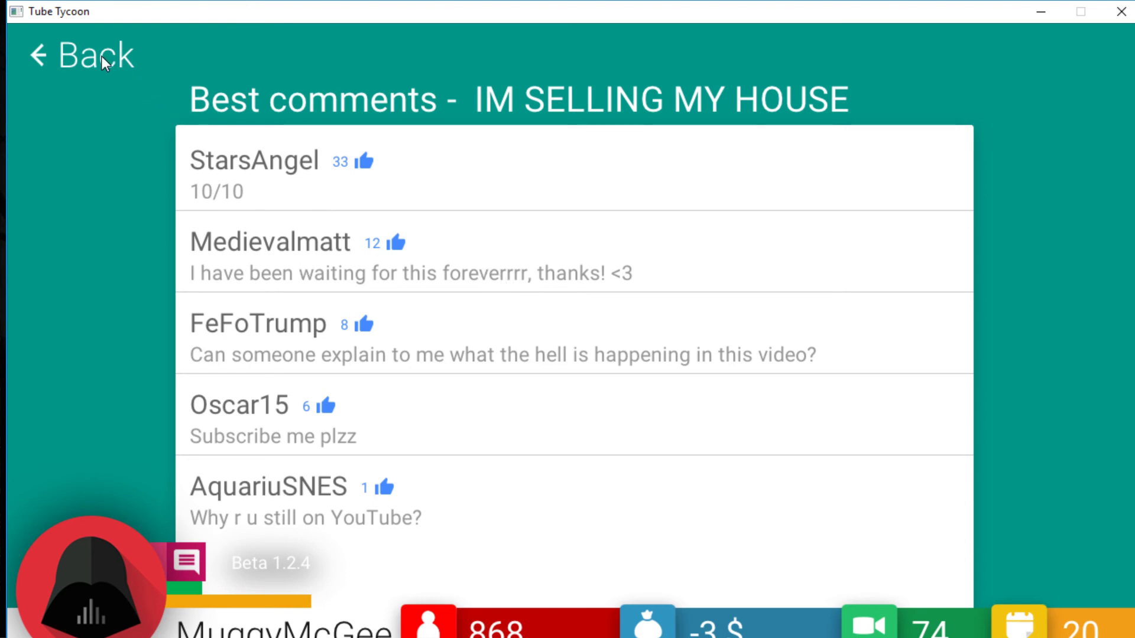
{"action": "left_click", "coordinate": [82, 56]}
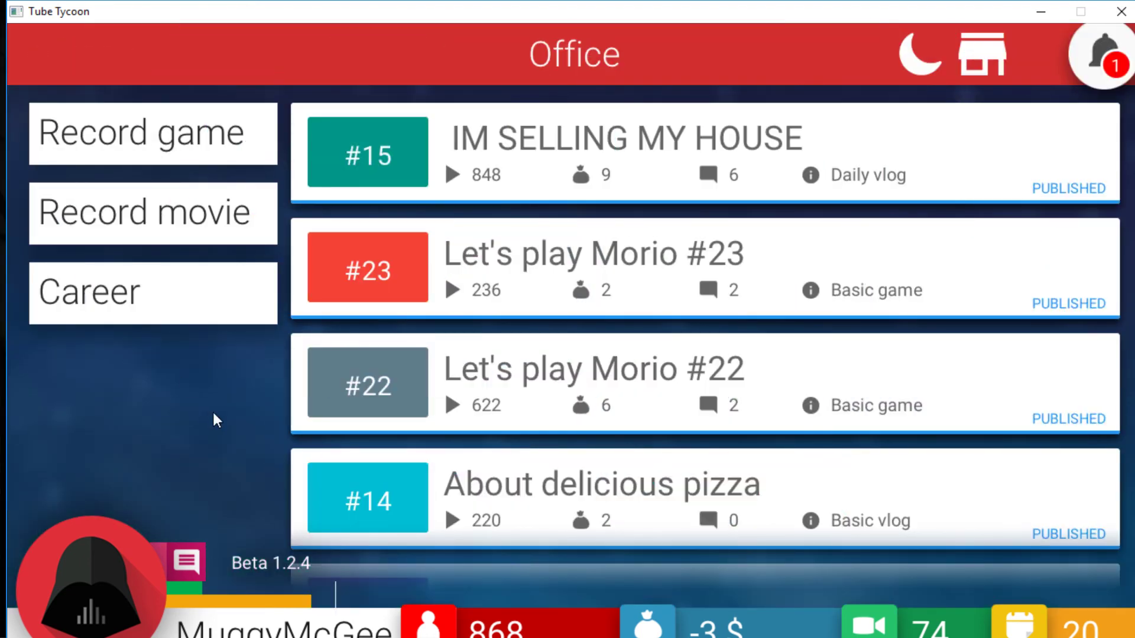
{"action": "mouse_move", "coordinate": [199, 221]}
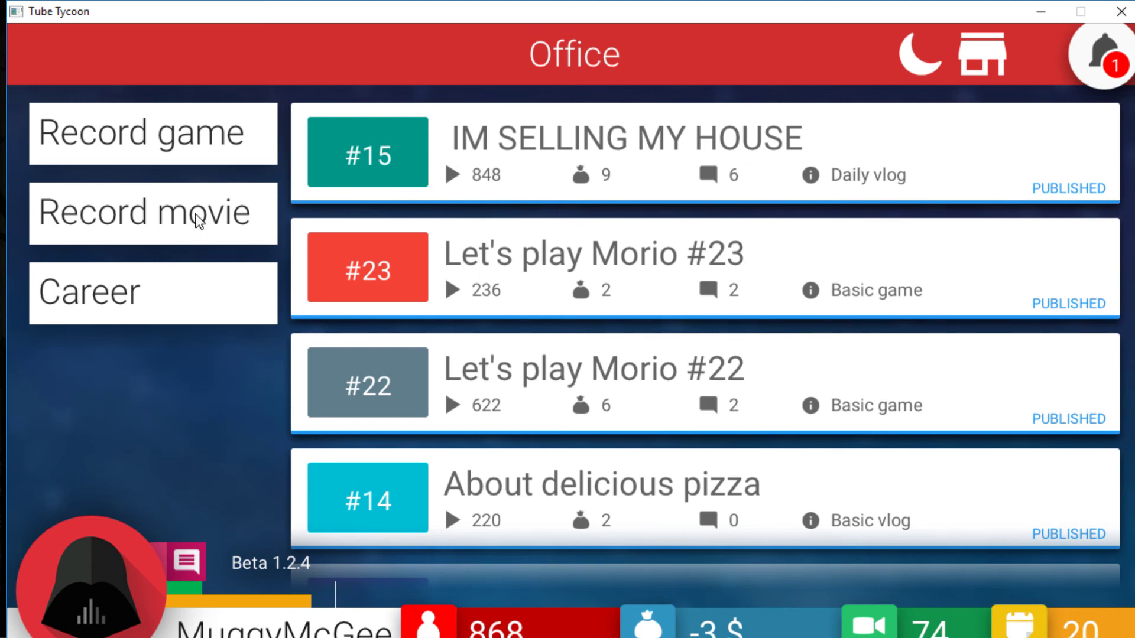
Step: Record the basic vlog About exciting bunny and let it publish
{"action": "left_click", "coordinate": [152, 211]}
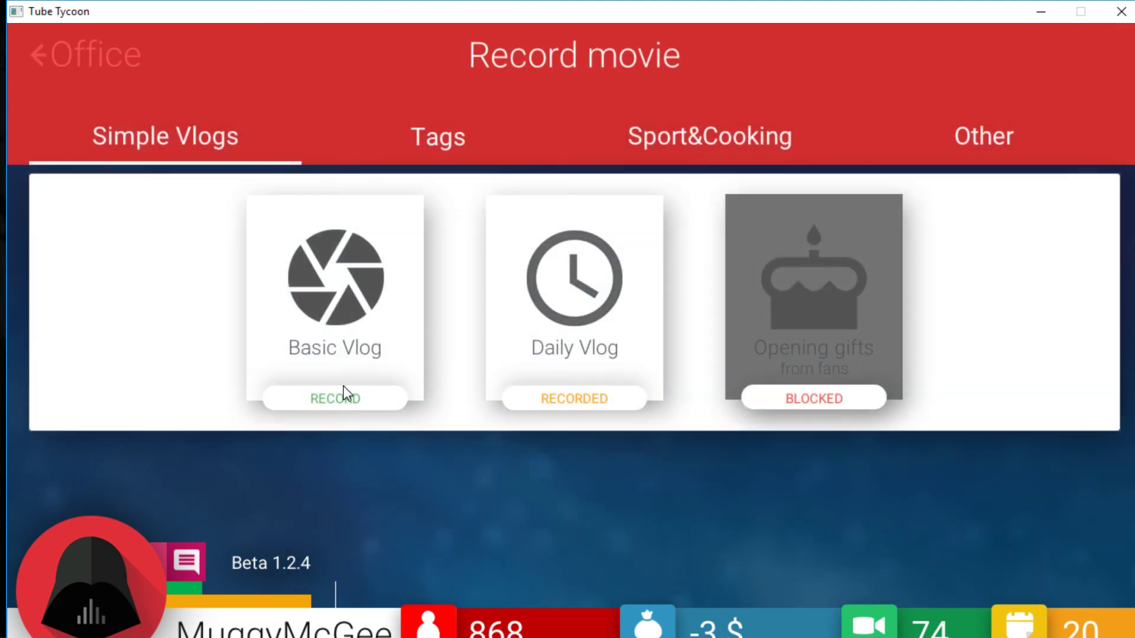
{"action": "left_click", "coordinate": [333, 398]}
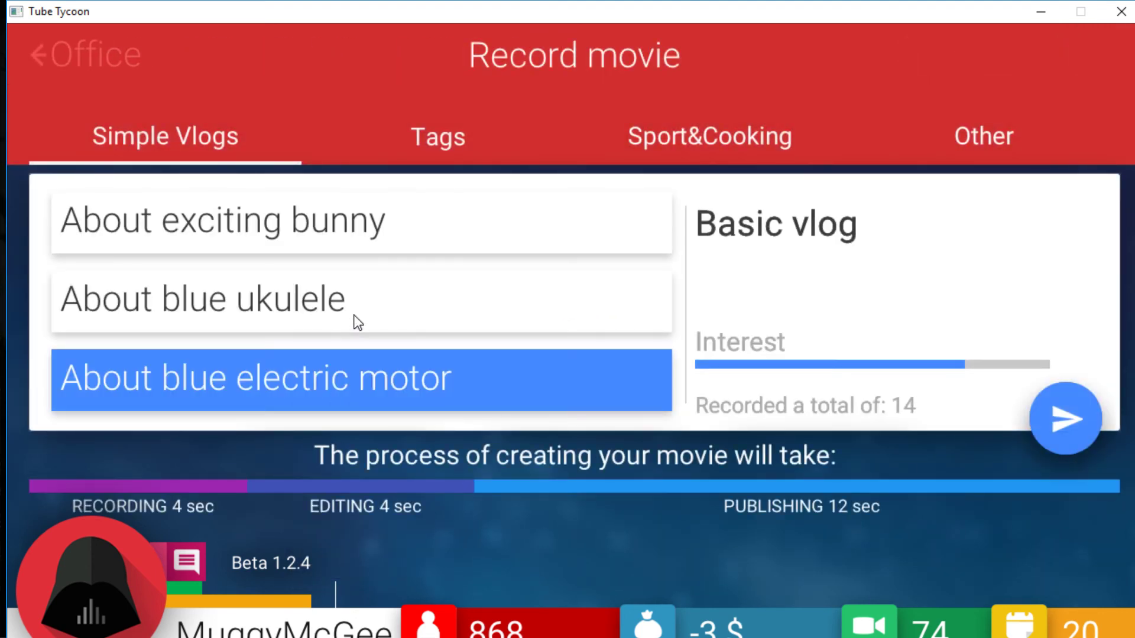
{"action": "left_click", "coordinate": [1064, 420]}
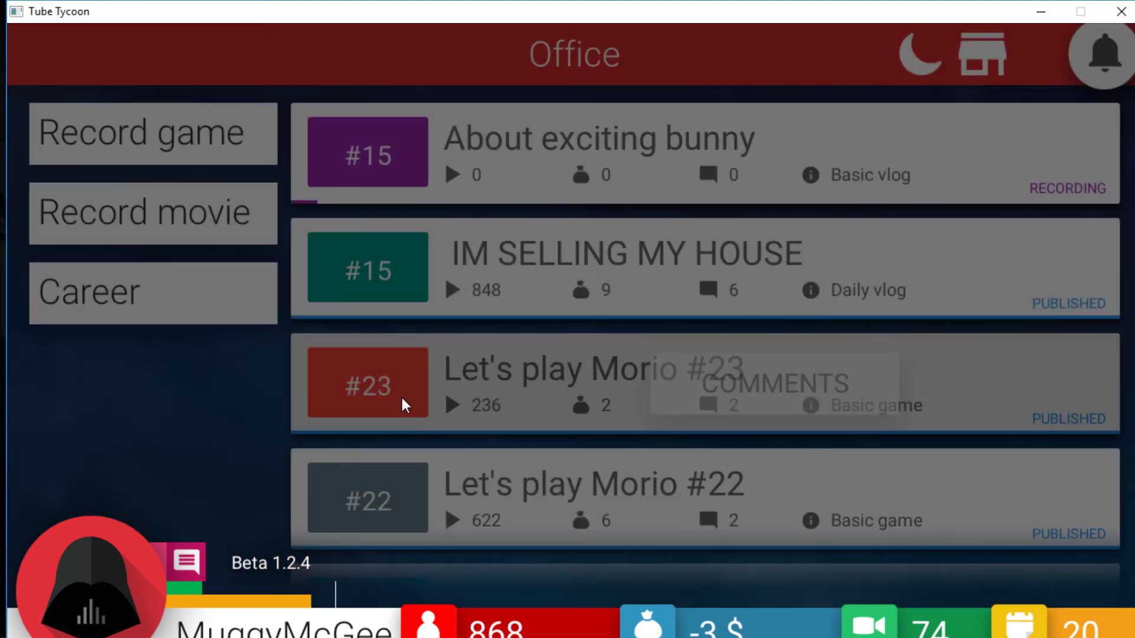
{"action": "mouse_move", "coordinate": [228, 441]}
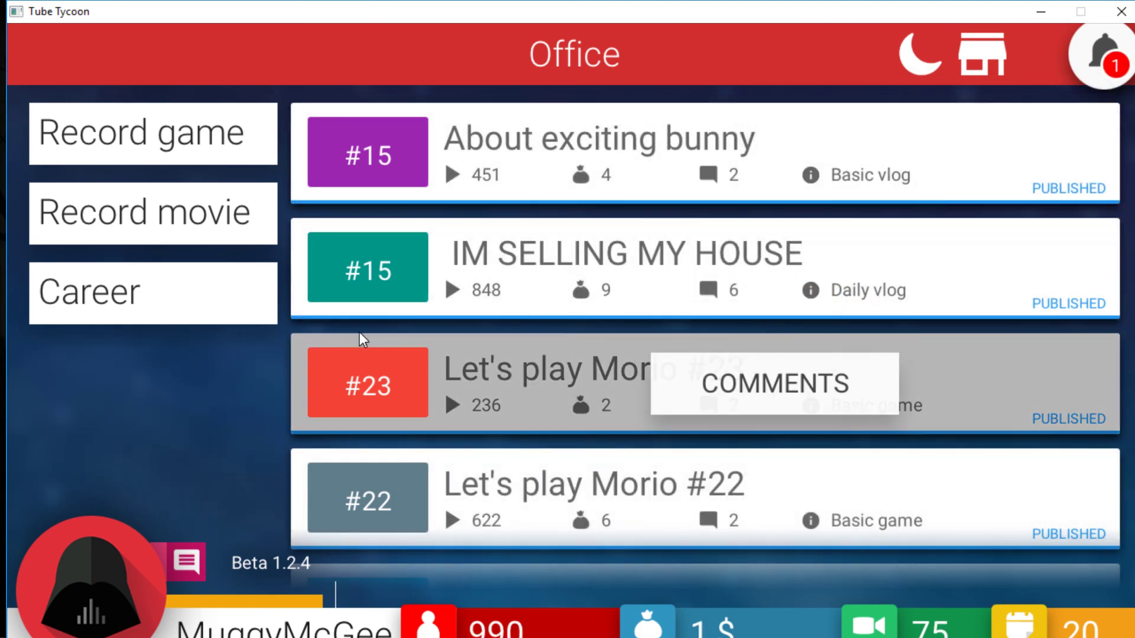
{"action": "mouse_move", "coordinate": [920, 57]}
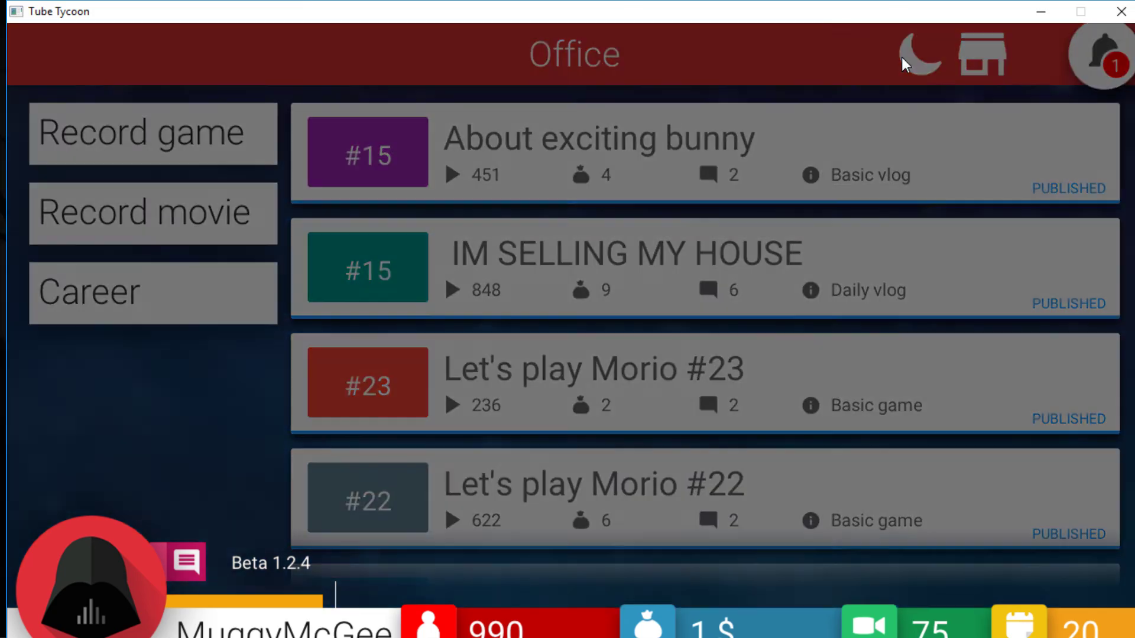
Step: End day 20 and dismiss the summary to begin day 21
{"action": "left_click", "coordinate": [917, 54]}
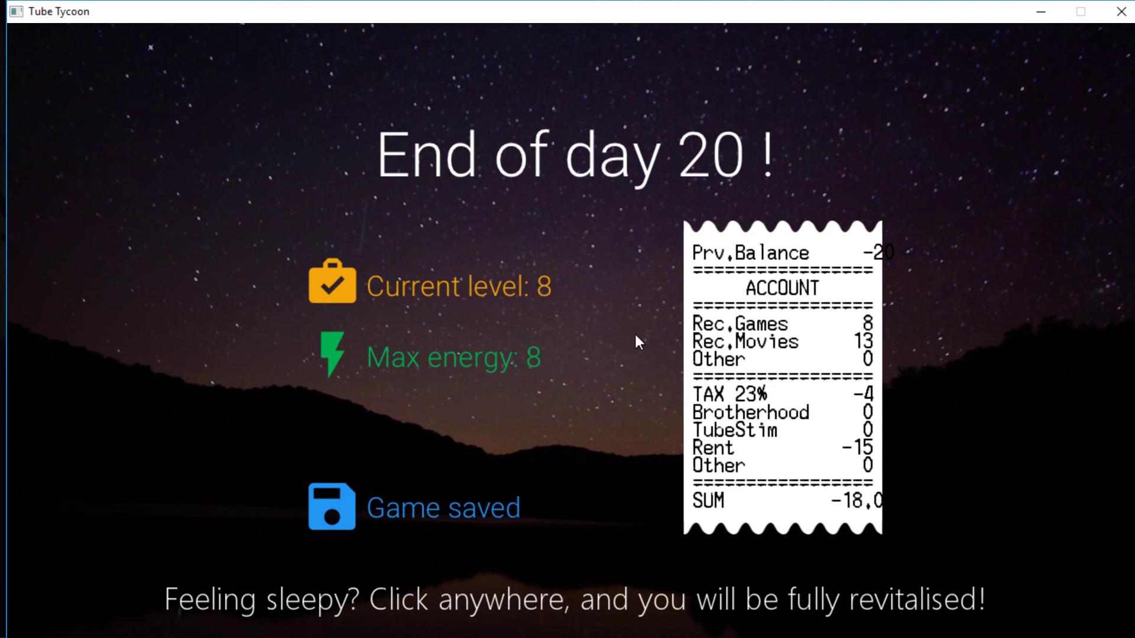
{"action": "left_click", "coordinate": [637, 340]}
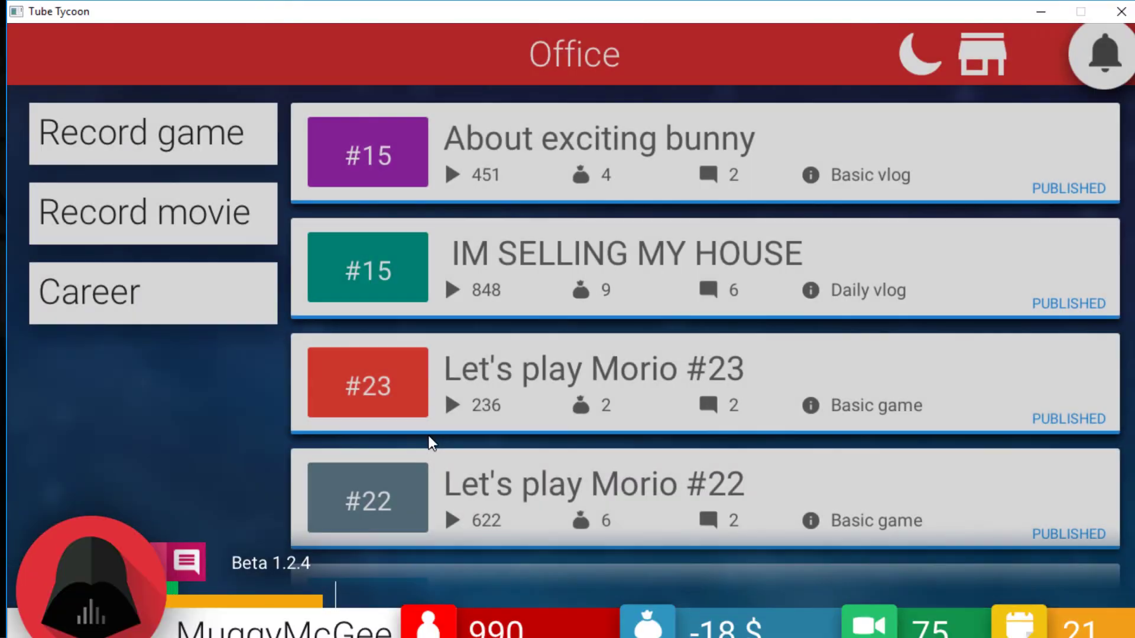
{"action": "mouse_move", "coordinate": [239, 423]}
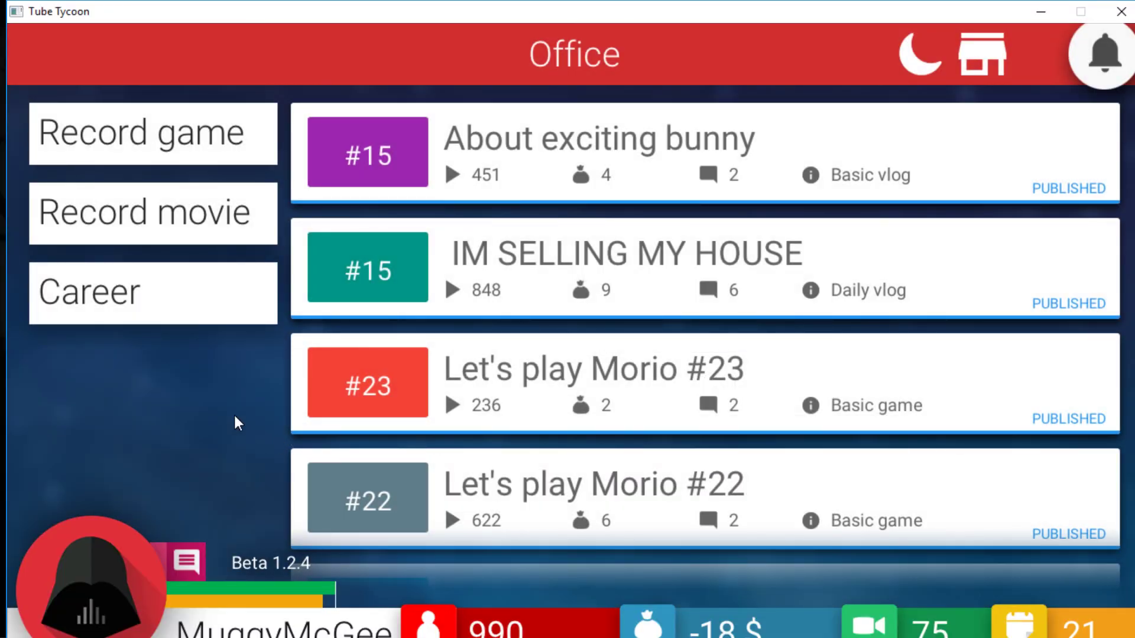
Step: Peek at Record game and the TubeStim library, then return to the office
{"action": "left_click", "coordinate": [152, 211]}
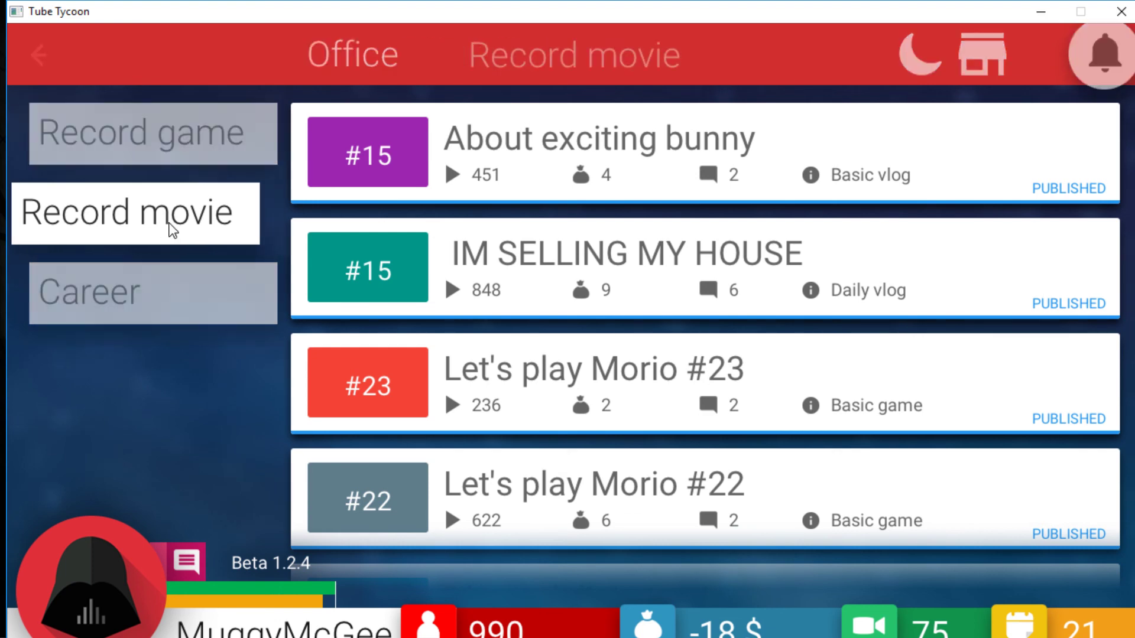
{"action": "left_click", "coordinate": [153, 133]}
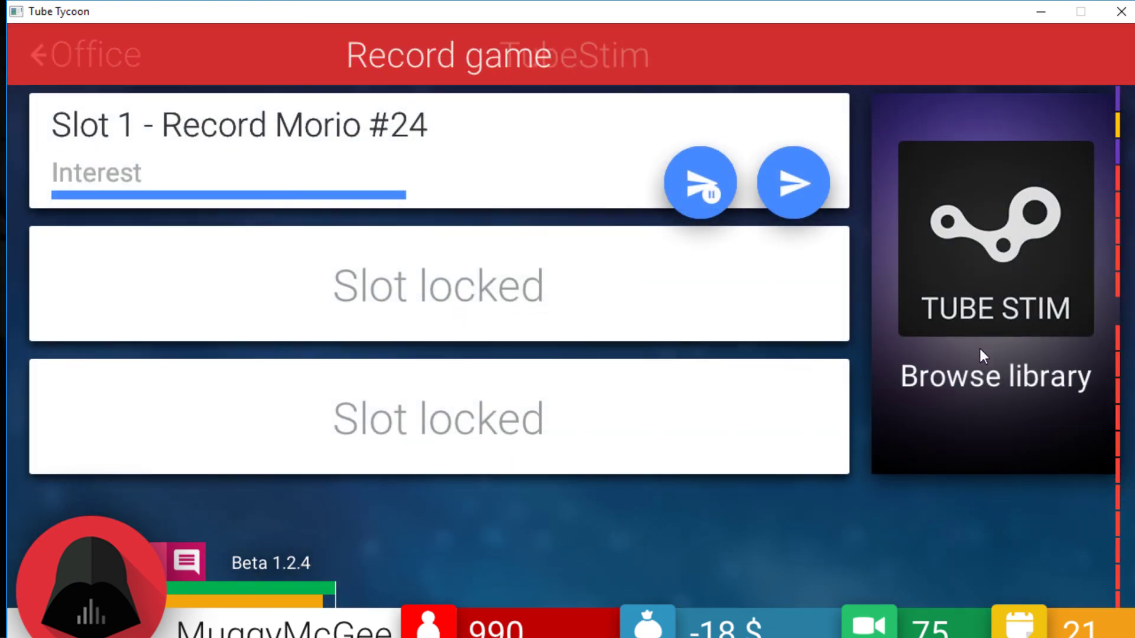
{"action": "left_click", "coordinate": [937, 337]}
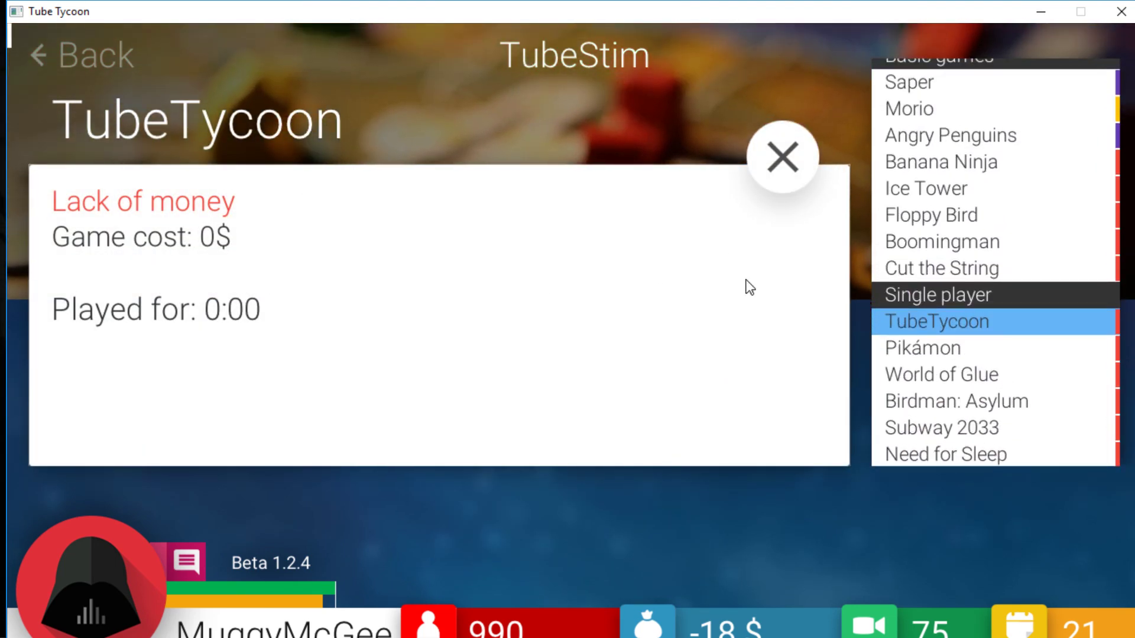
{"action": "left_click", "coordinate": [781, 157]}
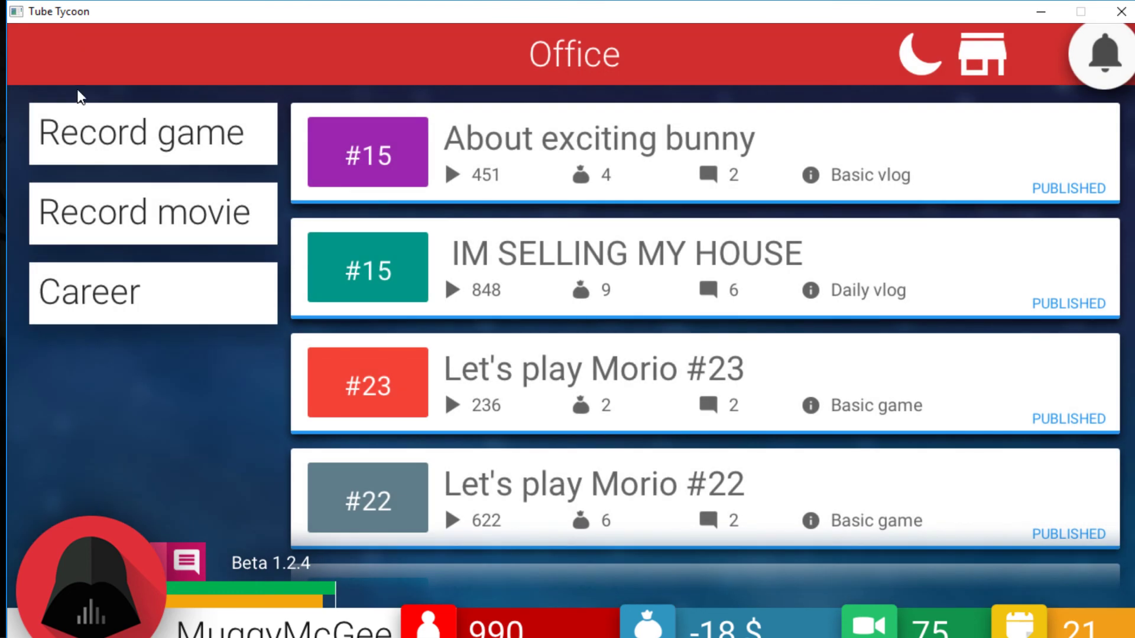